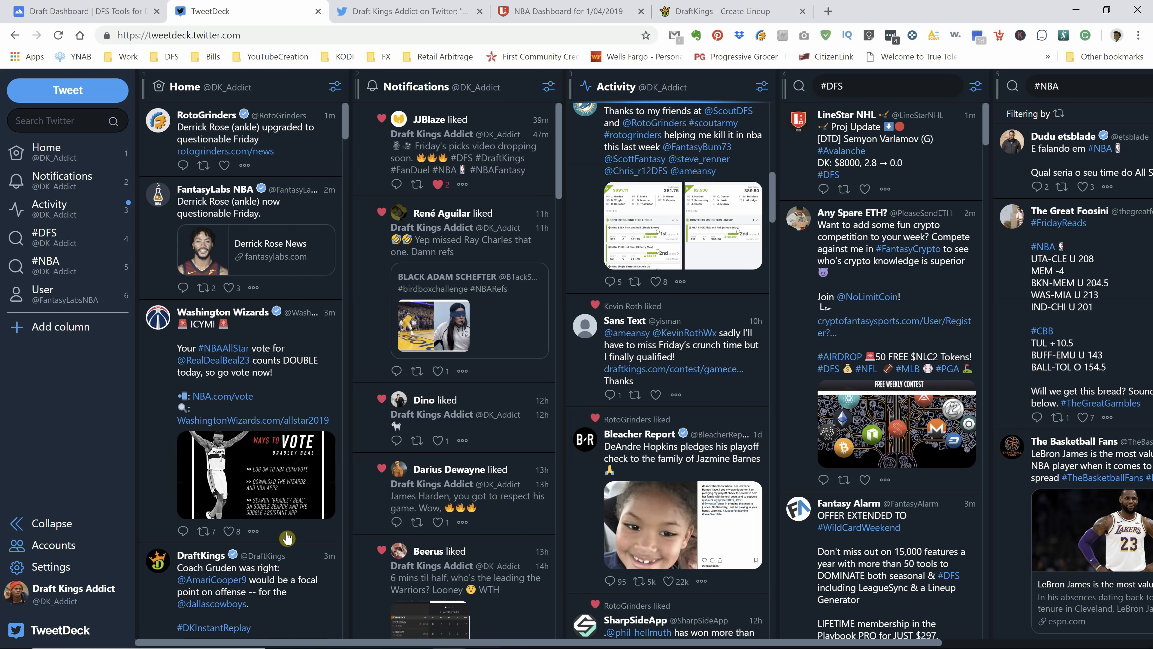
mouse_move(79, 491)
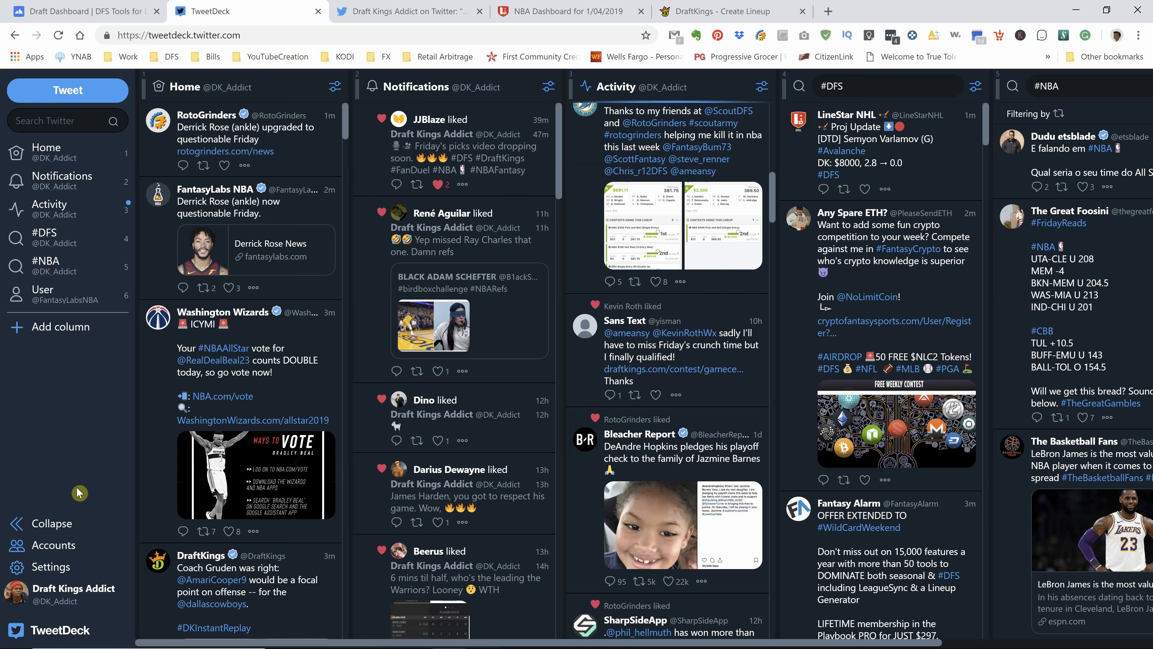
mouse_move(403, 159)
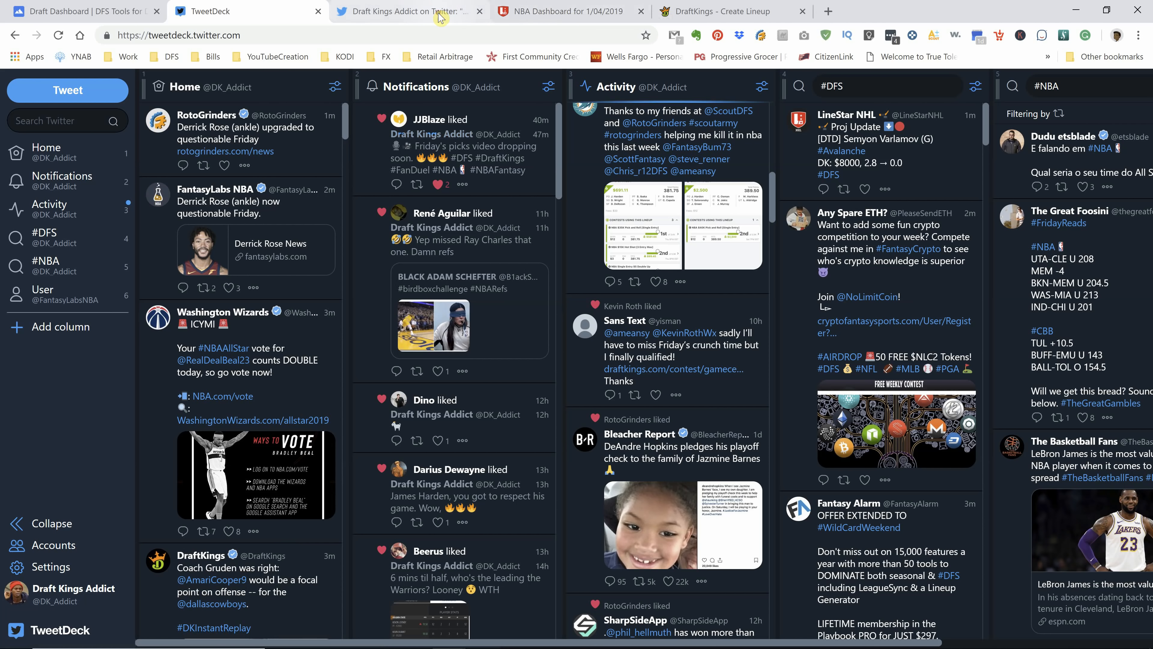
Step: Switch to the Draft Kings Addict tweet showing the small-slate lineup results graphic
left_click(409, 12)
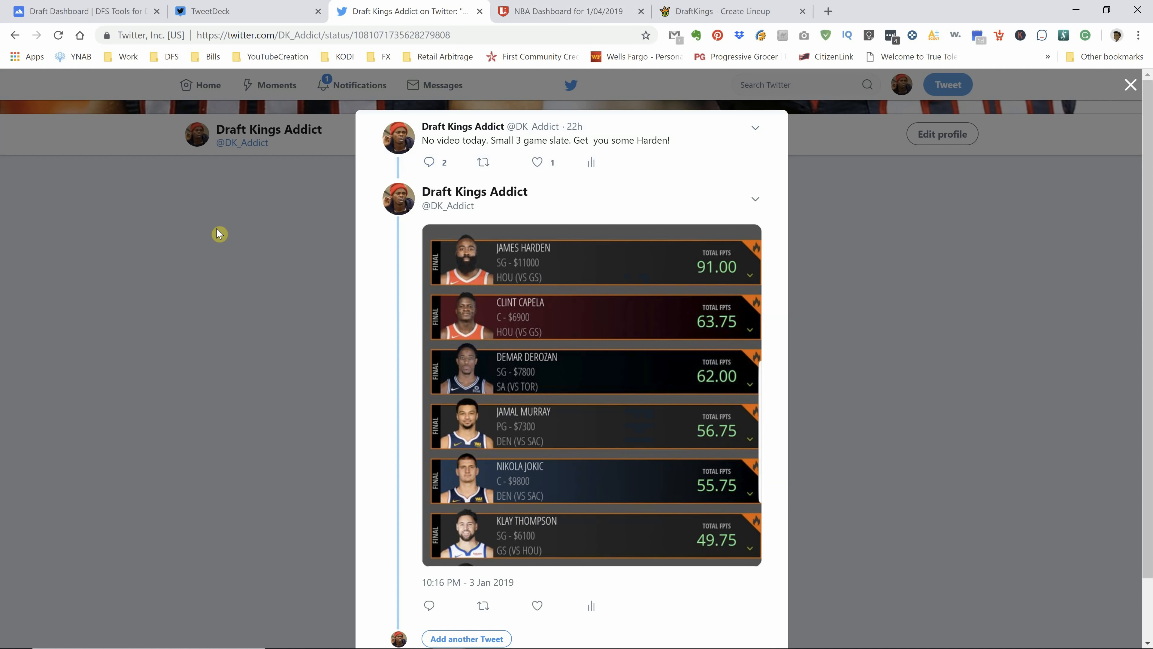
mouse_move(309, 345)
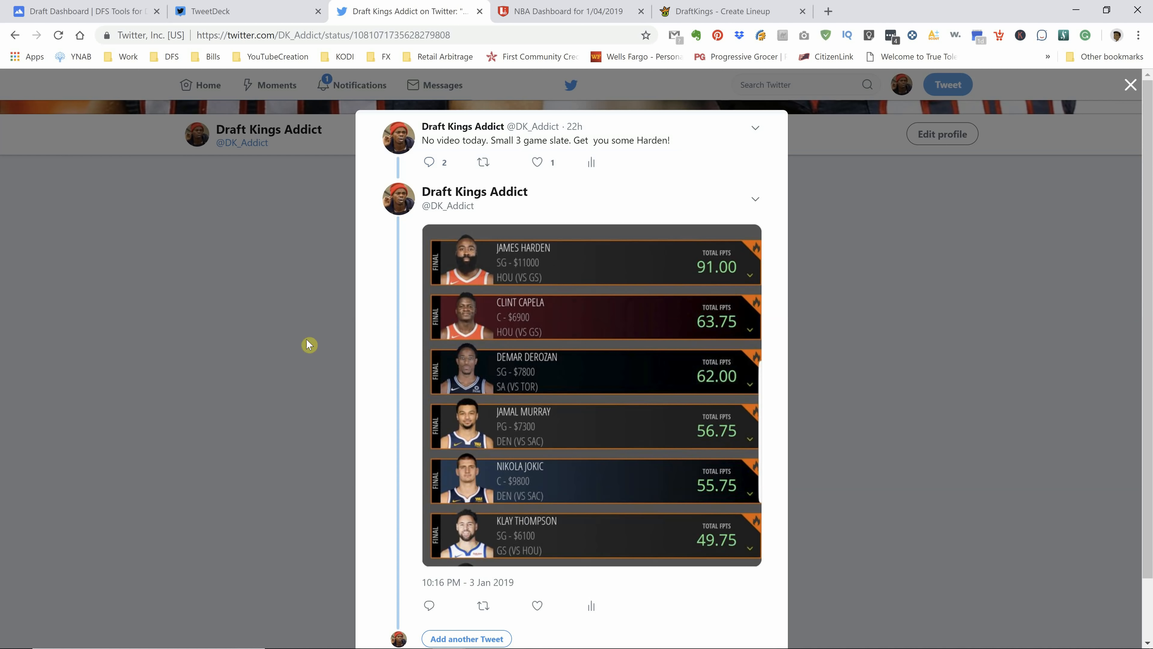
mouse_move(556, 278)
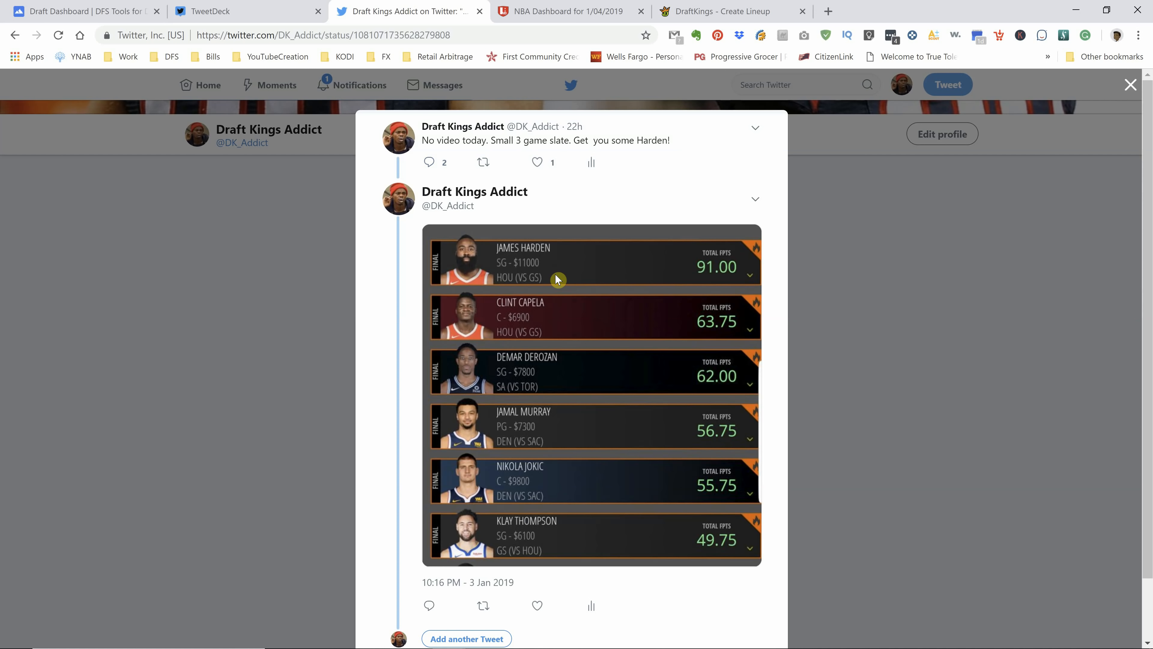
mouse_move(582, 278)
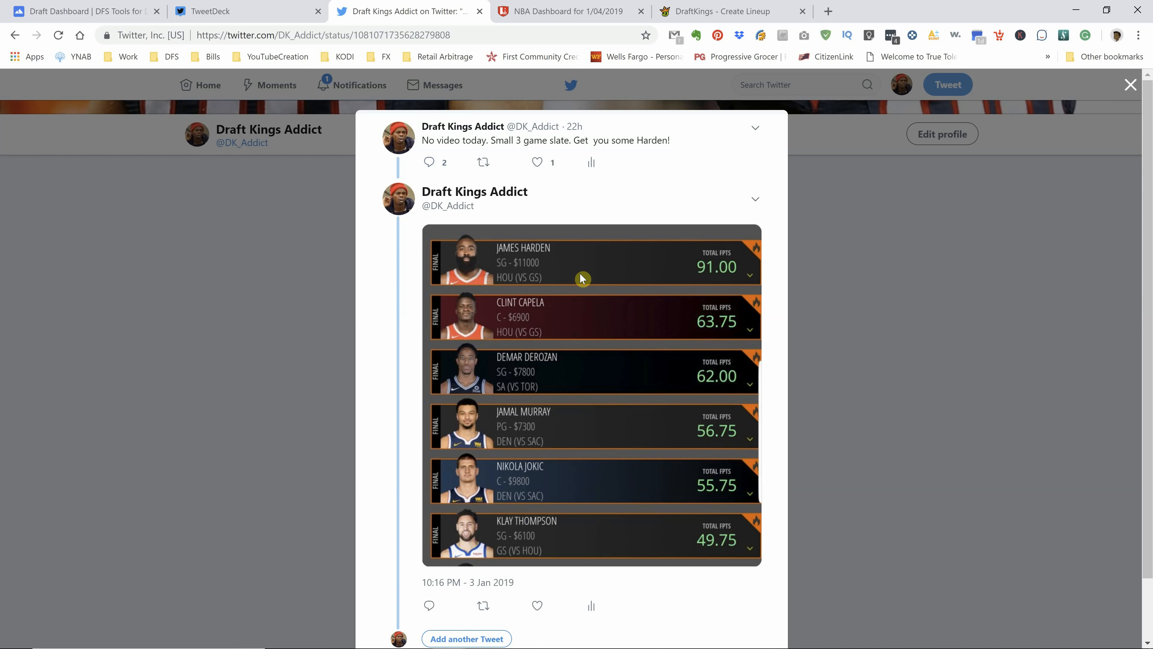
mouse_move(599, 299)
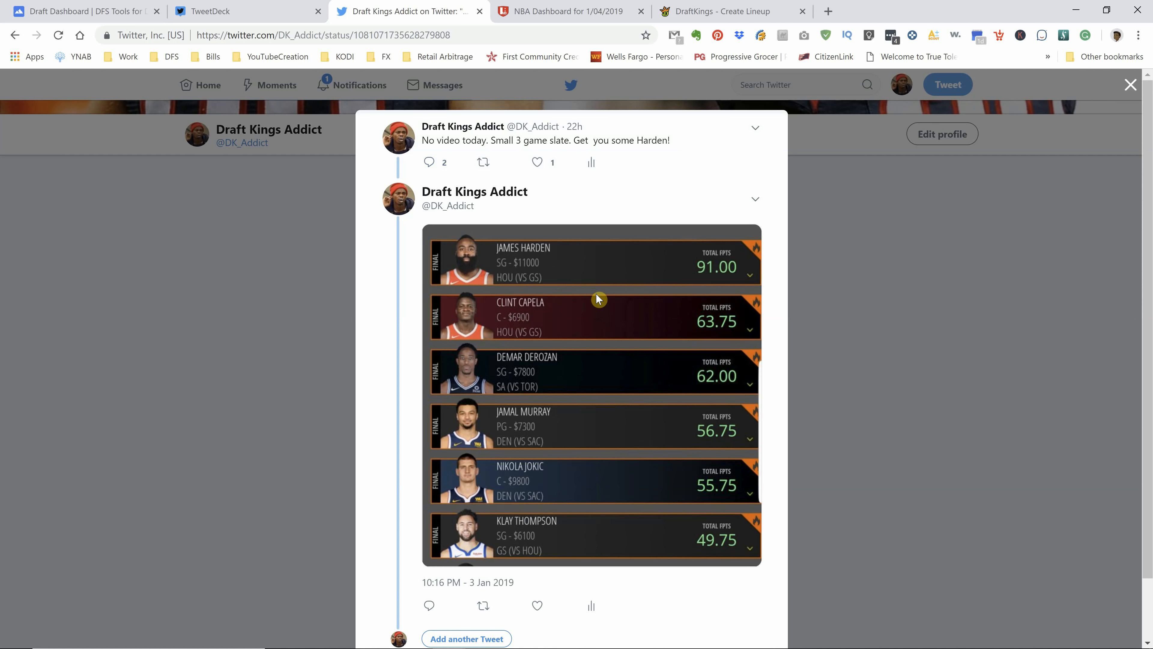
mouse_move(543, 431)
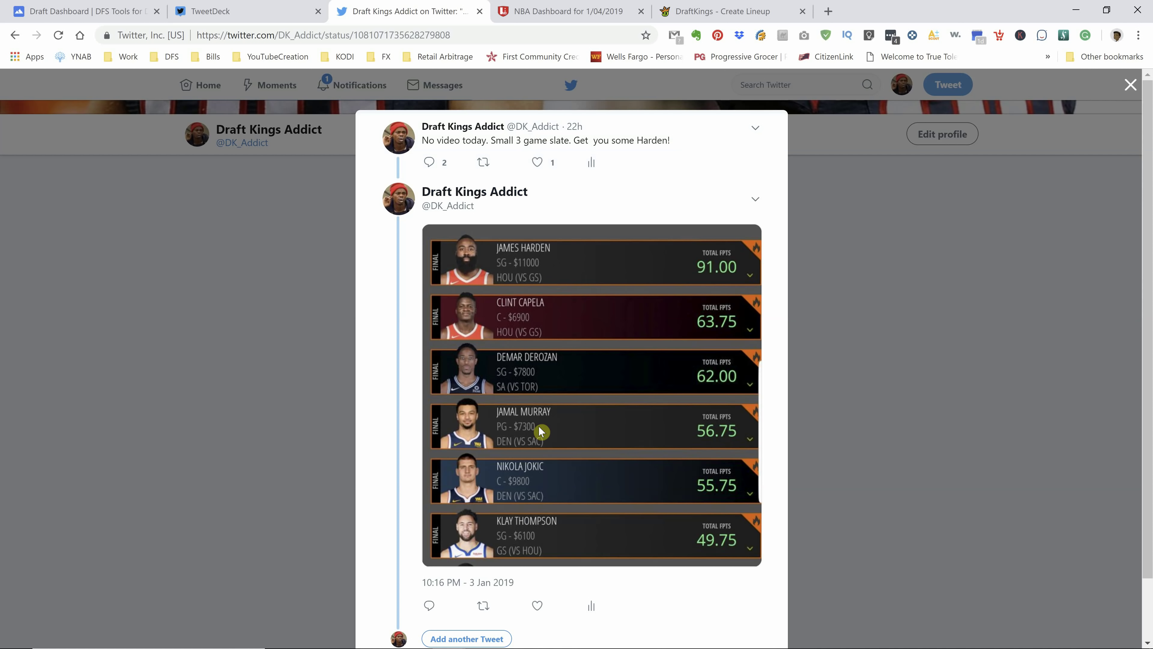
mouse_move(605, 416)
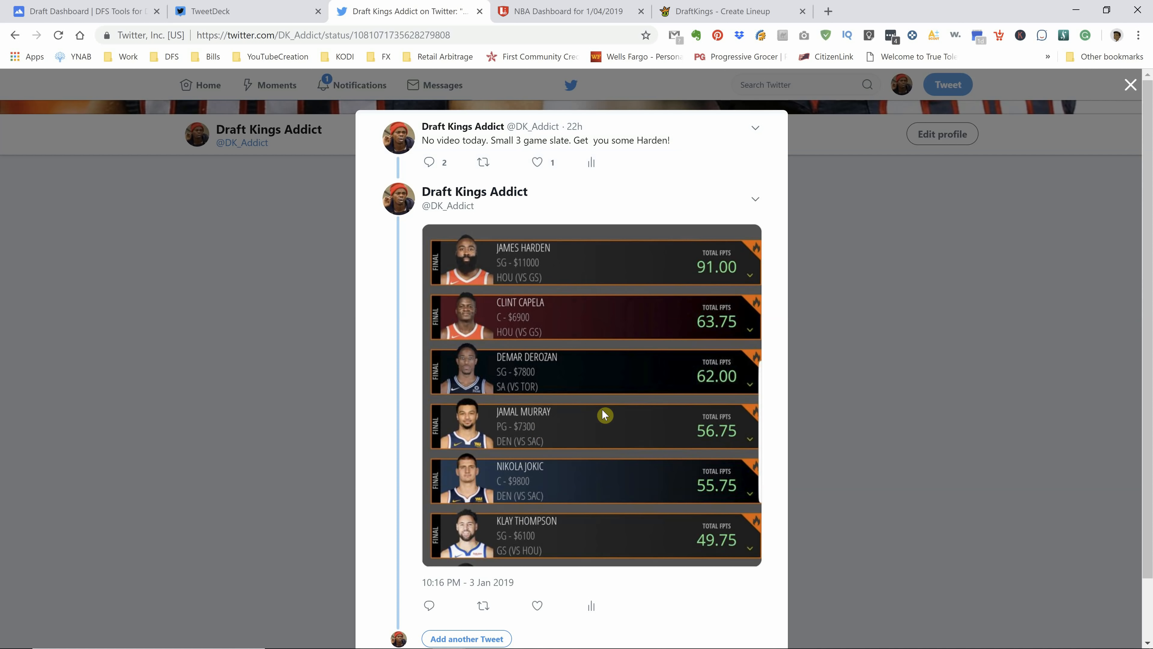
mouse_move(562, 273)
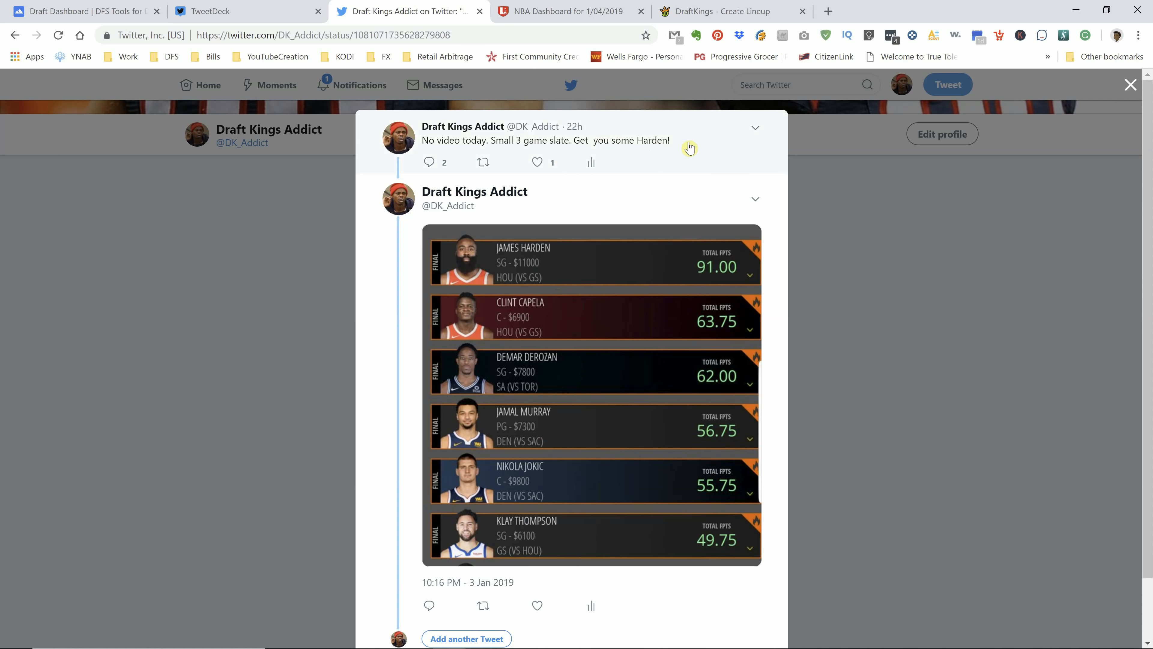
mouse_move(669, 269)
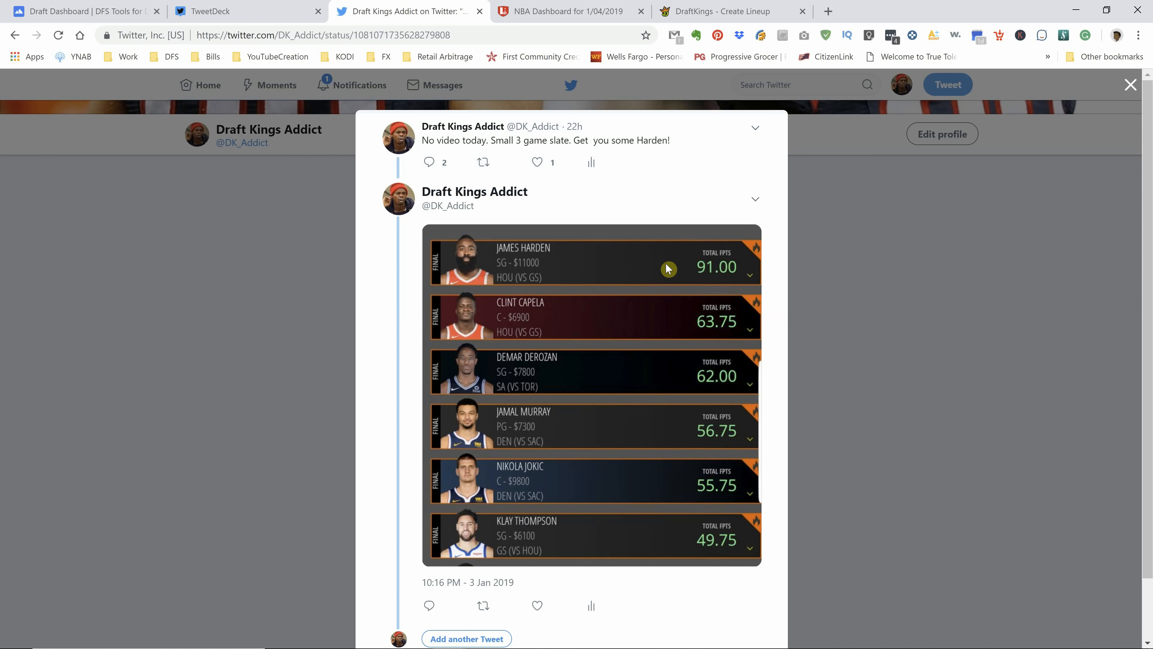
mouse_move(541, 559)
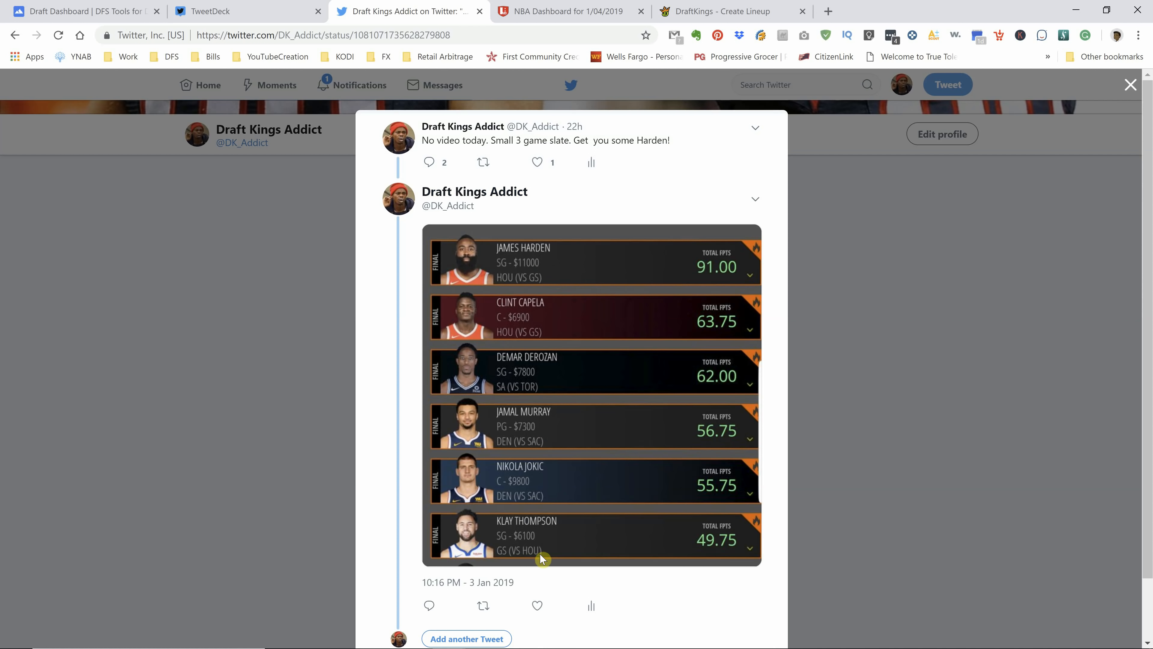
mouse_move(239, 15)
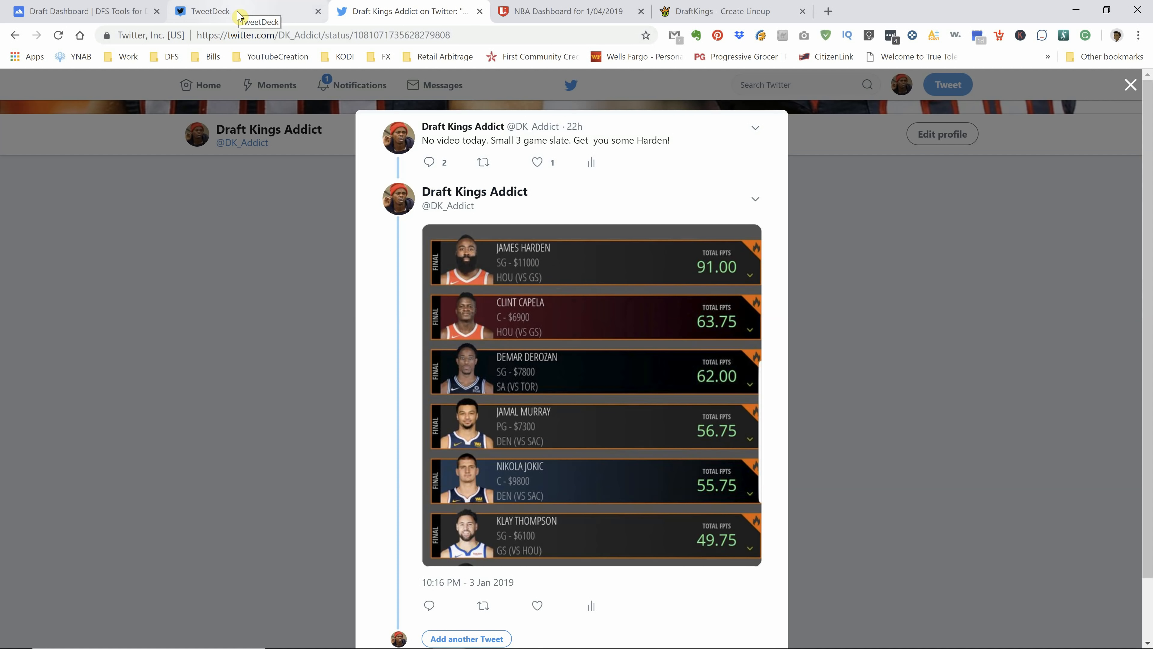
mouse_move(517, 376)
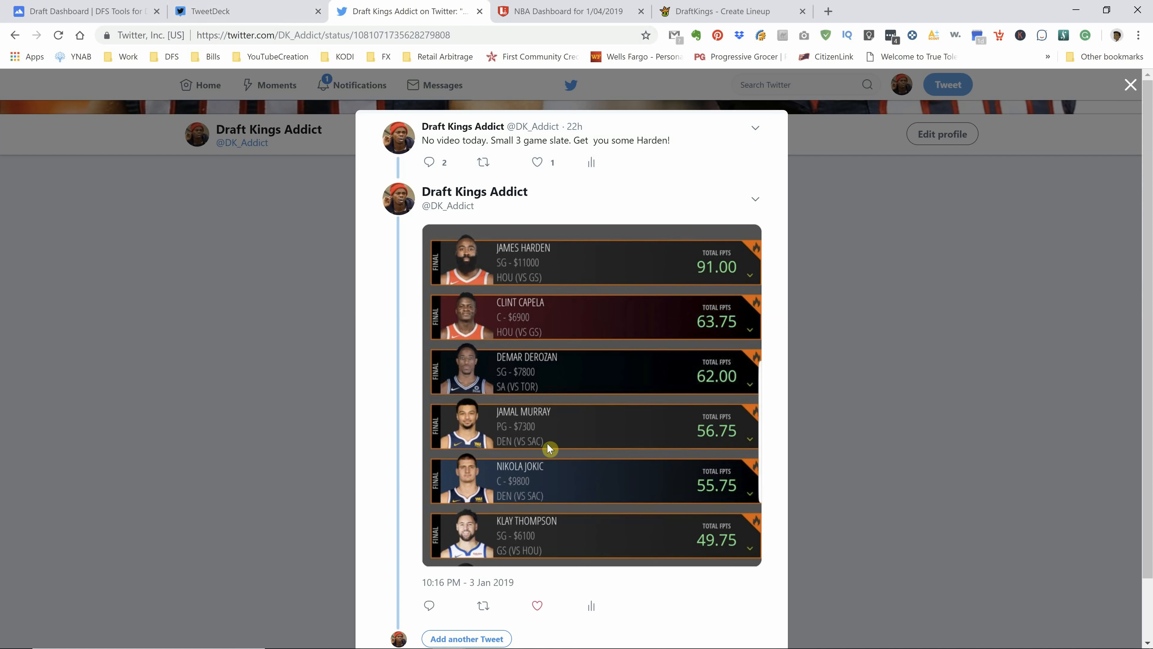
mouse_move(577, 486)
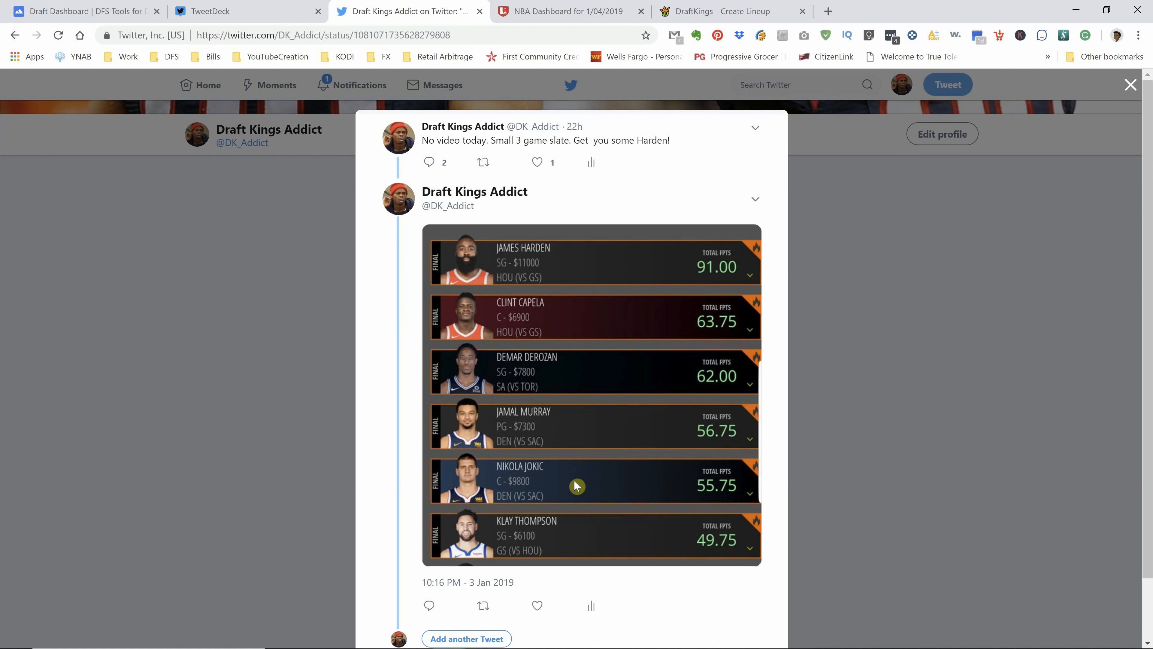
mouse_move(554, 287)
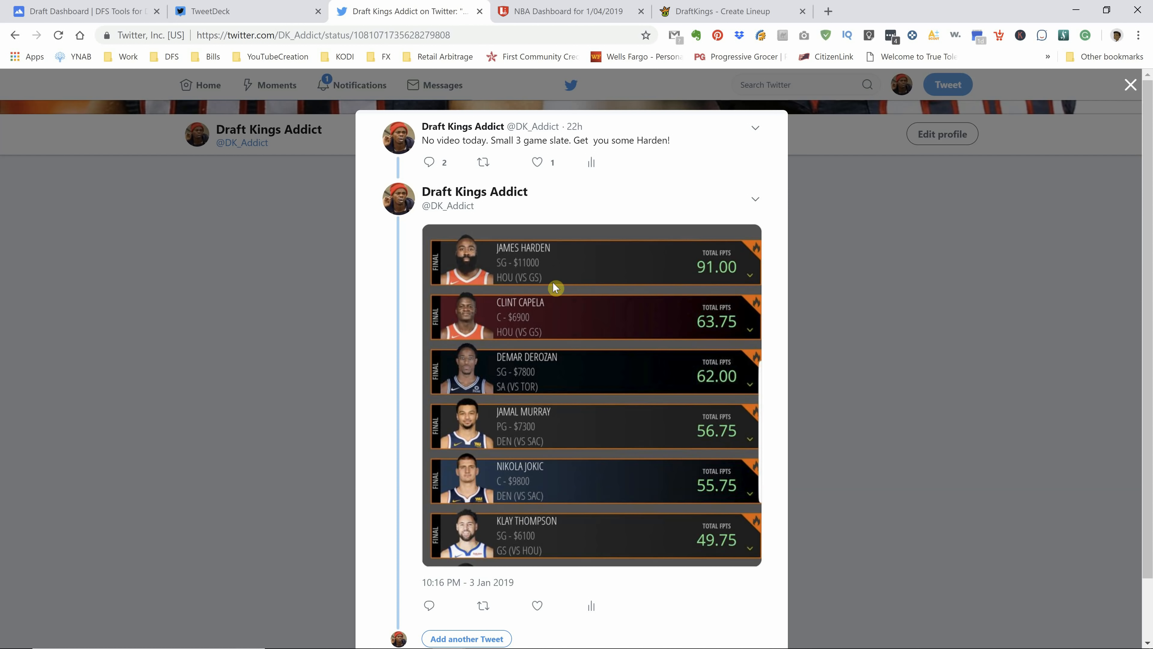
mouse_move(605, 557)
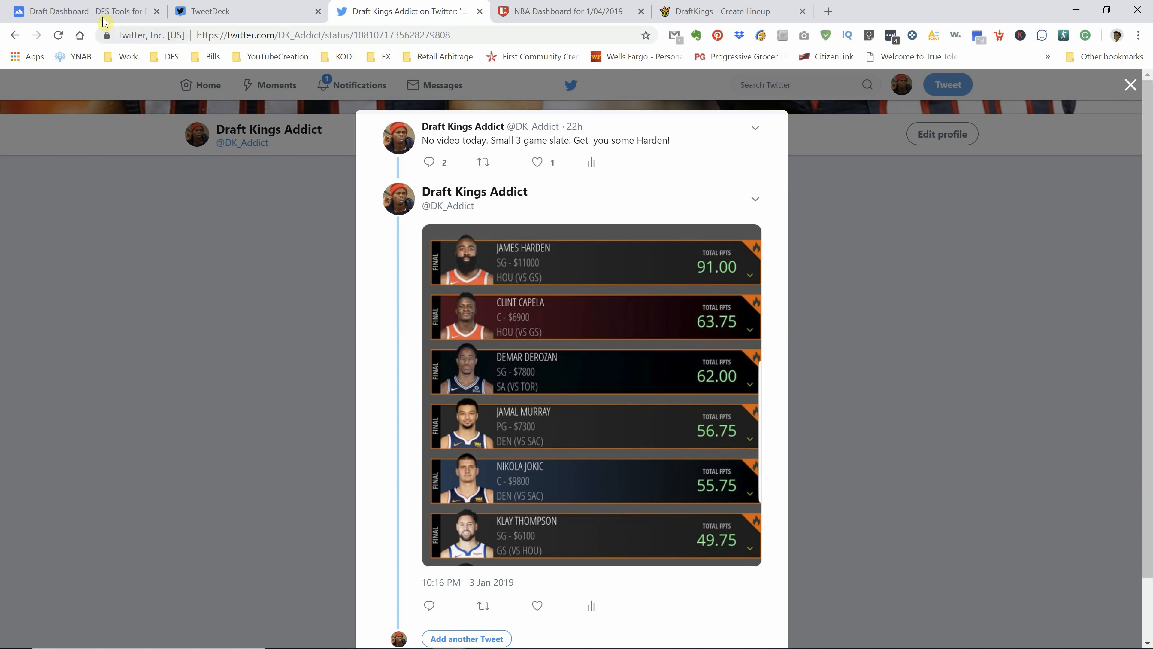
Step: Return to Draft Dashboard's NBA dashboard and launch the Position Optimizer from the sidebar
left_click(75, 11)
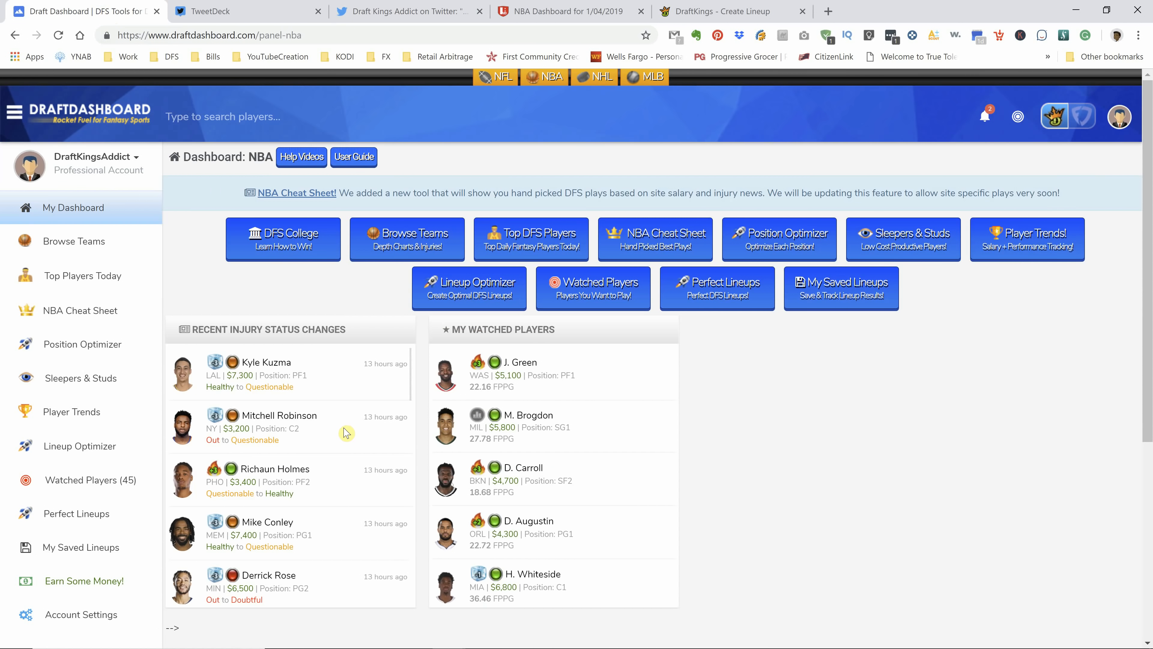
mouse_move(346, 527)
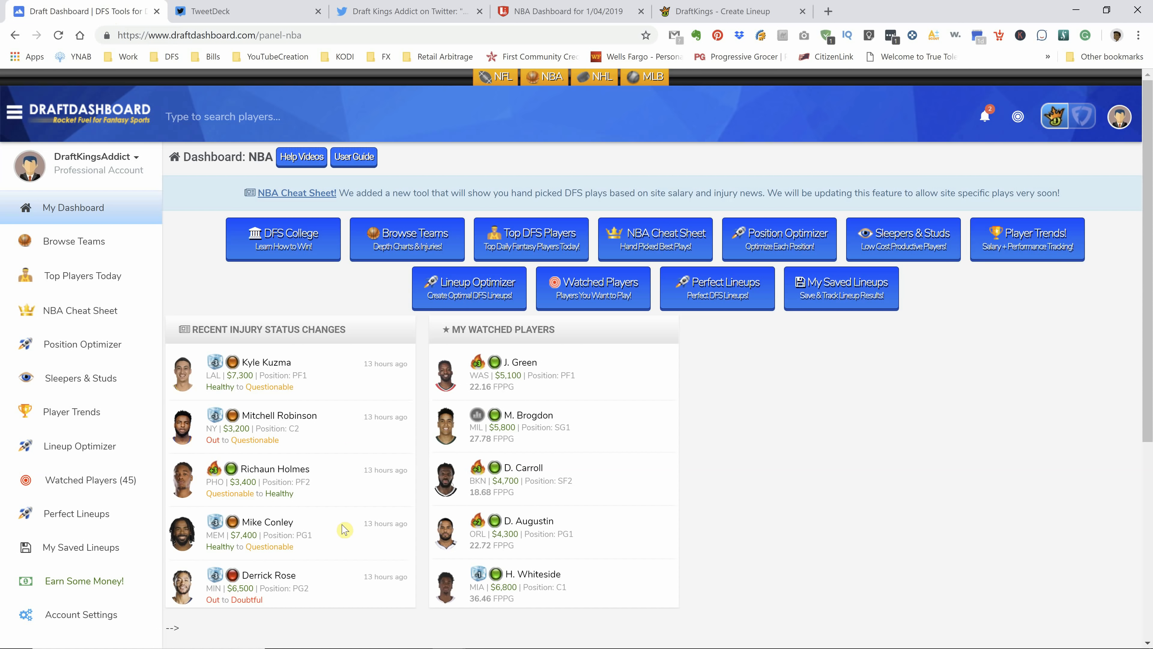
mouse_move(339, 464)
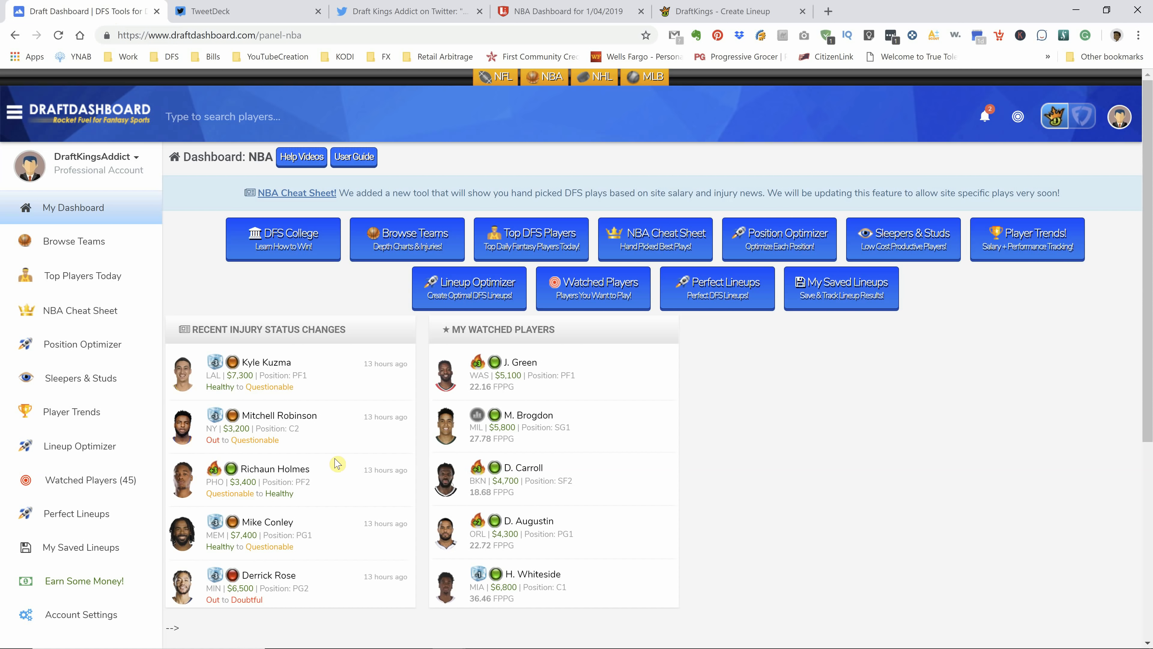
mouse_move(339, 464)
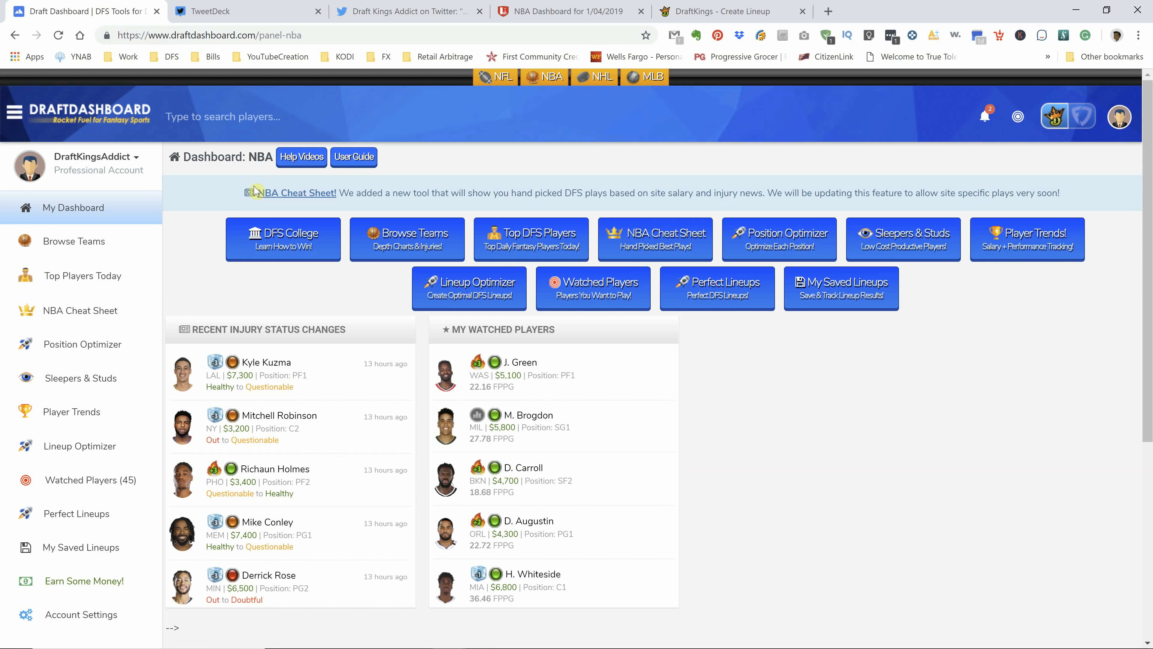
mouse_move(305, 201)
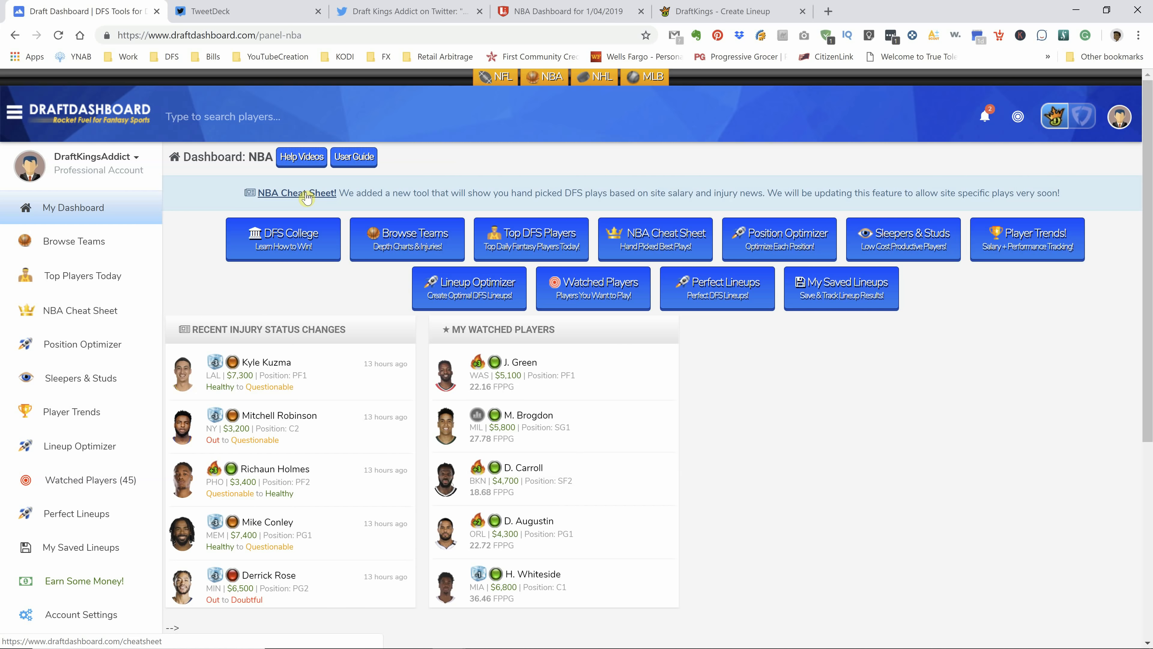
mouse_move(122, 428)
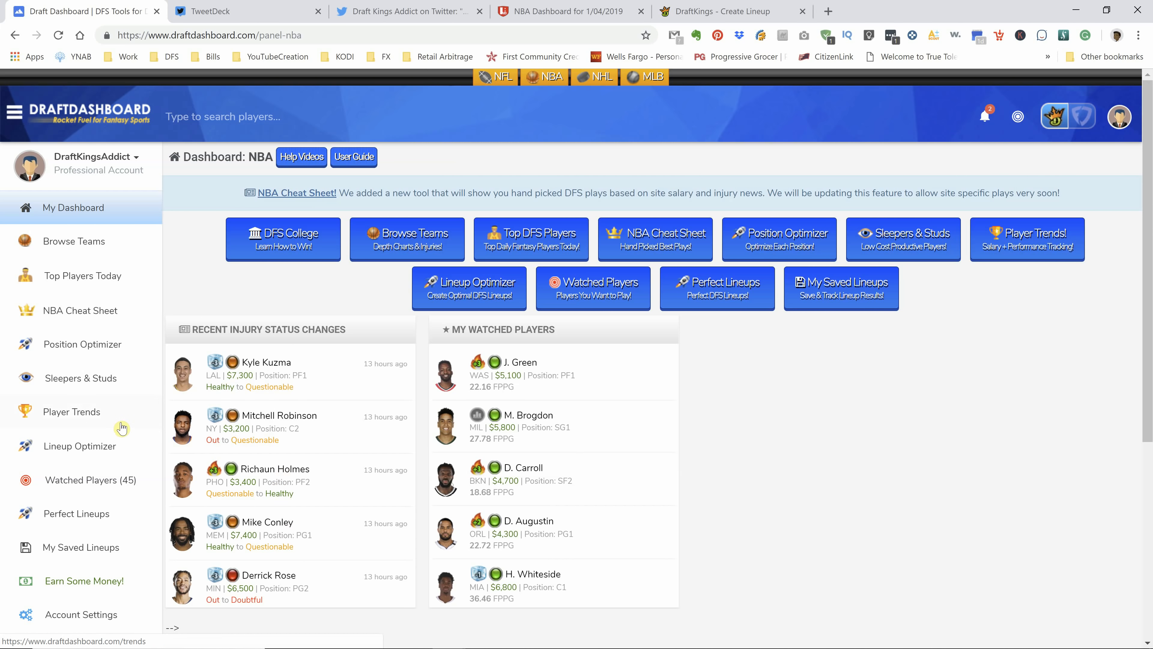
mouse_move(93, 321)
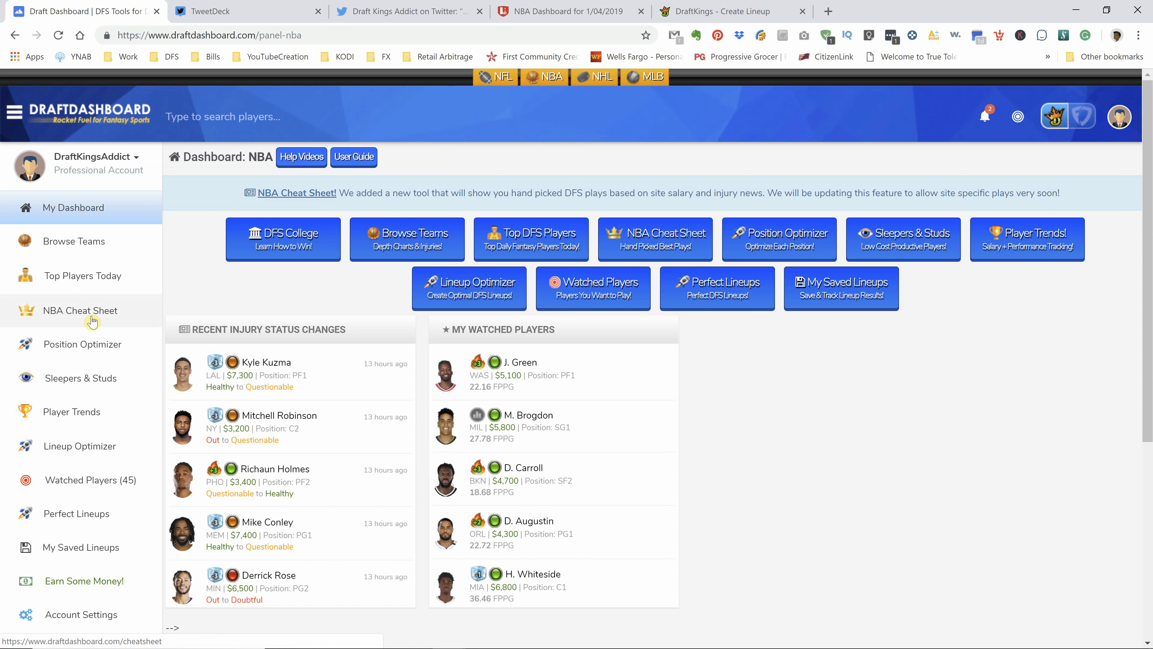
left_click(95, 346)
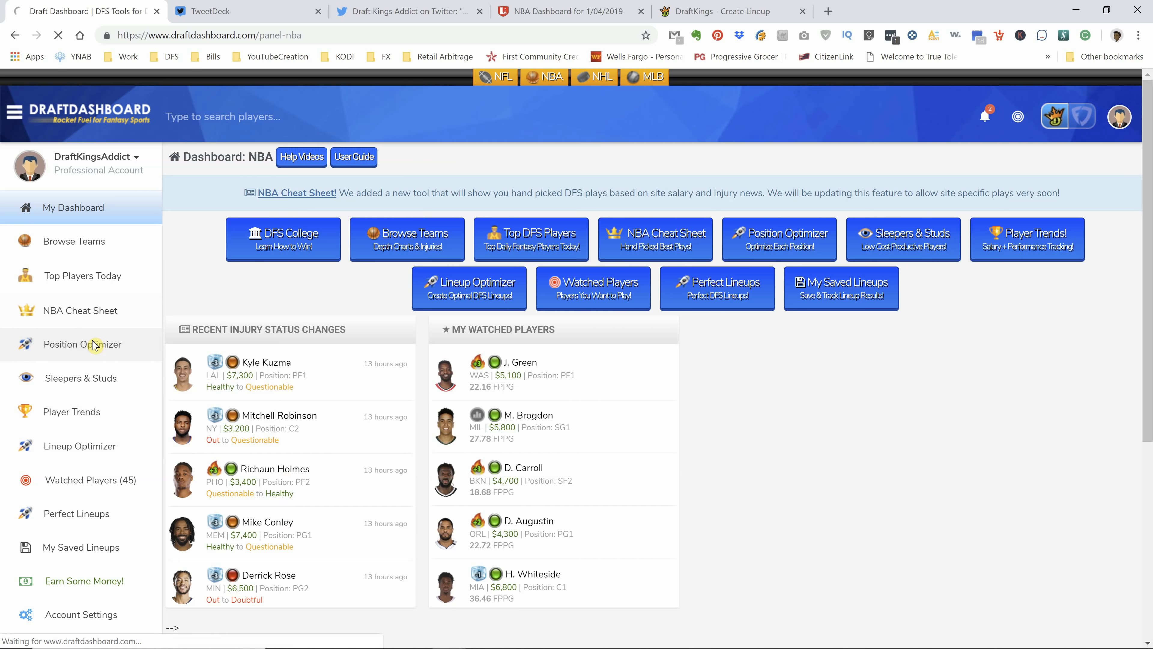
left_click(95, 345)
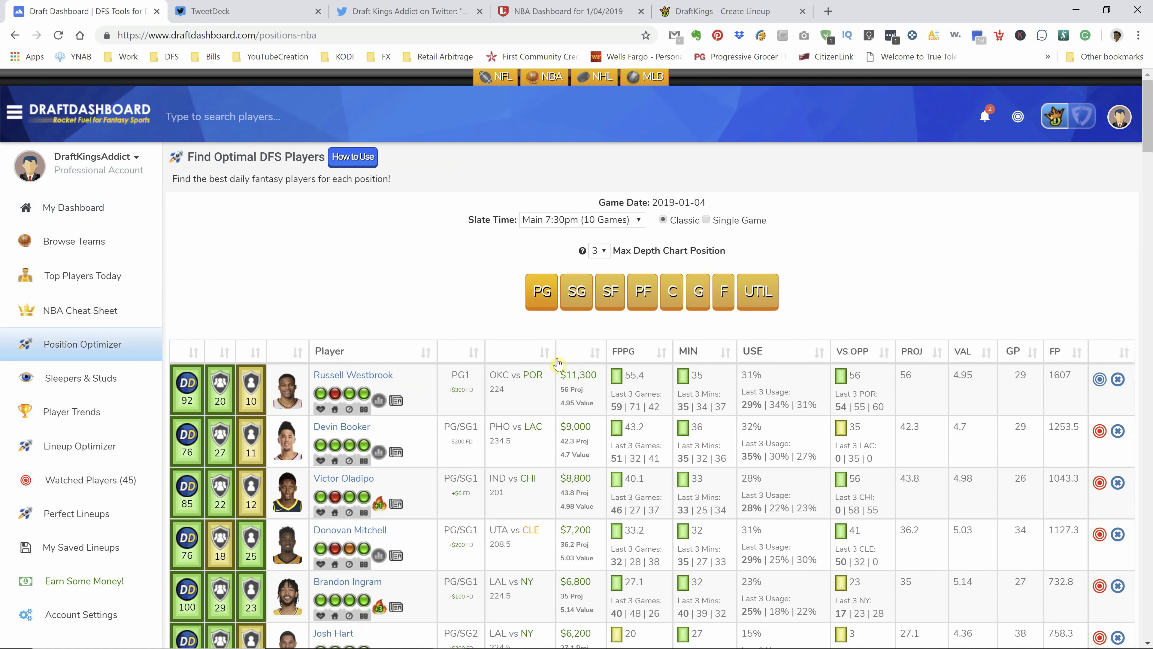
left_click(583, 220)
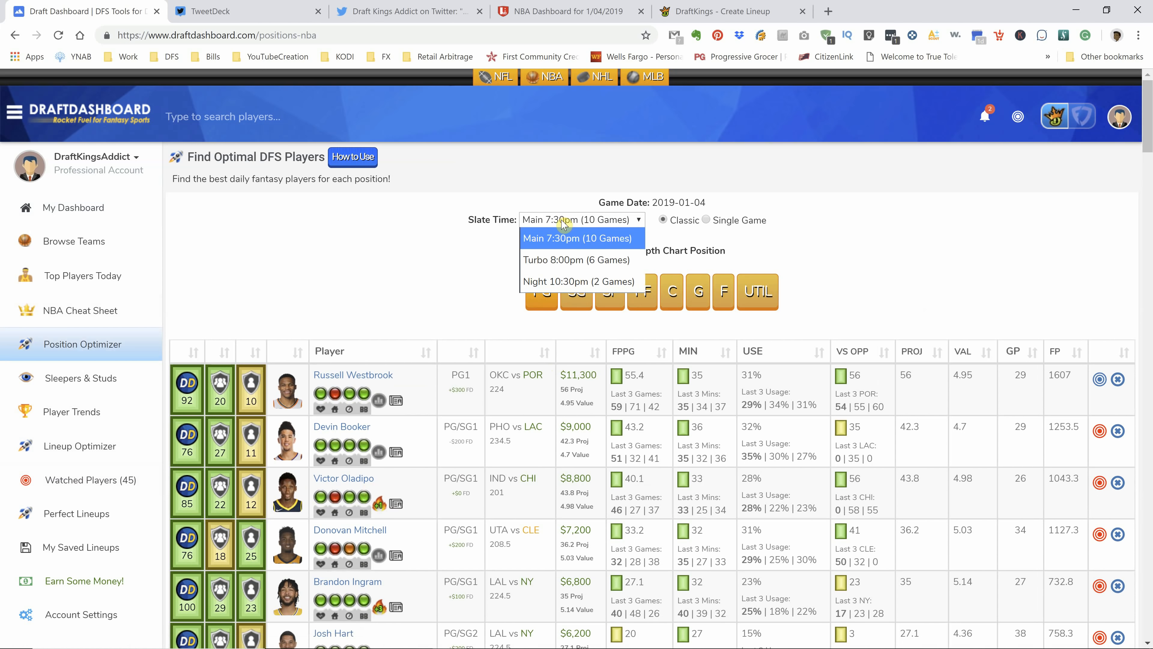
mouse_move(585, 265)
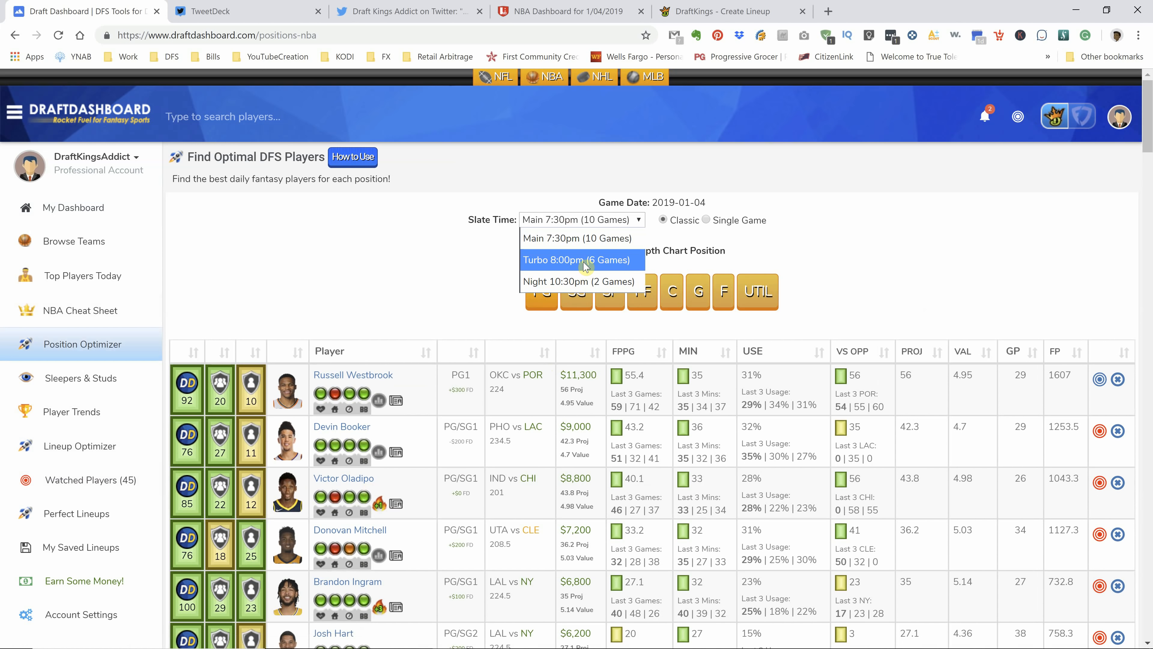
mouse_move(612, 264)
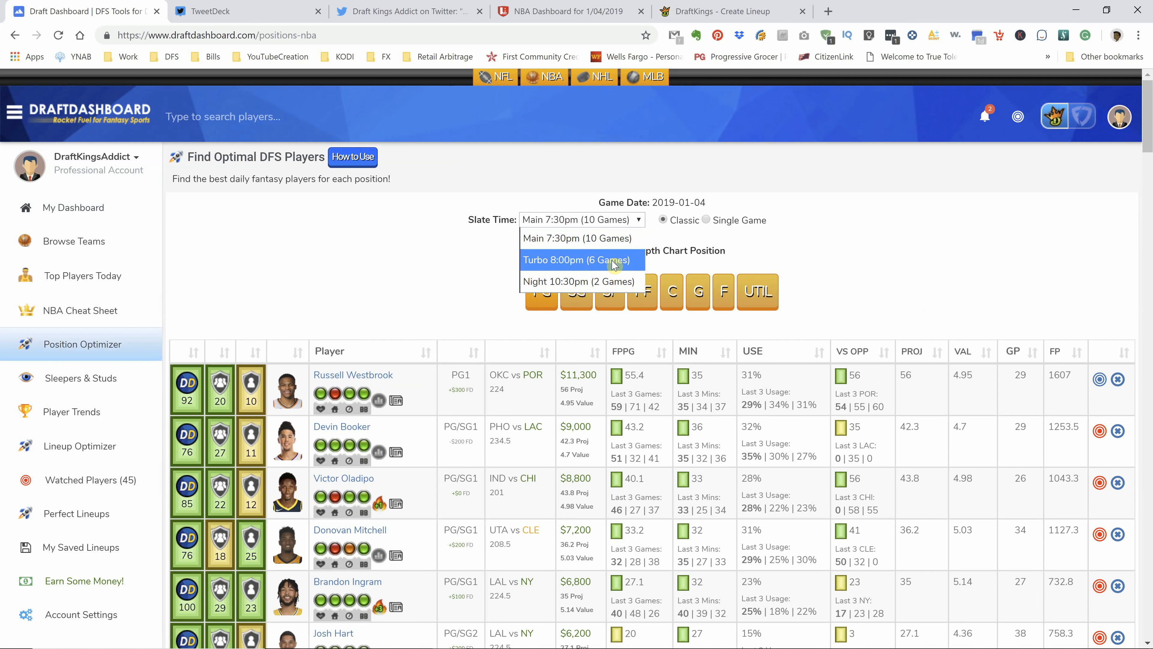
mouse_move(605, 285)
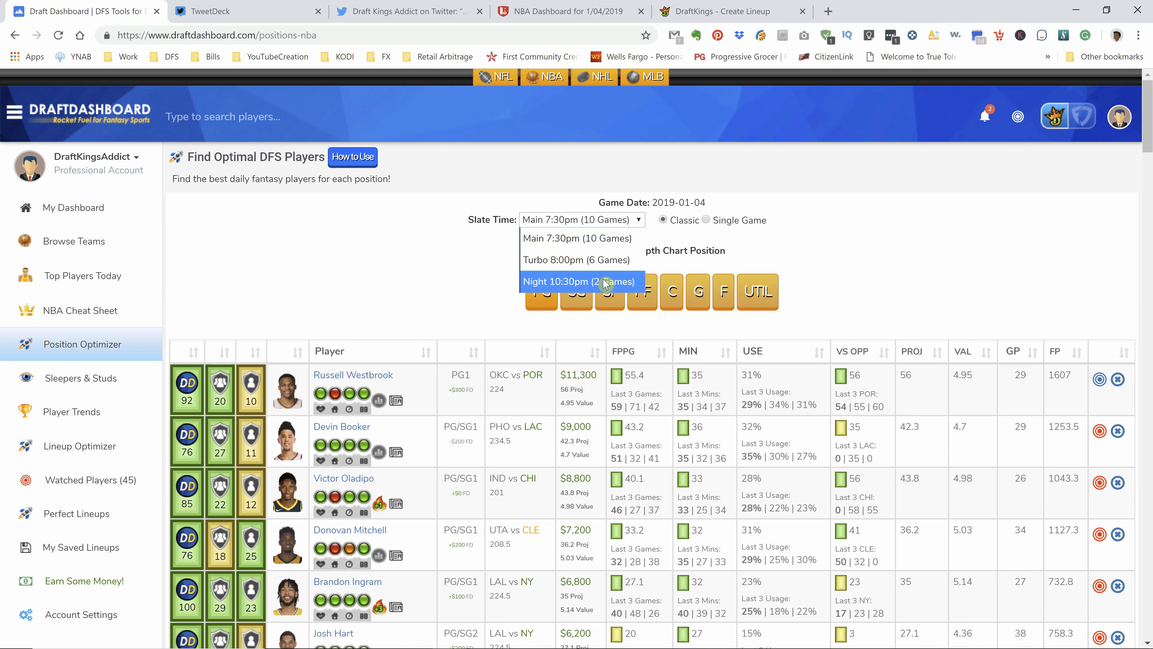
mouse_move(604, 268)
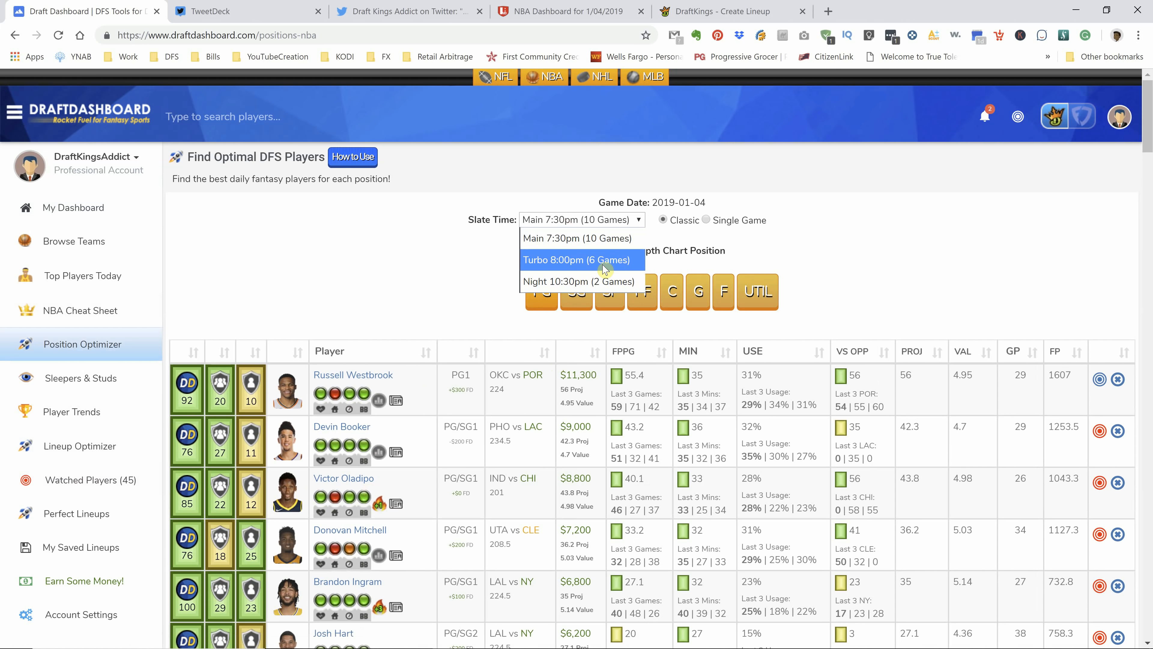
mouse_move(605, 246)
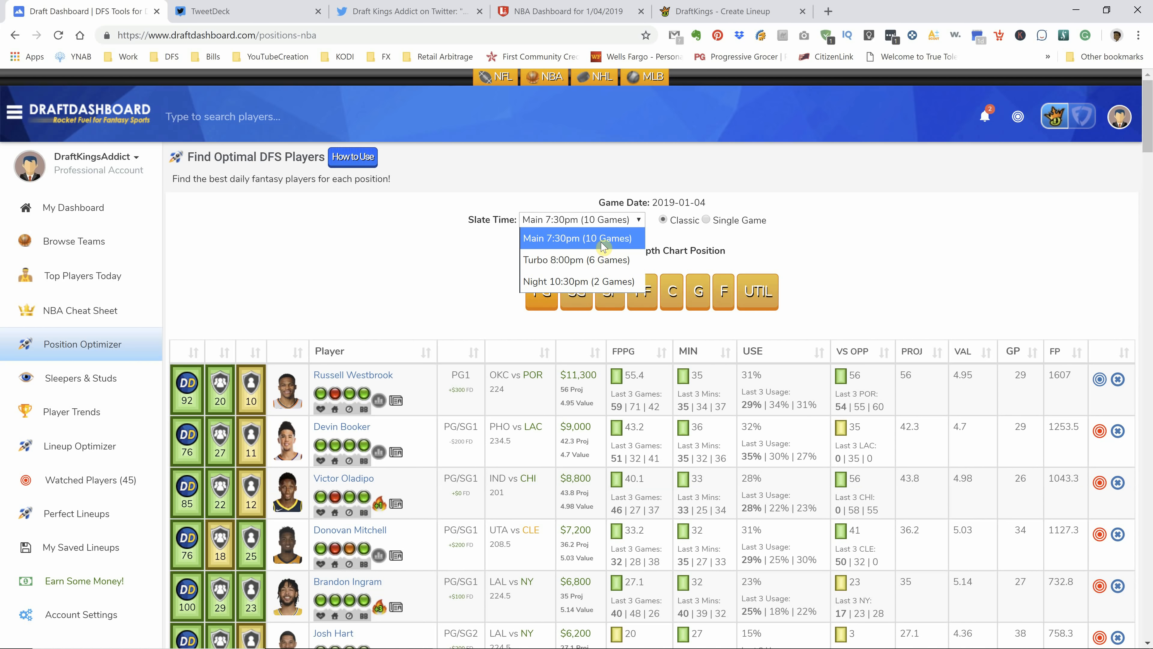
mouse_move(597, 241)
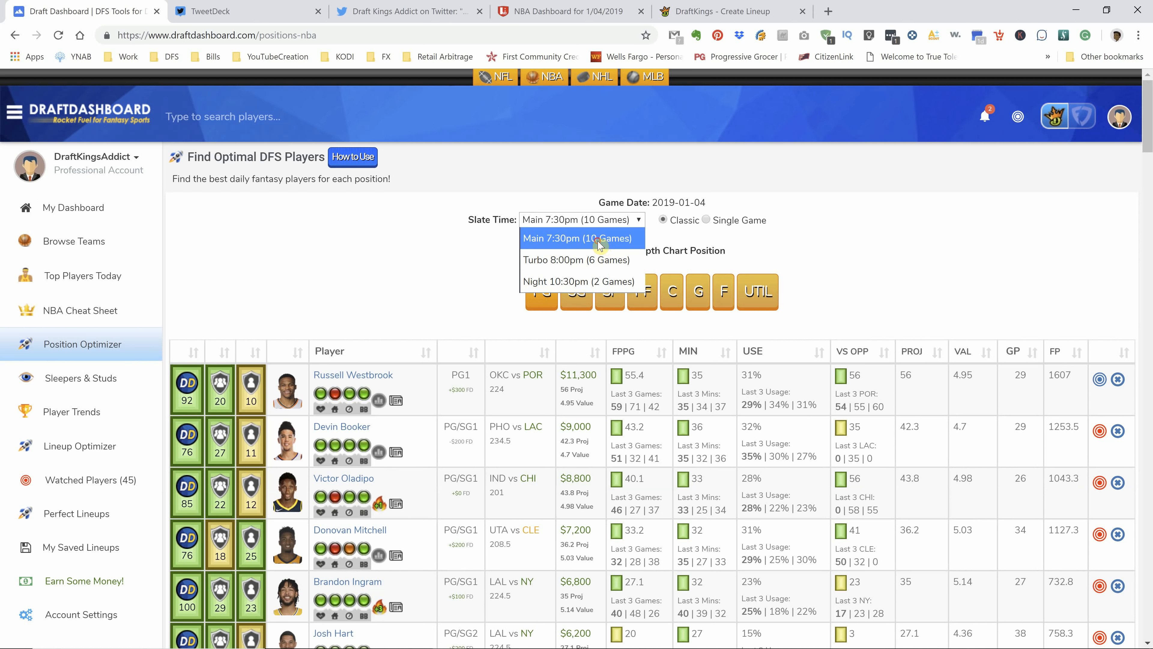
left_click(594, 238)
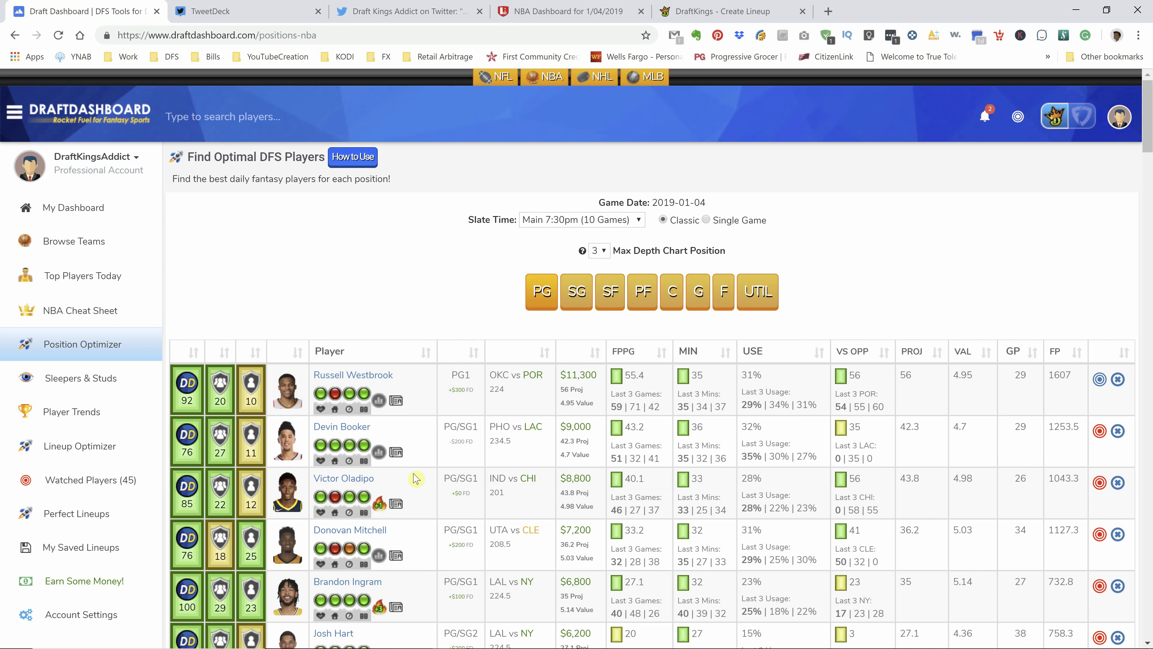
Step: Scroll the optimizer to Devin Booker's 43 FPPG breakdown, glancing at the tweeted lineup in between
scroll("down", 3)
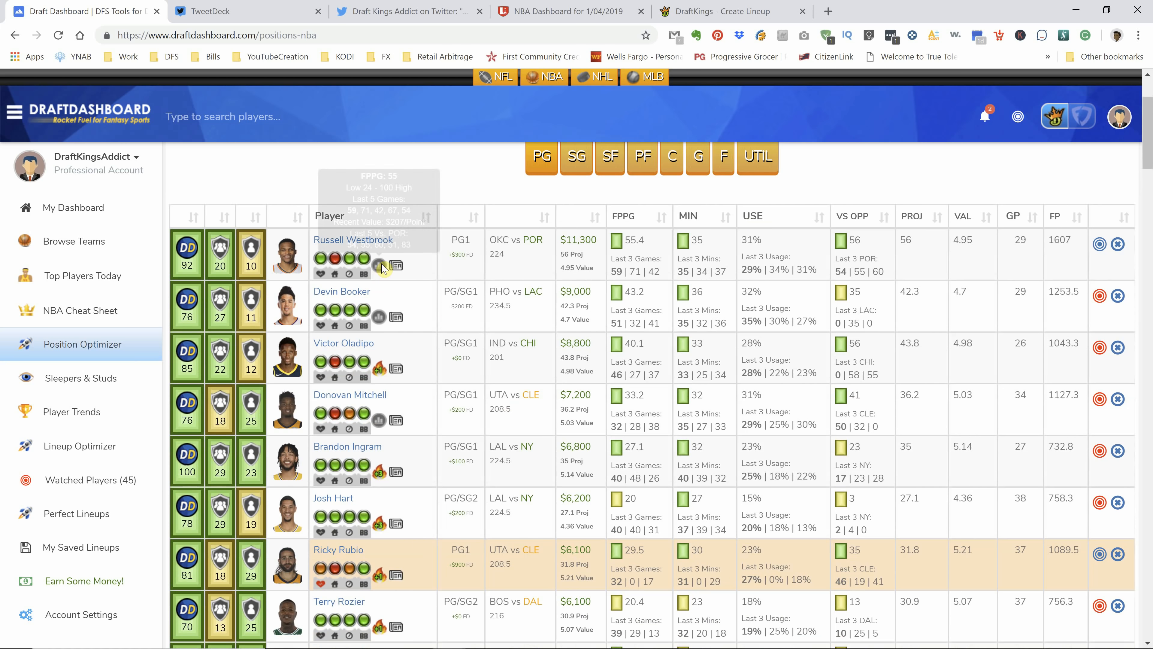
mouse_move(379, 266)
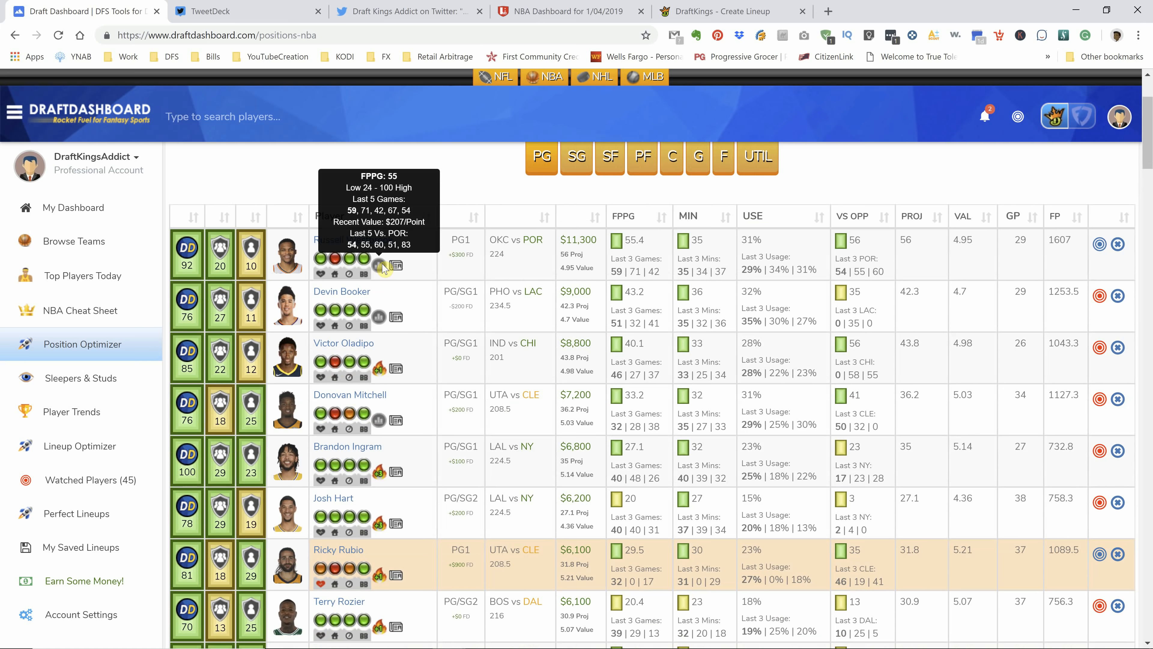
mouse_move(358, 276)
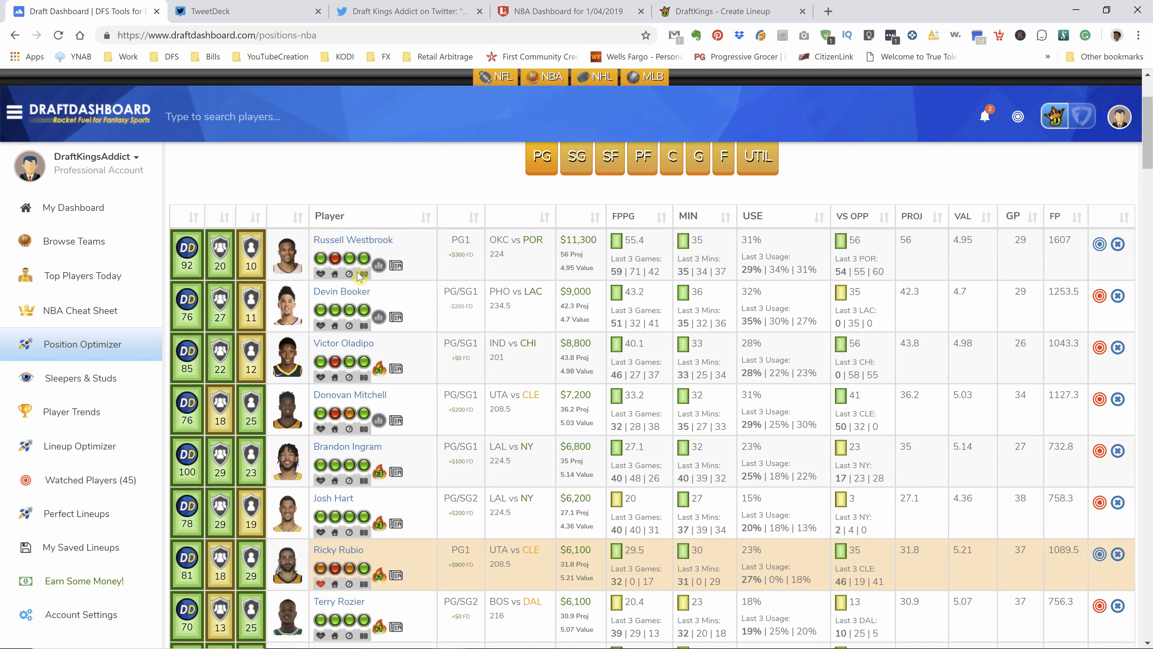
mouse_move(379, 265)
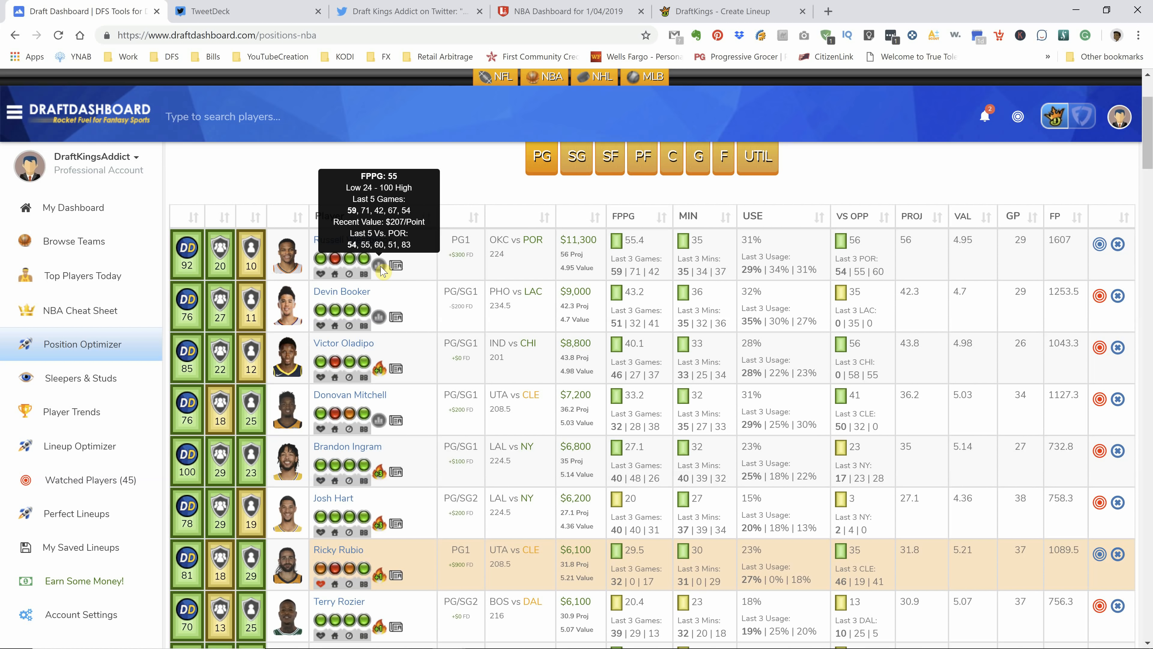
mouse_move(440, 6)
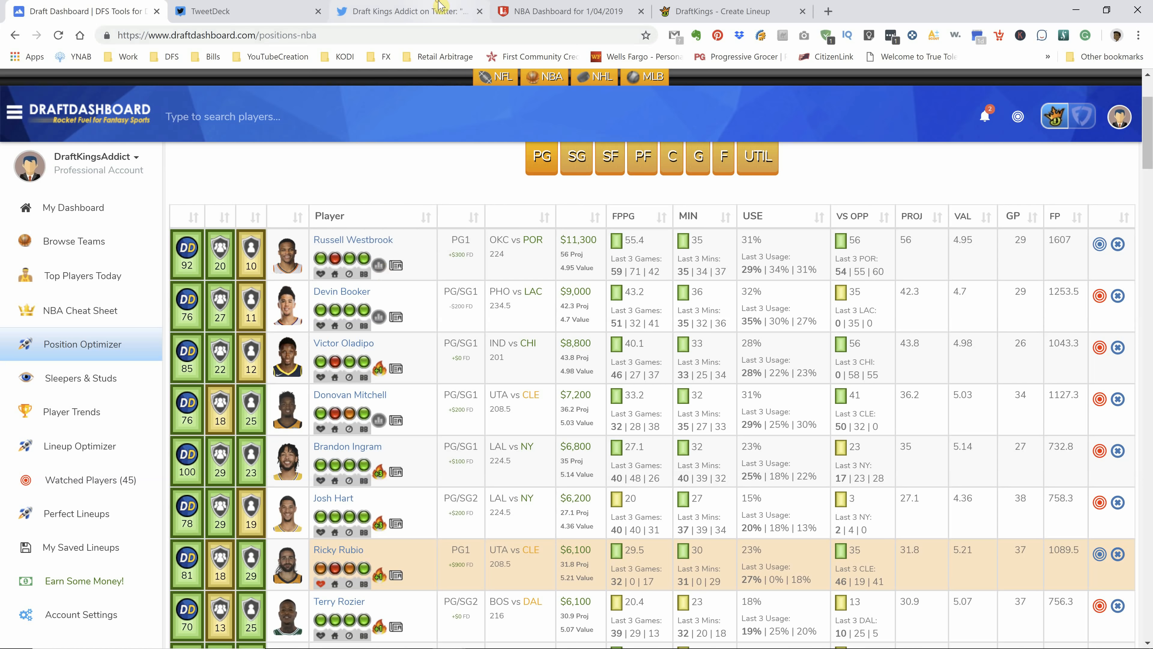
left_click(406, 11)
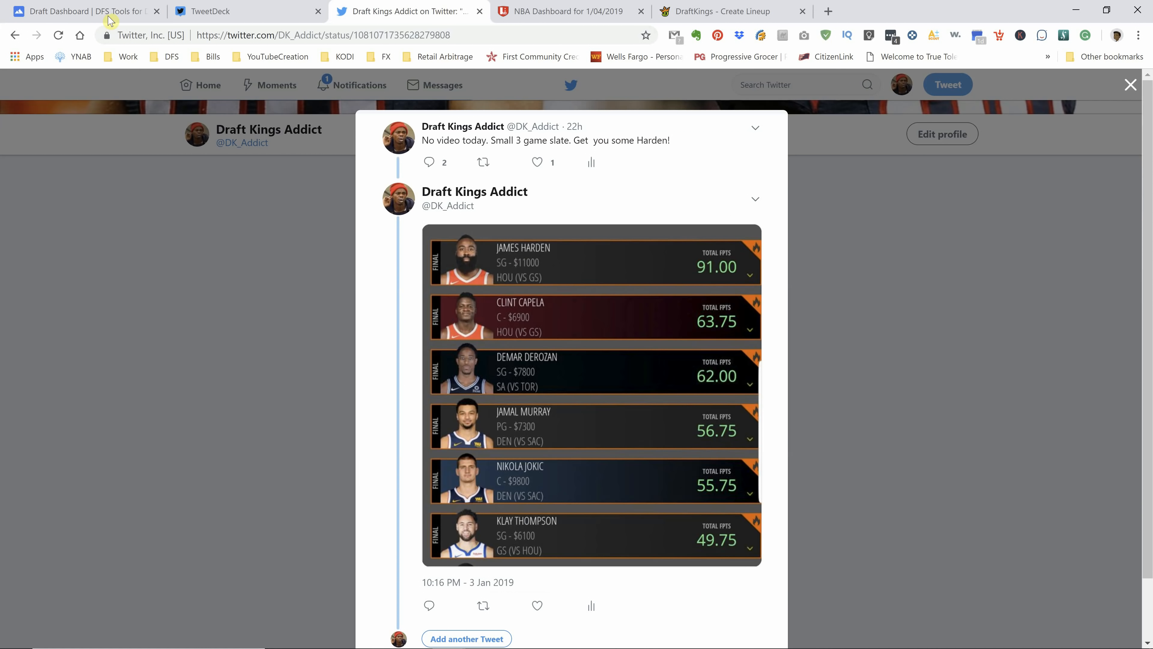
left_click(75, 11)
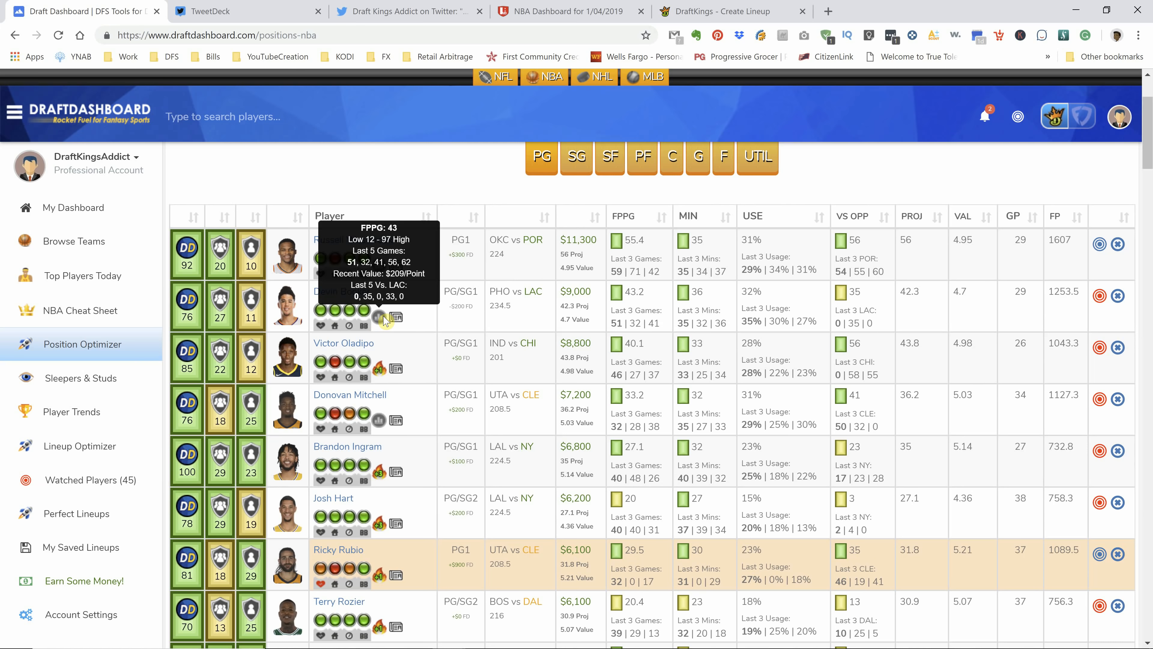
mouse_move(266, 45)
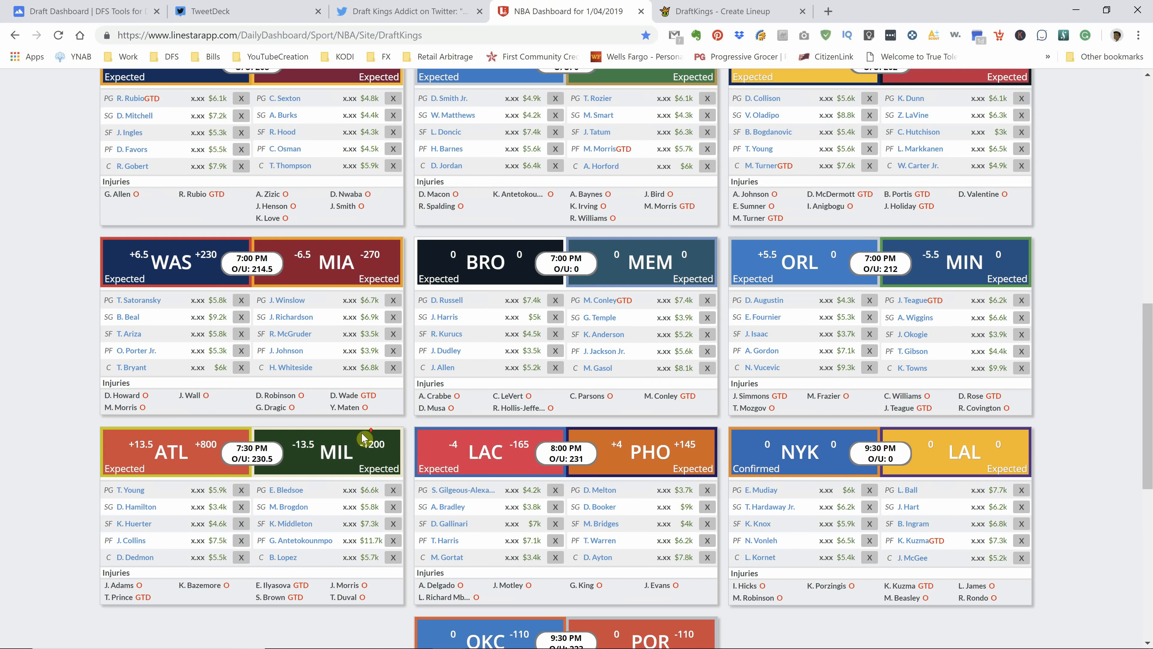
scroll("up", 3)
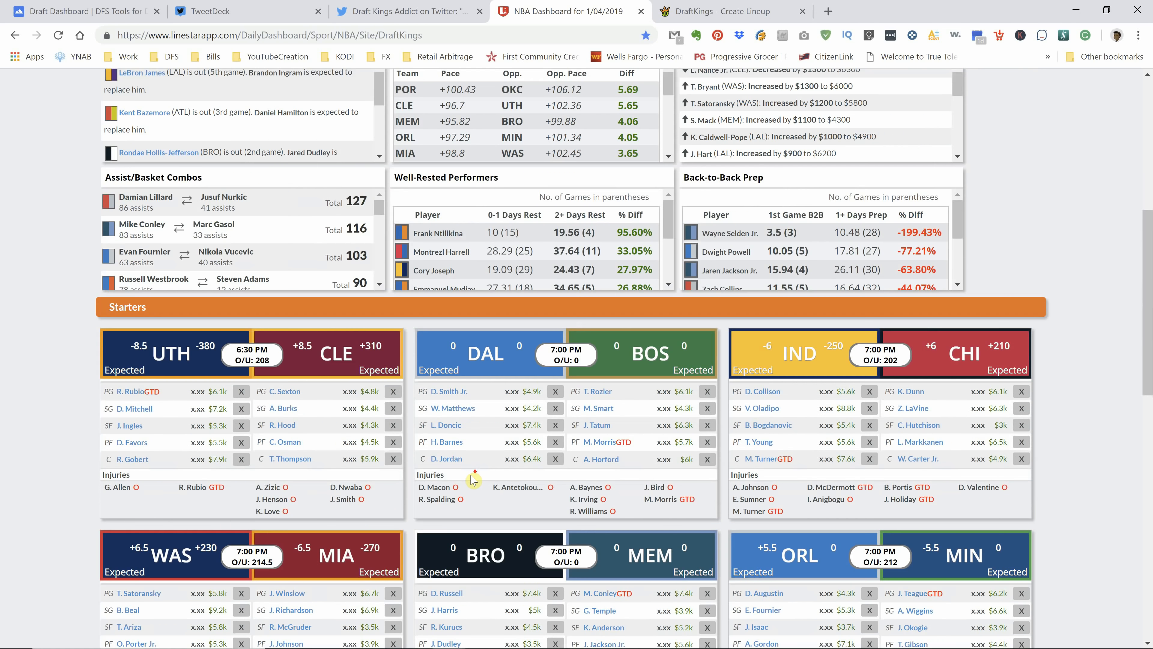
scroll("down", 3)
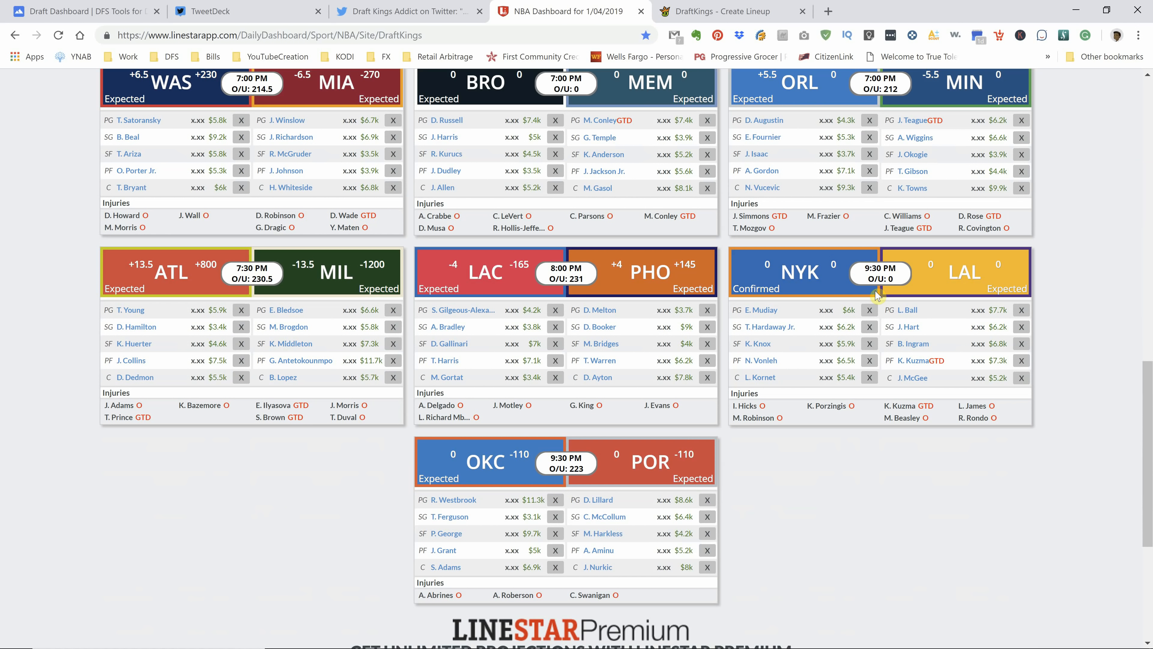
mouse_move(587, 287)
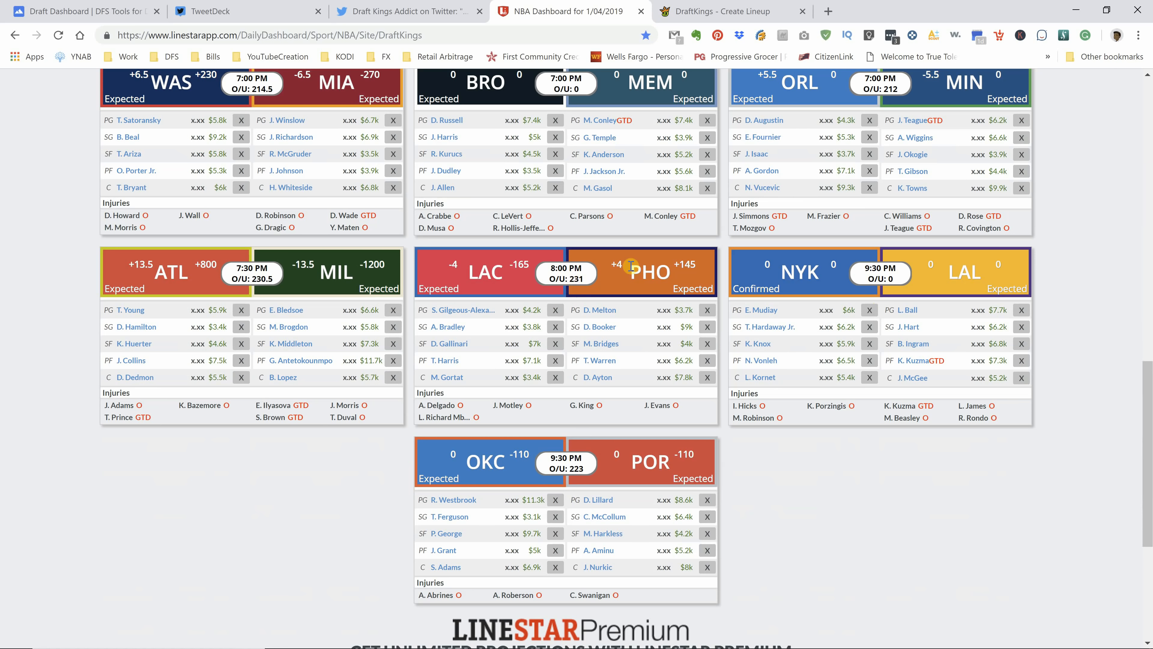
scroll("down", 3)
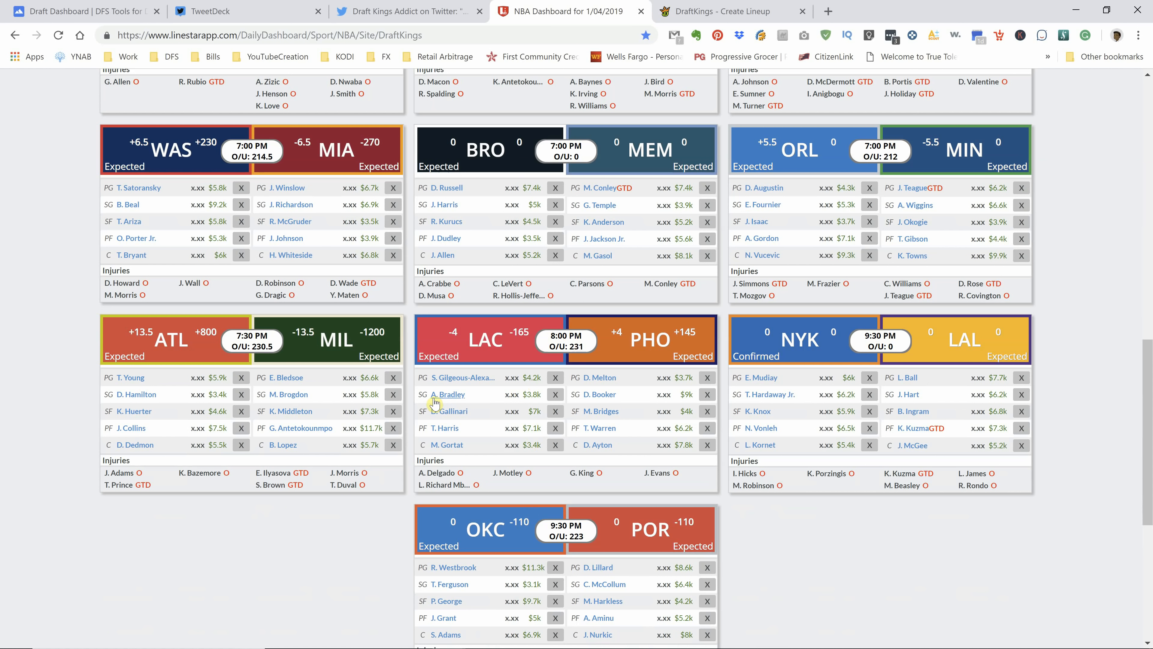
mouse_move(543, 386)
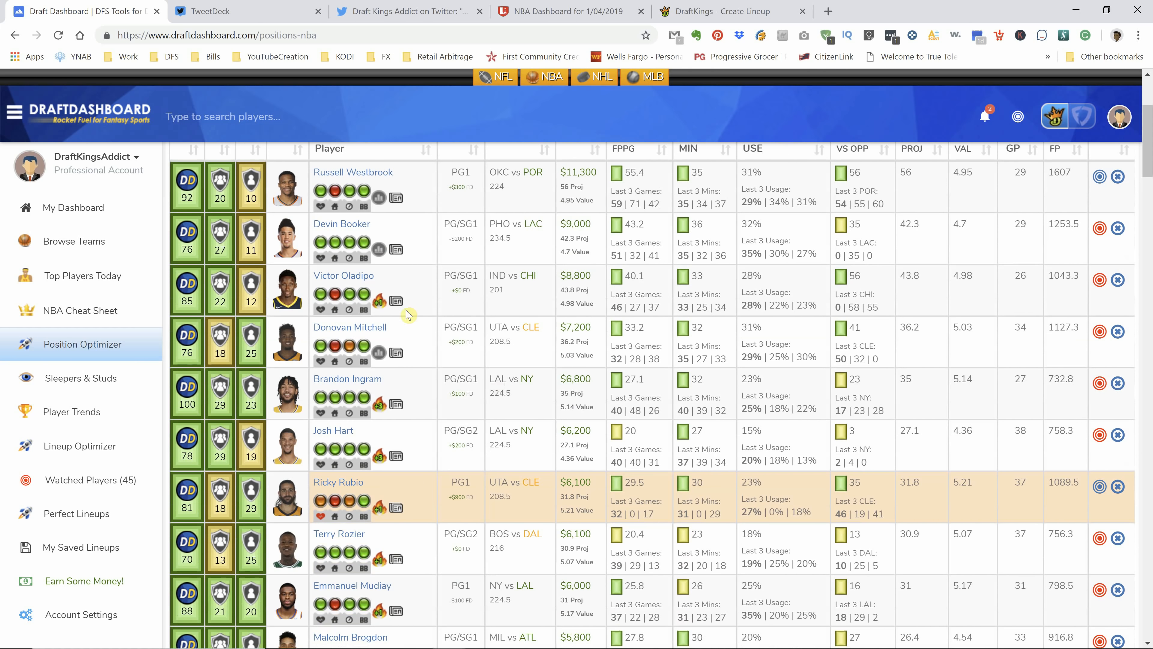
mouse_move(380, 301)
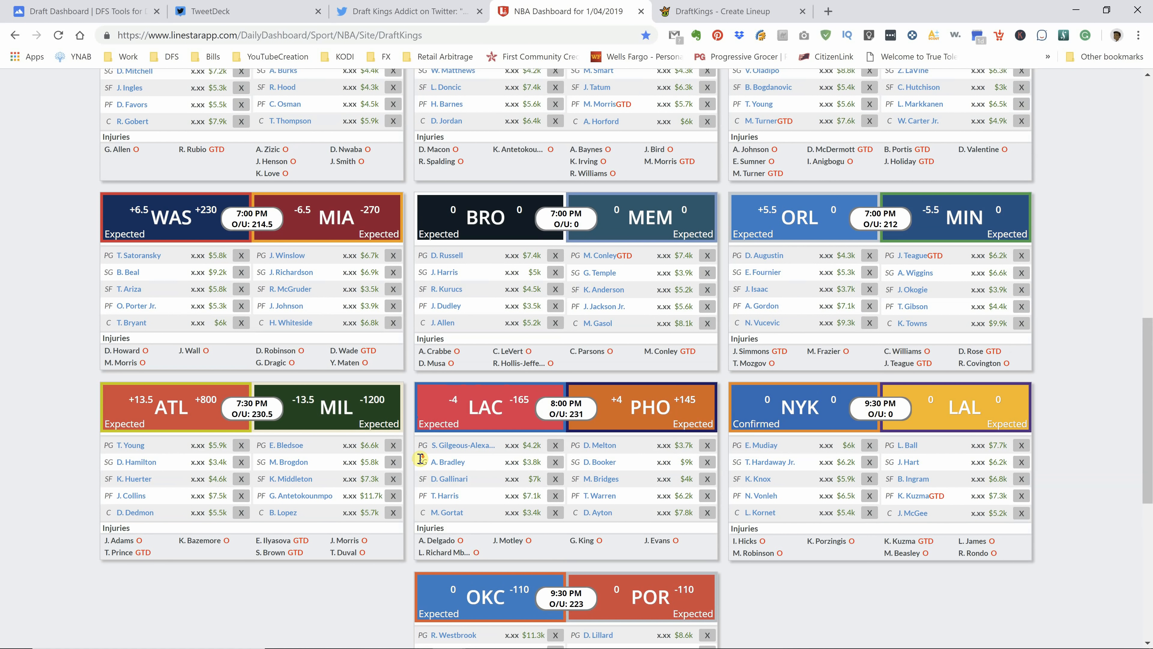
mouse_move(353, 474)
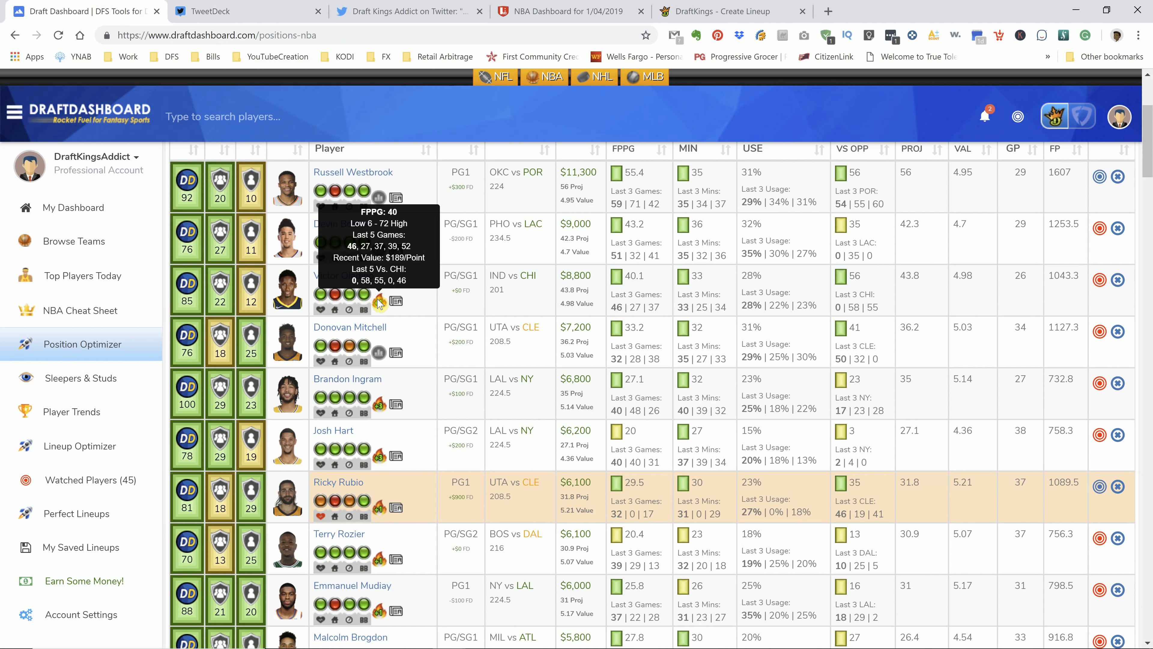
mouse_move(480, 4)
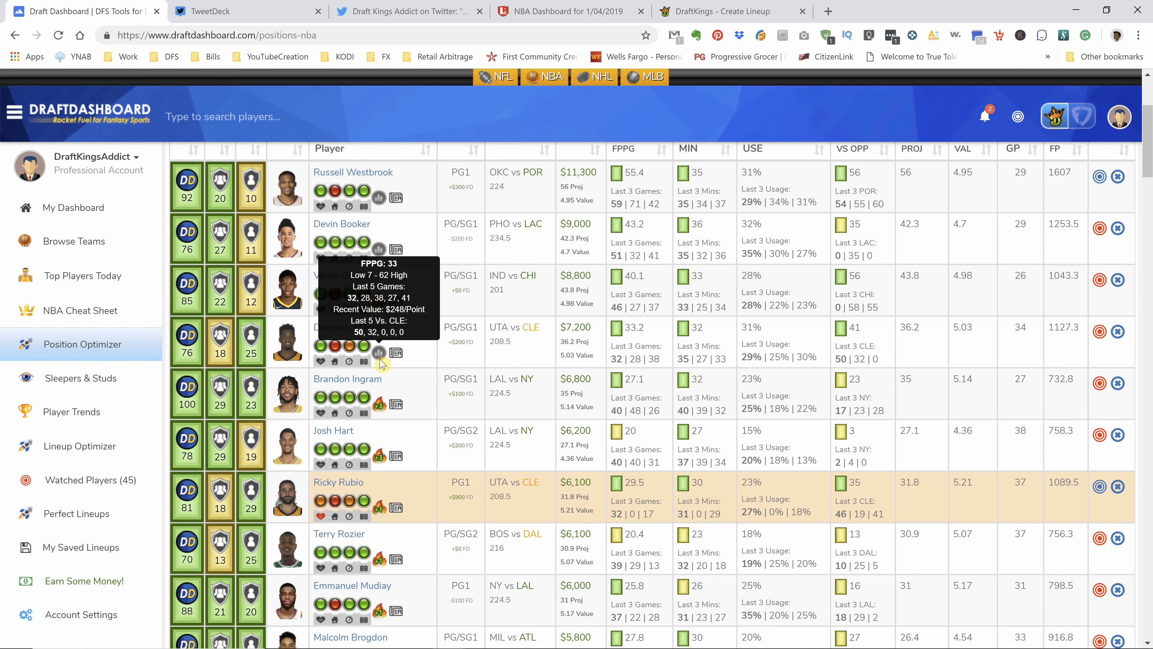
mouse_move(370, 507)
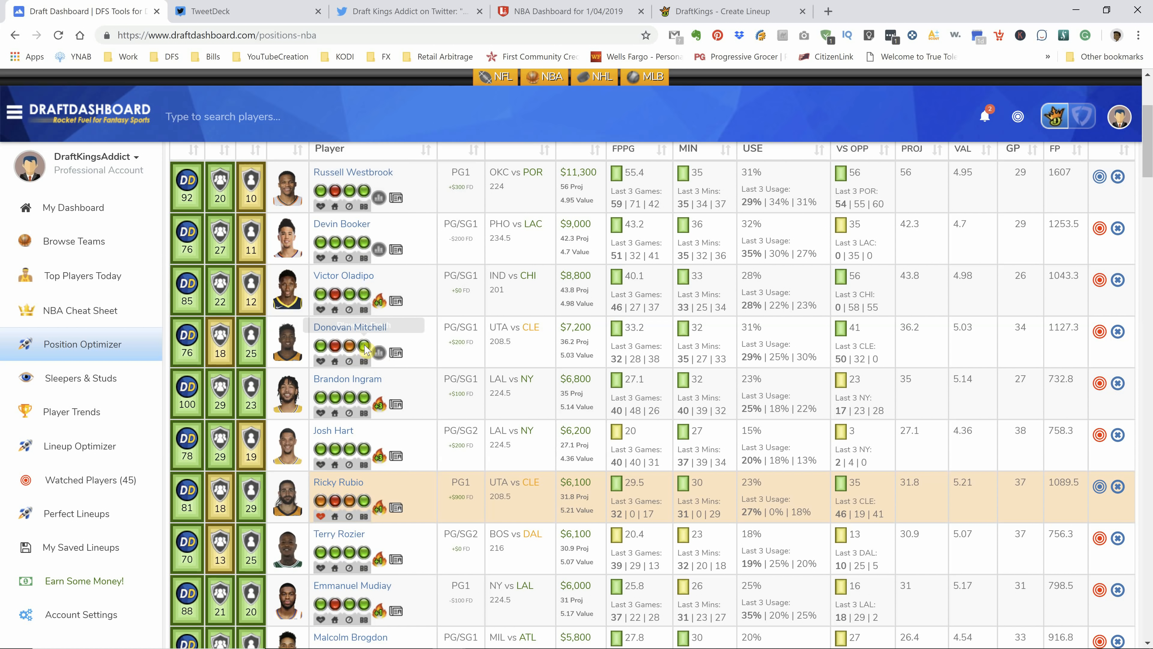
mouse_move(378, 353)
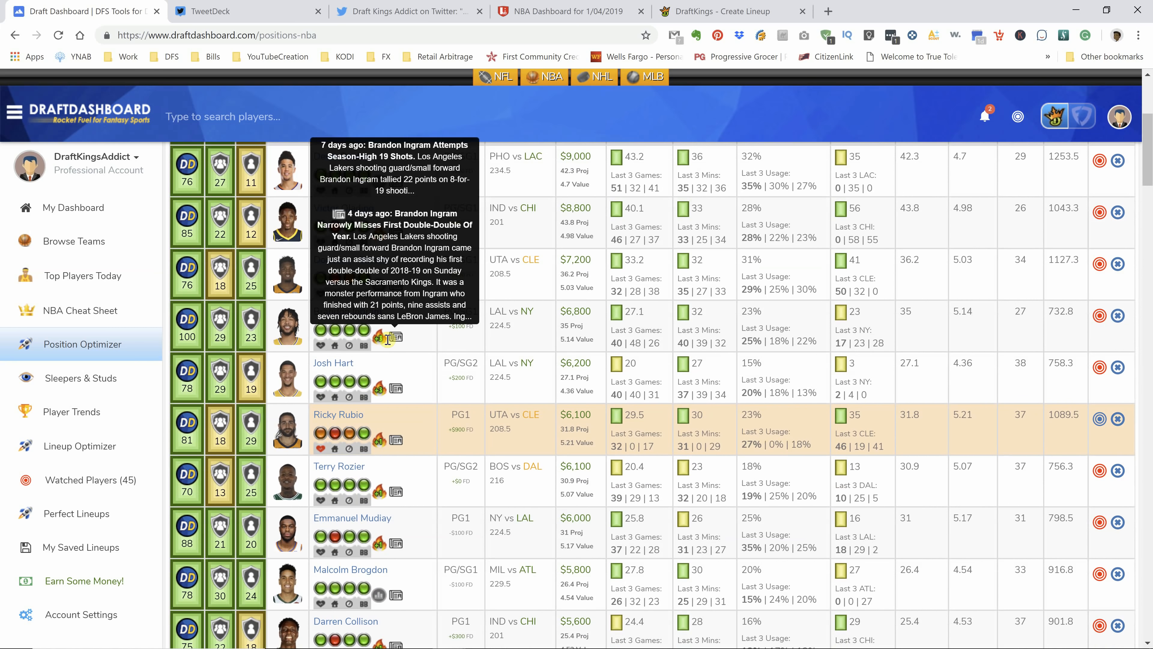
mouse_move(379, 337)
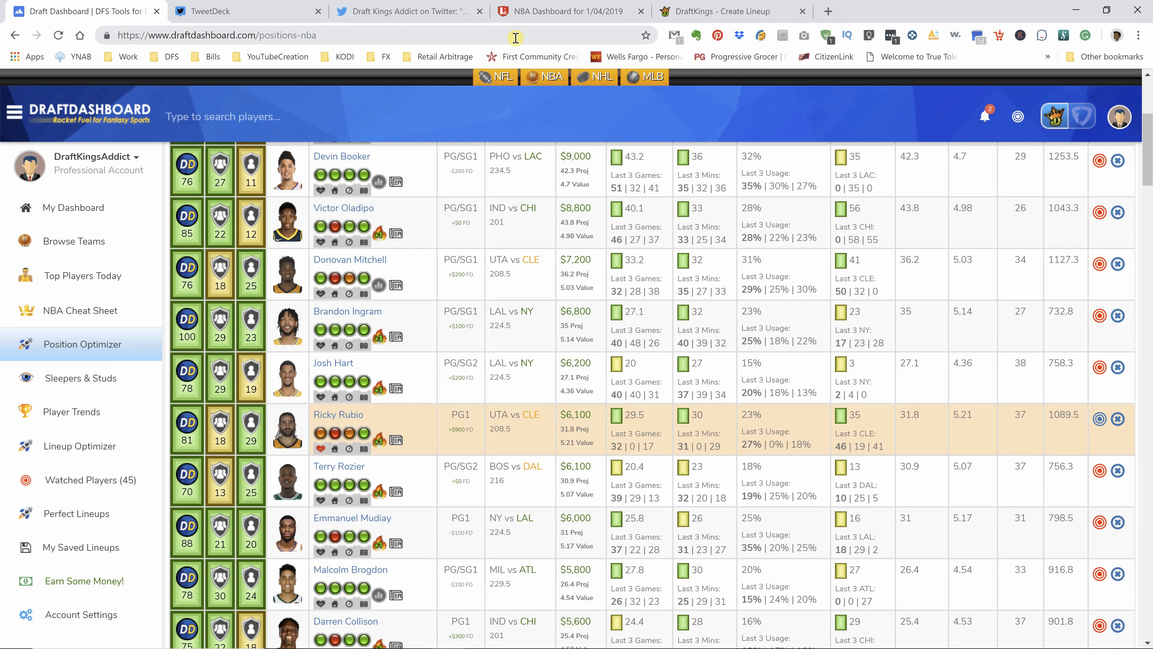
scroll("down", 3)
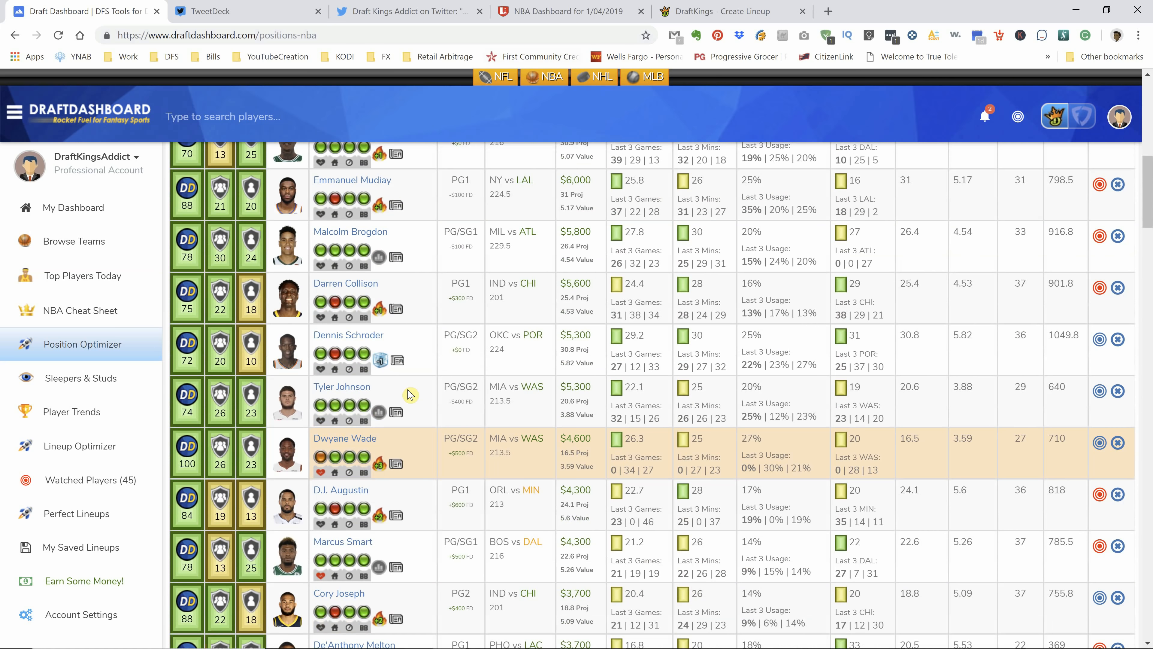
scroll("down", 3)
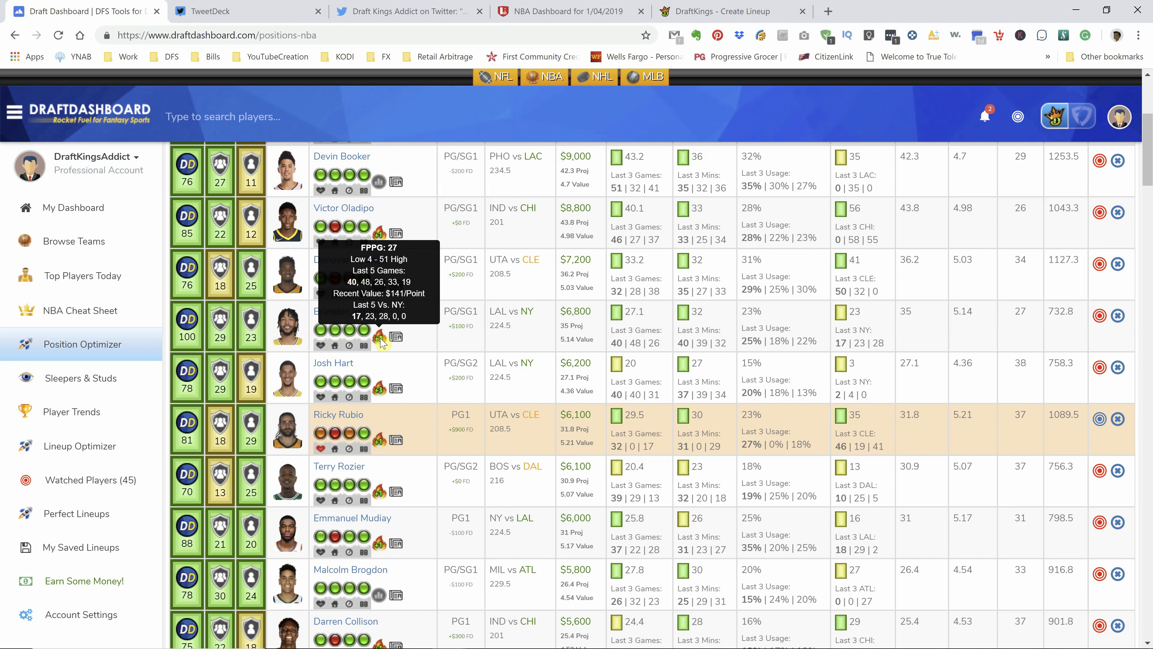
mouse_move(386, 345)
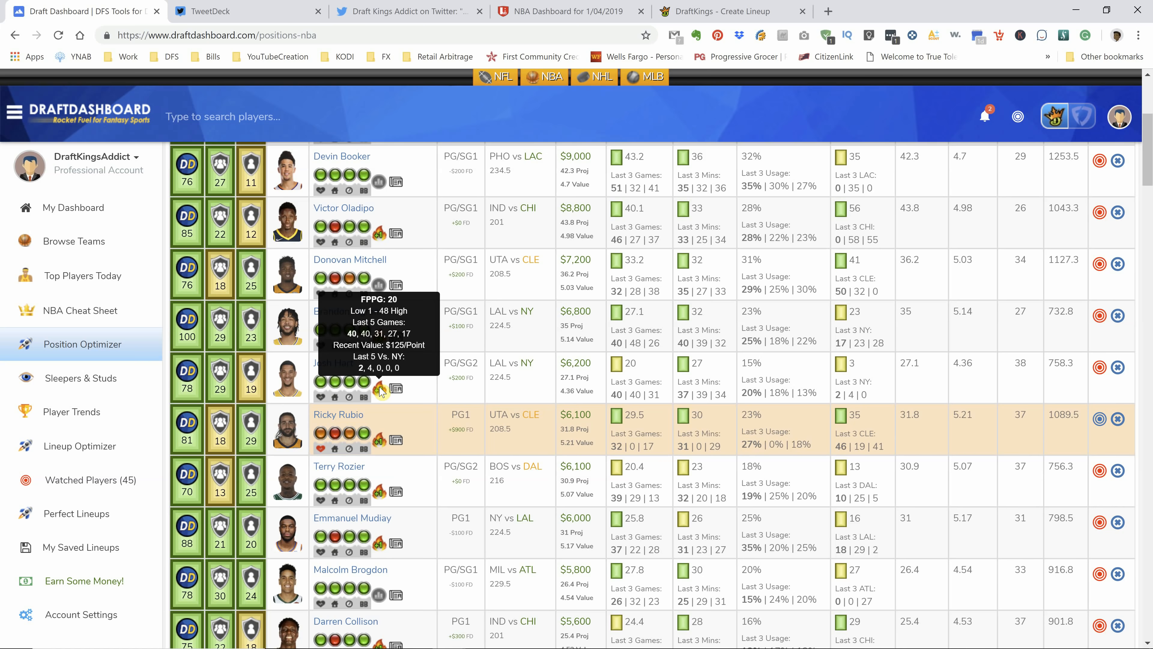
mouse_move(382, 395)
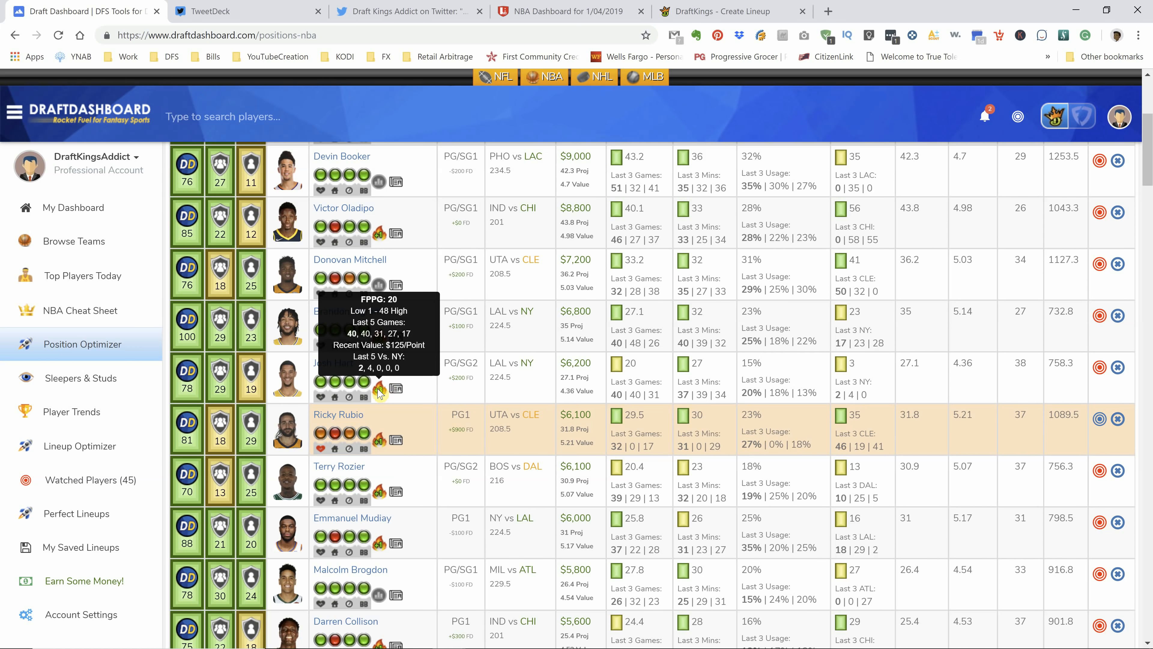
scroll("down", 3)
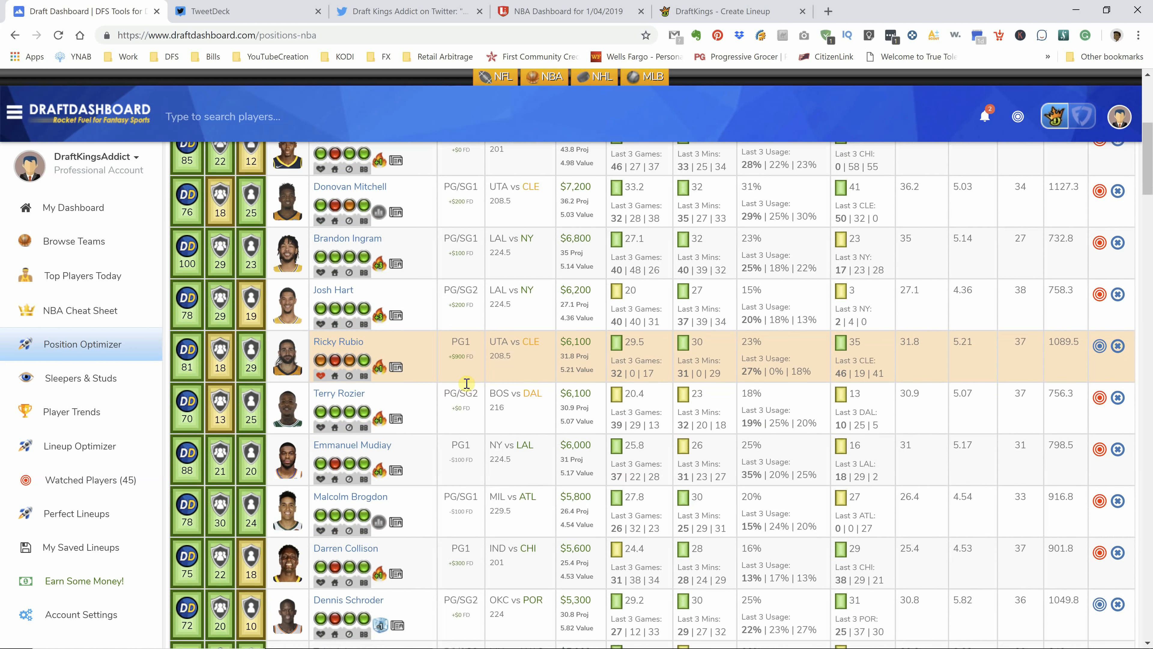
scroll("down", 3)
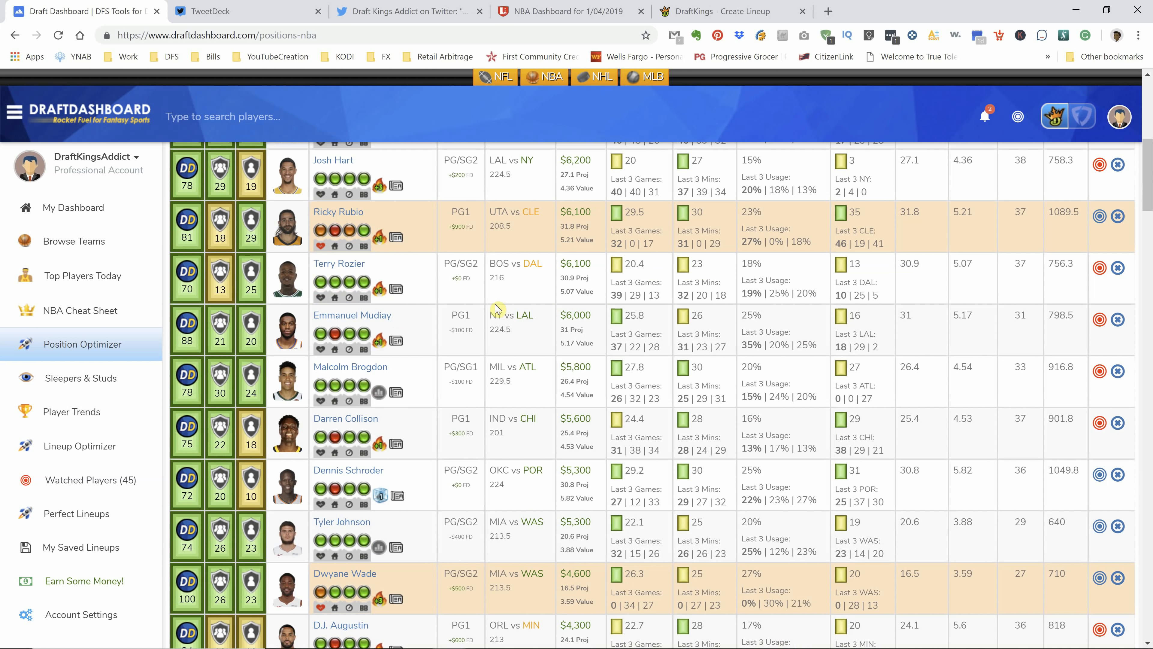
mouse_move(380, 291)
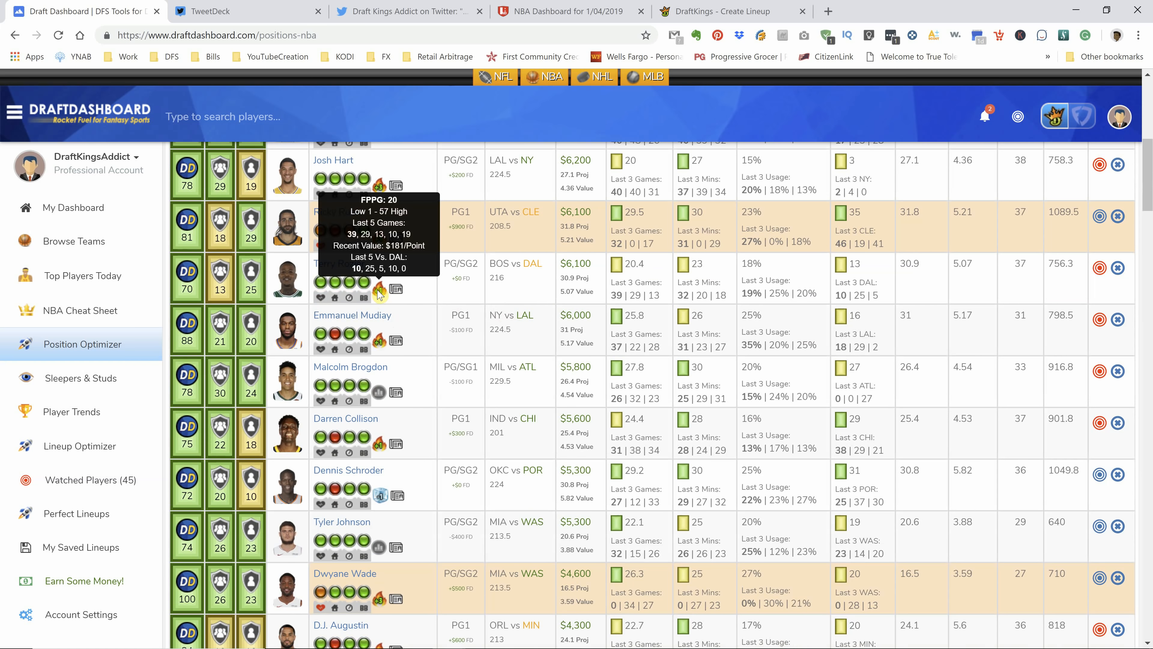
mouse_move(404, 6)
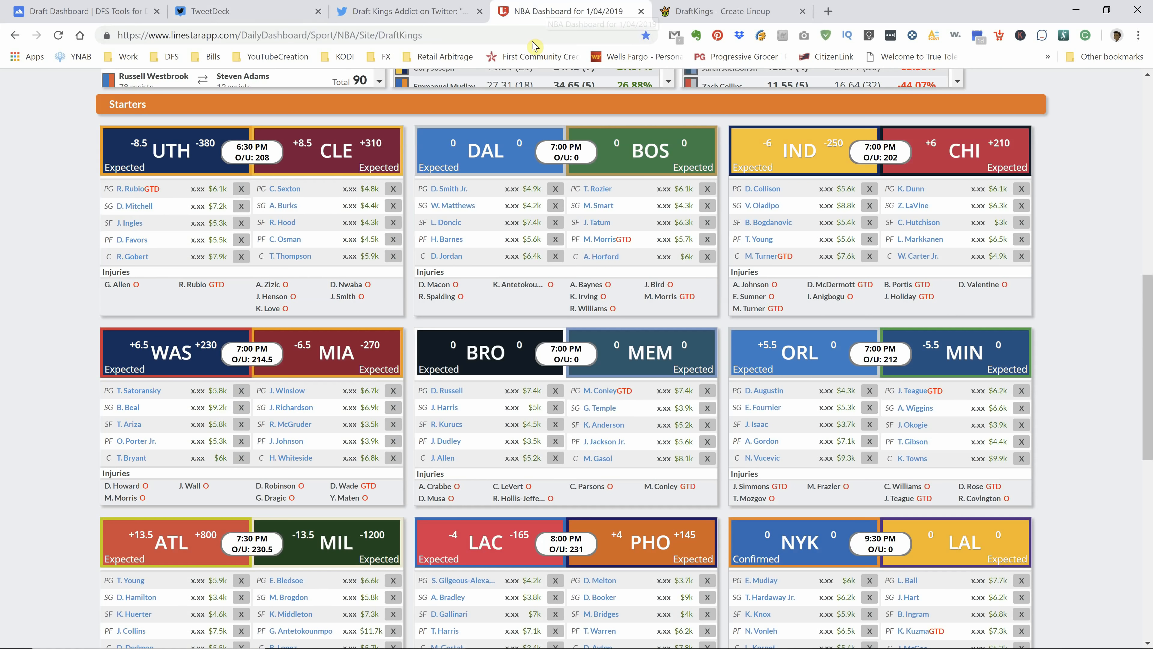
scroll("down", 3)
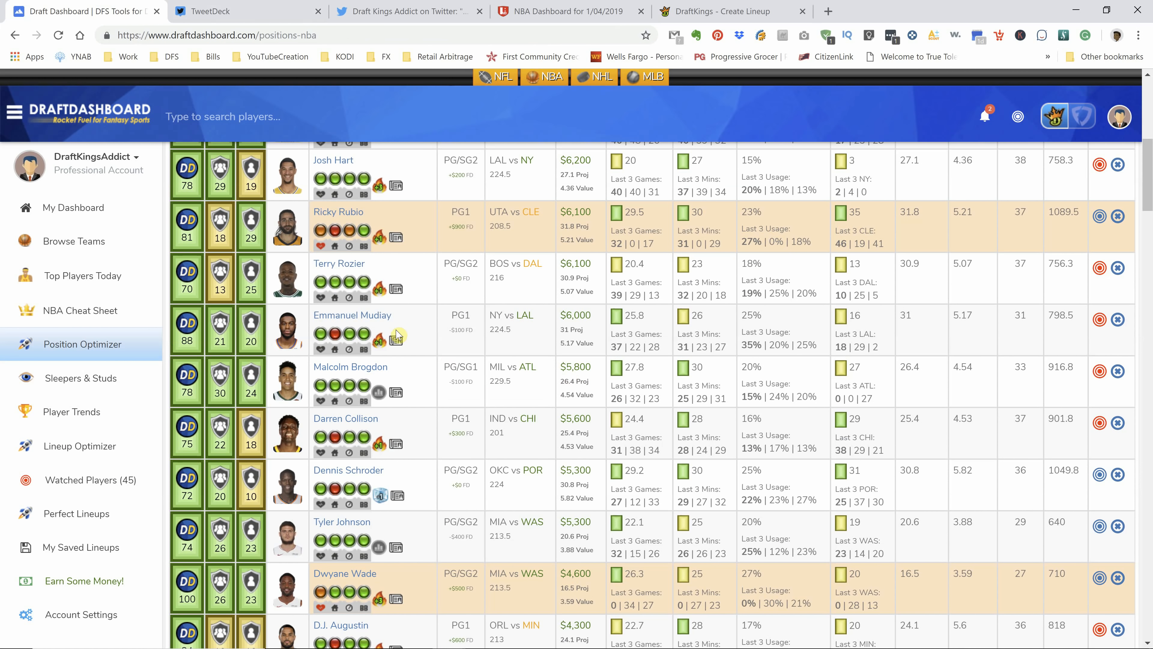
mouse_move(379, 339)
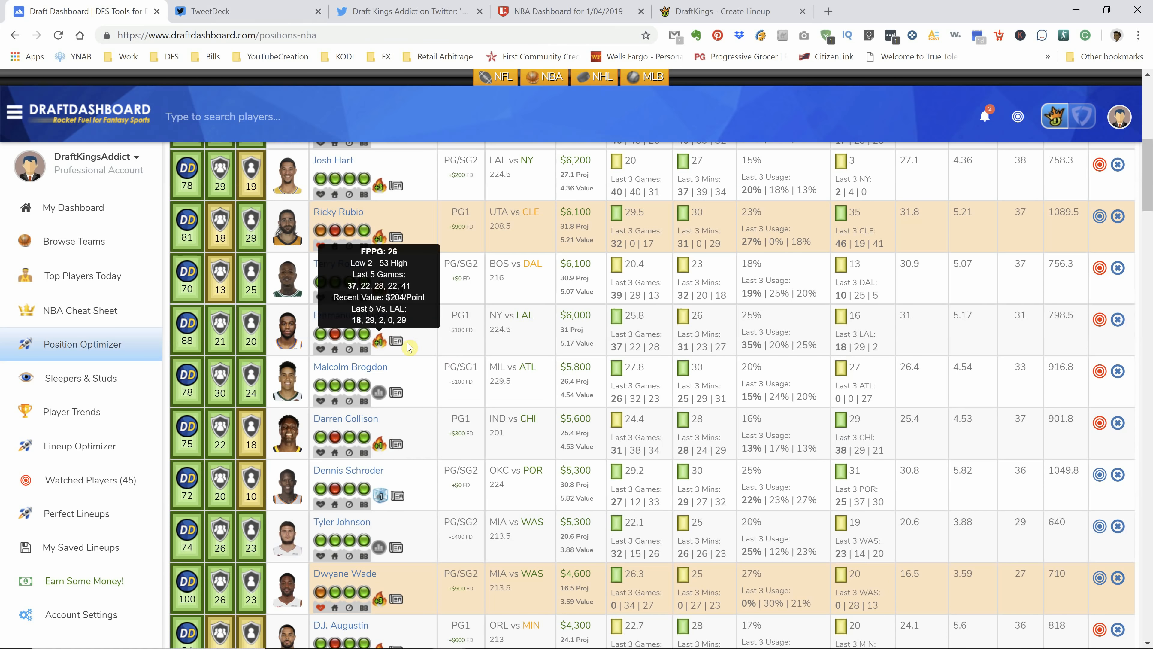
mouse_move(375, 351)
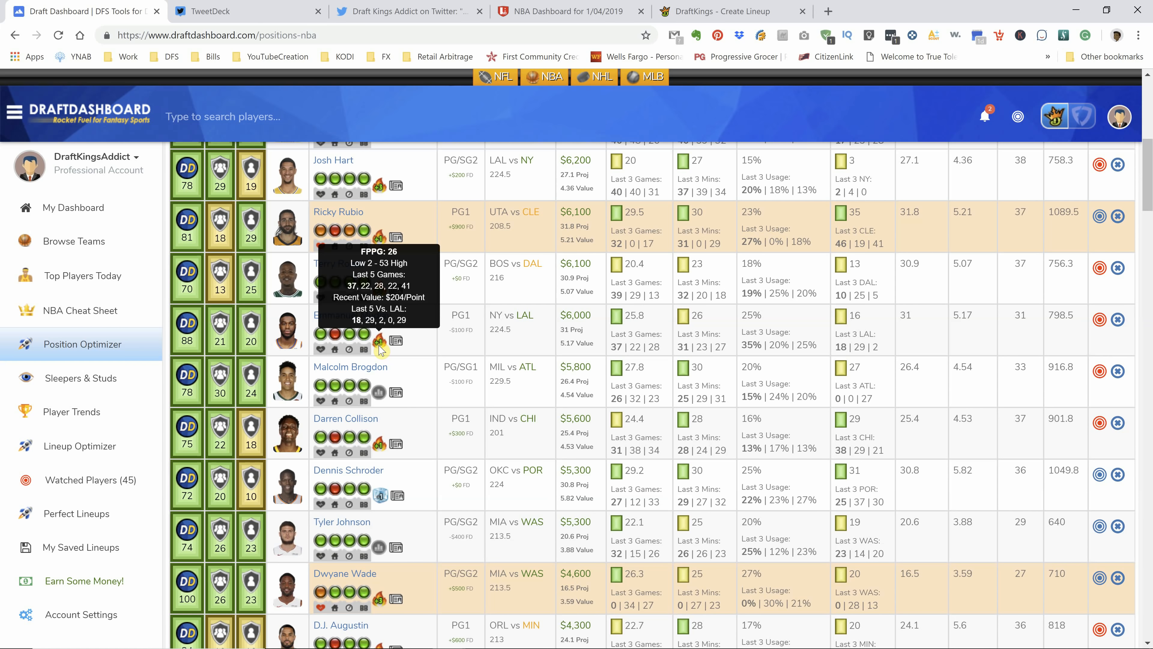
mouse_move(446, 312)
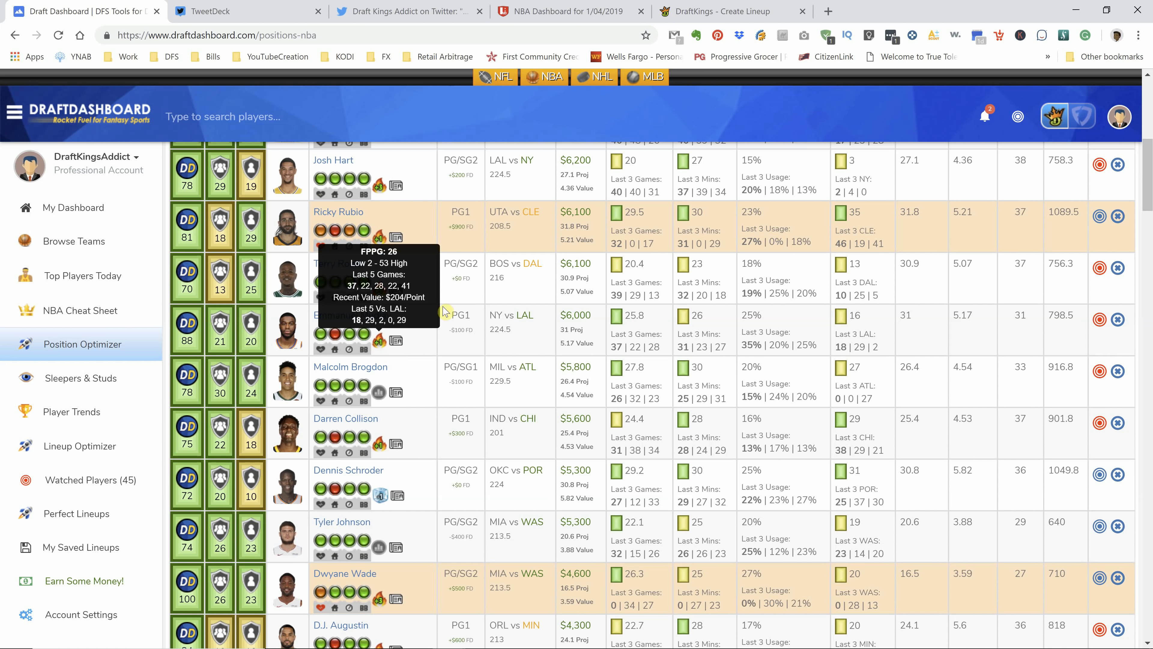
scroll("down", 3)
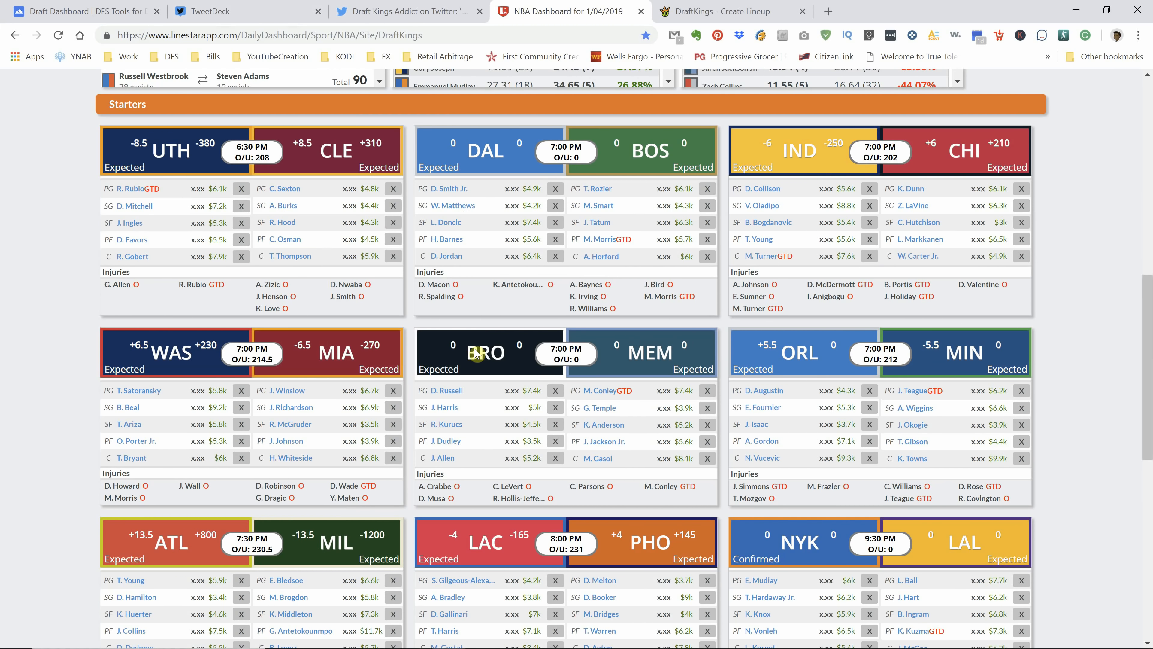
Step: Scroll LineStar down to the OKC vs POR starters, then return to the Draft Dashboard player list
scroll("down", 3)
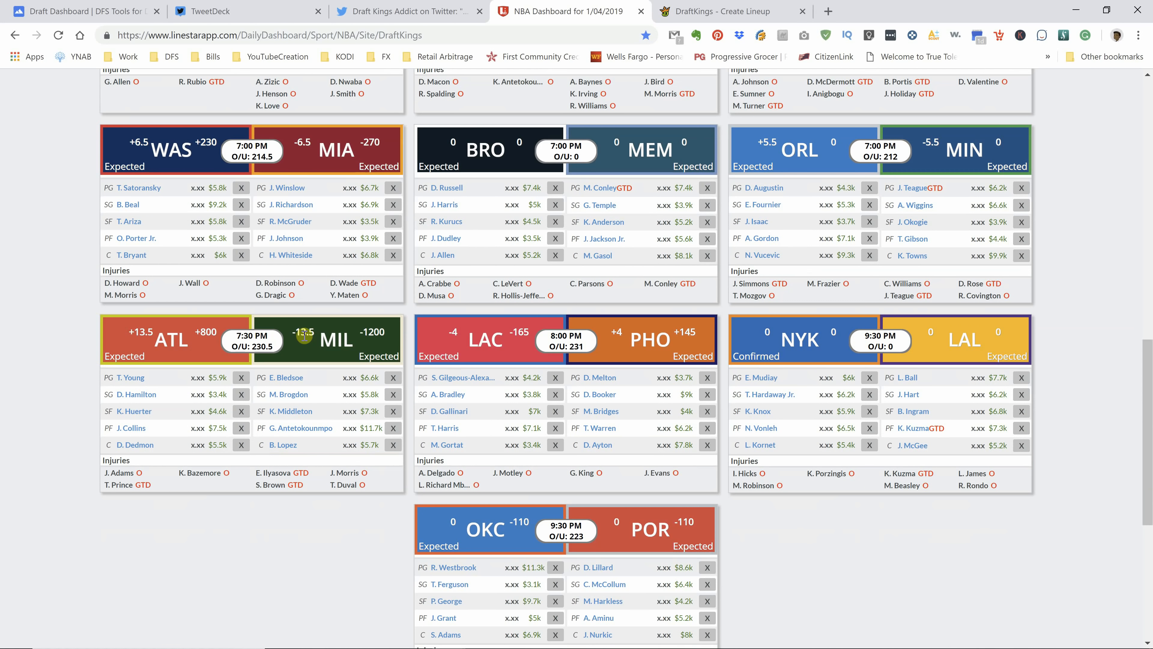
left_click(90, 11)
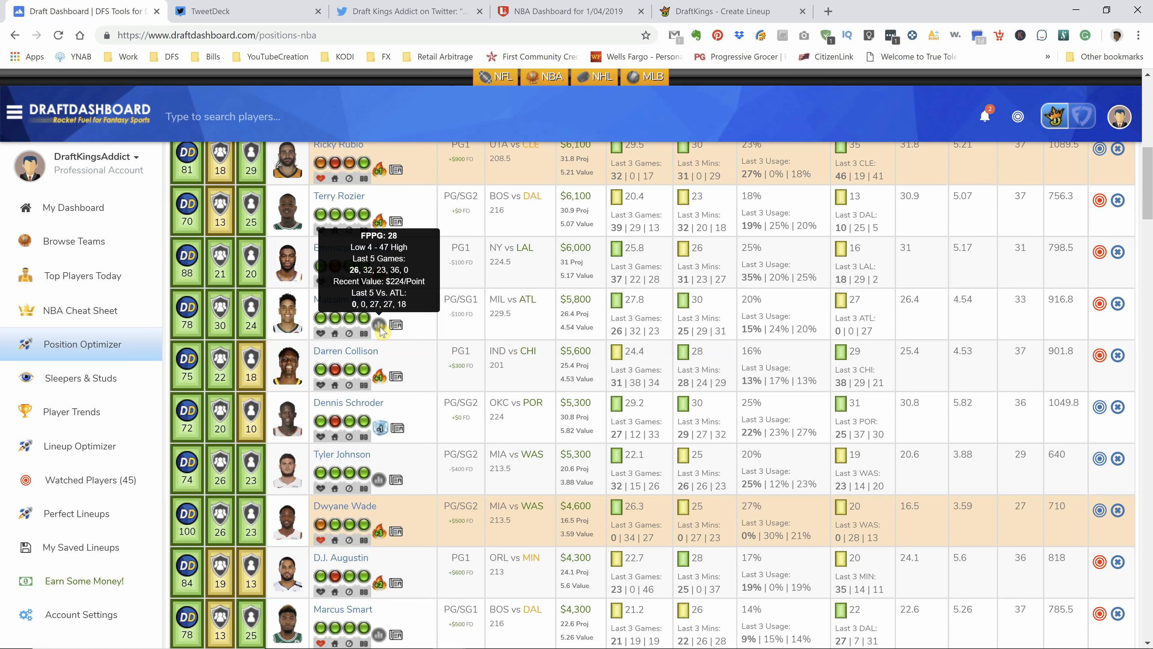
scroll("down", 3)
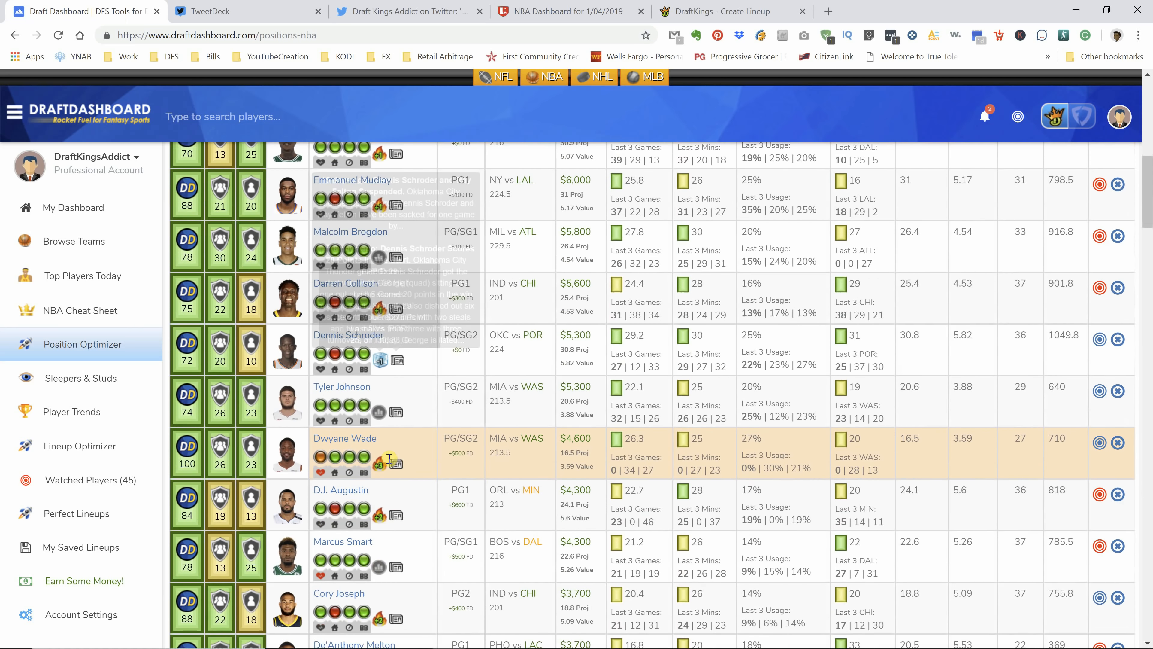
scroll("down", 3)
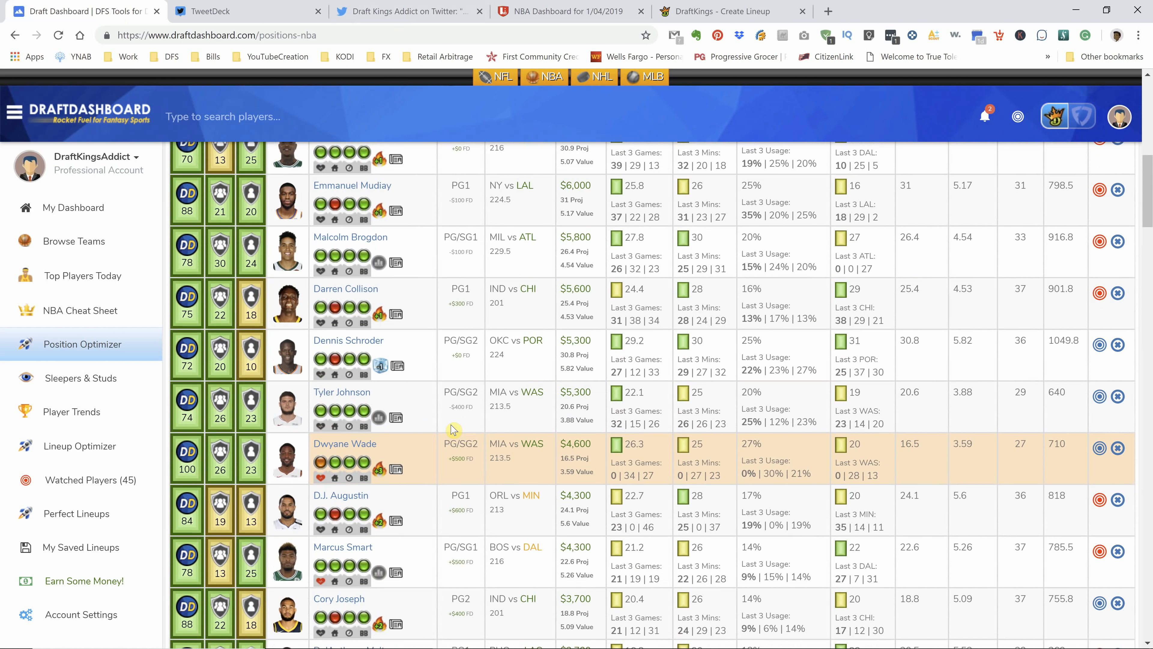
scroll("down", 3)
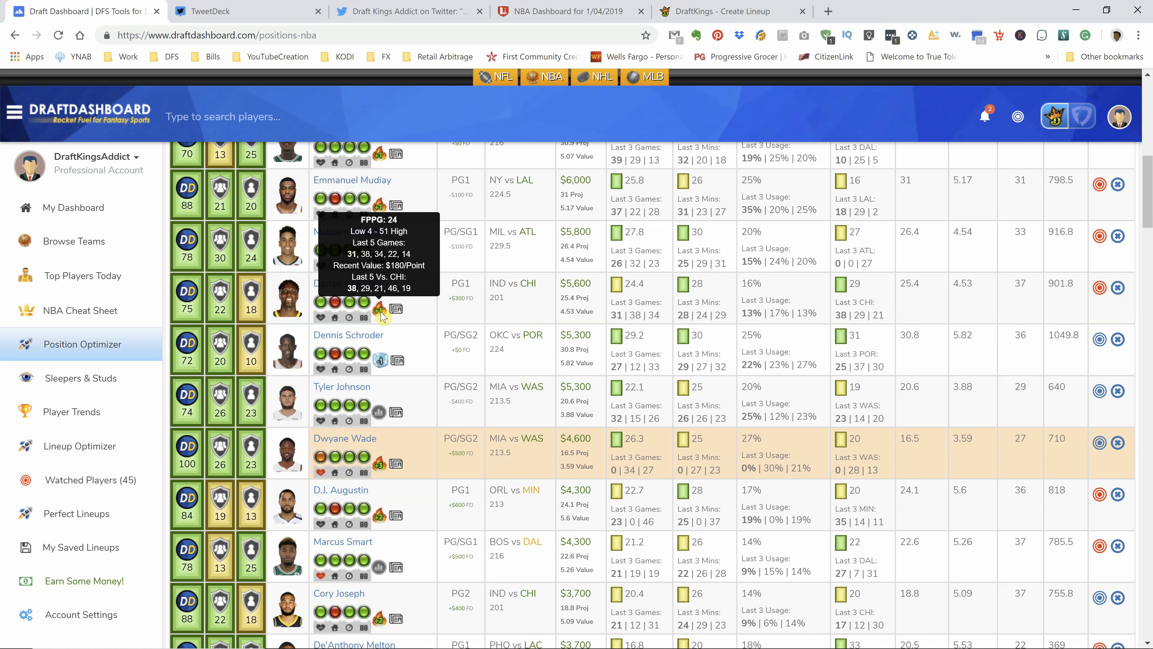
mouse_move(401, 355)
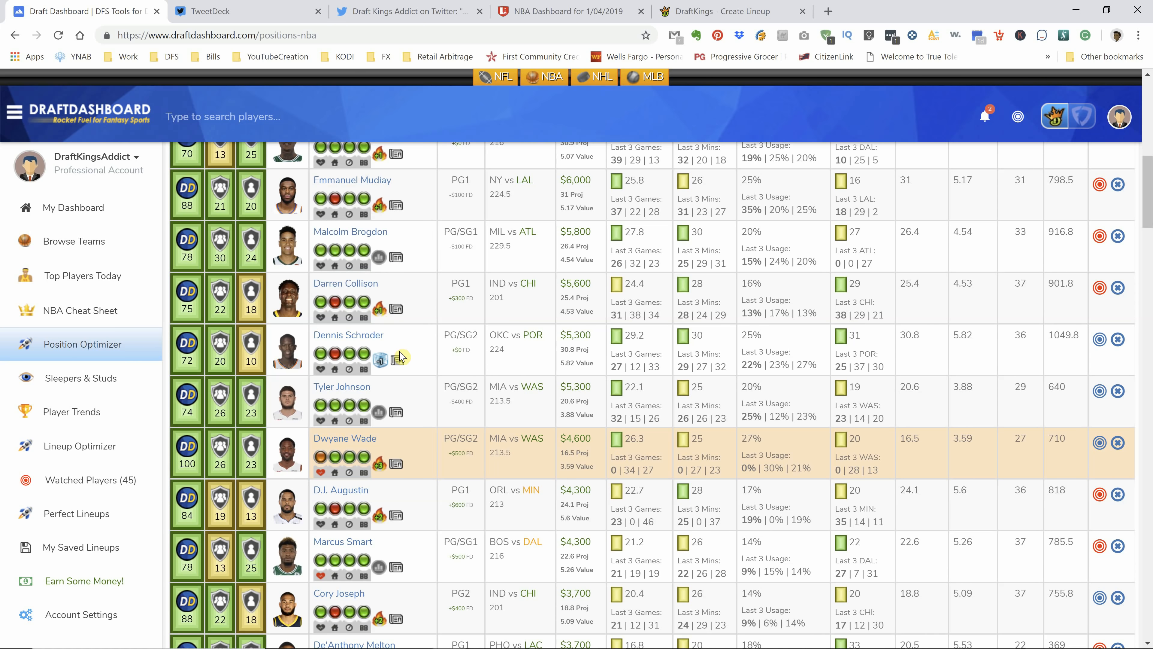
scroll("down", 3)
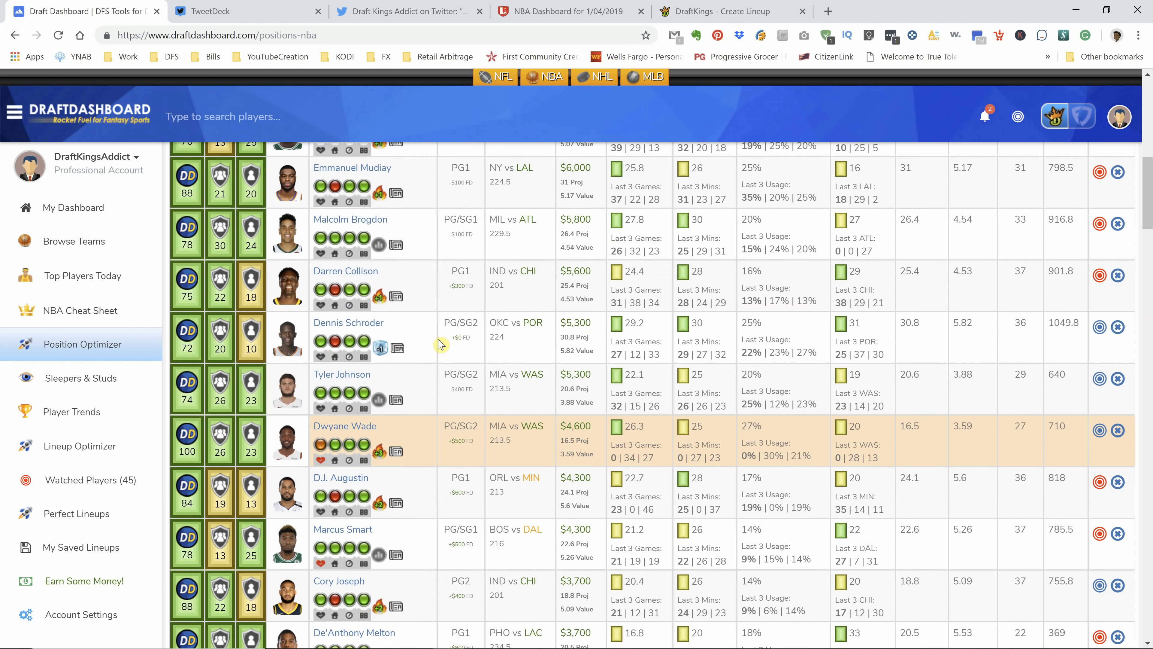
scroll("down", 3)
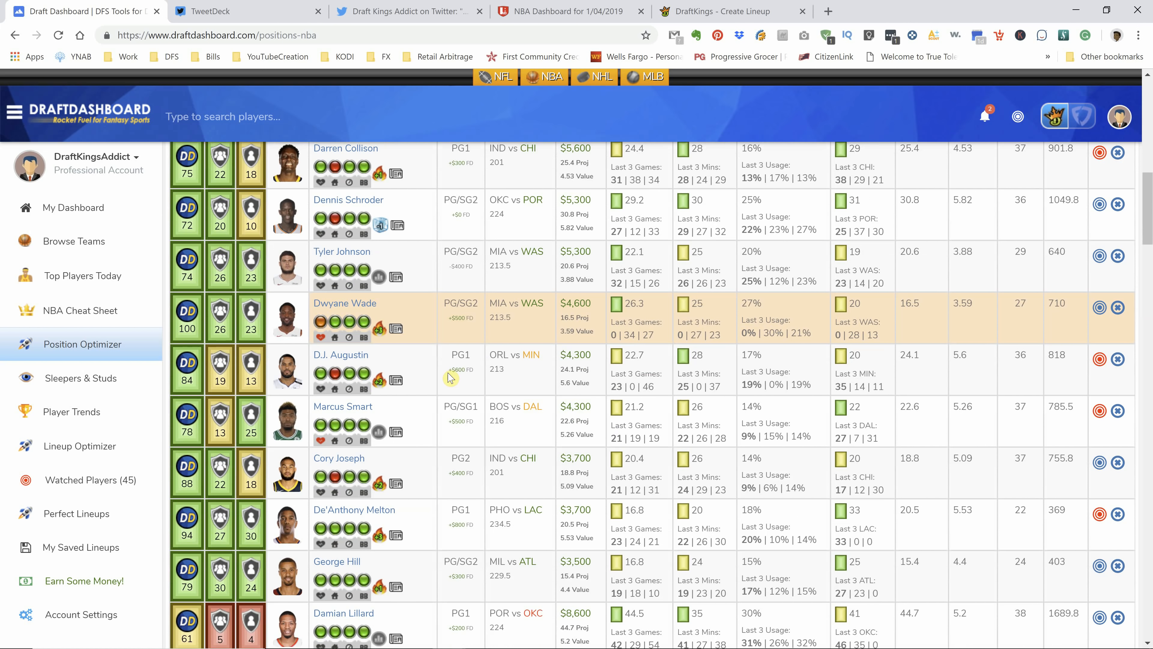
scroll("down", 3)
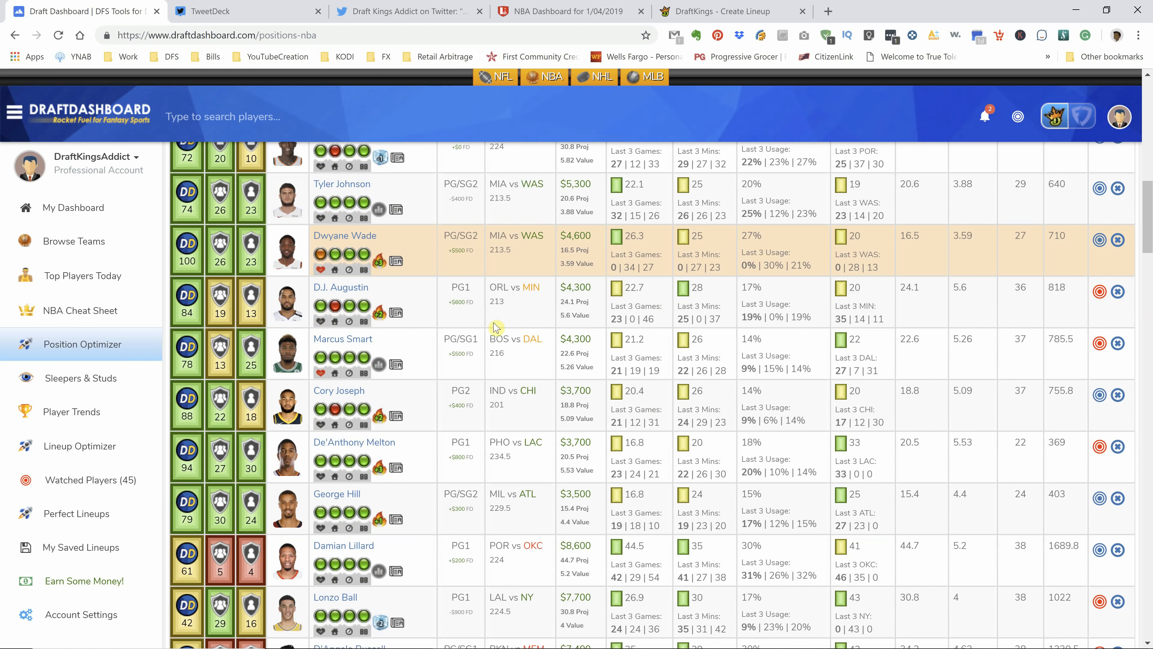
mouse_move(395, 313)
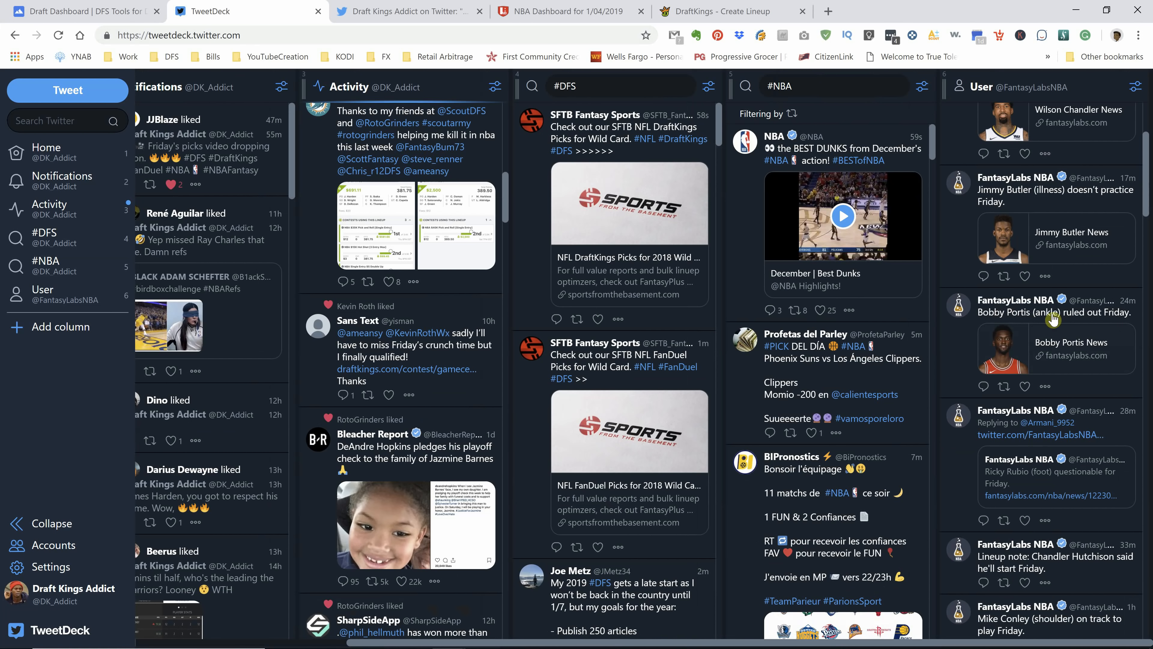
Step: Like the FantasyLabs NBA tweet on Mike Conley playing Friday, then return to Draft Dashboard
scroll("down", 3)
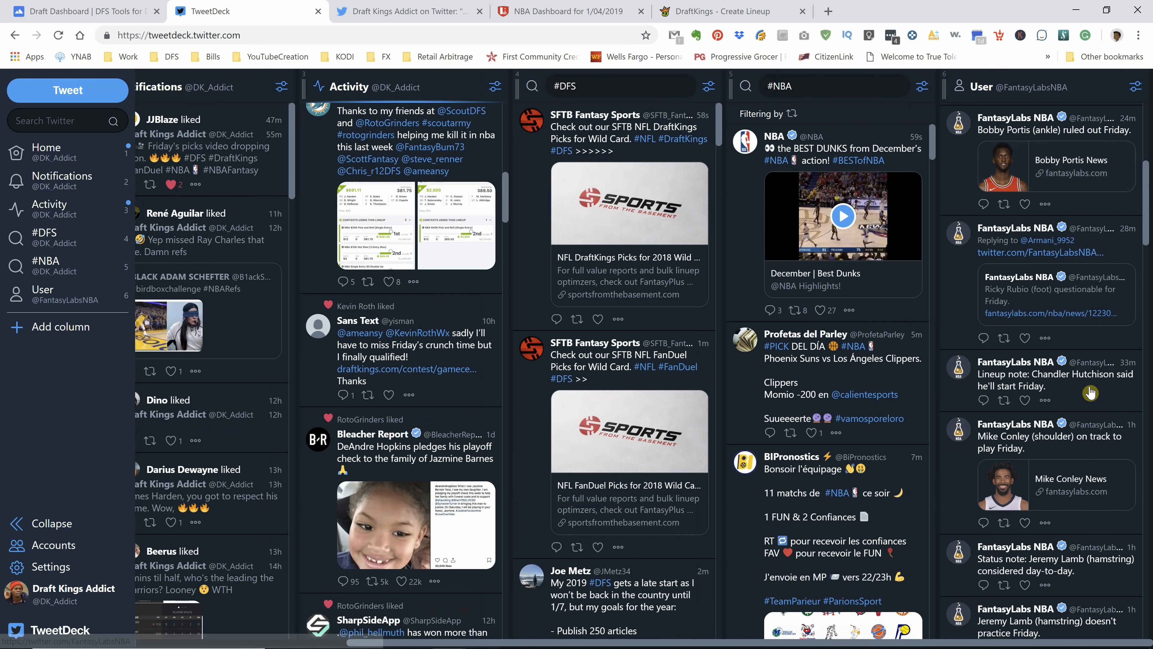
scroll("down", 3)
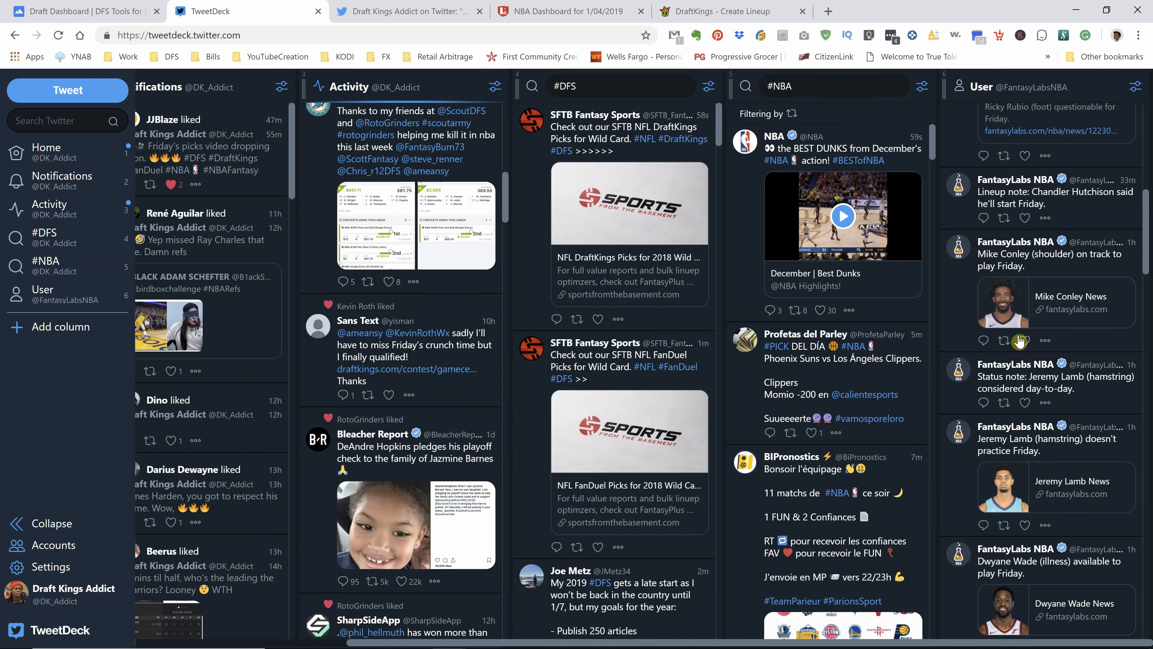
left_click(1048, 266)
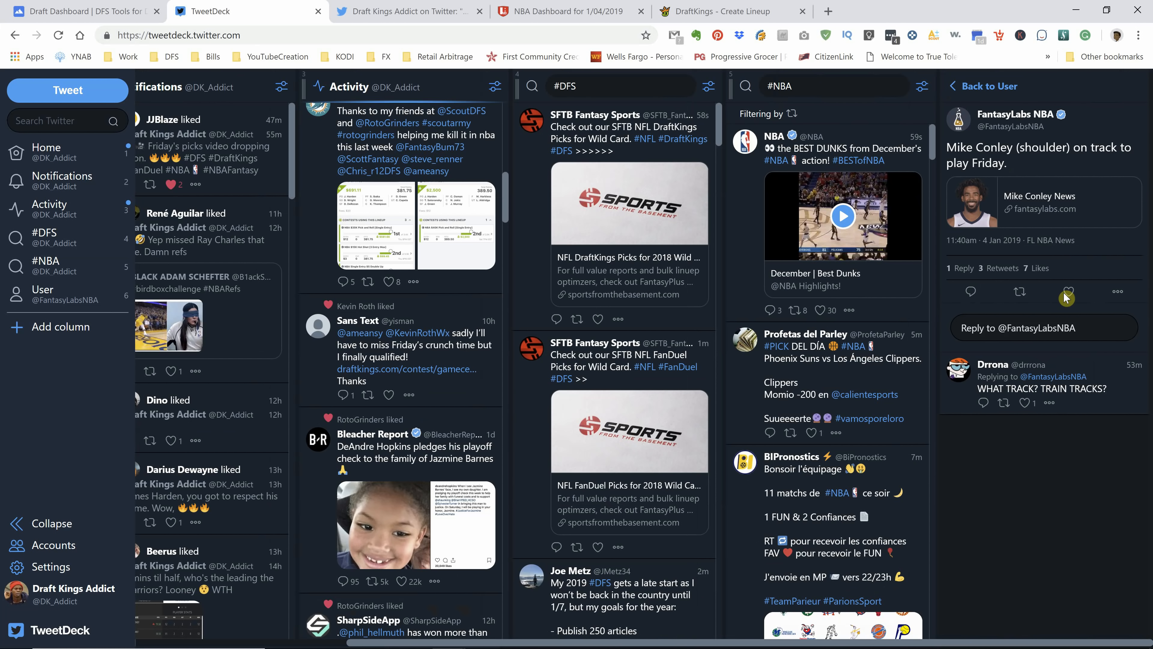
left_click(1069, 291)
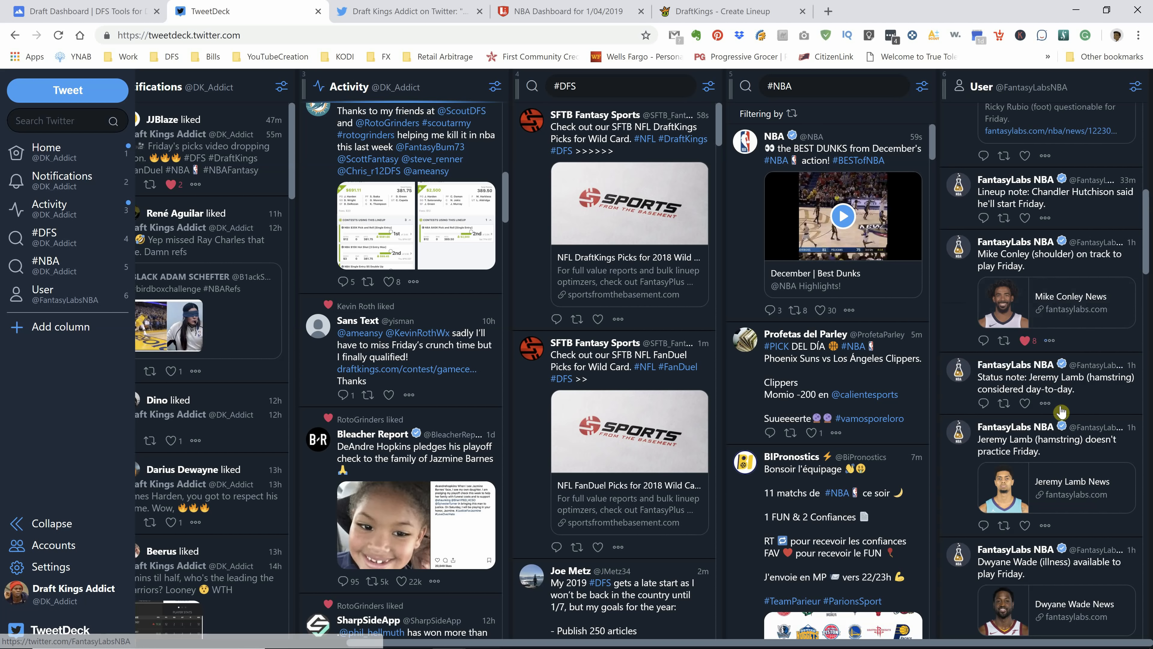
scroll("down", 3)
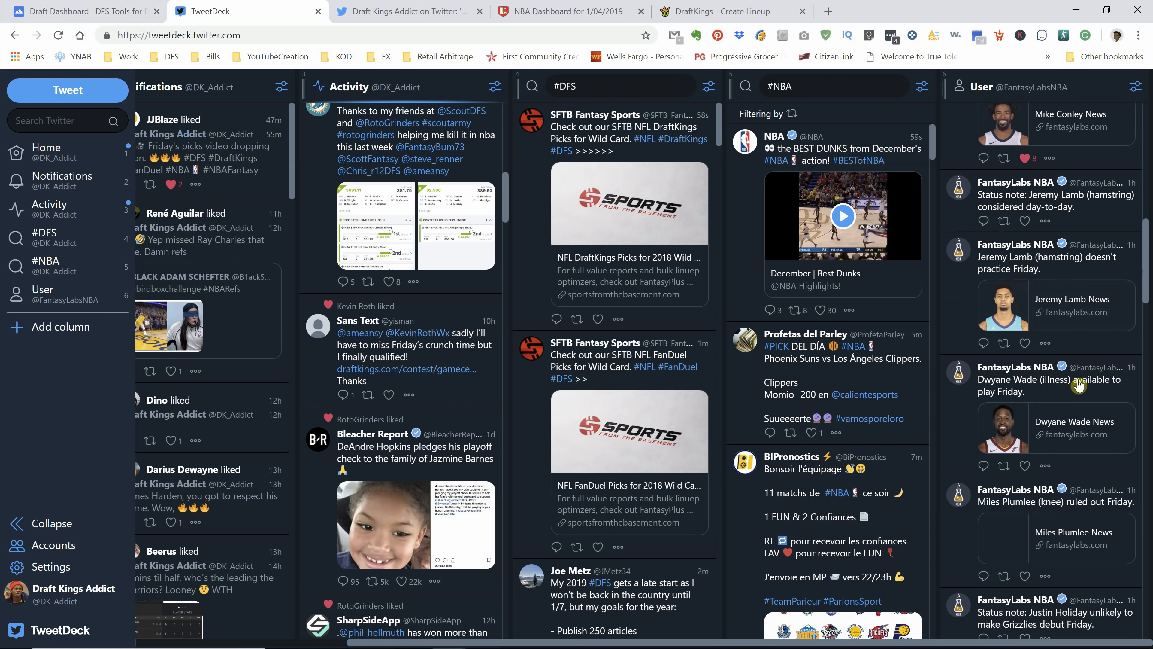
left_click(75, 12)
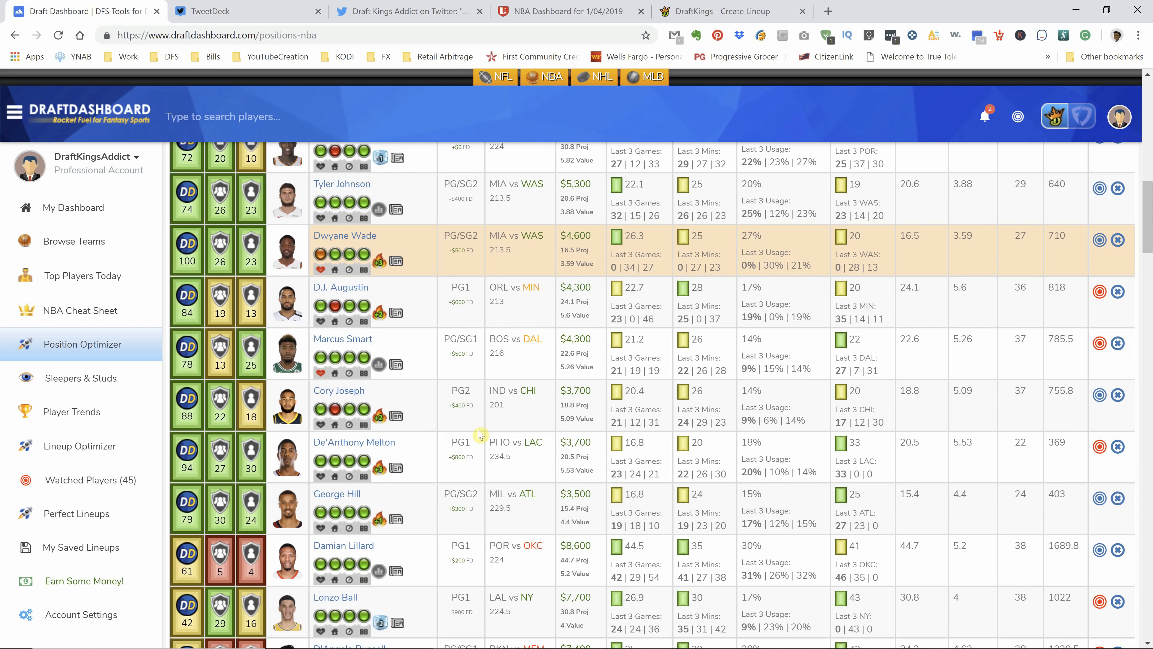
mouse_move(379, 364)
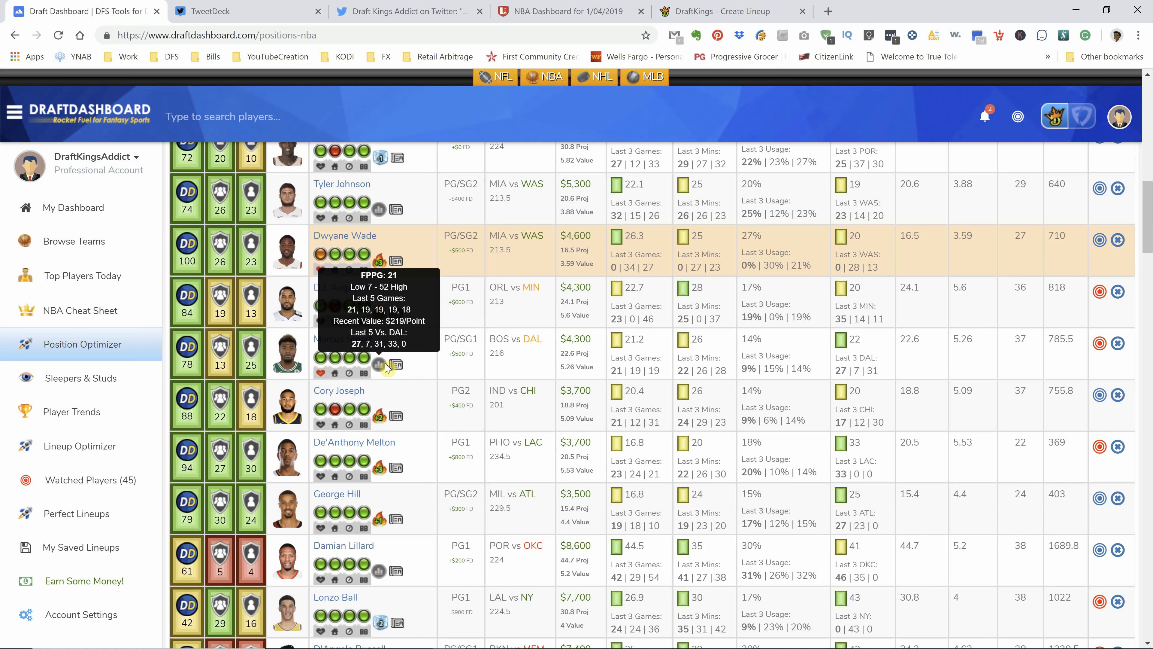
mouse_move(459, 87)
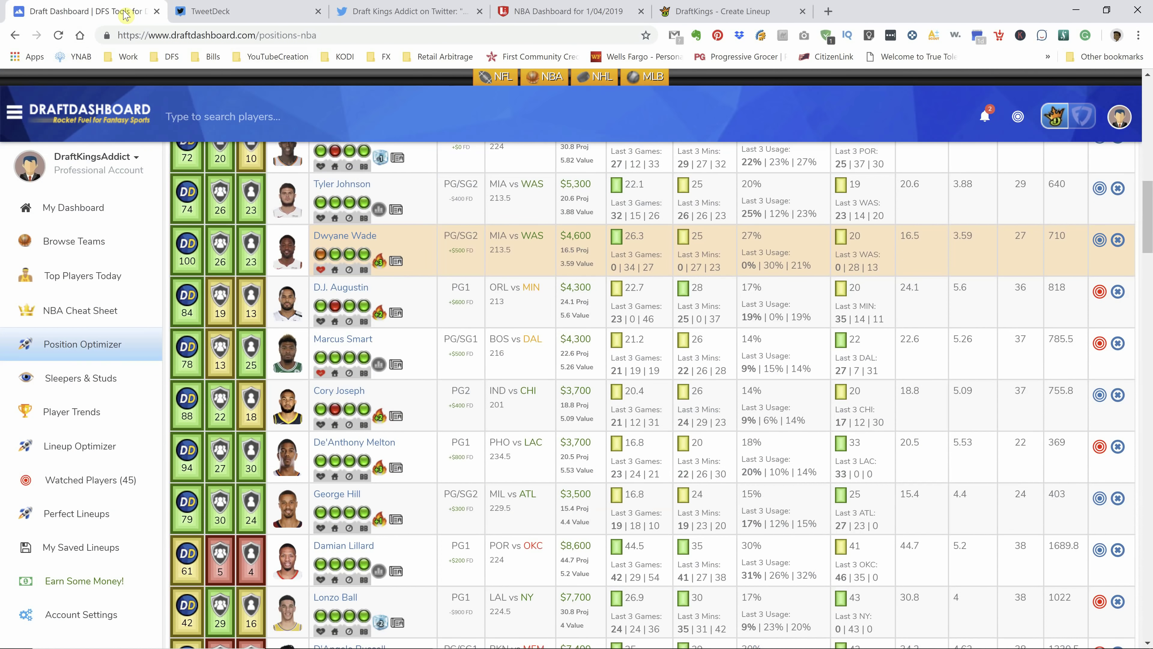
left_click(564, 11)
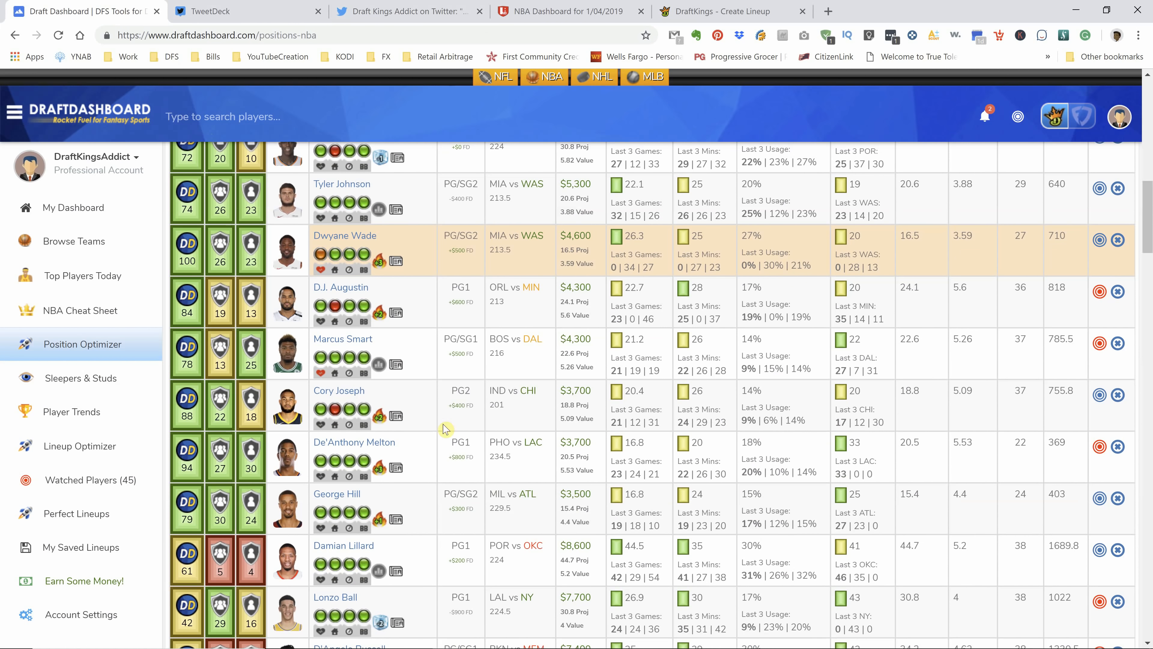
scroll("down", 3)
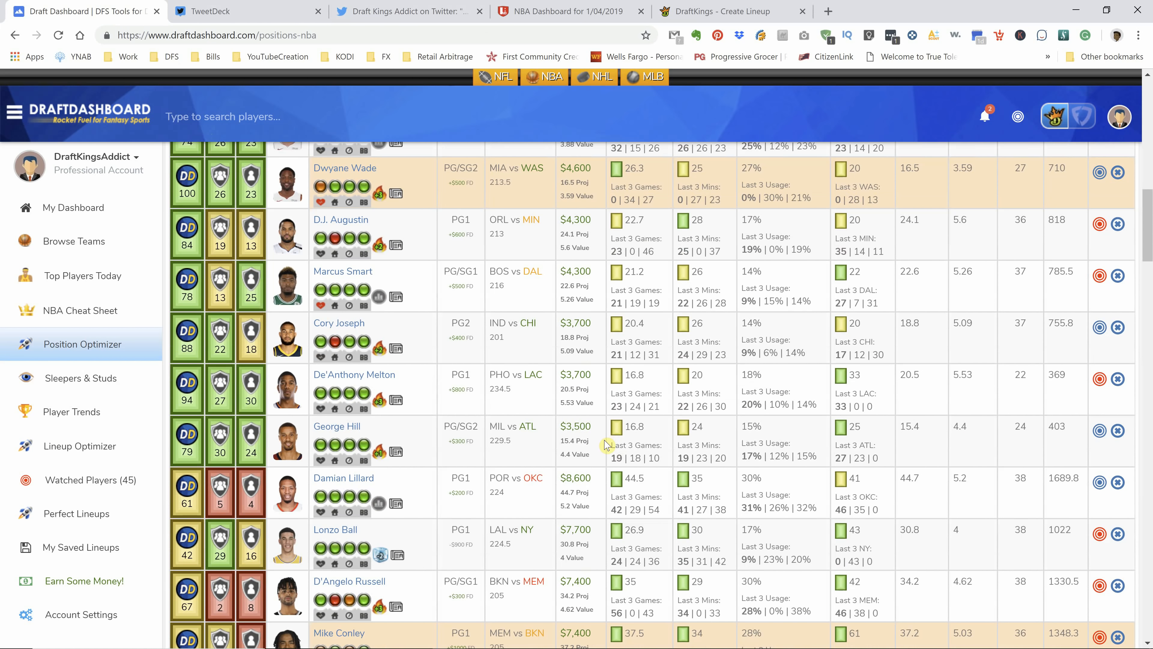
mouse_move(379, 401)
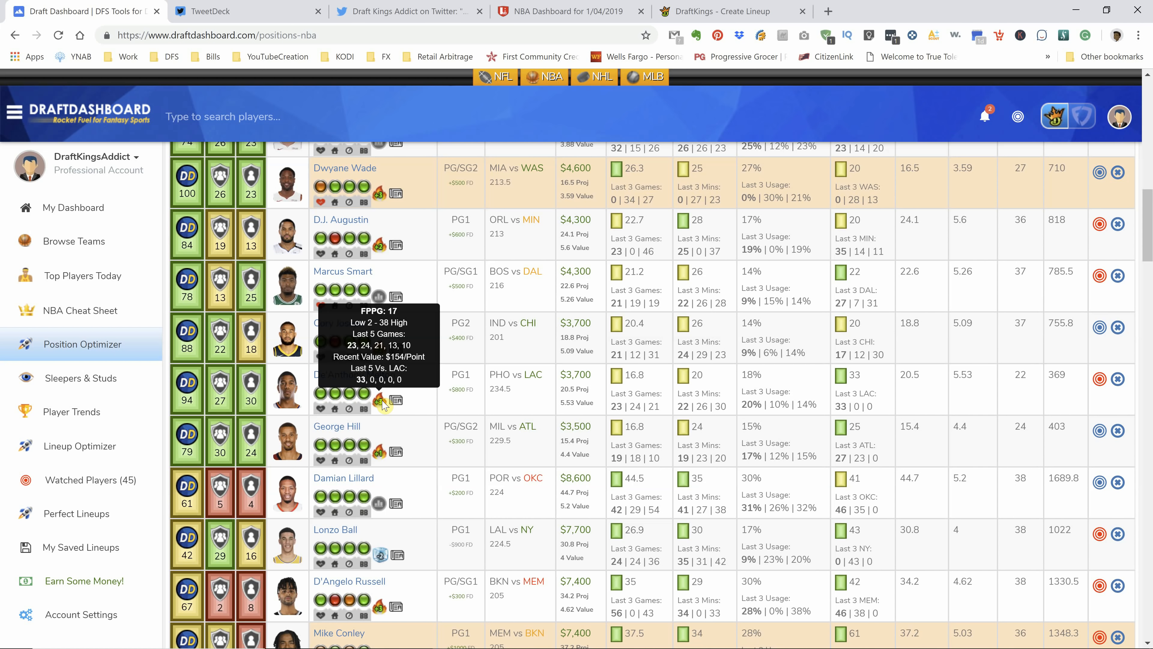
scroll("down", 3)
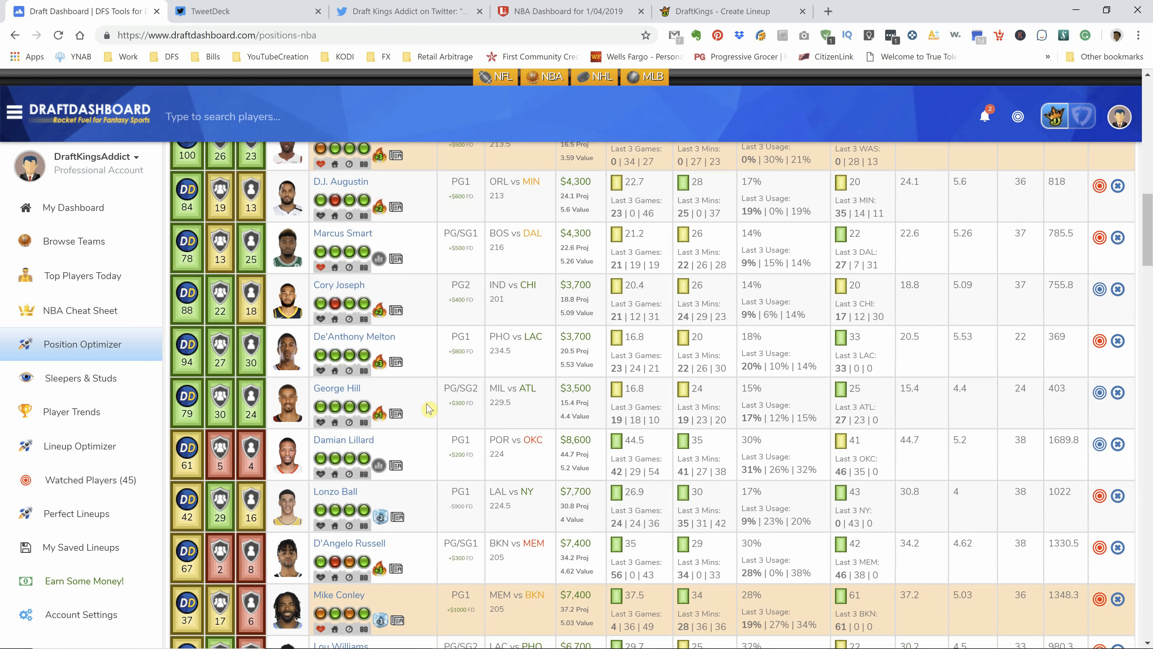
Step: Scroll the guard rankings past D'Angelo Russell and Mike Conley, then bring up TweetDeck
scroll("down", 3)
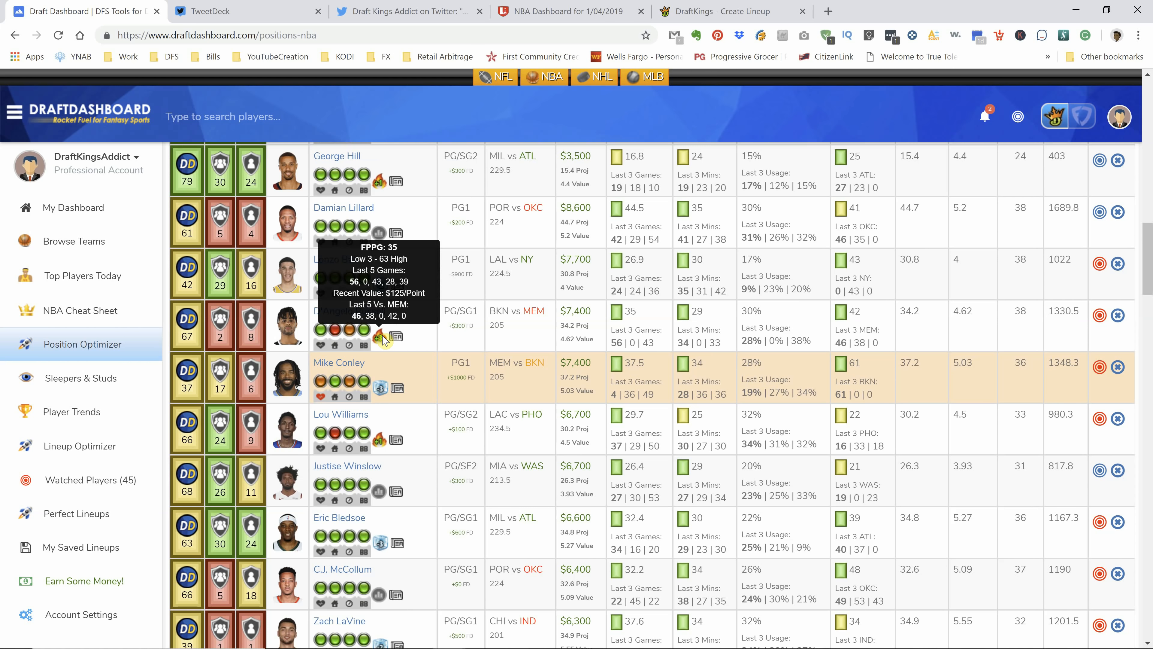
mouse_move(511, 75)
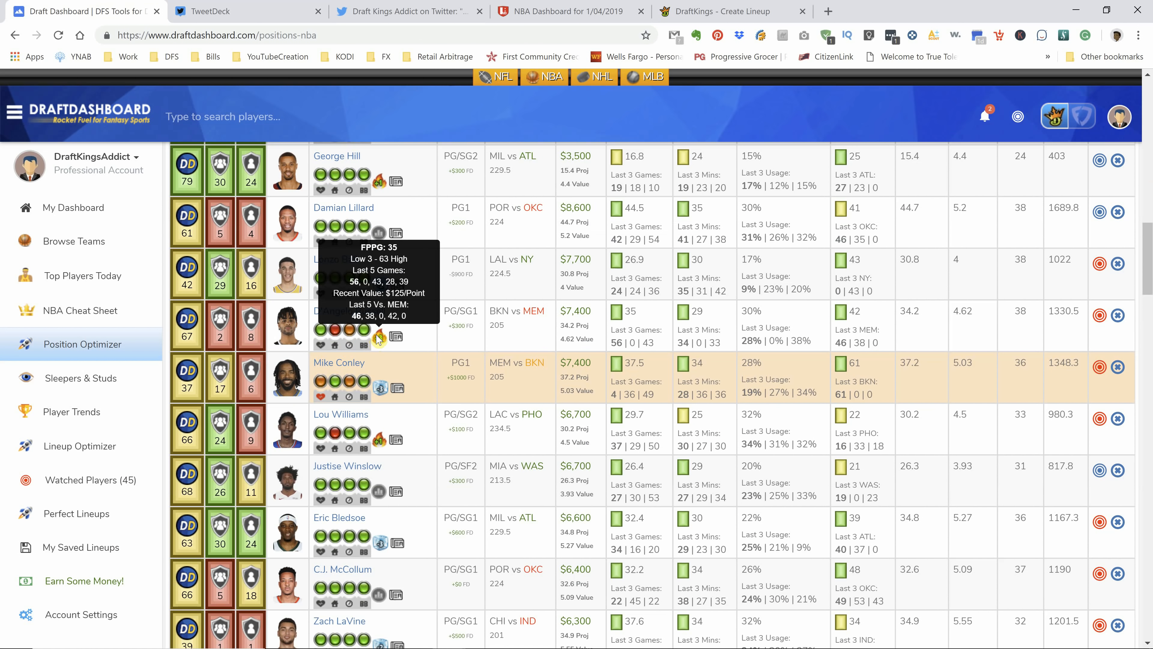
mouse_move(388, 338)
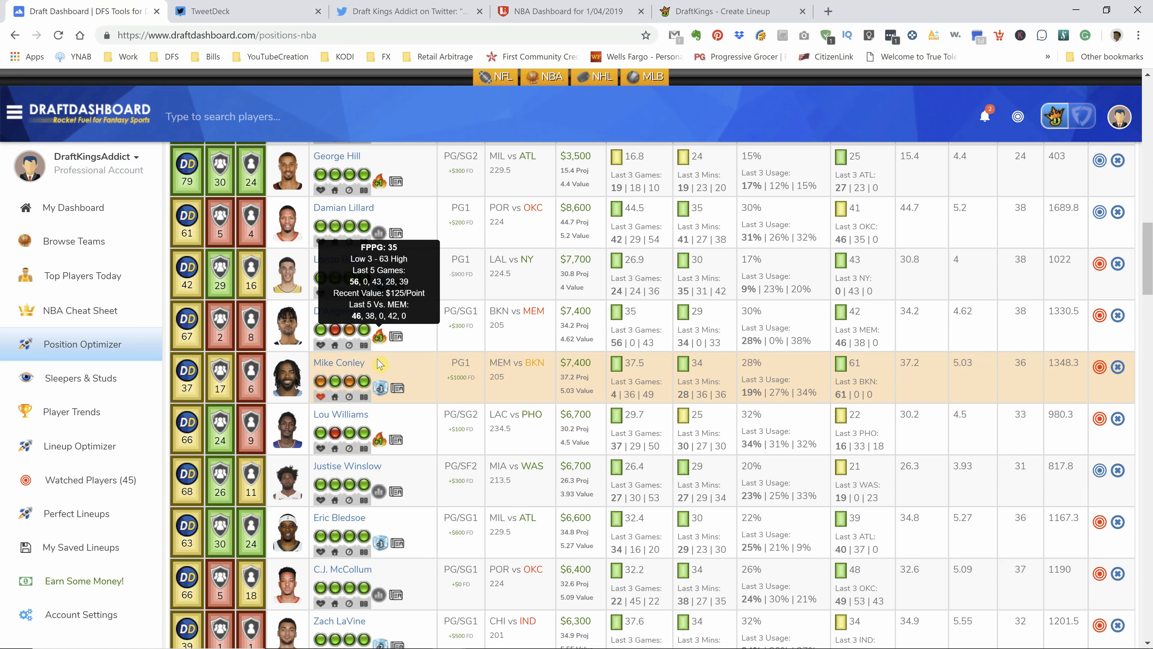
mouse_move(389, 371)
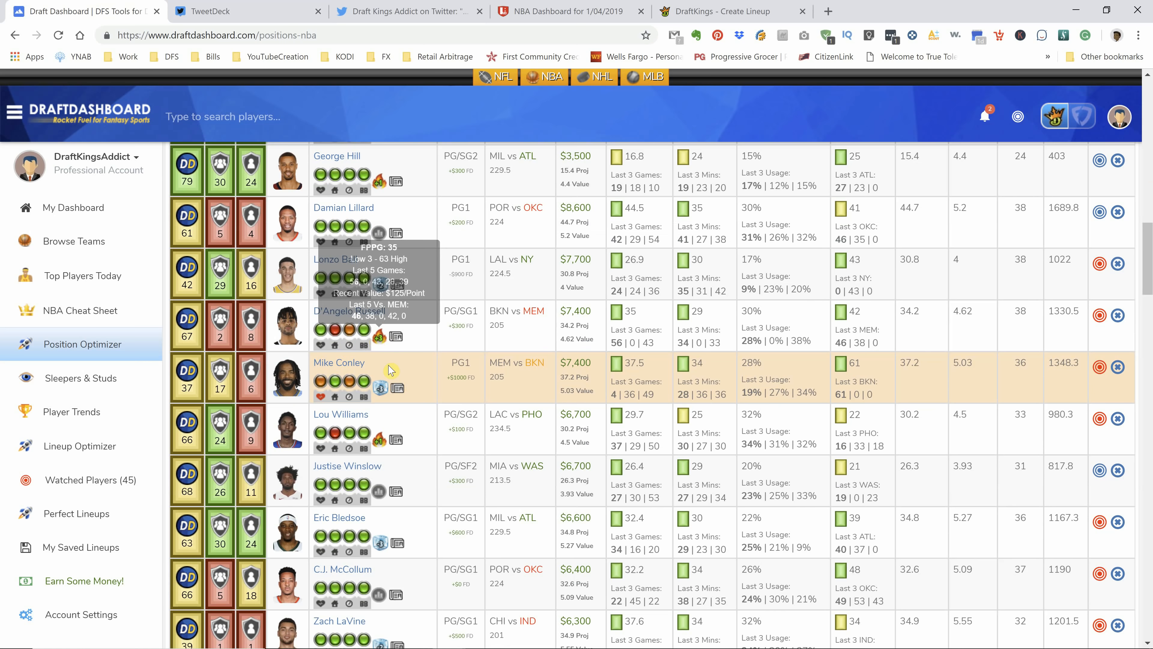
mouse_move(535, 328)
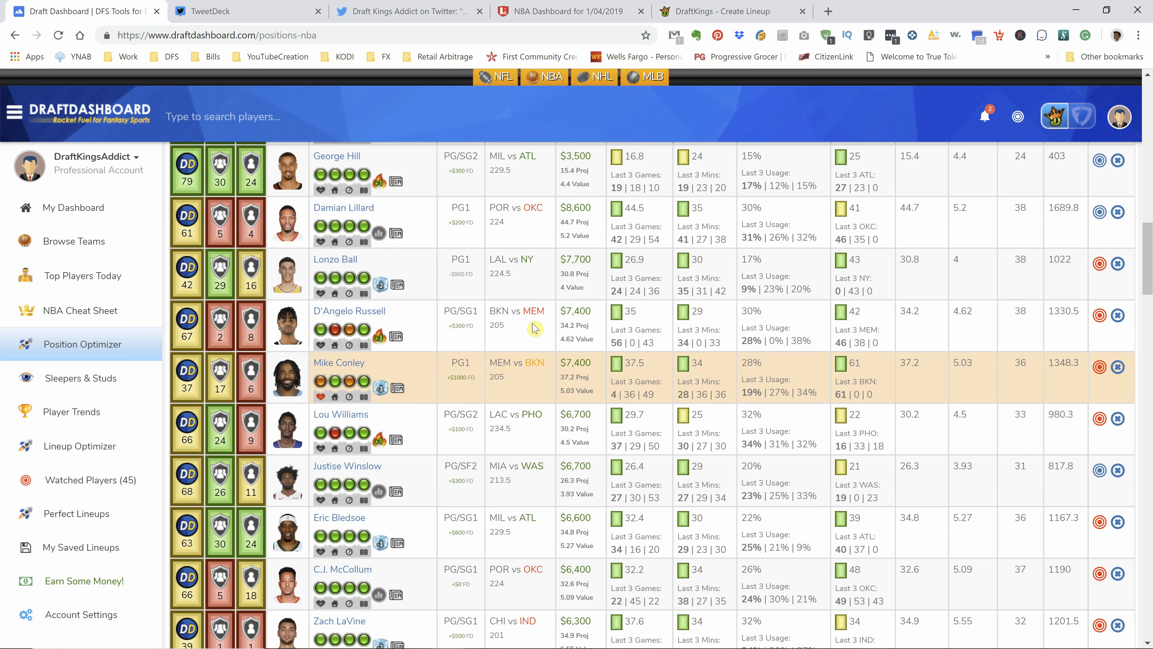
scroll("down", 3)
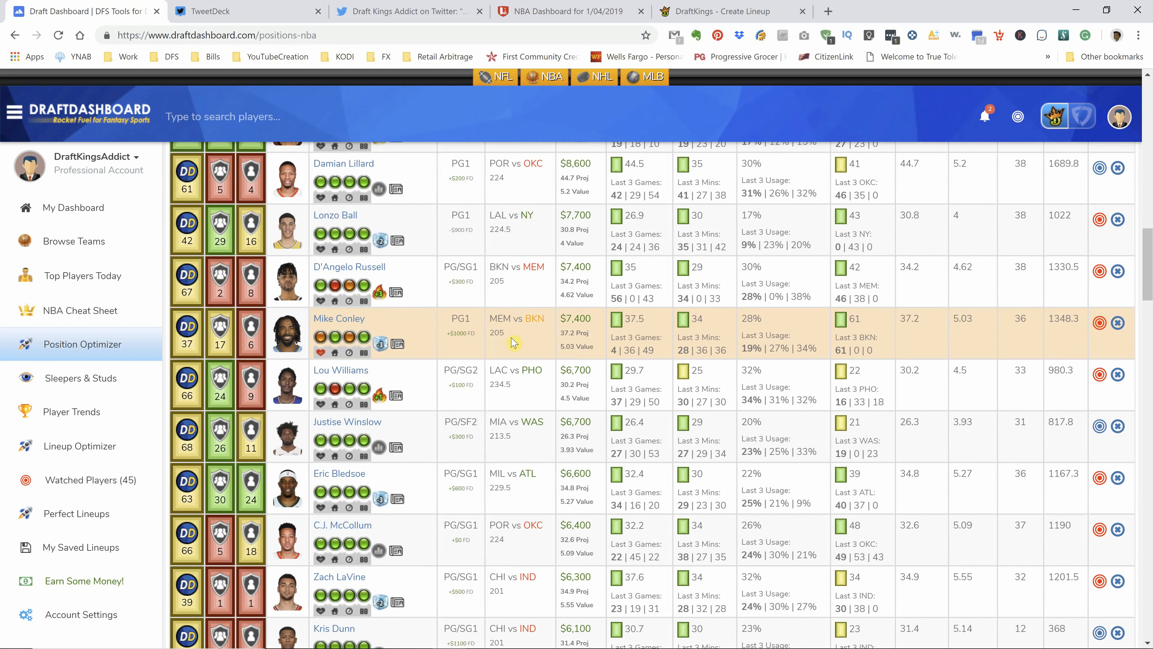
scroll("down", 3)
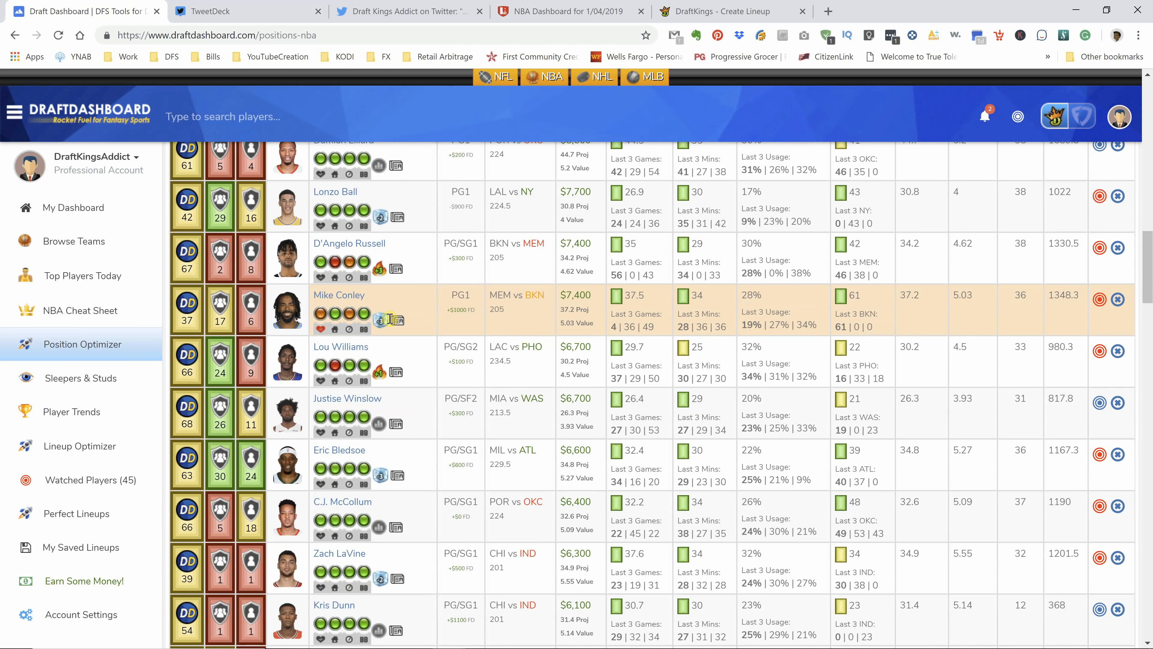
mouse_move(380, 321)
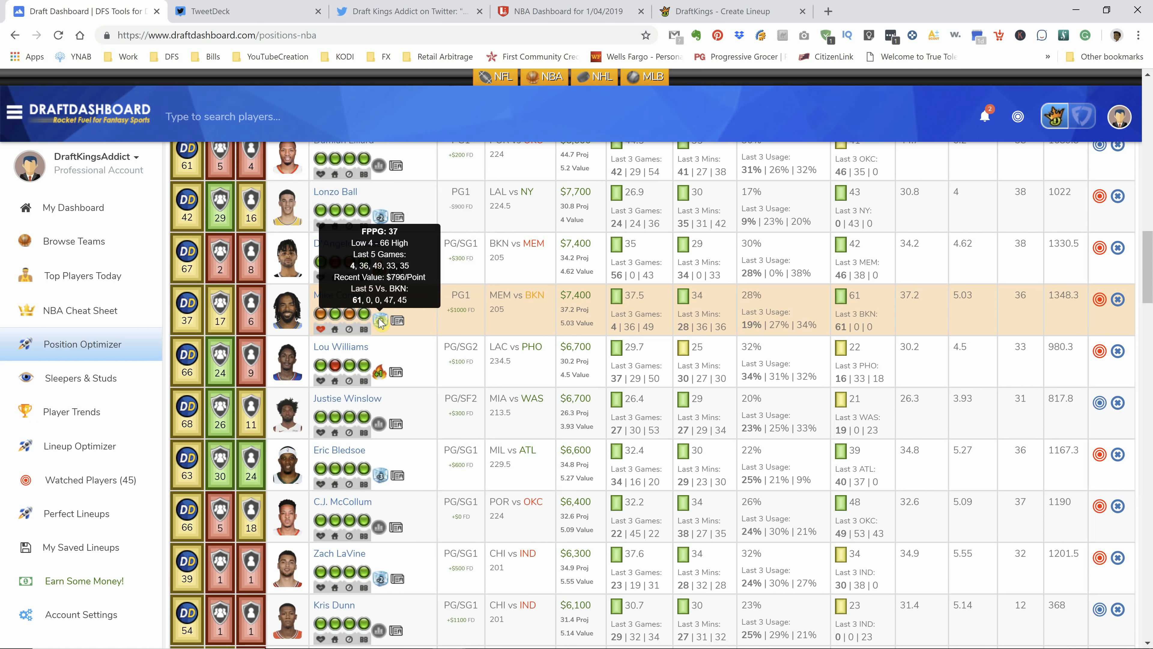
left_click(562, 11)
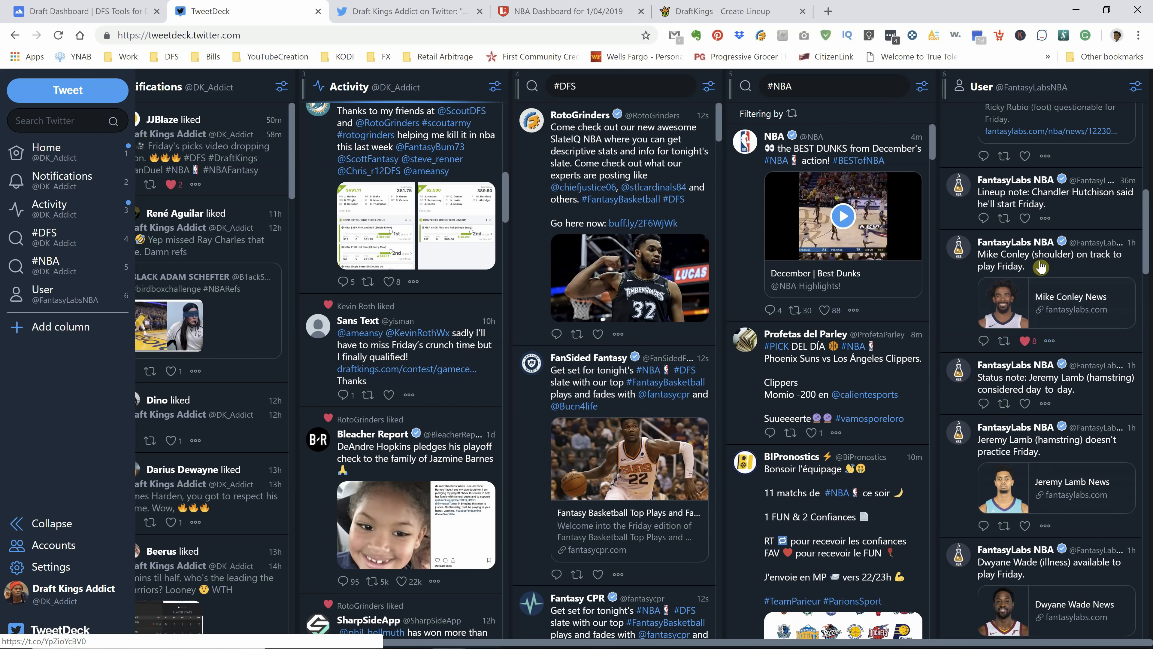
Step: Return to the Draft Dashboard rankings showing Lou Williams's 30 FPPG breakdown
left_click(81, 12)
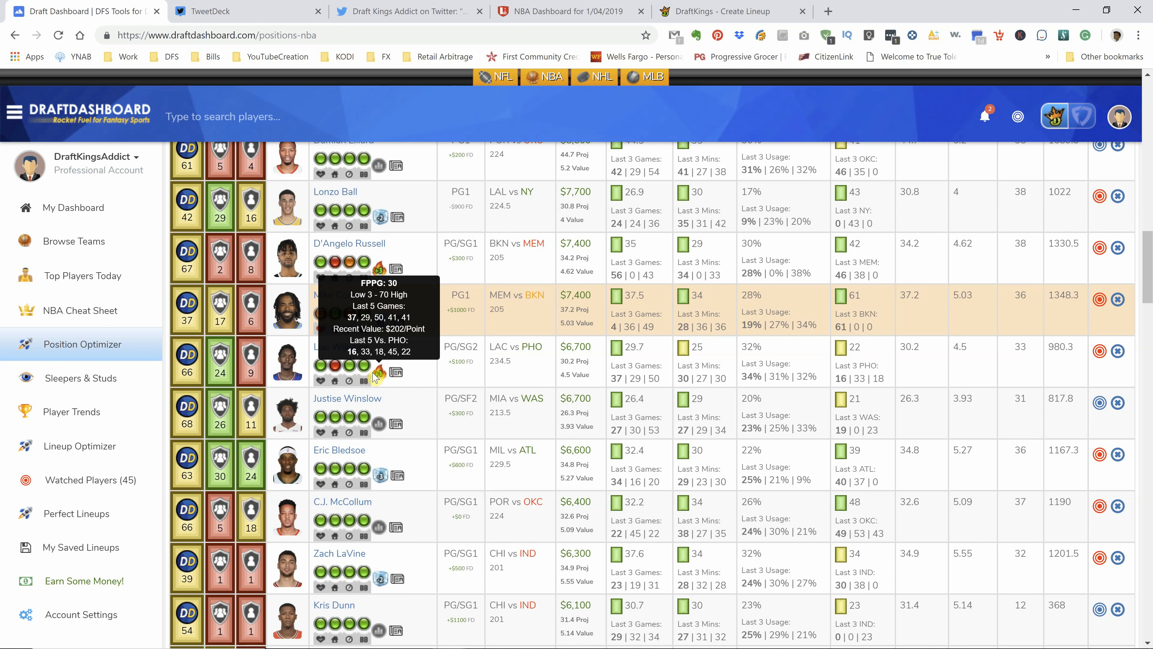
mouse_move(382, 382)
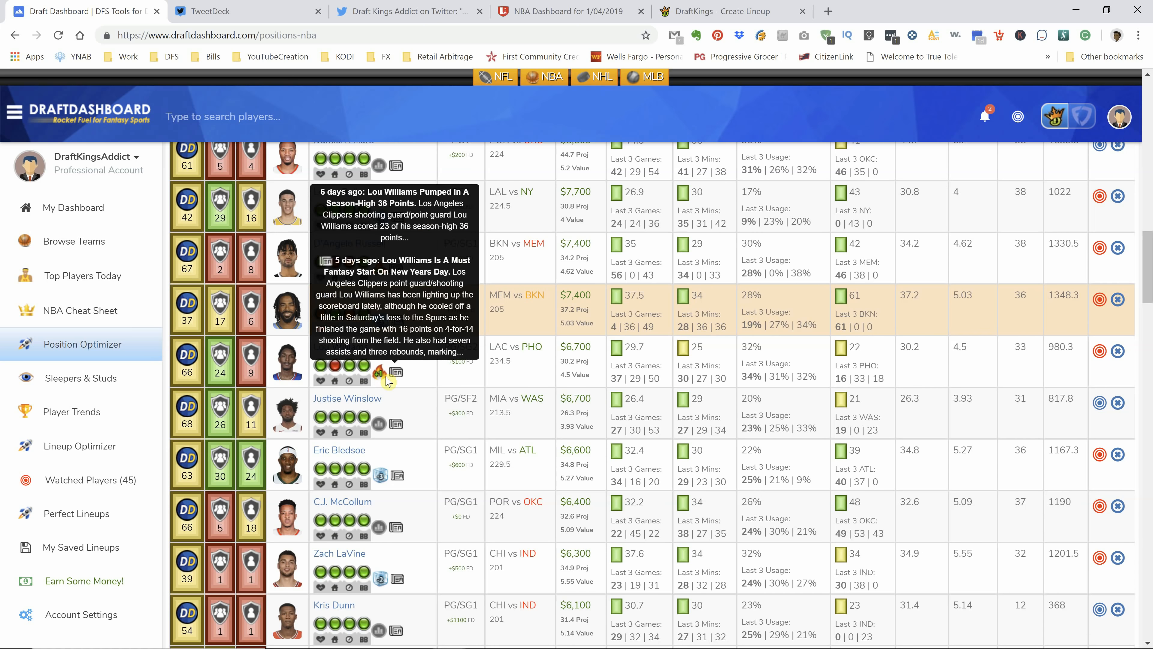
scroll("down", 3)
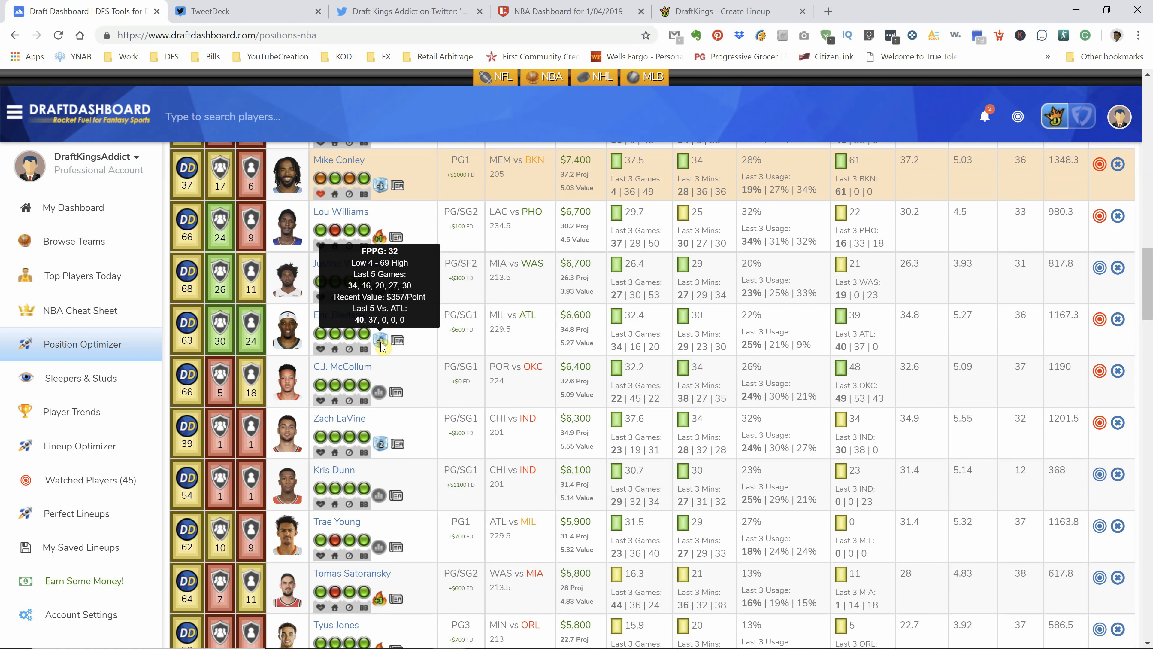
scroll("down", 3)
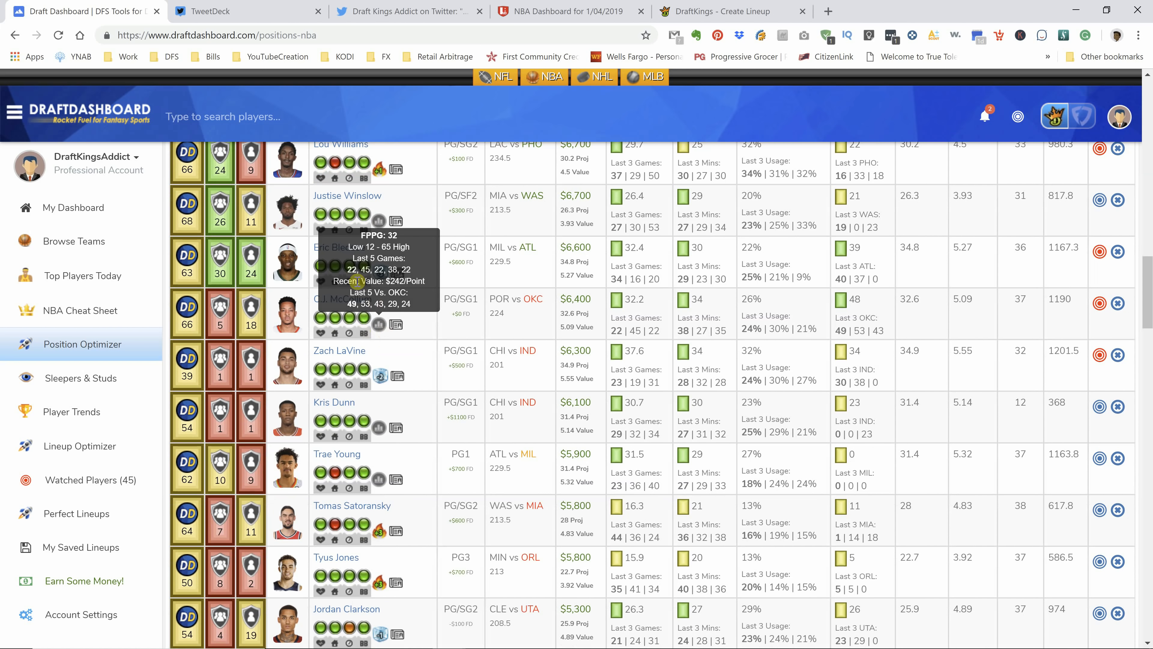
Step: Switch to LineStar's NBA starters grid and scroll to the OKC vs POR game
left_click(564, 11)
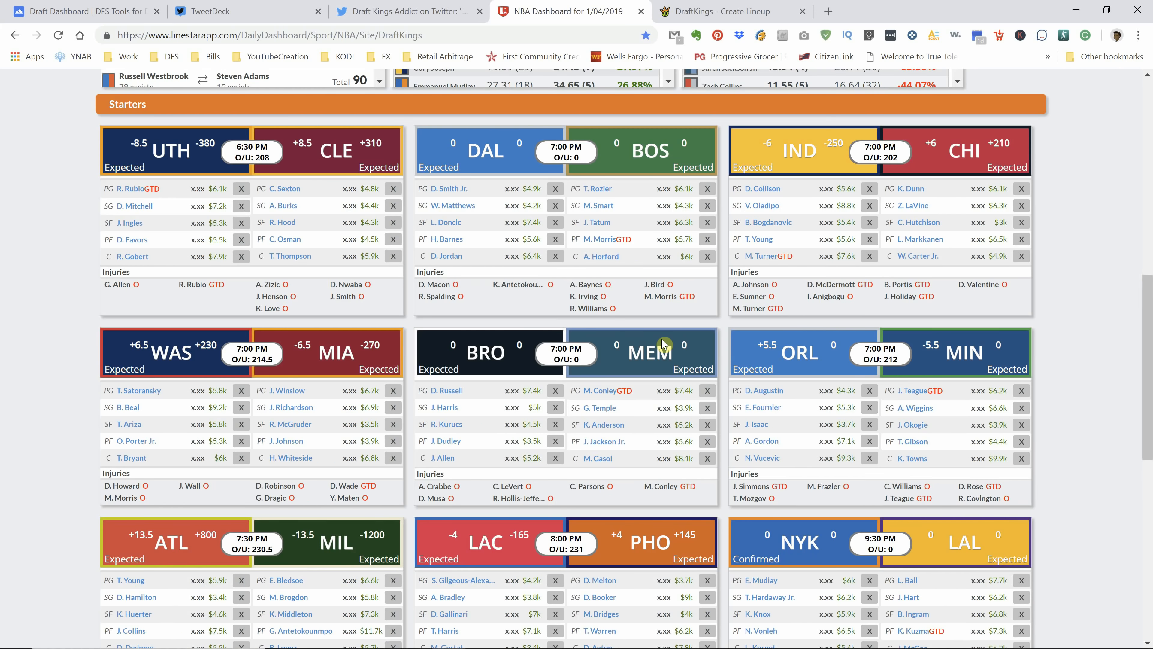
scroll("down", 3)
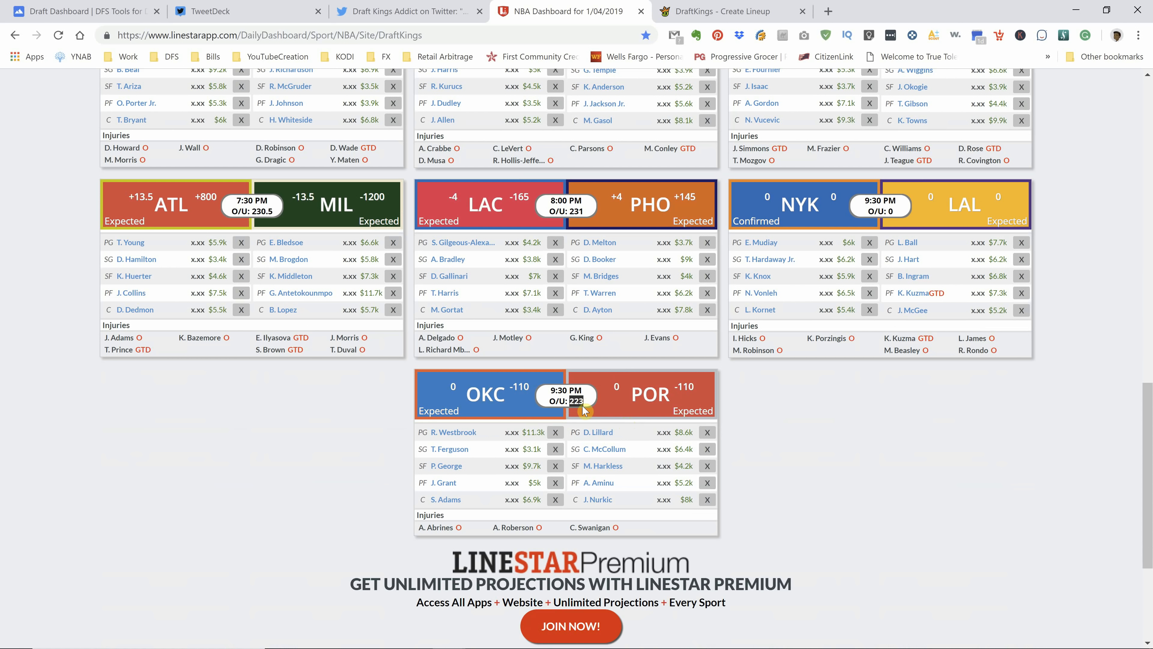
mouse_move(557, 385)
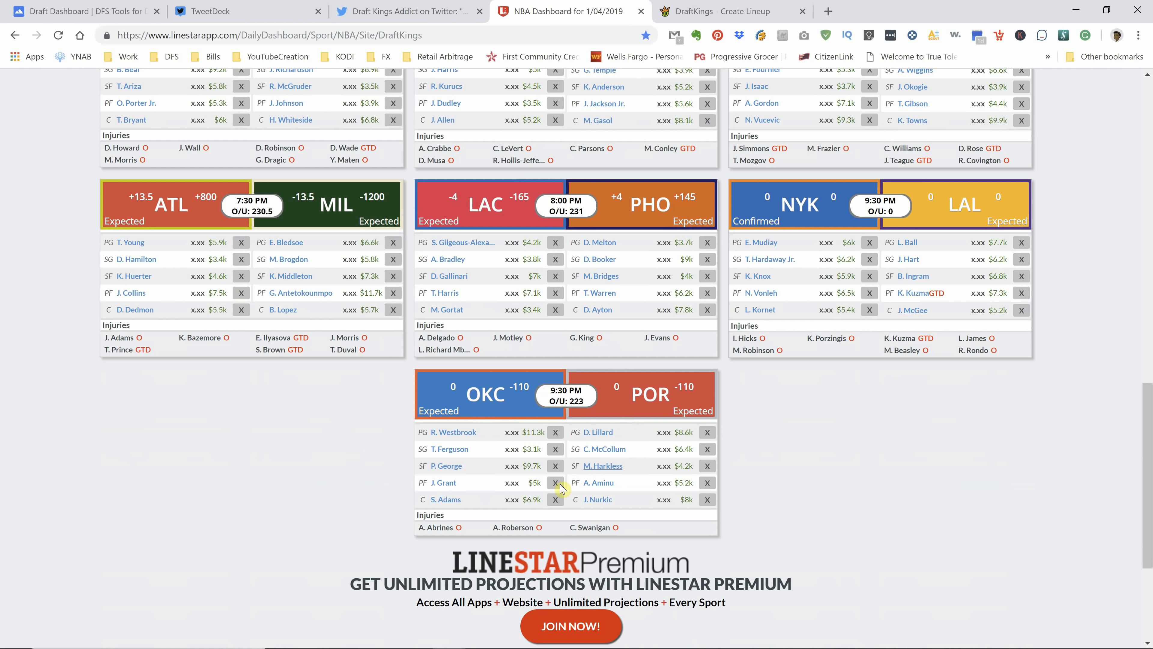
left_click(90, 12)
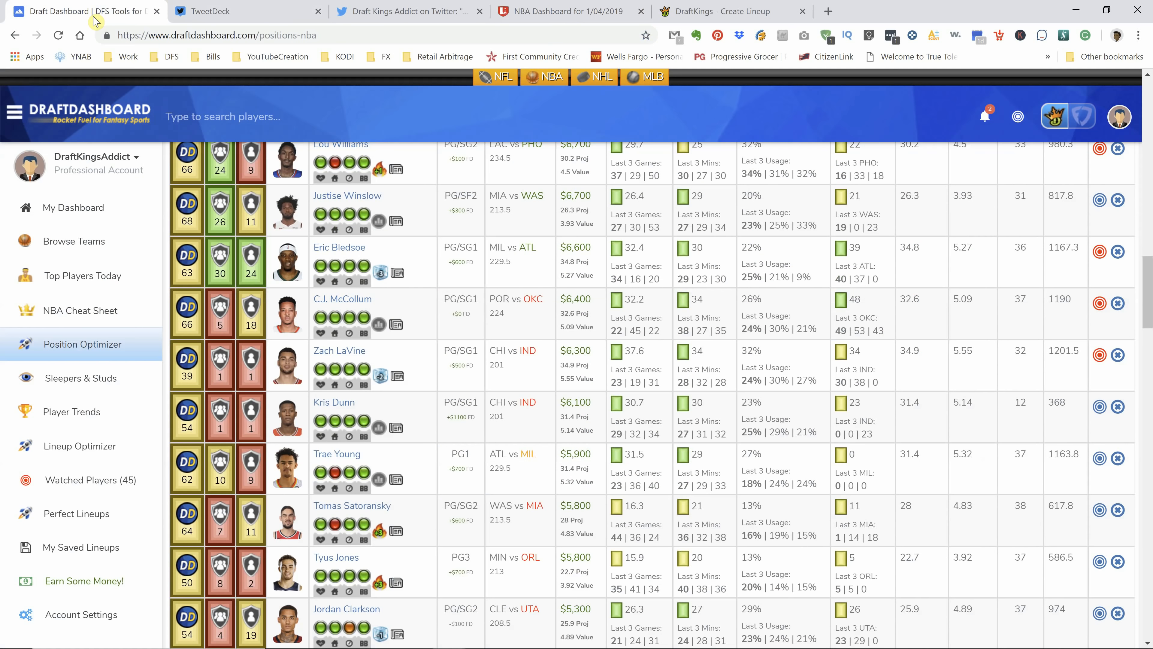
mouse_move(532, 533)
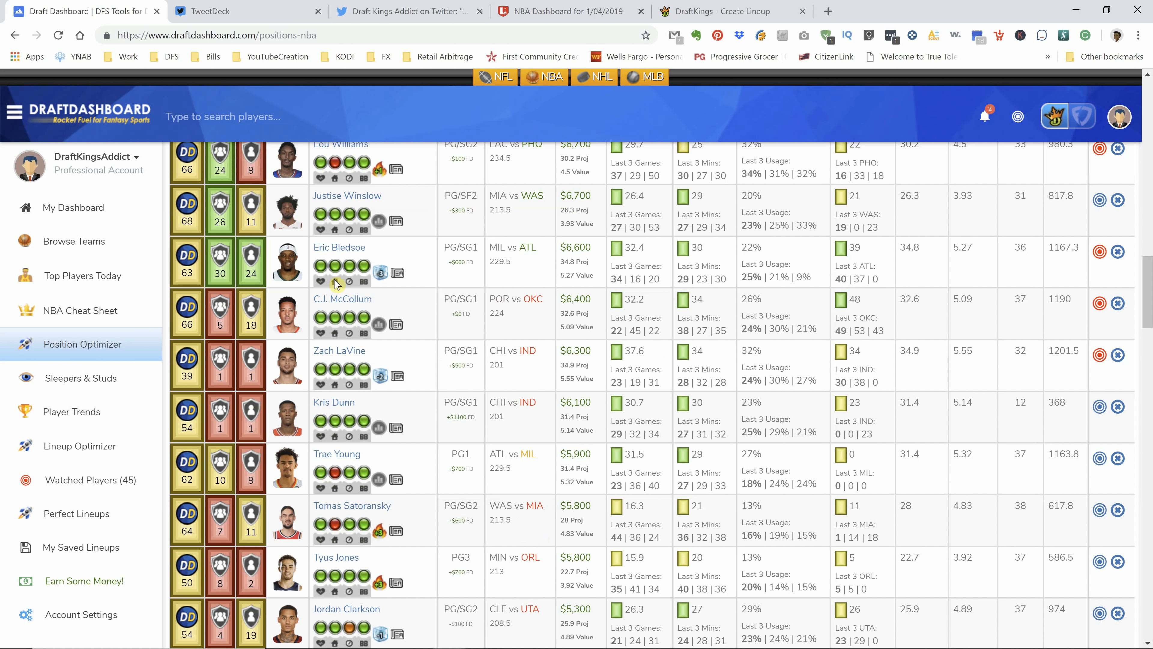
scroll("down", 3)
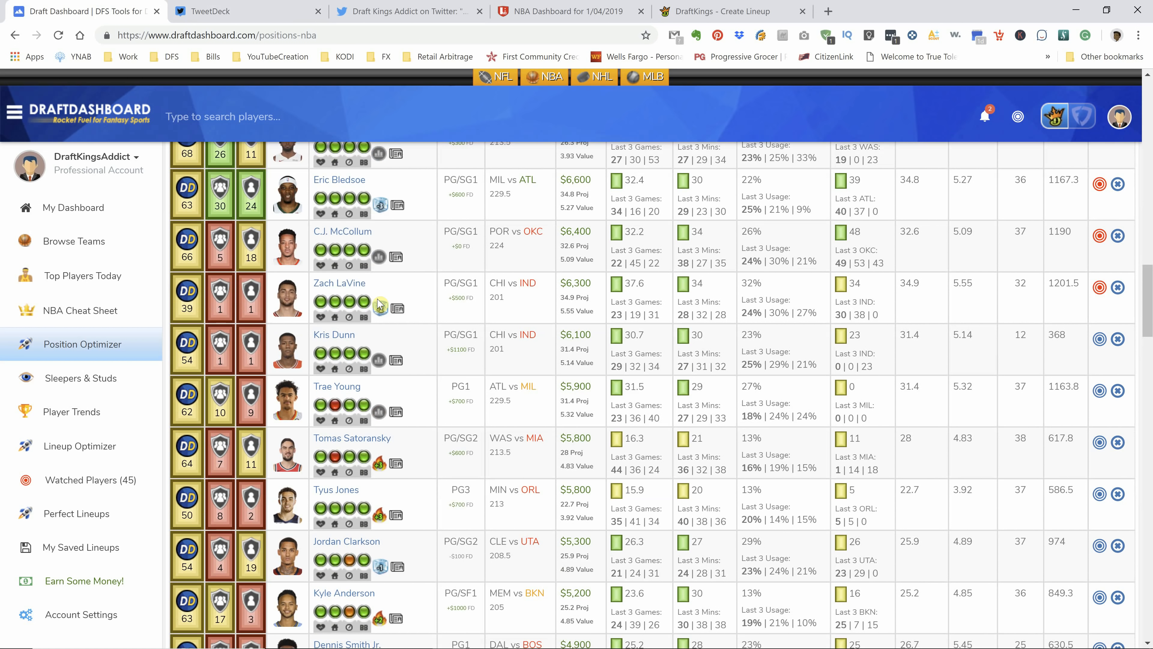
mouse_move(381, 308)
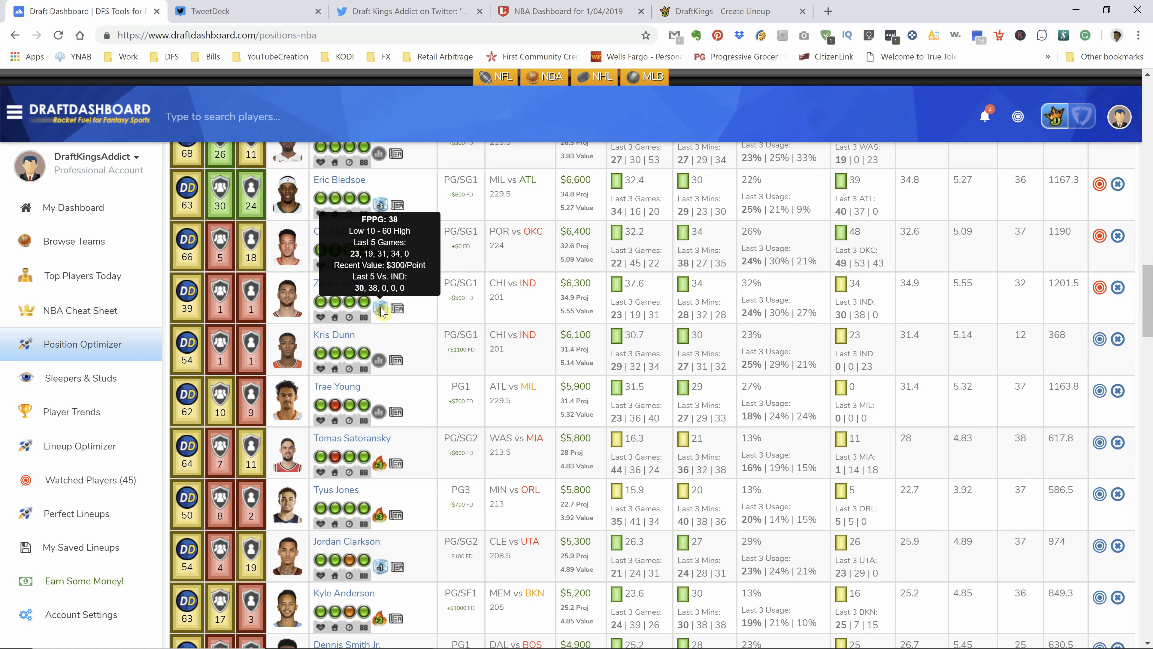
mouse_move(529, 17)
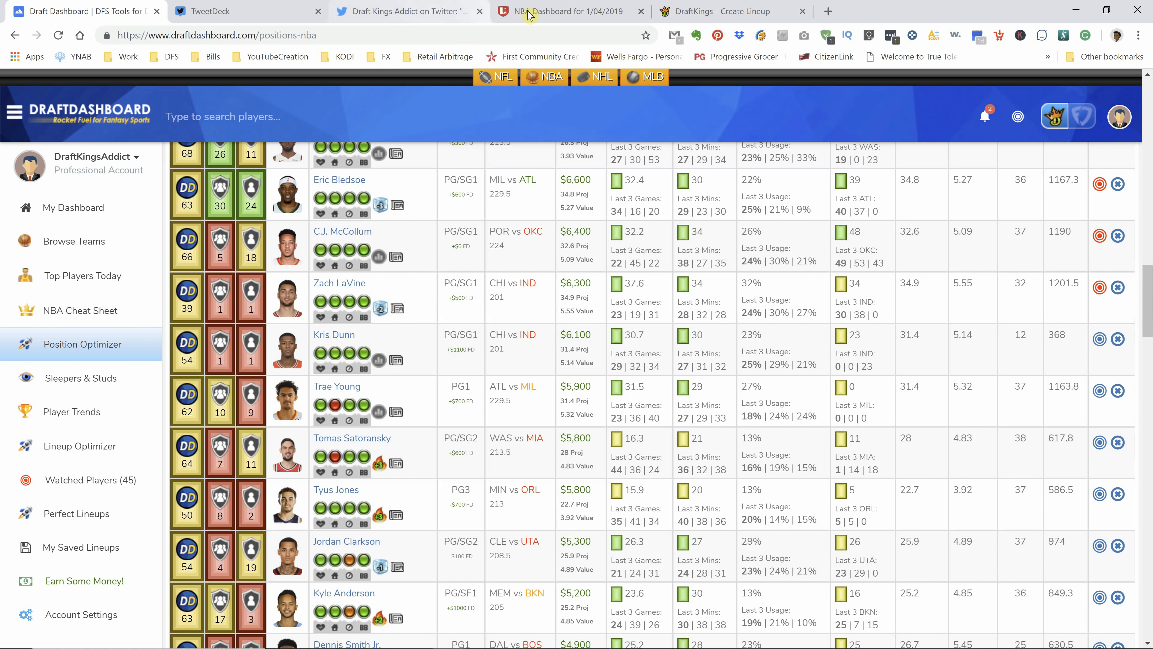
left_click(548, 11)
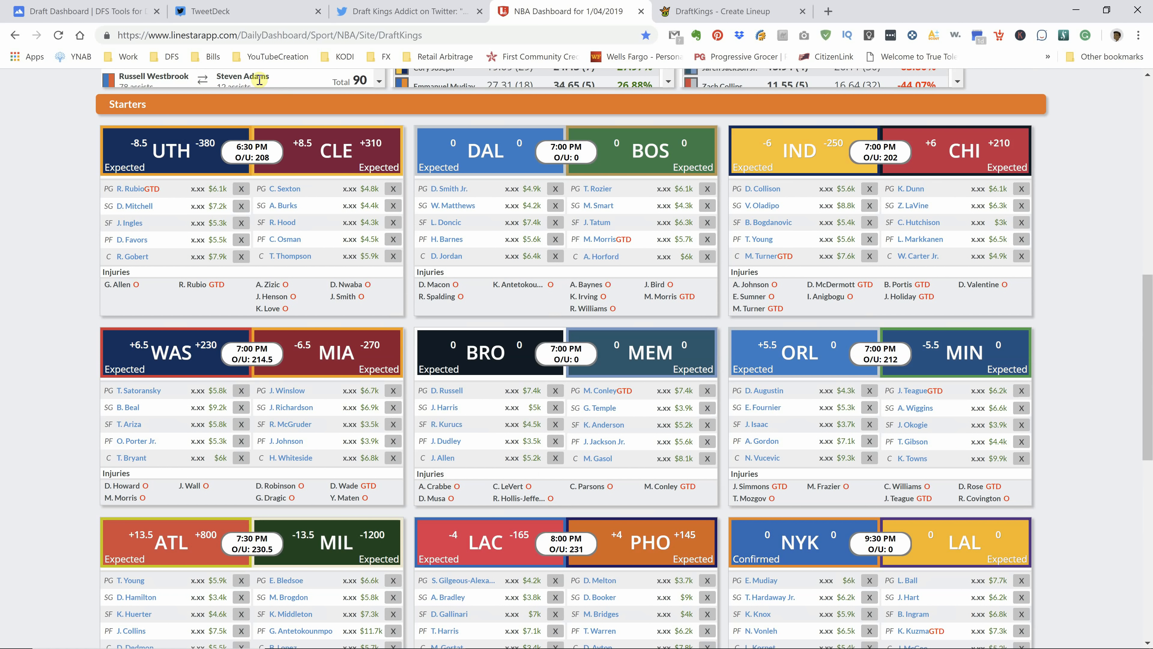
left_click(75, 11)
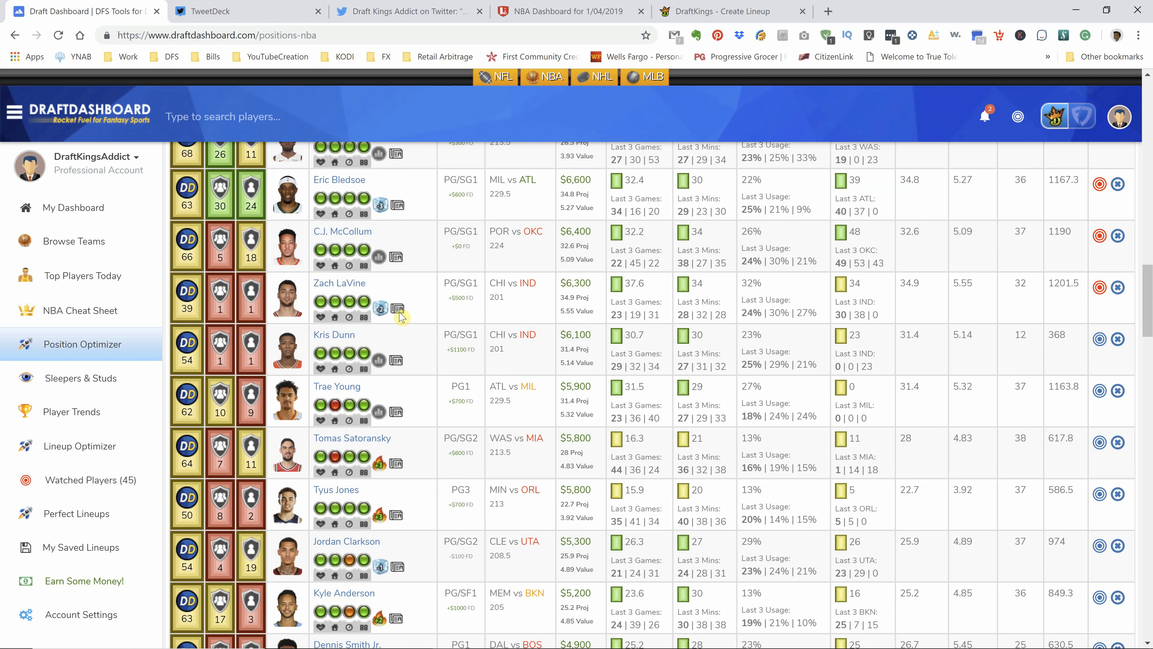
mouse_move(424, 35)
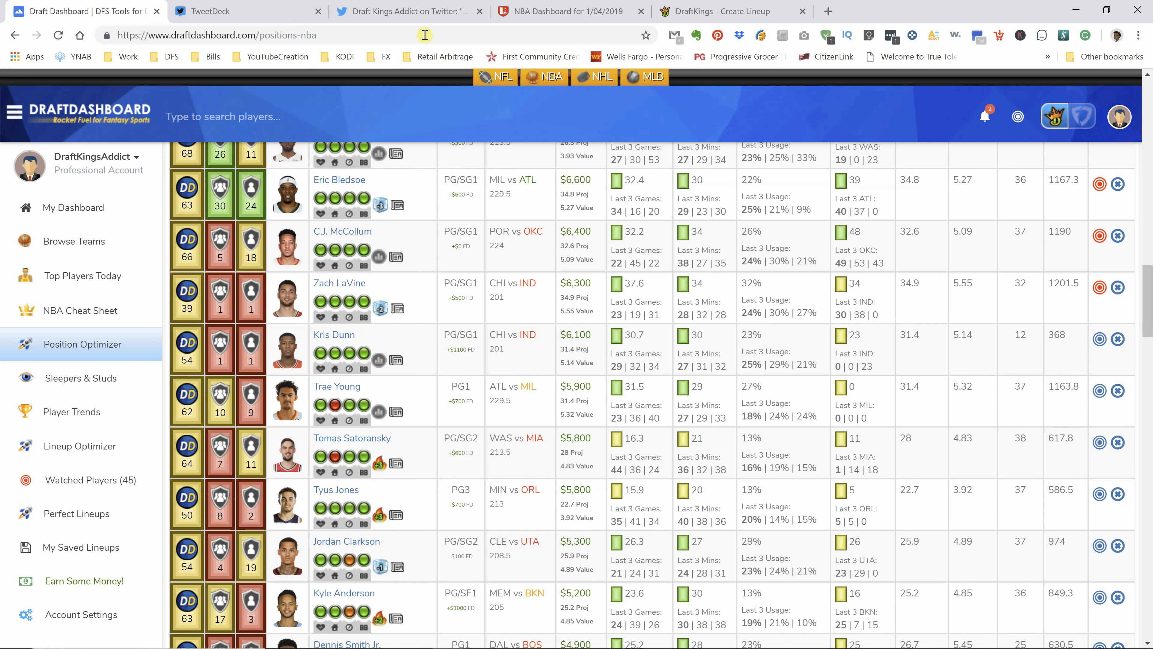
left_click(560, 11)
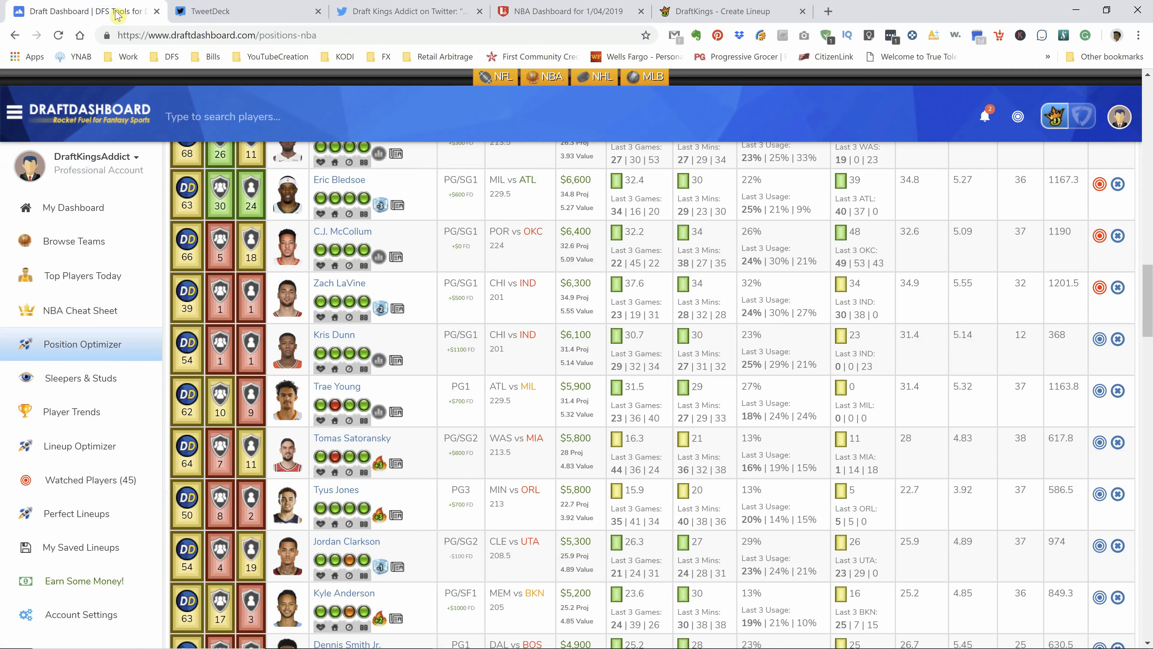
Step: Scroll down the point guard list to J.J. Barea's 24 FPPG breakdown
scroll("down", 3)
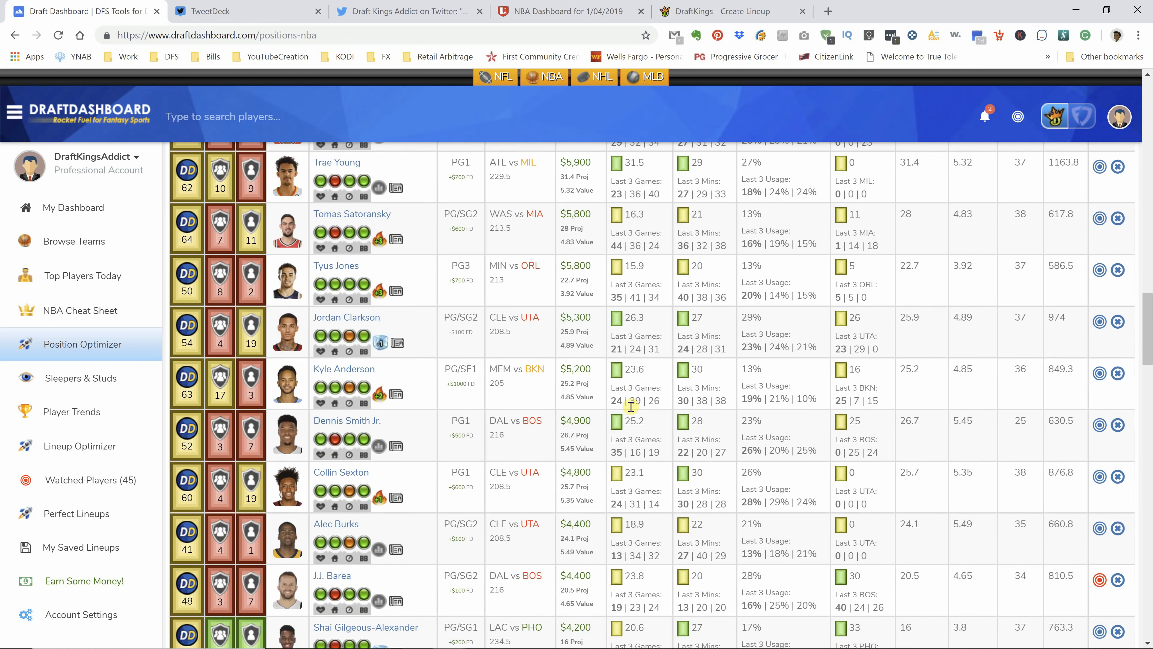
scroll("down", 3)
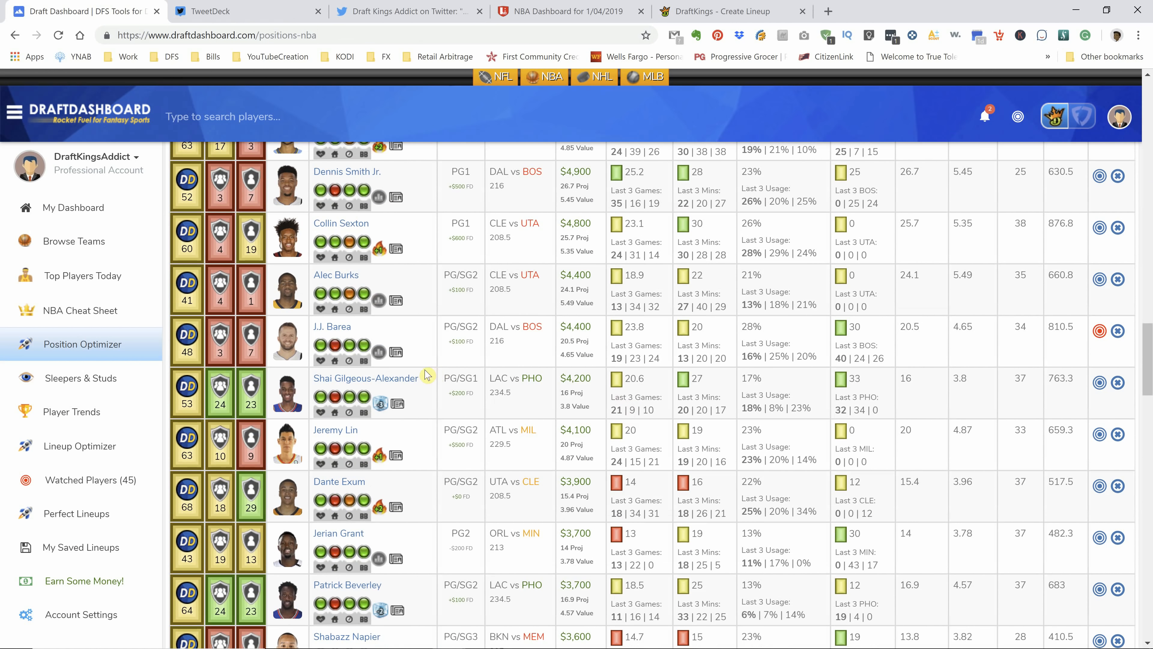
mouse_move(378, 352)
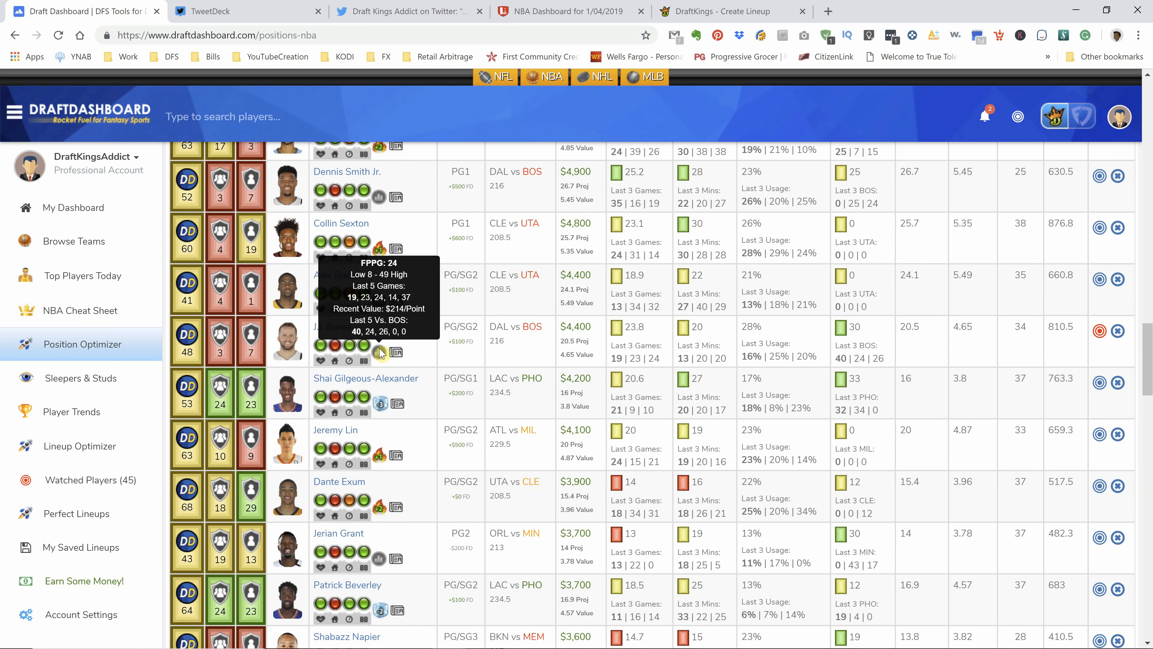
scroll("down", 3)
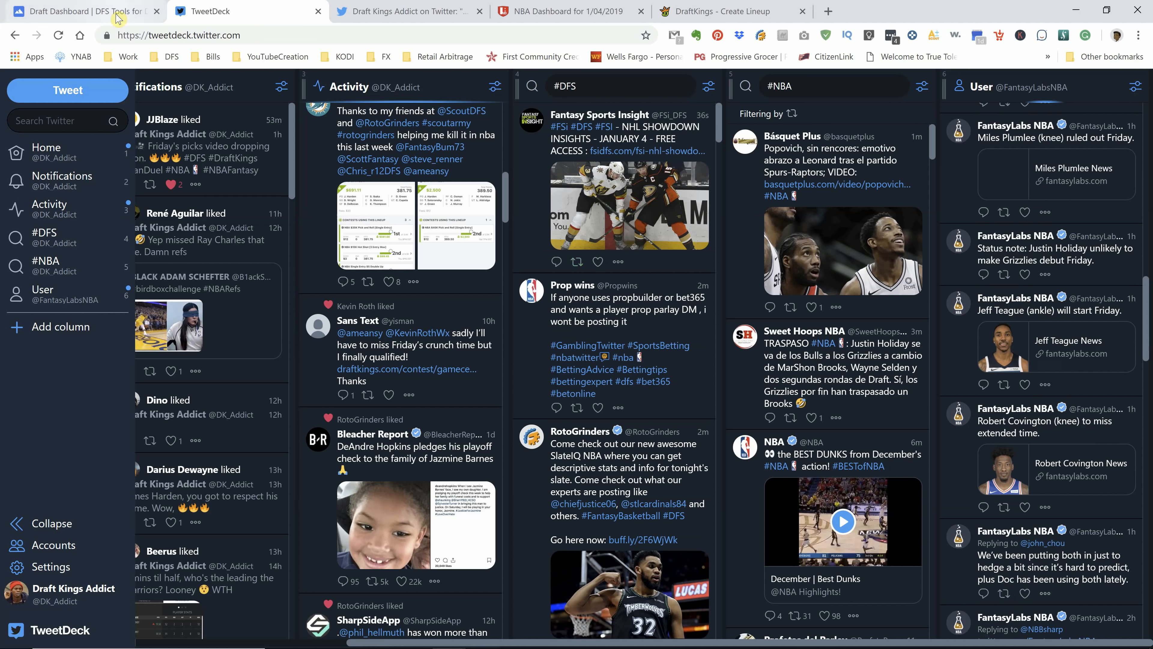
Step: Back in the optimizer, scroll past Jeff Teague and switch the position filter to SG
left_click(75, 11)
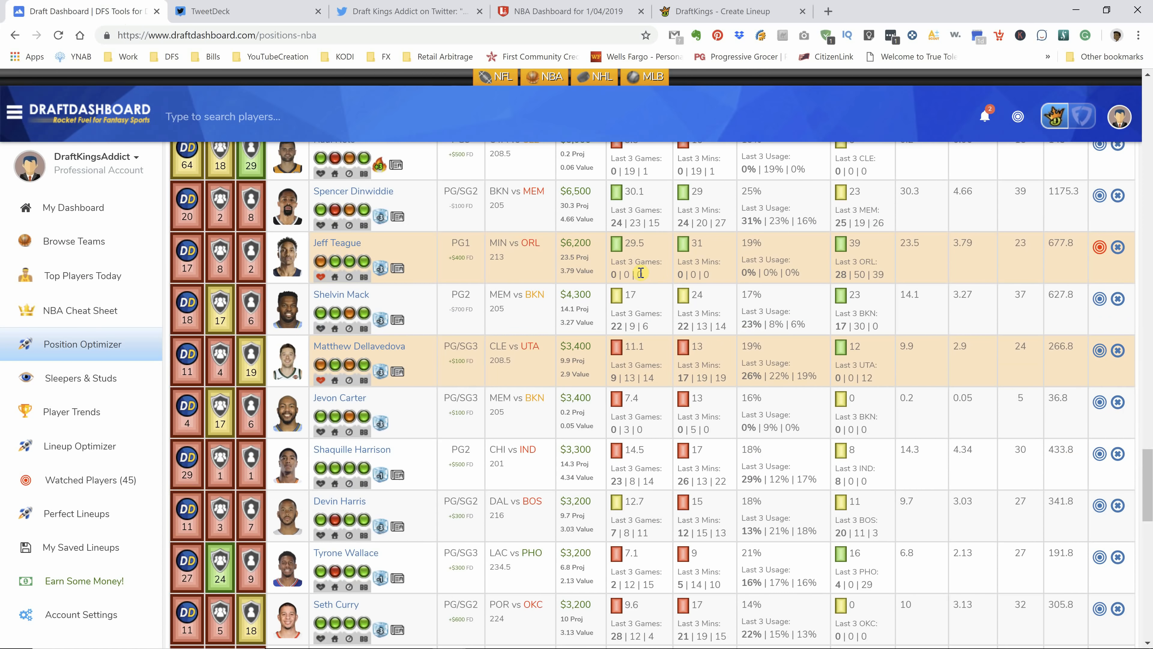
mouse_move(380, 280)
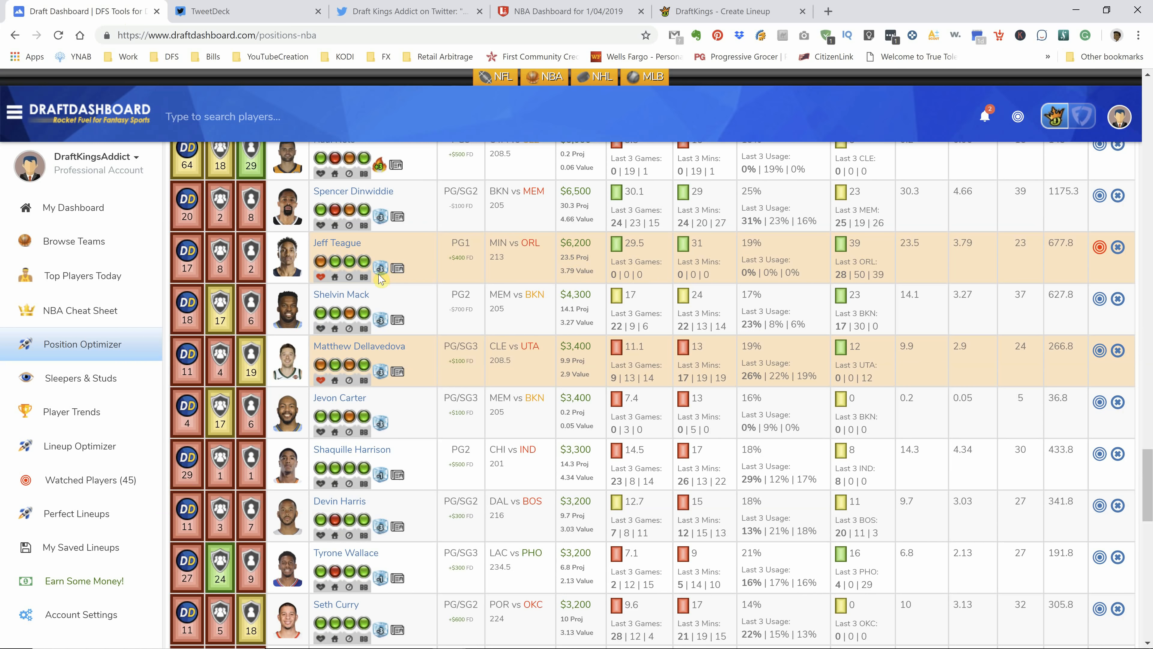
mouse_move(381, 268)
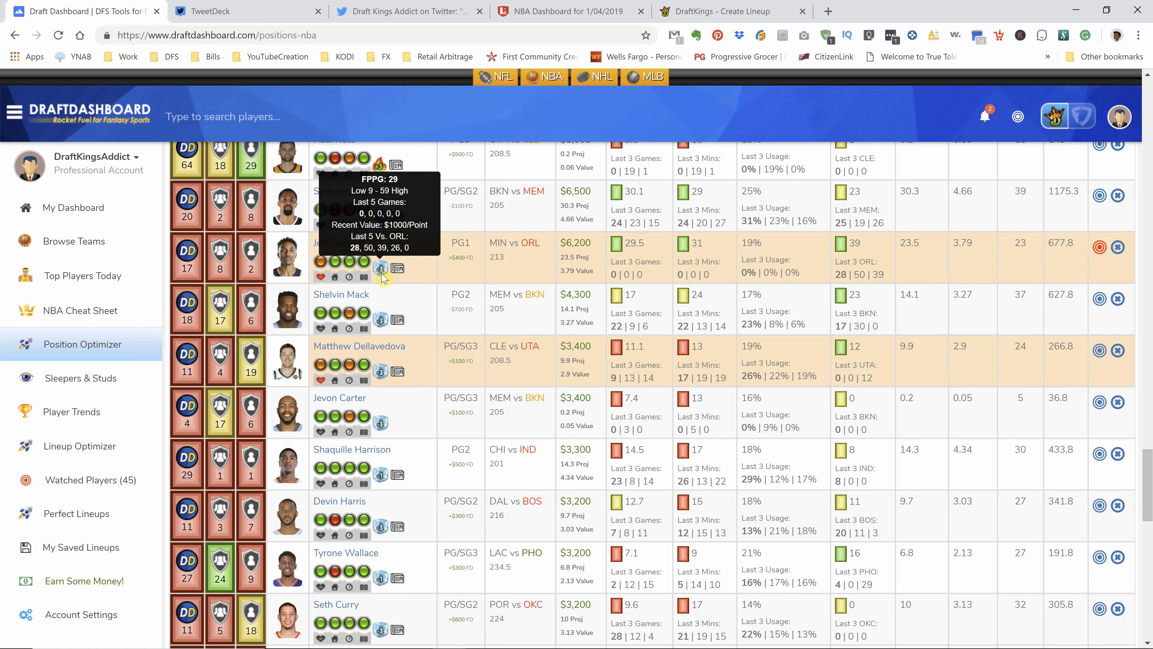
mouse_move(416, 265)
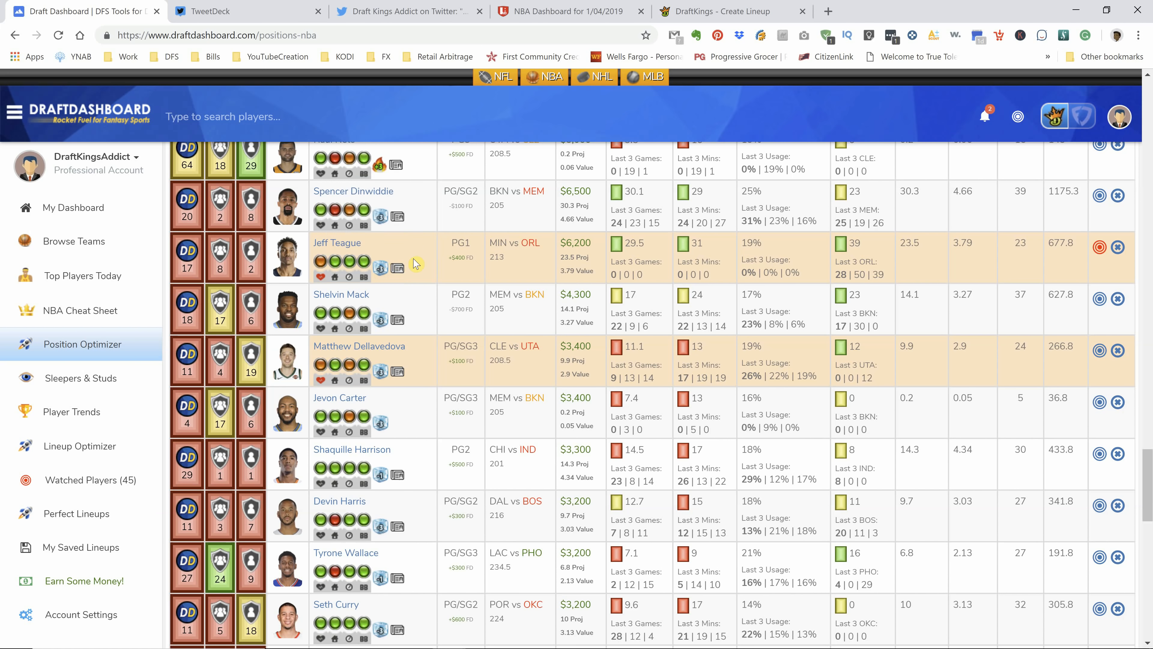
scroll("down", 3)
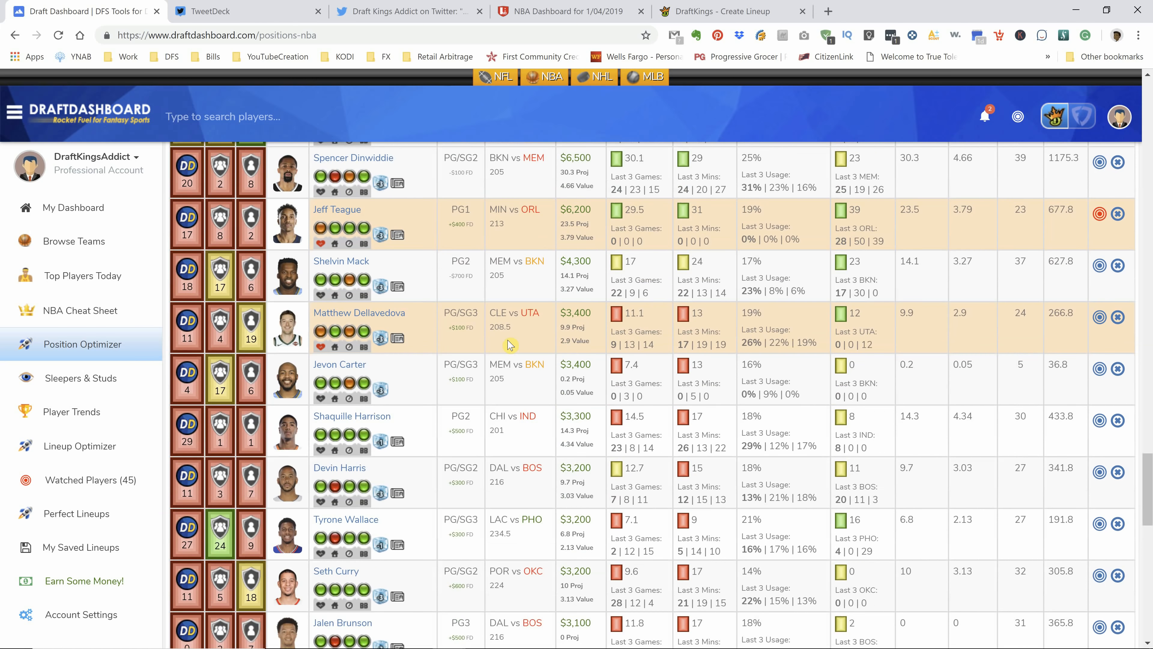
scroll("down", 3)
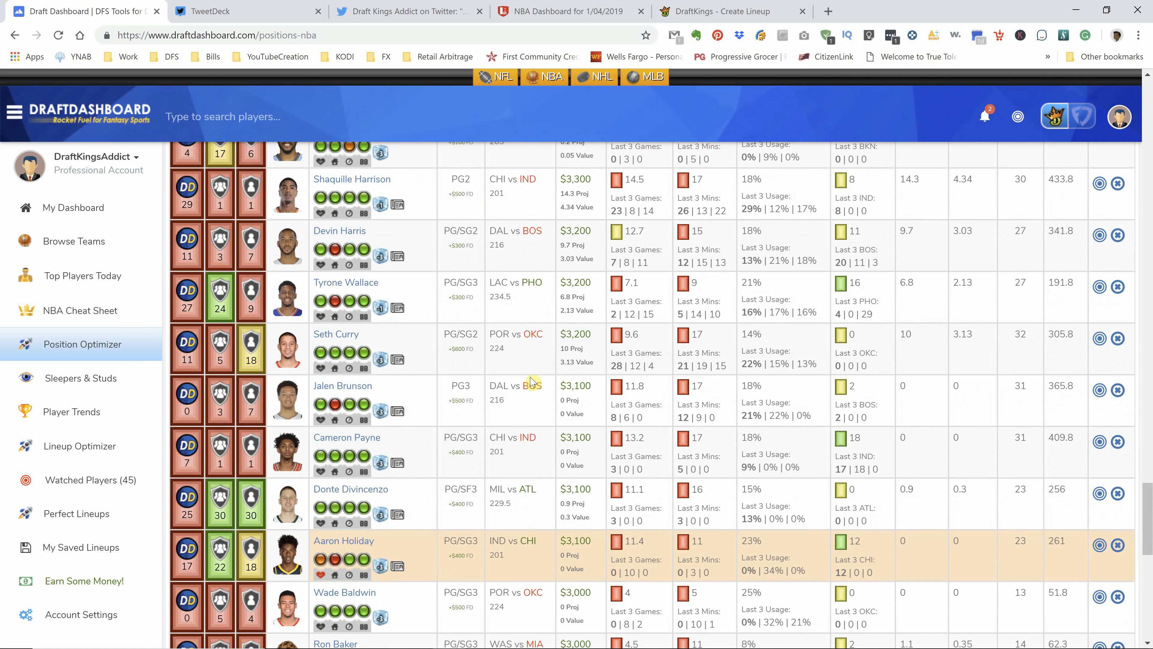
scroll("down", 3)
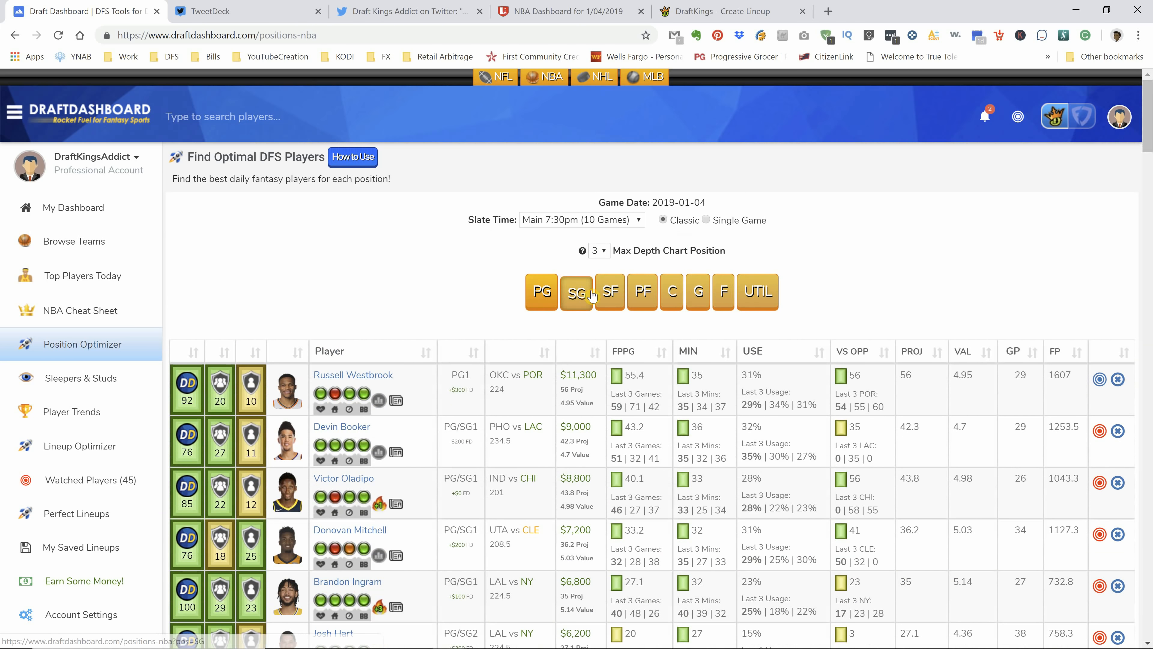
left_click(577, 292)
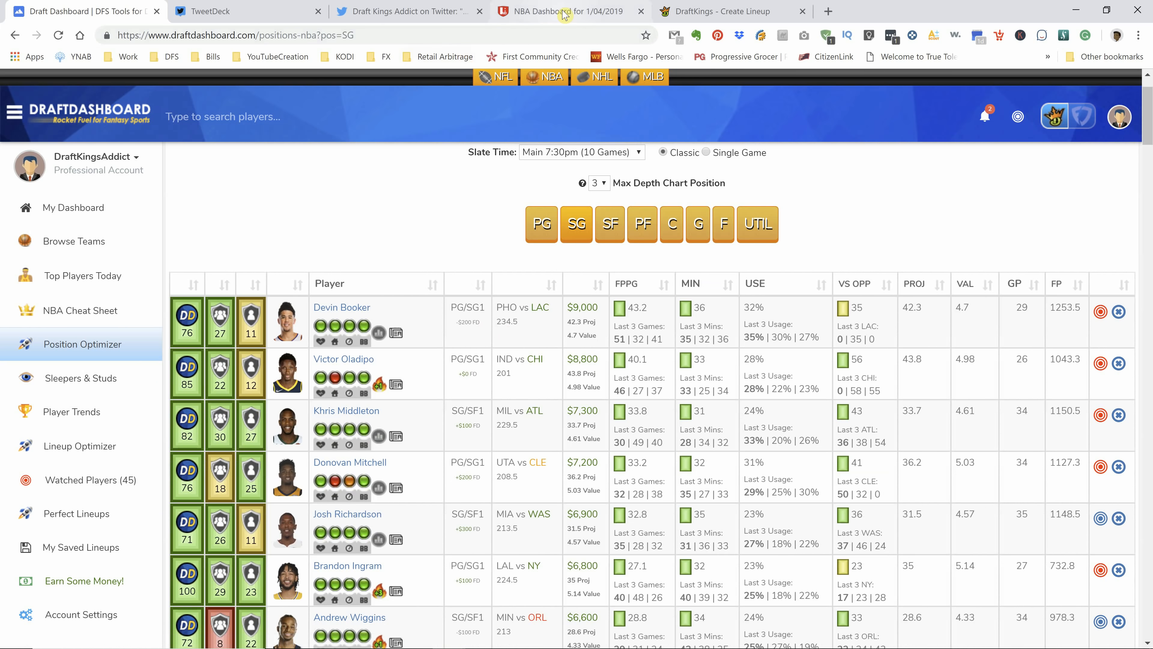
left_click(566, 12)
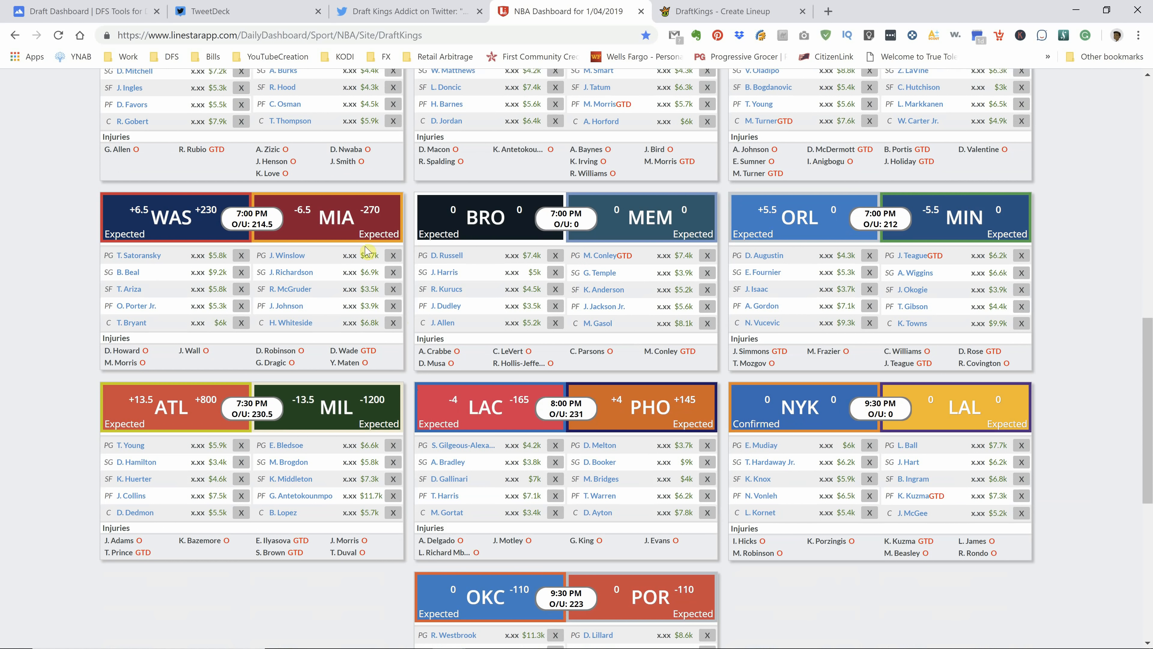
scroll("down", 3)
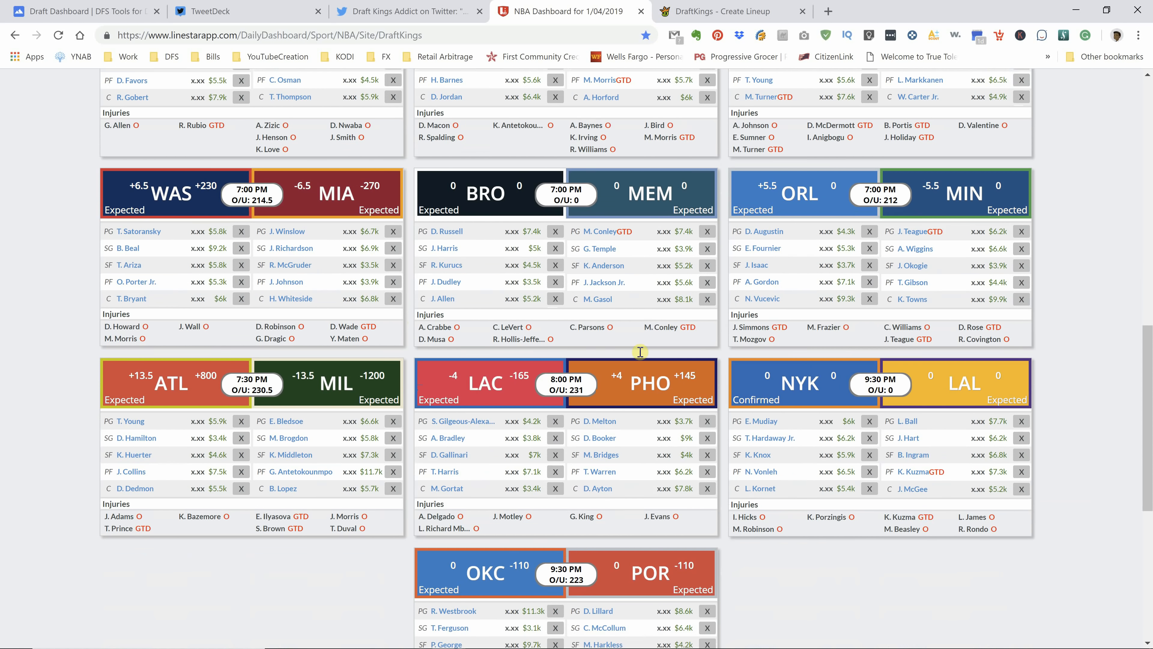
scroll("down", 3)
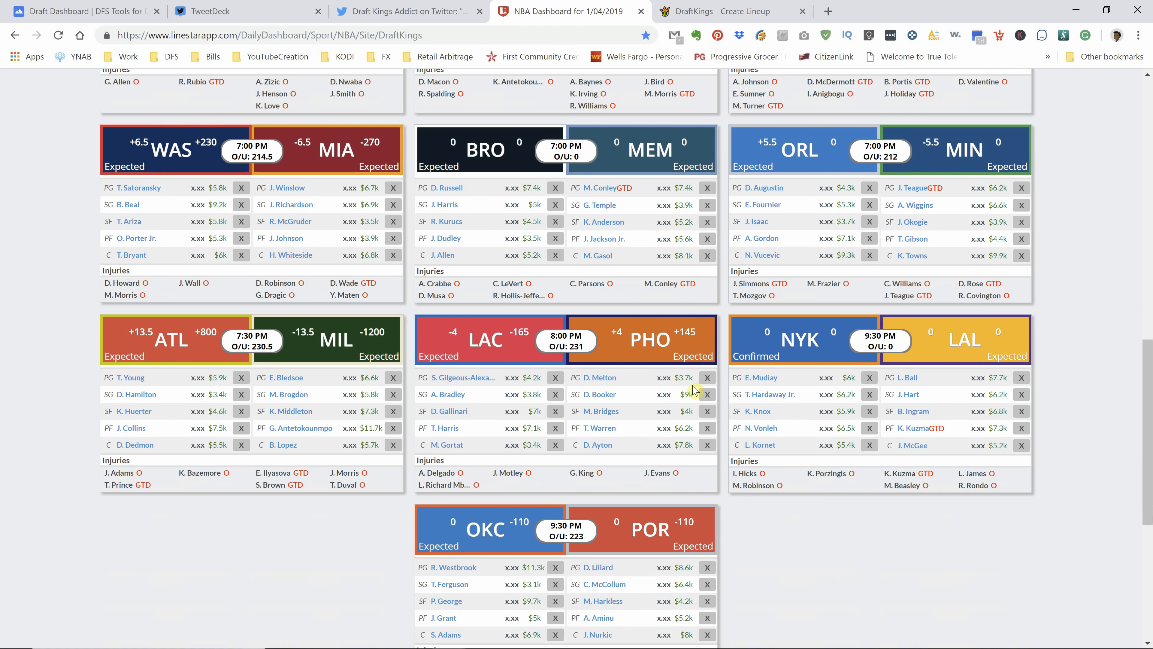
mouse_move(638, 381)
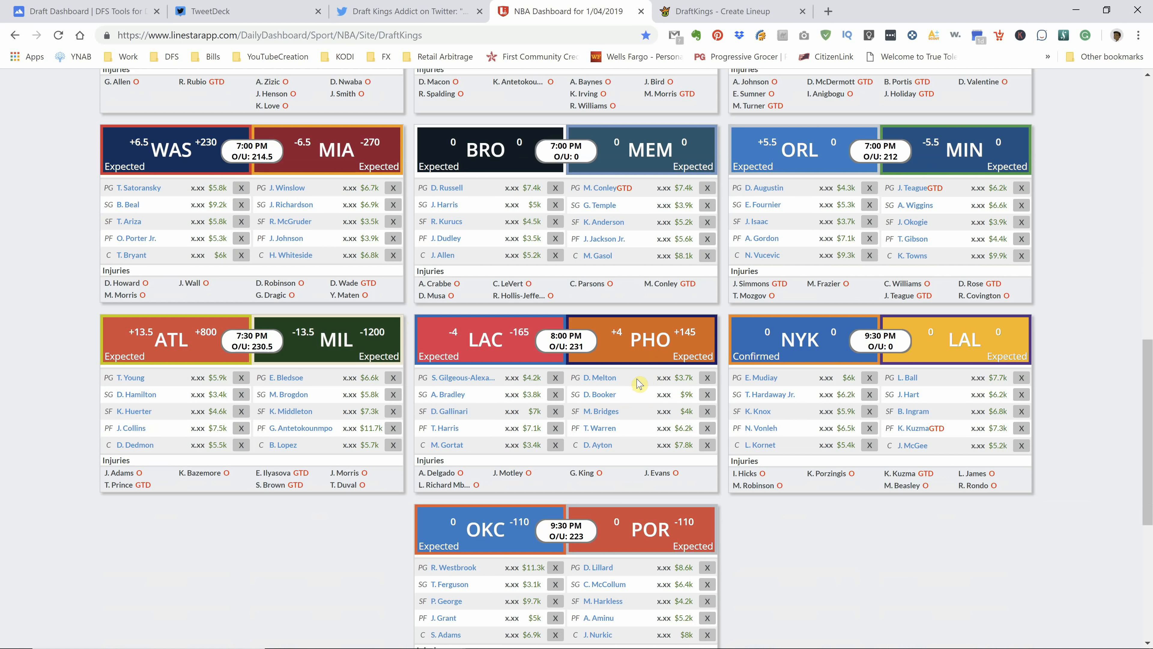
mouse_move(412, 267)
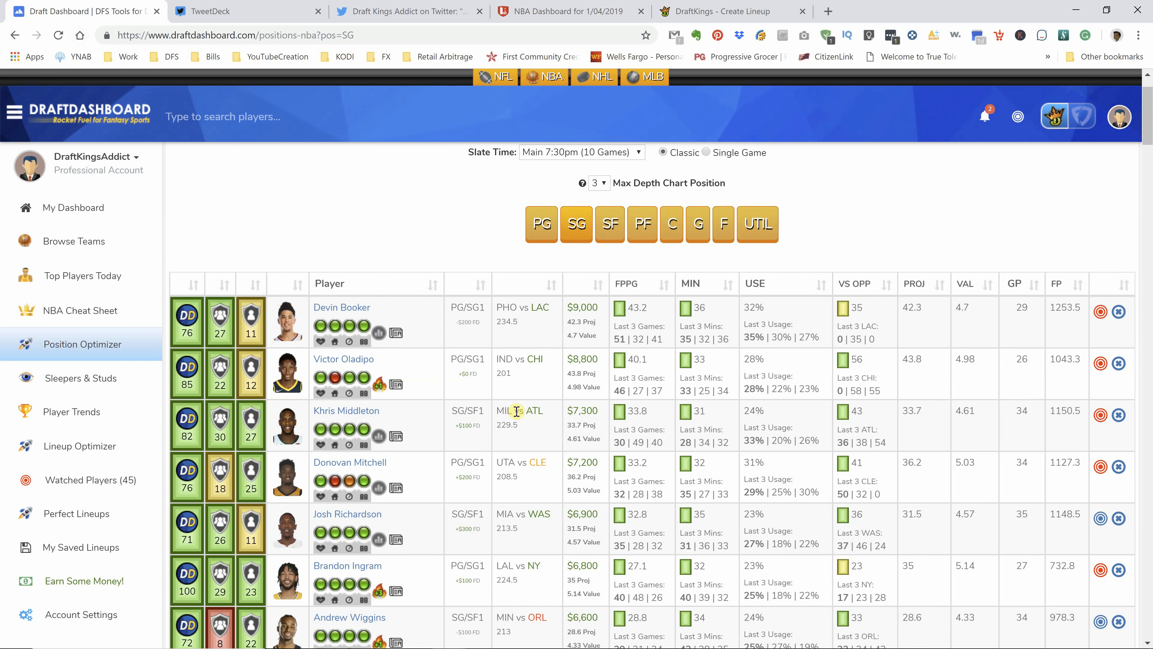
Step: Review Luka Doncic's 38 FPPG and Tim Hardaway Jr.'s 32 FPPG breakdowns, then switch to LineStar's starters
scroll("down", 3)
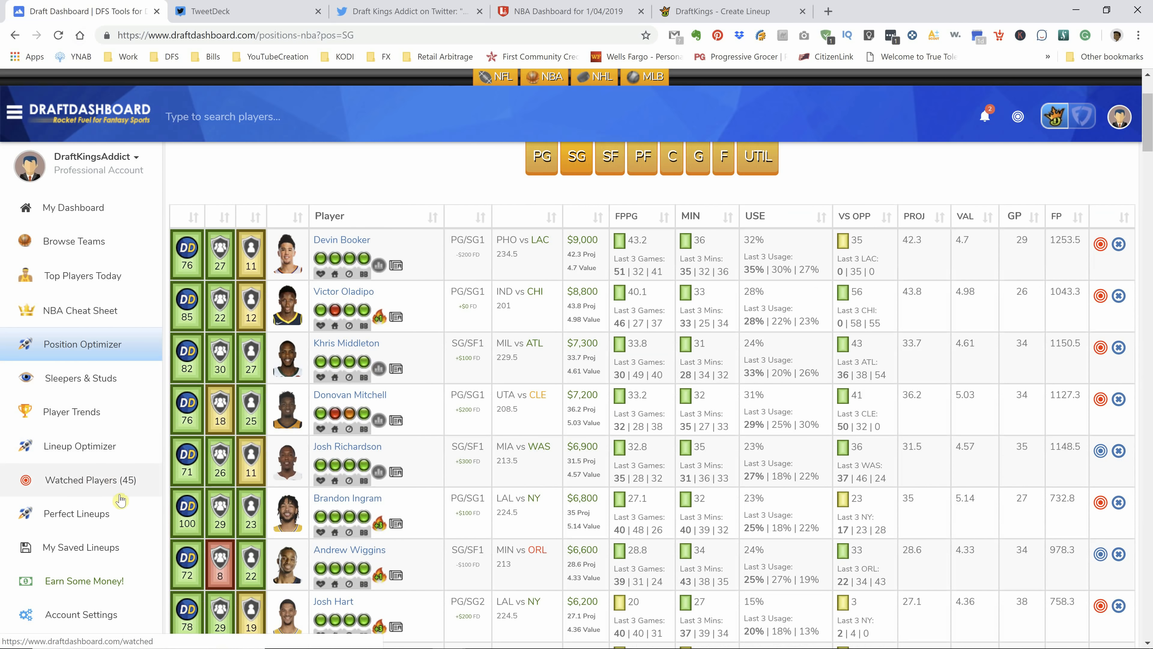
mouse_move(457, 486)
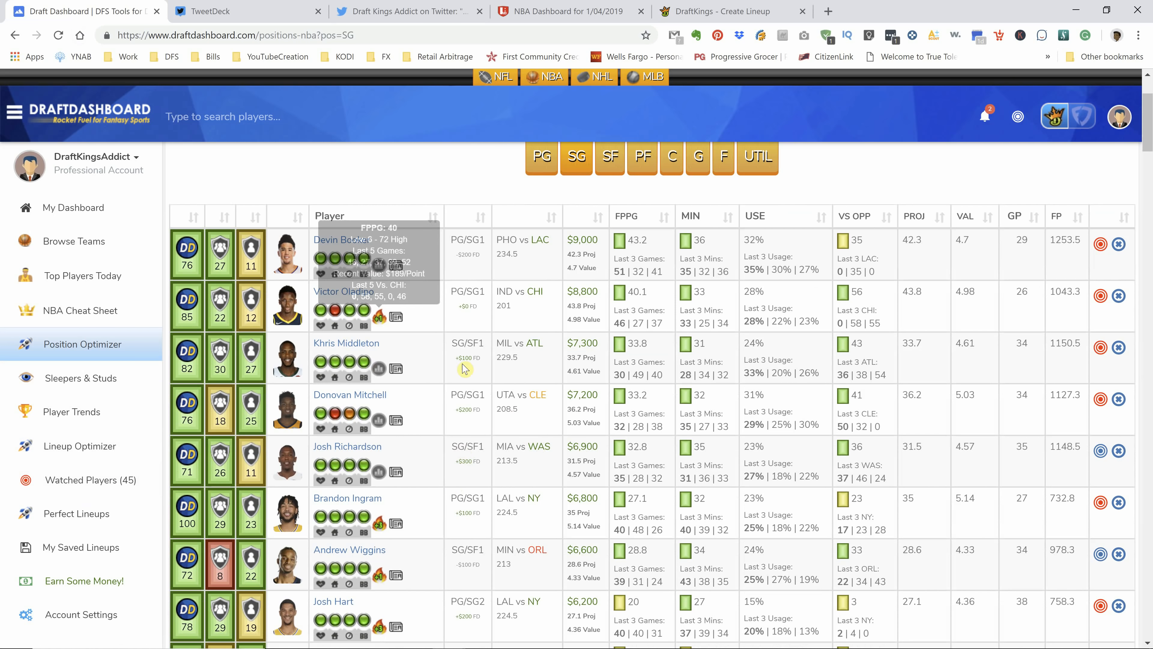
mouse_move(380, 368)
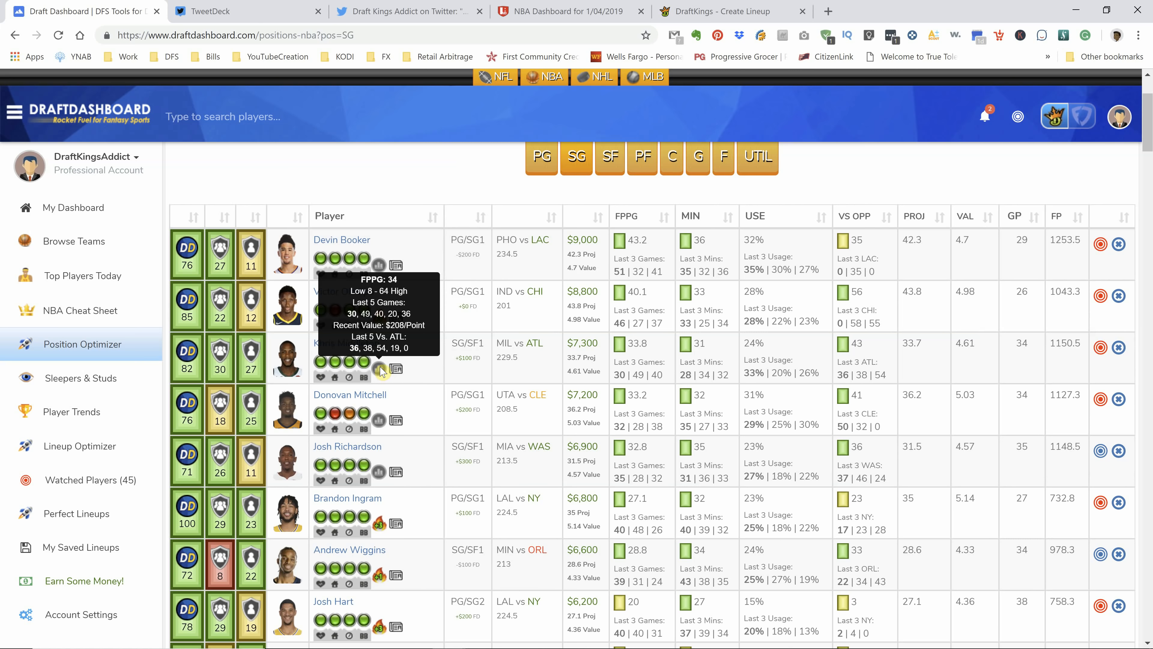
left_click(566, 11)
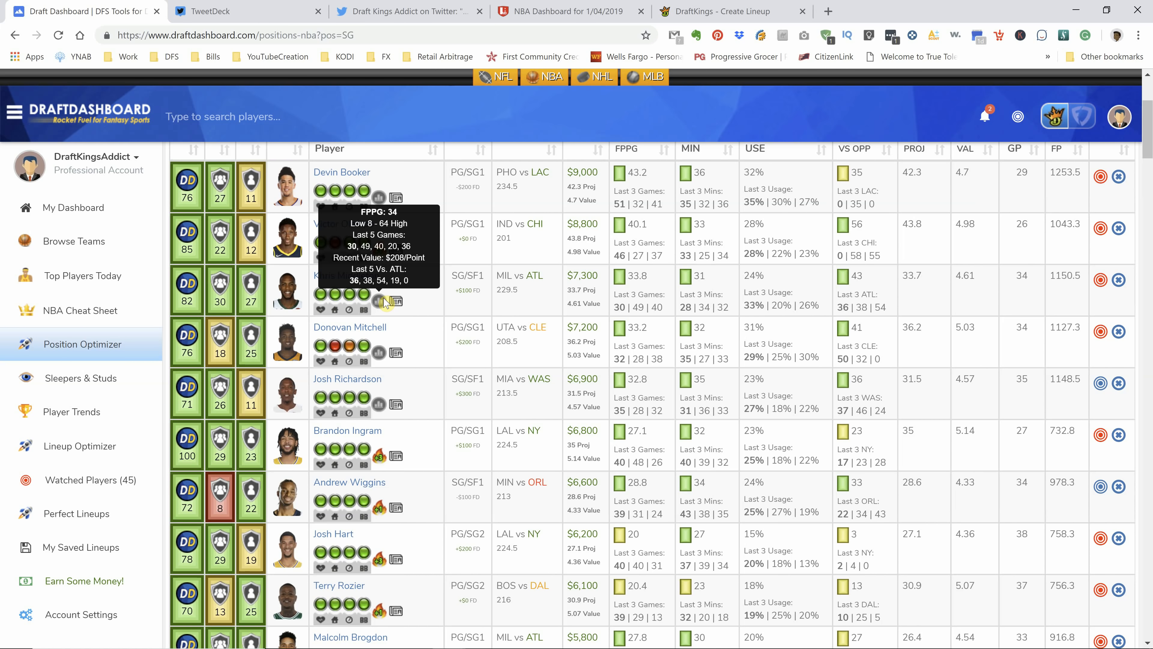
mouse_move(447, 363)
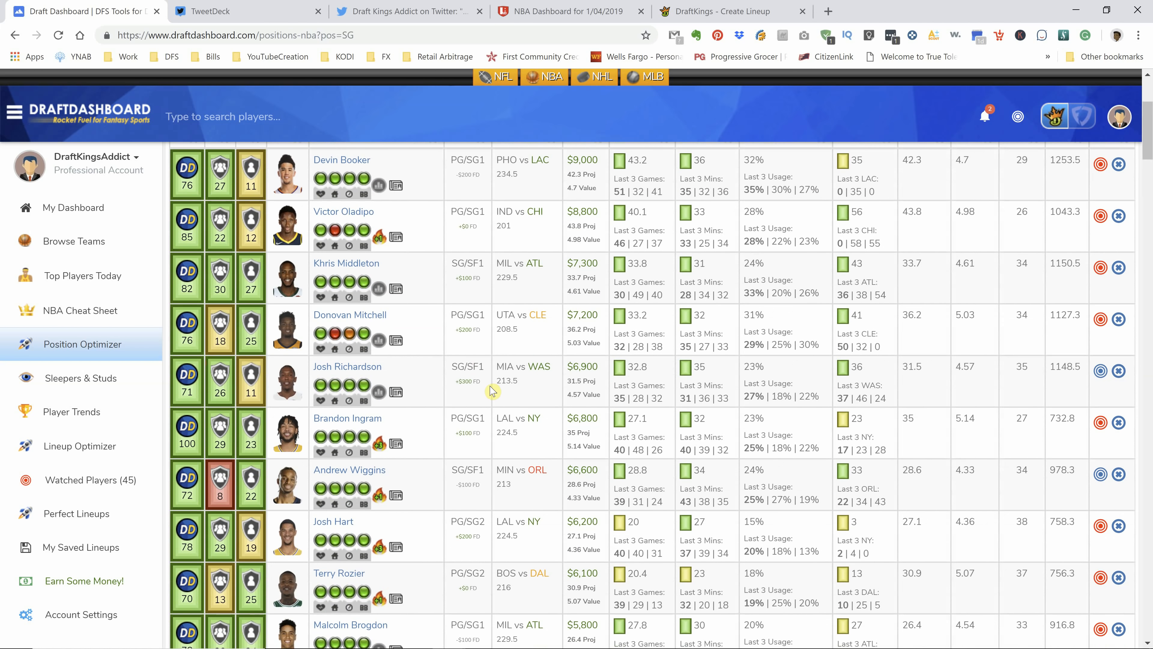
scroll("down", 3)
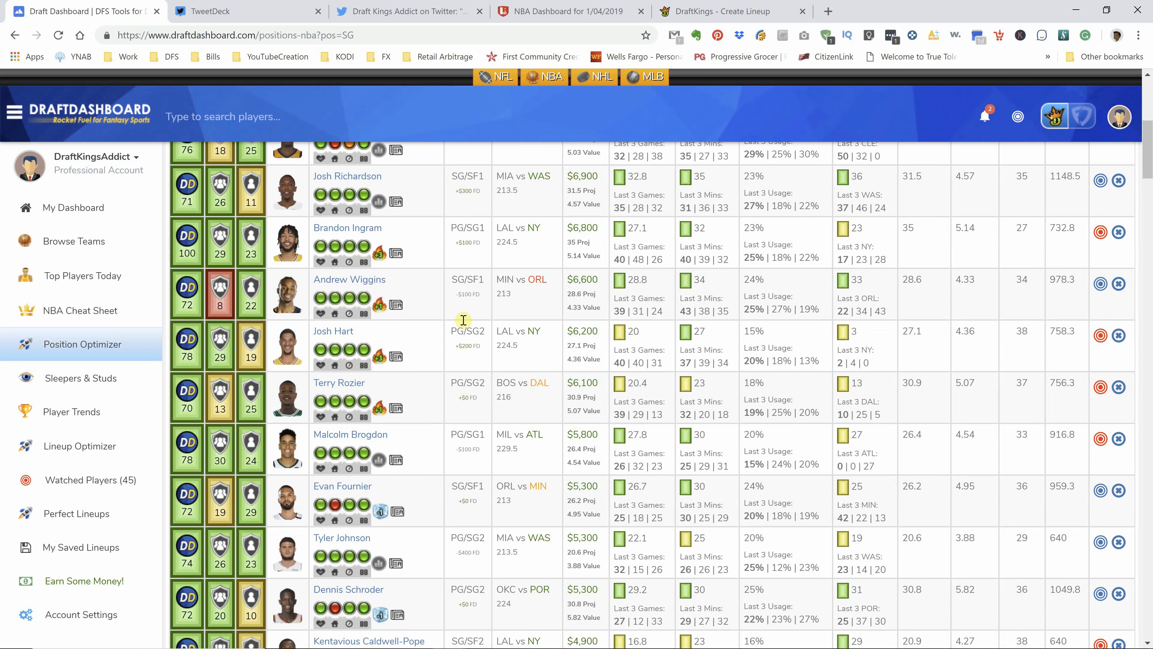
scroll("down", 3)
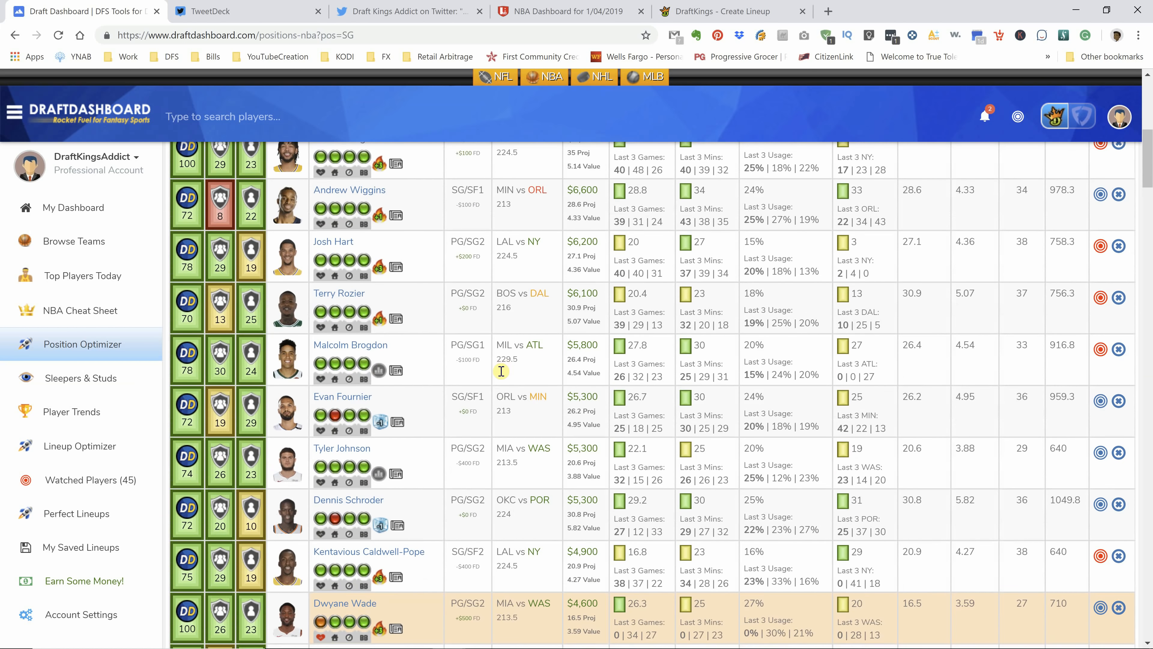
scroll("down", 3)
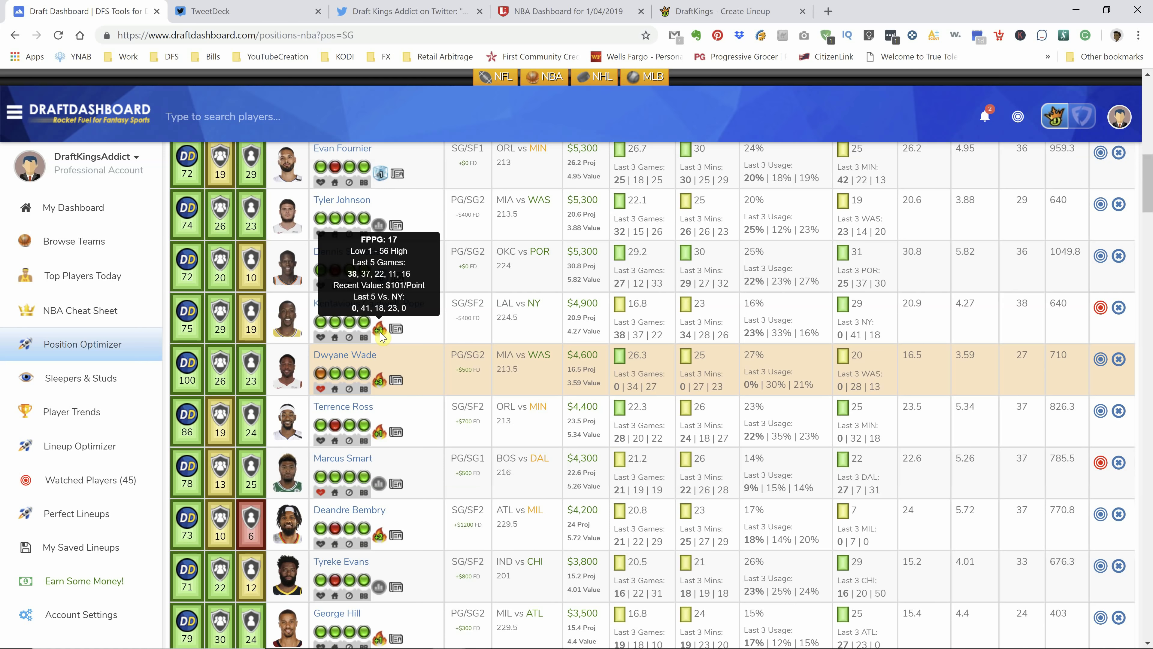
scroll("down", 3)
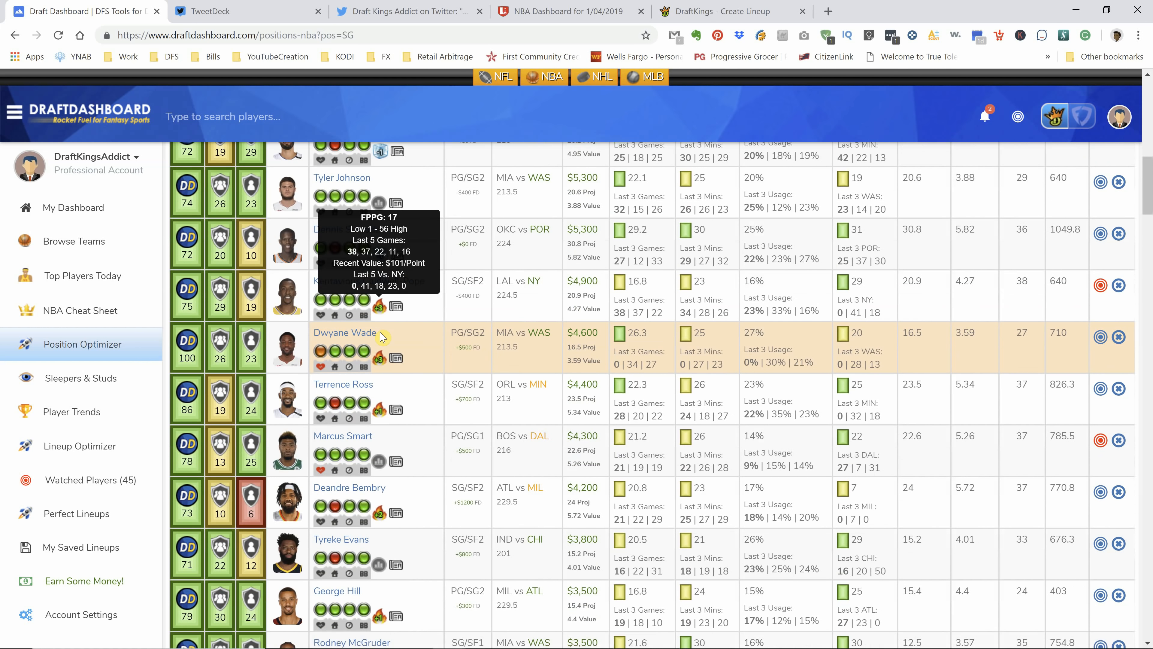
scroll("down", 3)
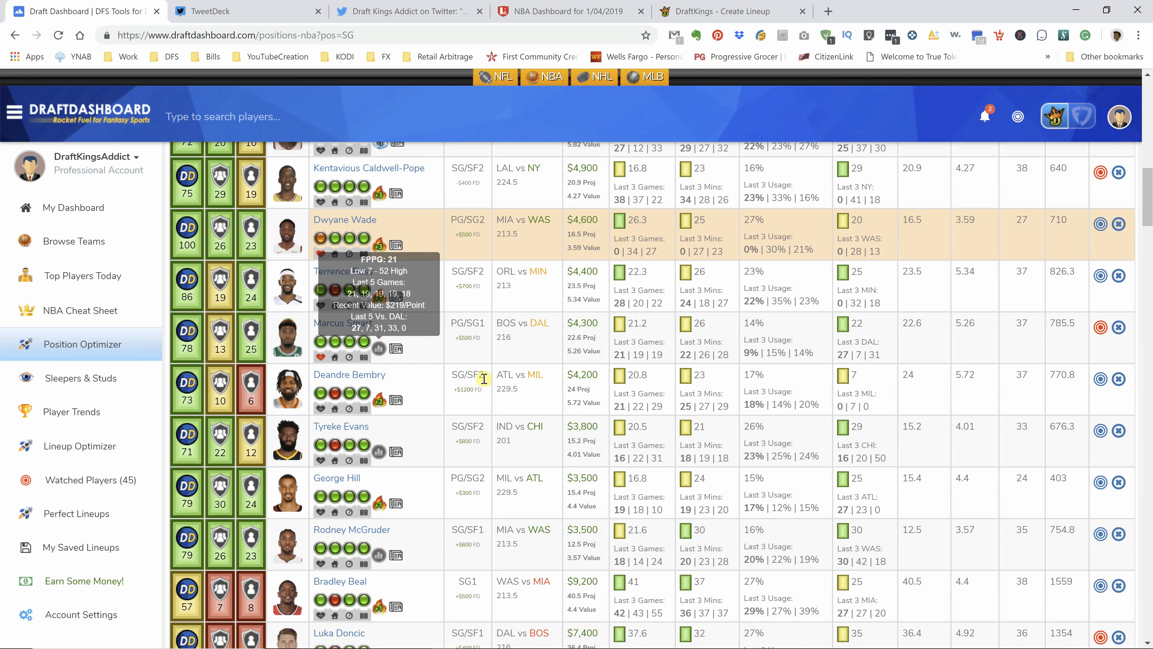
scroll("down", 3)
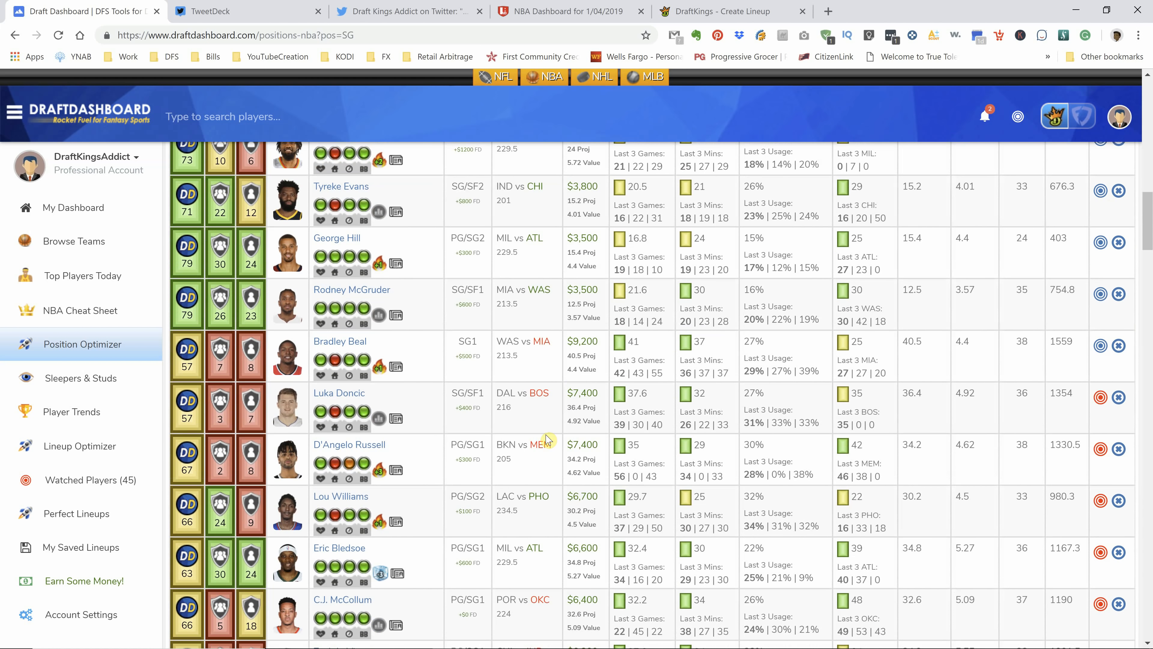
scroll("down", 3)
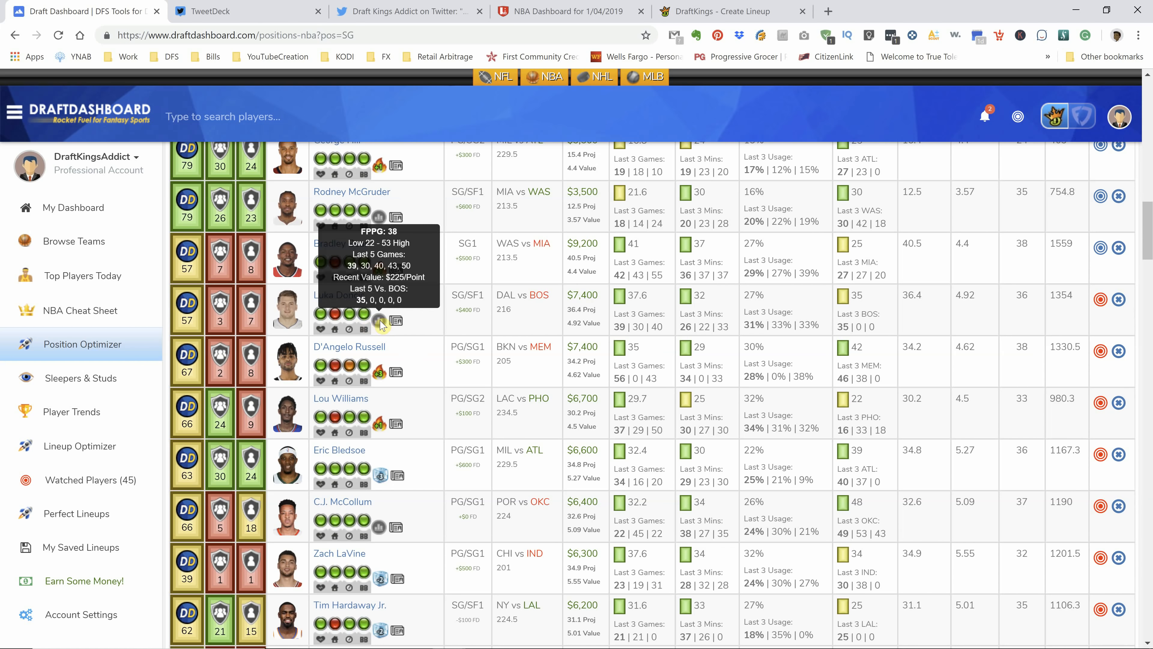
scroll("down", 3)
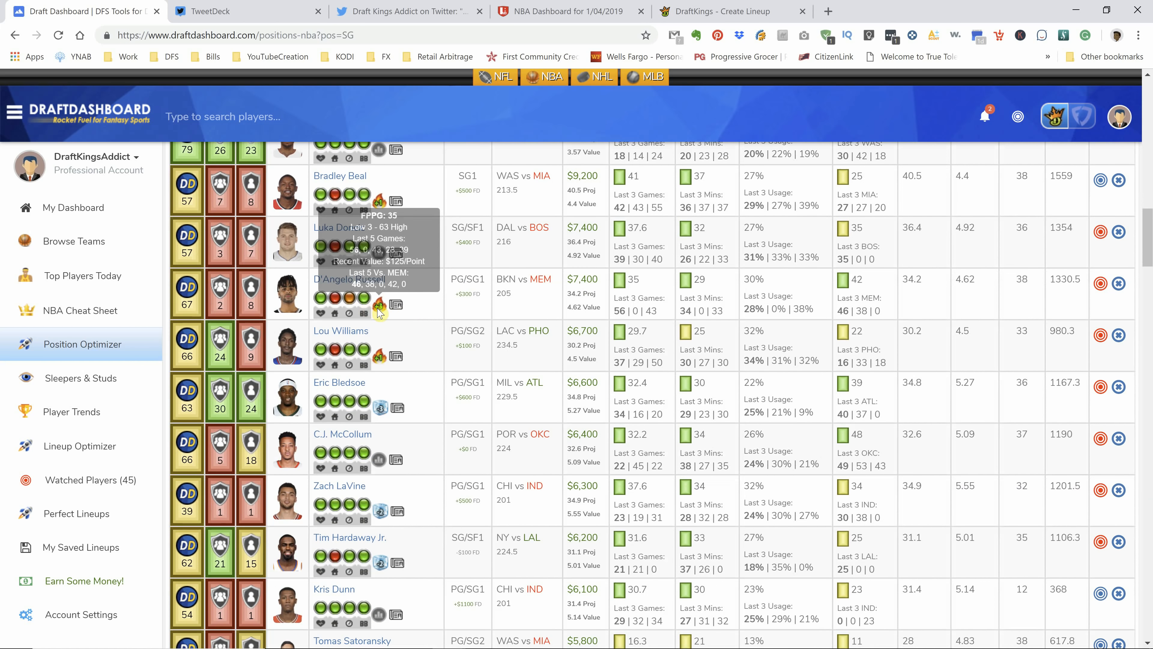
scroll("down", 3)
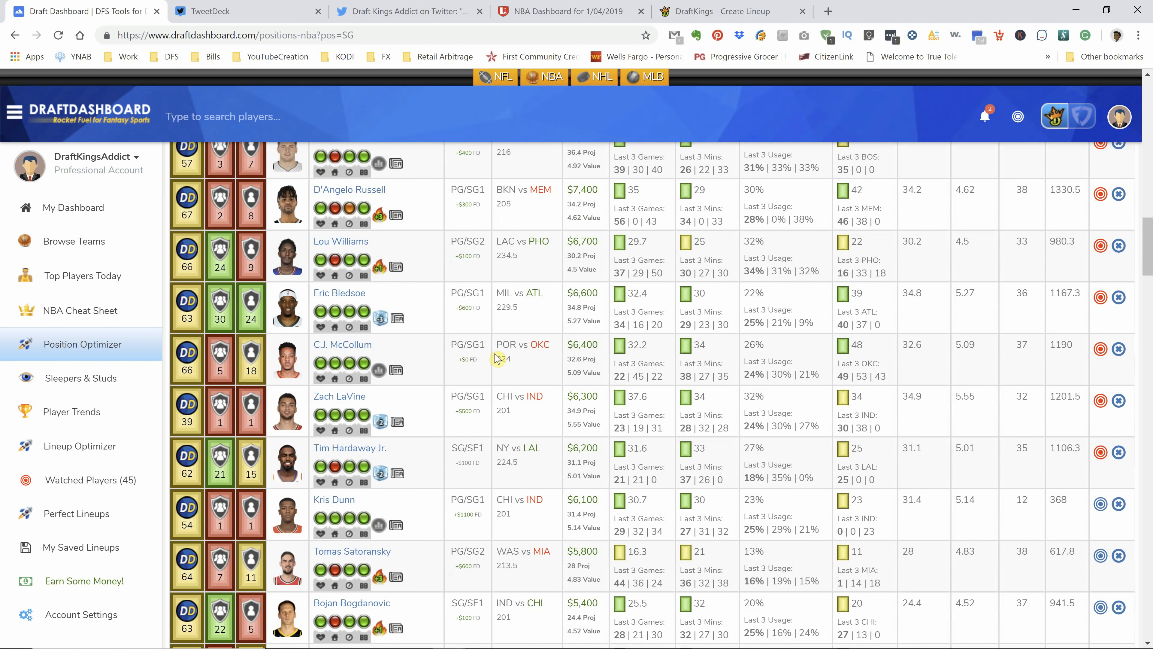
scroll("down", 3)
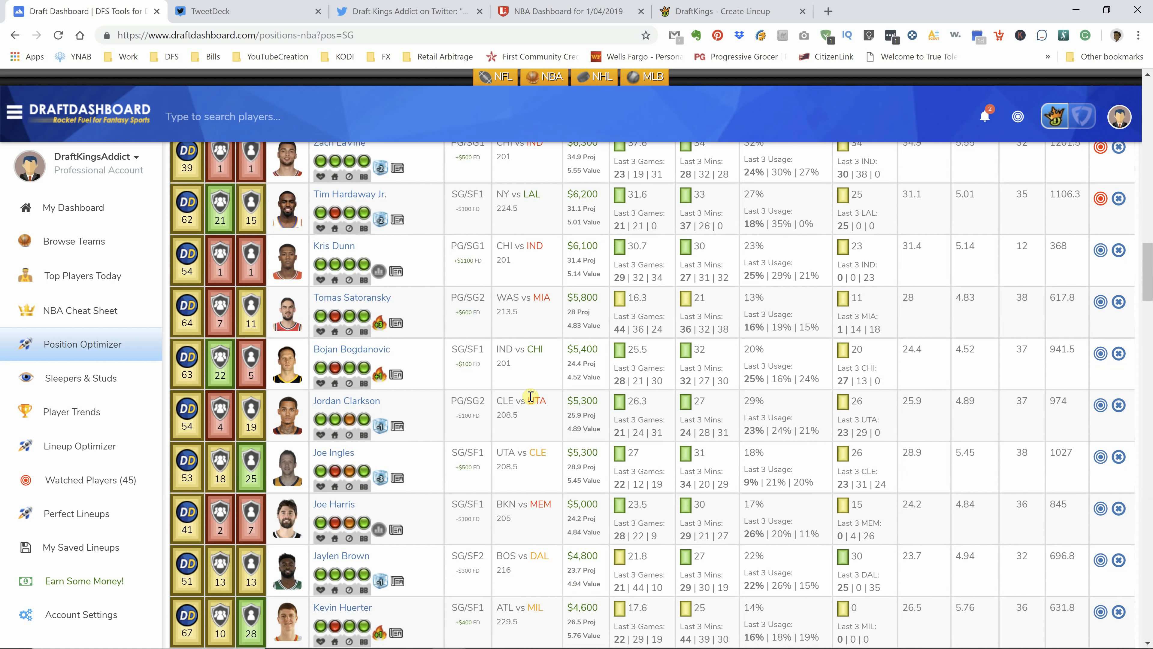
mouse_move(380, 224)
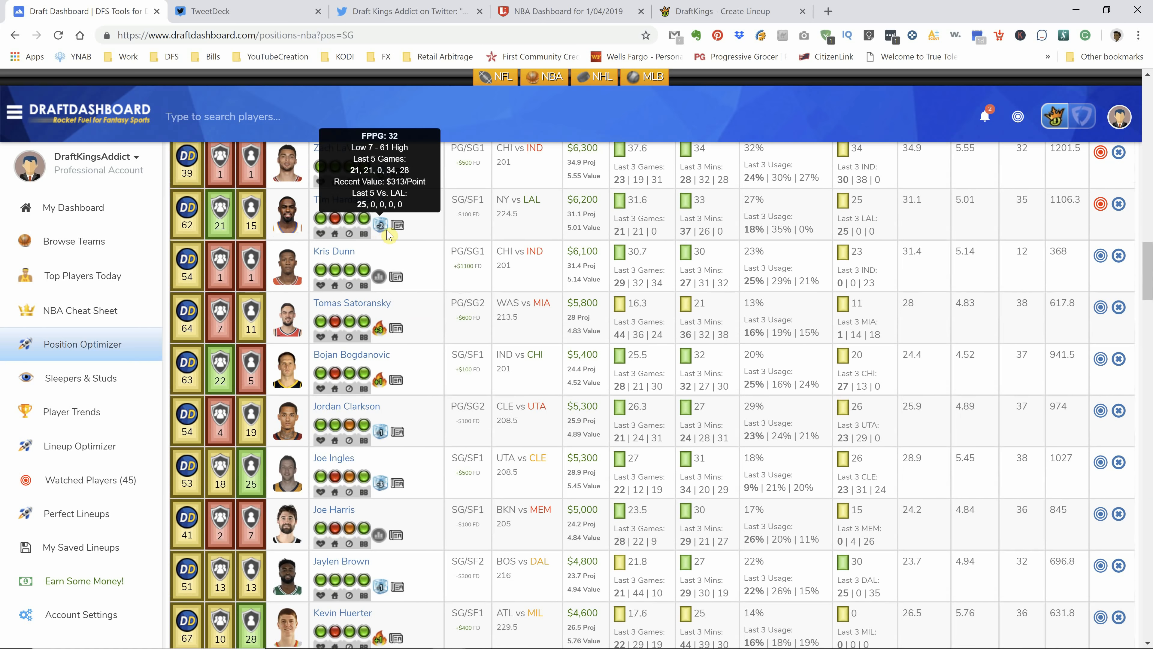
left_click(561, 11)
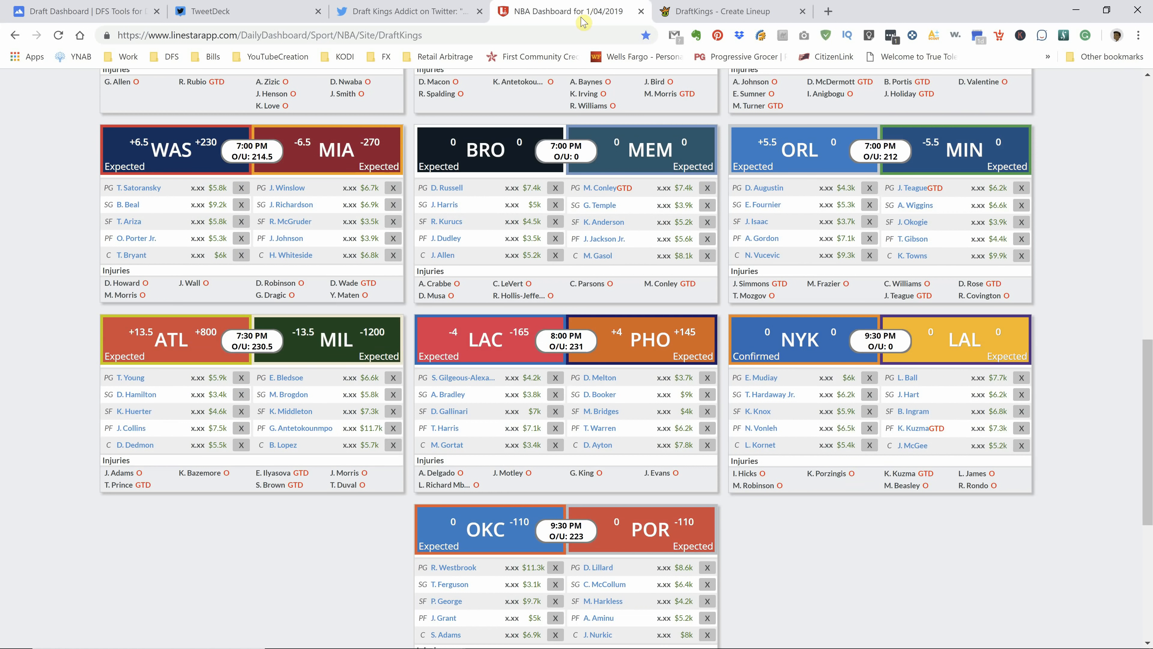
scroll("up", 3)
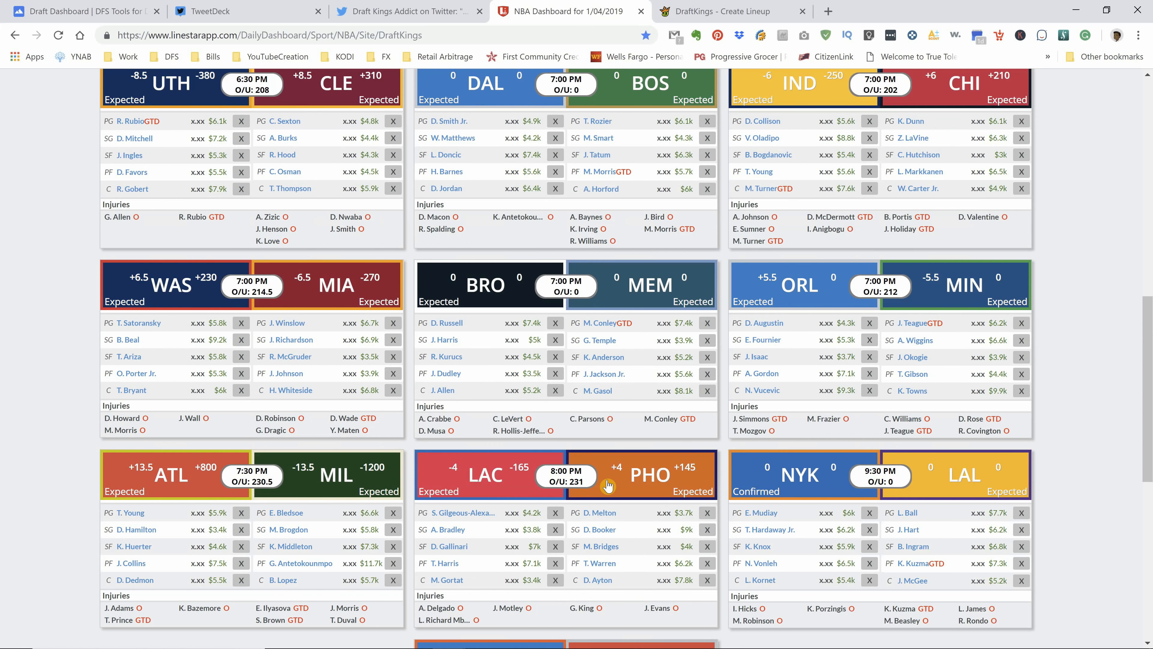
scroll("down", 3)
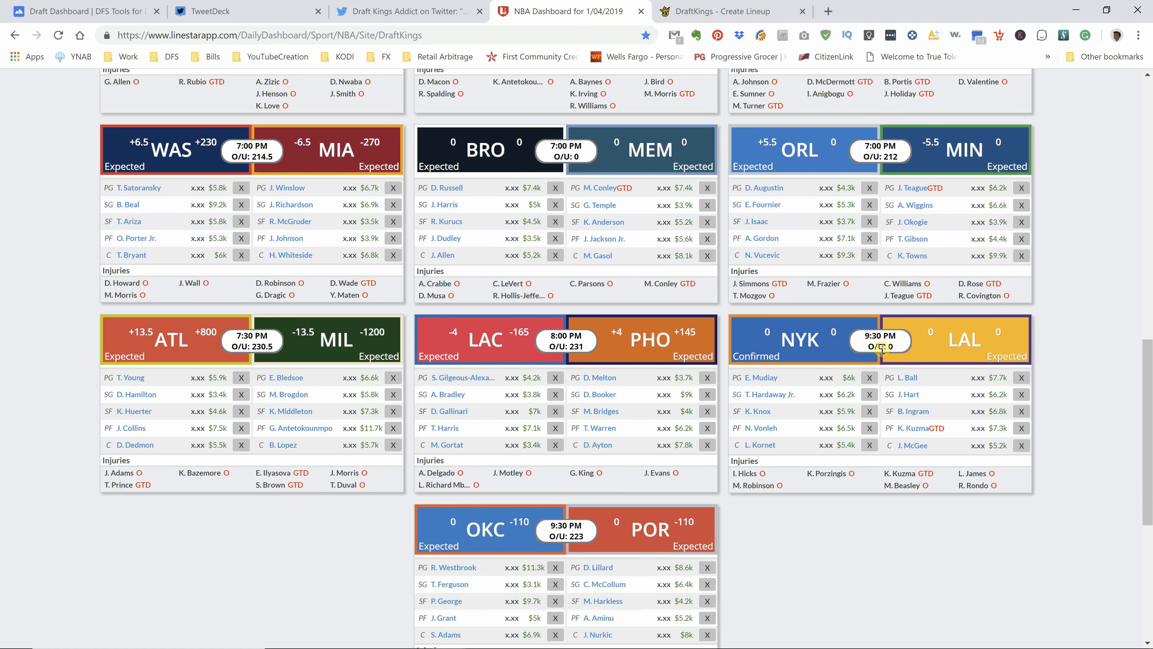
mouse_move(778, 442)
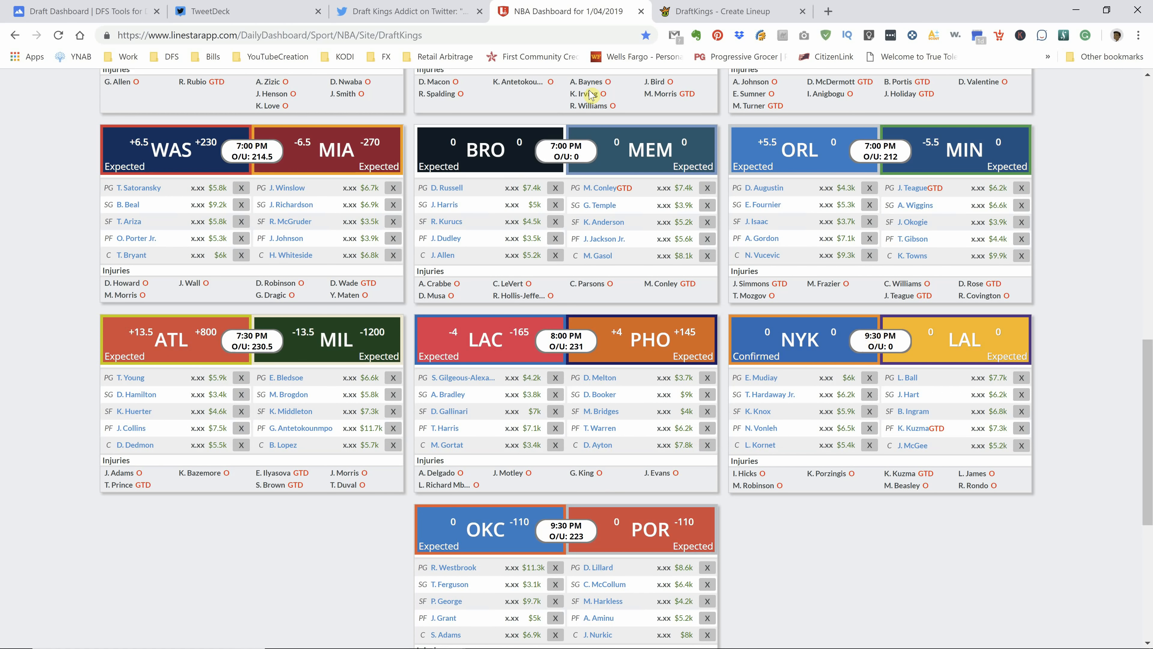
Step: Check Tim Hardaway Jr.'s news and cheaper shooting guards, ending back at Devin Booker
left_click(75, 12)
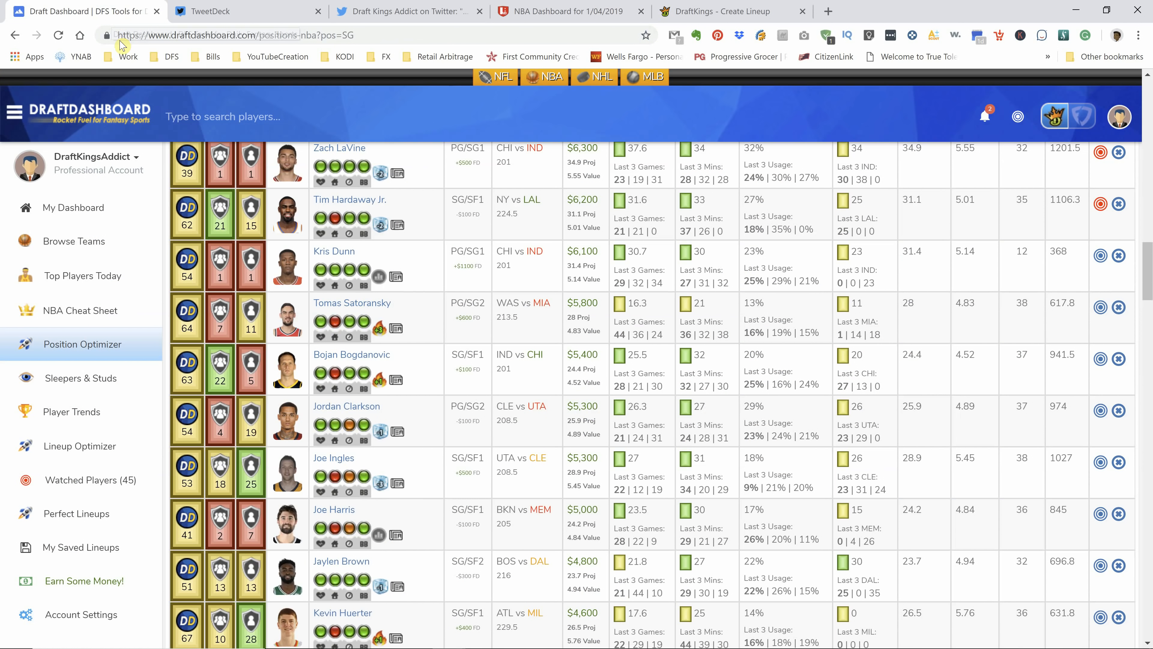
mouse_move(397, 225)
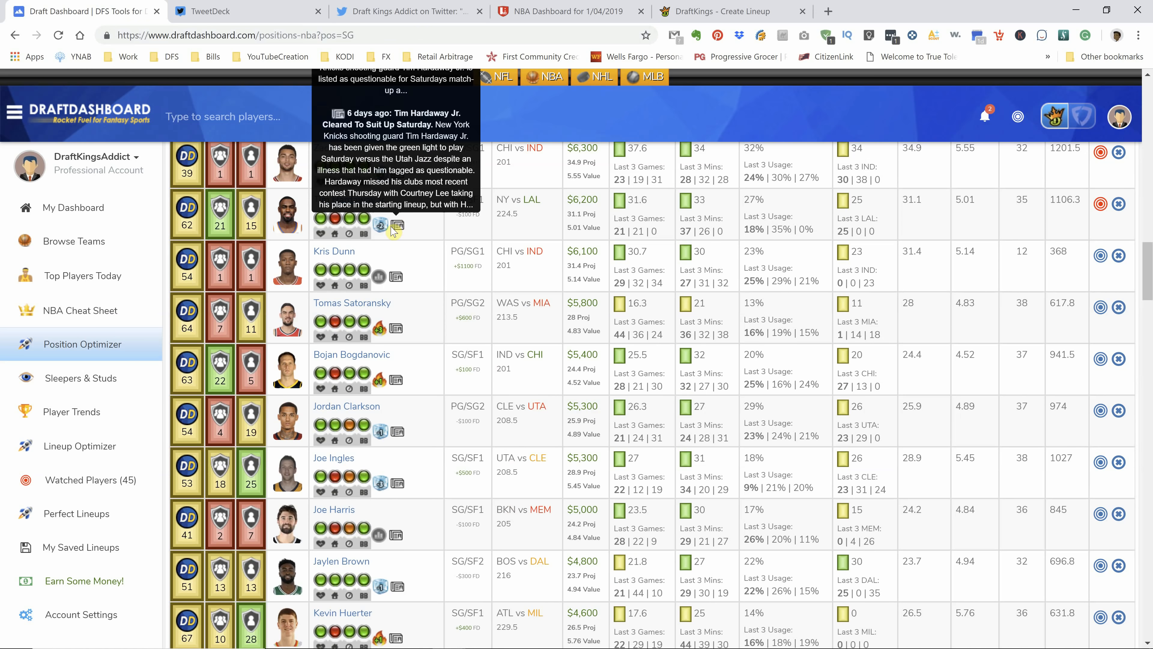
mouse_move(381, 225)
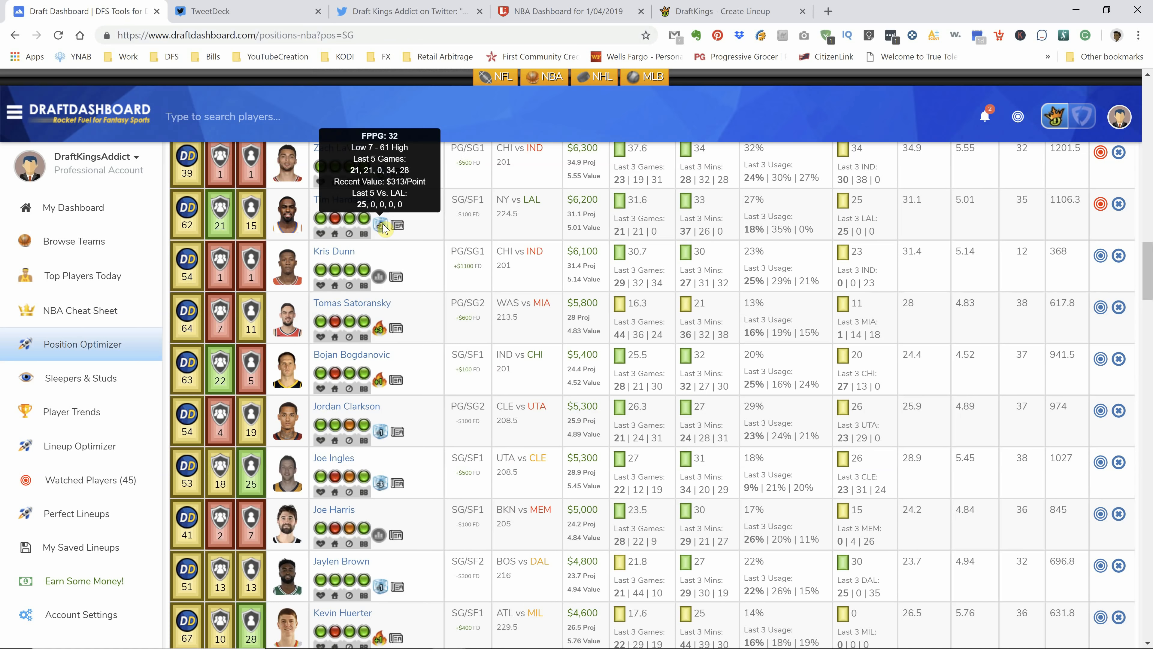
scroll("down", 3)
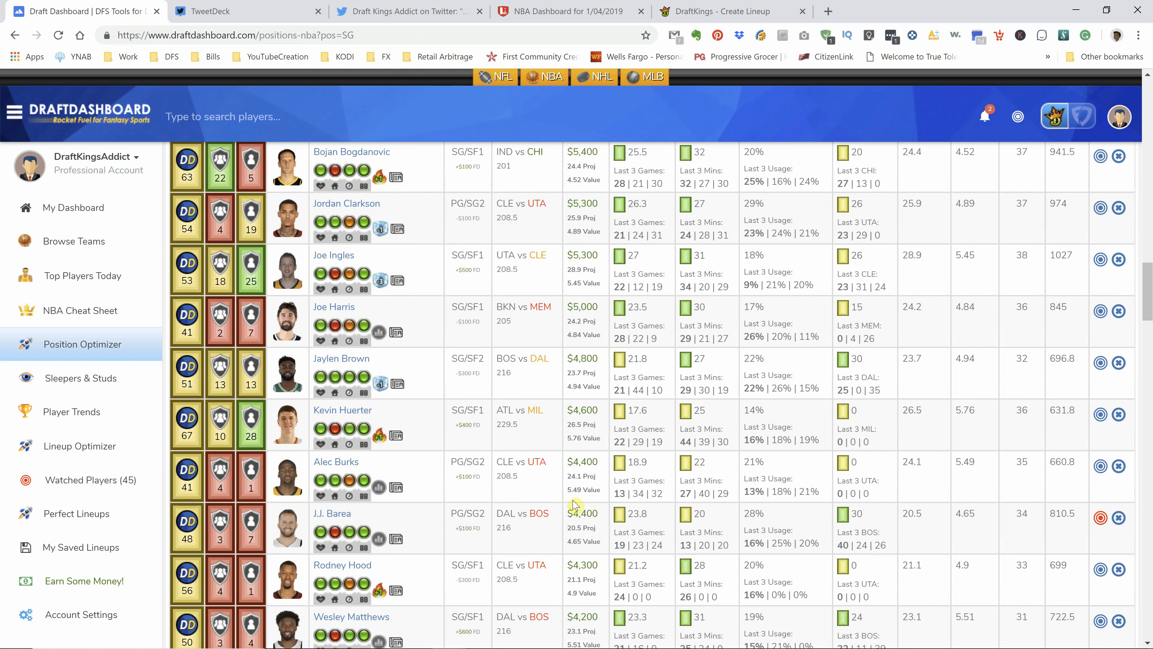
scroll("down", 3)
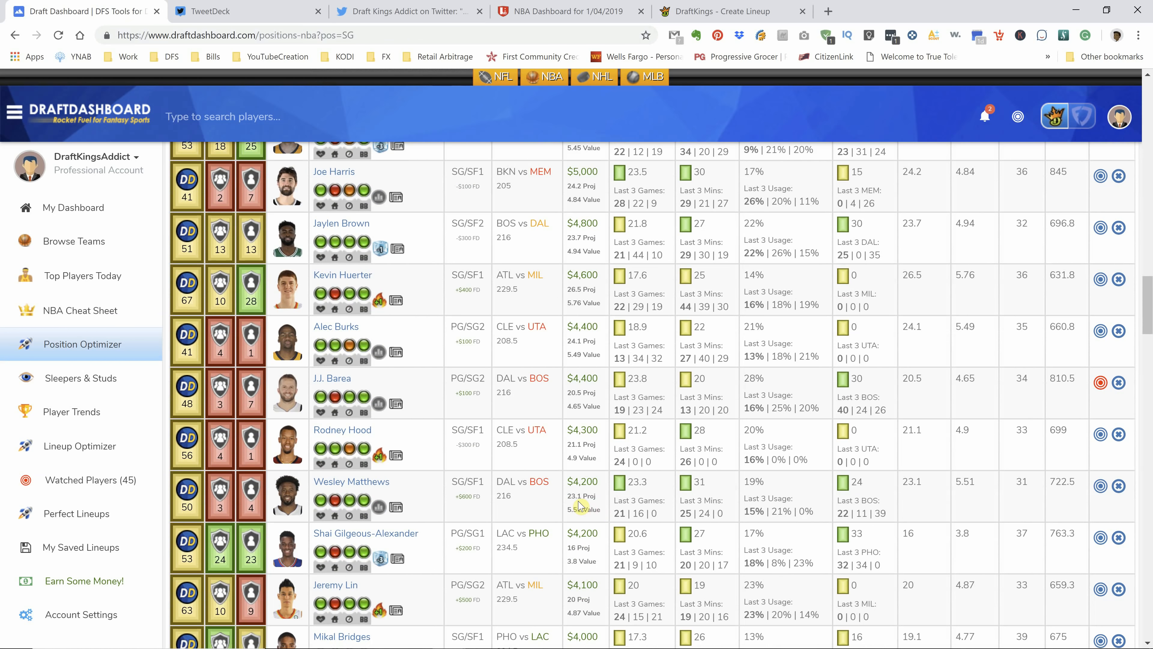
scroll("down", 3)
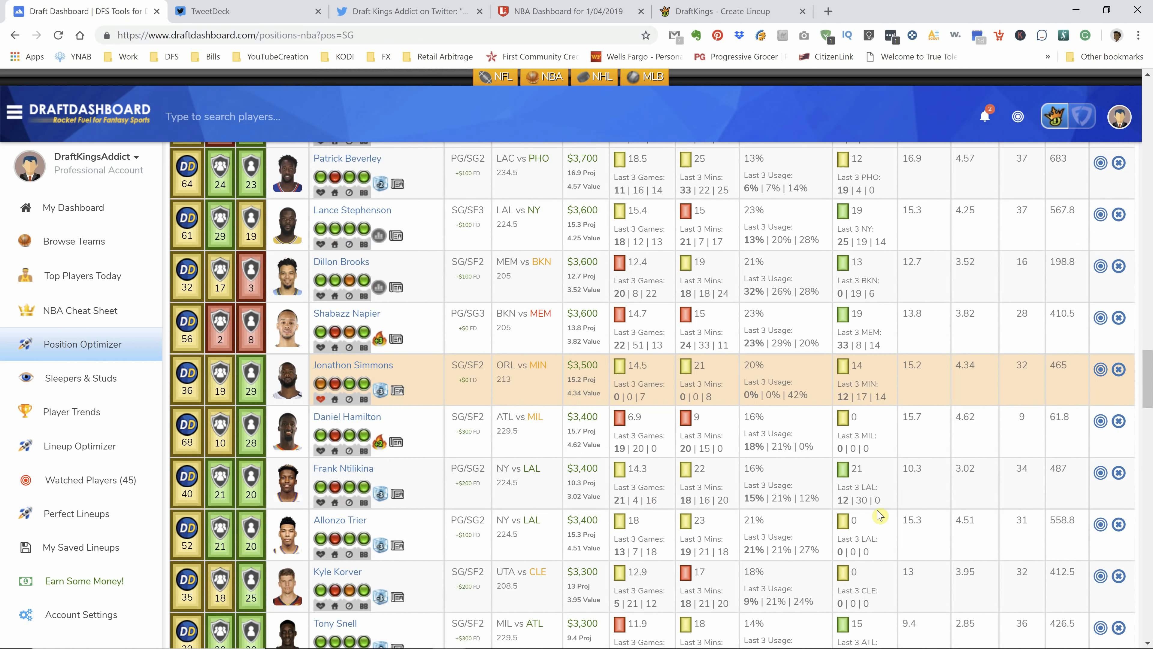
scroll("down", 3)
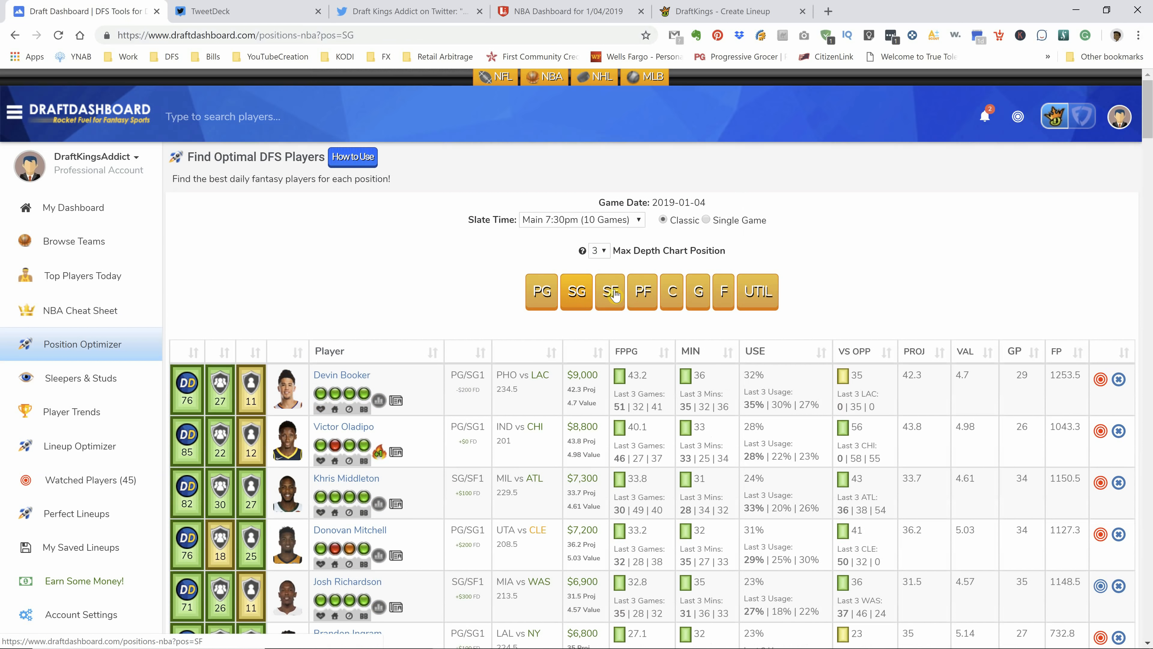
Step: Show small forwards and review Tobias Harris's 37 FPPG and Danilo Gallinari's 34 FPPG breakdowns
left_click(610, 292)
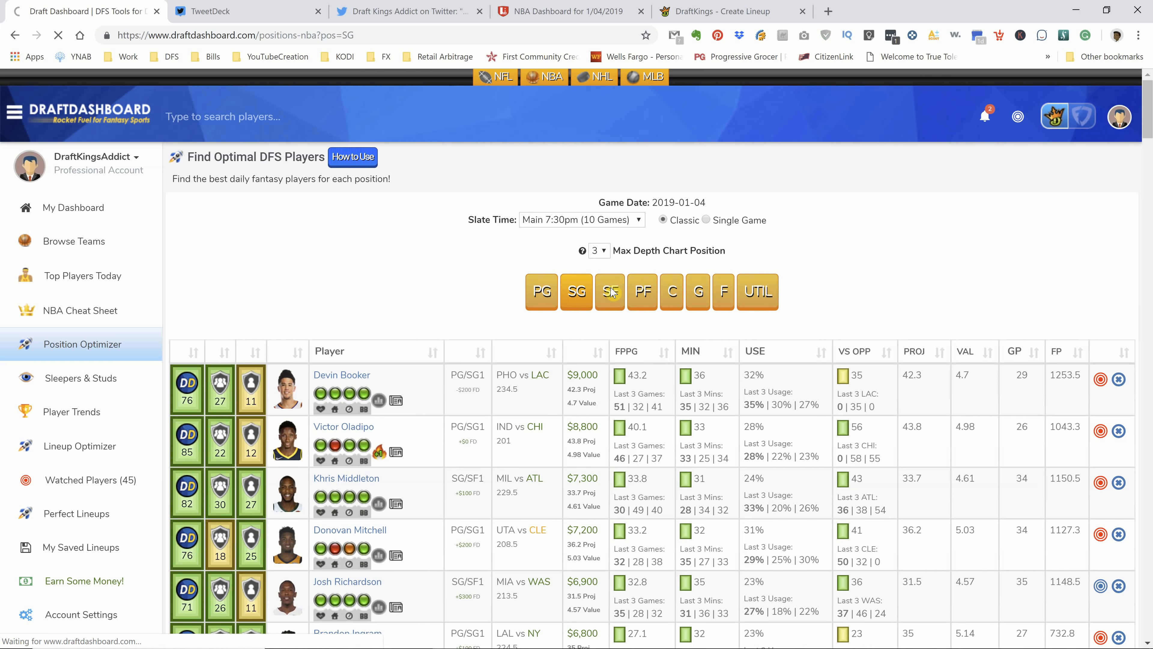
left_click(610, 292)
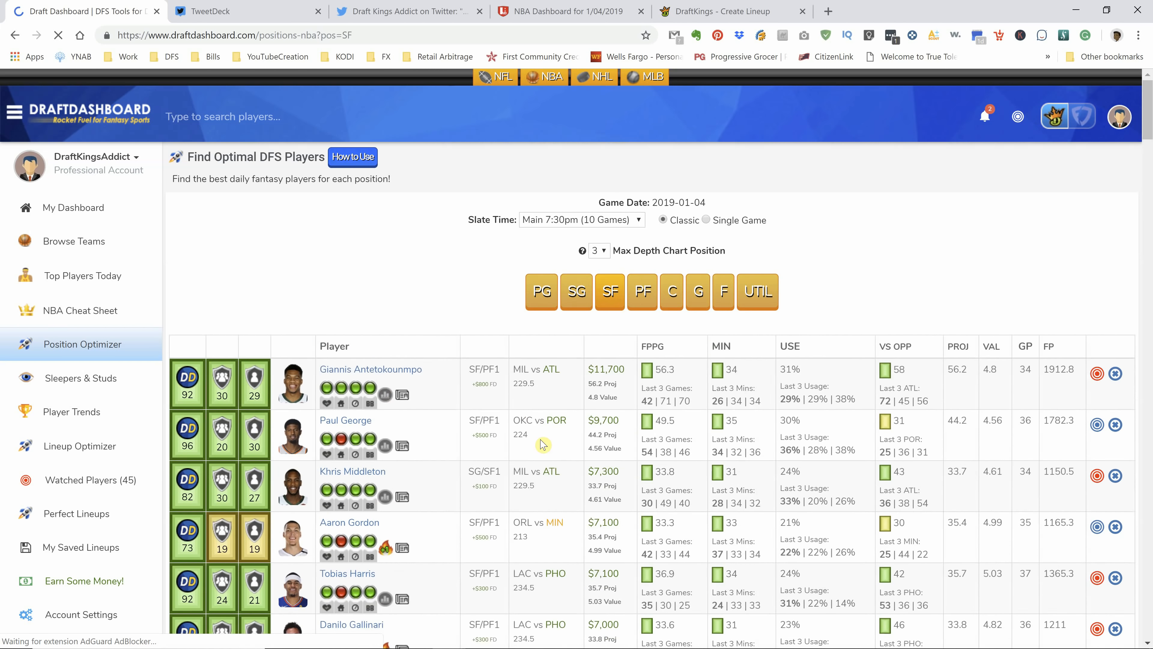
mouse_move(379, 401)
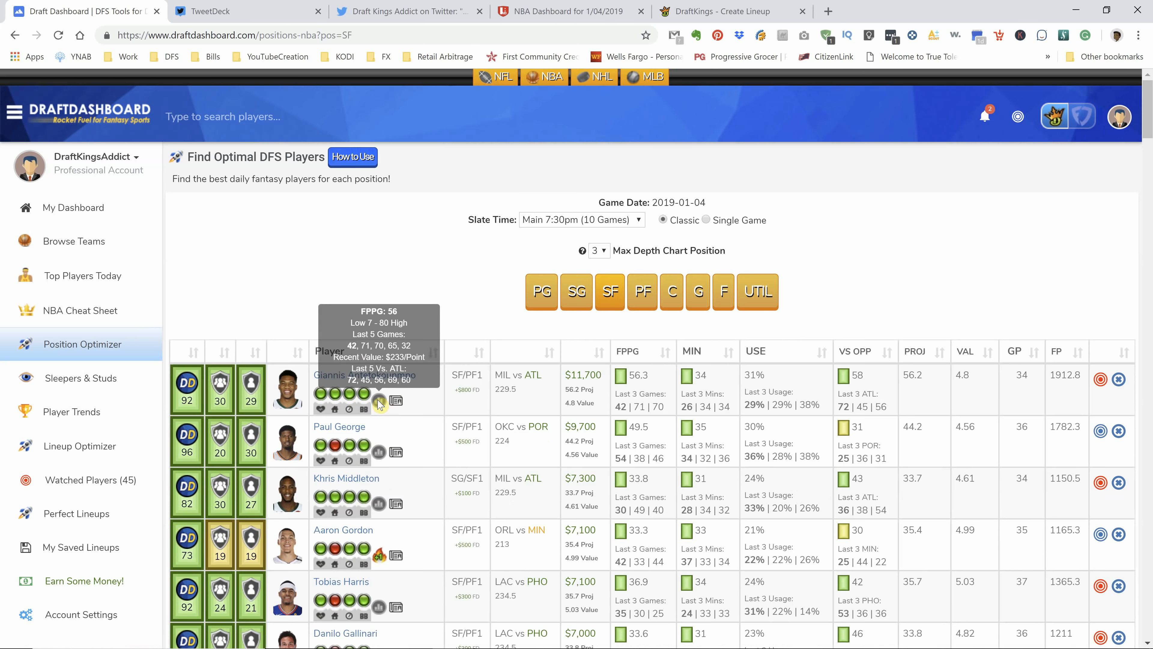
scroll("down", 3)
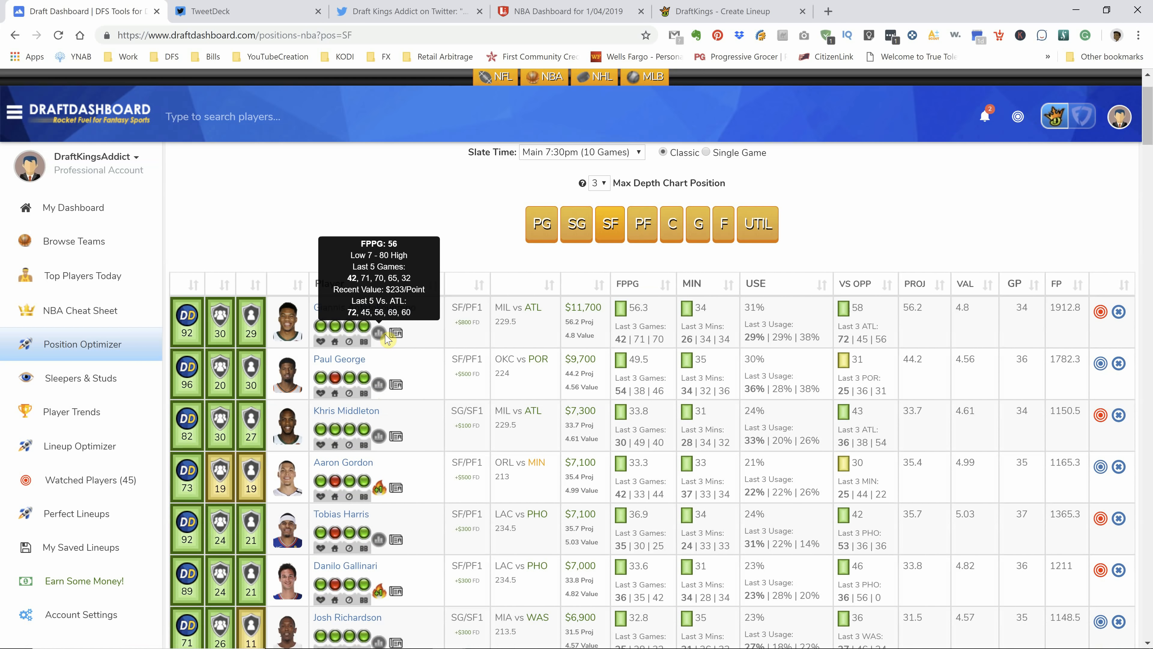
scroll("down", 3)
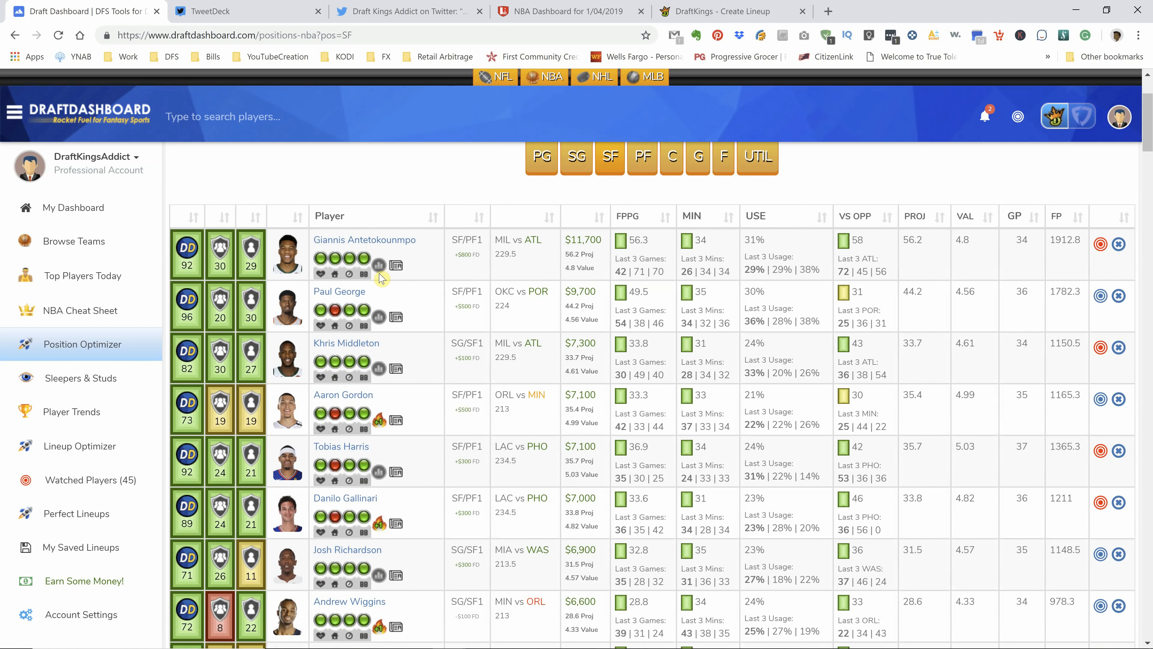
mouse_move(494, 409)
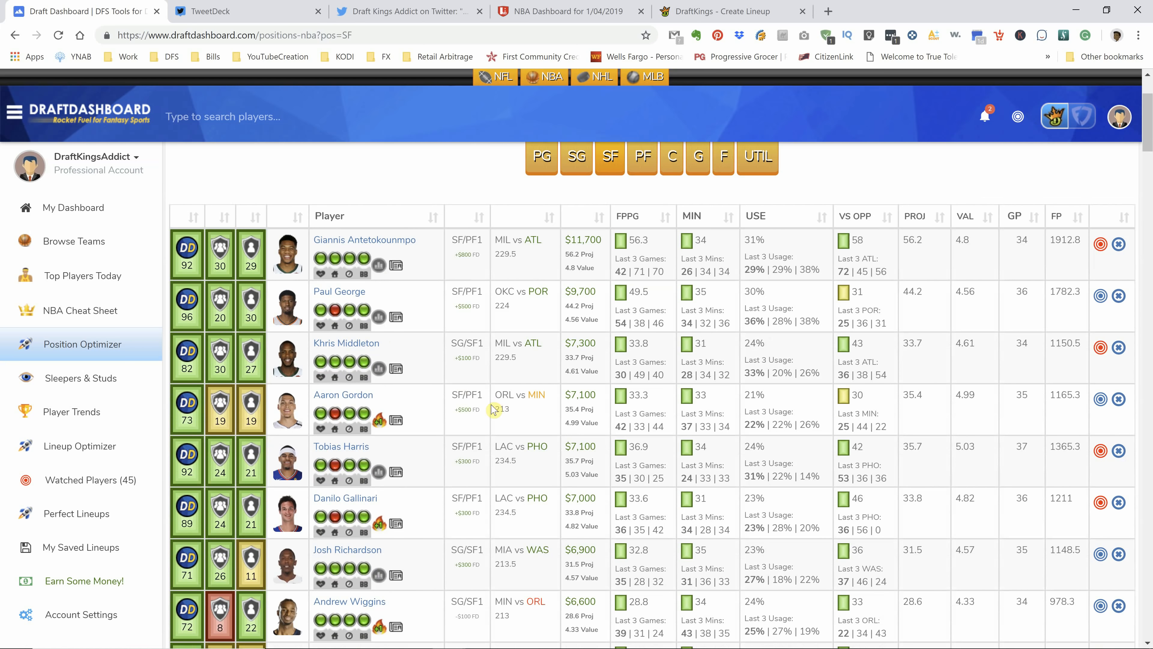
scroll("down", 3)
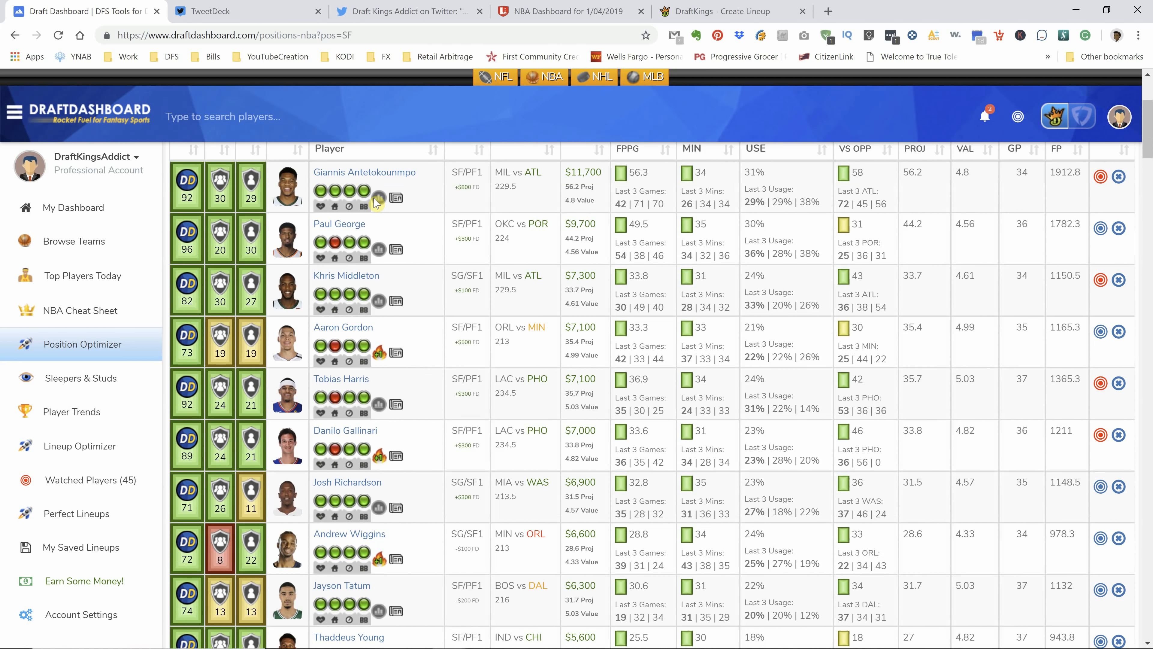
mouse_move(378, 200)
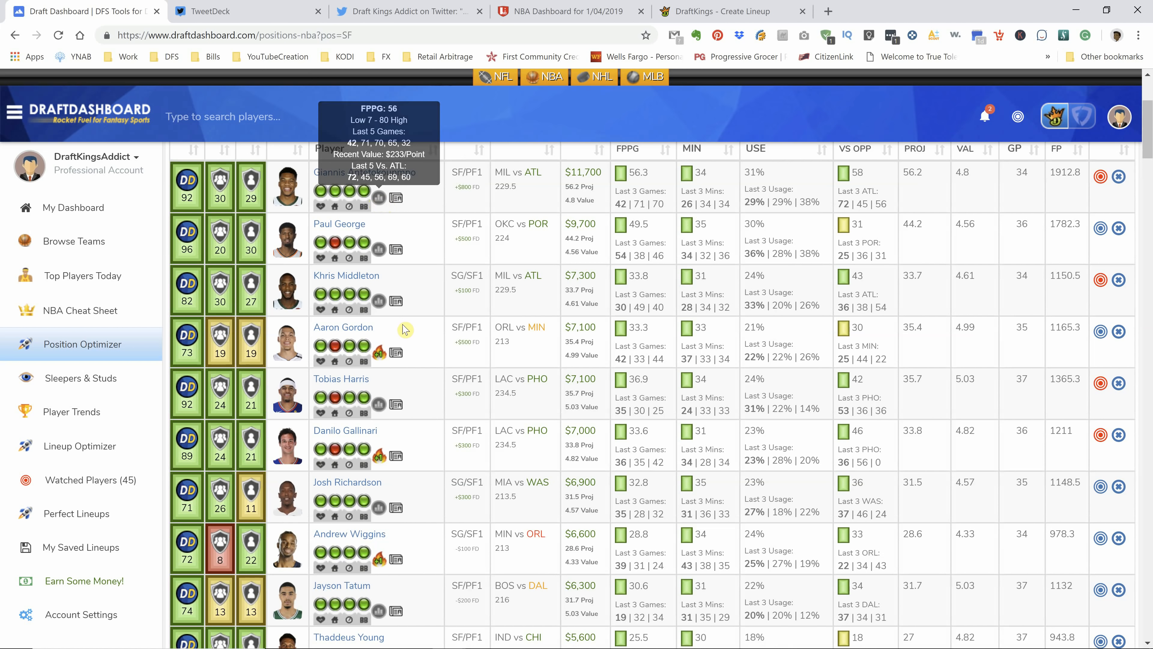
mouse_move(383, 304)
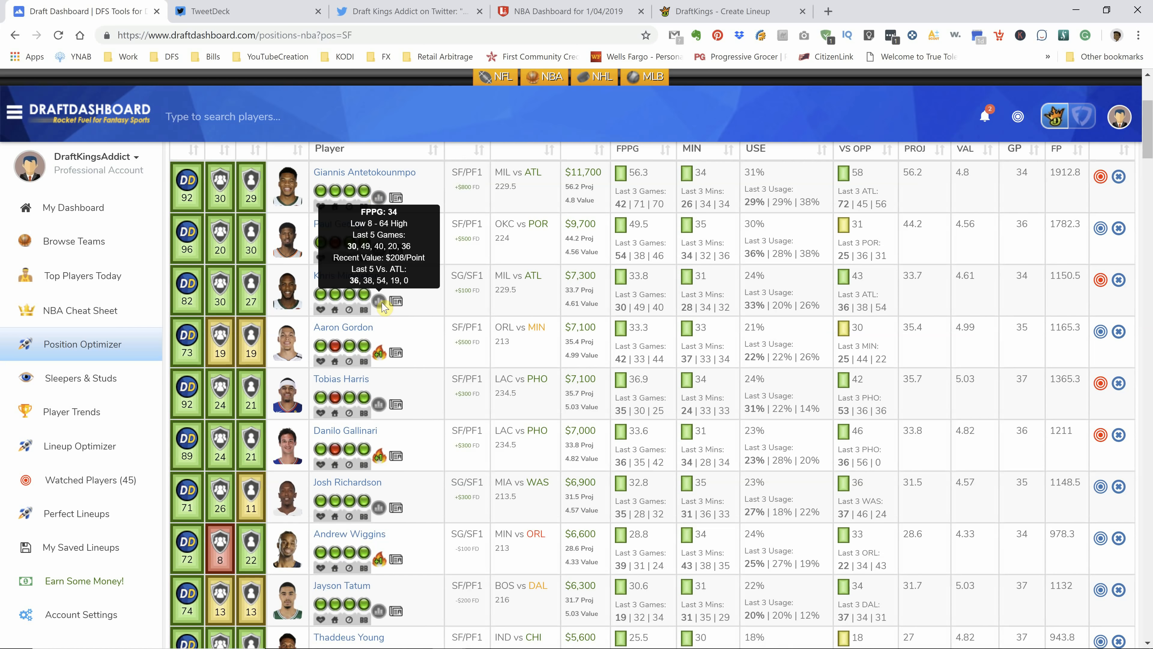
mouse_move(372, 254)
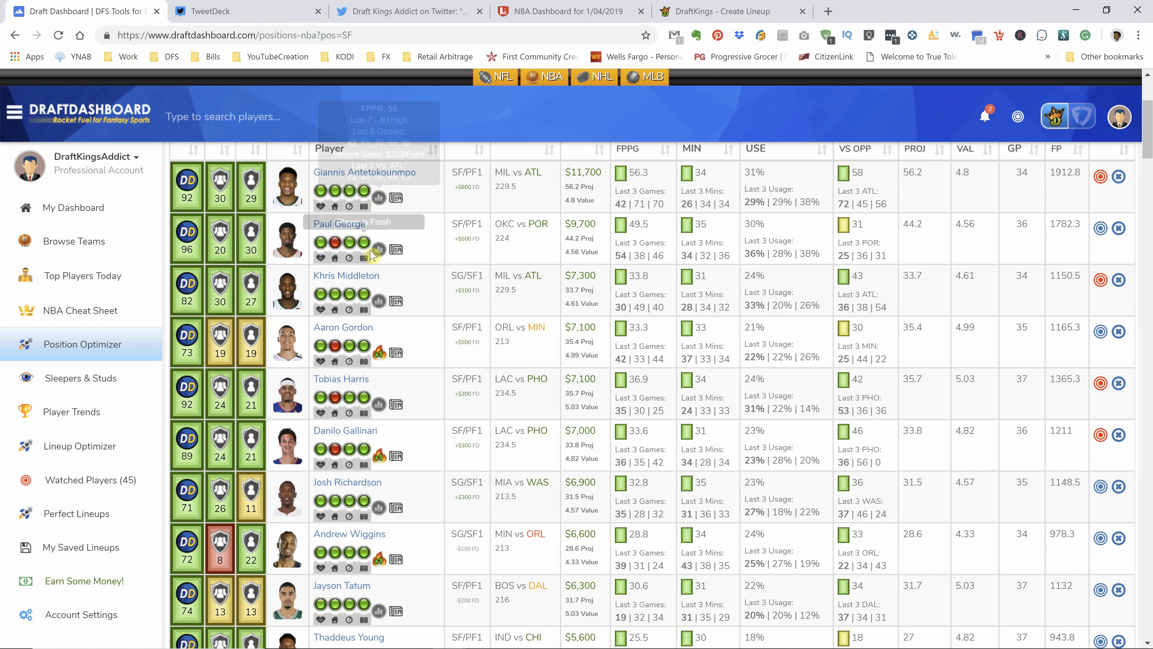
mouse_move(379, 248)
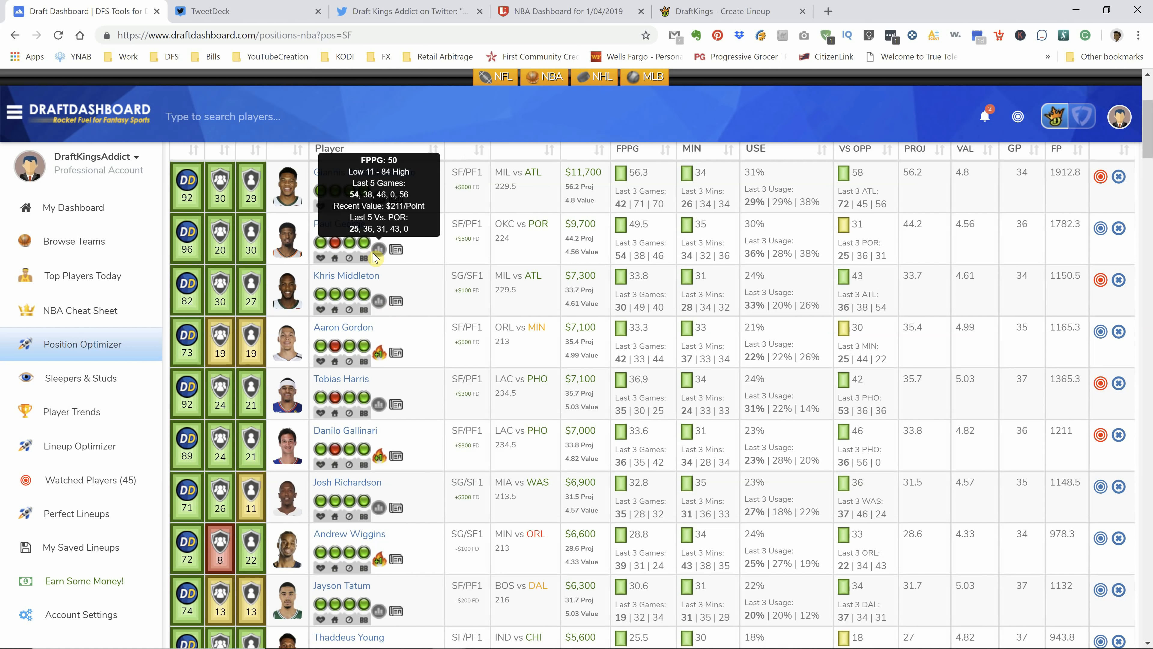
mouse_move(383, 262)
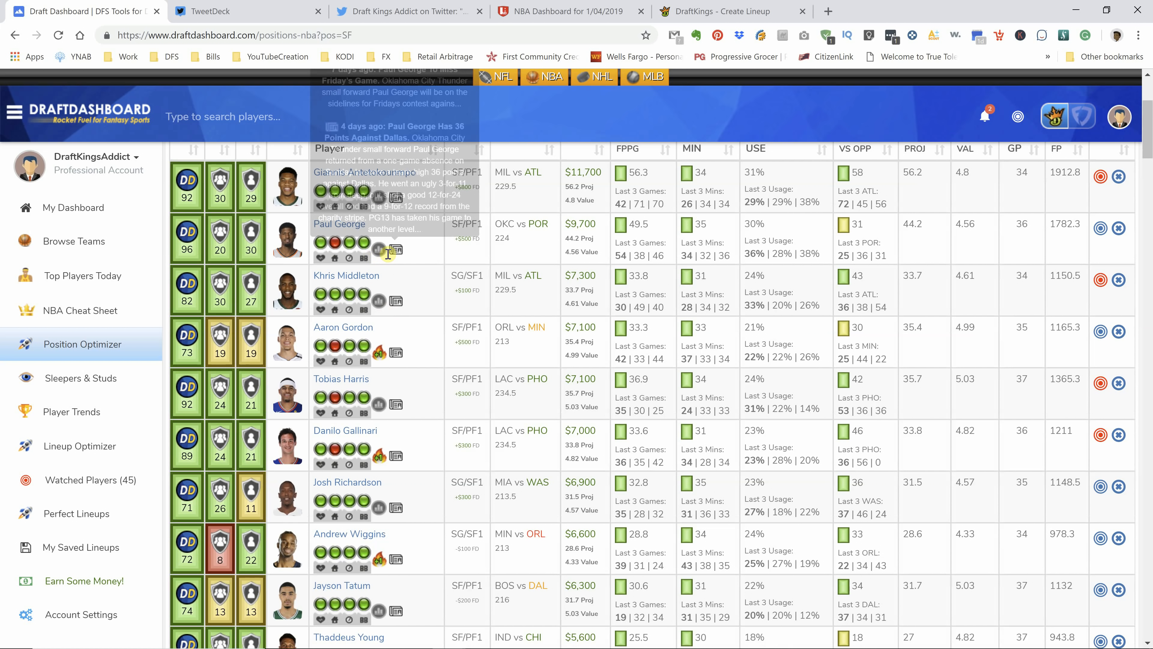
mouse_move(379, 250)
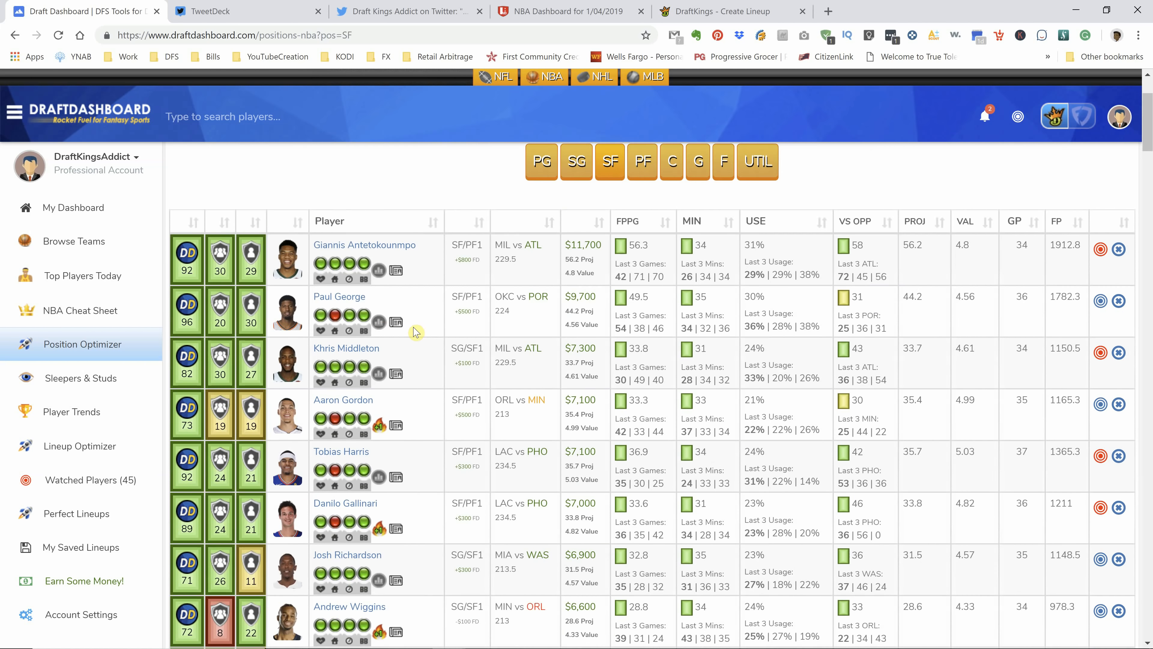
scroll("down", 3)
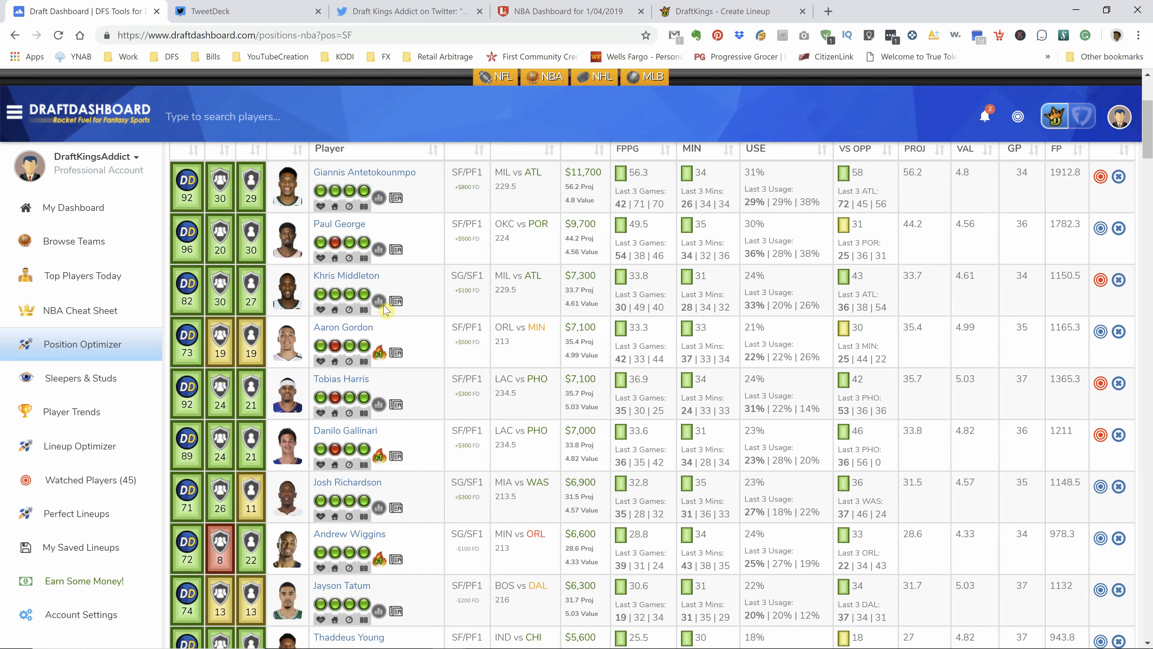
scroll("down", 3)
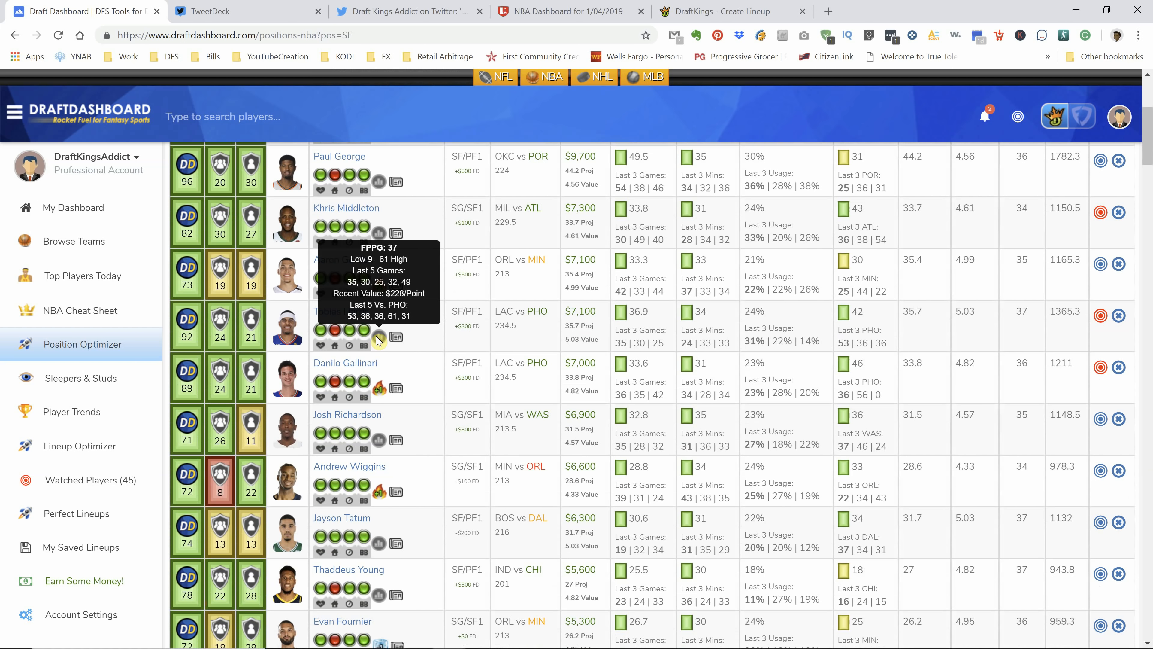
mouse_move(384, 345)
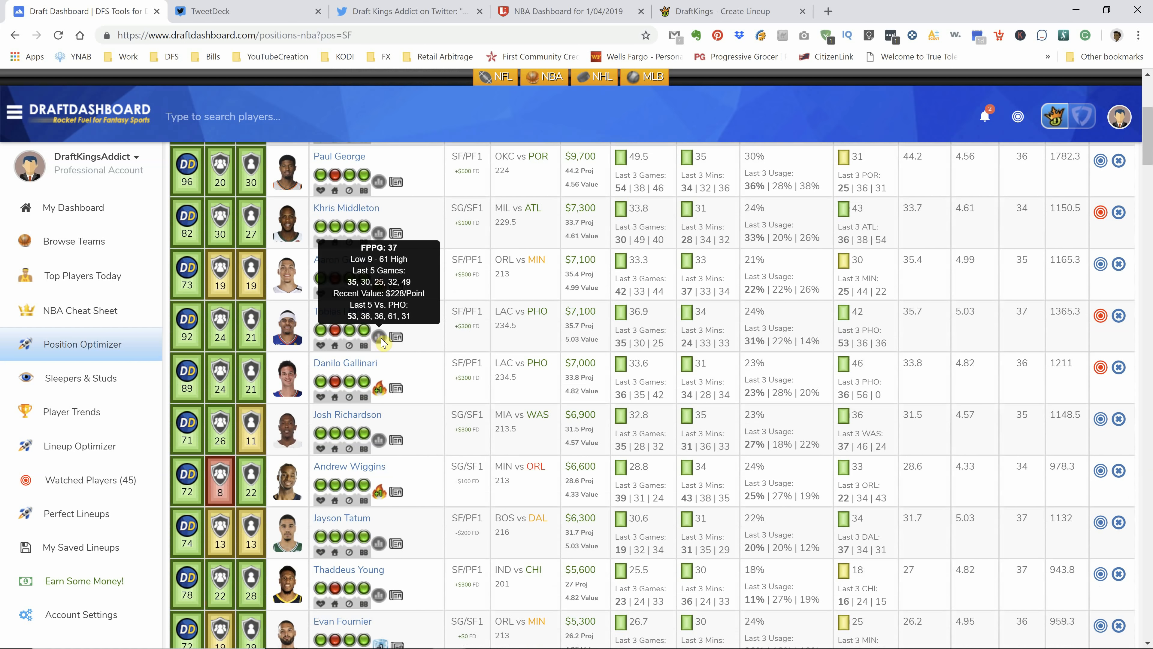
scroll("down", 3)
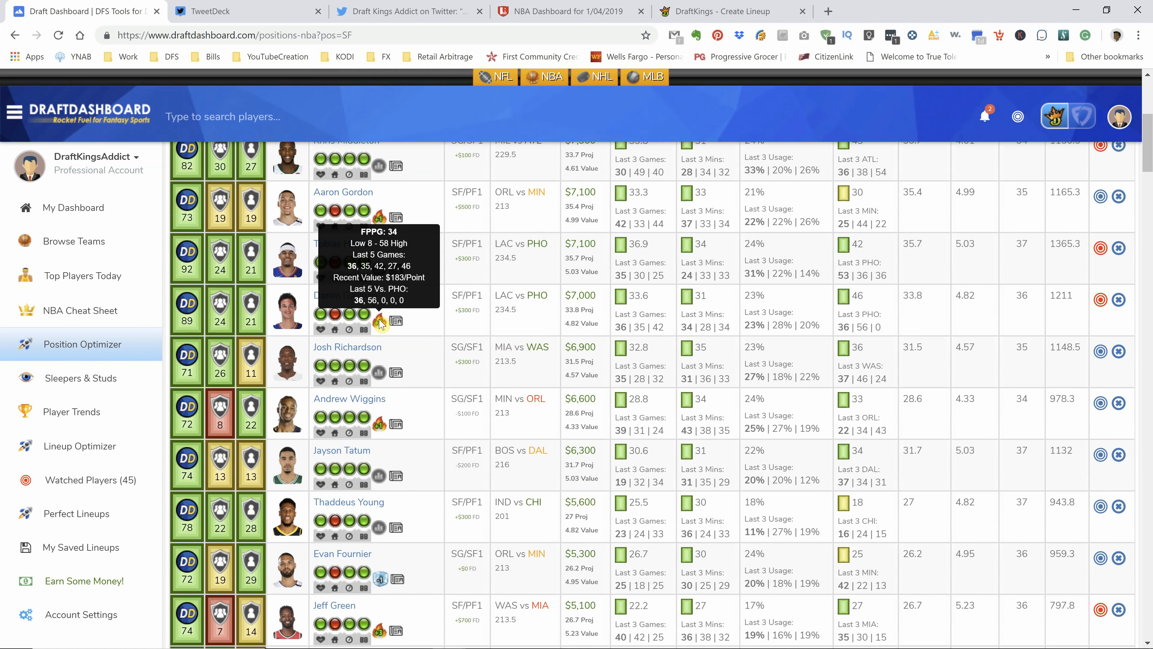
Step: Glance at LineStar's expected starting lineups and return to the small forward rankings
left_click(563, 11)
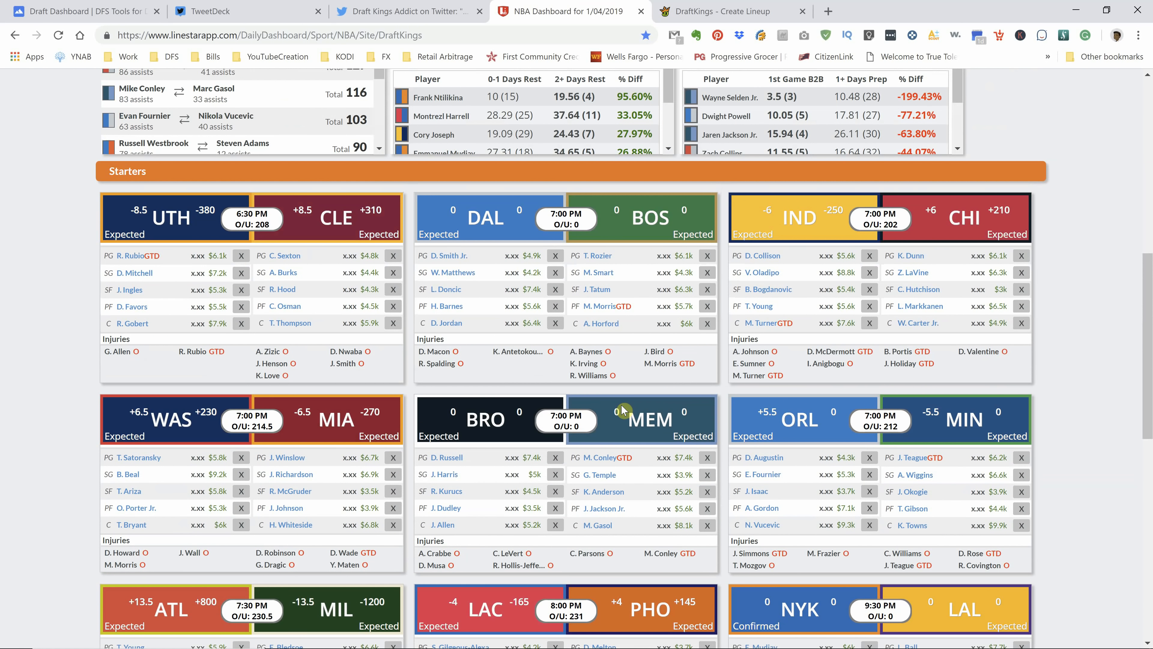
scroll("down", 3)
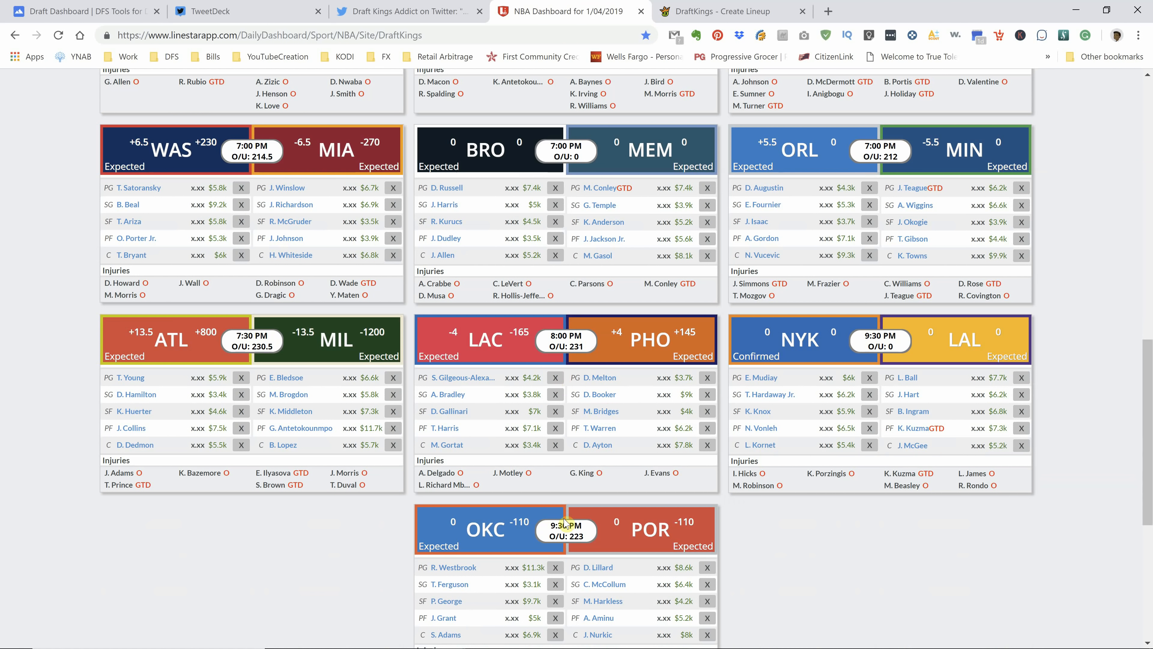
left_click(84, 11)
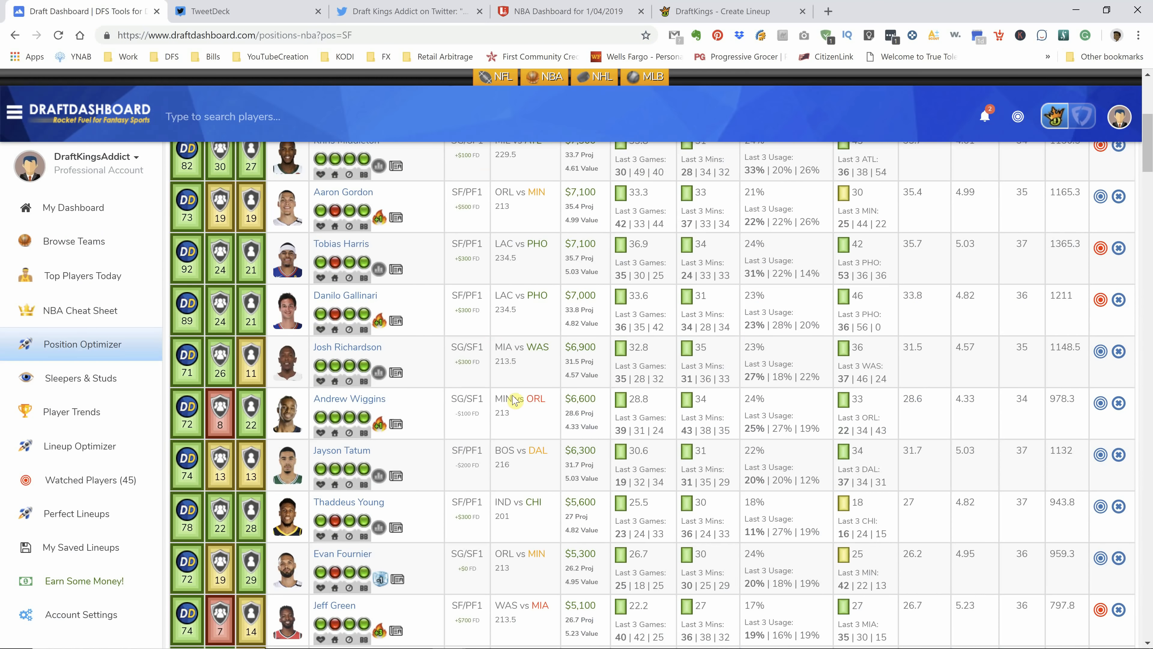
mouse_move(442, 354)
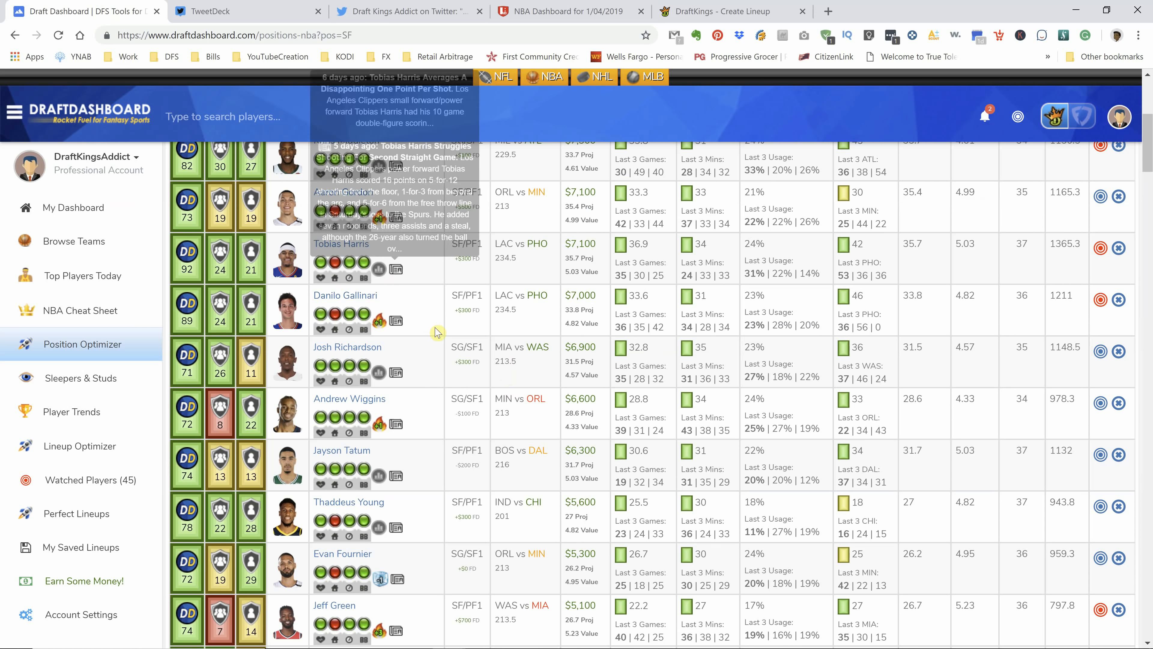
scroll("down", 3)
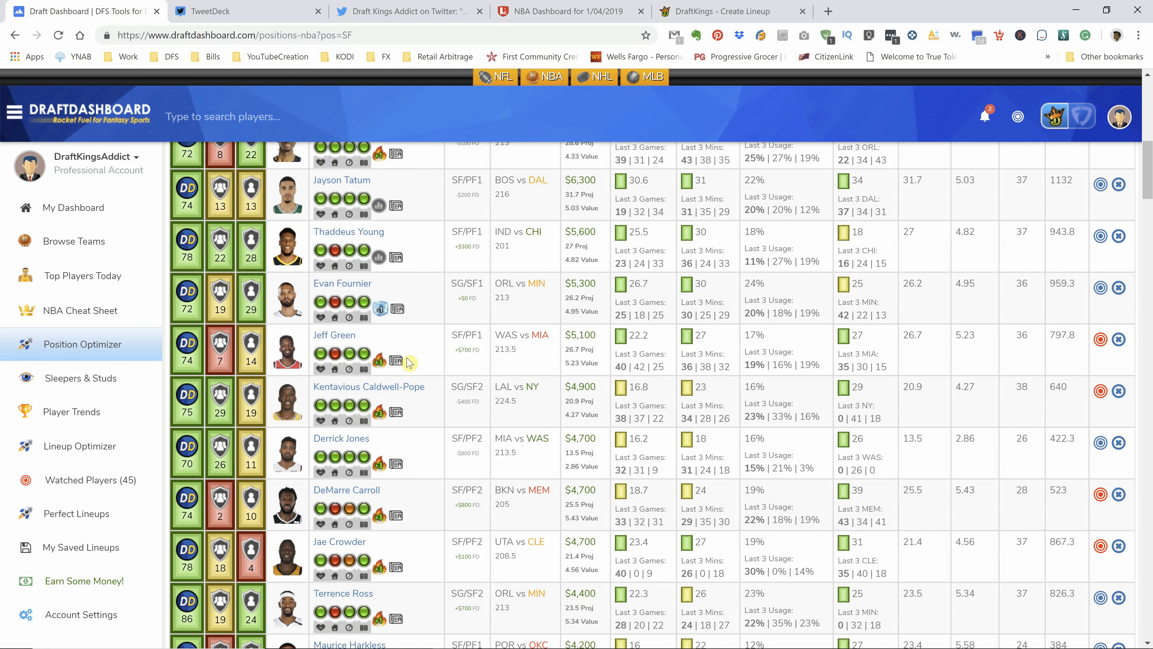
mouse_move(535, 9)
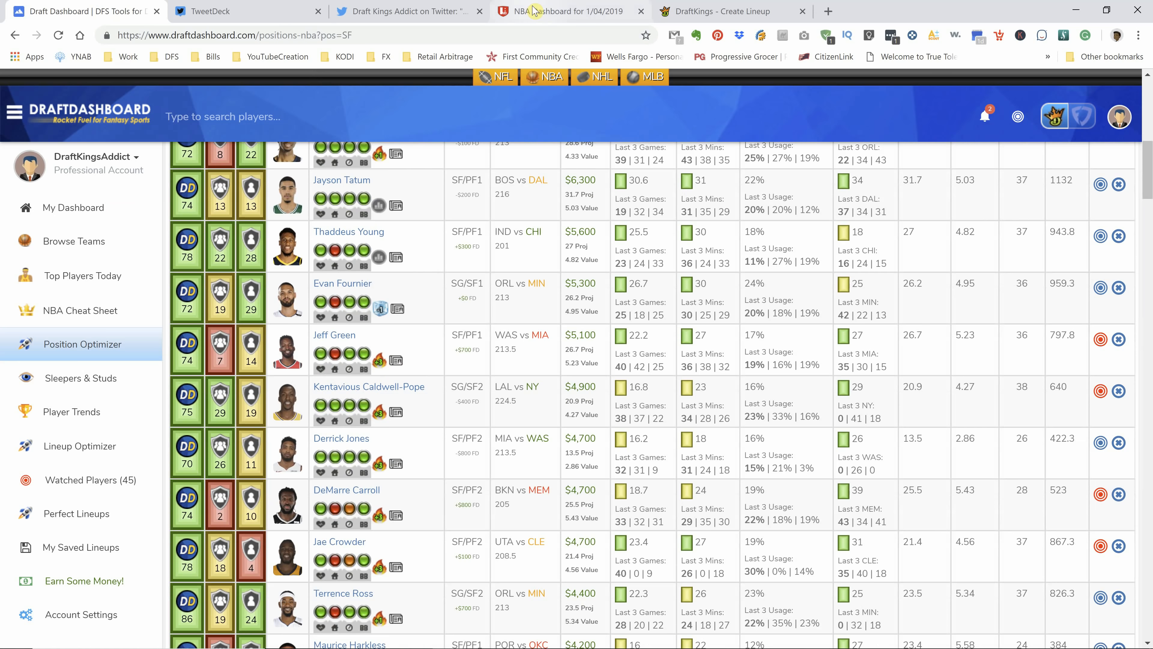
left_click(548, 11)
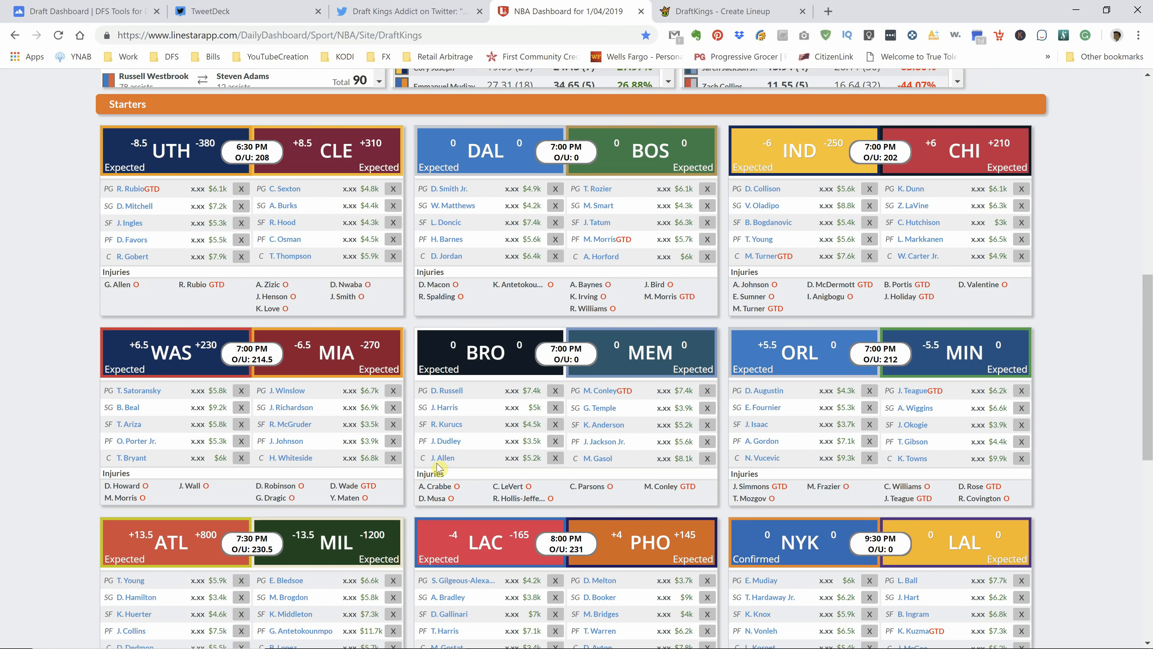
scroll("down", 3)
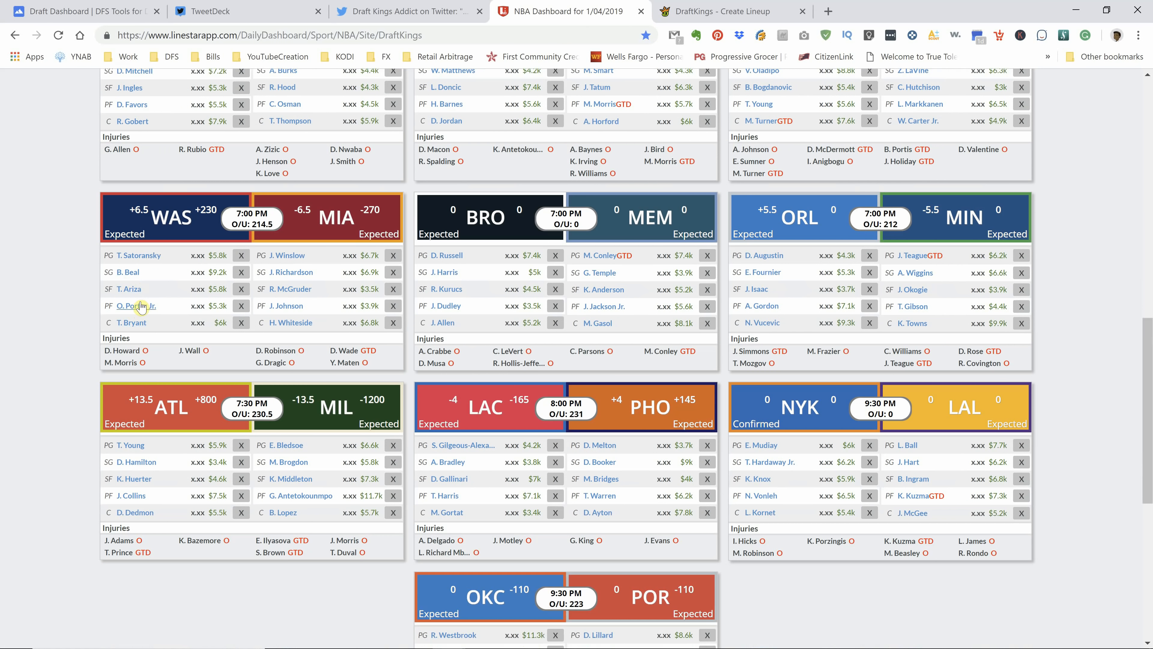
mouse_move(161, 319)
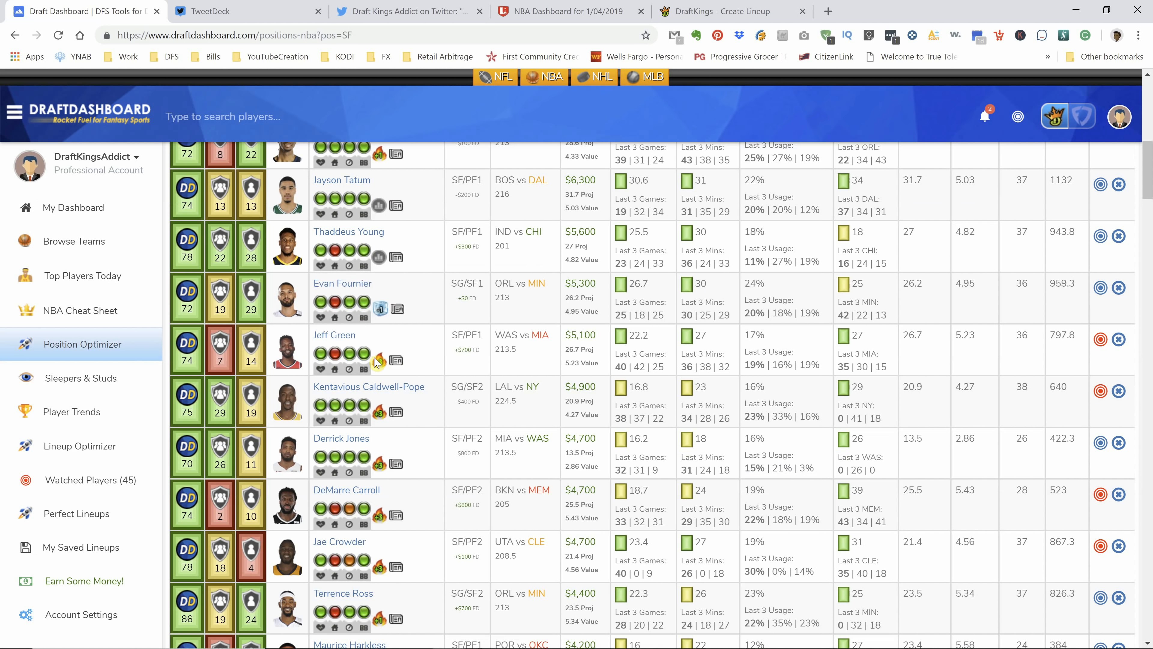
scroll("down", 3)
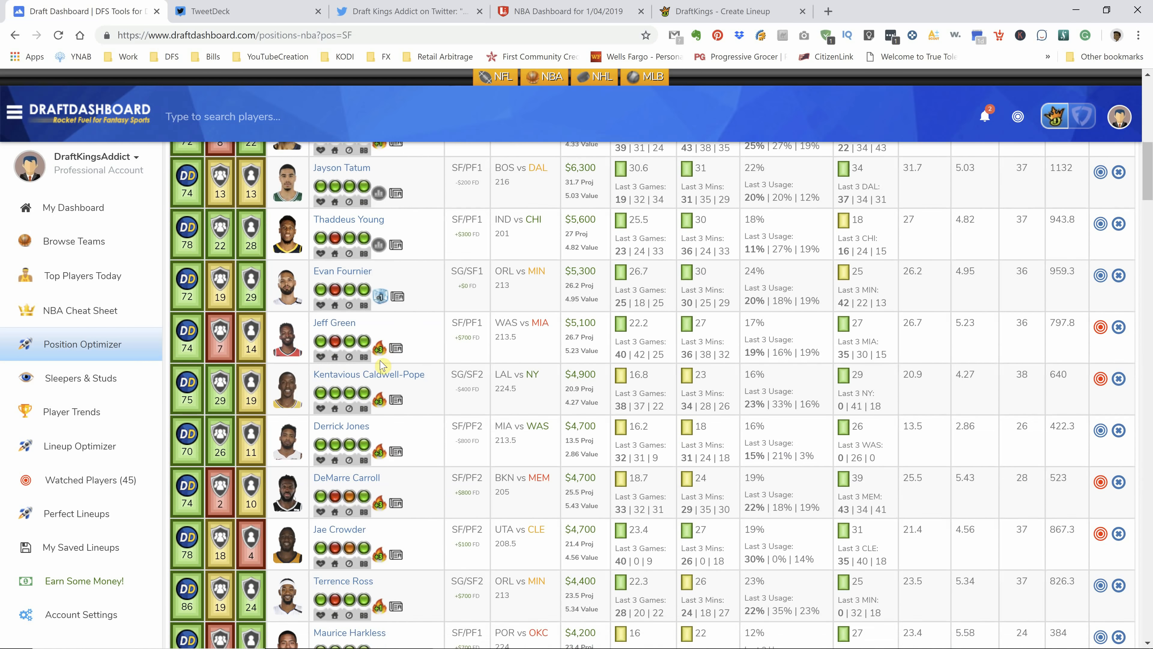
scroll("down", 3)
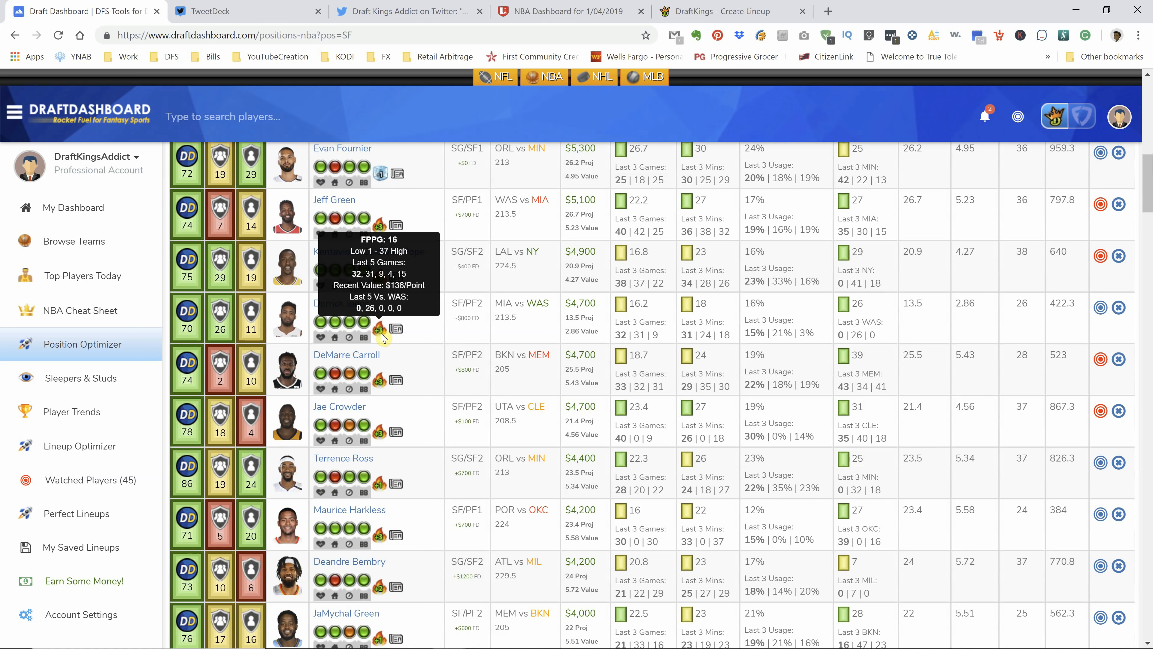
left_click(563, 10)
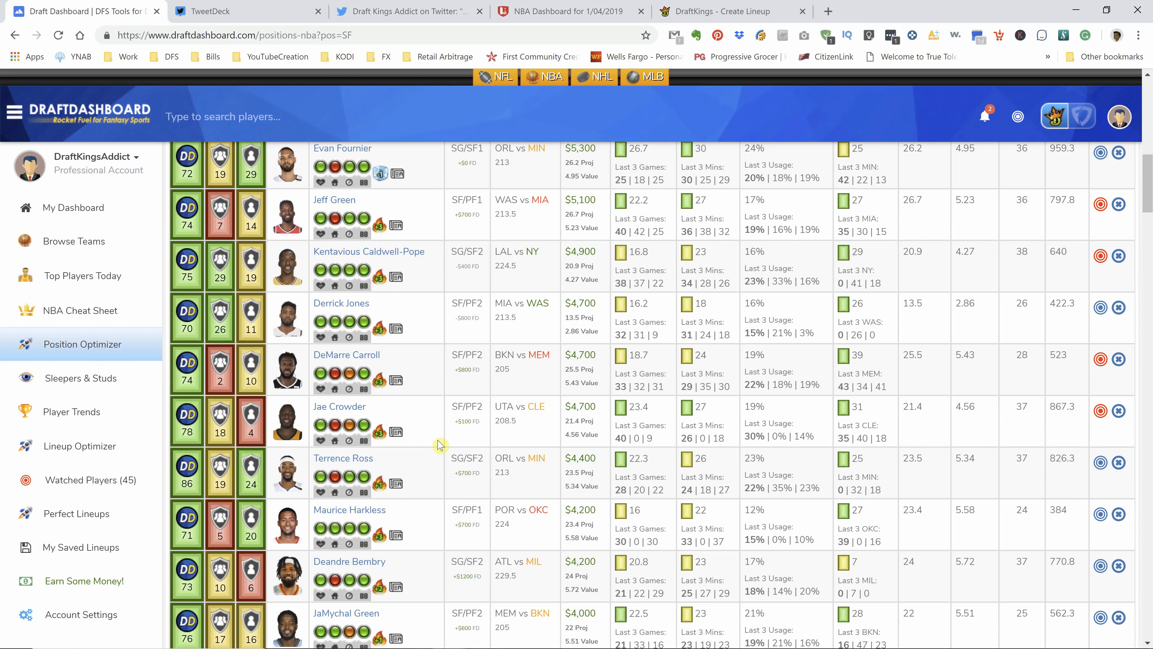
mouse_move(432, 372)
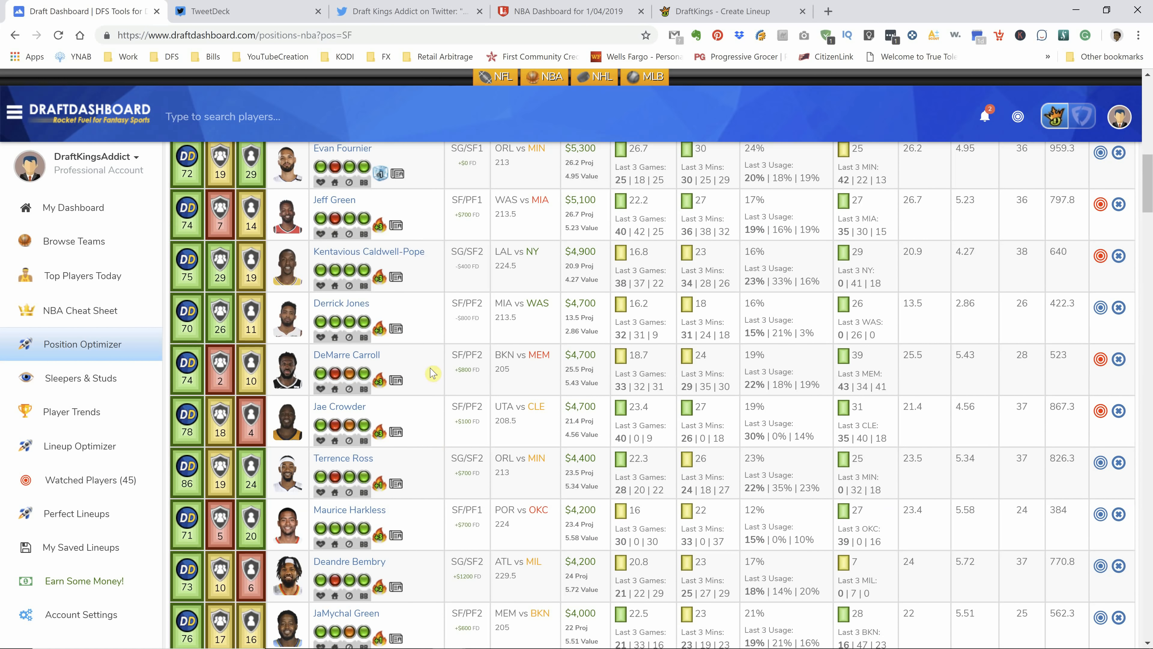
scroll("down", 3)
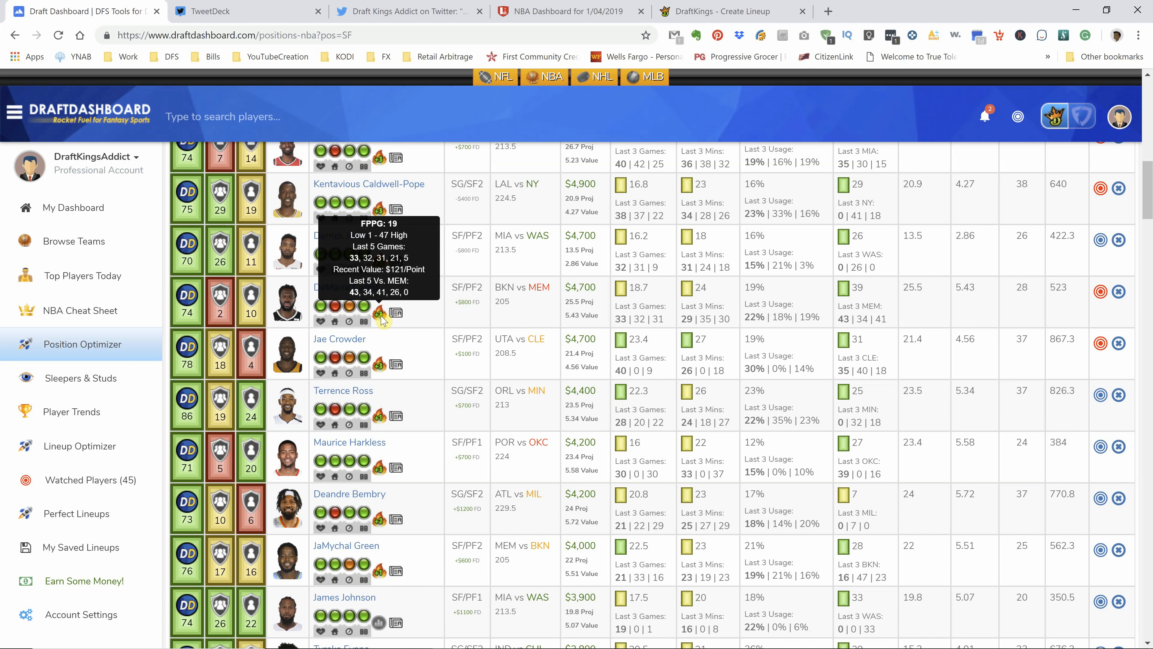
scroll("down", 3)
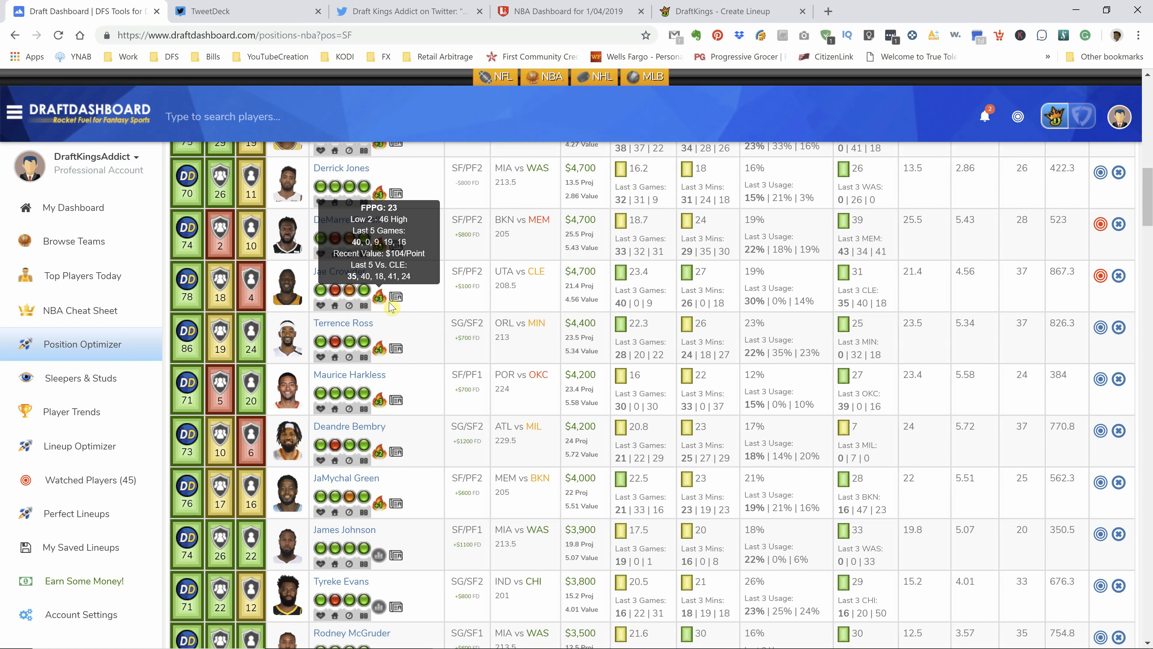
mouse_move(380, 309)
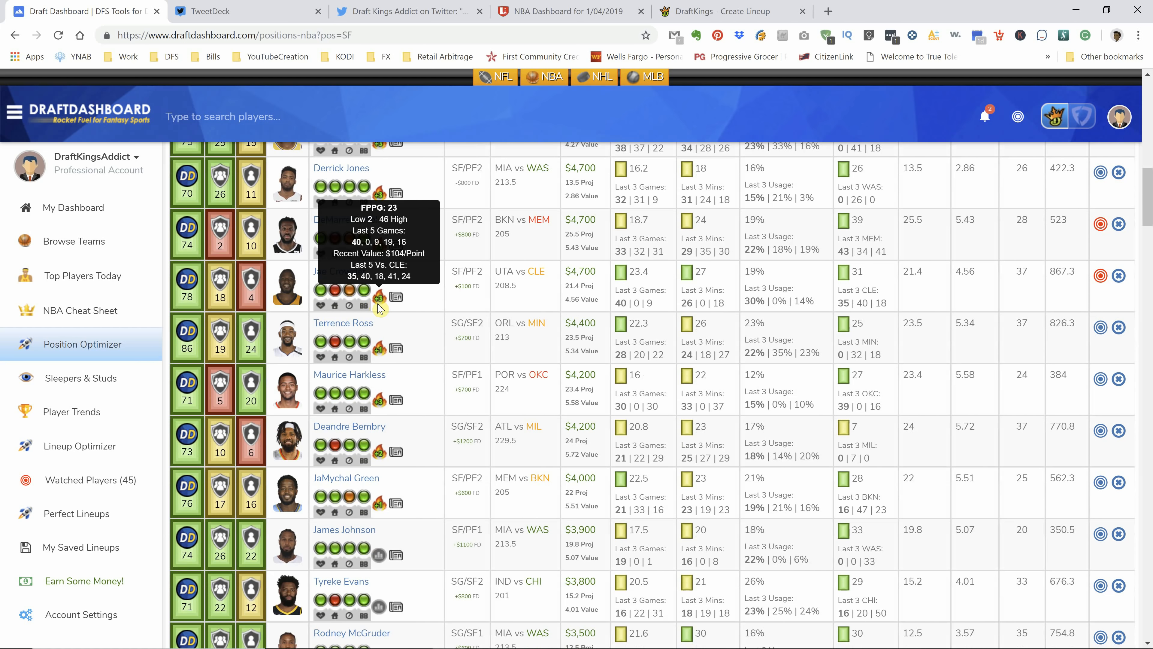
Step: Show LineStar's starters grid for UTH vs CLE, DAL vs BOS, IND vs CHI and WAS vs MIA
left_click(570, 10)
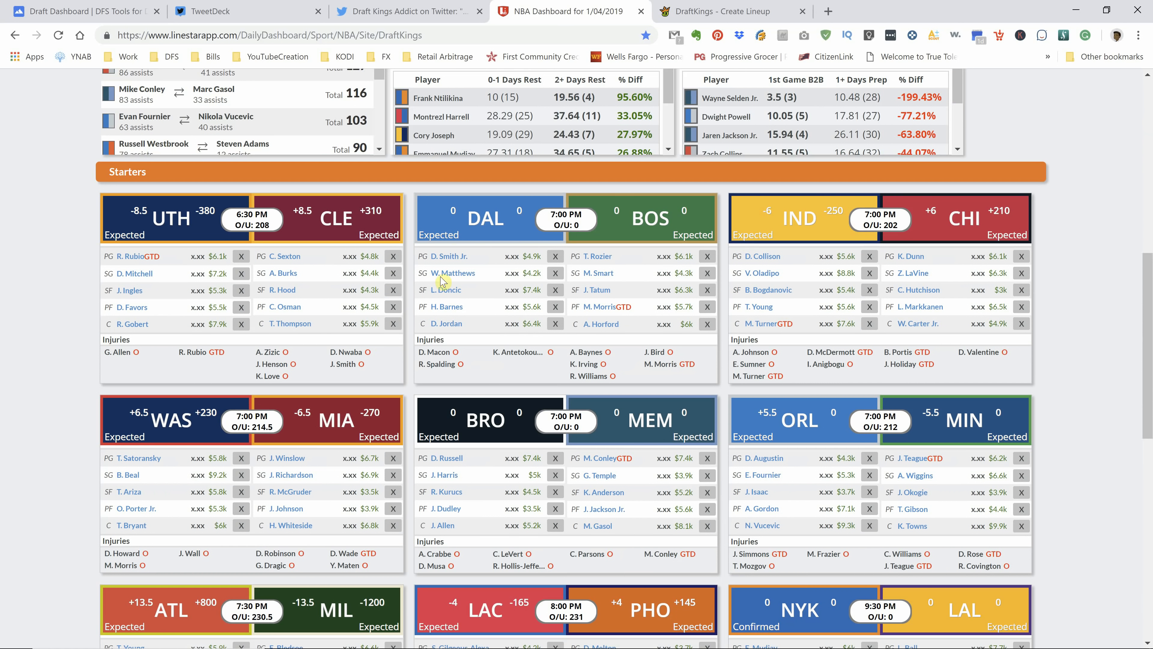
mouse_move(211, 238)
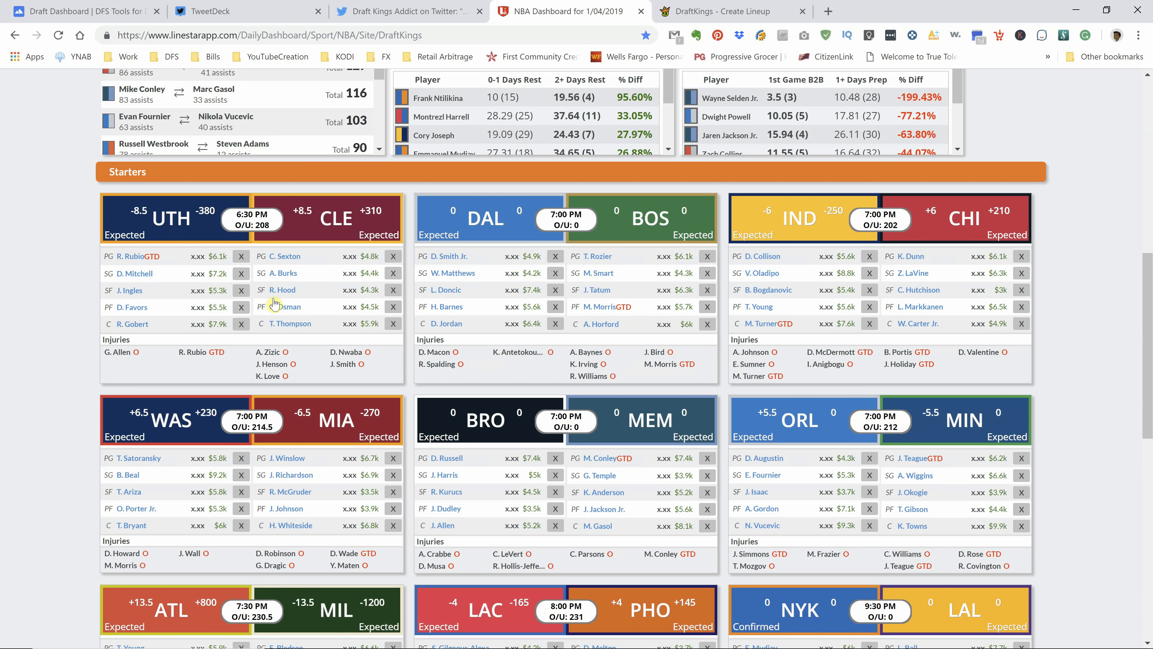
mouse_move(132, 327)
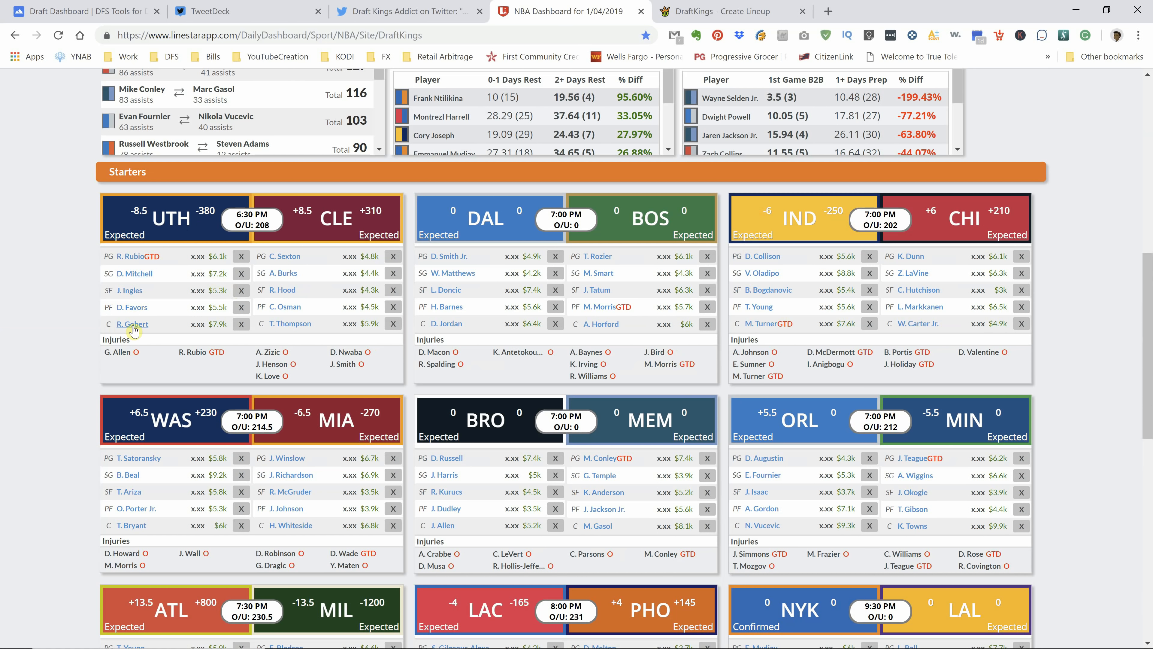
Step: Return to the small forward list and recheck Jae Crowder's 23 FPPG breakdown
left_click(75, 11)
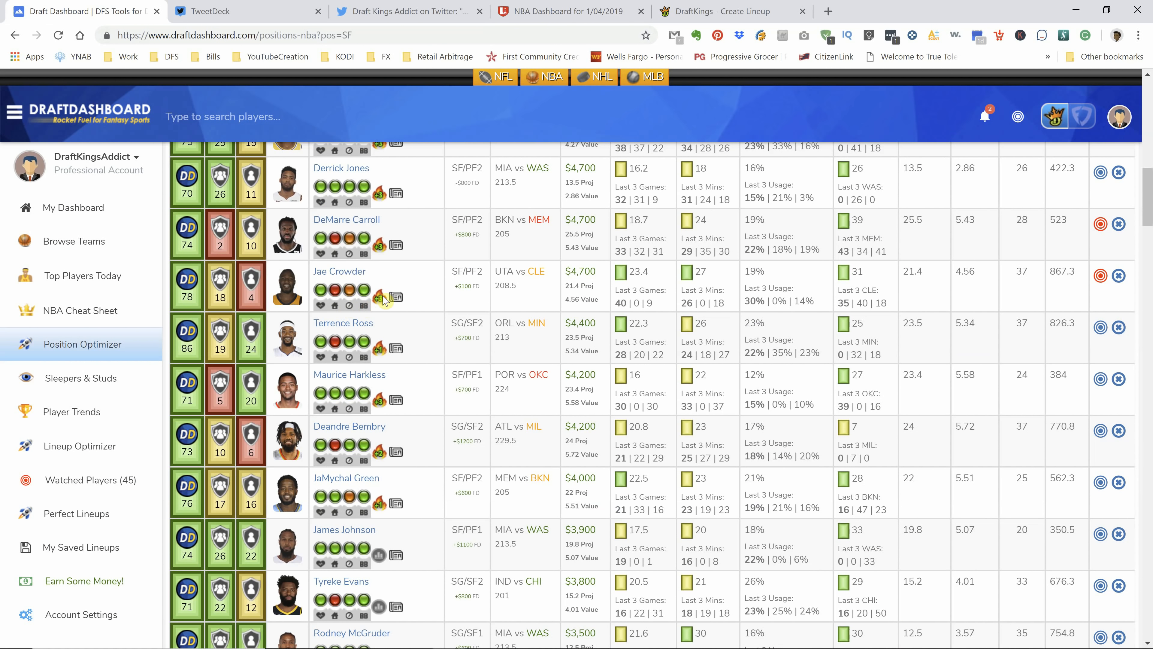
mouse_move(379, 297)
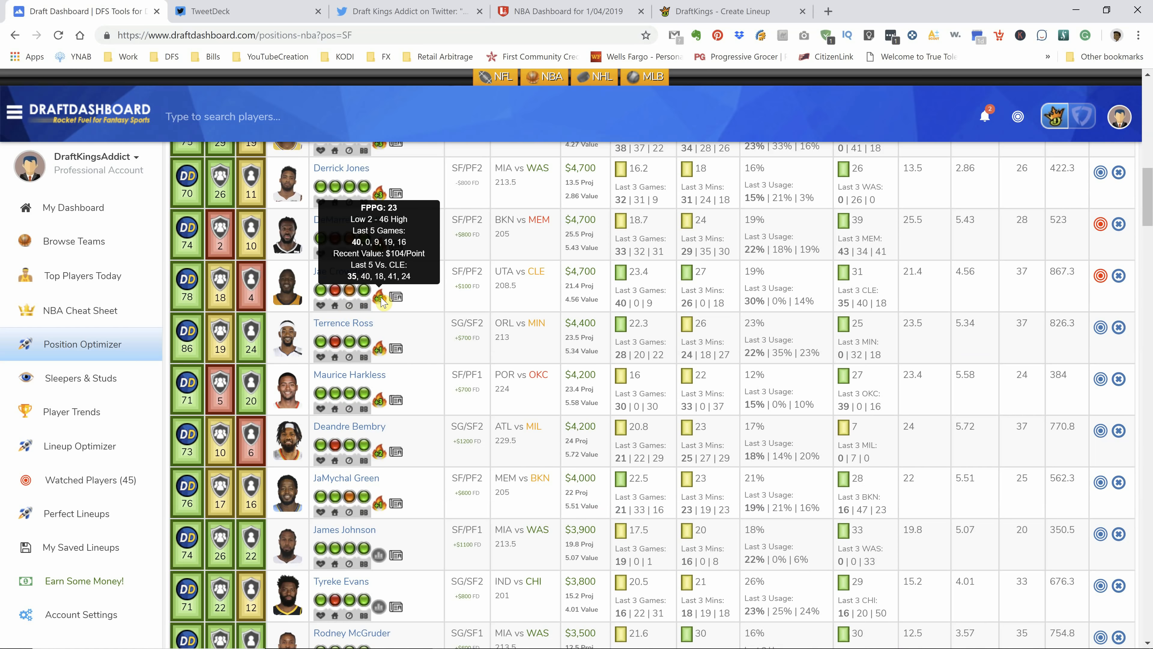
scroll("down", 3)
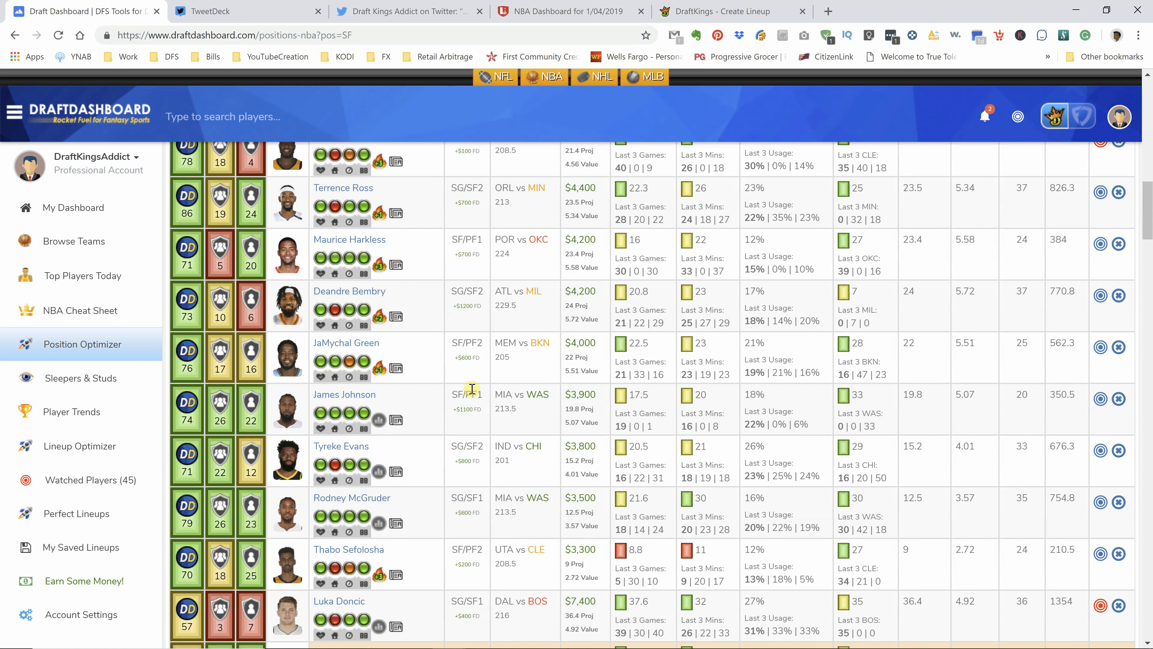
mouse_move(395, 267)
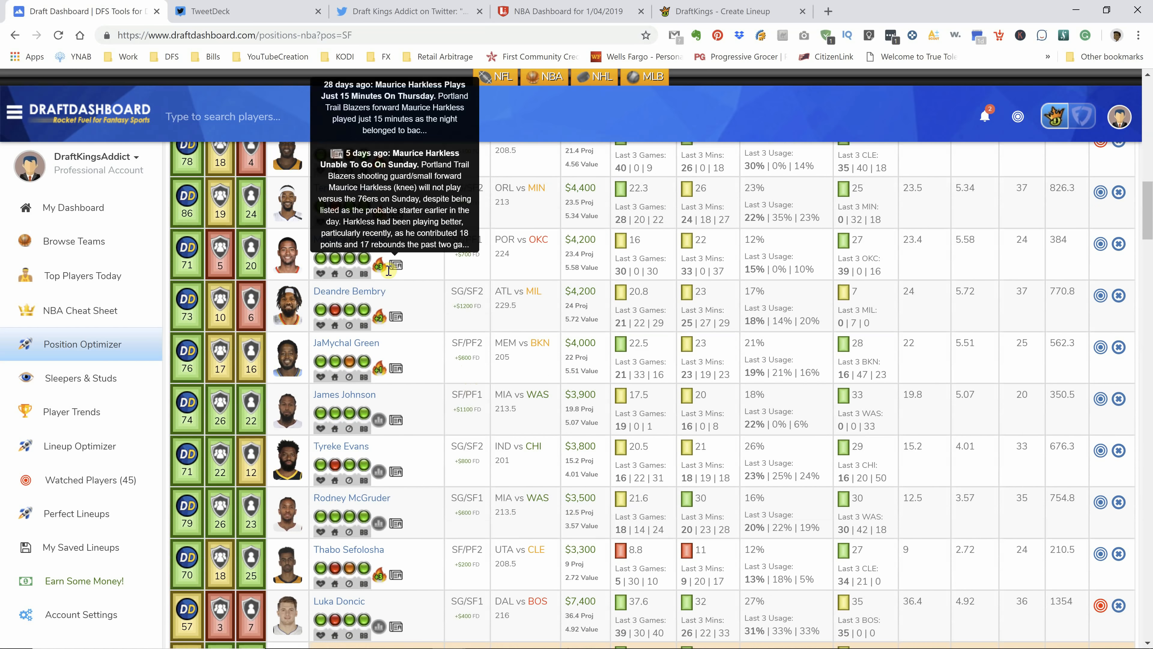
mouse_move(379, 267)
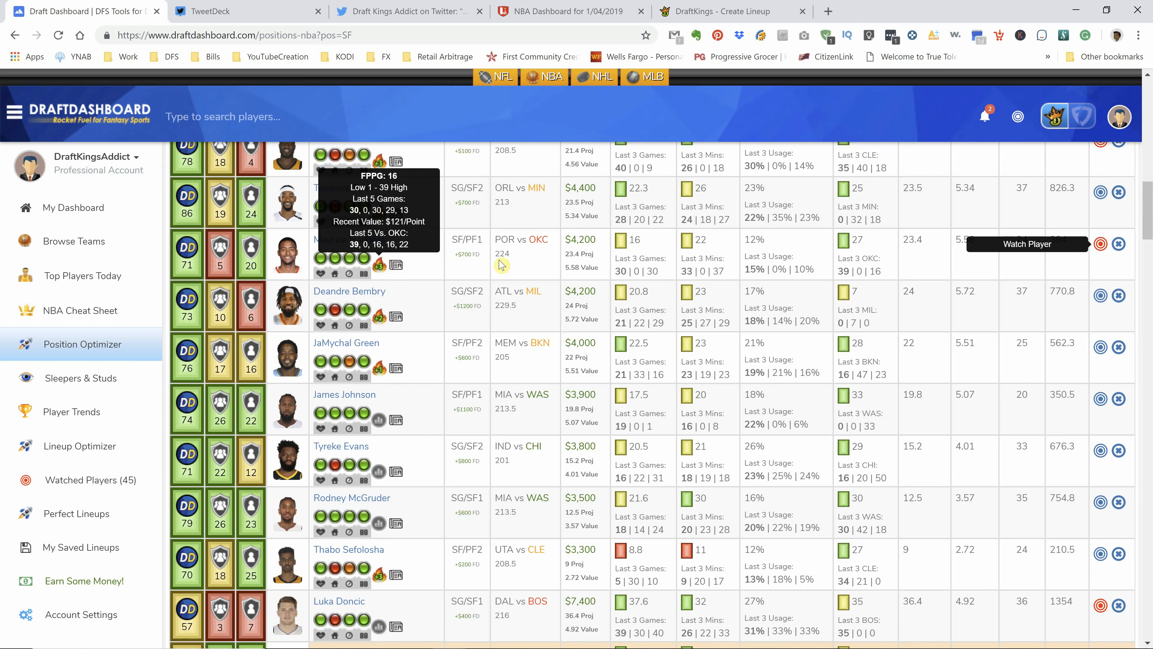
mouse_move(515, 274)
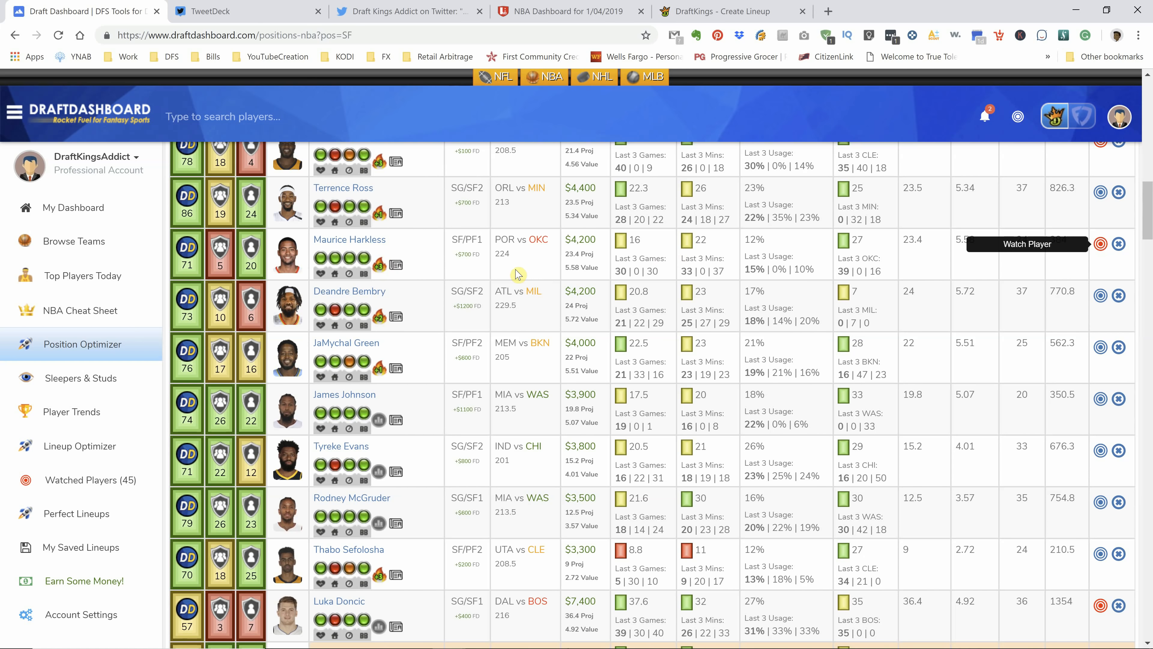
mouse_move(379, 269)
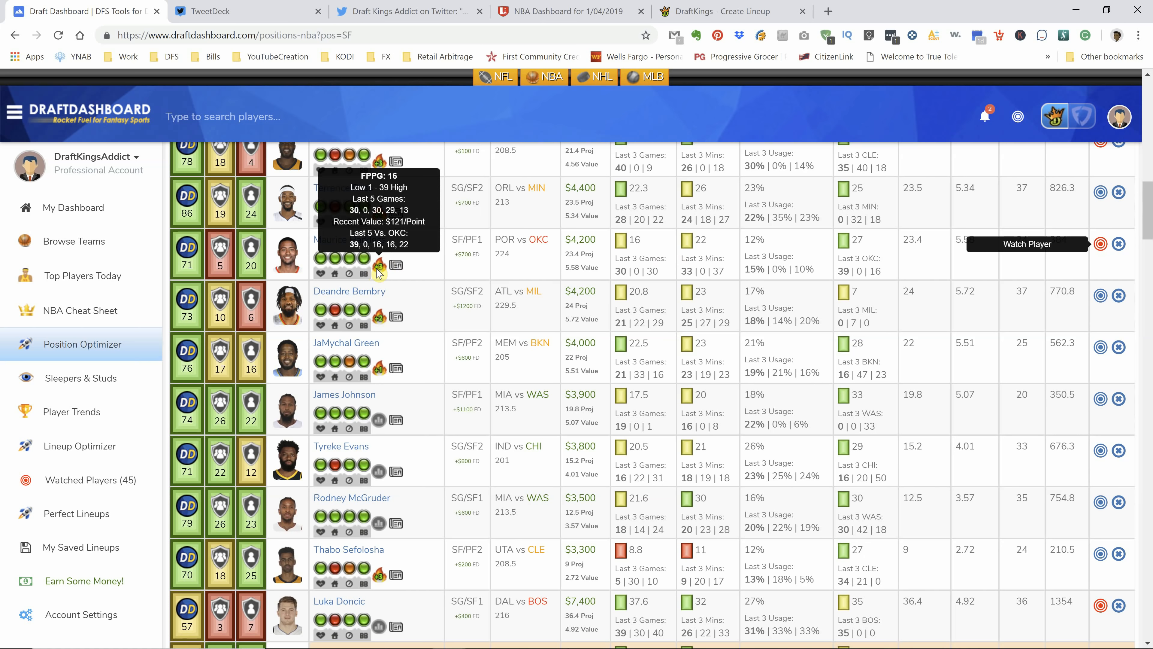
mouse_move(714, 264)
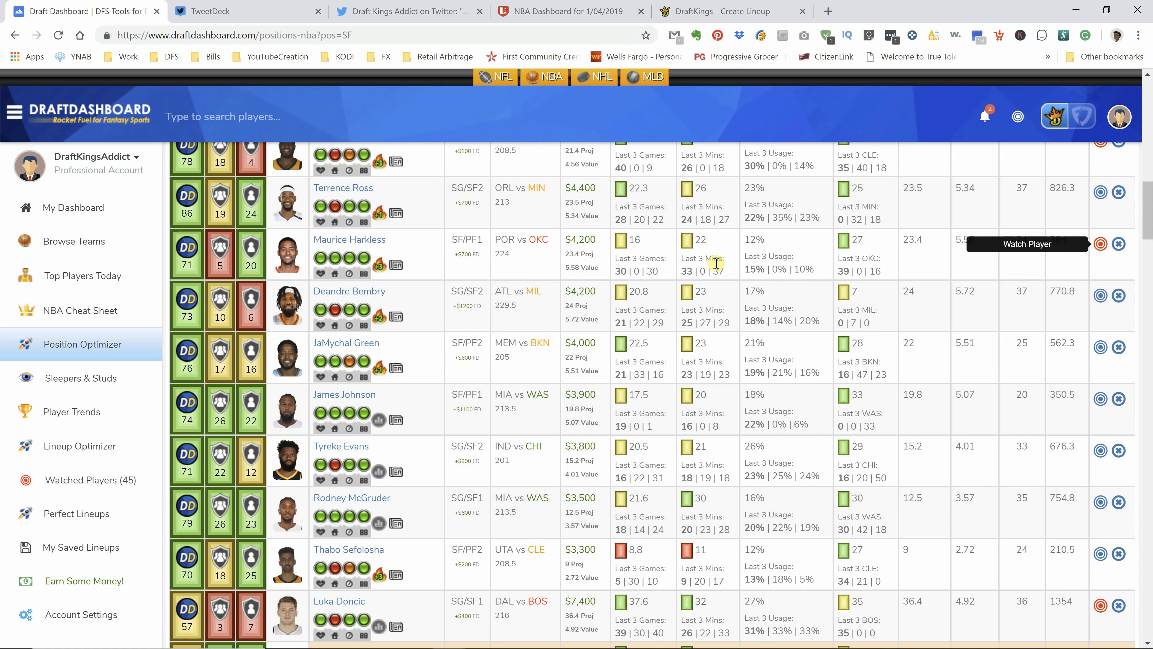
mouse_move(479, 317)
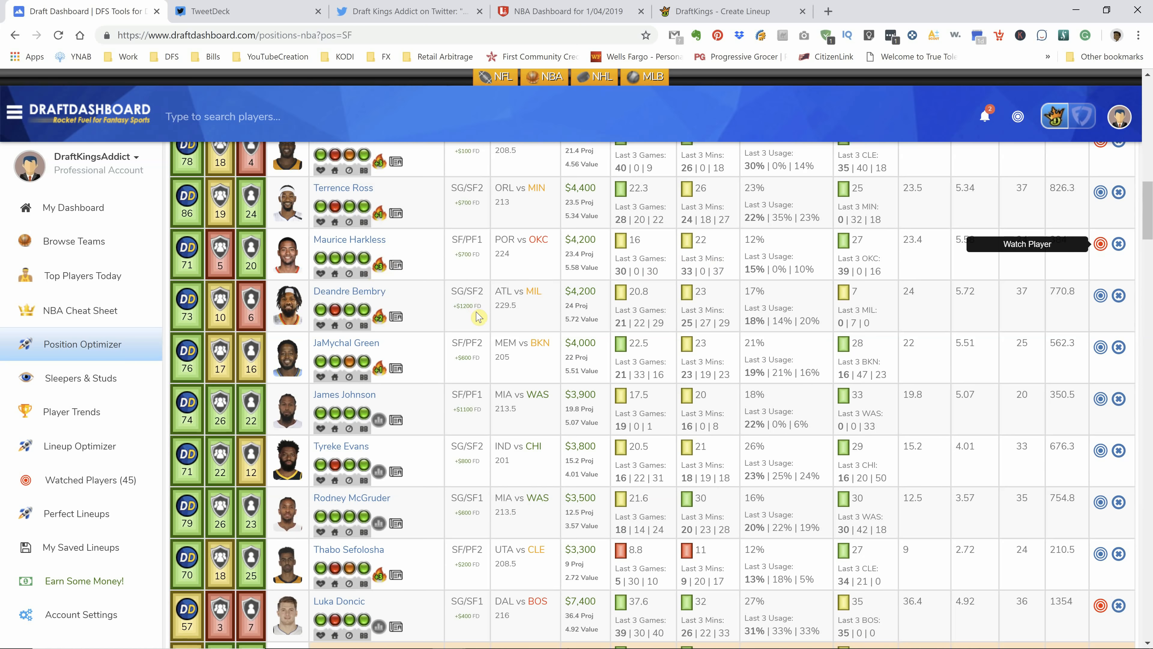
scroll("down", 3)
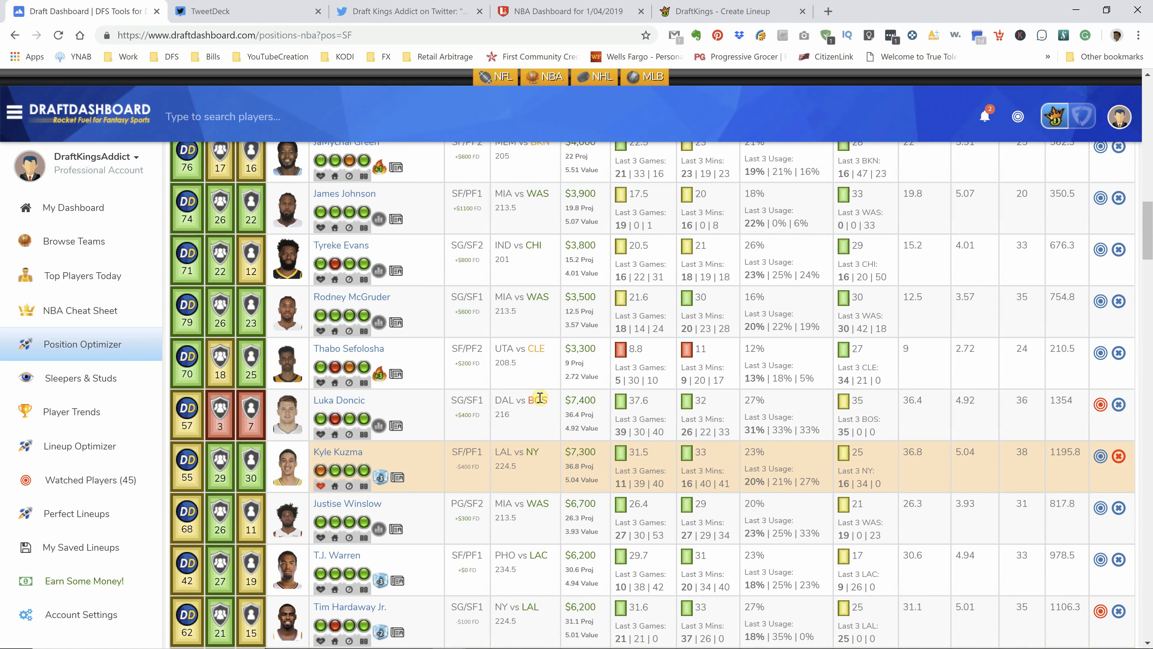
scroll("down", 3)
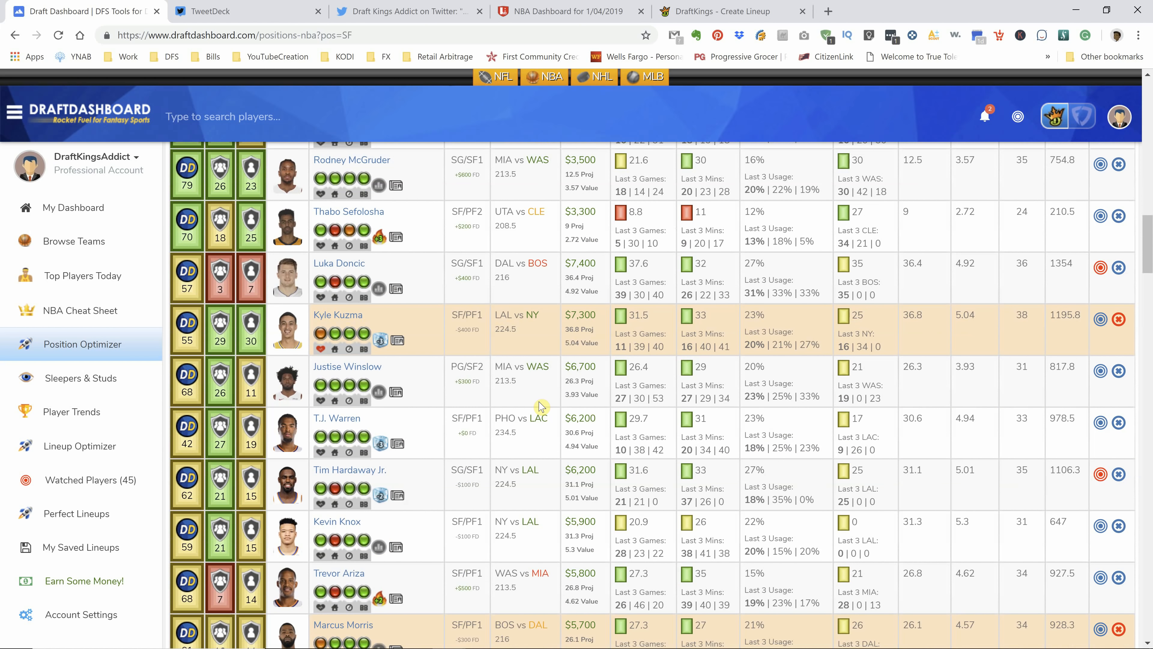
scroll("down", 3)
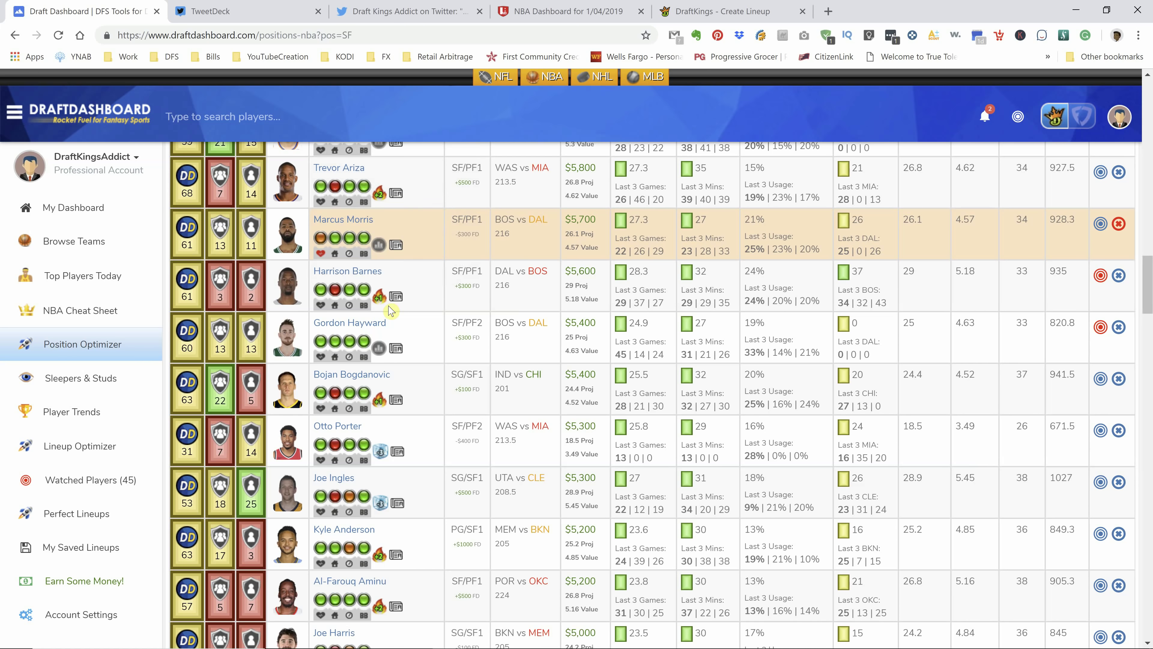
scroll("down", 3)
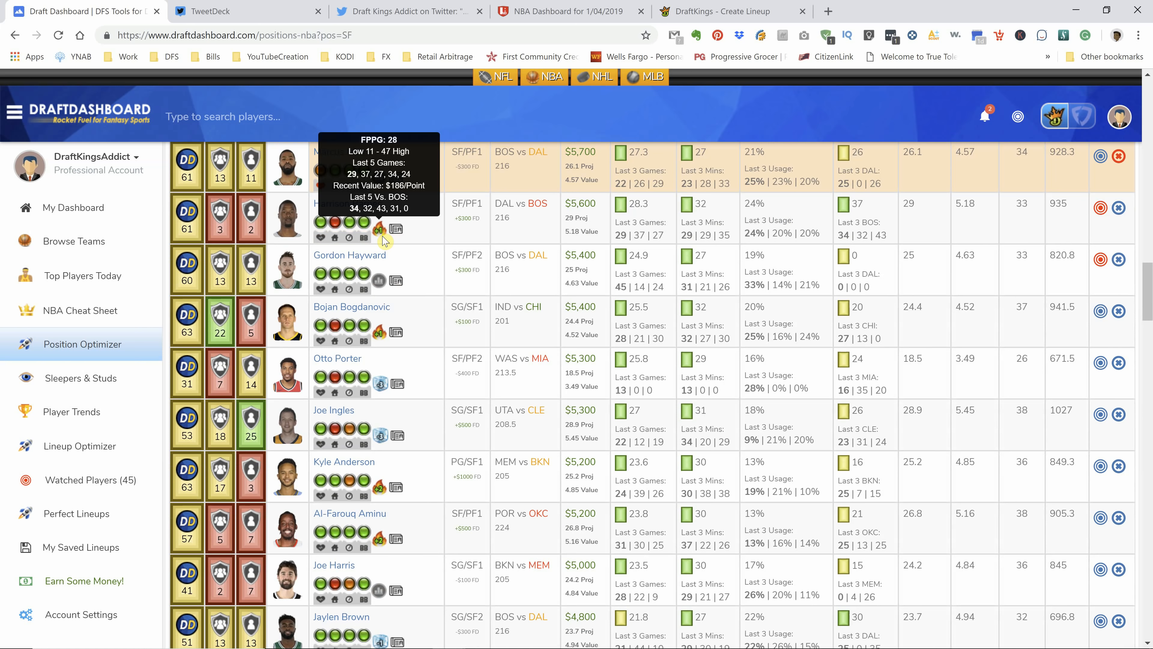
scroll("down", 3)
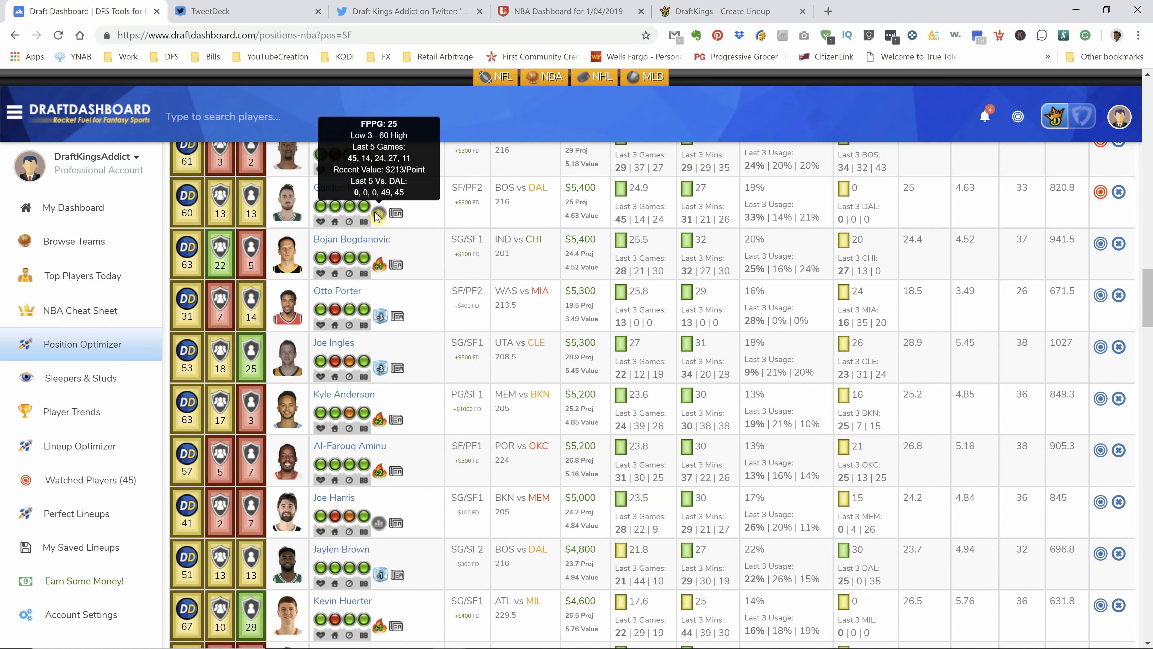
mouse_move(466, 24)
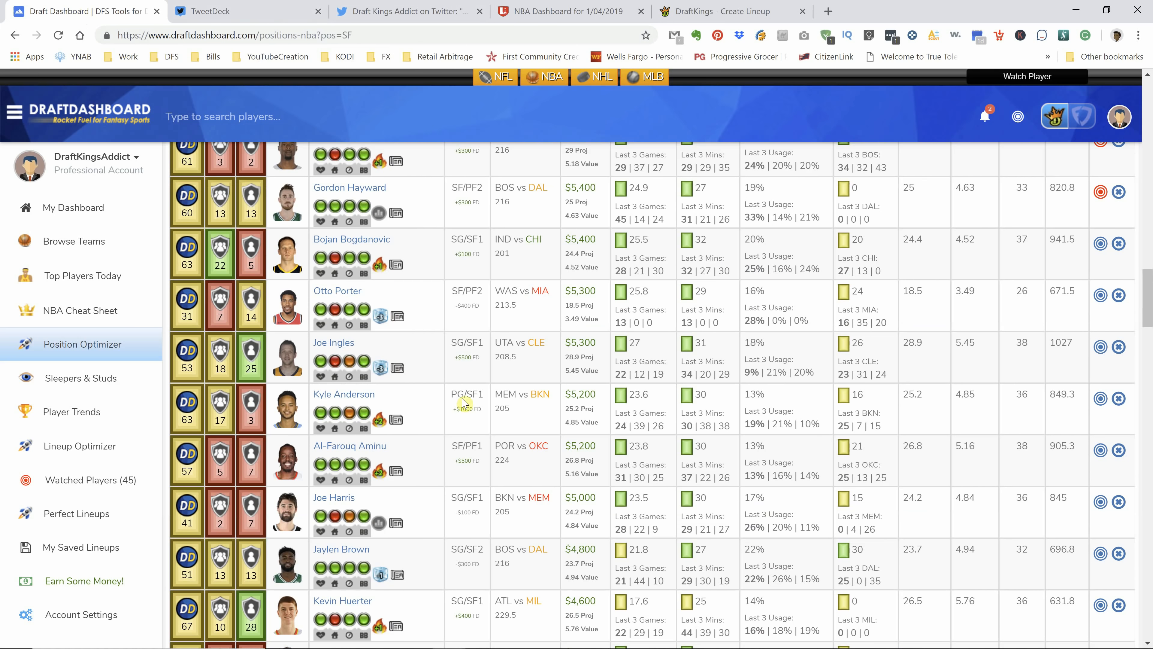
mouse_move(378, 213)
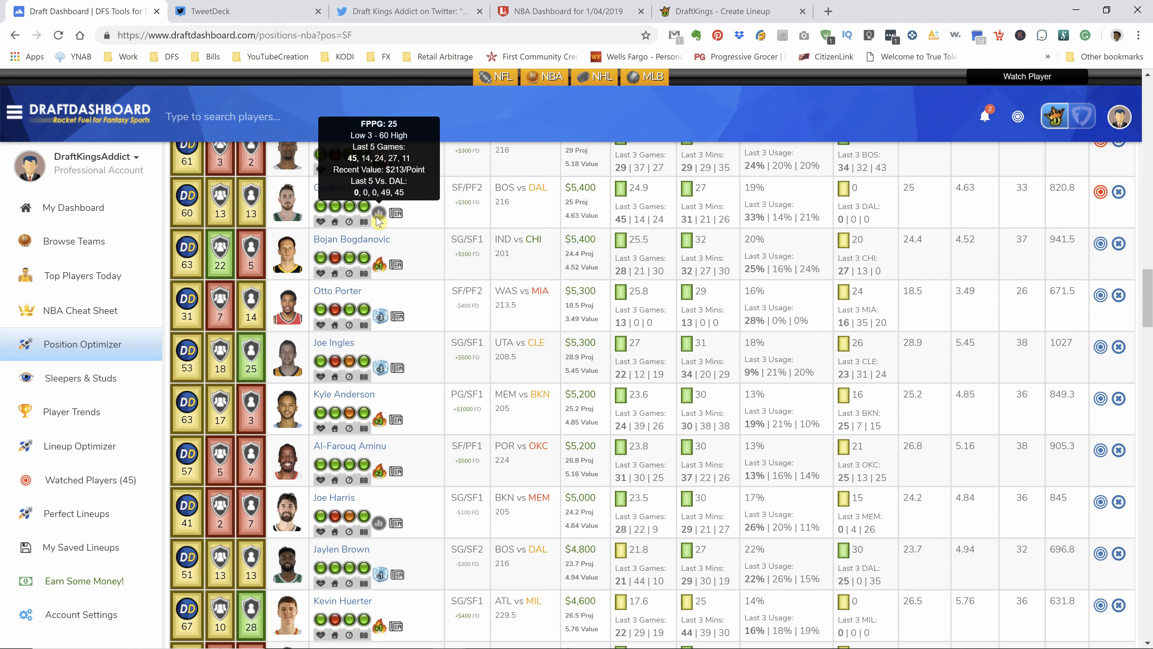
mouse_move(488, 286)
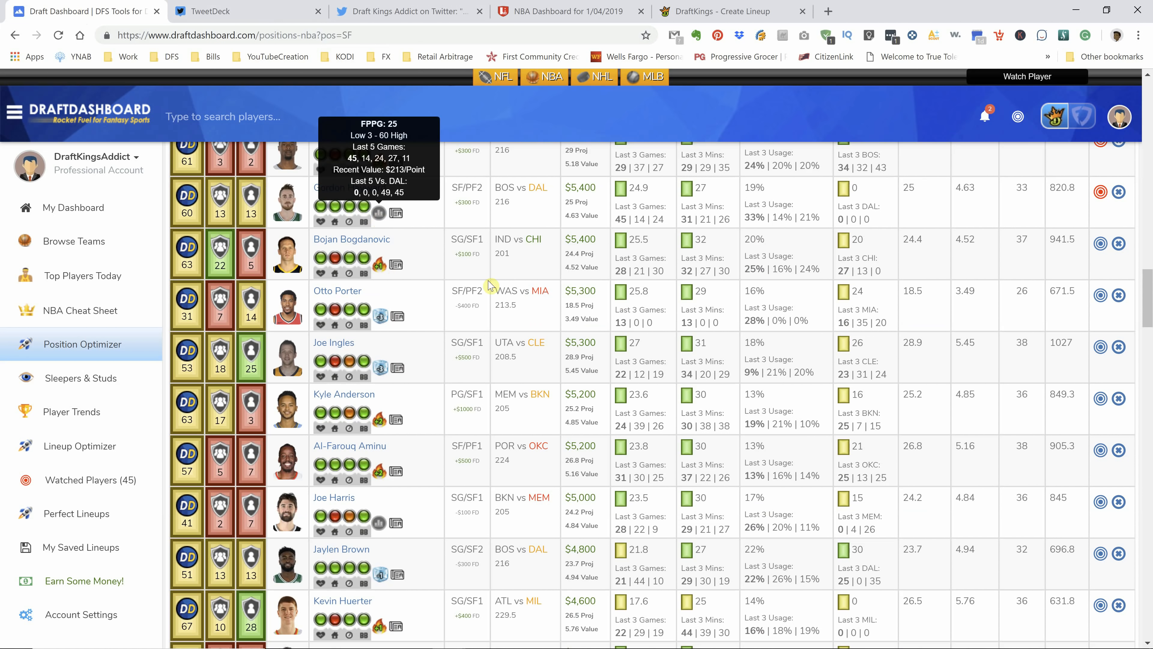
scroll("down", 3)
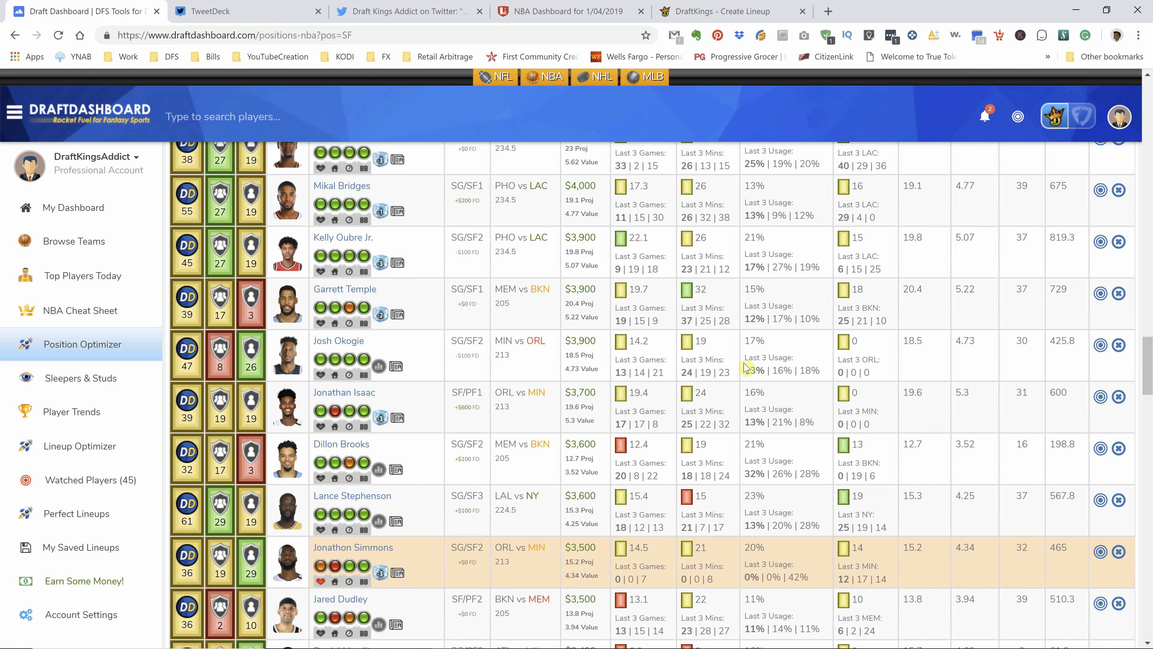
scroll("down", 3)
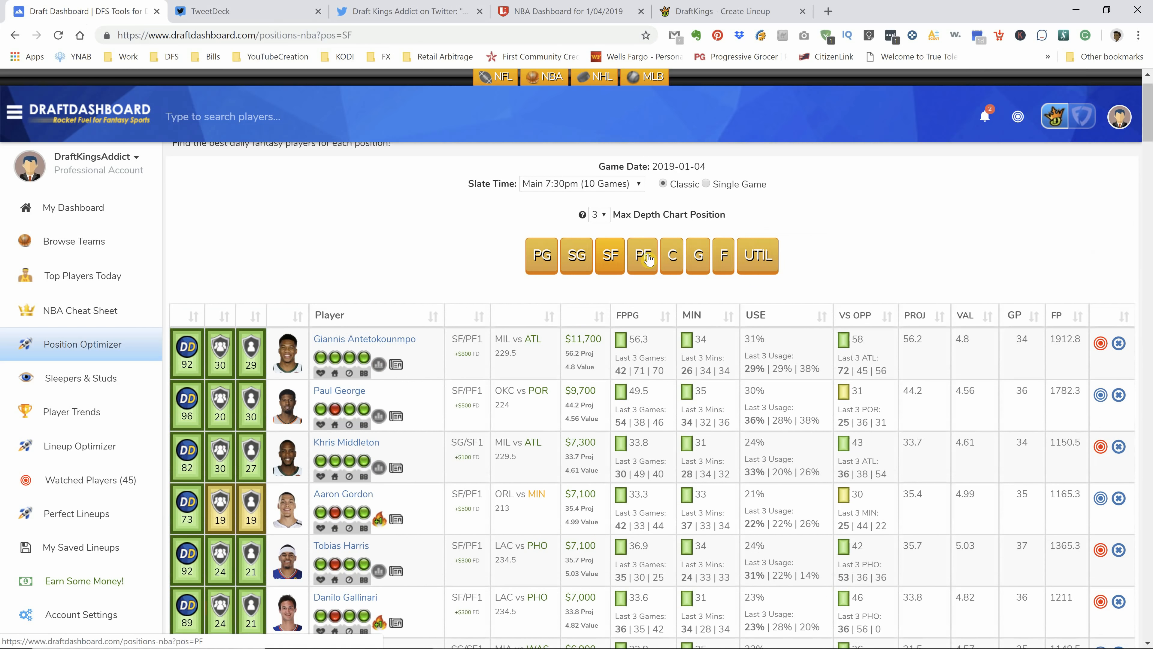
left_click(643, 256)
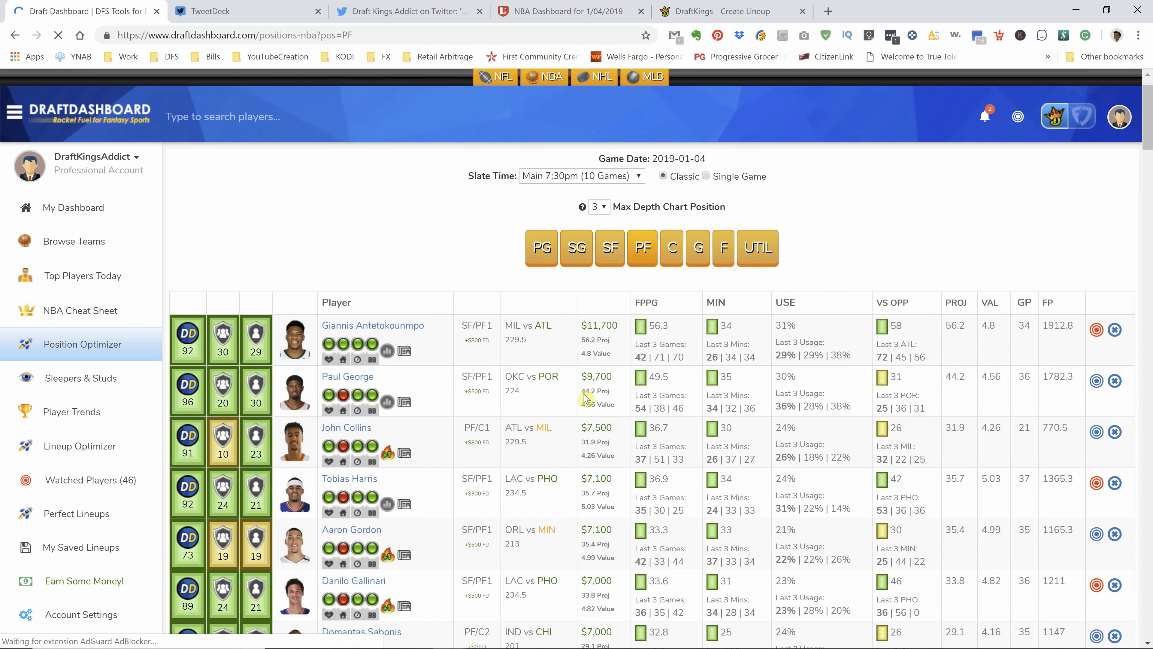
scroll("down", 3)
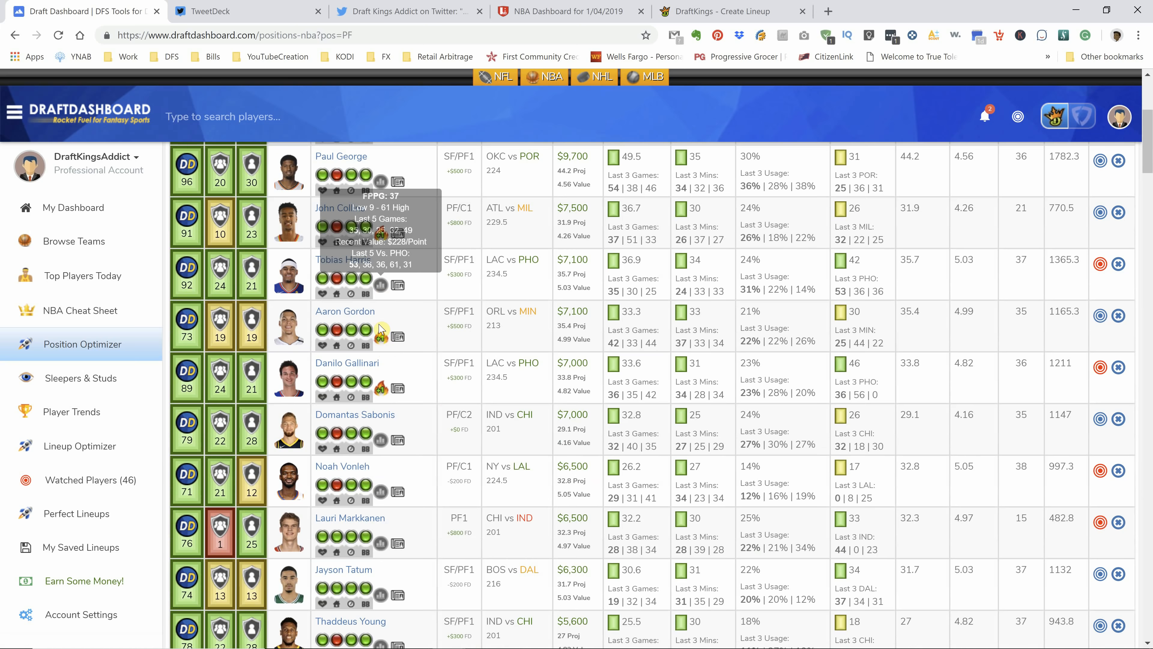
scroll("down", 3)
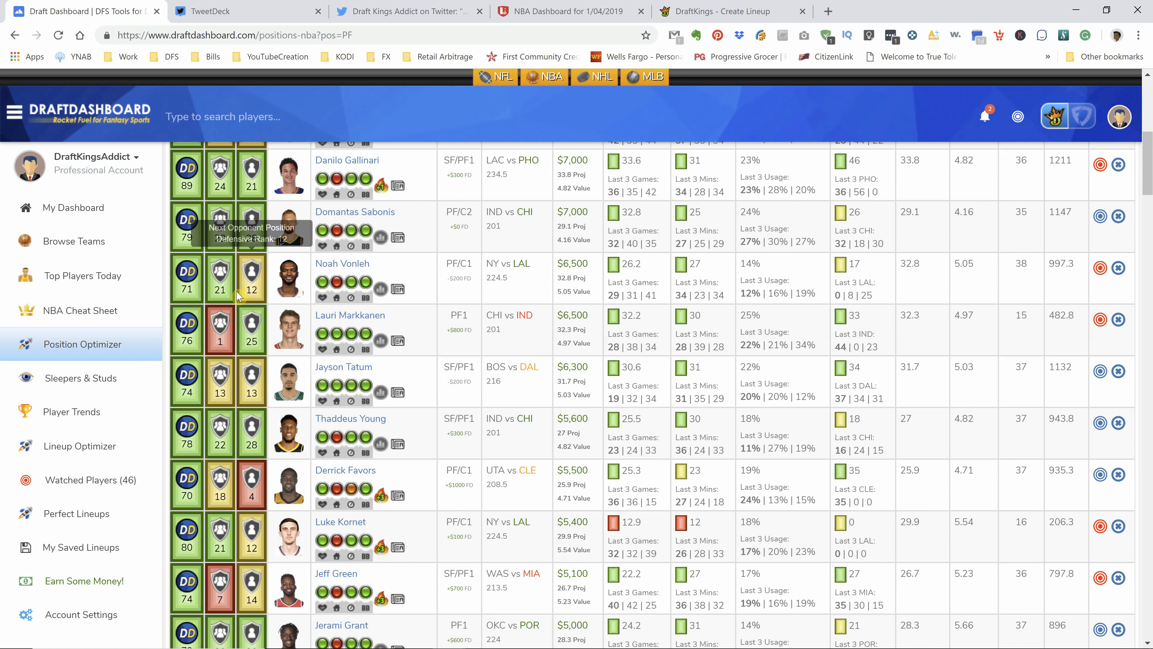
mouse_move(544, 287)
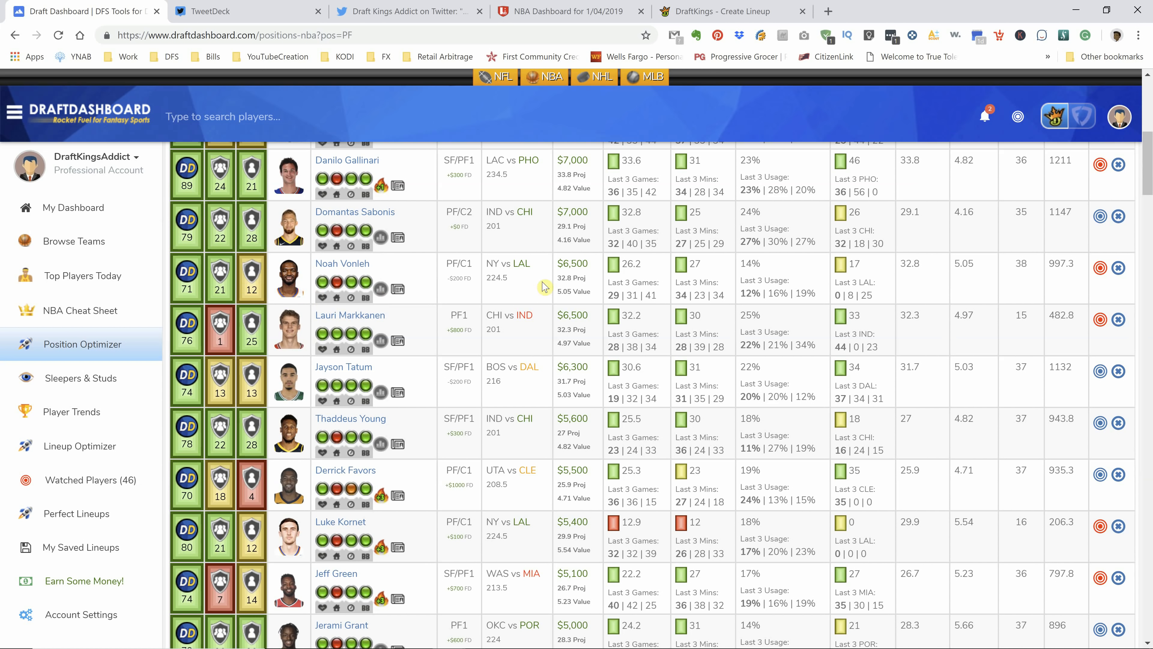
mouse_move(381, 289)
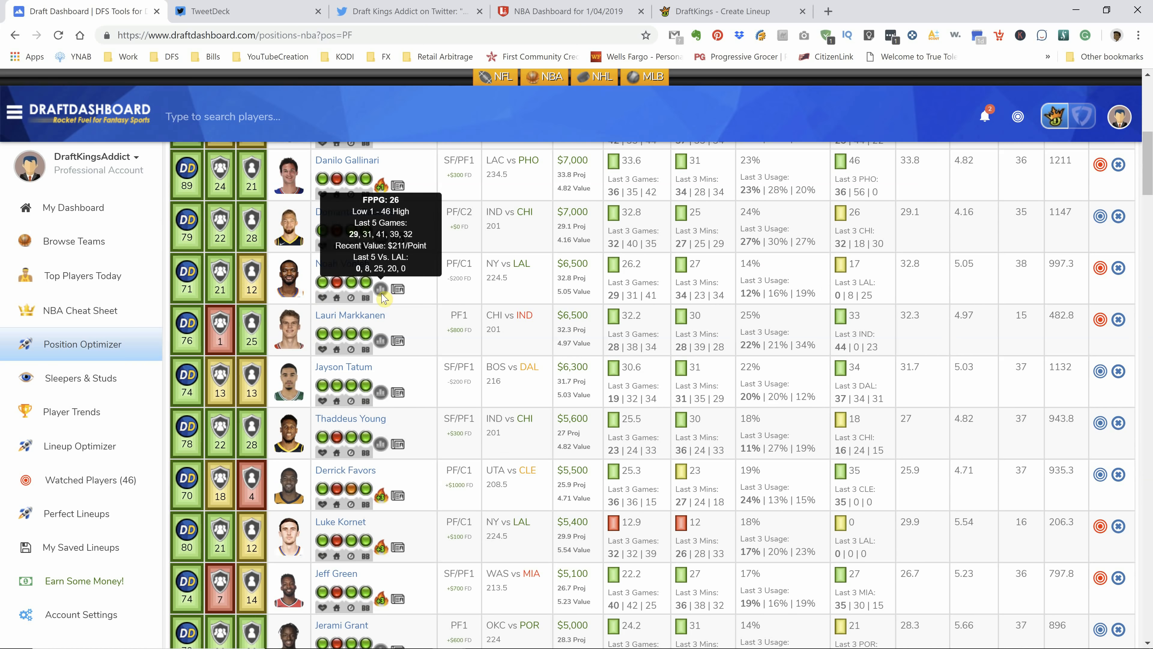
scroll("down", 3)
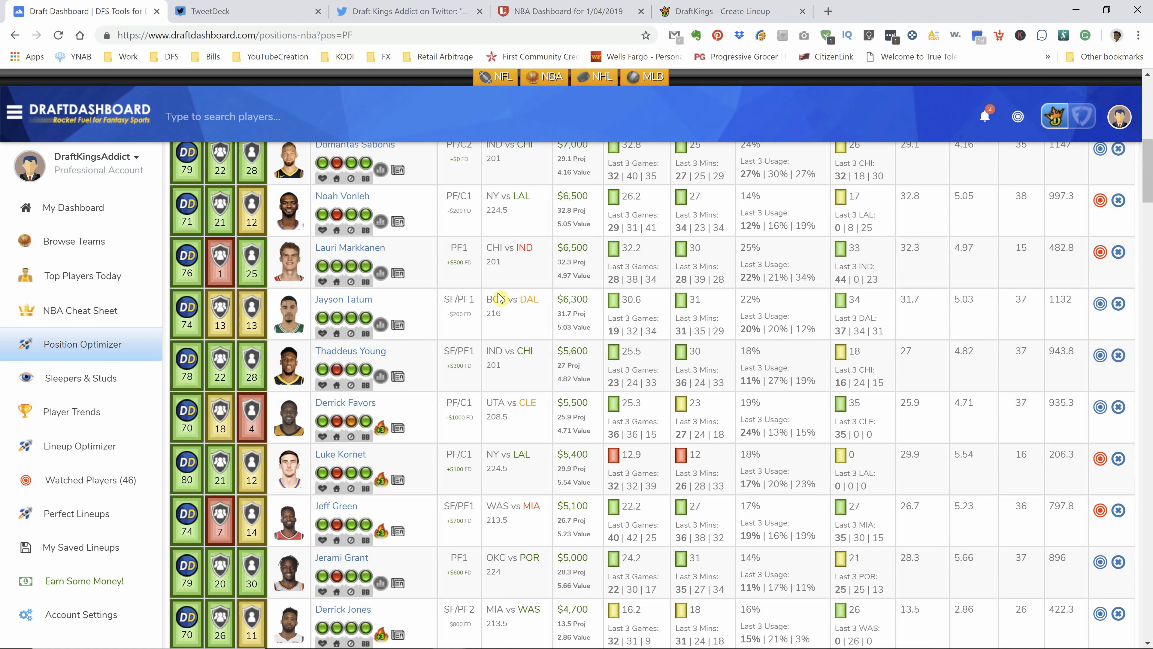
mouse_move(381, 221)
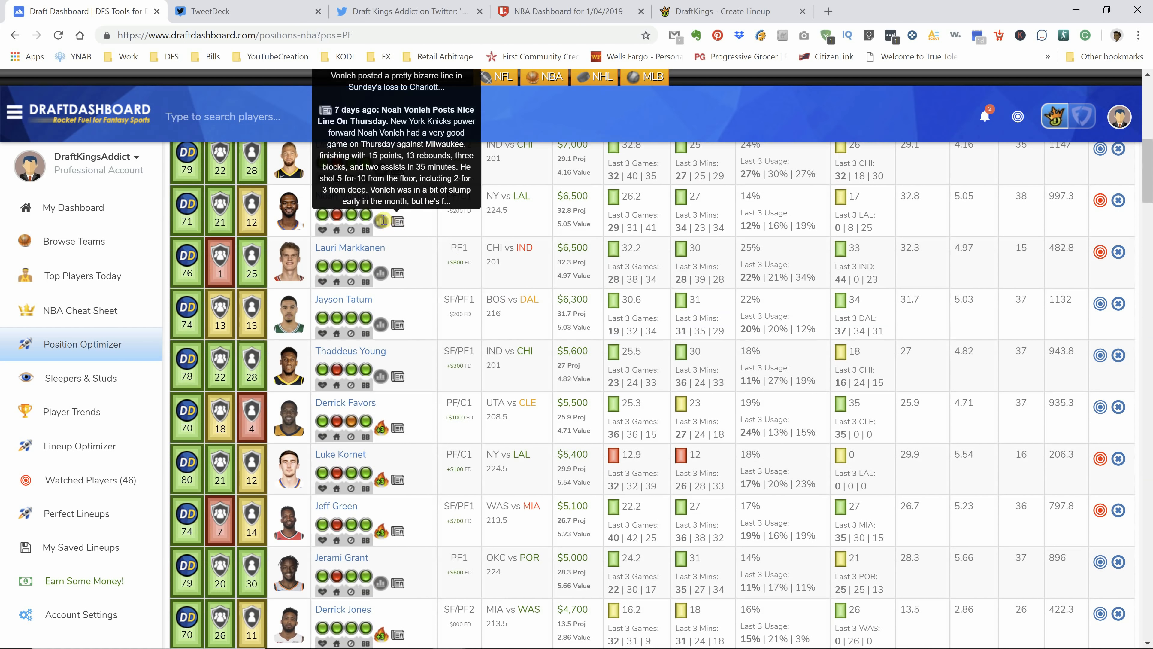
mouse_move(380, 273)
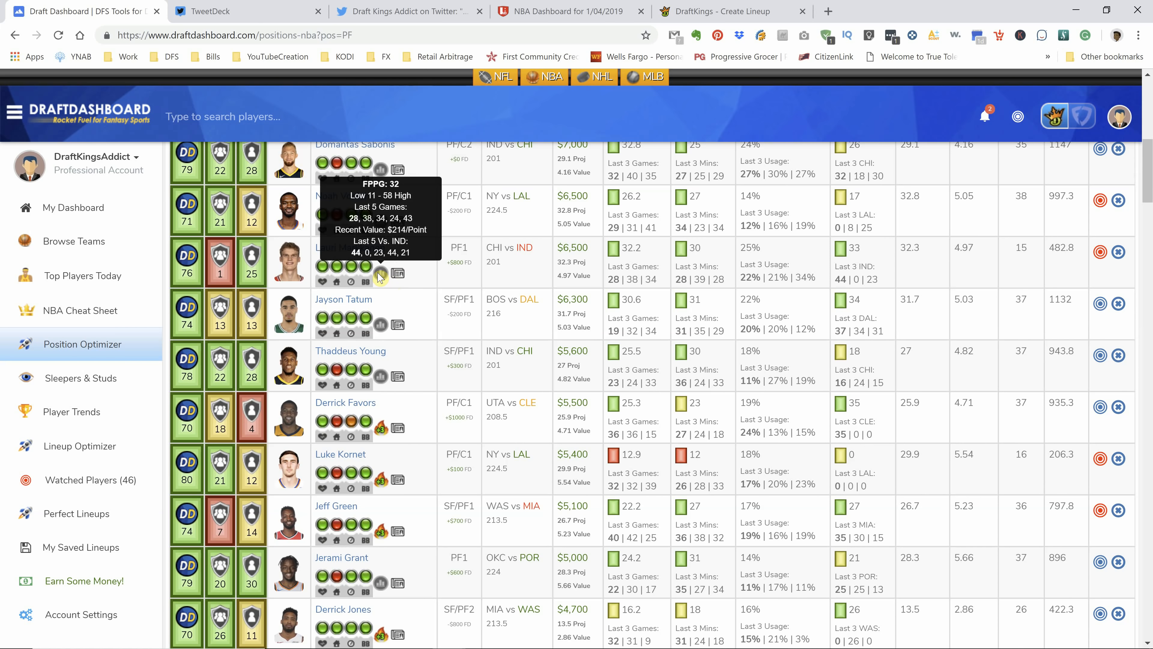
mouse_move(388, 286)
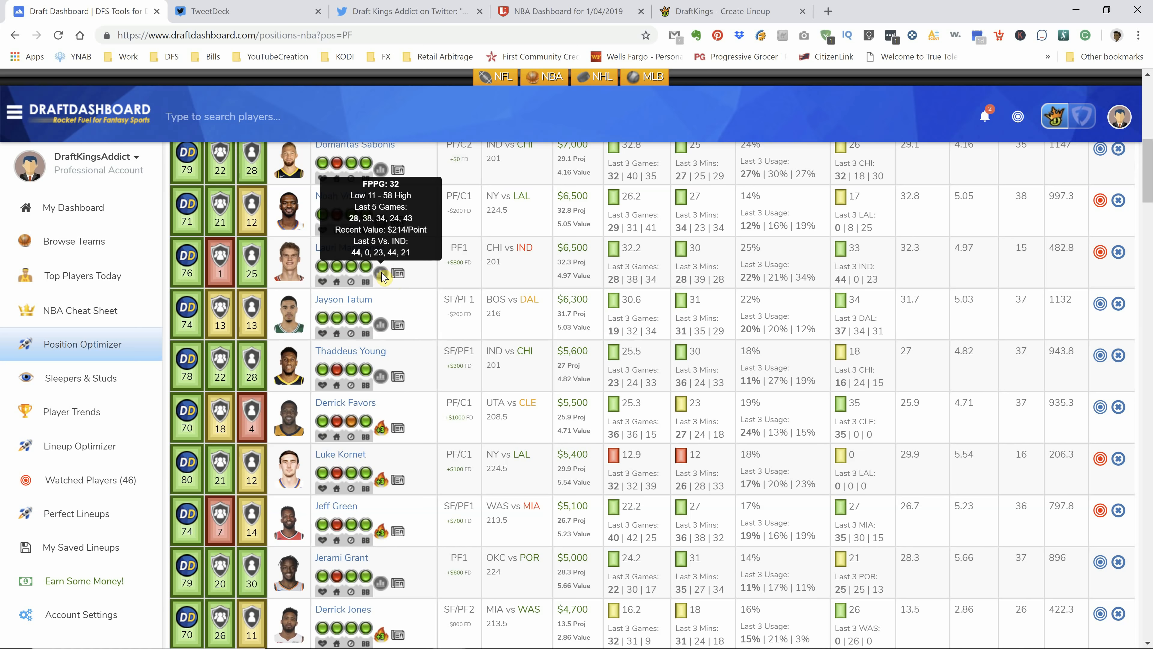
left_click(718, 11)
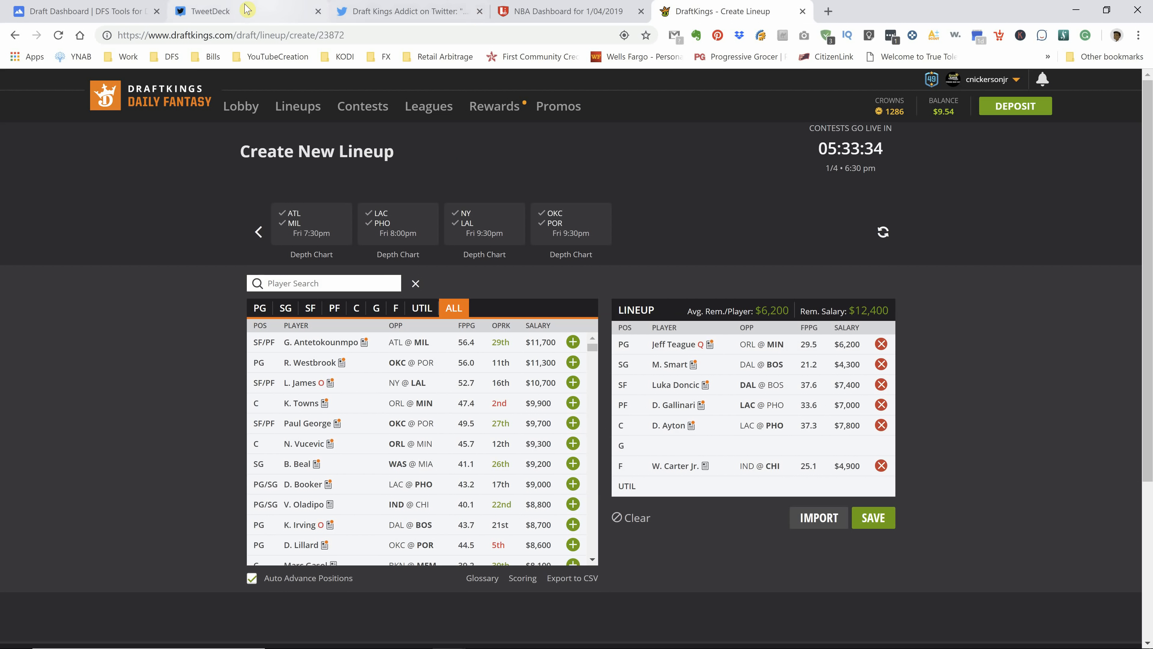
left_click(211, 10)
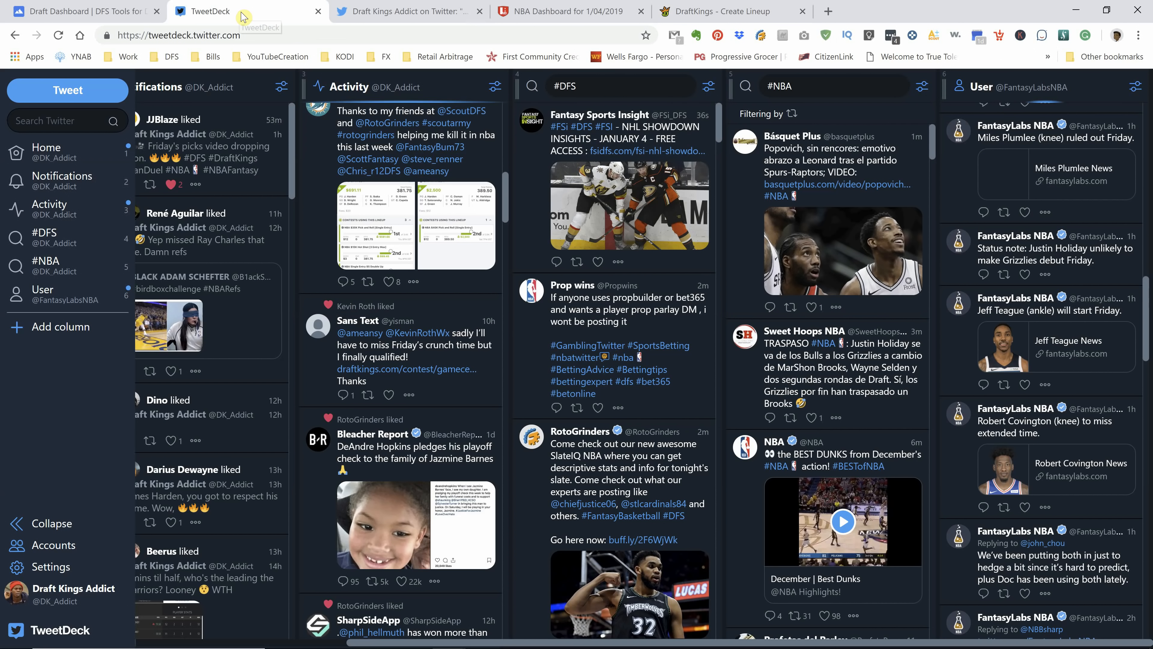
left_click(75, 11)
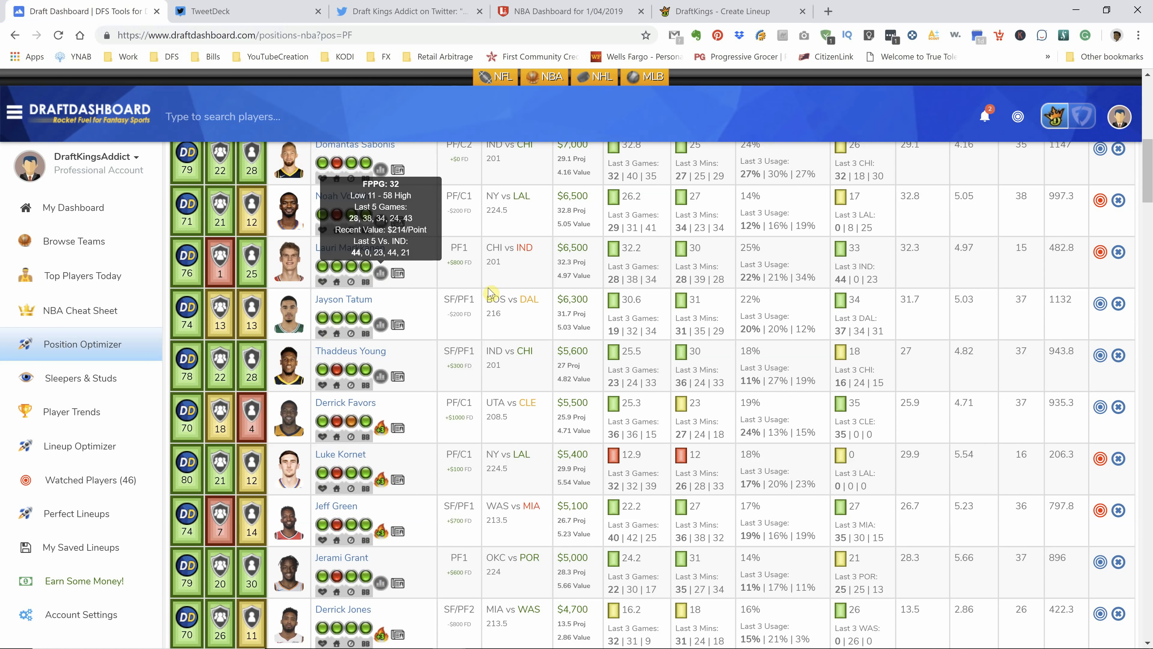
Step: Check Luke Kornet's 13 FPPG breakdown, then bring up LineStar's projected starters
scroll("down", 3)
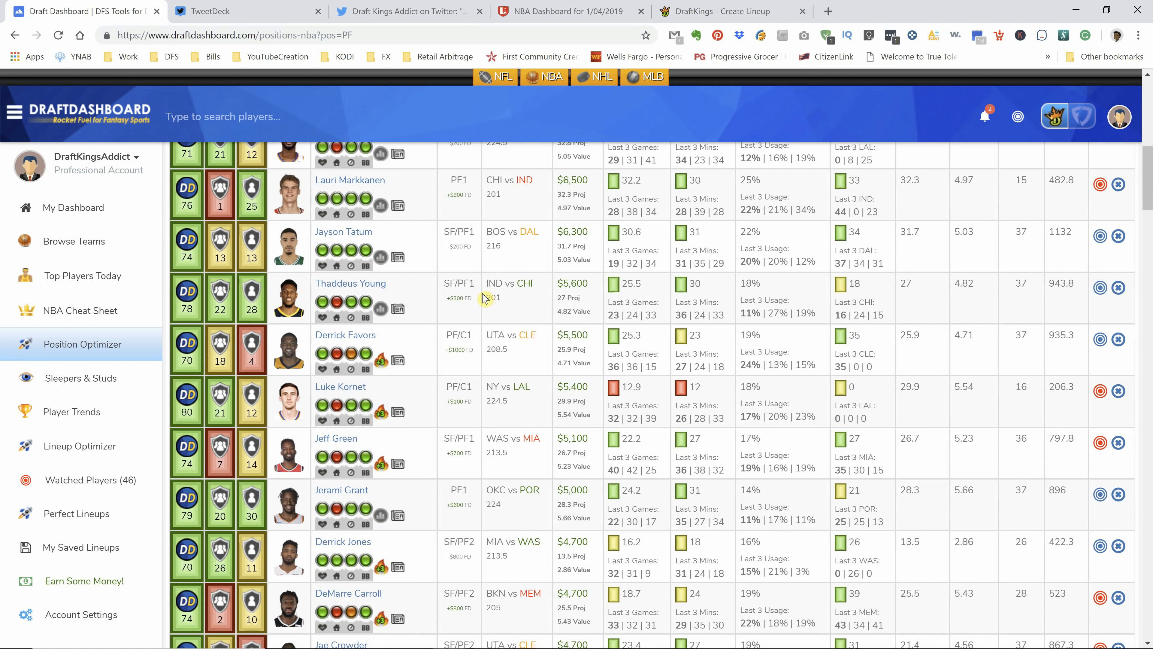
mouse_move(470, 311)
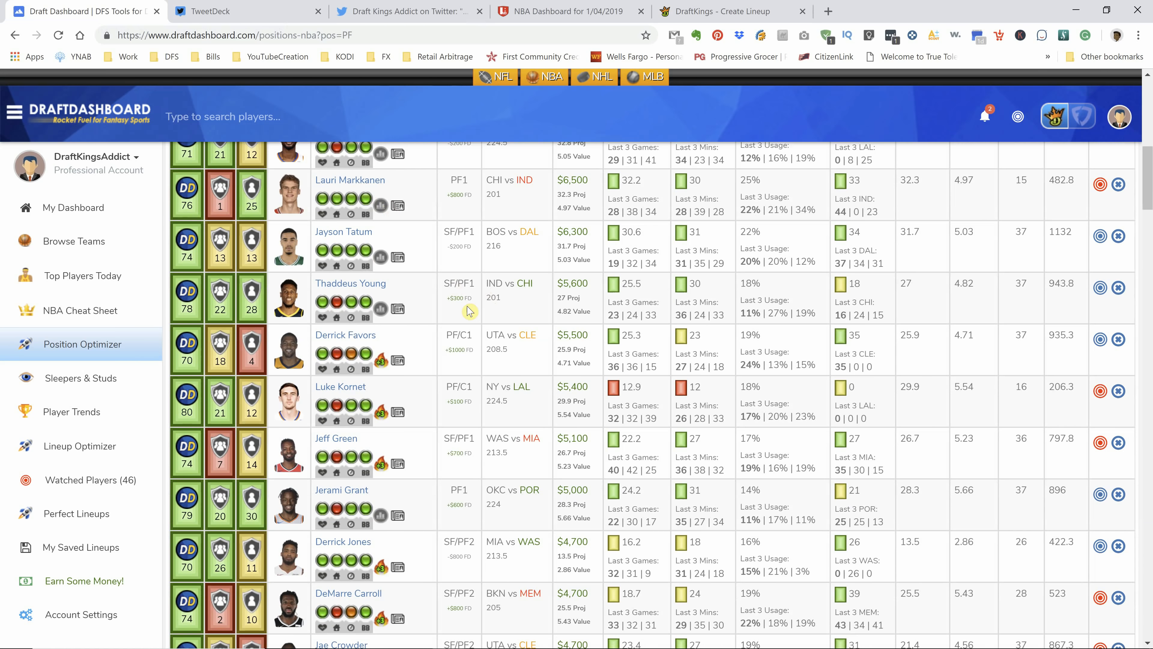
scroll("down", 3)
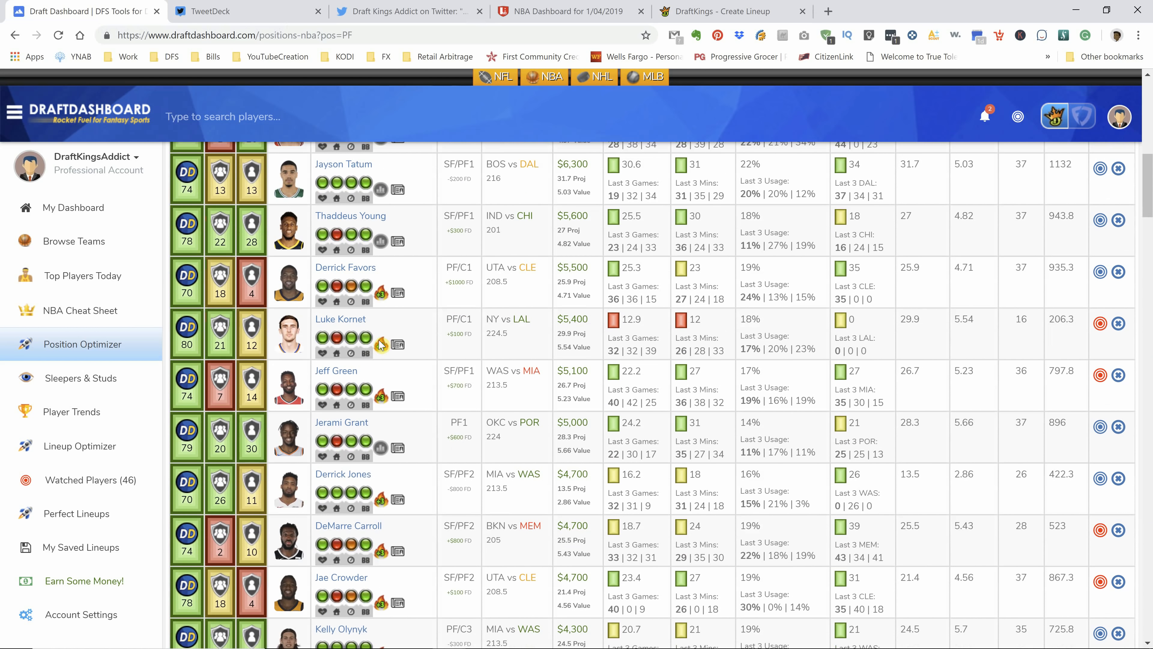
mouse_move(382, 346)
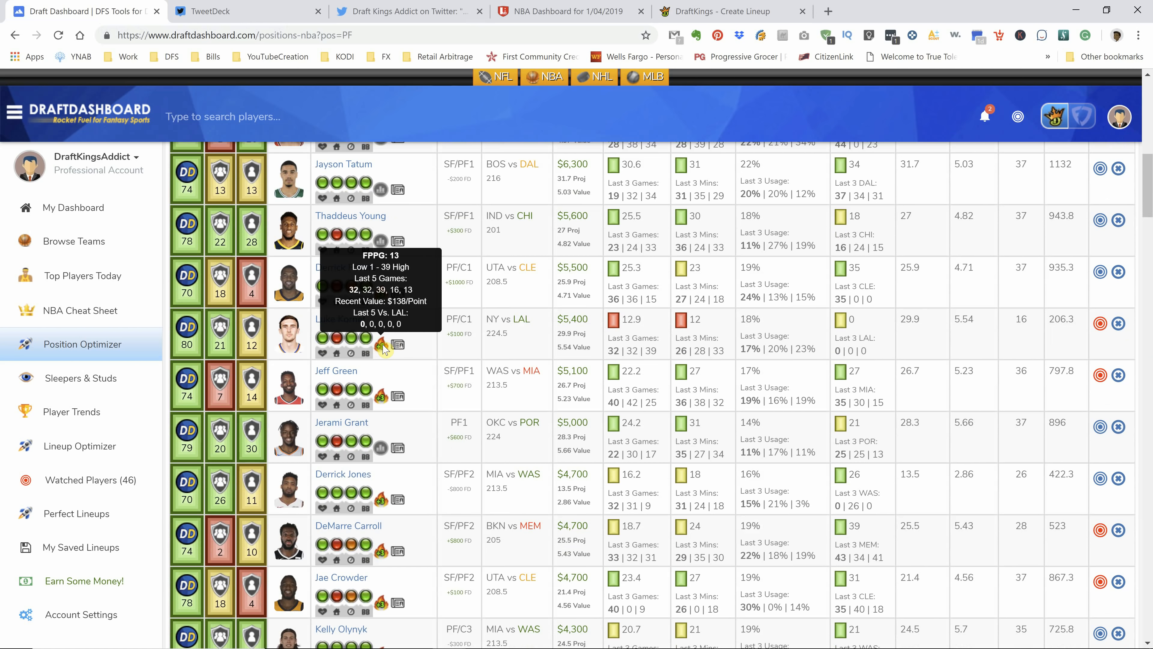
left_click(567, 12)
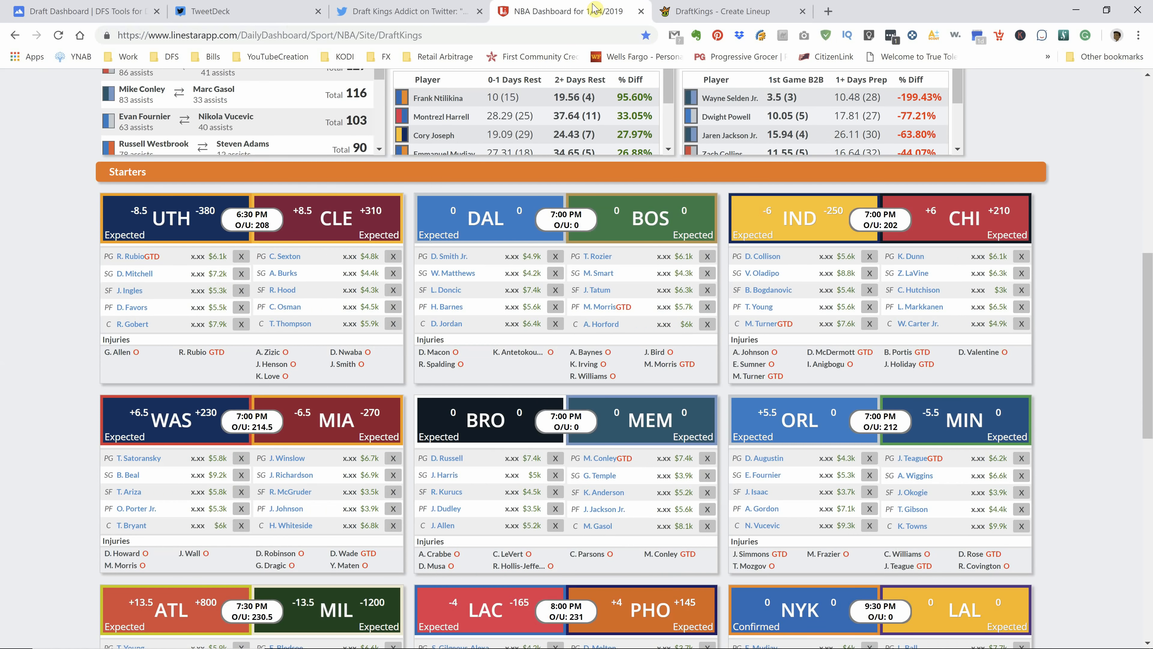
Step: Scan LineStar's later games and return to the power forward rankings at Derrick Jones
scroll("down", 3)
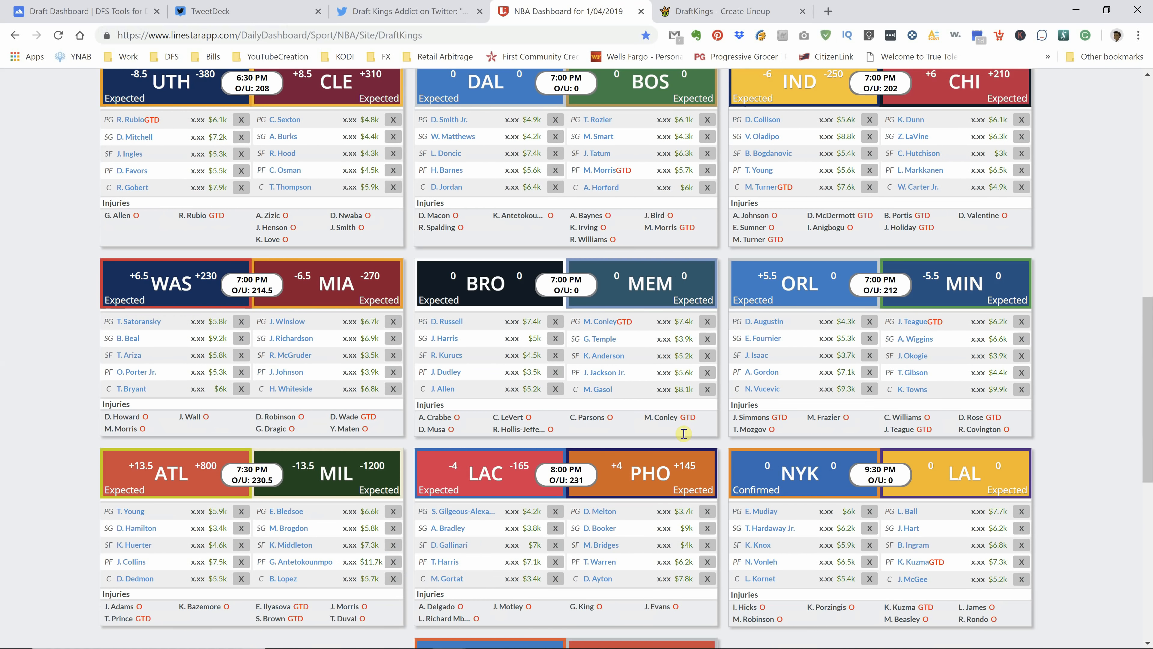
scroll("down", 3)
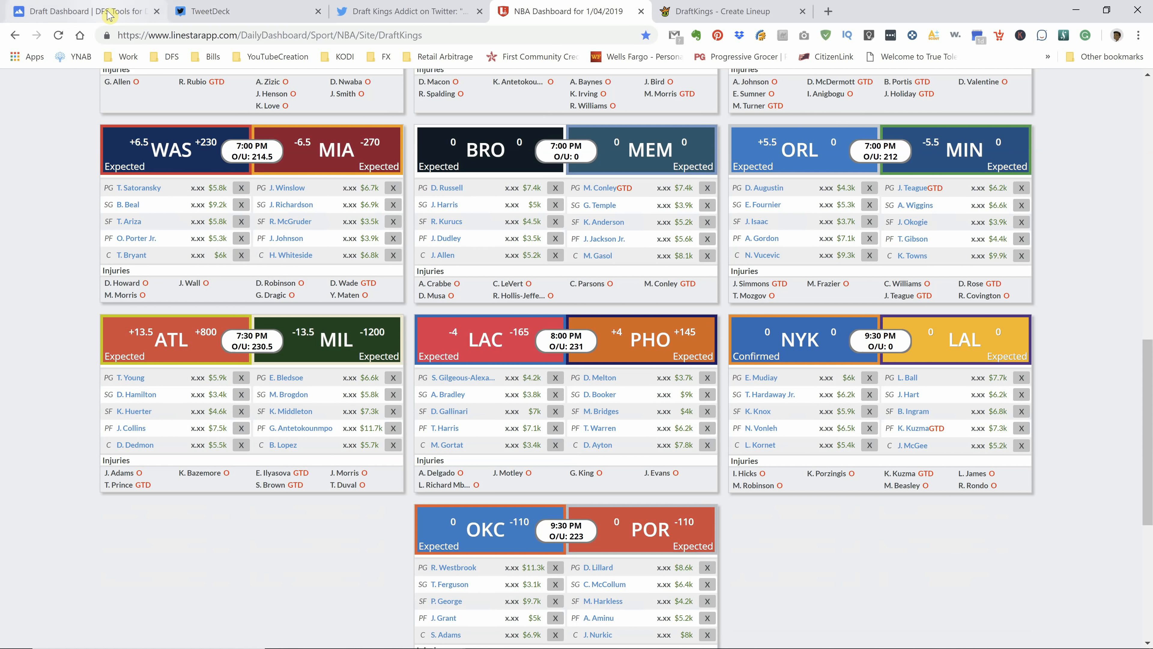
left_click(84, 11)
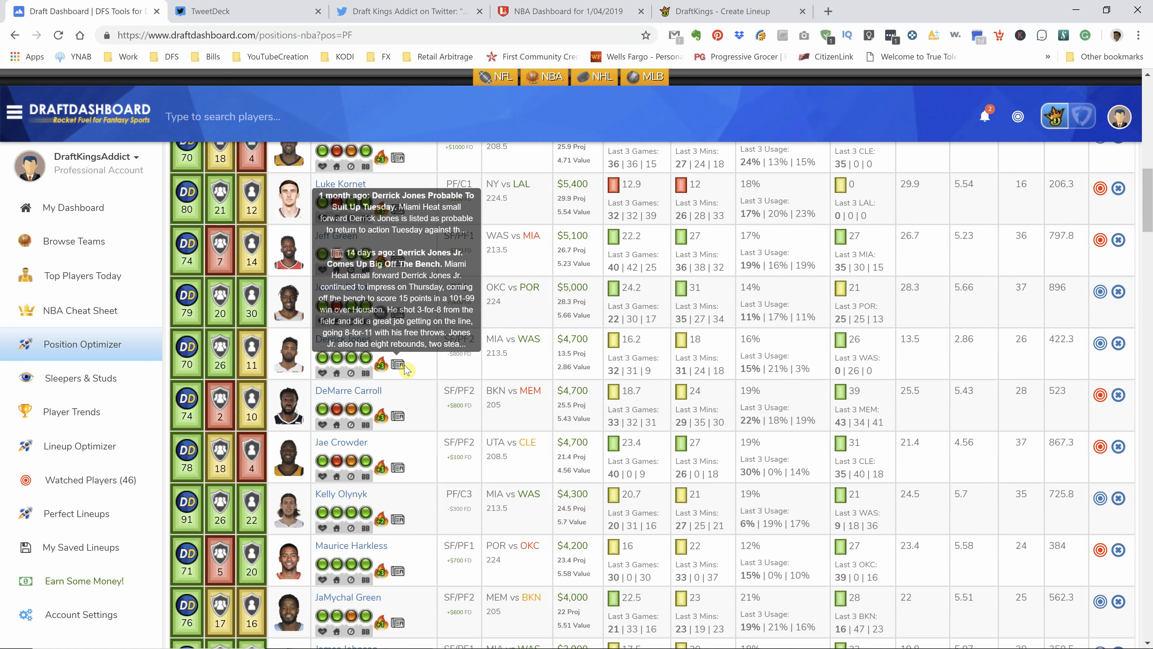
Step: Check Wendell Carter Jr.'s 25 FPPG breakdown and news, closing the Twitter page
scroll("down", 3)
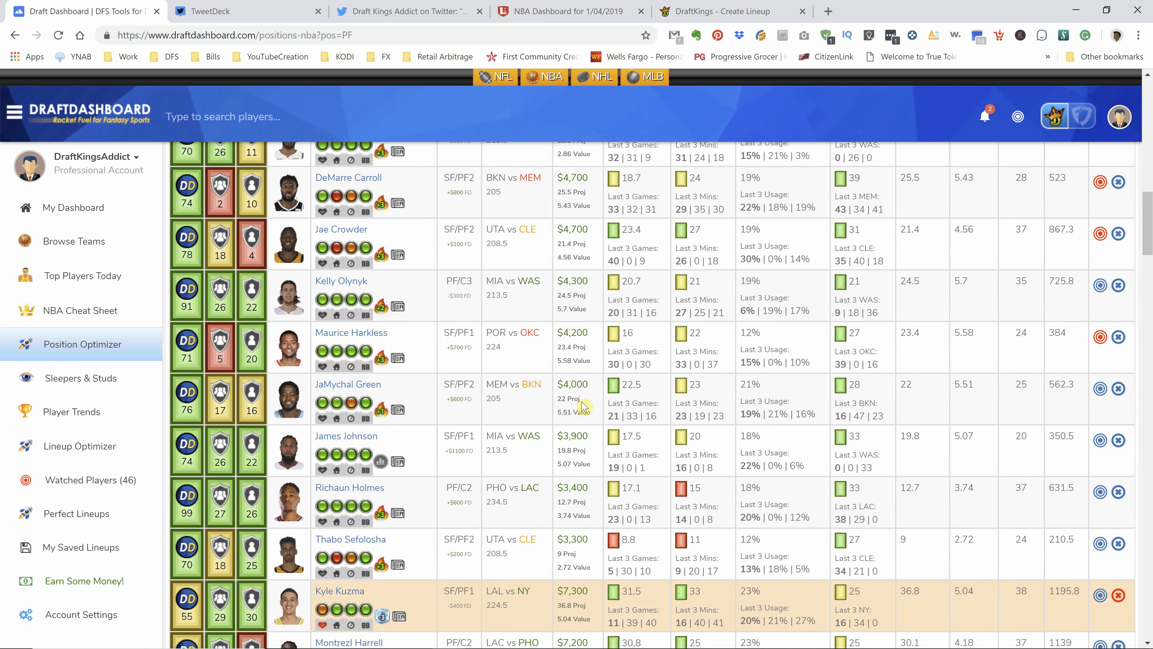
scroll("down", 3)
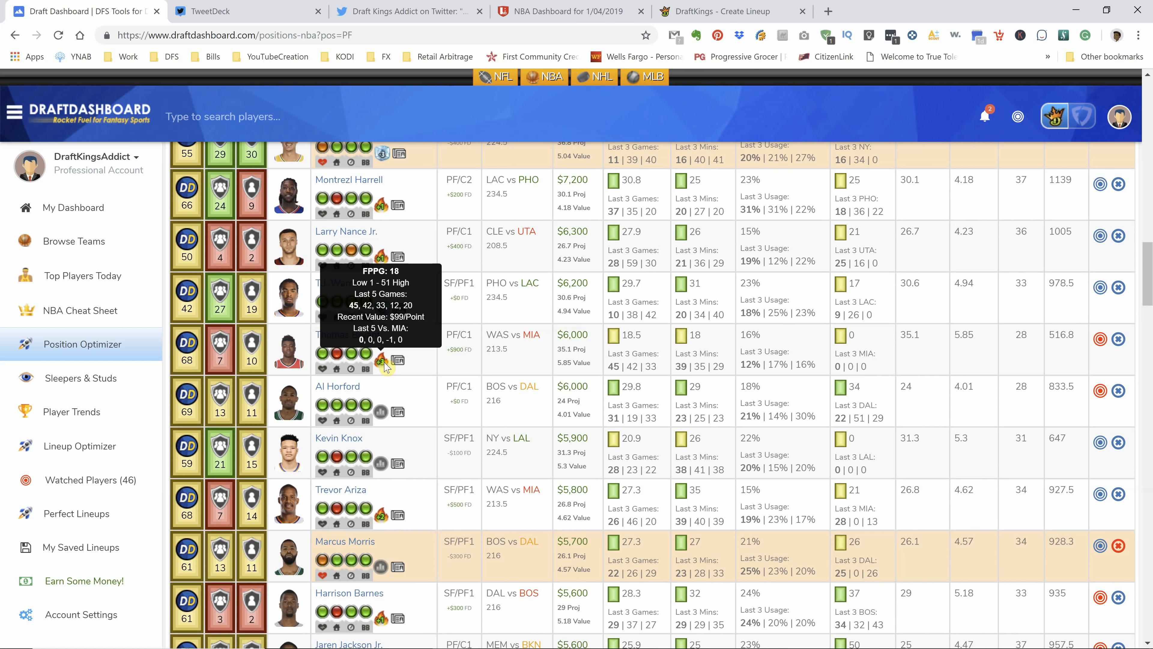
mouse_move(381, 425)
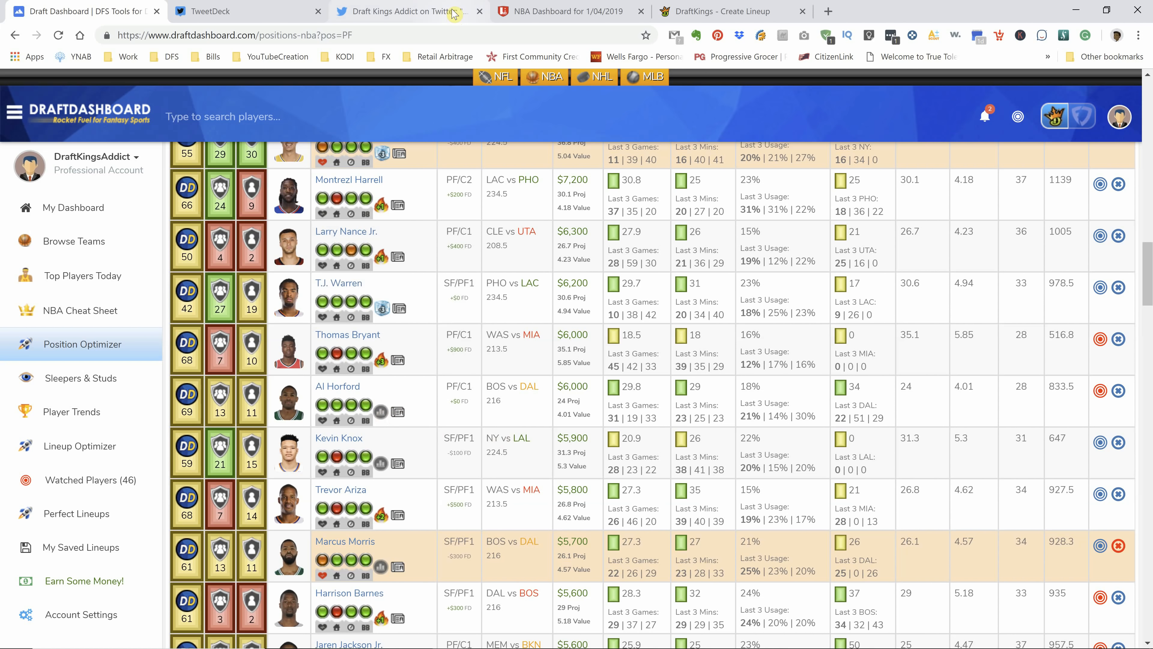
left_click(569, 11)
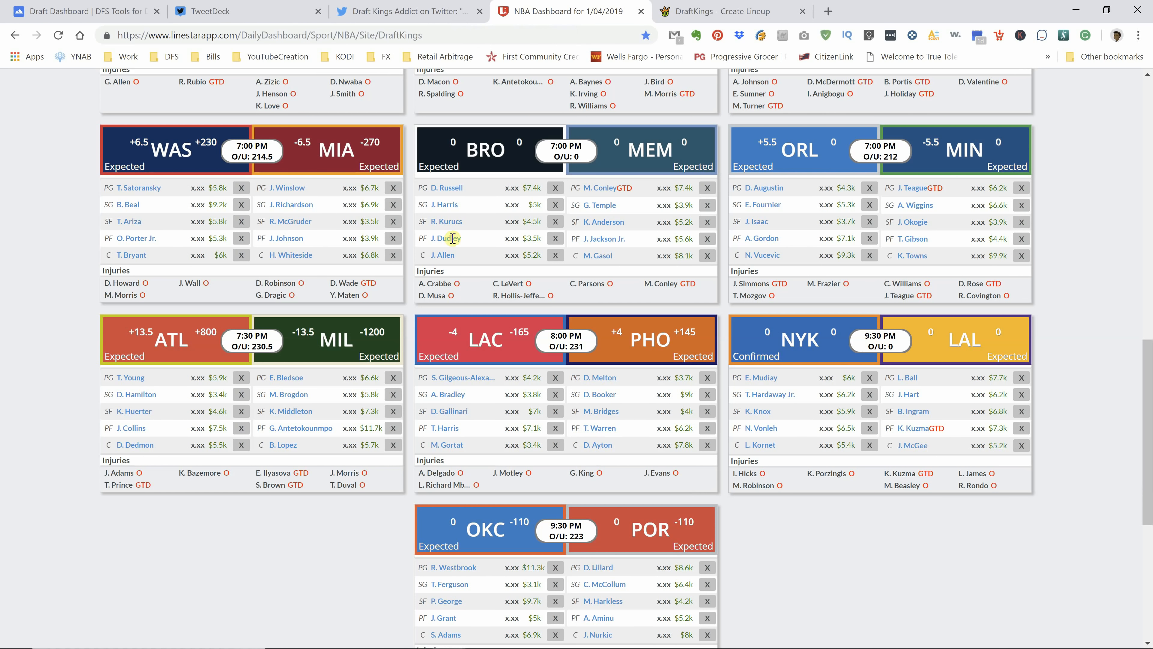
left_click(91, 15)
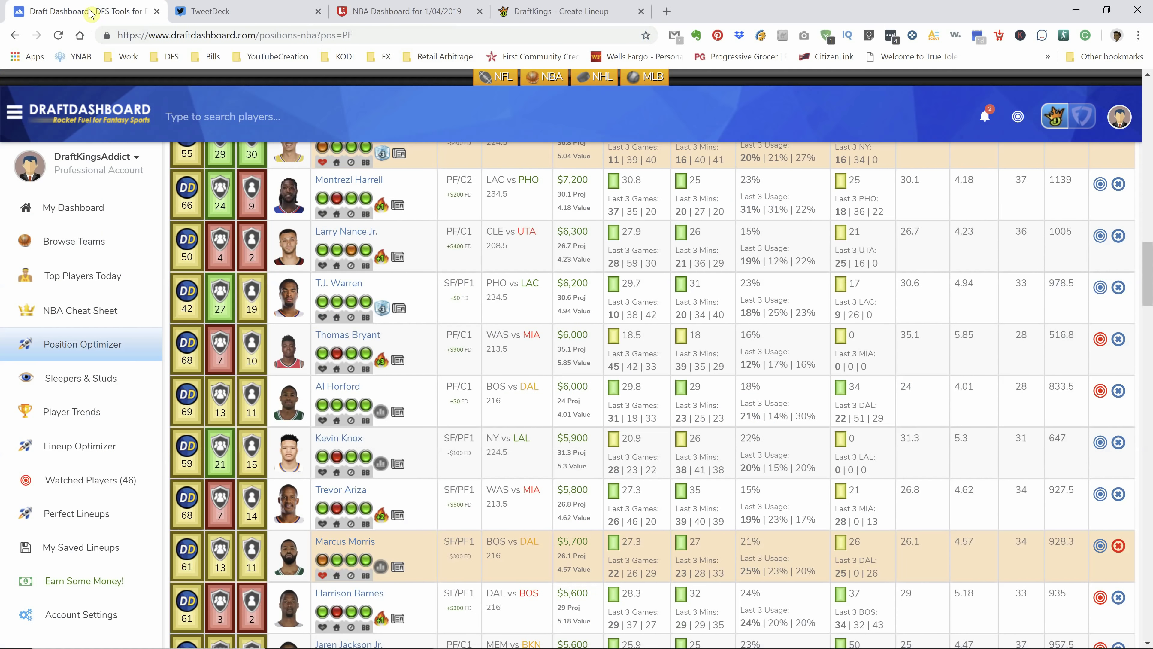
scroll("down", 3)
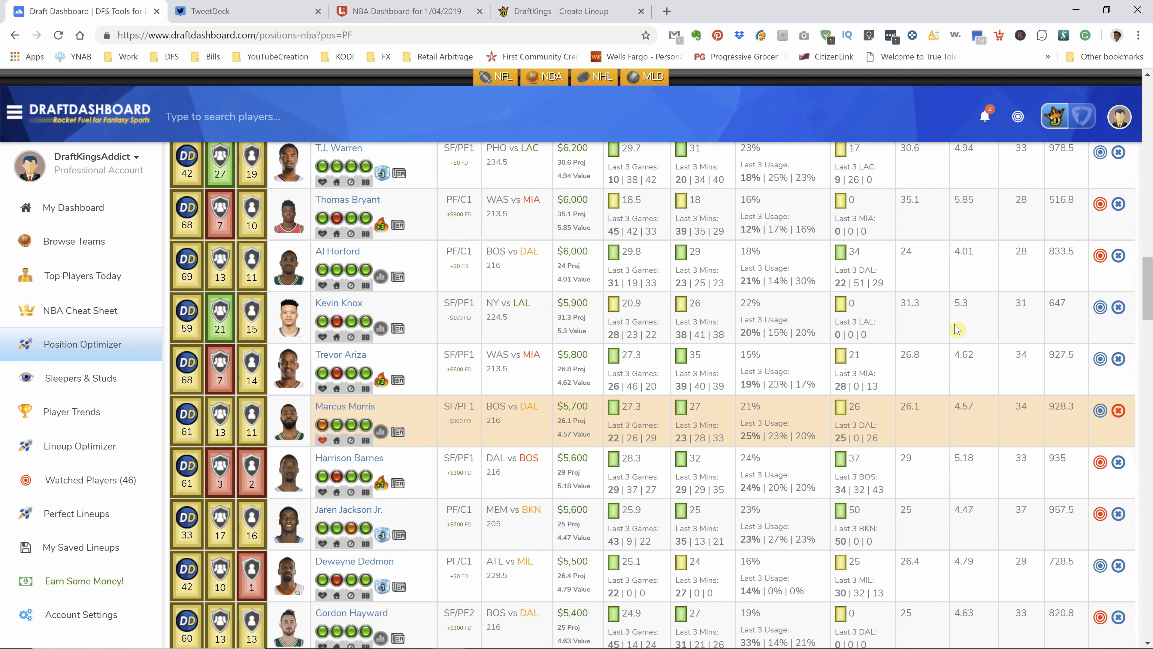
mouse_move(458, 328)
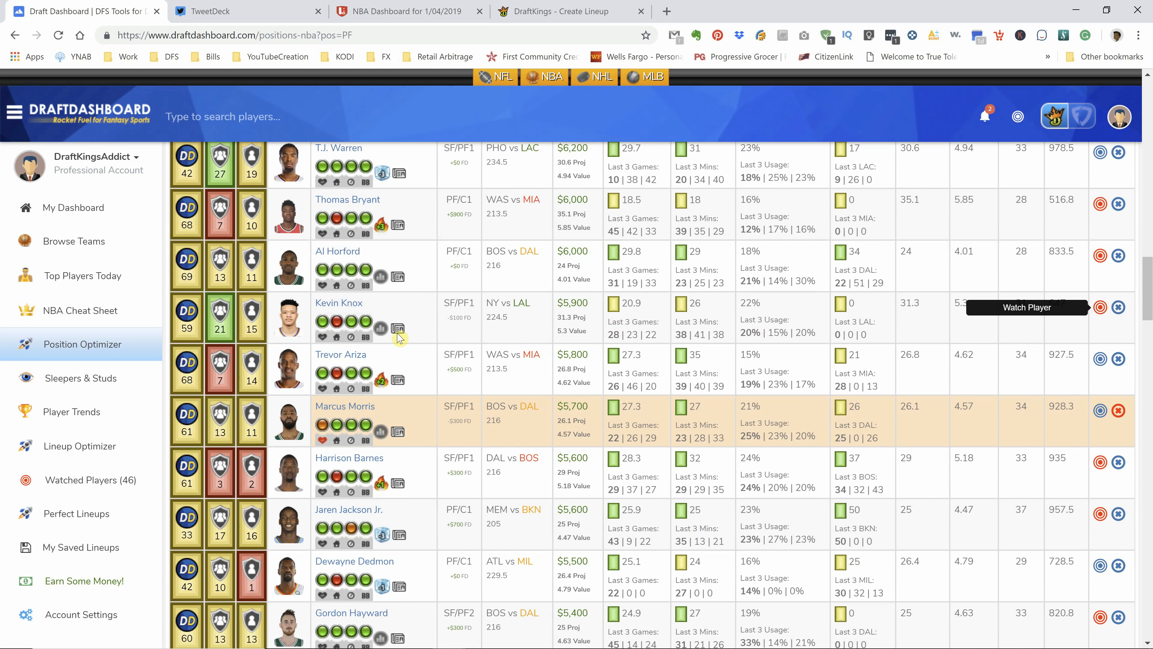
scroll("down", 3)
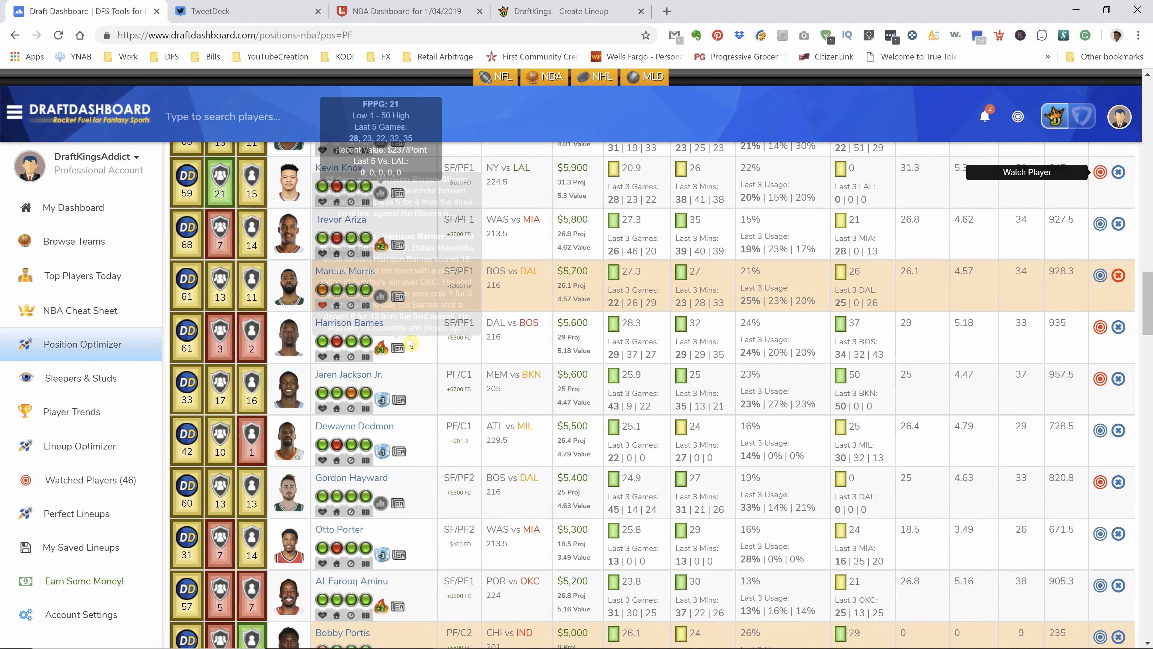
mouse_move(382, 250)
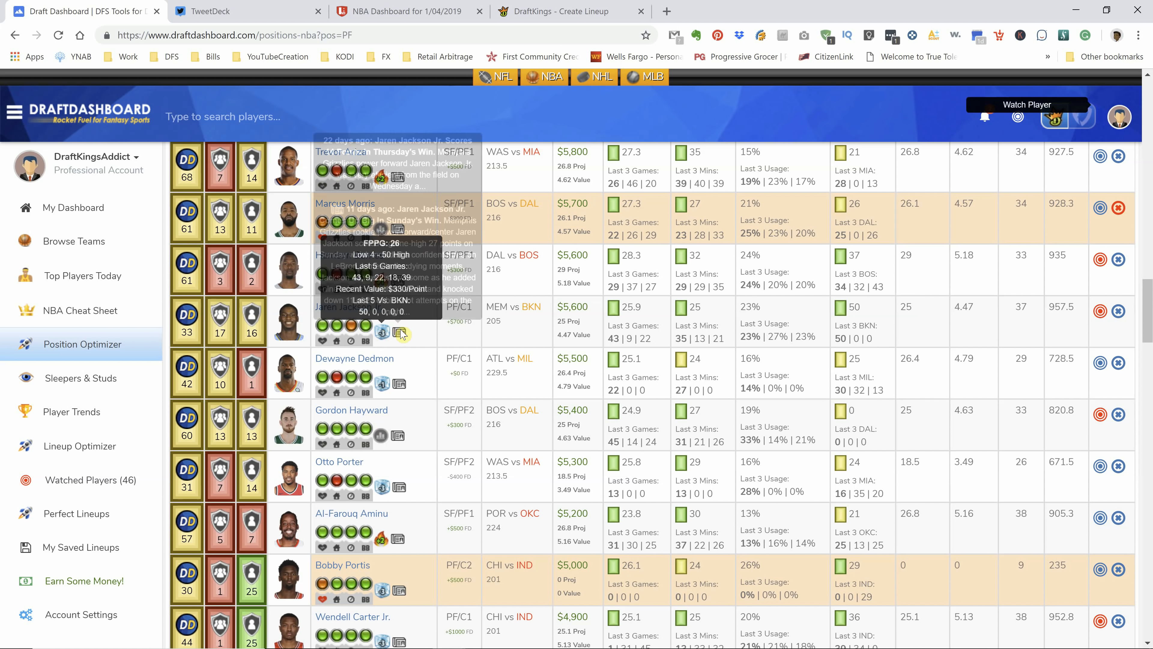
Step: Recheck LineStar's starting lineups and return to the power forwards at Giannis Antetokounmpo
scroll("down", 3)
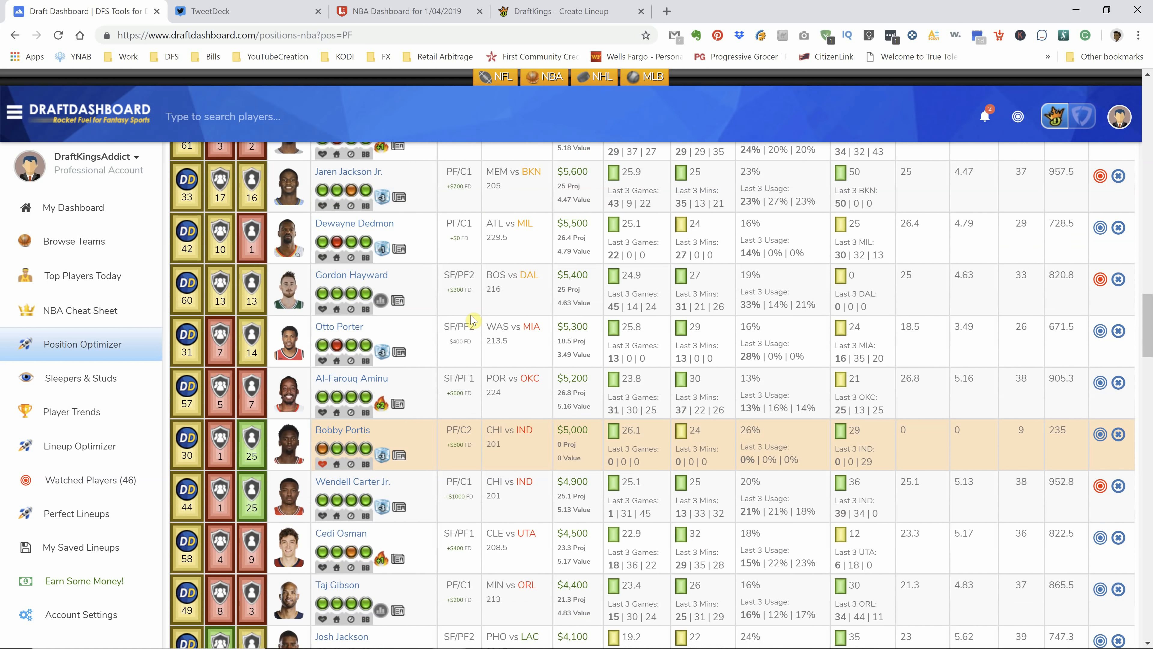
scroll("down", 3)
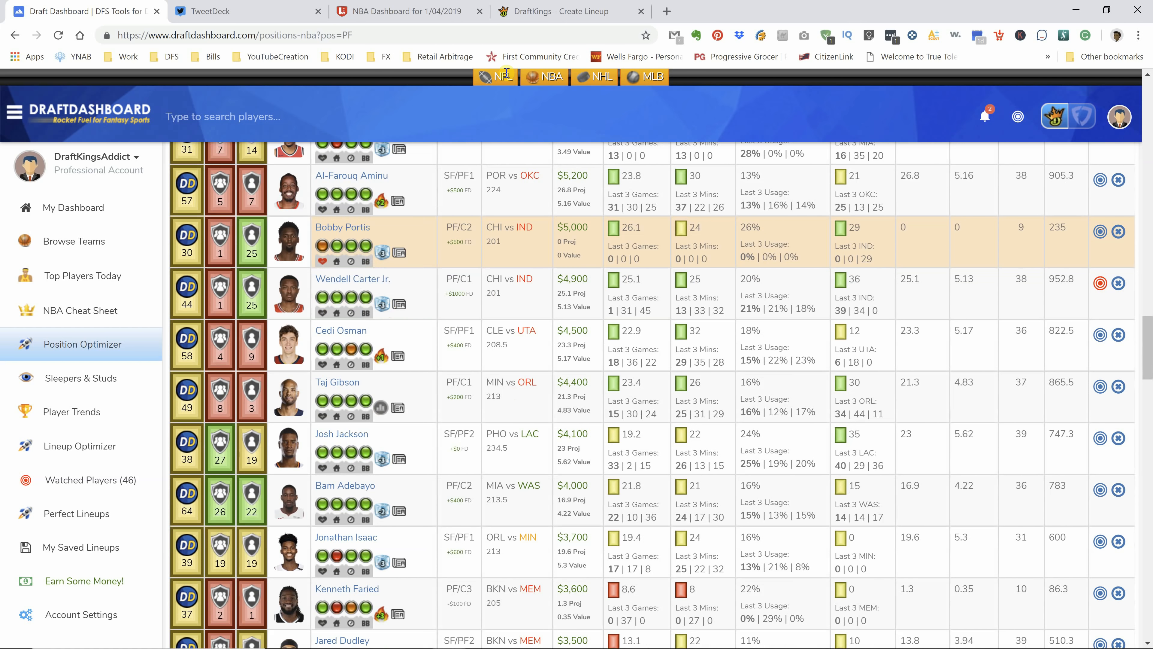
left_click(403, 12)
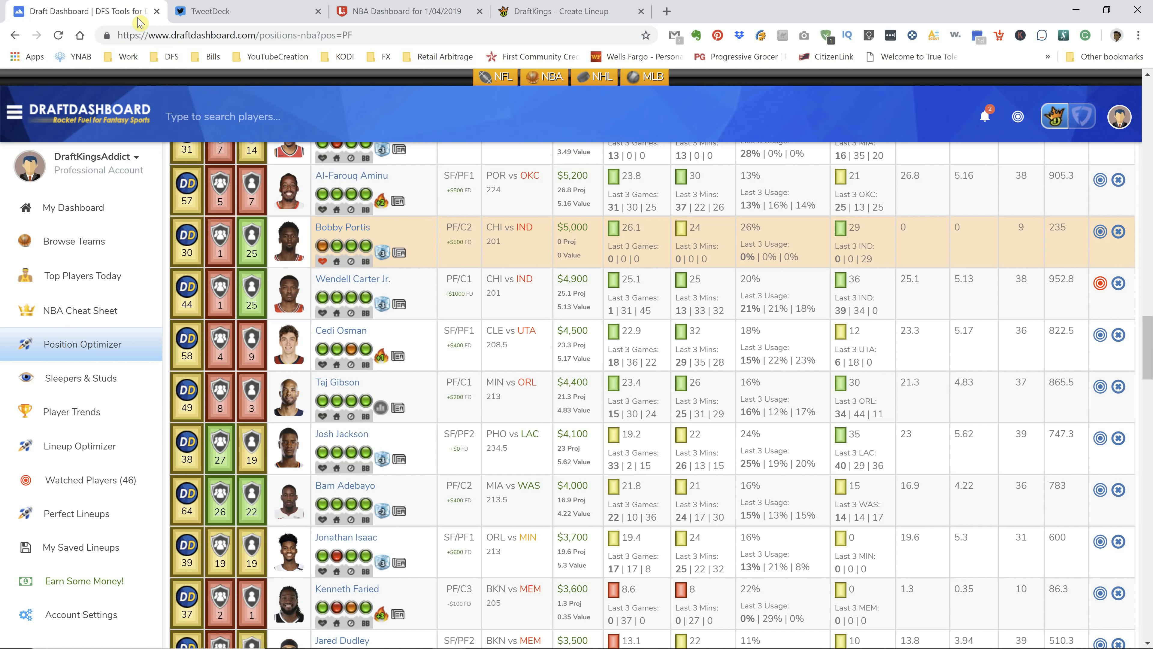
mouse_move(382, 305)
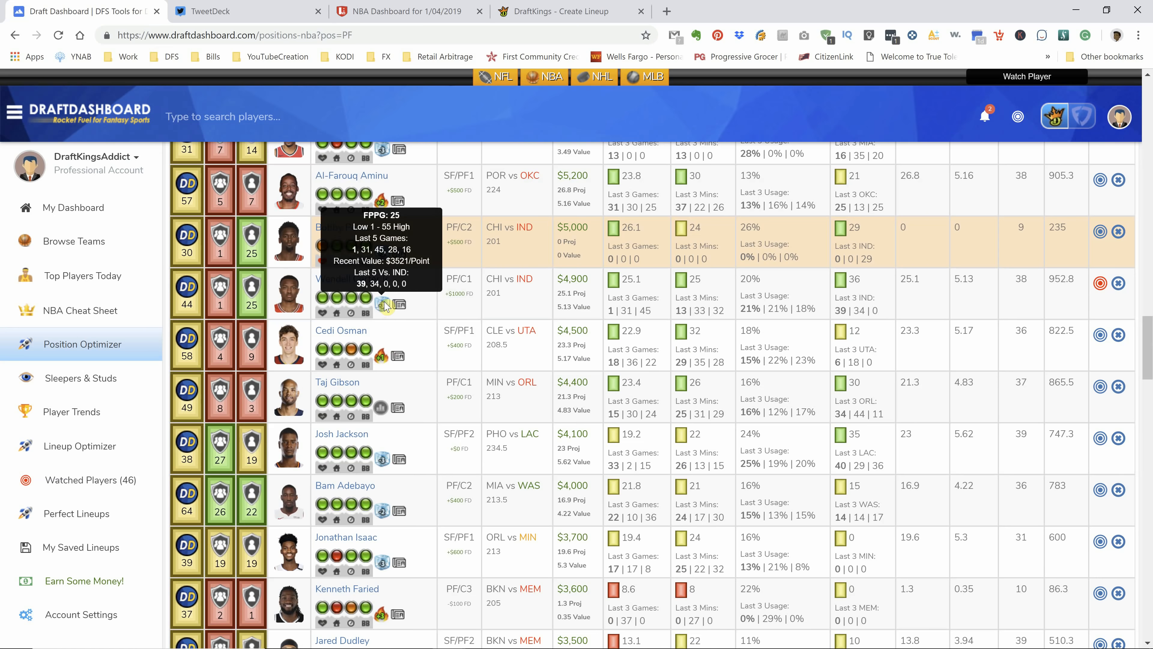
mouse_move(604, 301)
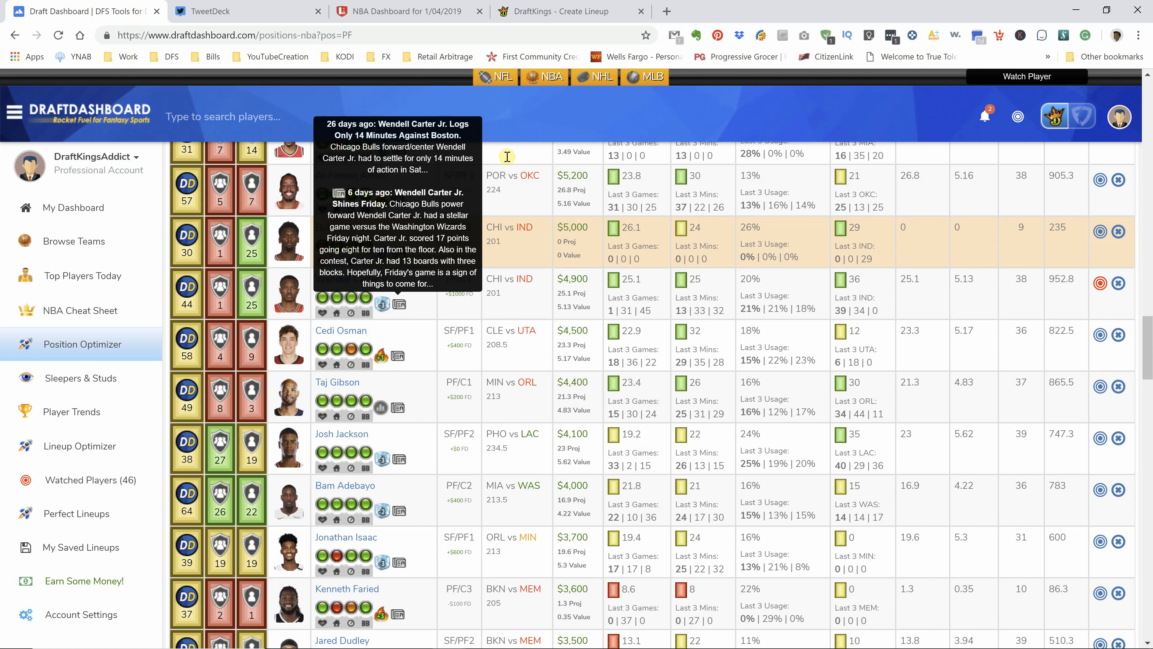
left_click(405, 11)
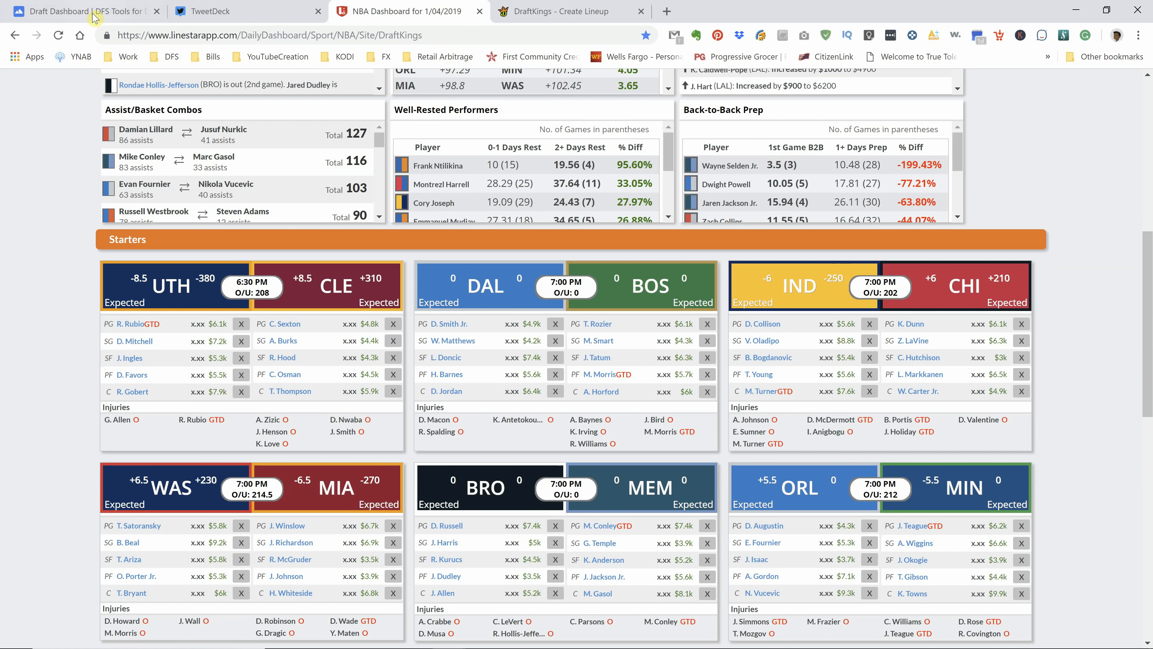
left_click(75, 12)
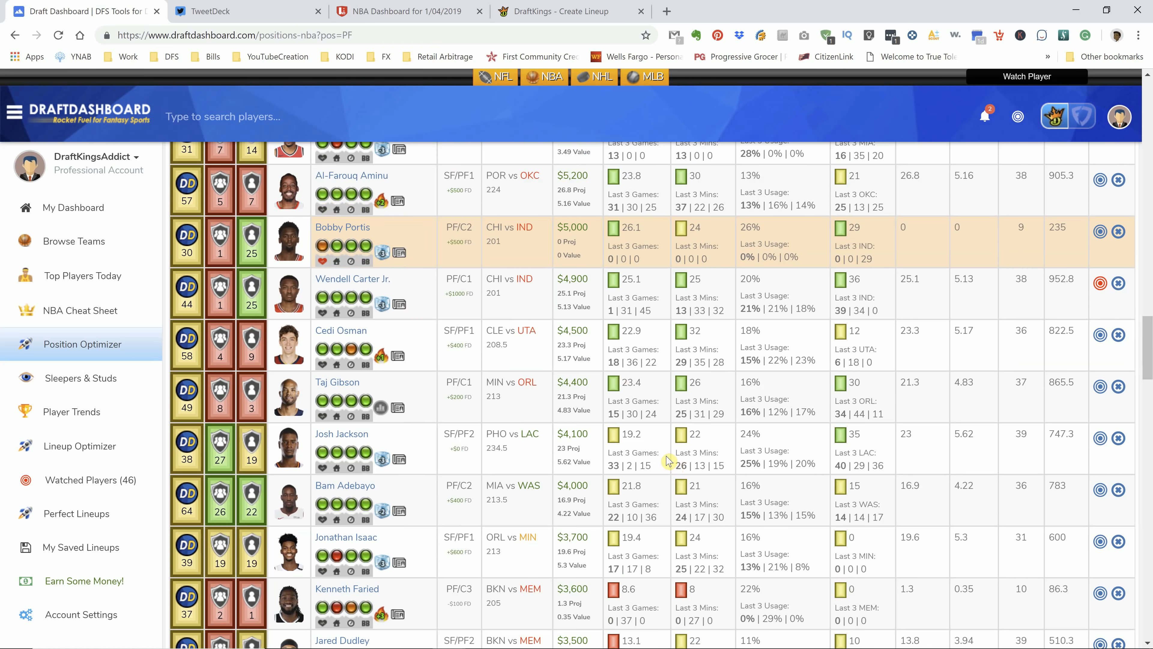
scroll("down", 3)
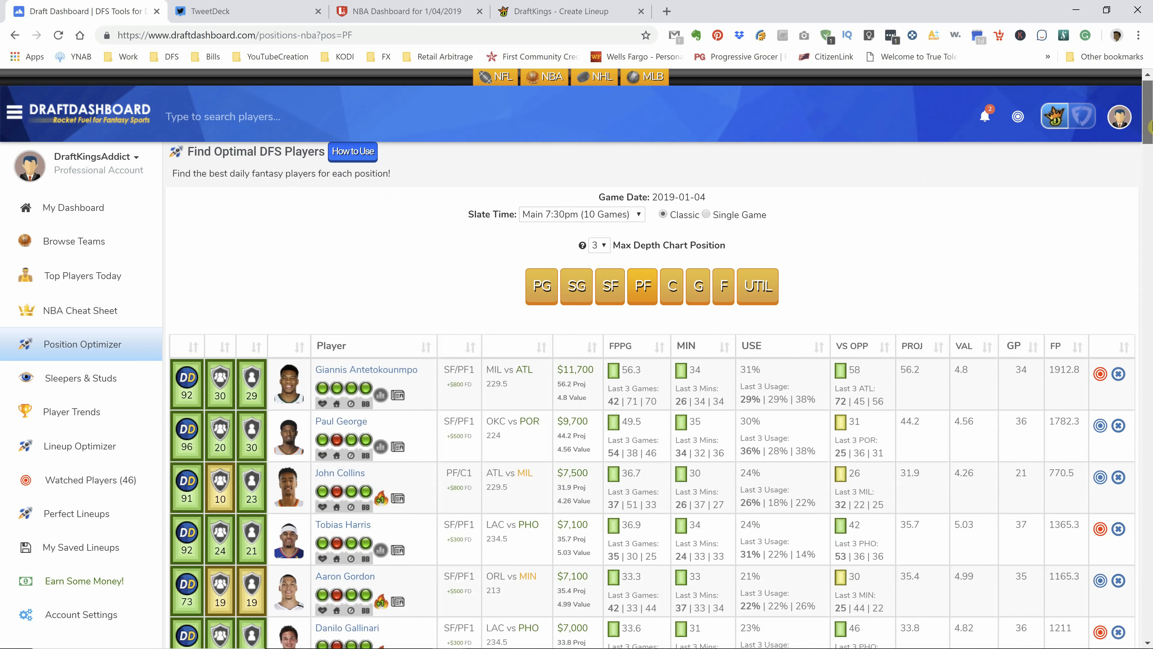
Step: Show centers led by Karl-Anthony Towns, check Marc Gasol's 39 FPPG, then bring up LineStar's starters
left_click(671, 286)
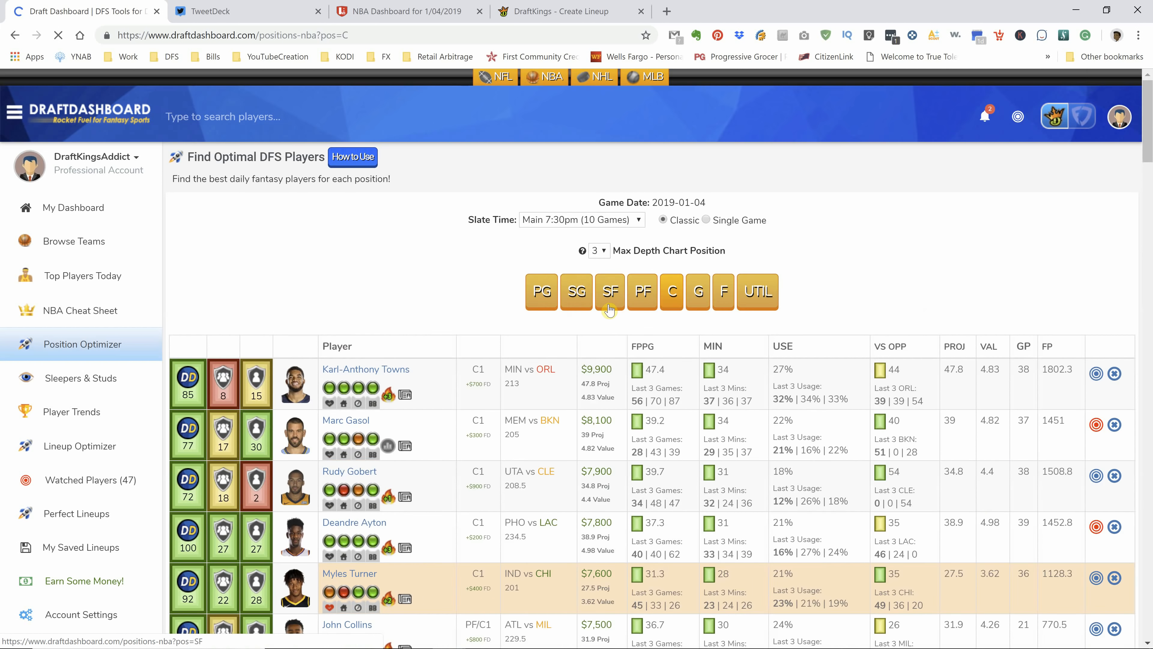
scroll("down", 3)
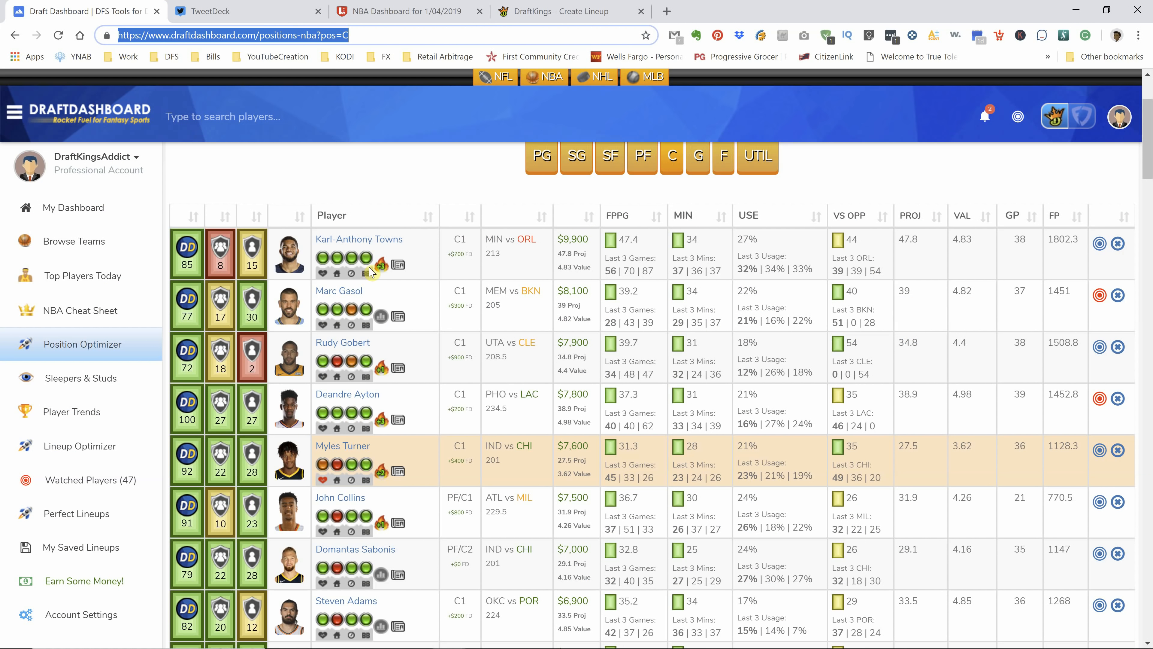
mouse_move(382, 268)
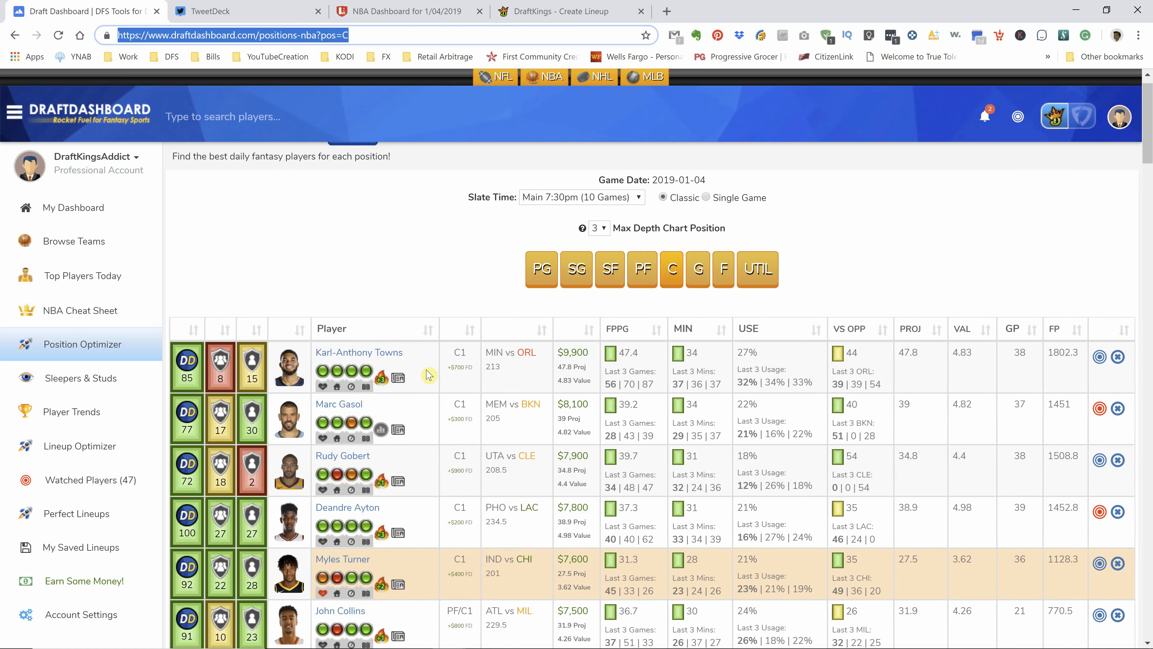
scroll("down", 3)
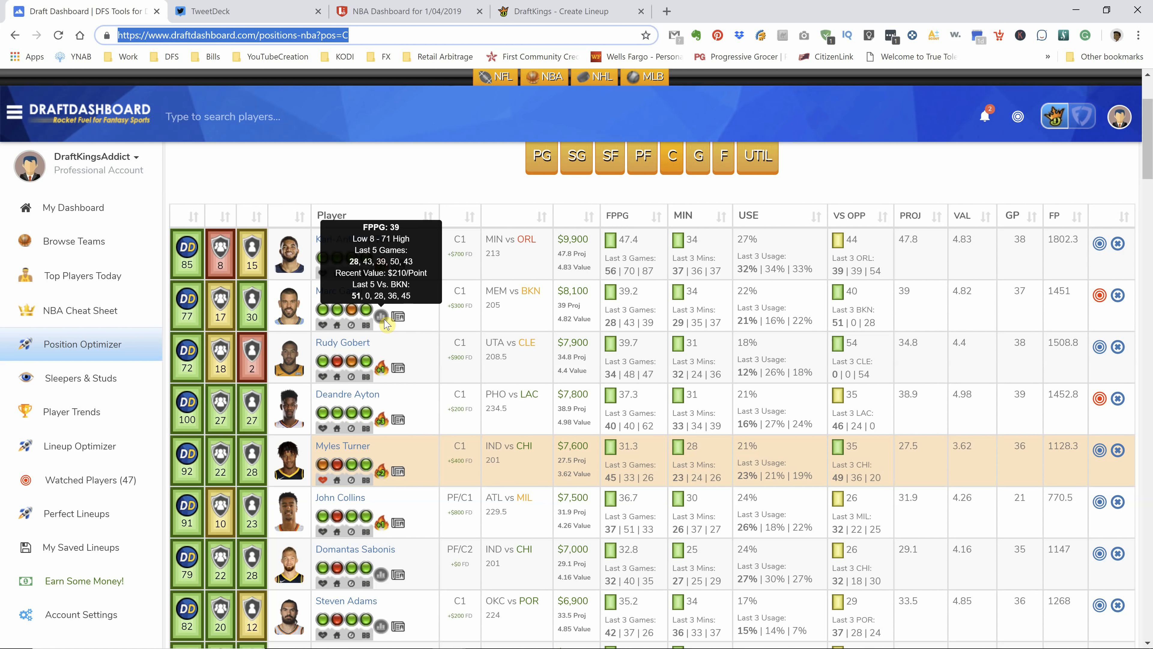
left_click(405, 12)
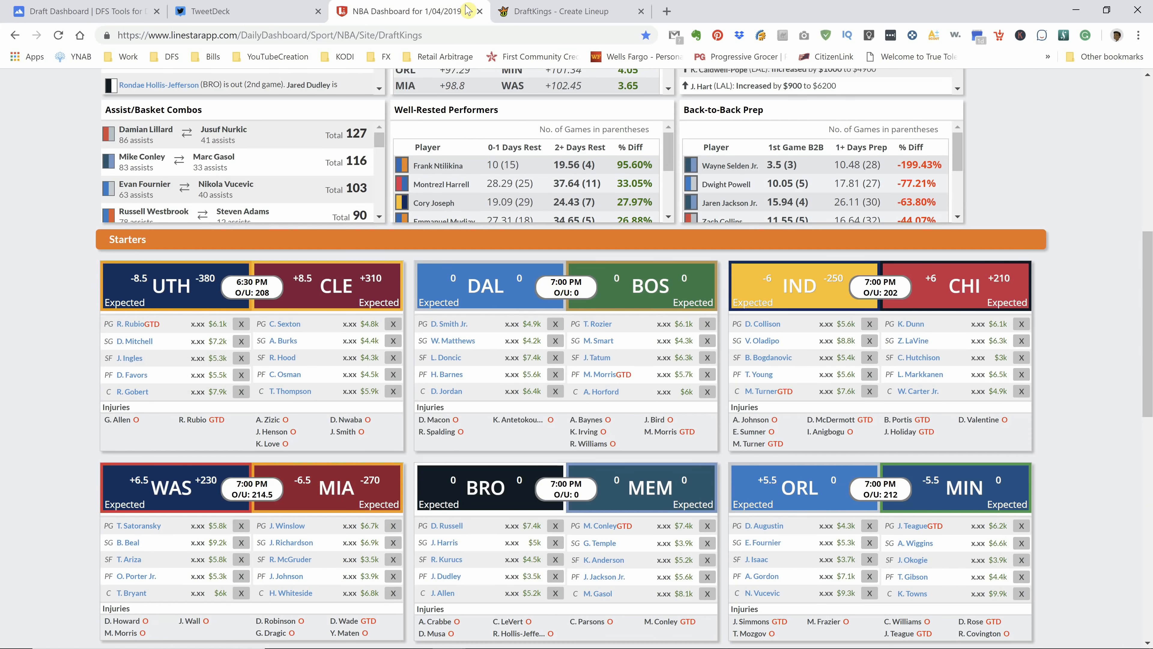
scroll("down", 3)
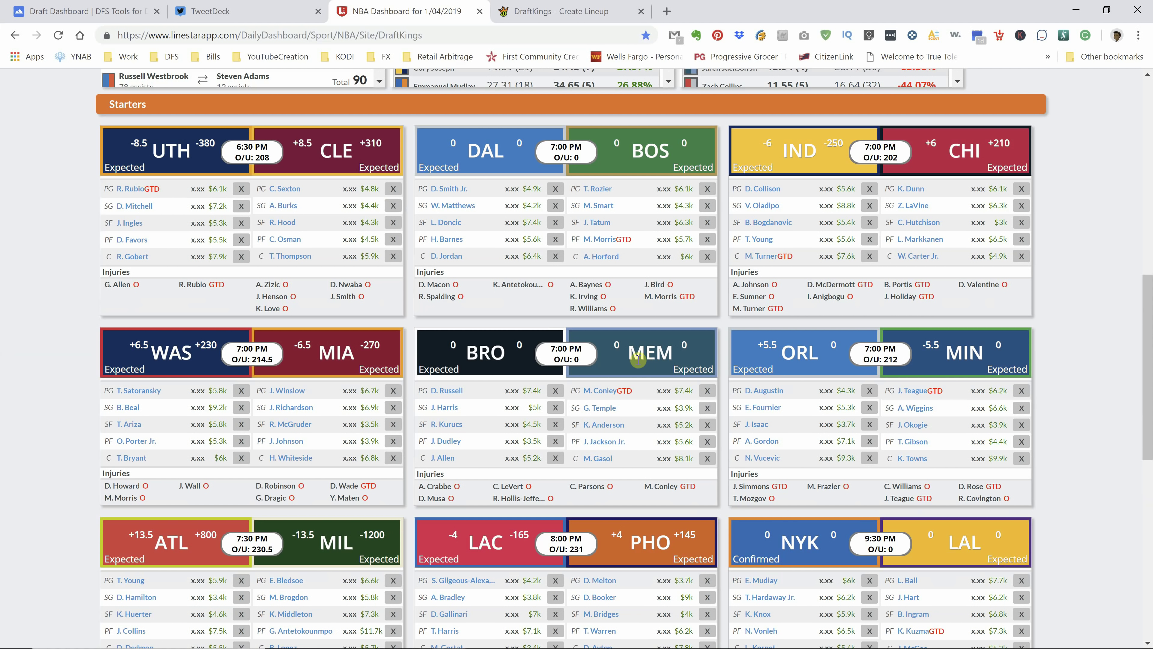
left_click(75, 10)
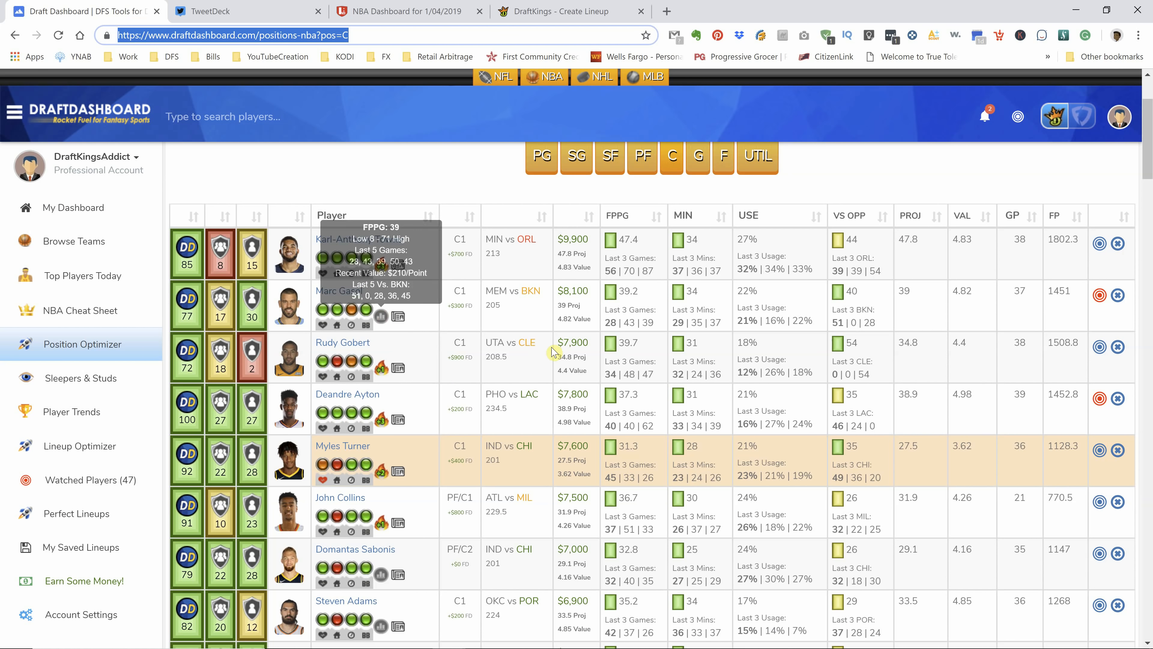
scroll("down", 3)
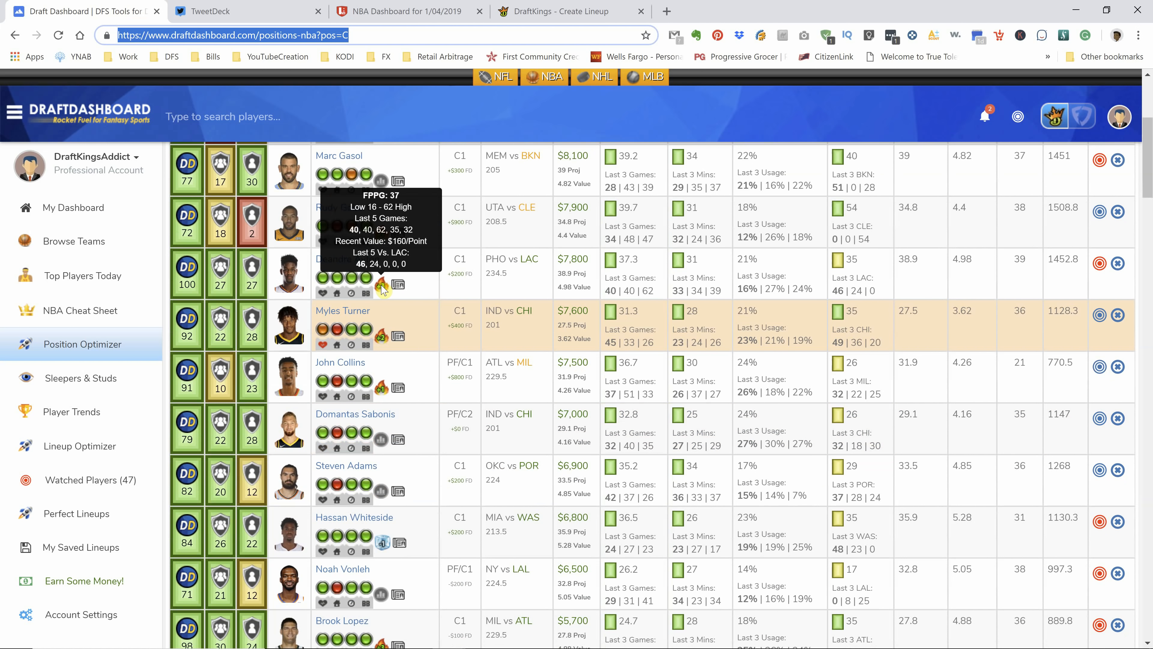
mouse_move(472, 338)
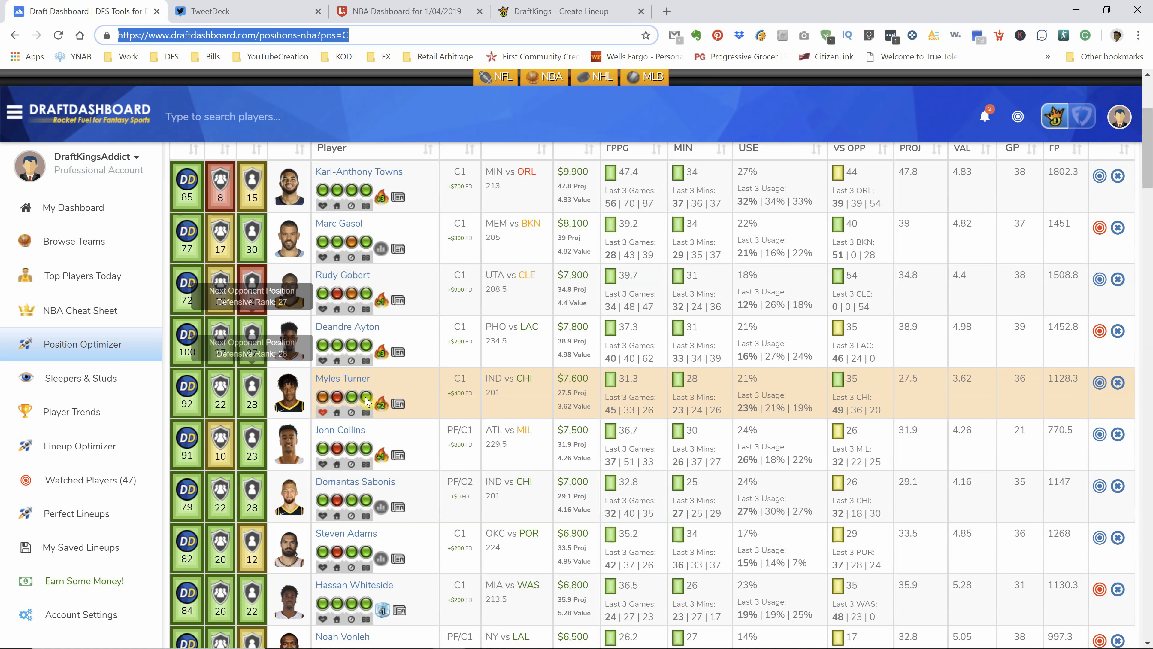
left_click(401, 11)
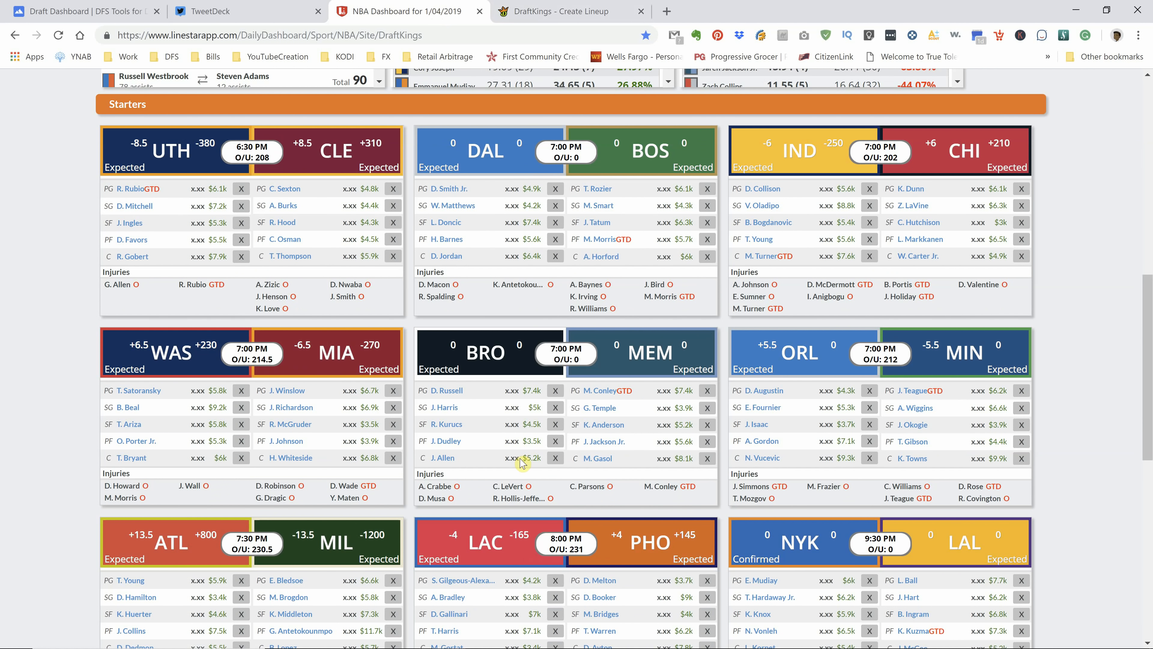
scroll("down", 3)
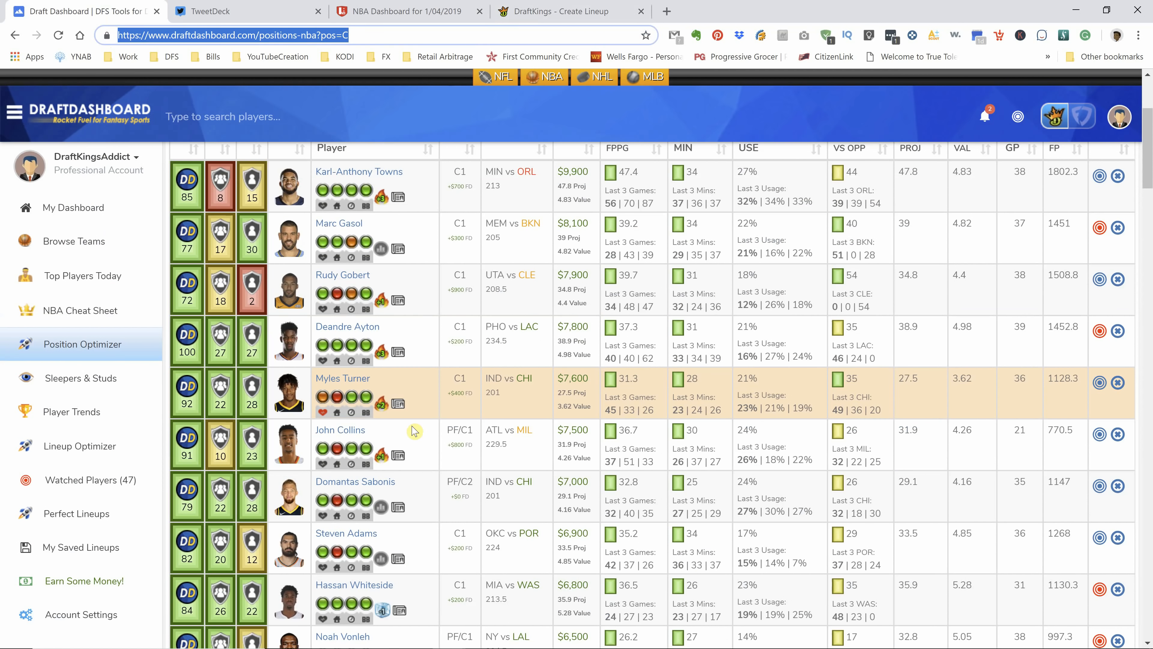
mouse_move(382, 405)
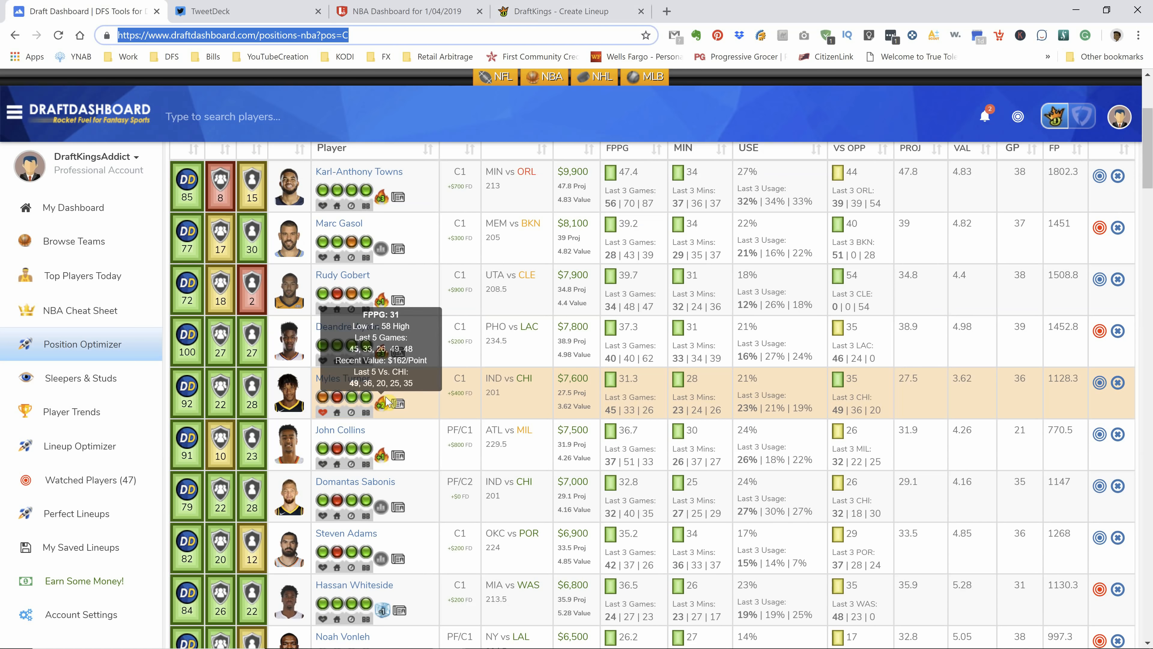
mouse_move(312, 403)
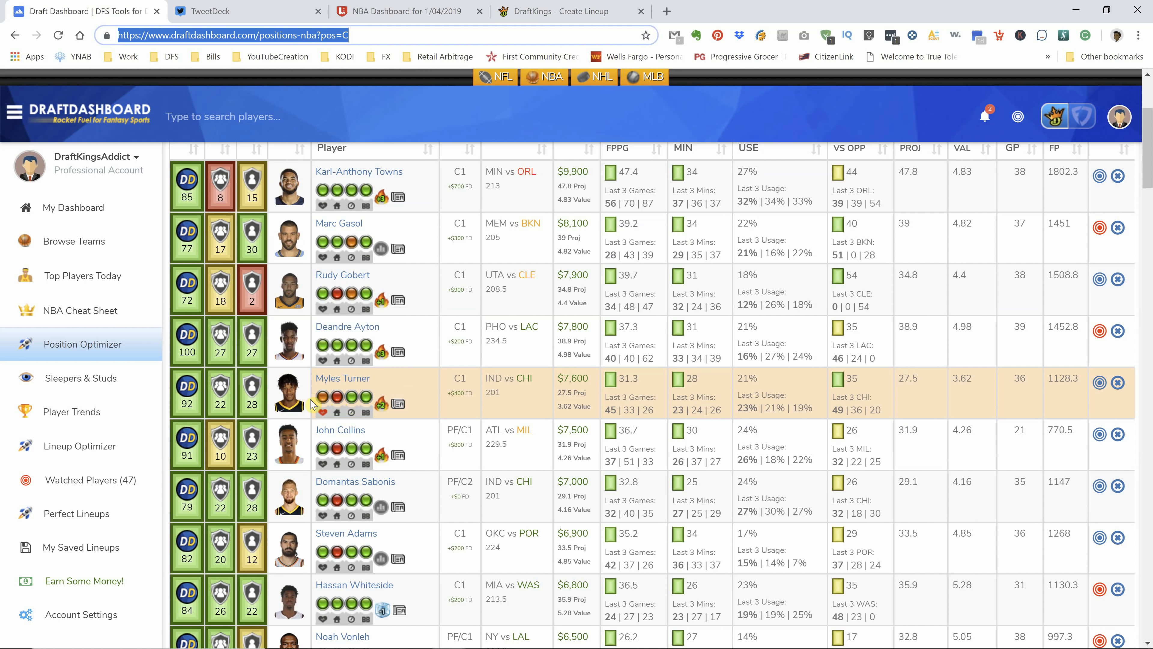
mouse_move(322, 413)
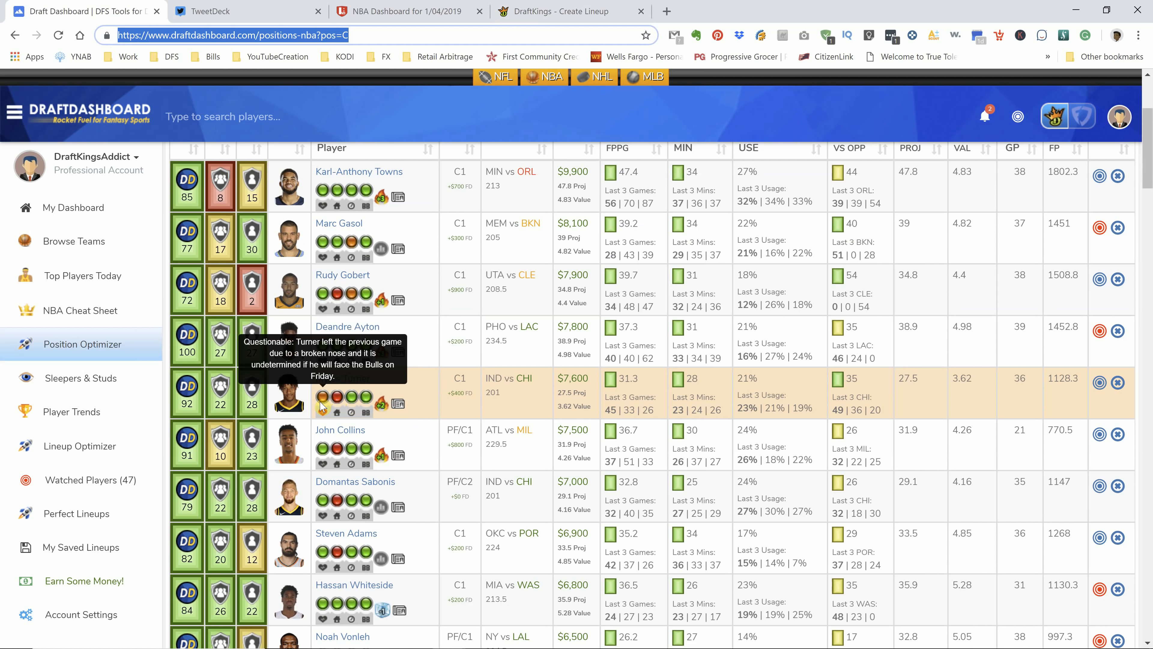
scroll("down", 3)
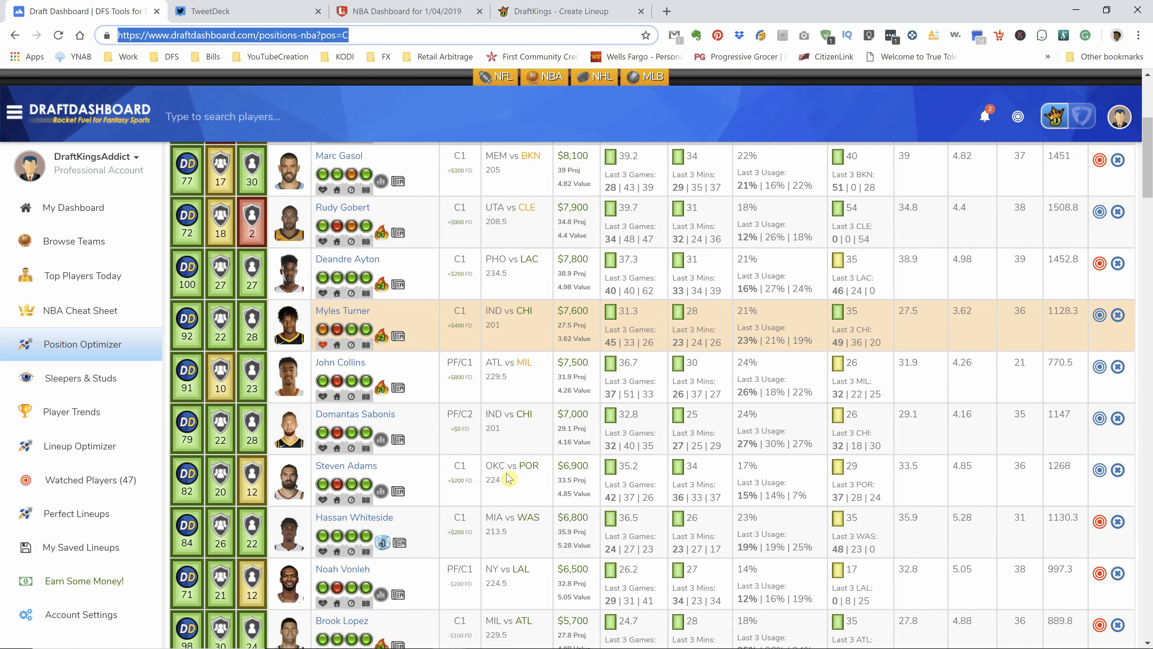
mouse_move(381, 337)
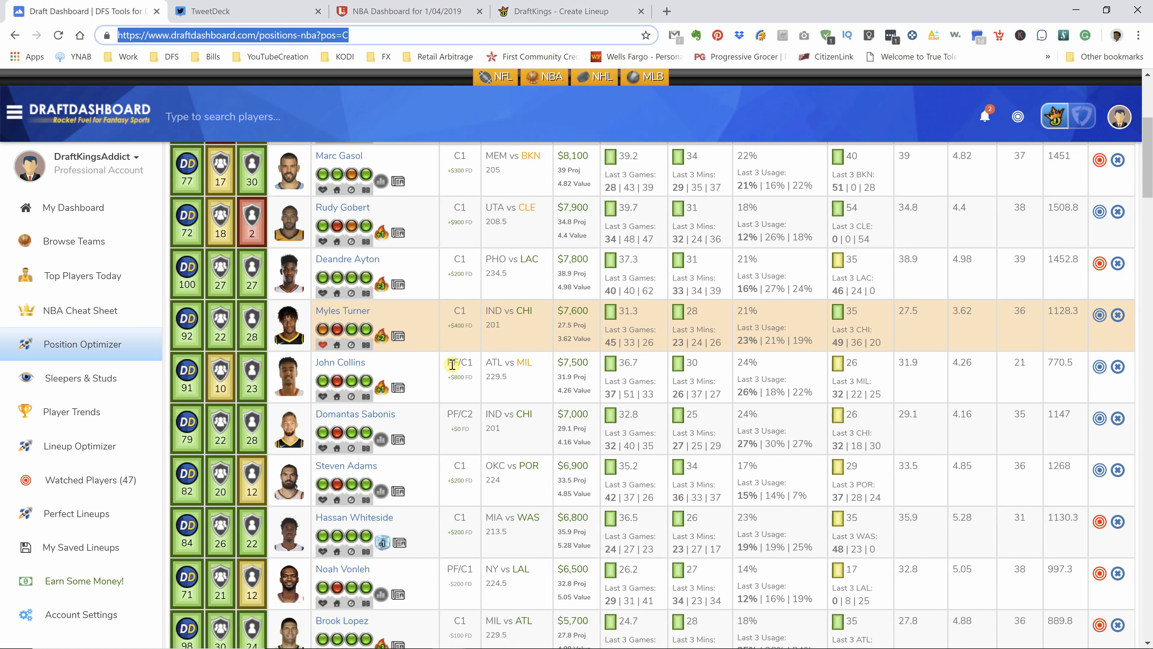
scroll("down", 3)
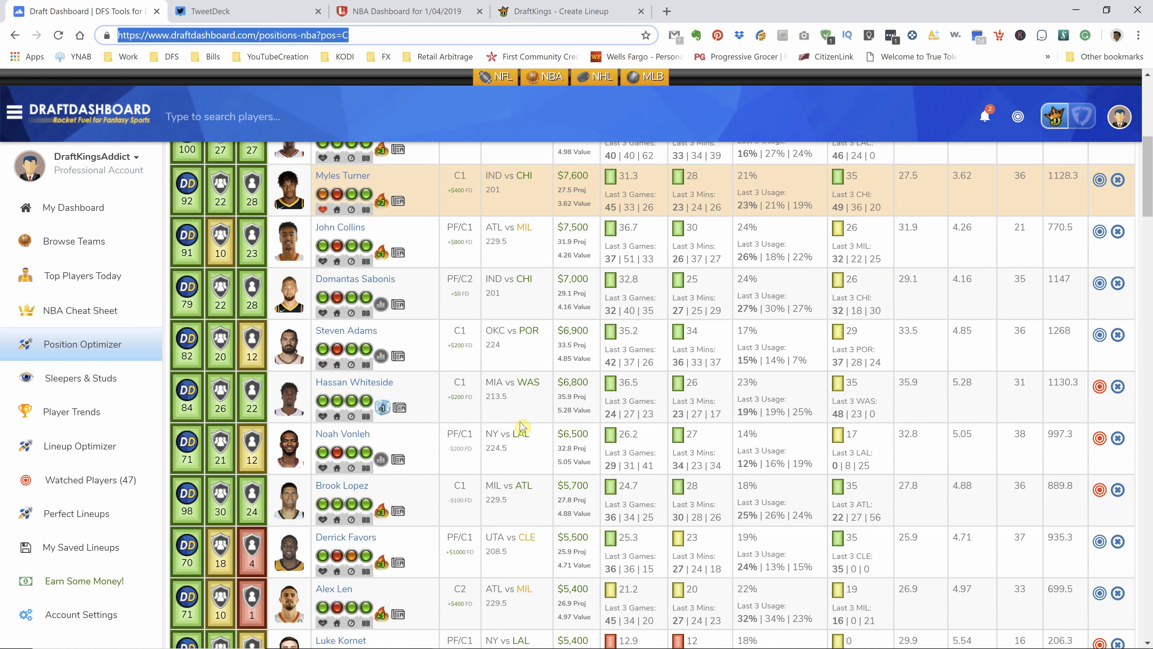
mouse_move(476, 312)
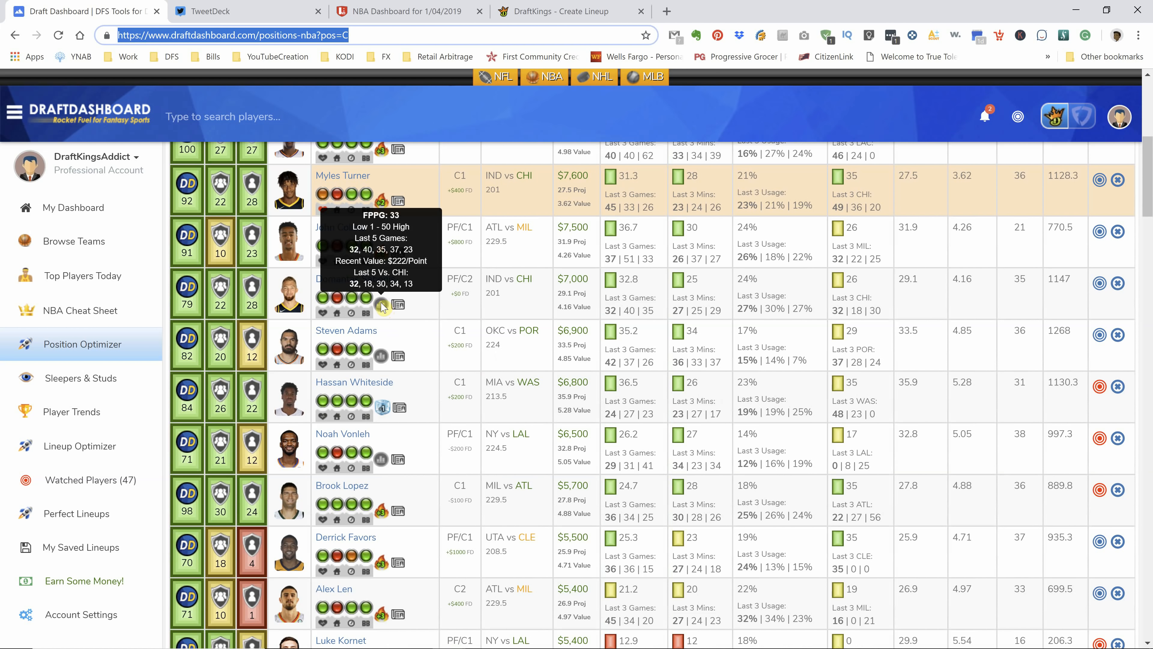
mouse_move(384, 311)
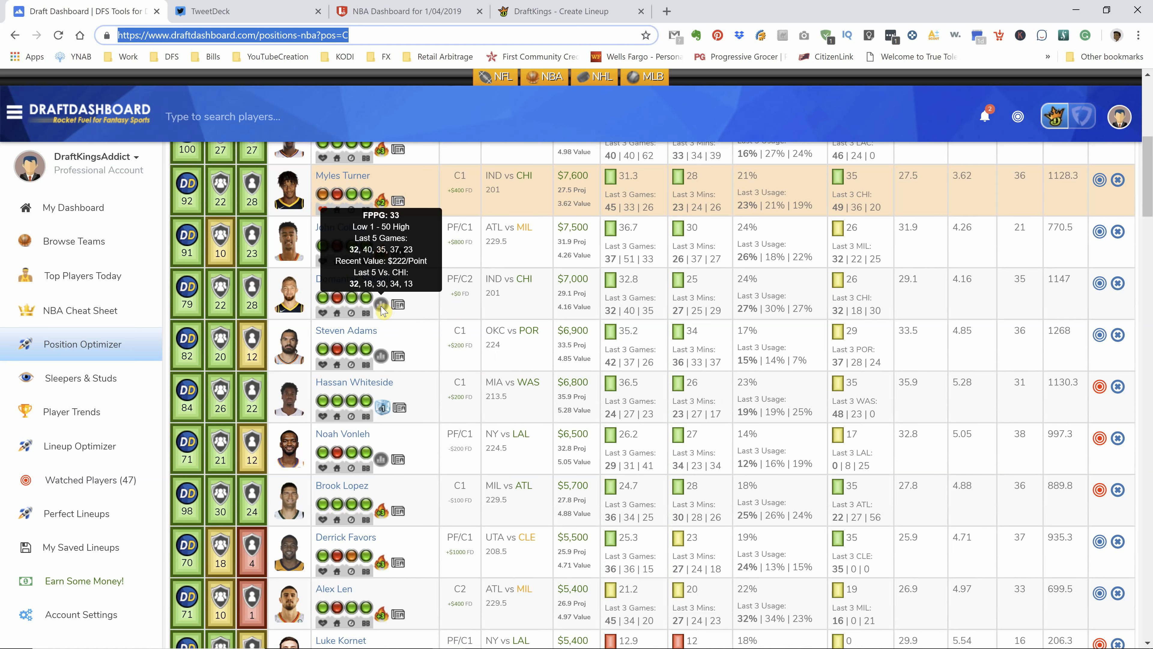
scroll("down", 3)
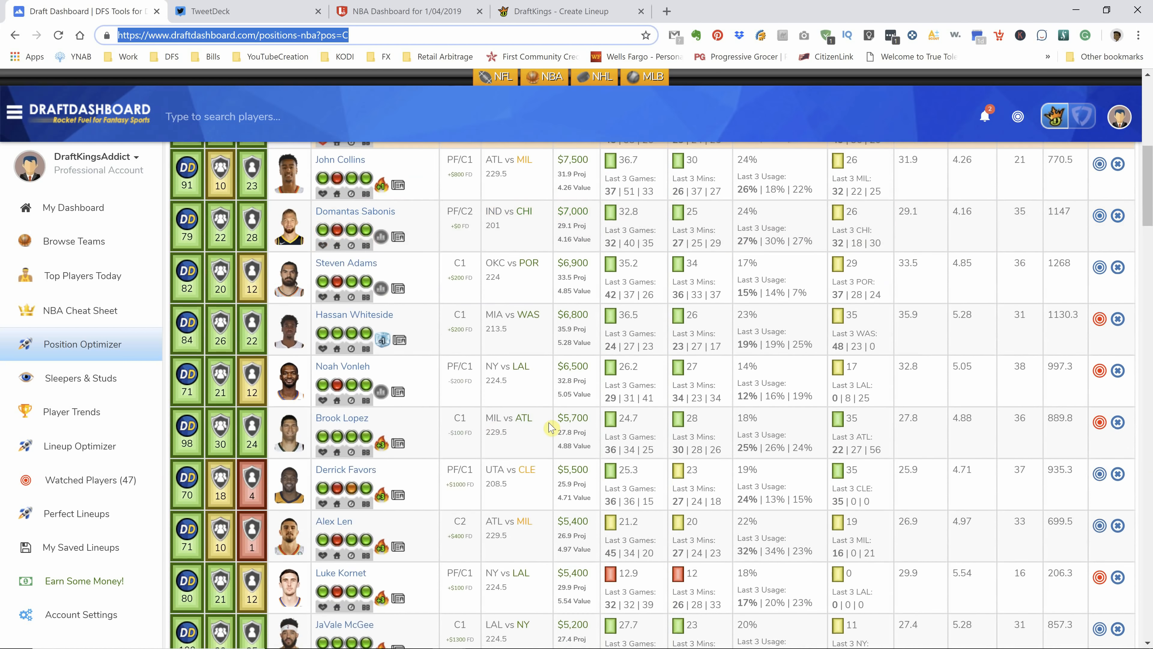
mouse_move(381, 289)
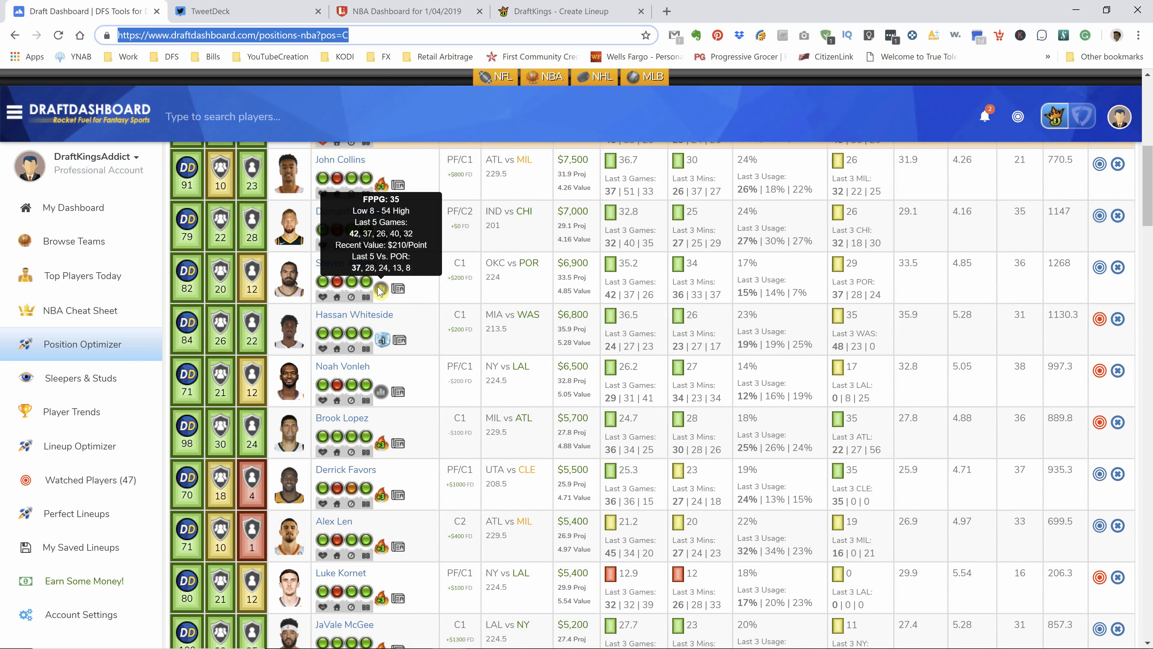
mouse_move(397, 307)
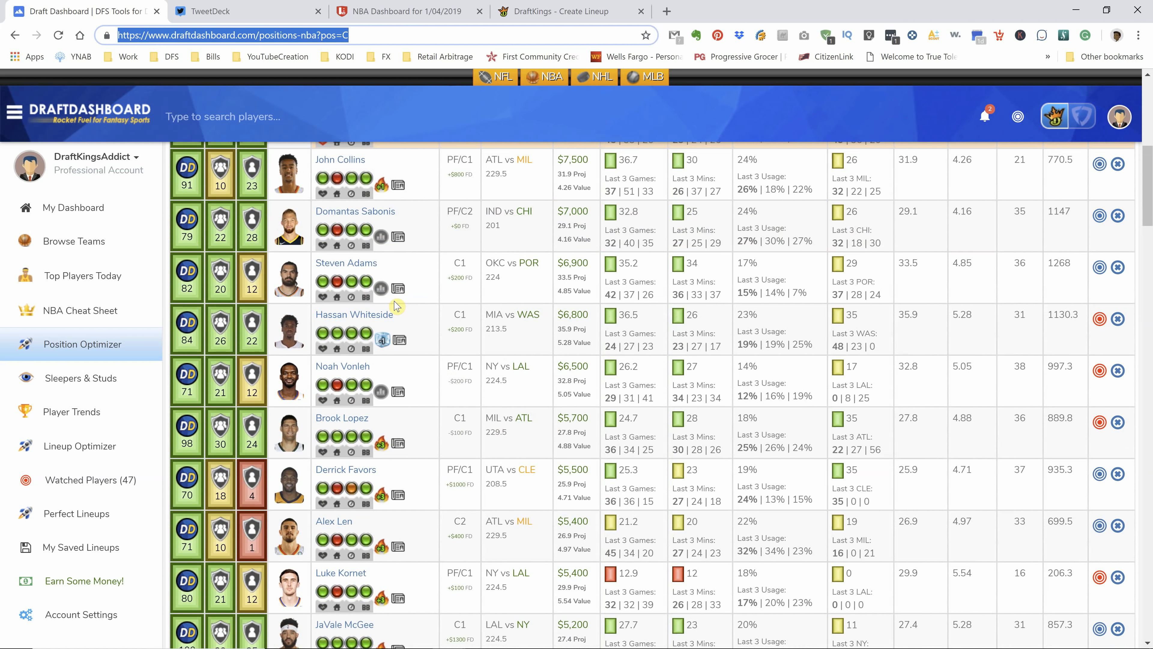
mouse_move(381, 287)
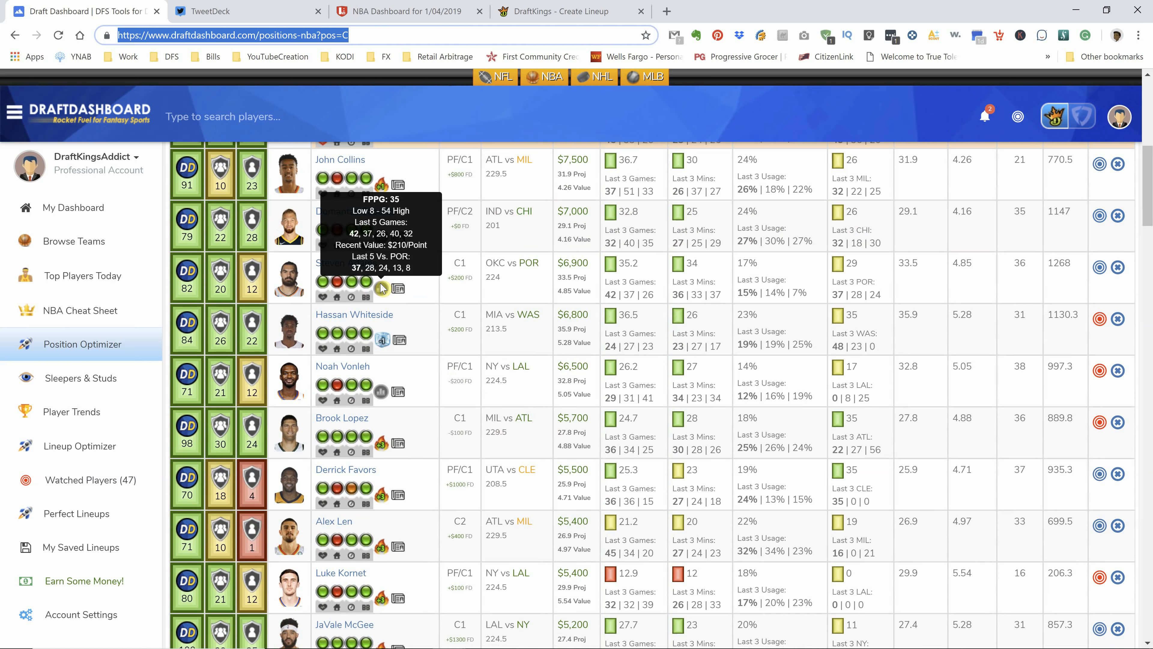
mouse_move(381, 303)
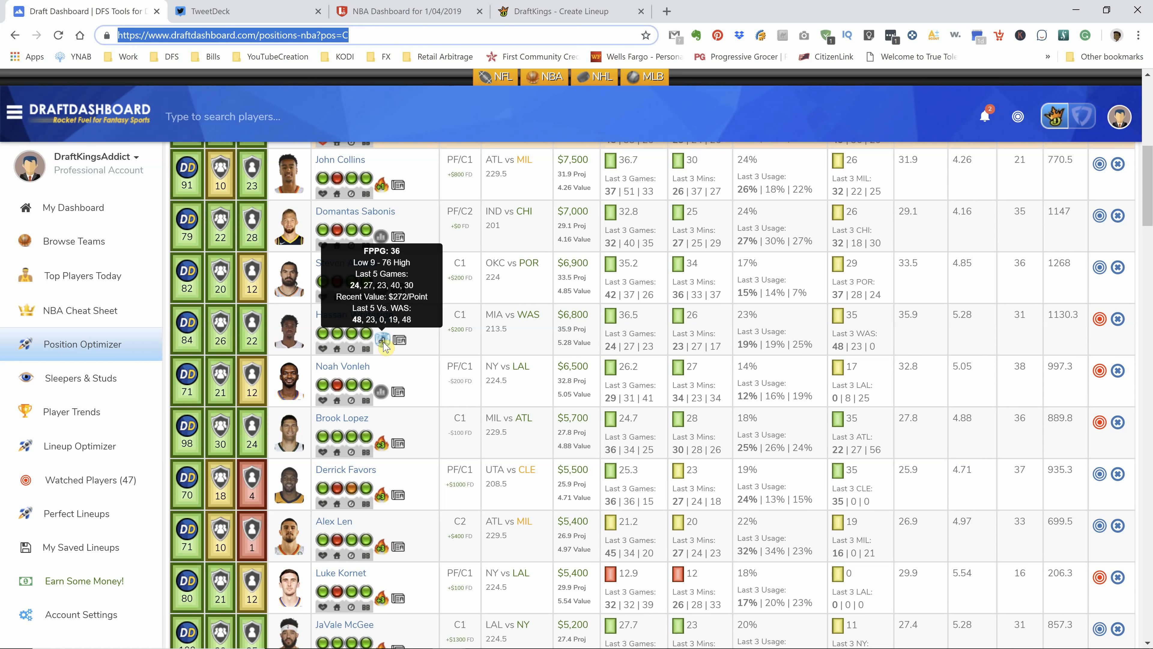
scroll("down", 3)
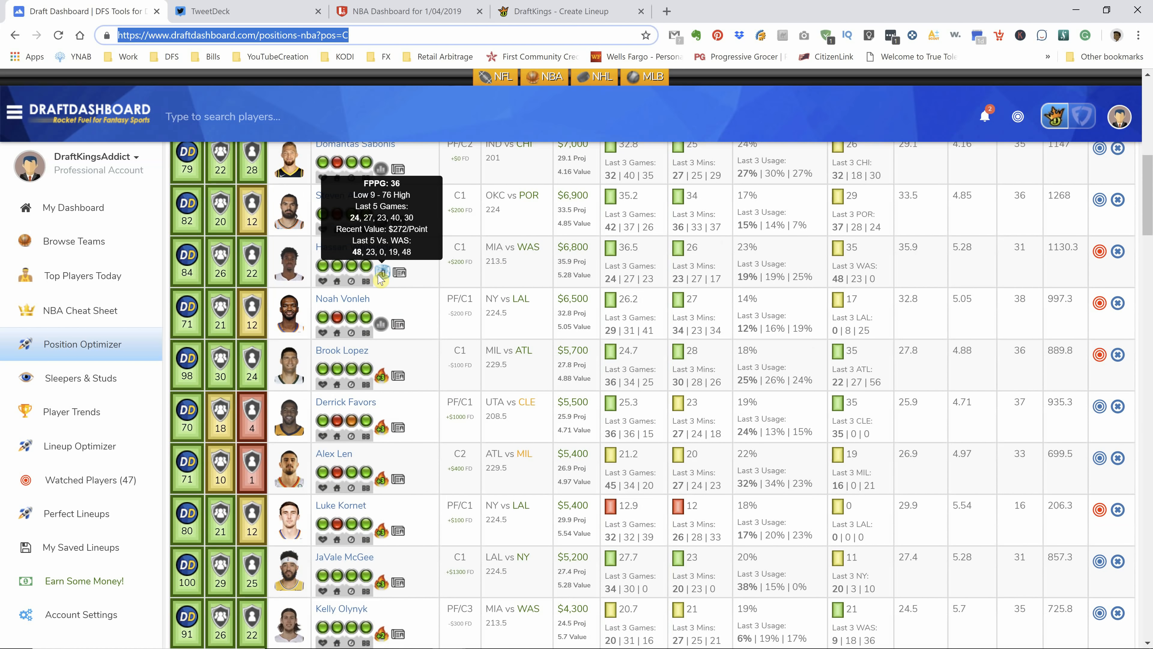
left_click(404, 11)
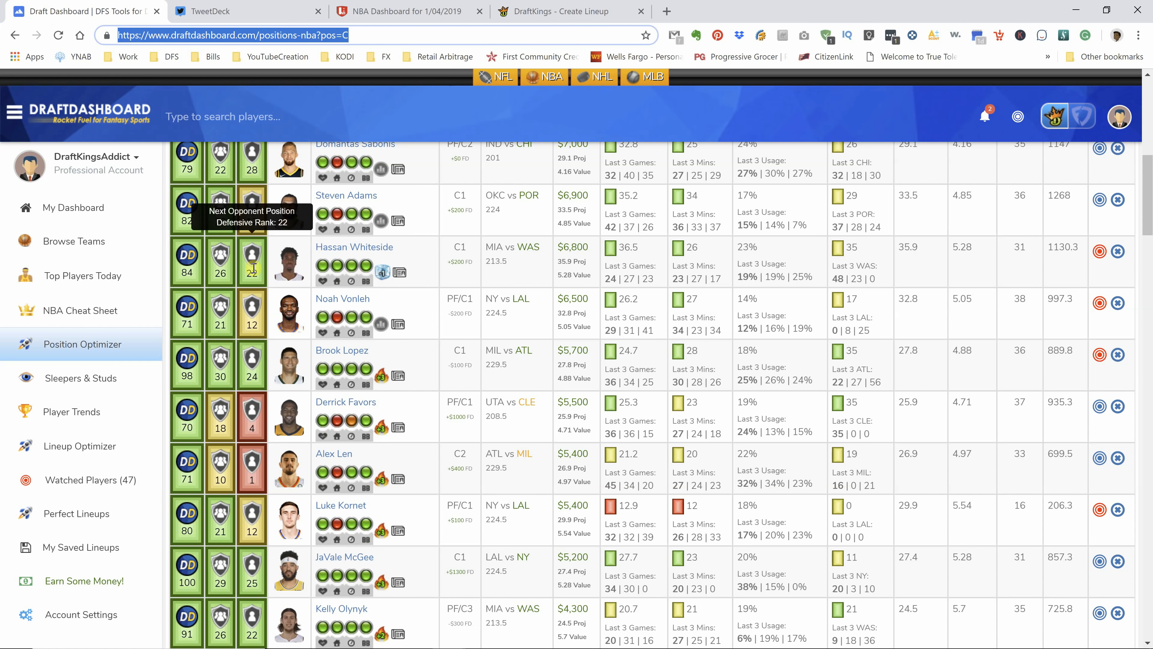
mouse_move(462, 279)
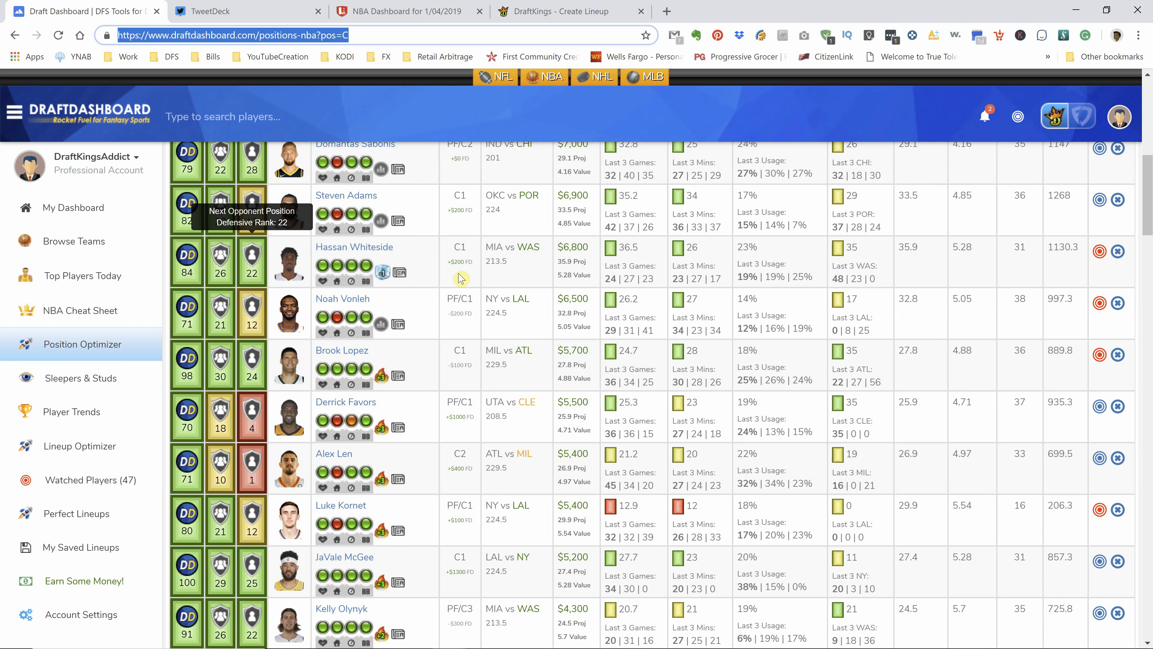
mouse_move(508, 274)
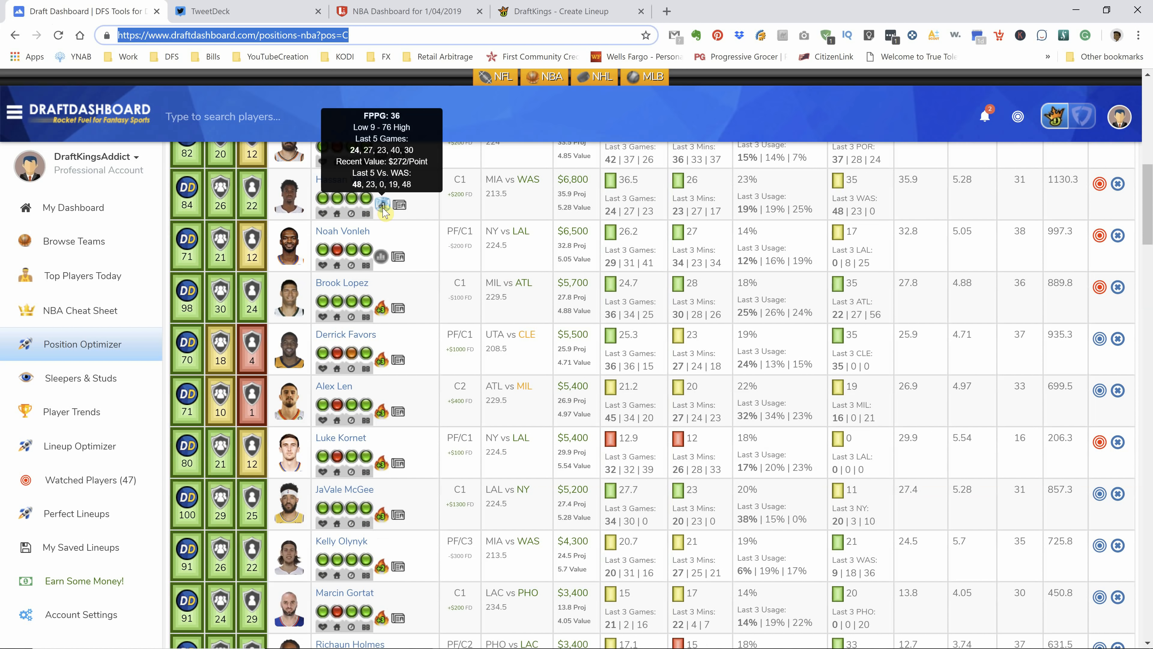
mouse_move(388, 258)
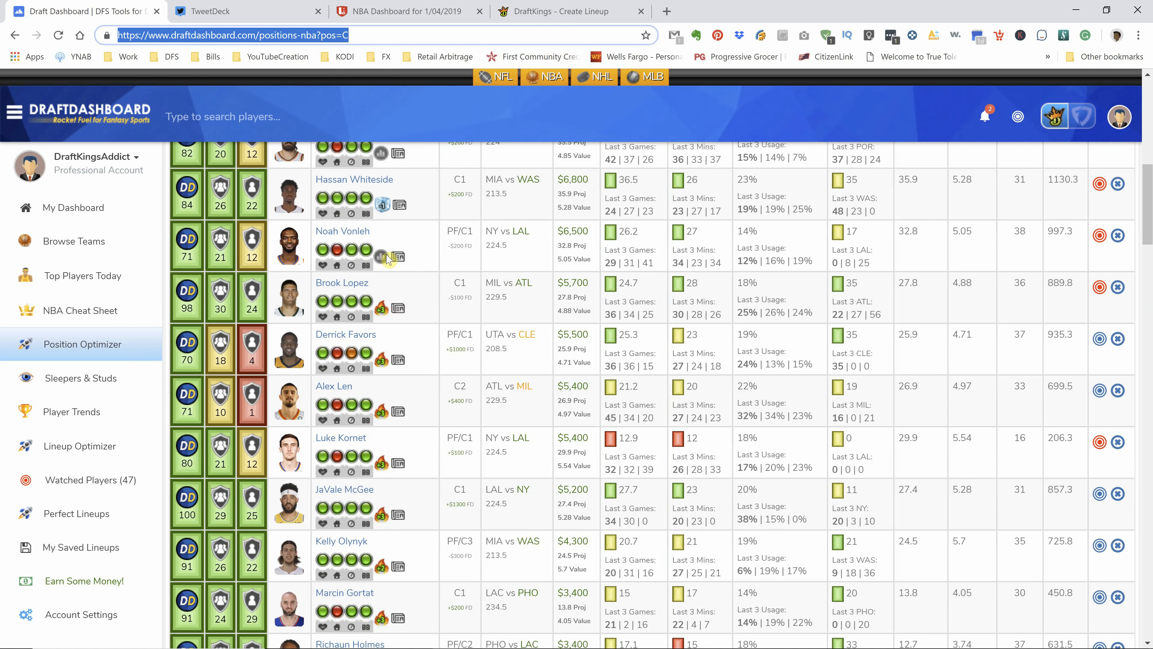
mouse_move(381, 205)
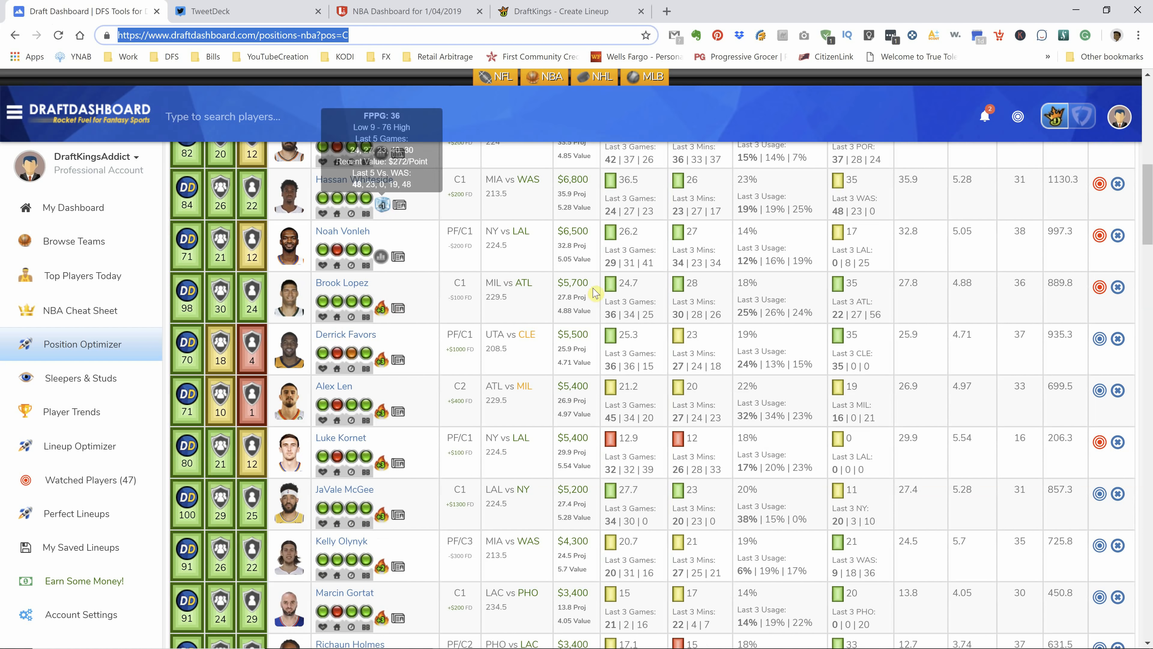
mouse_move(415, 305)
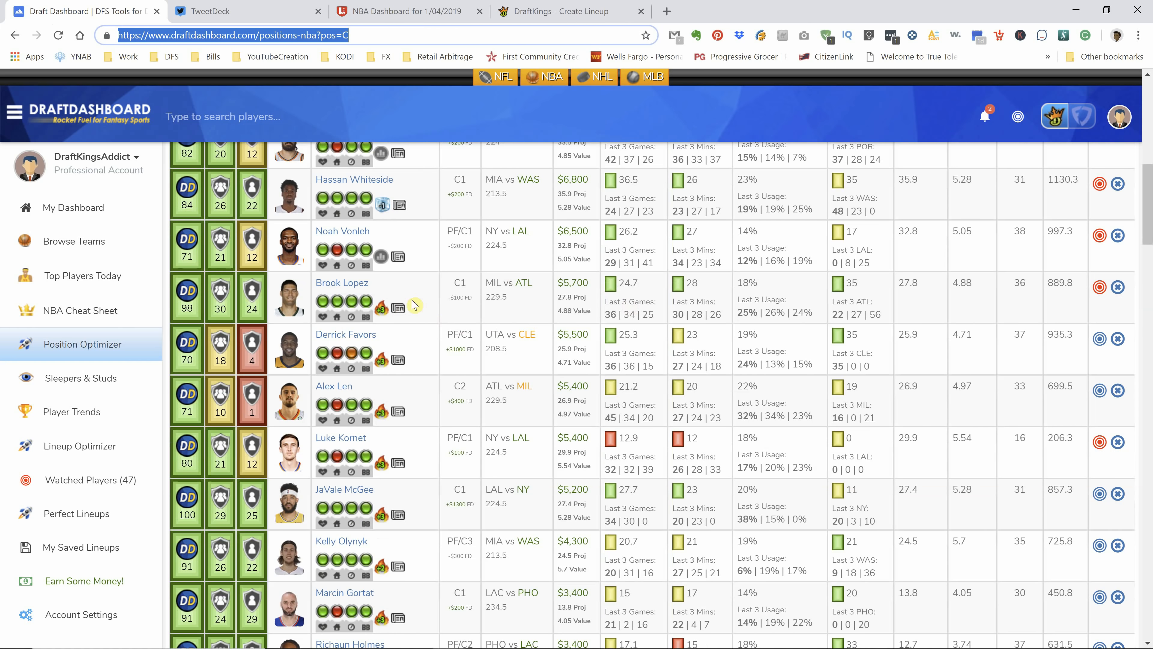
mouse_move(382, 309)
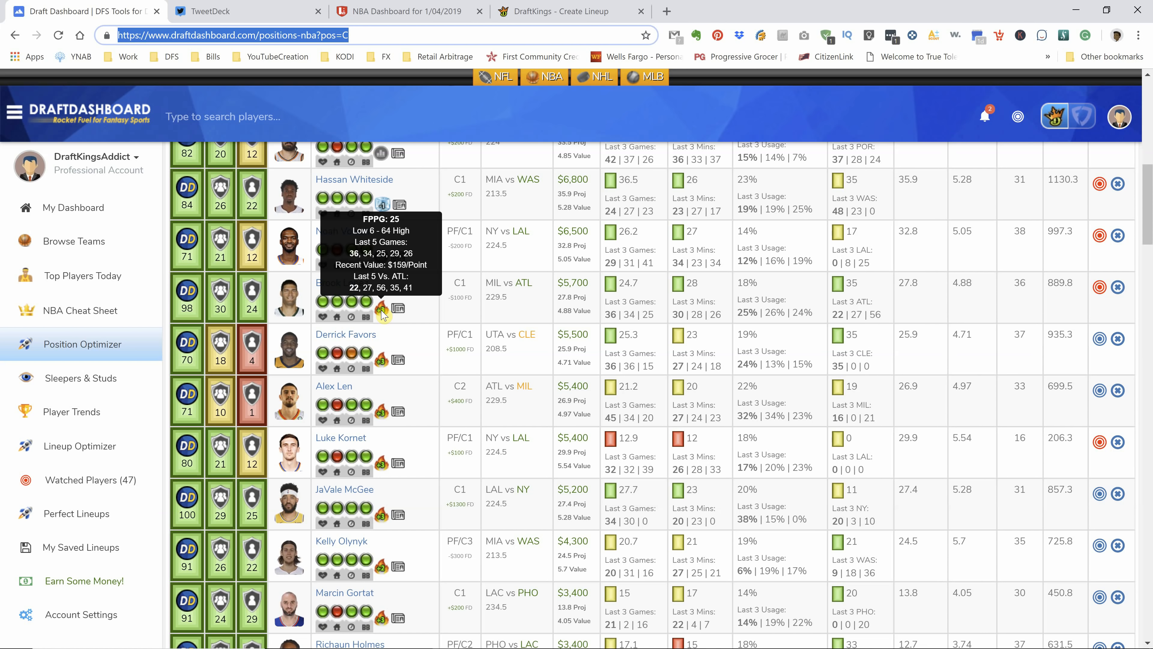
mouse_move(386, 324)
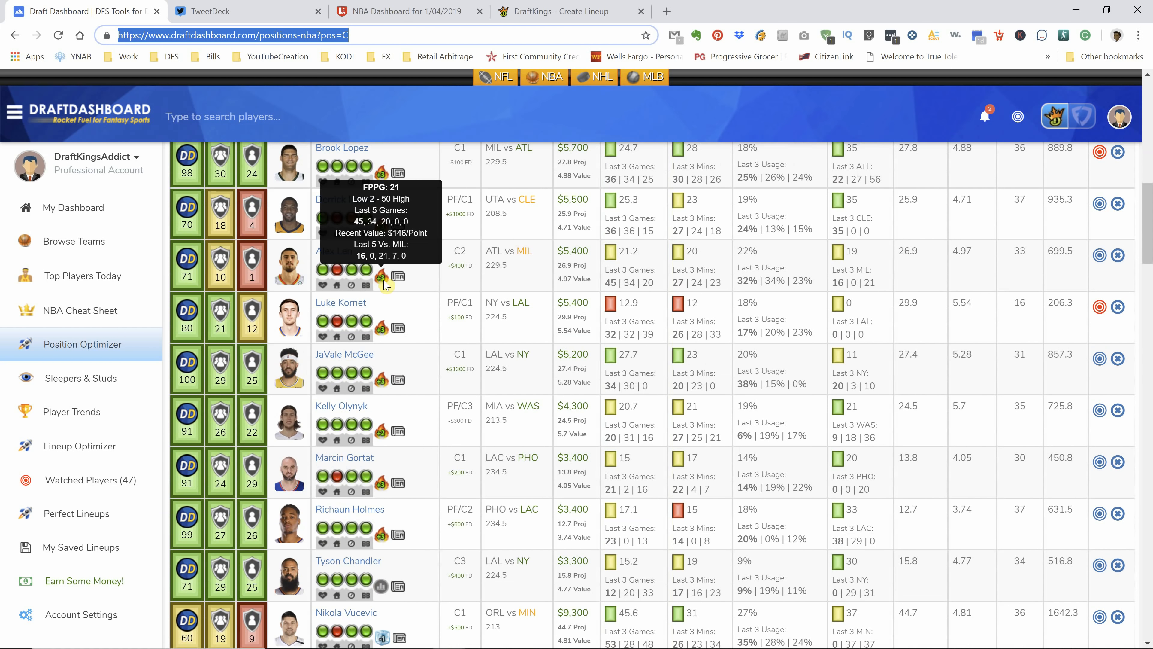
scroll("down", 3)
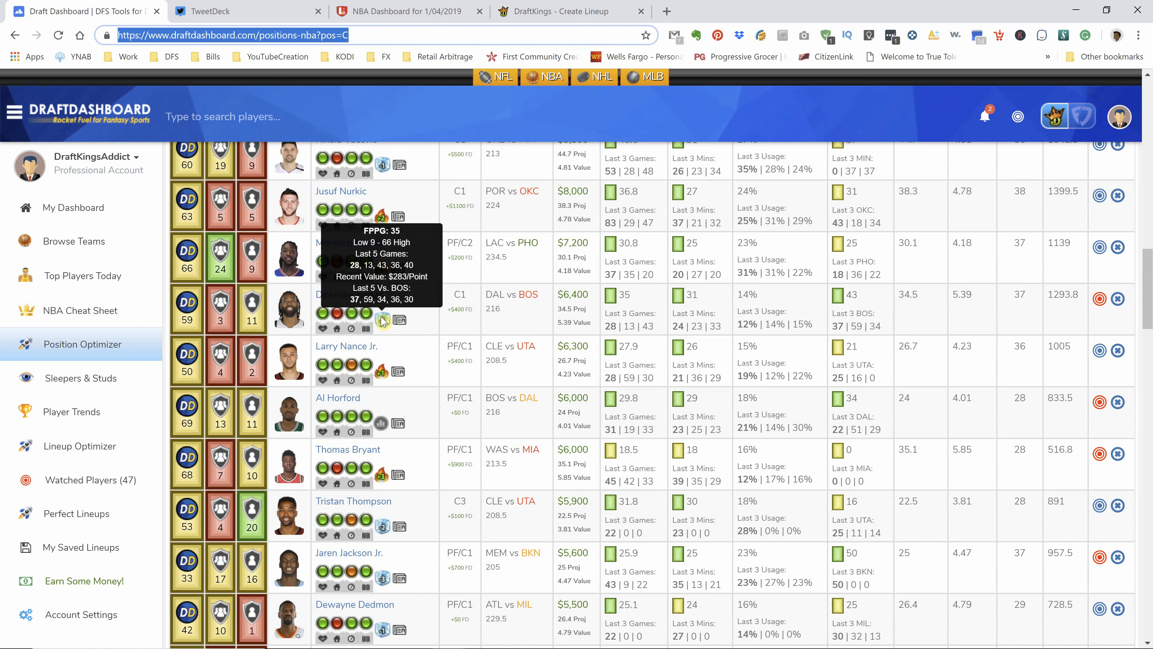
scroll("down", 3)
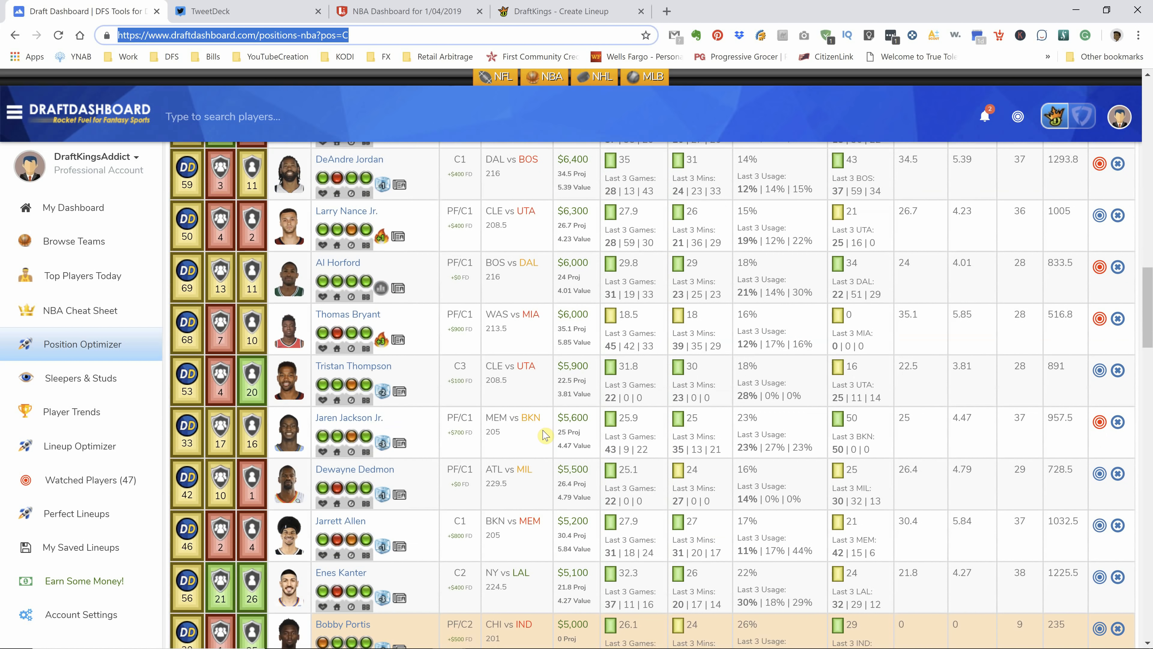
scroll("down", 3)
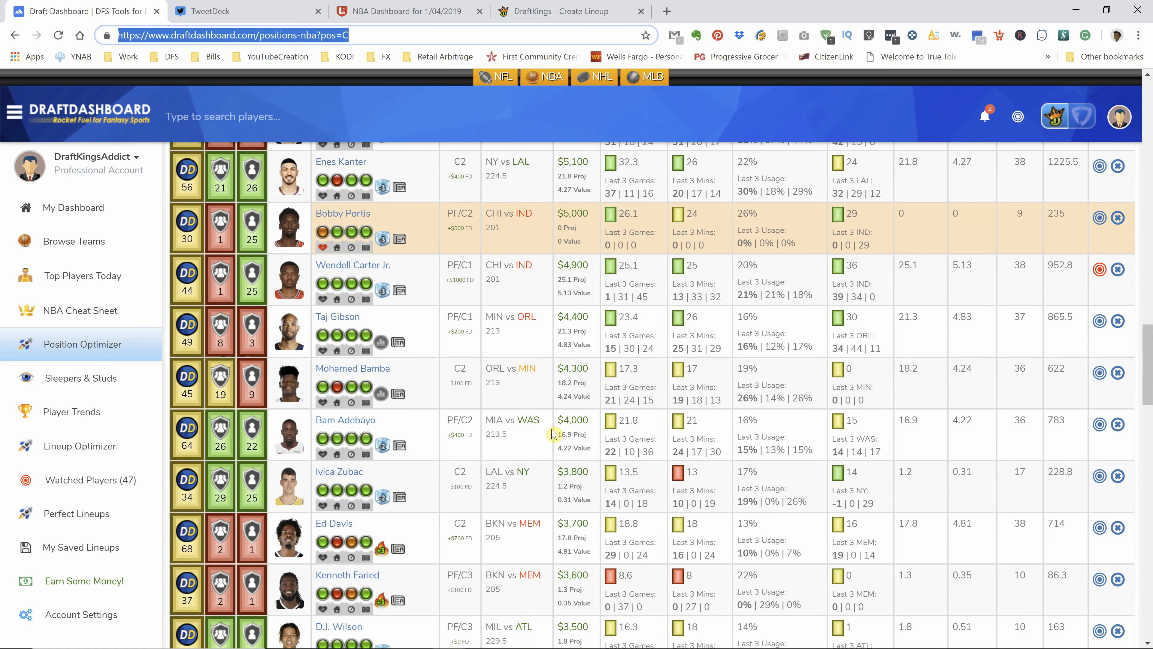
scroll("down", 3)
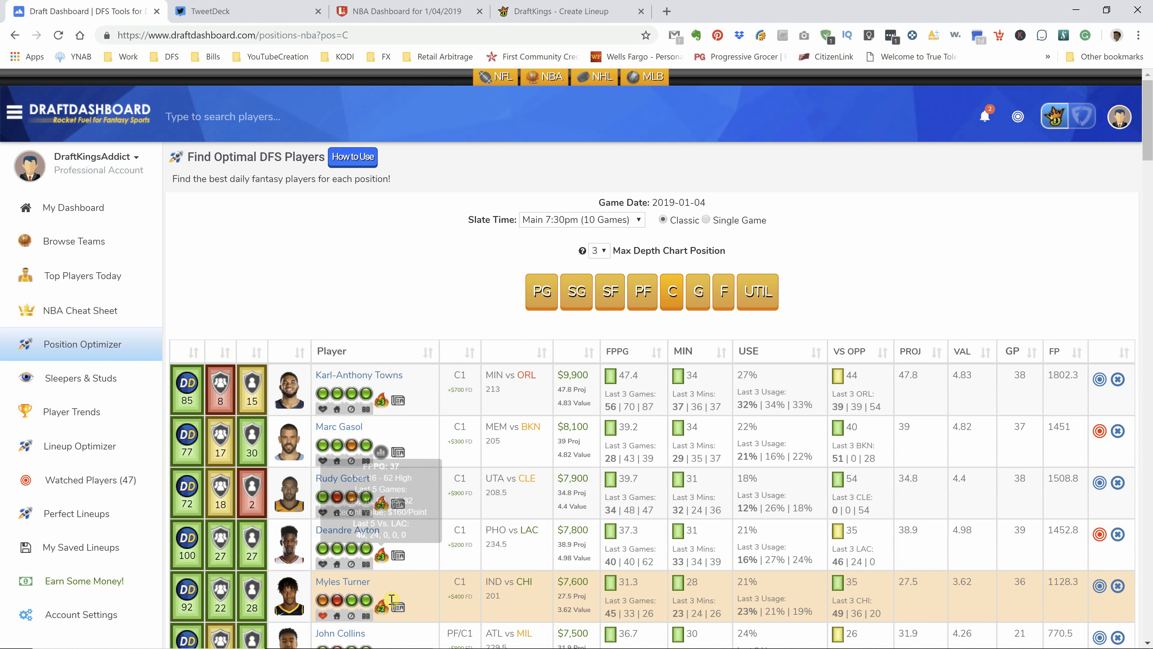
mouse_move(86, 480)
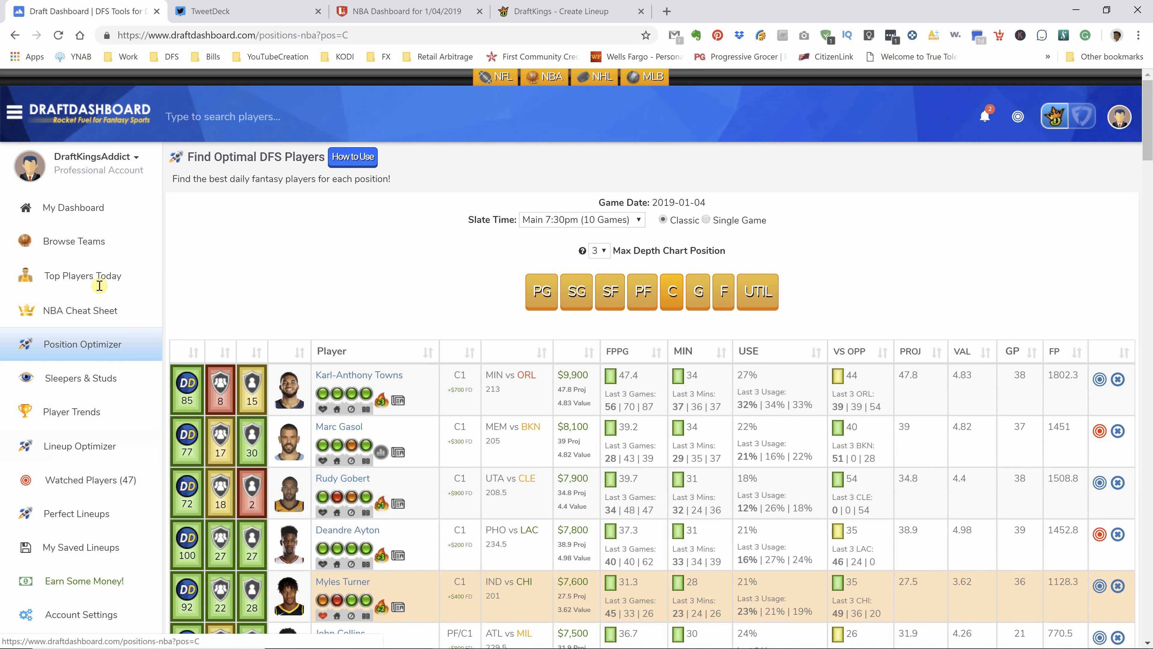
mouse_move(90, 485)
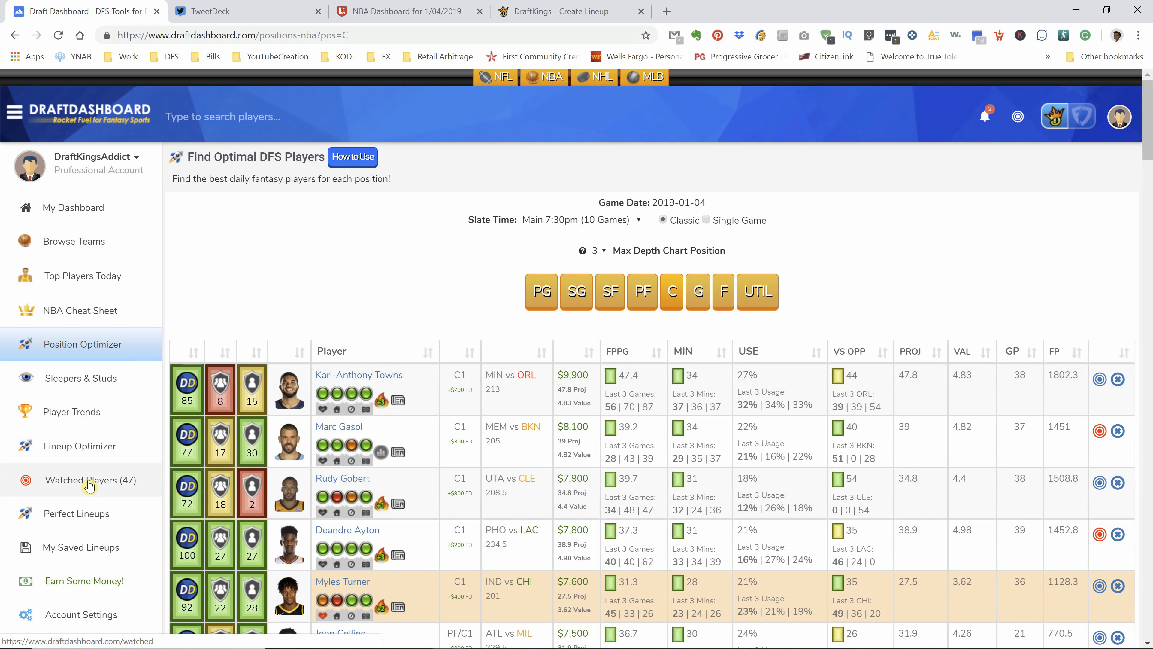
Step: Load the DK Addict's picks into Watched Players, listing 47 players from Jeff Green
left_click(90, 480)
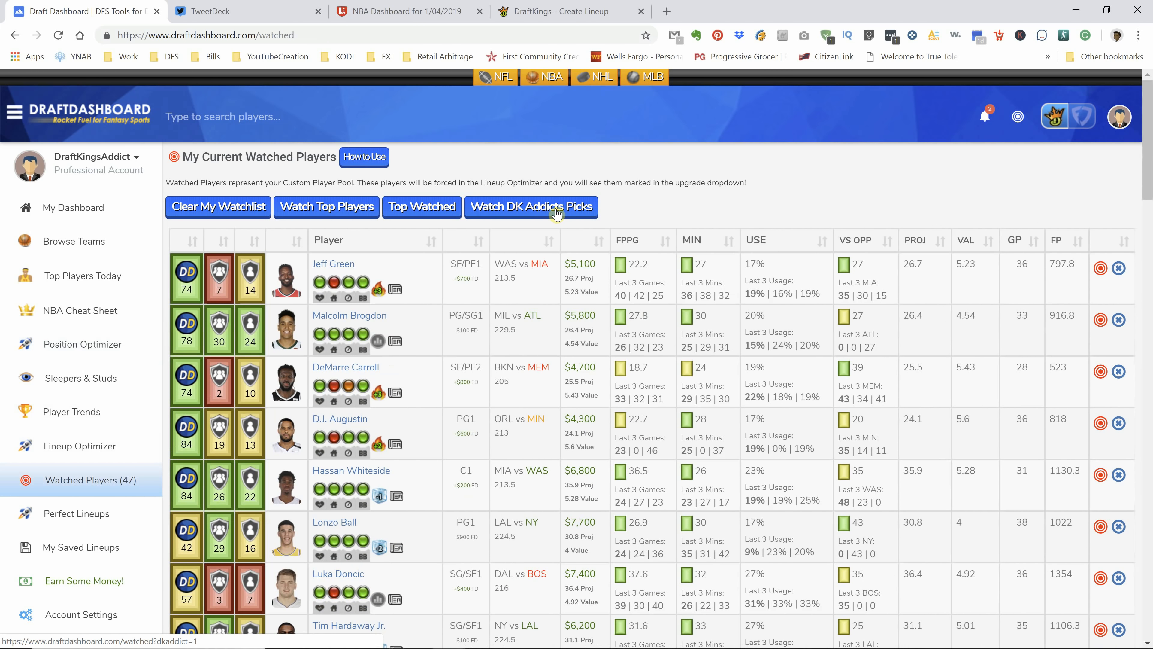
left_click(556, 213)
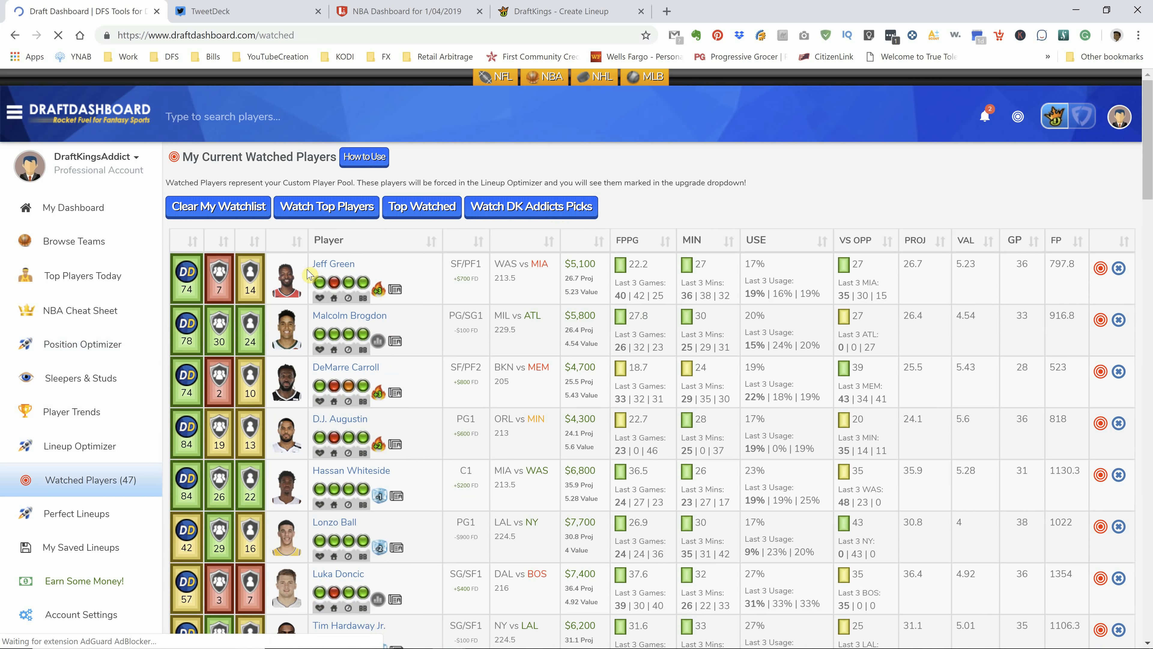
mouse_move(409, 483)
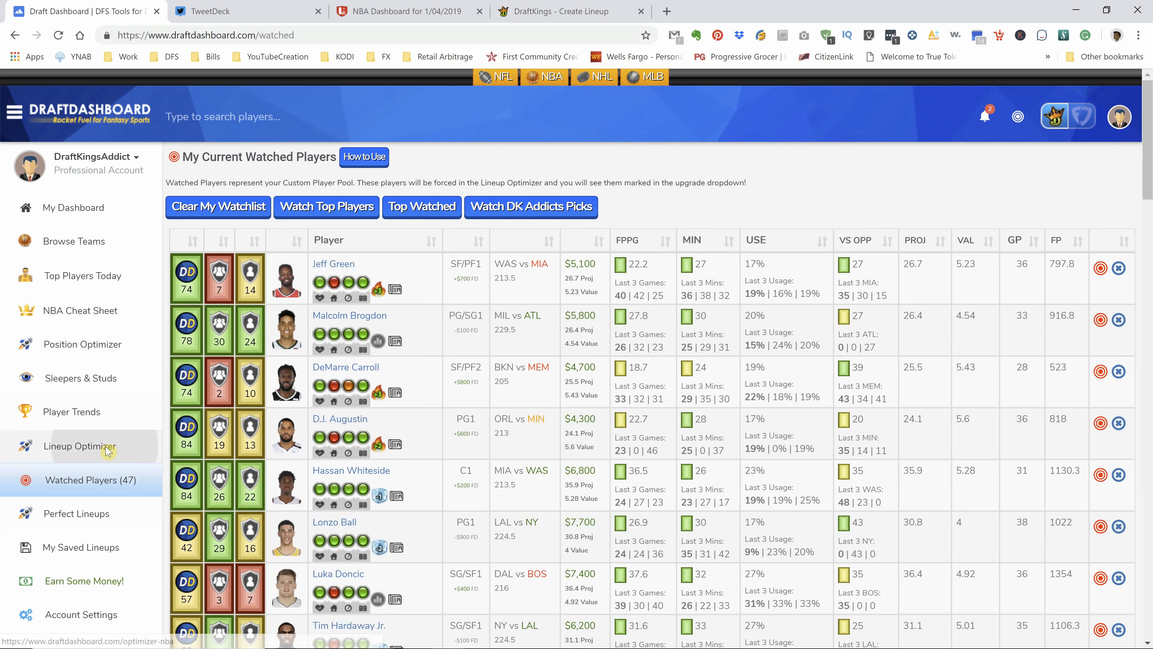
Step: Bring up the Lineup Optimizer and browse down through the G upgrade options for the $49,600 lineup
left_click(80, 445)
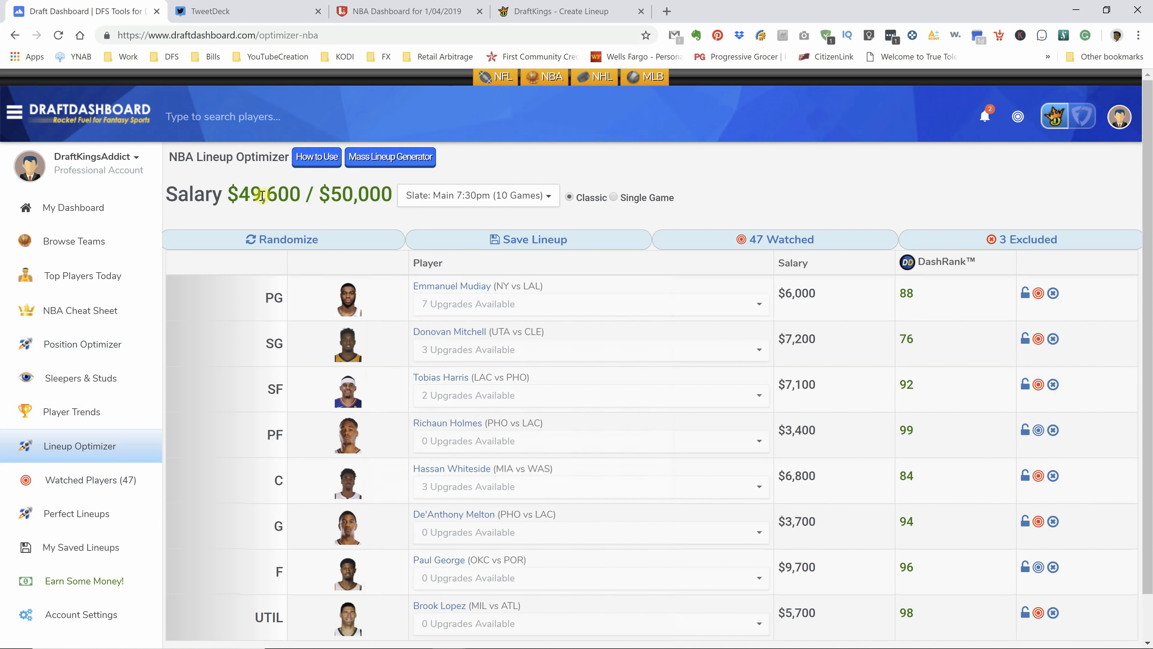
mouse_move(513, 351)
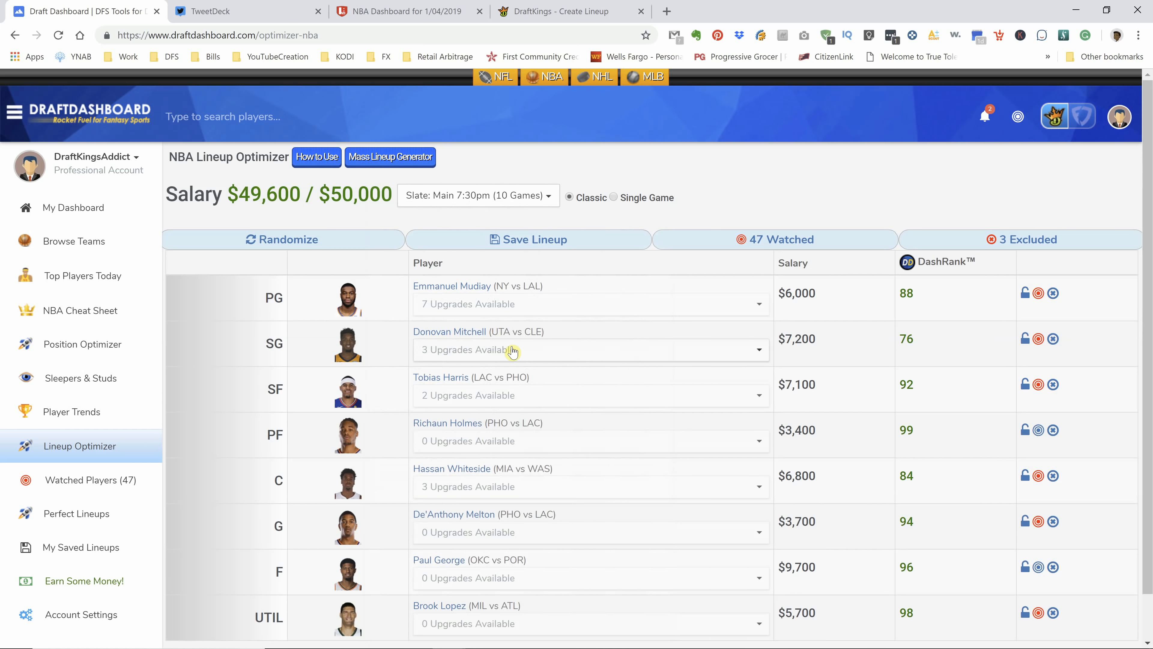
scroll("down", 3)
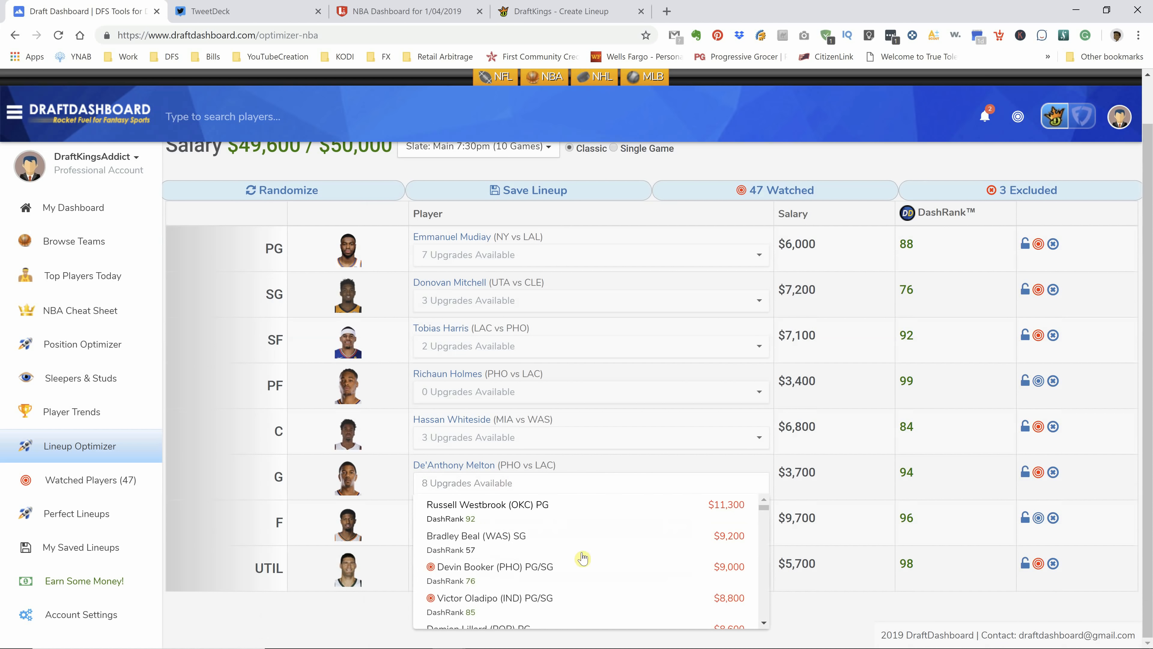
scroll("down", 3)
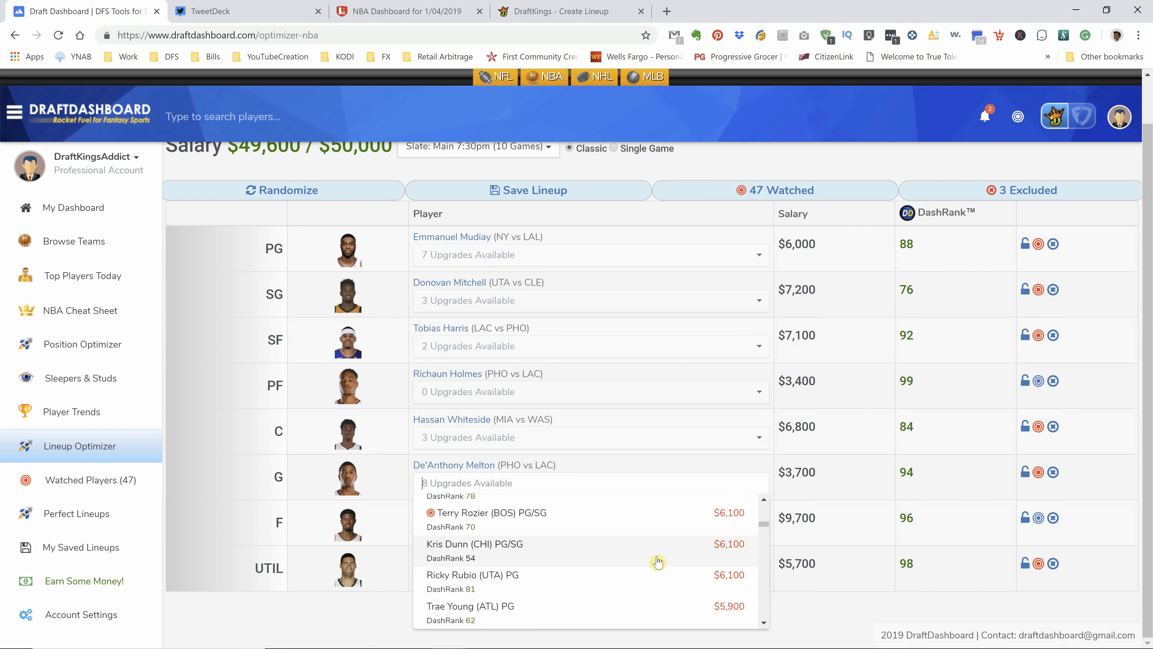
scroll("down", 3)
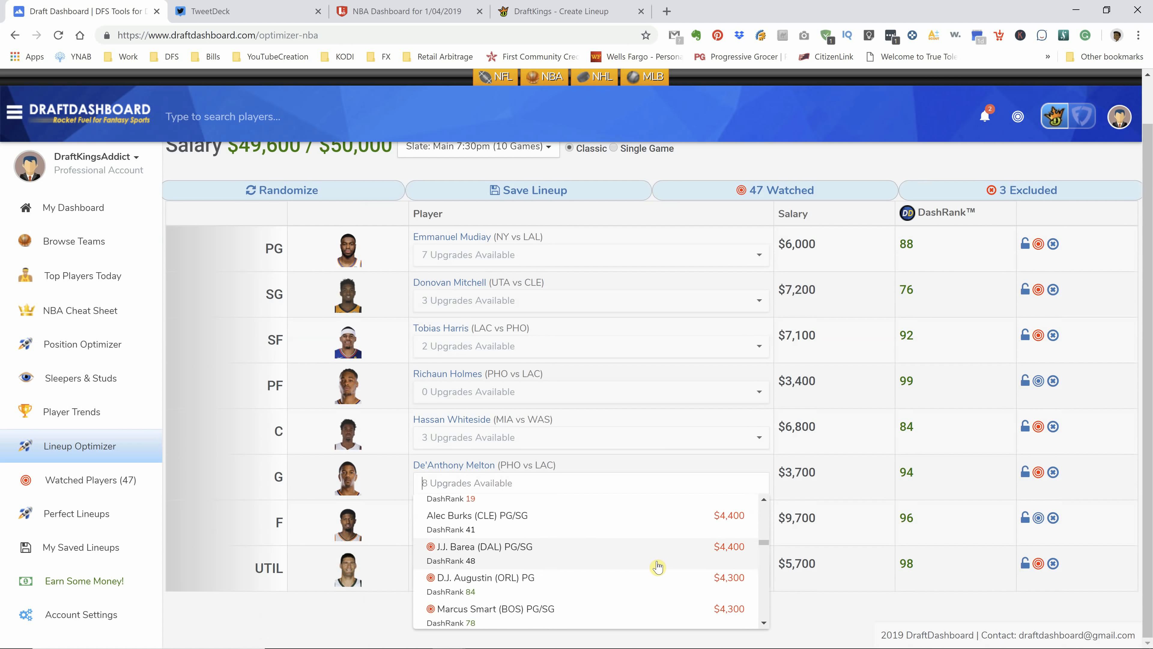
scroll("down", 3)
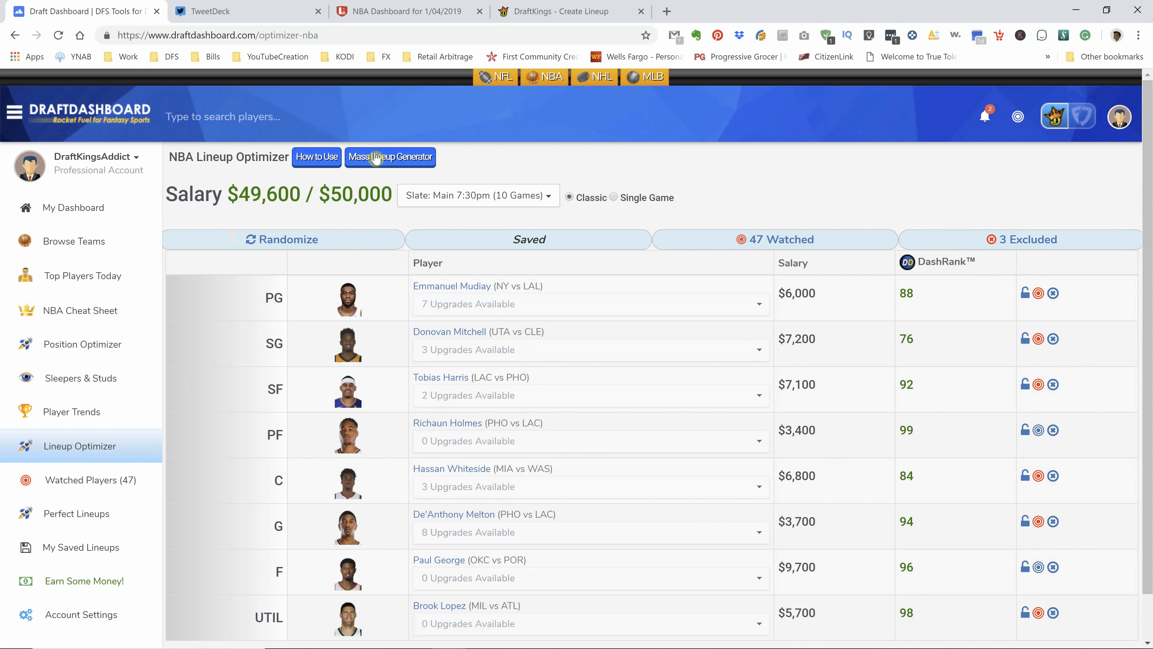
Step: In the Mass Lineup Generator keep 20 lineups, low randomness, 75% max exposure and launch generation
left_click(379, 158)
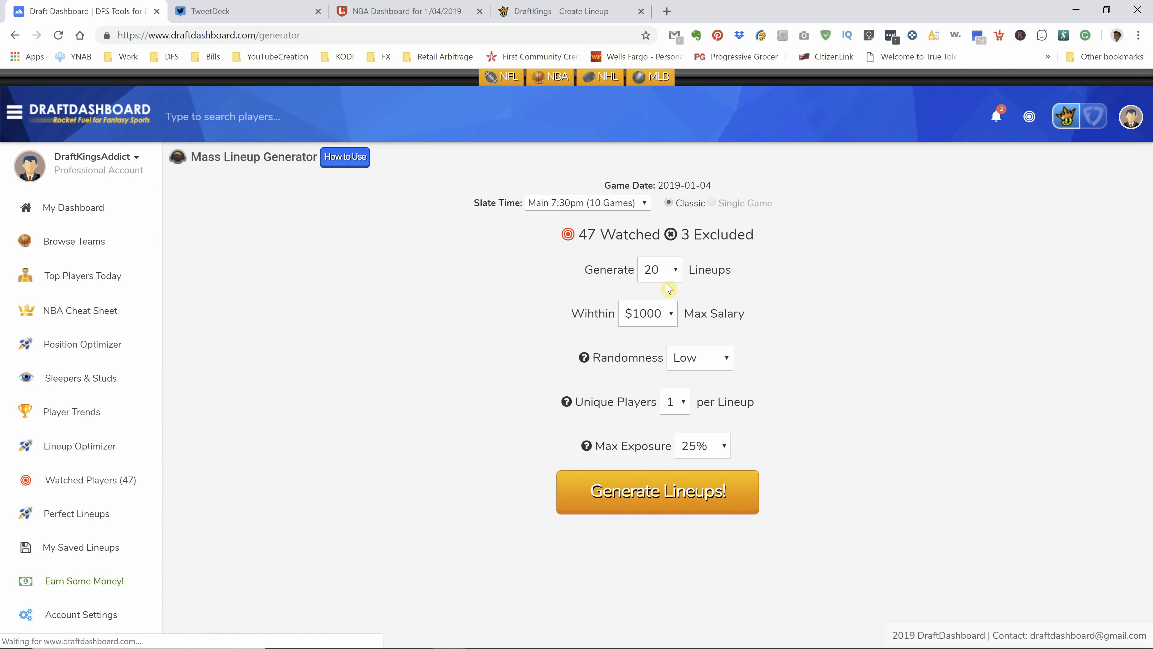
left_click(673, 270)
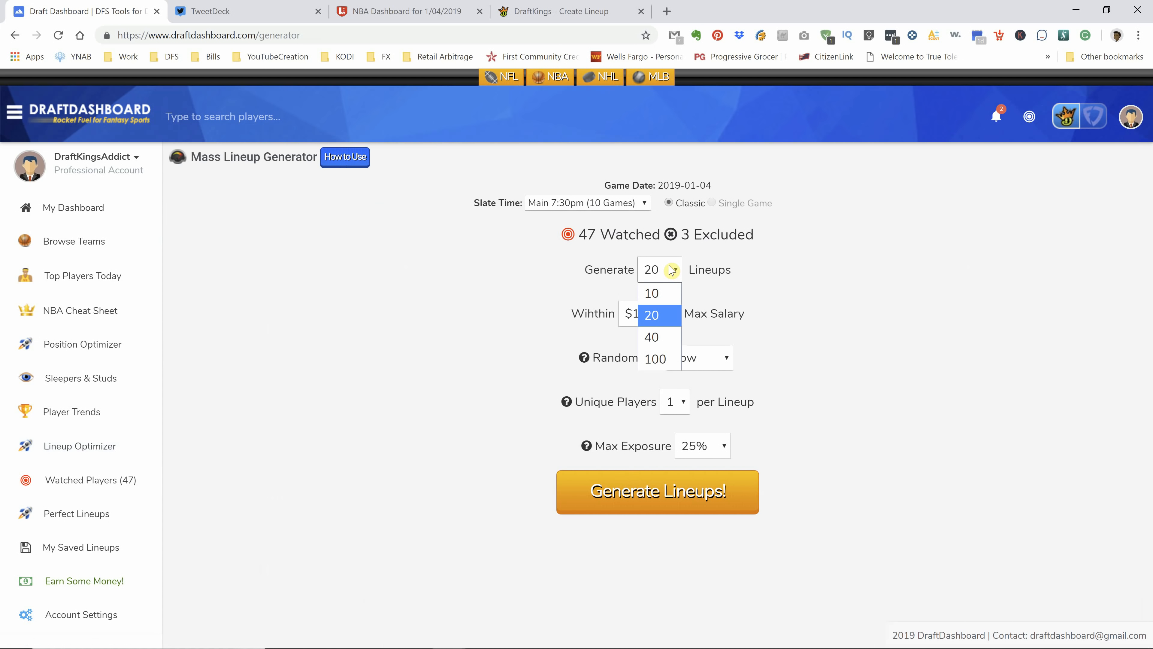
left_click(716, 358)
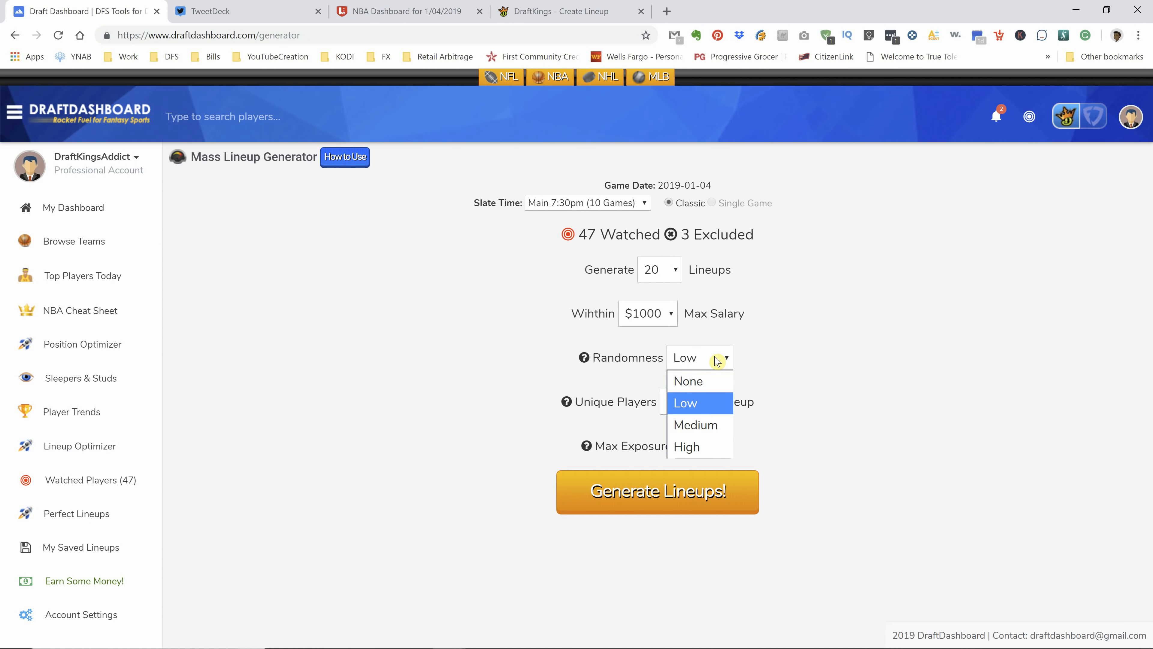
left_click(685, 403)
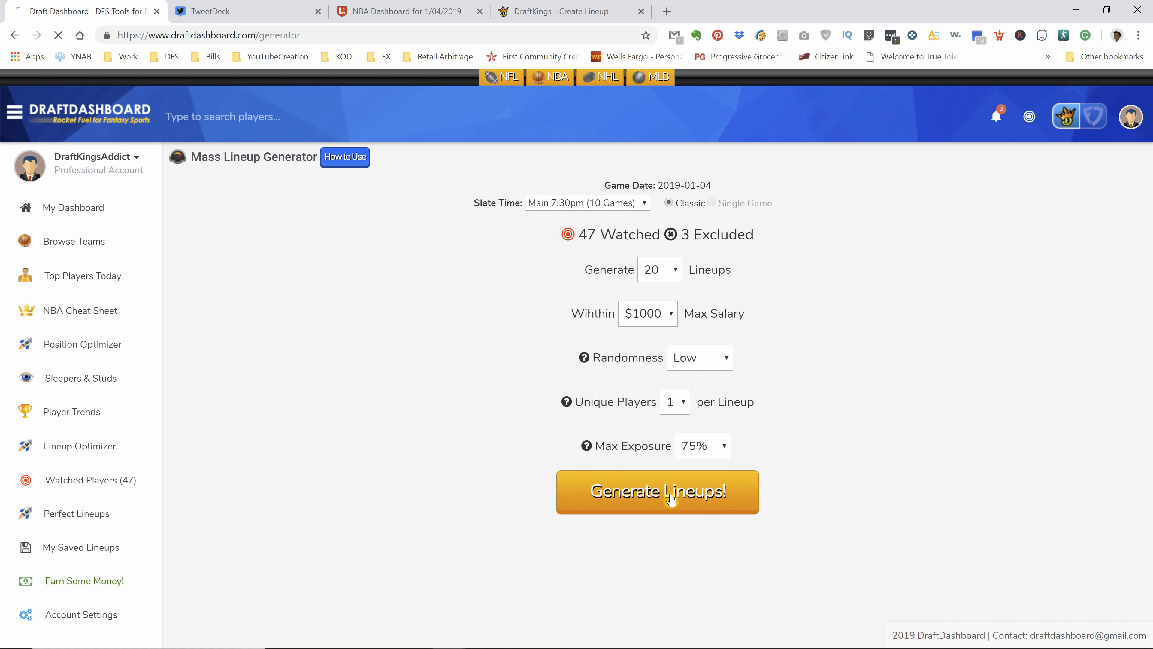
left_click(671, 500)
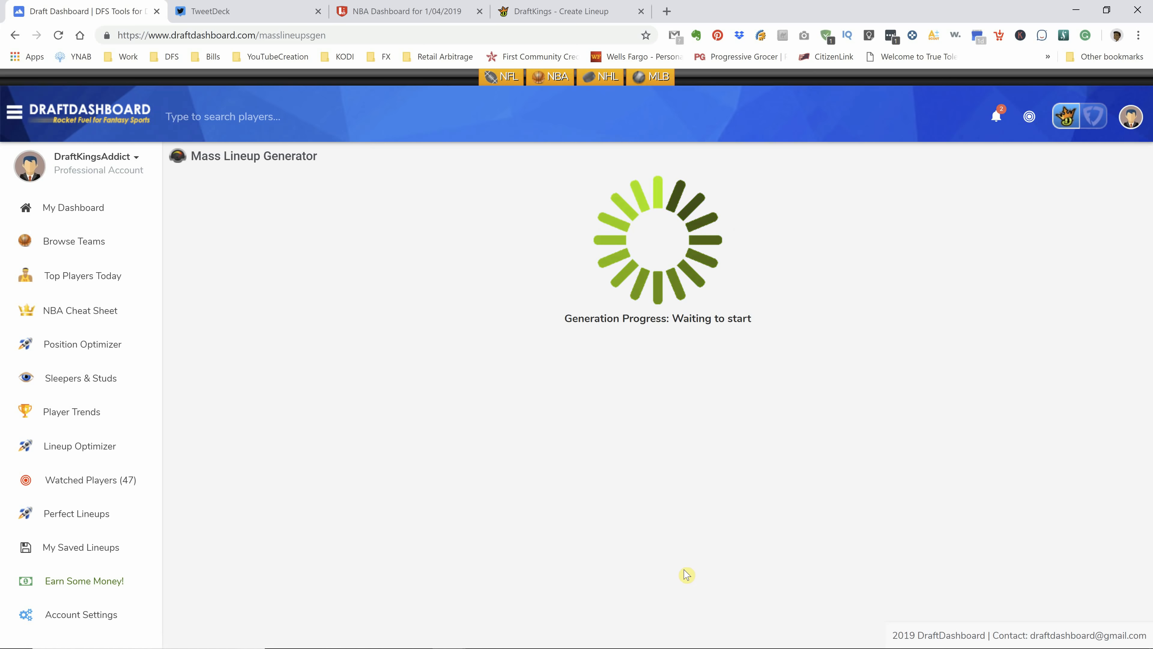
mouse_move(697, 600)
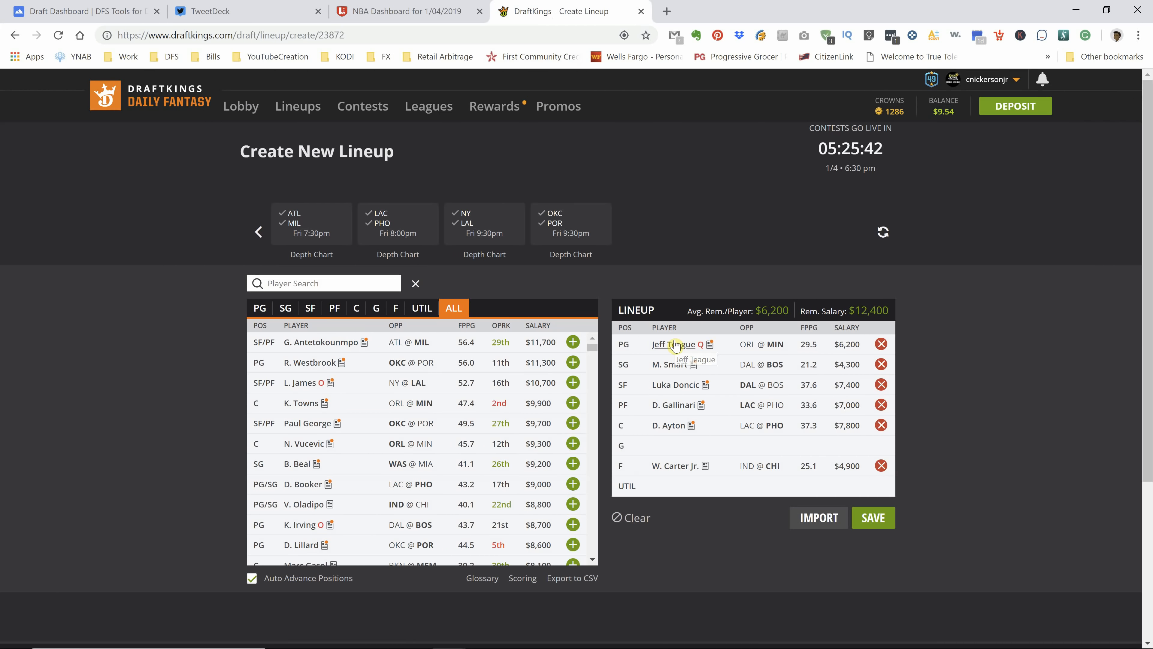
Step: Review Jeff Teague's 10-game log, home/away splits and summary stats on his player card
left_click(674, 344)
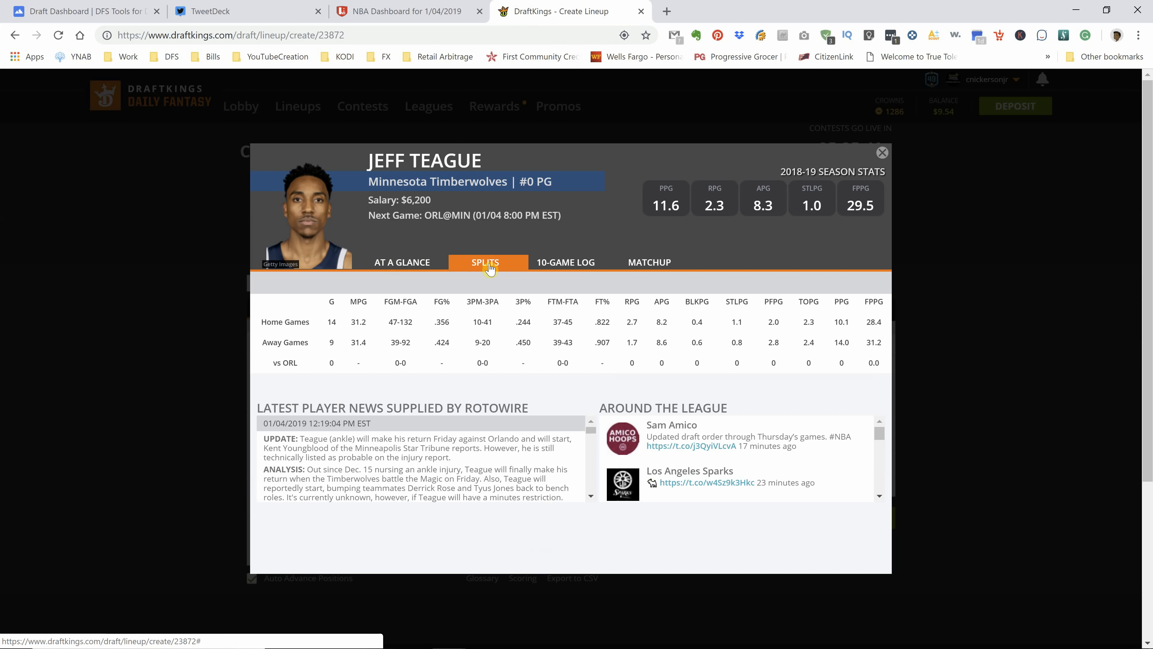
left_click(566, 262)
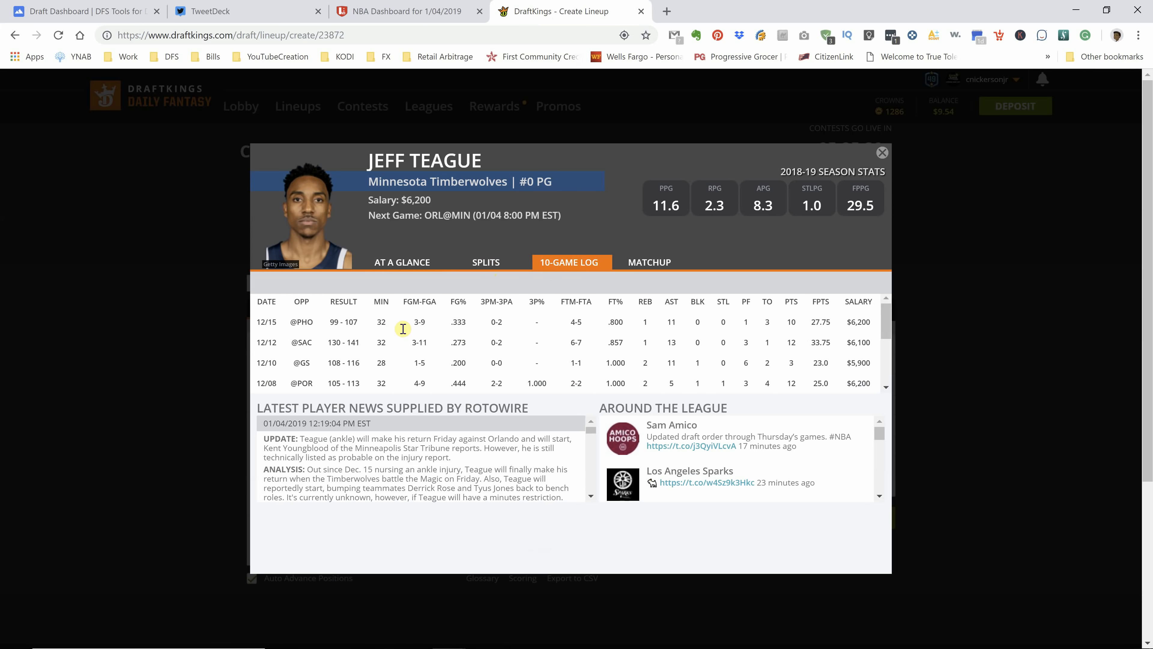
mouse_move(825, 335)
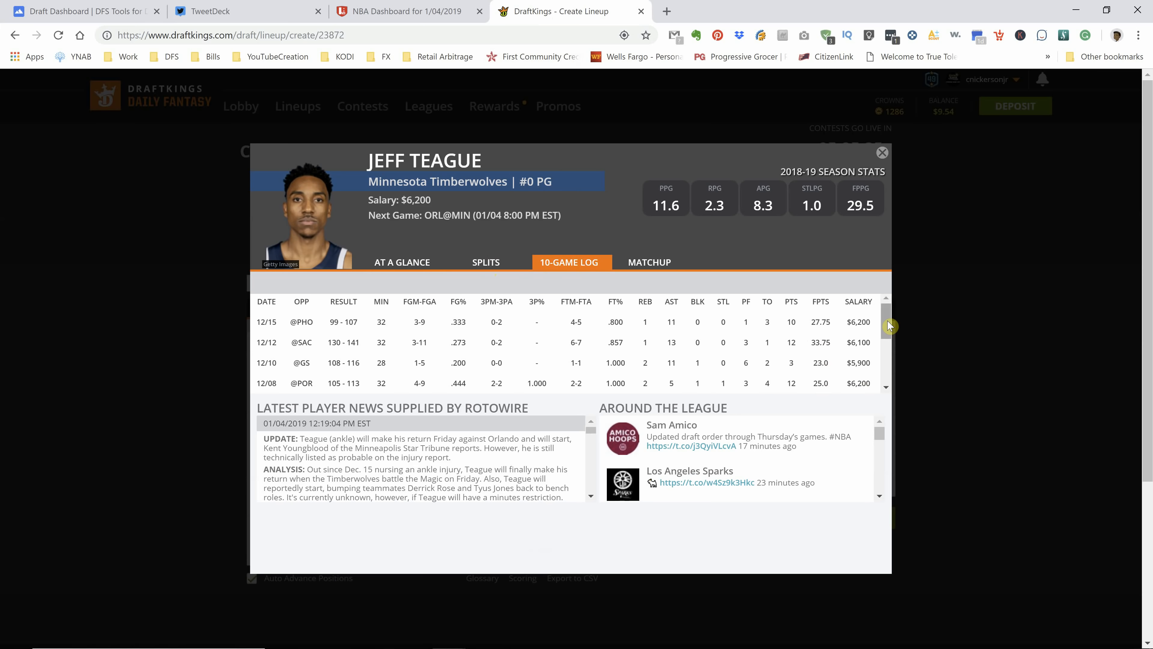
scroll("down", 3)
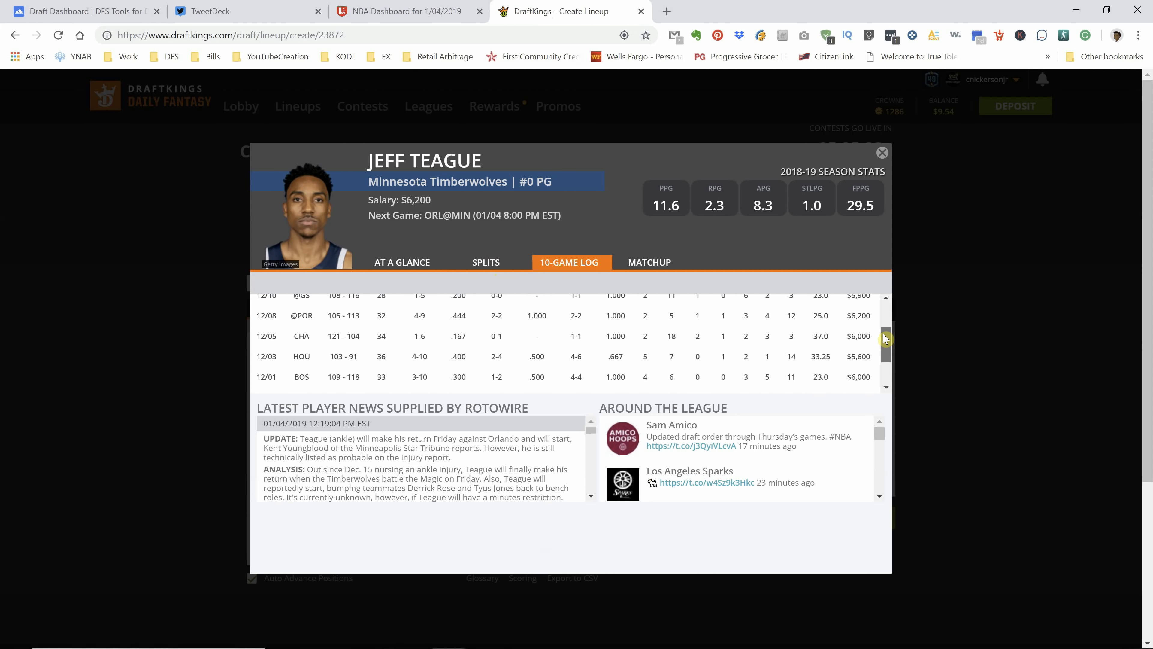
left_click(486, 261)
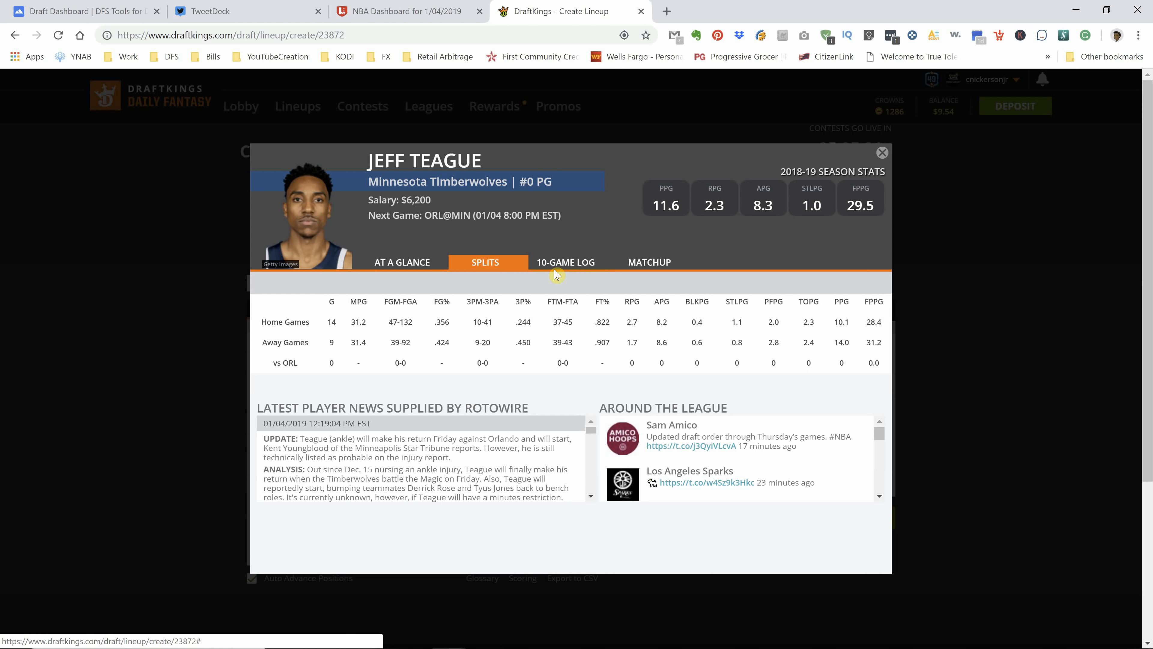
left_click(402, 262)
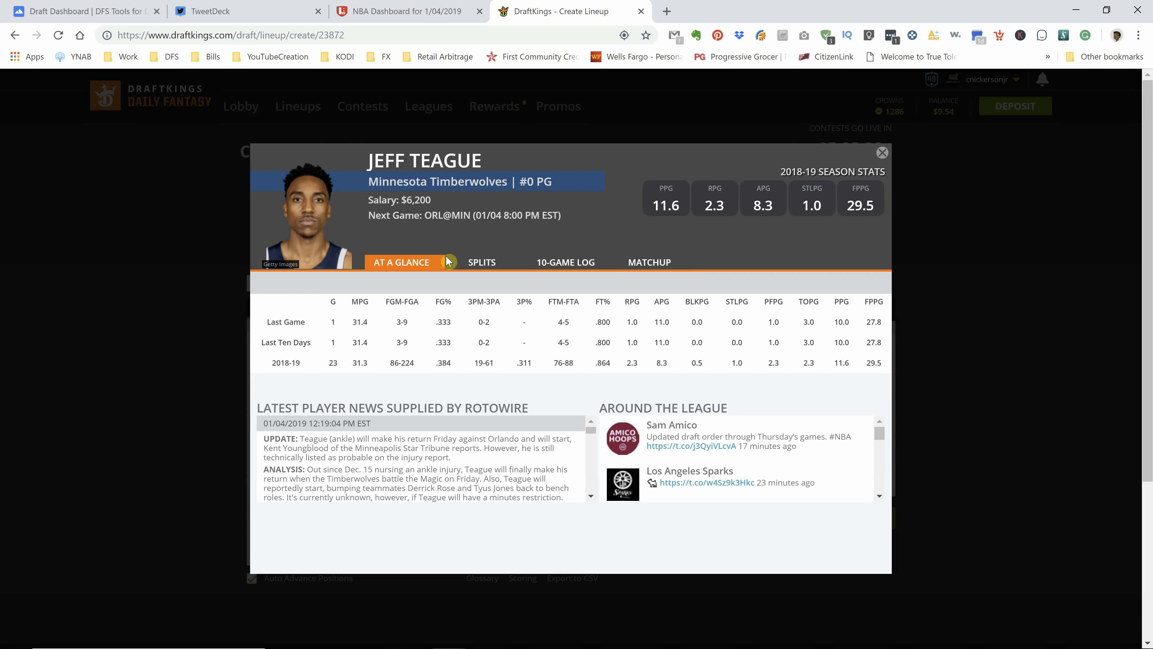
mouse_move(508, 265)
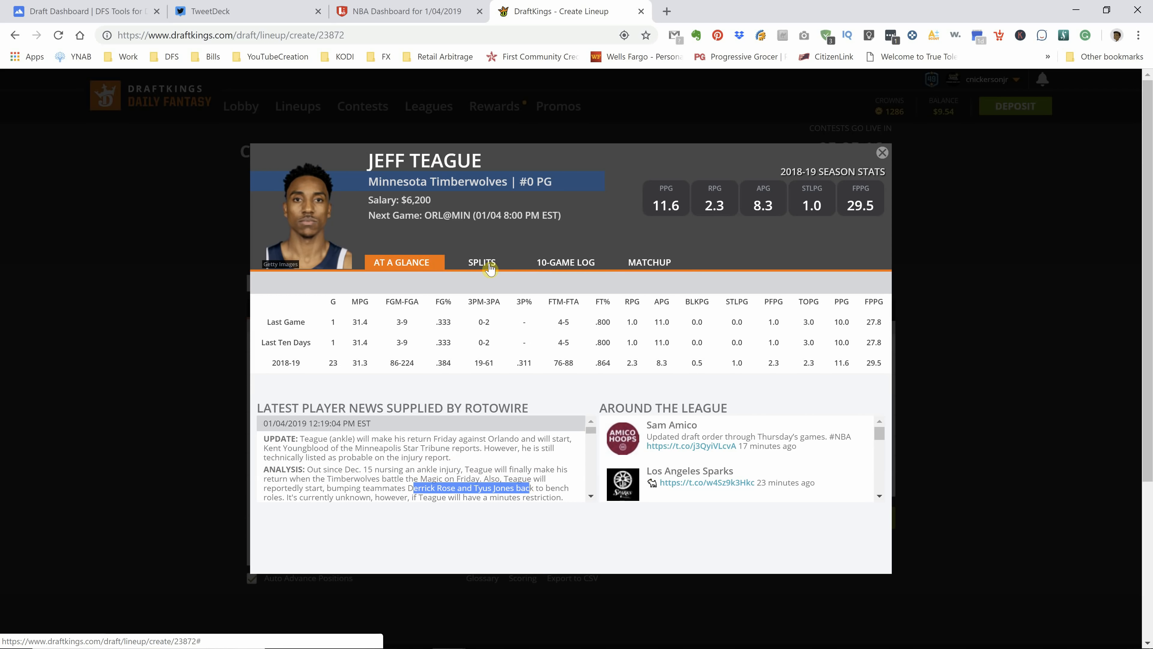
Step: Recheck Teague's game log and splits, then close his card back to the six-slot lineup
left_click(571, 261)
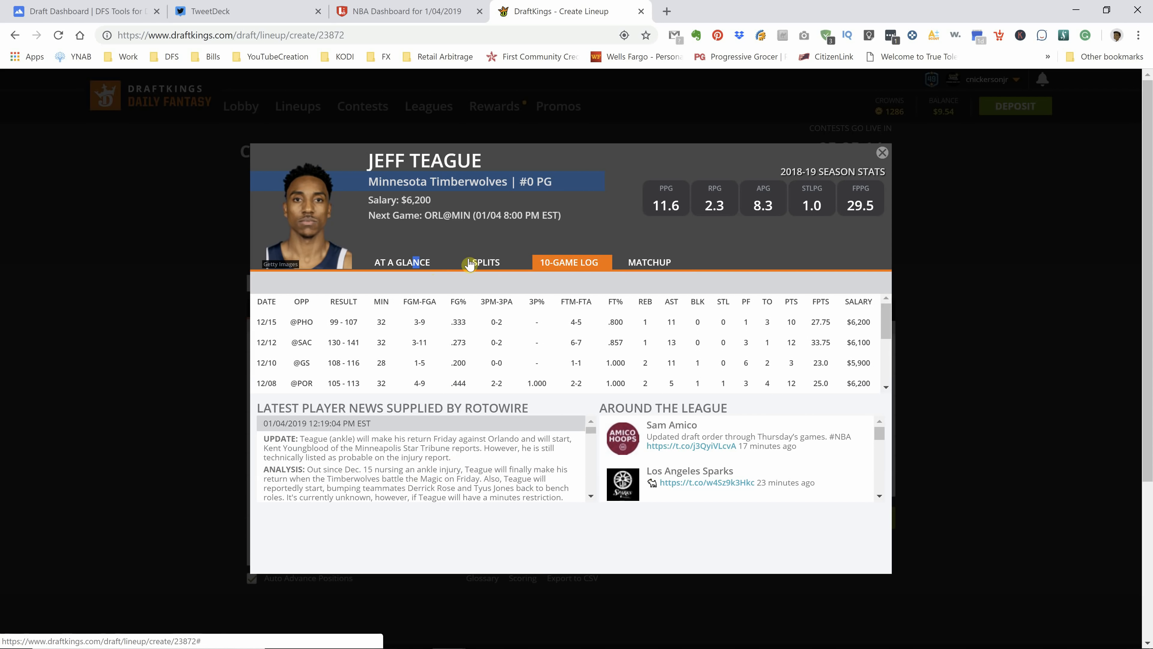
left_click(470, 262)
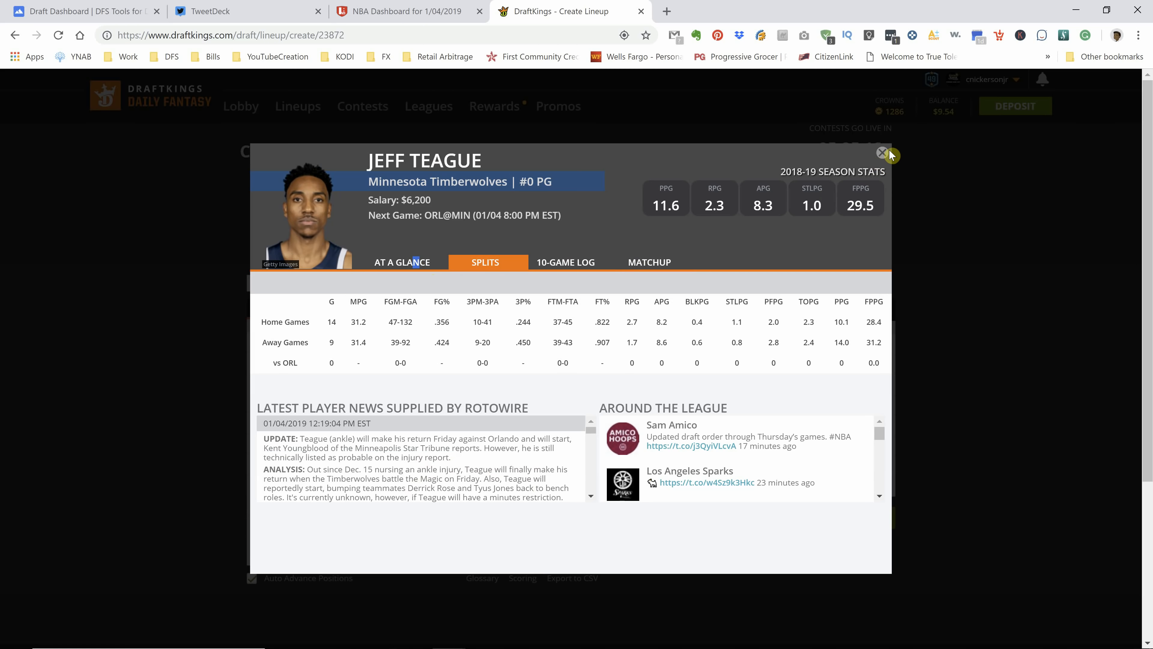
left_click(883, 153)
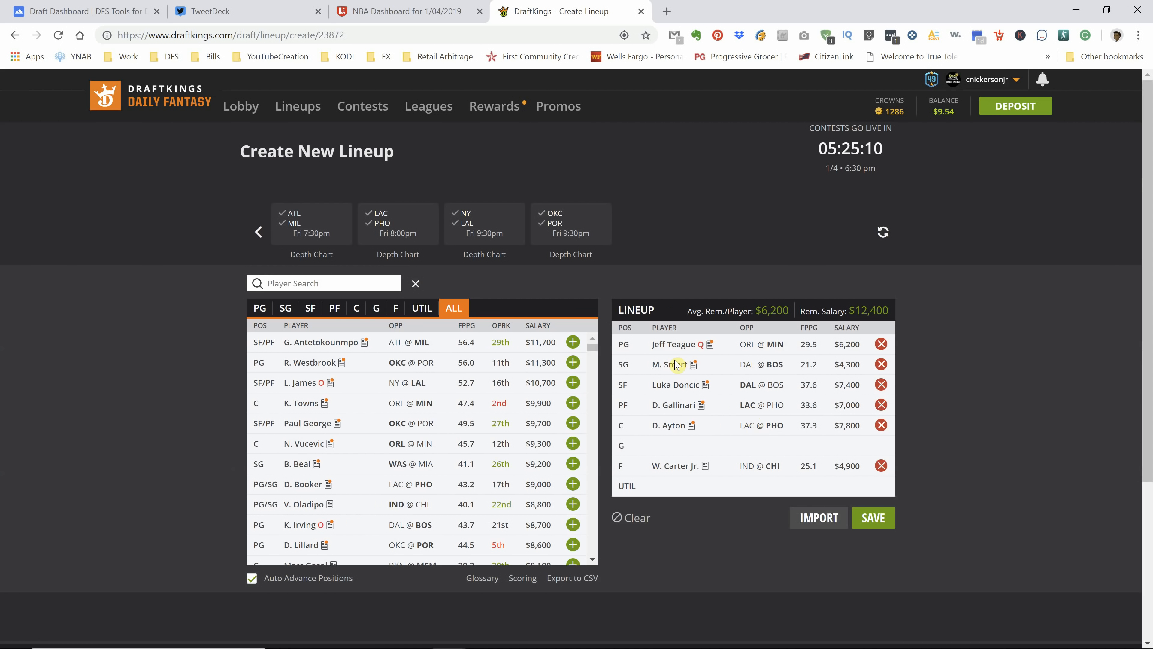
left_click(670, 364)
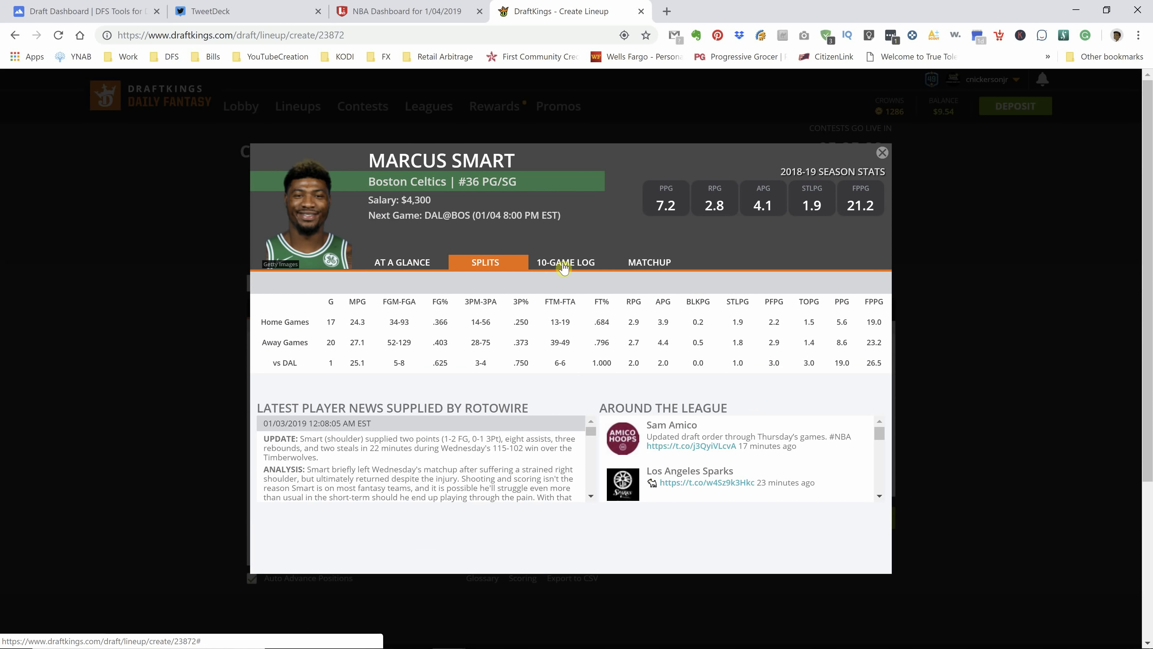
left_click(566, 262)
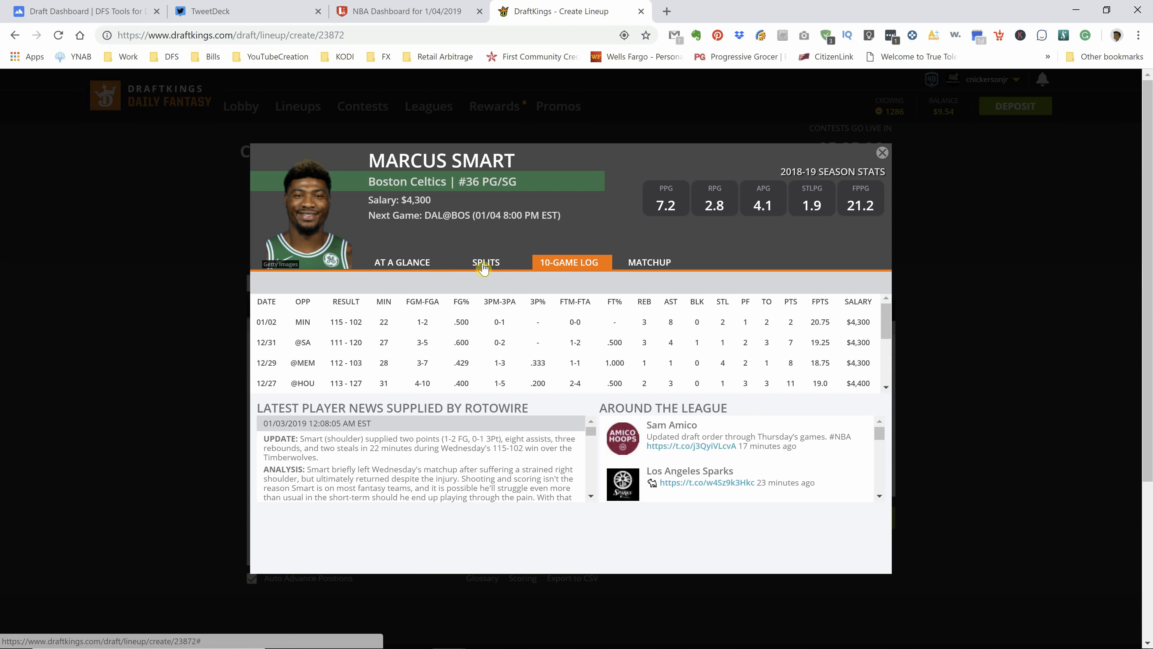
left_click(485, 262)
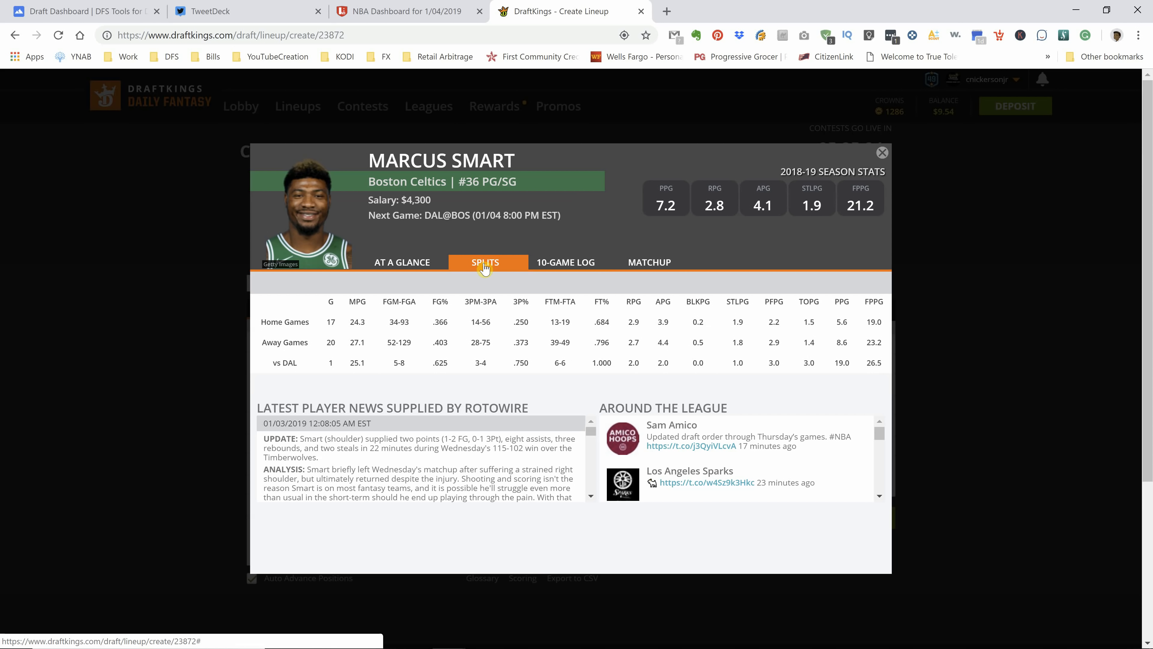
mouse_move(678, 360)
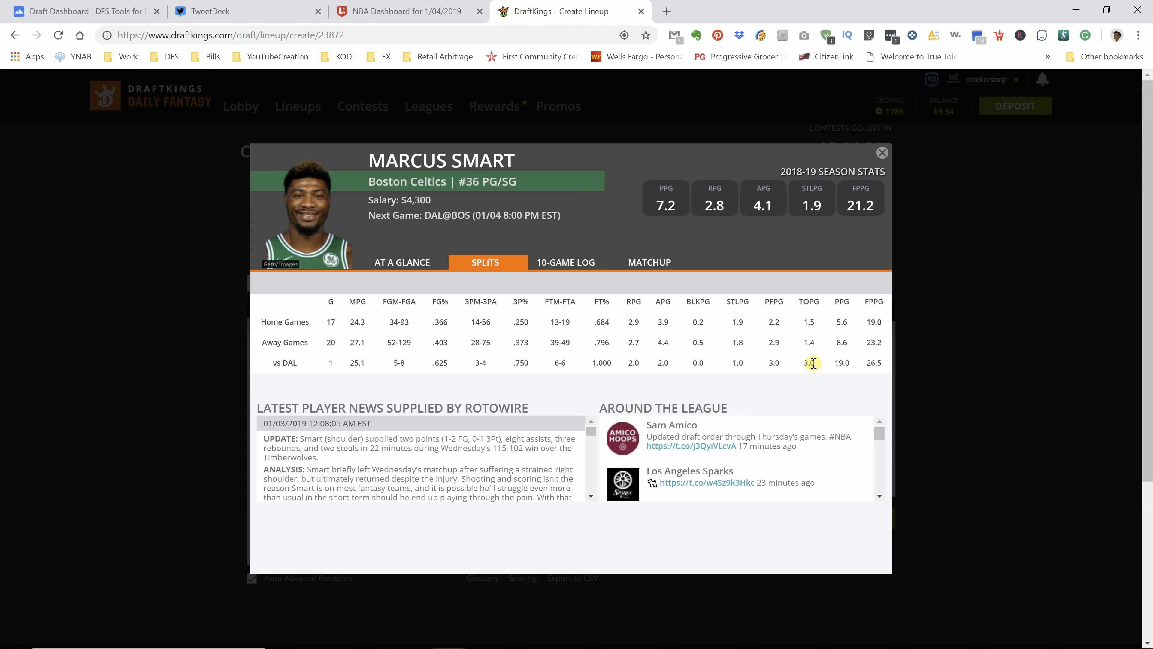
left_click(565, 262)
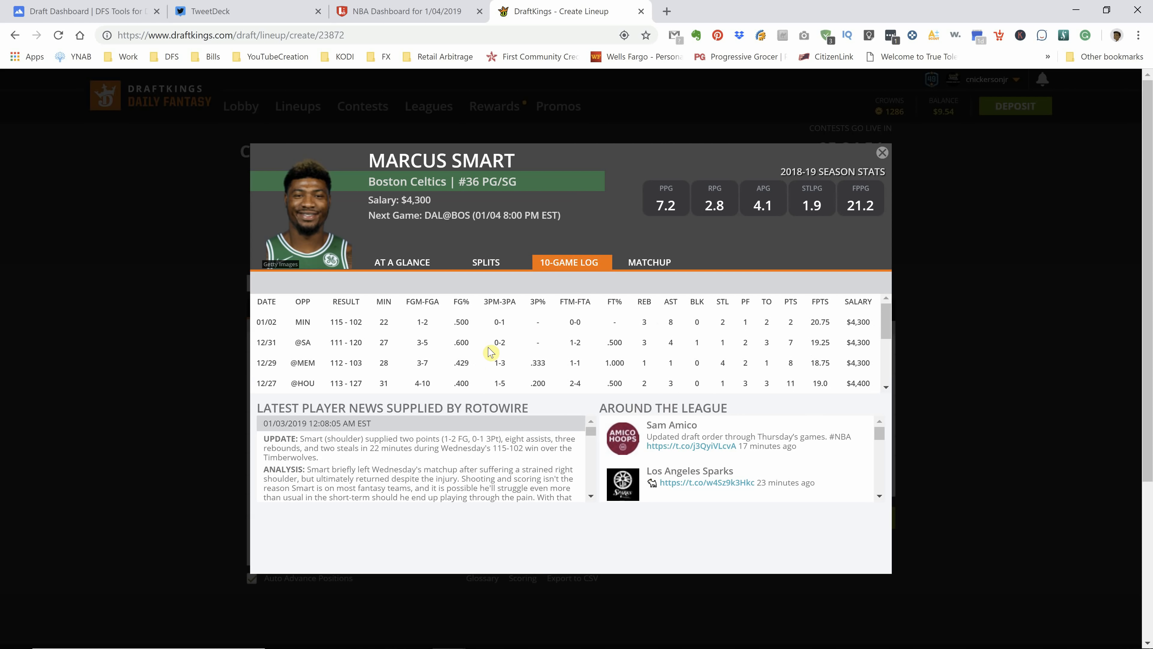
left_click(486, 262)
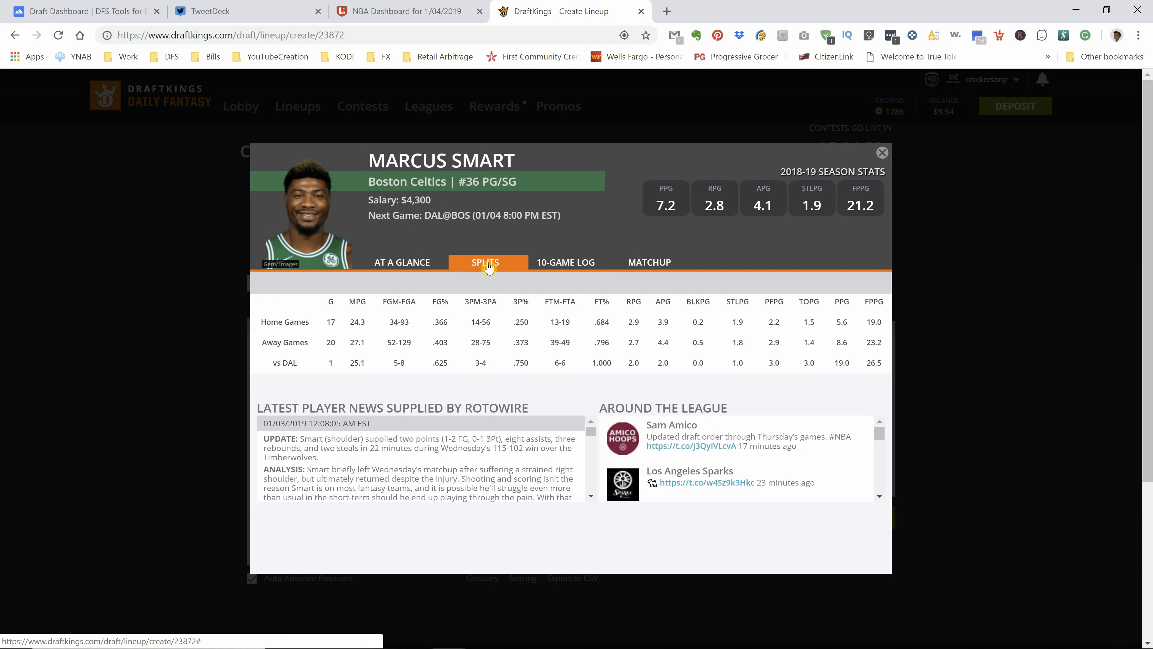
mouse_move(553, 323)
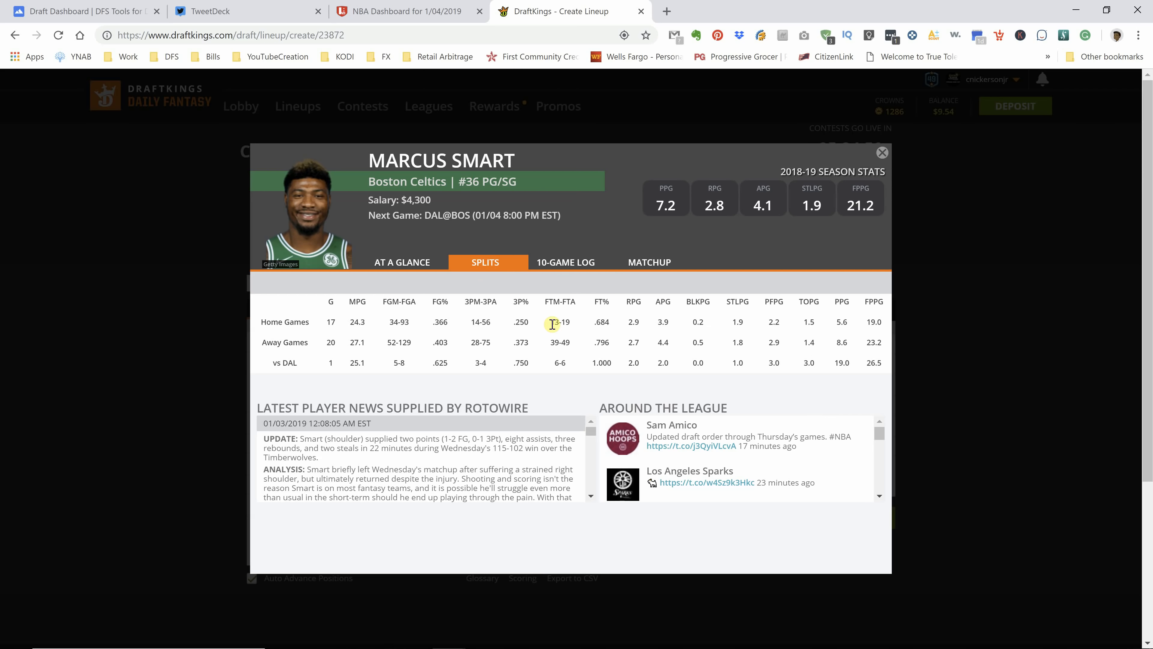
left_click(566, 262)
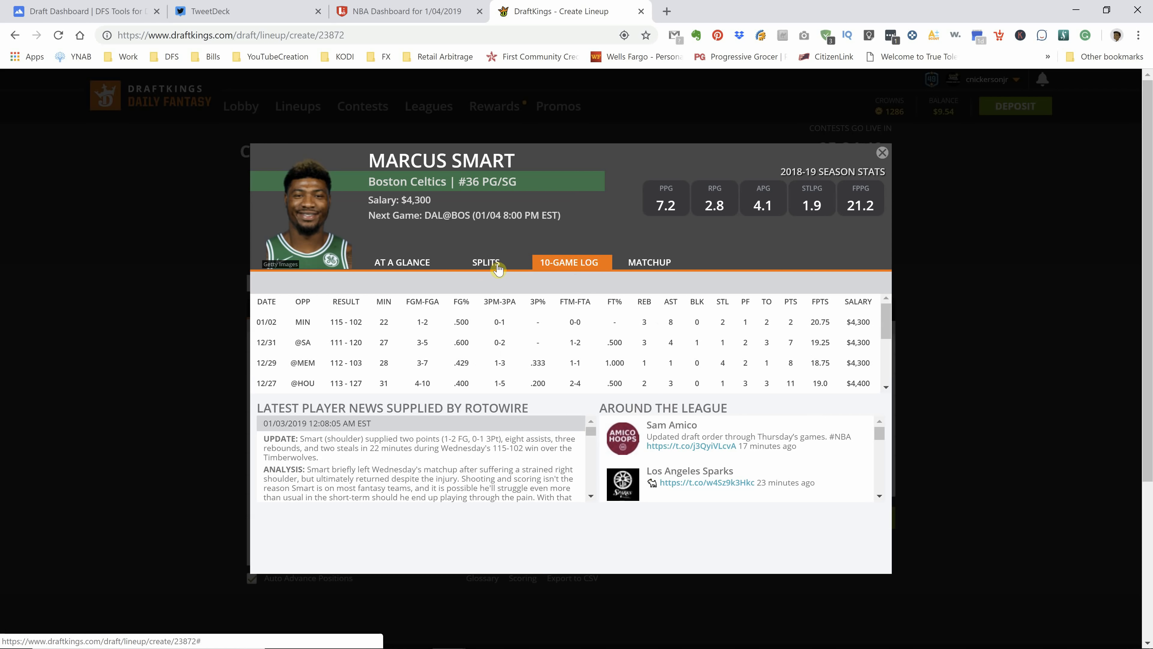
left_click(485, 262)
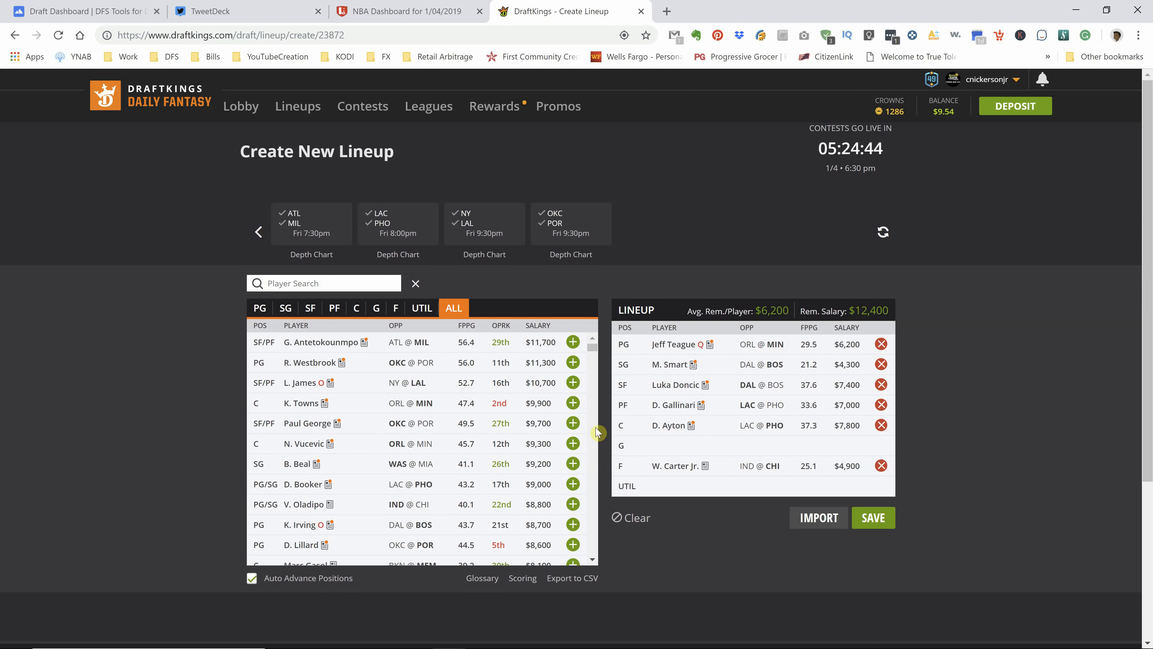
left_click(704, 384)
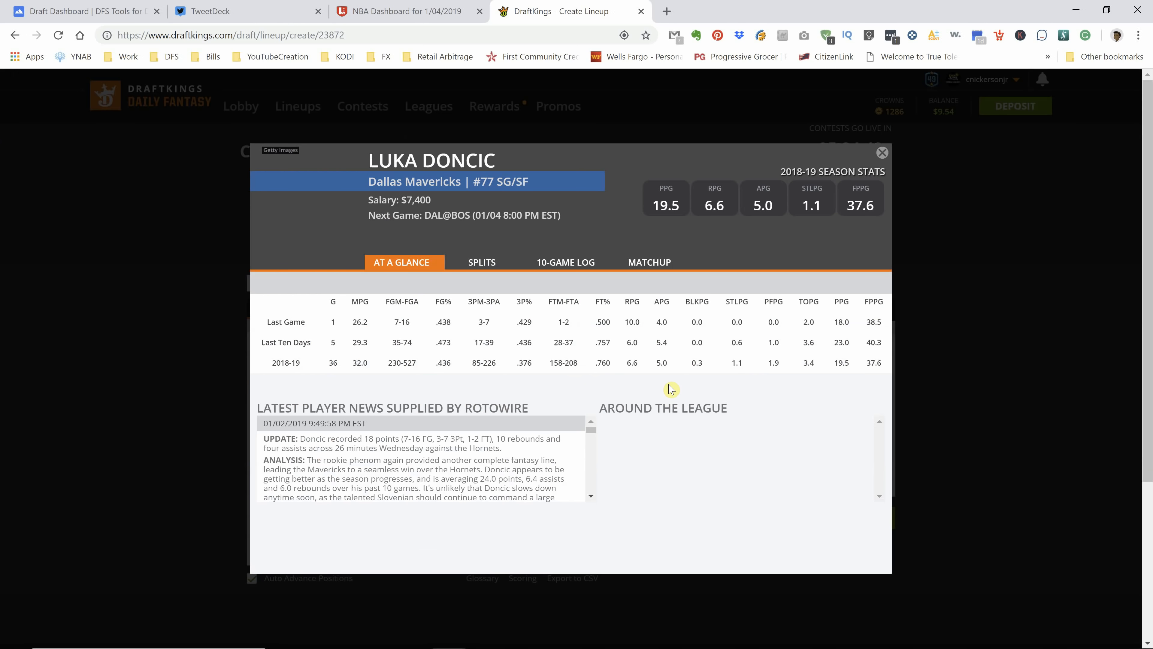
left_click(485, 262)
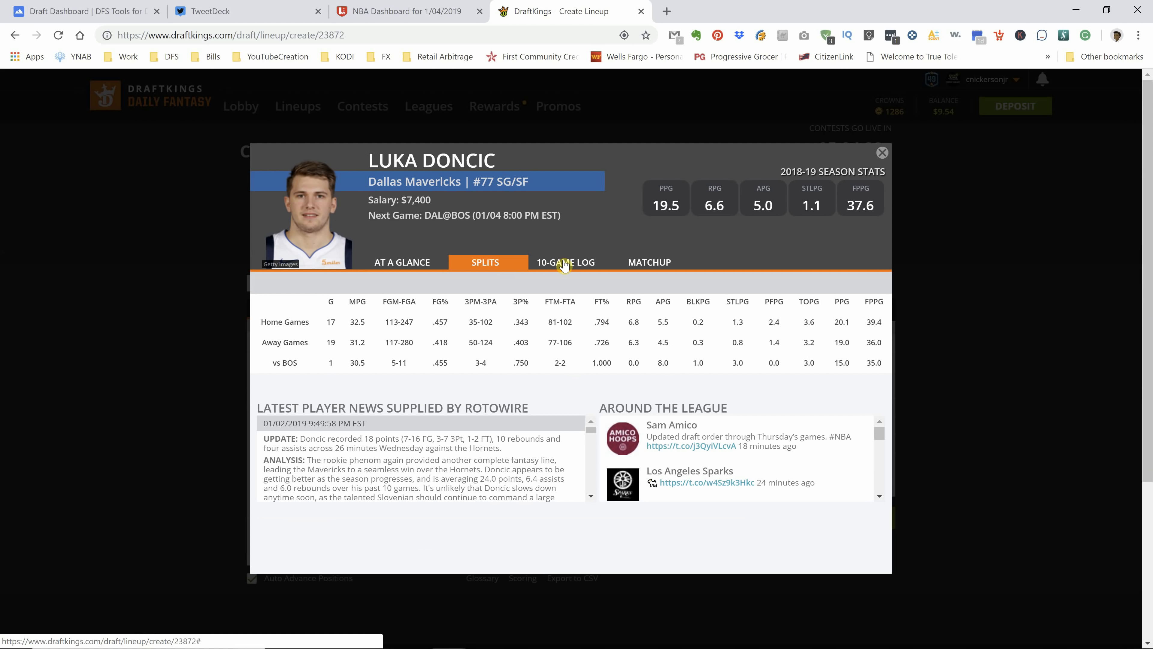
left_click(570, 261)
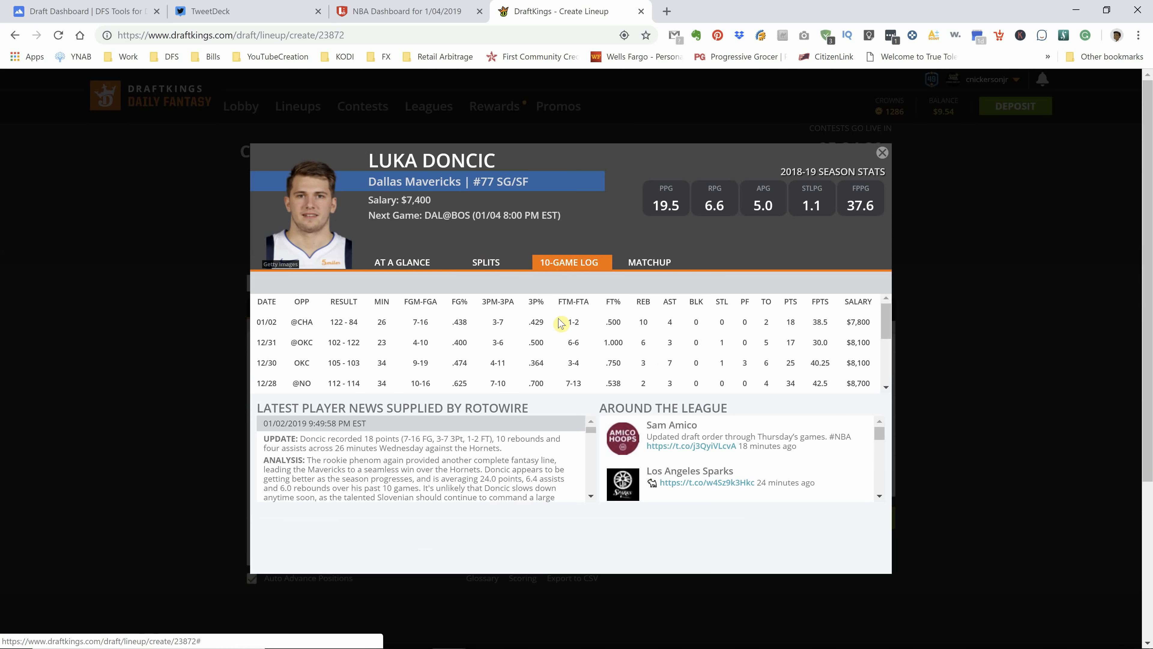
mouse_move(575, 336)
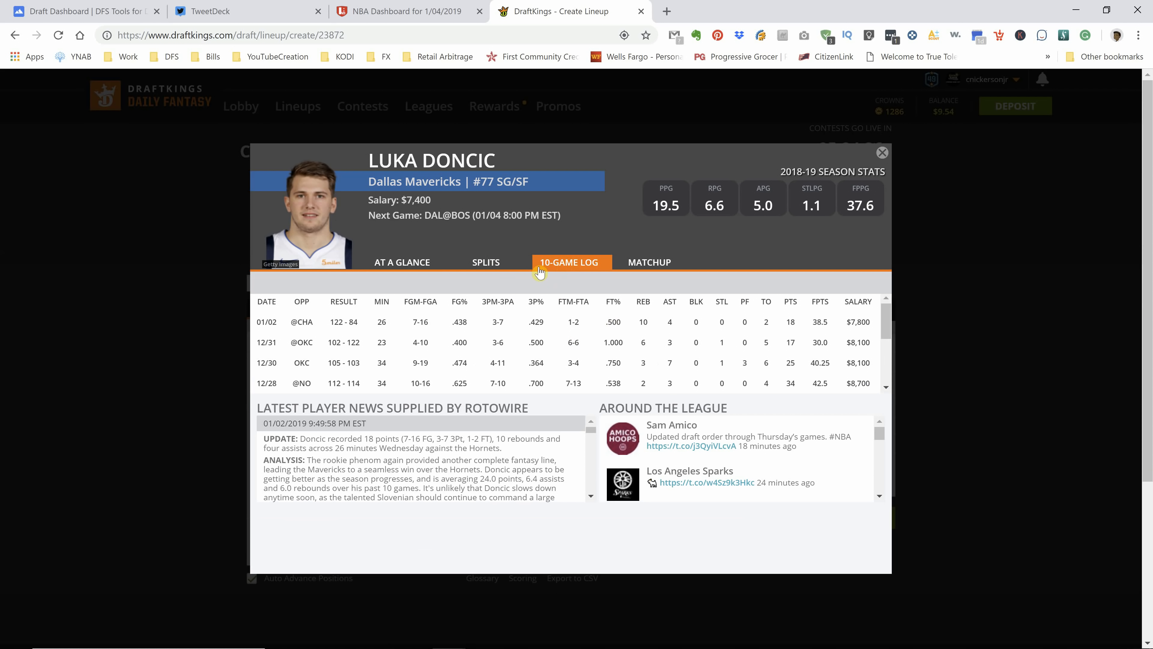
left_click(486, 262)
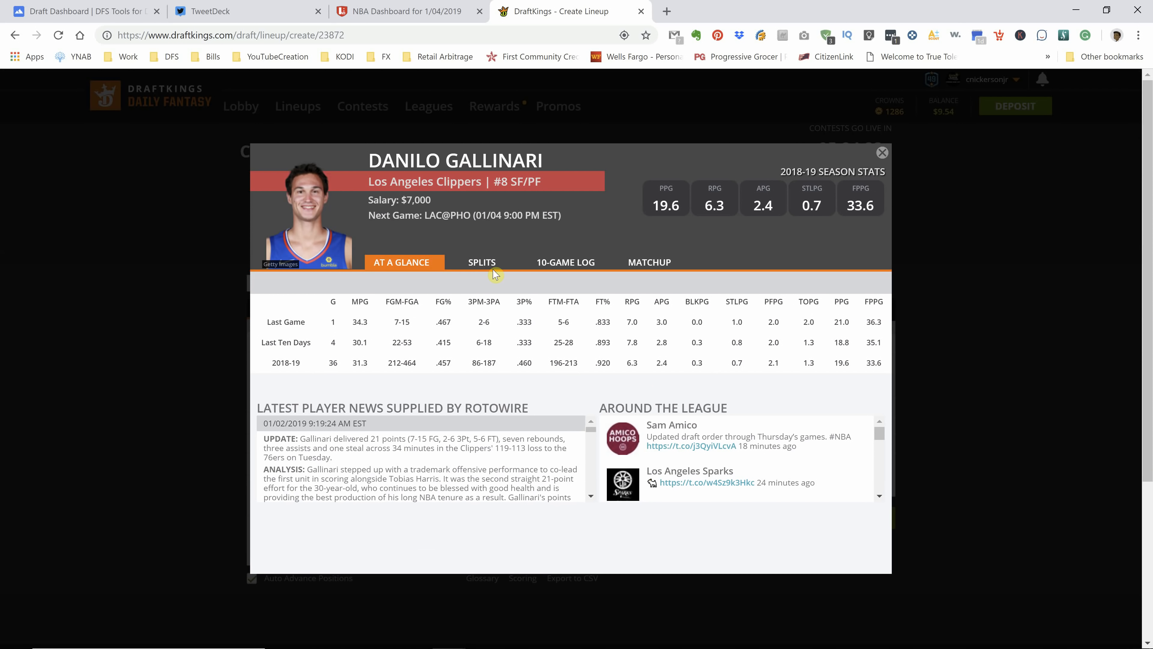
left_click(482, 262)
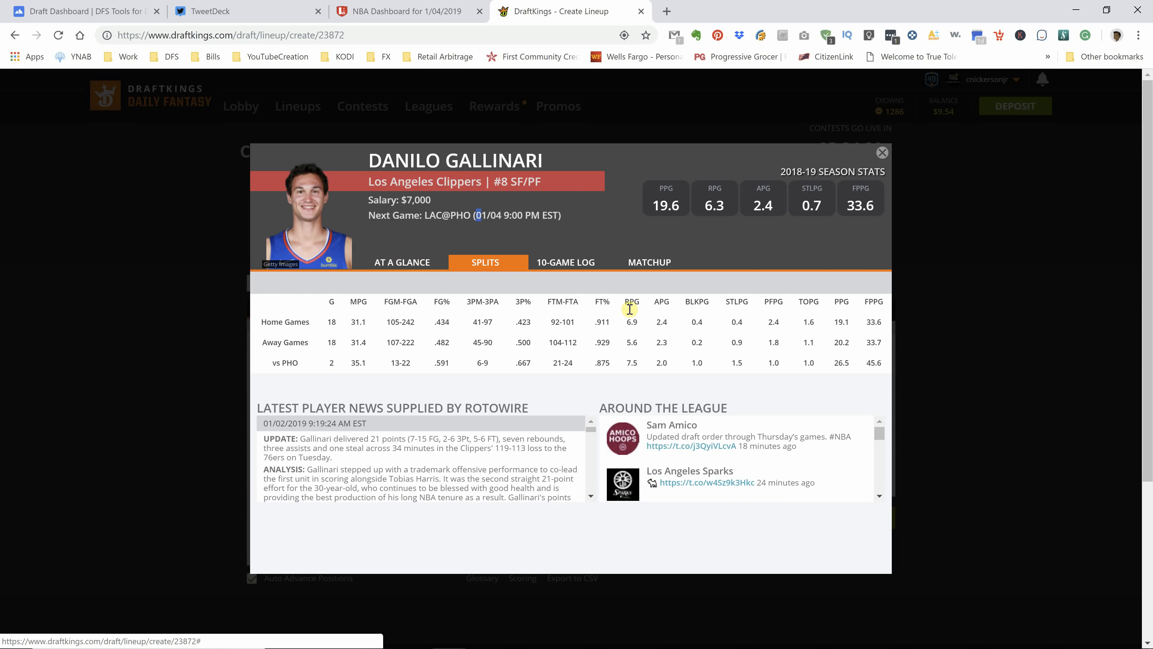
mouse_move(552, 283)
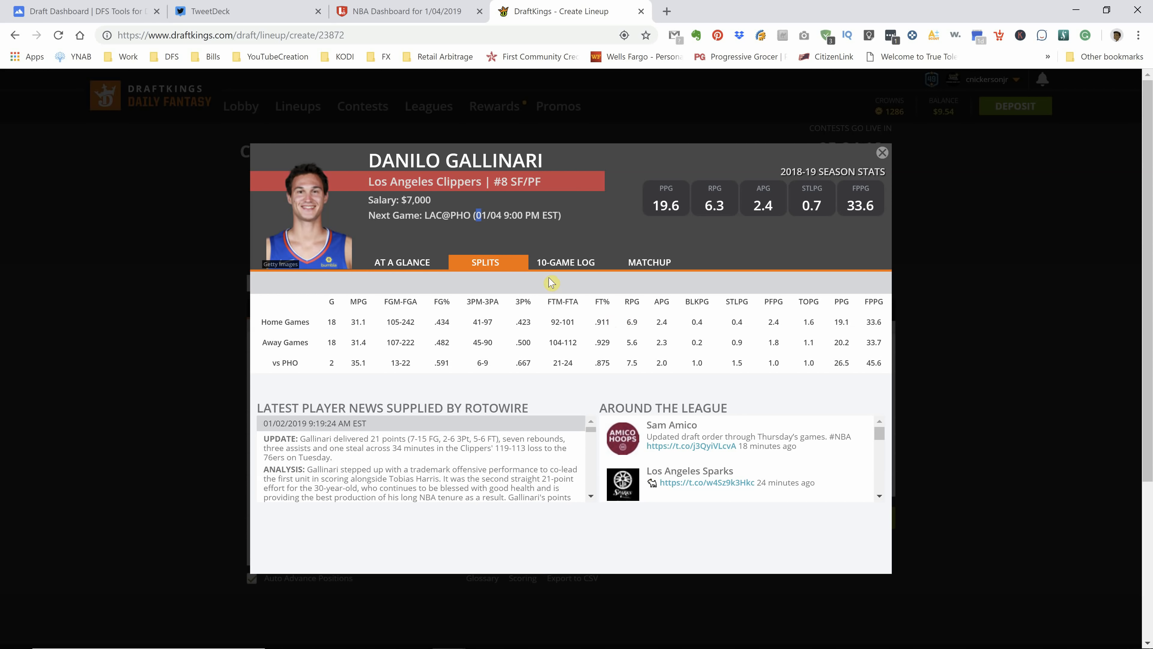
mouse_move(657, 372)
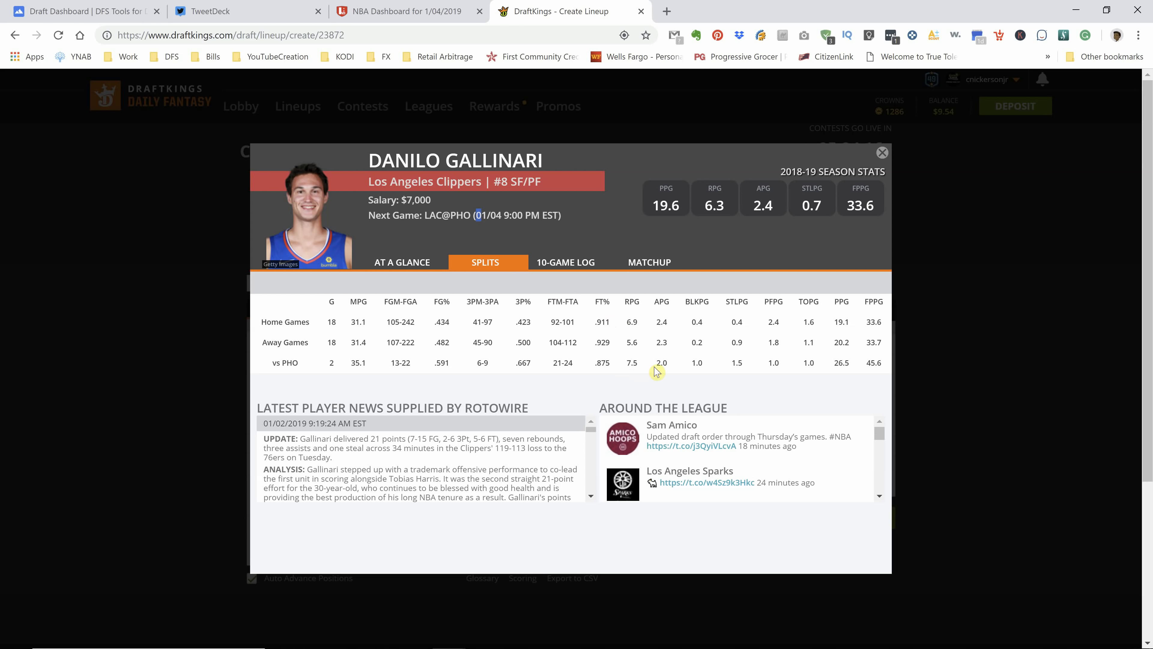
mouse_move(686, 364)
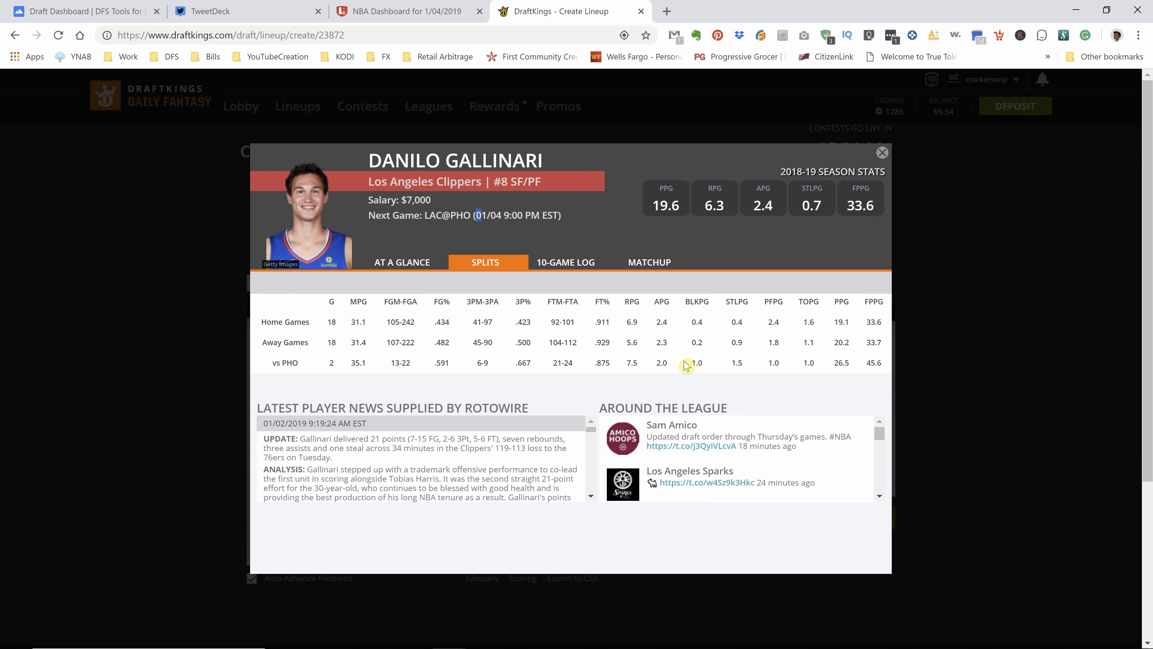
mouse_move(585, 265)
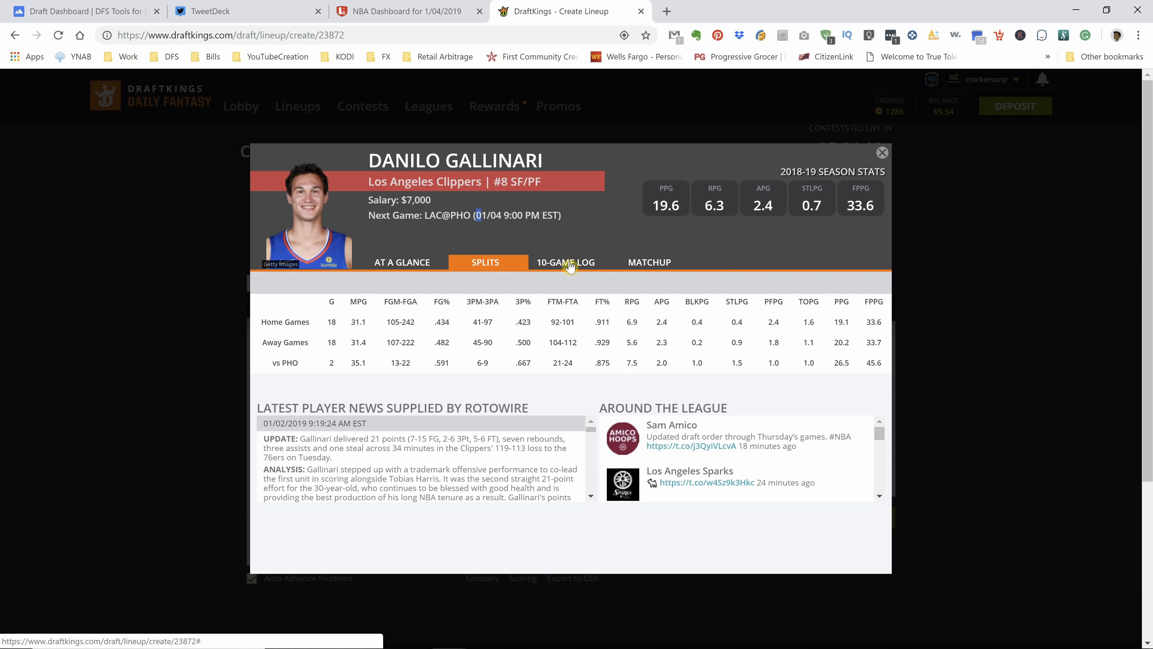
left_click(572, 262)
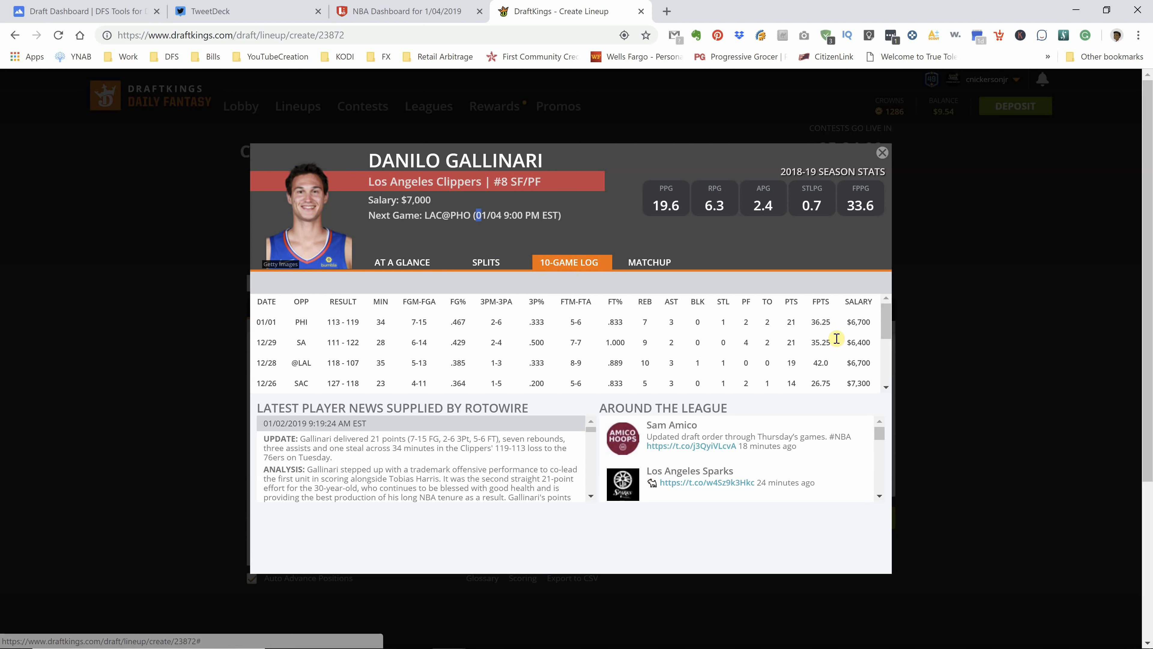
mouse_move(827, 355)
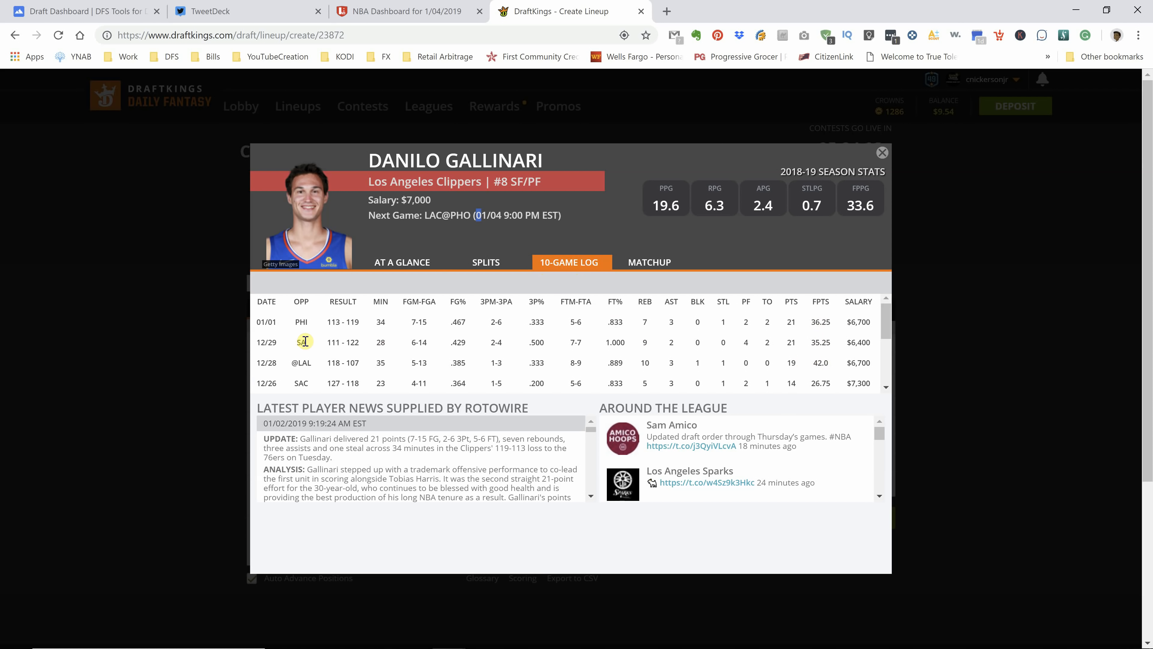
mouse_move(885, 238)
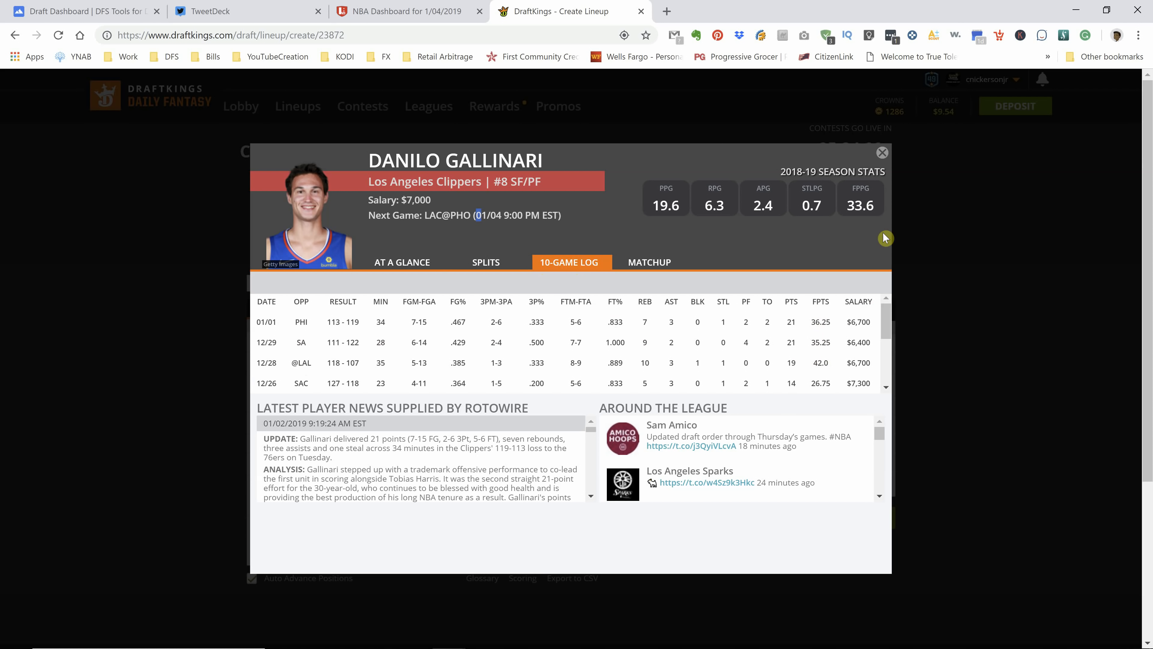
left_click(882, 153)
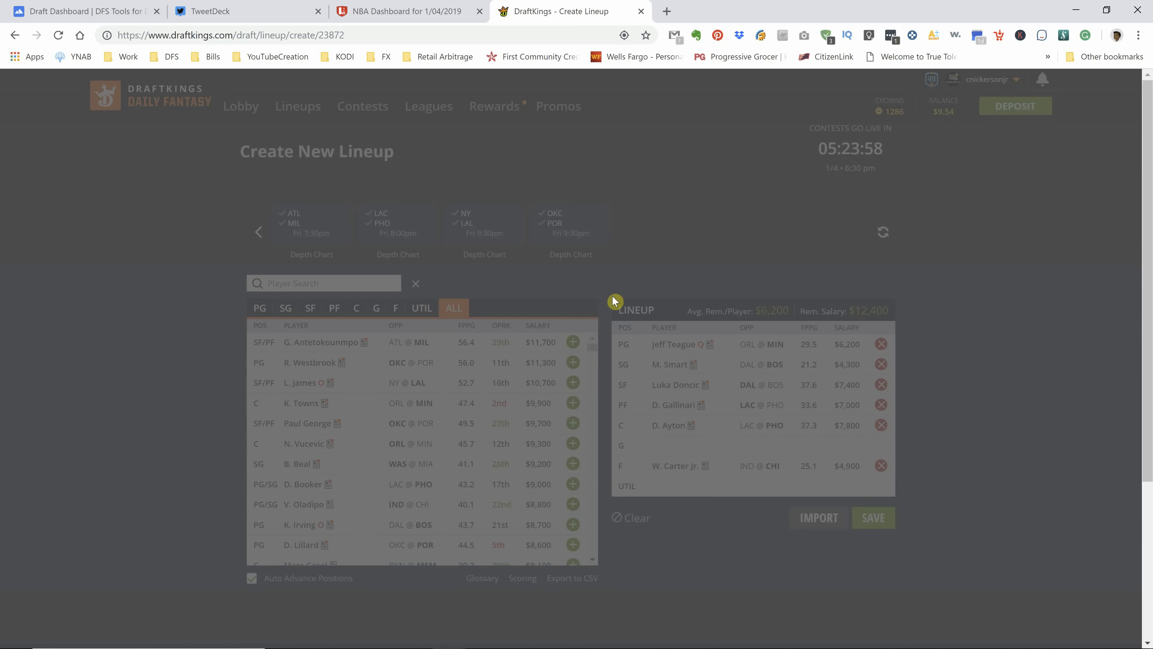
left_click(407, 11)
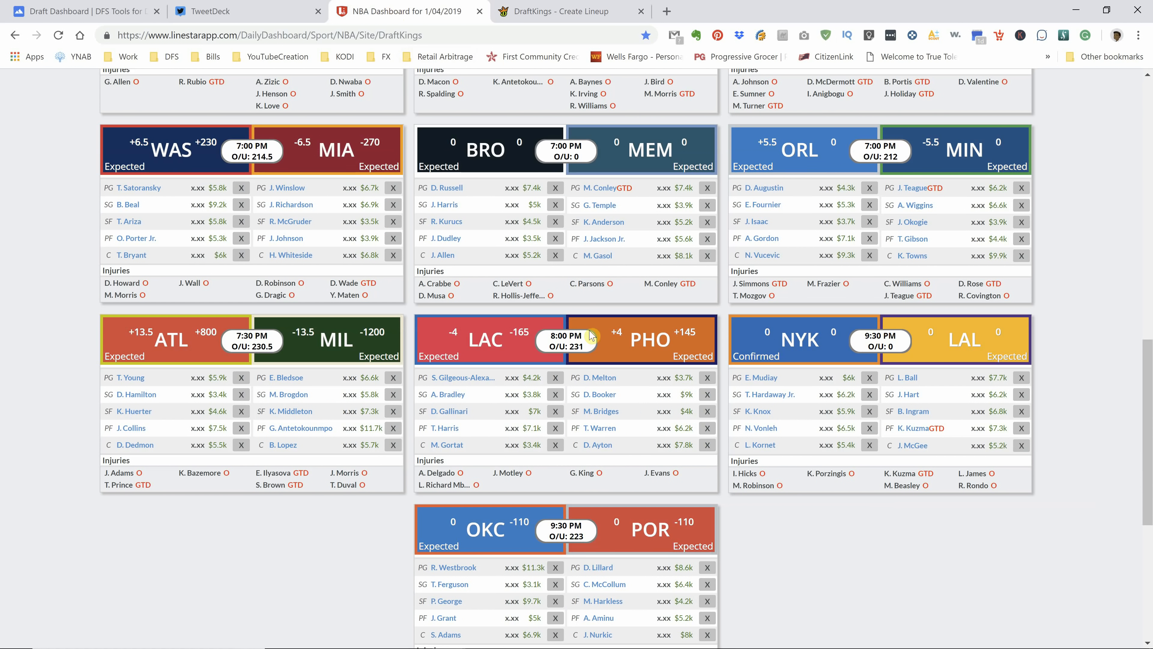
mouse_move(641, 257)
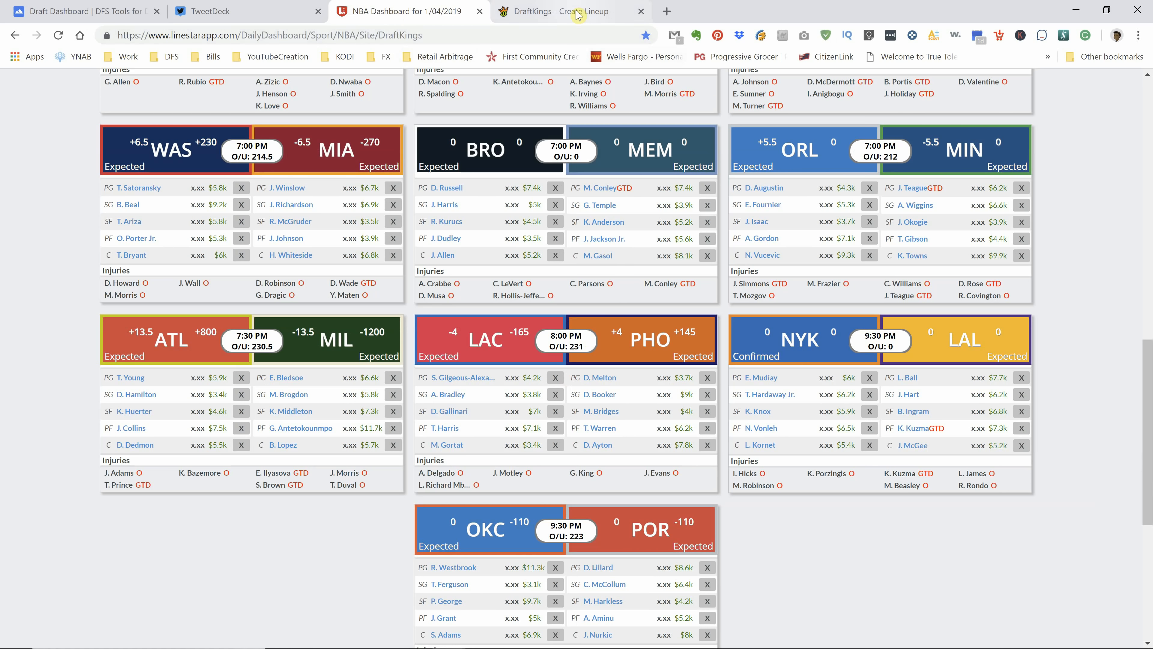
left_click(578, 12)
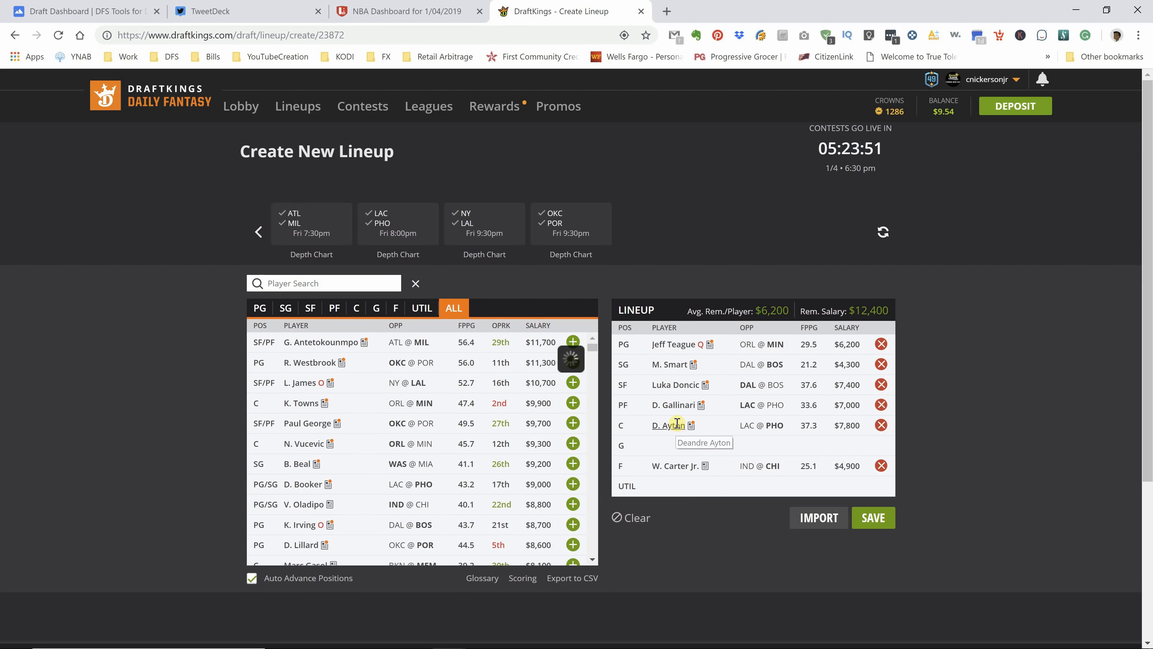
Step: Review Deandre Ayton's 10-game log, noting his 61.5 fantasy points against DEN, and close his card
left_click(669, 426)
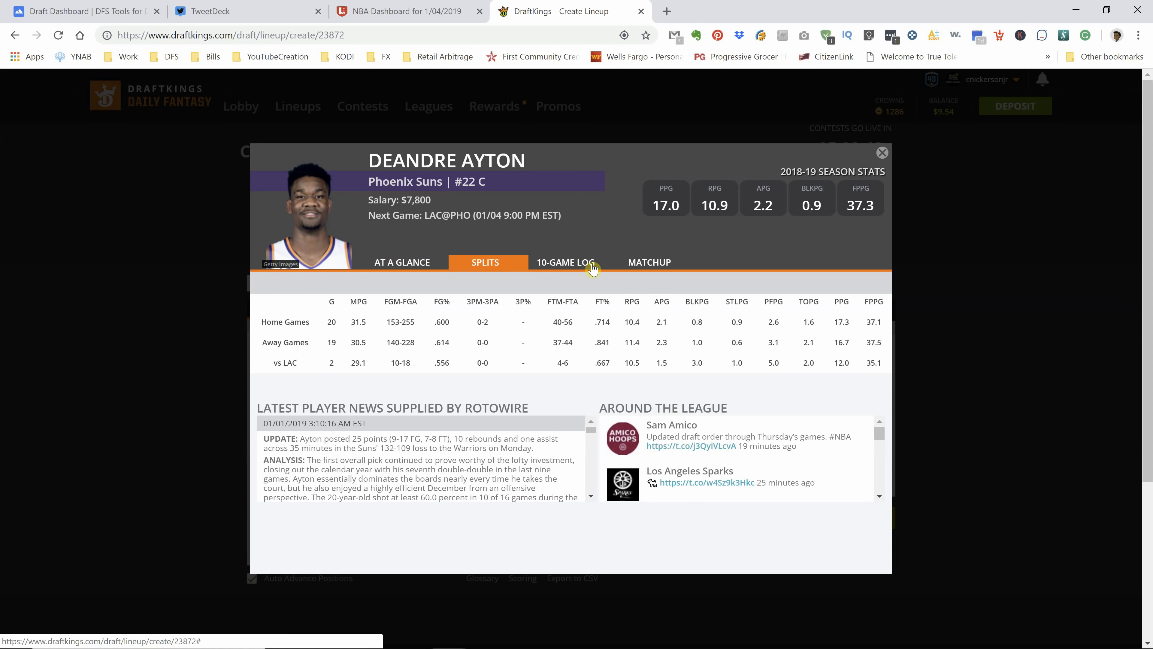
mouse_move(396, 365)
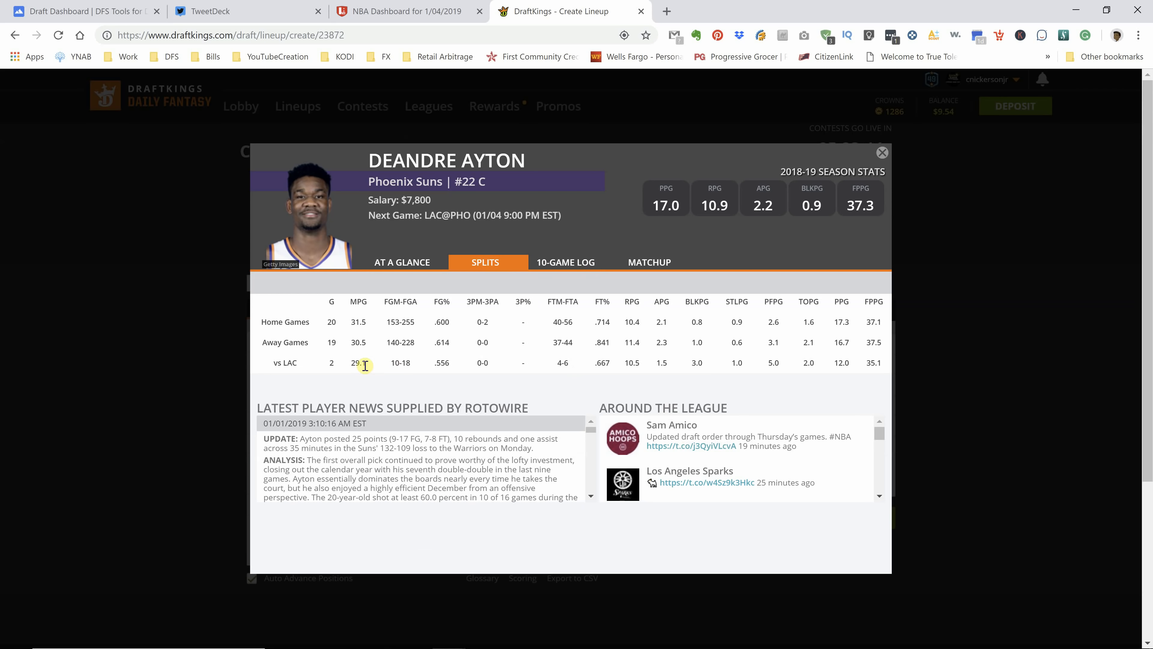
left_click(569, 262)
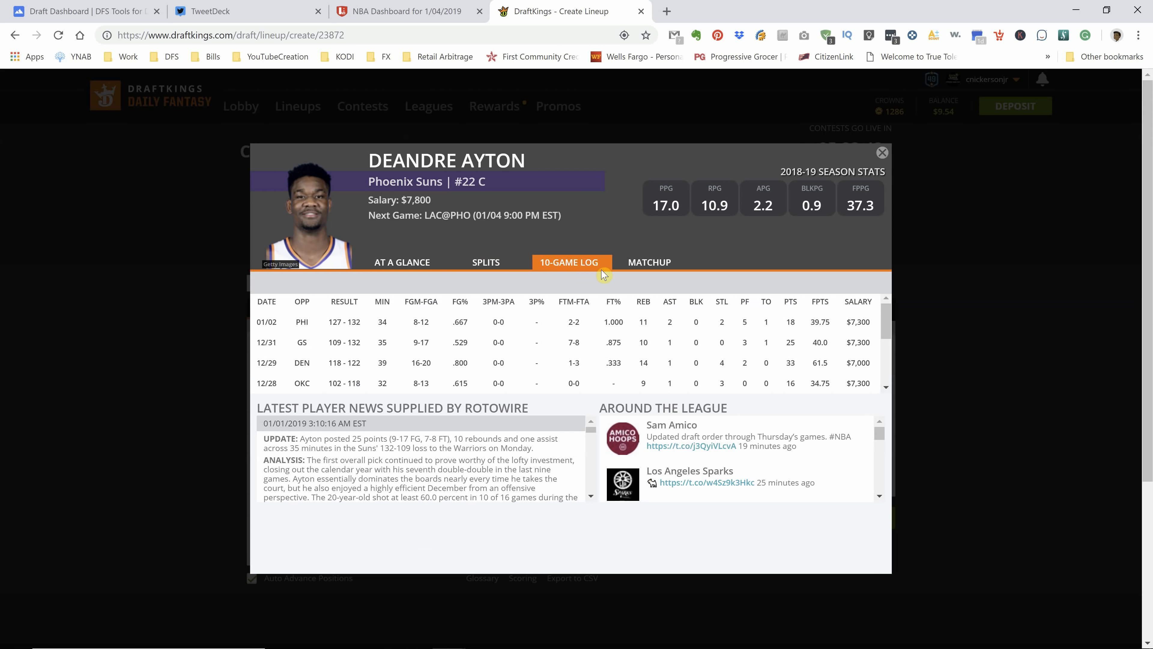
mouse_move(815, 364)
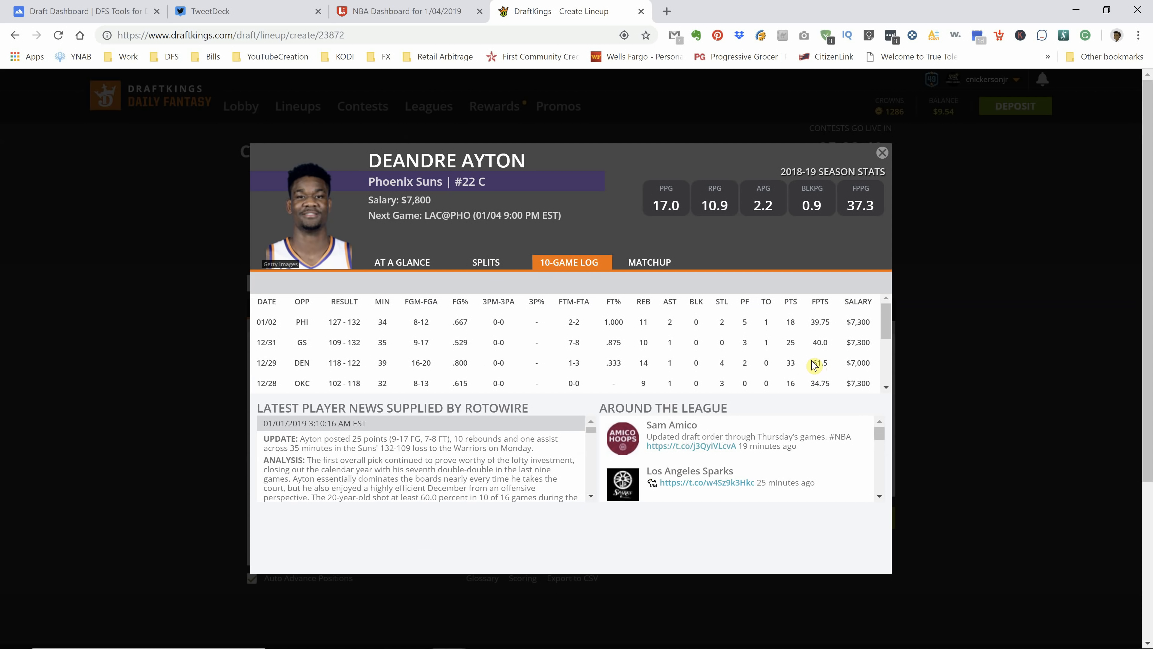
double_click(820, 363)
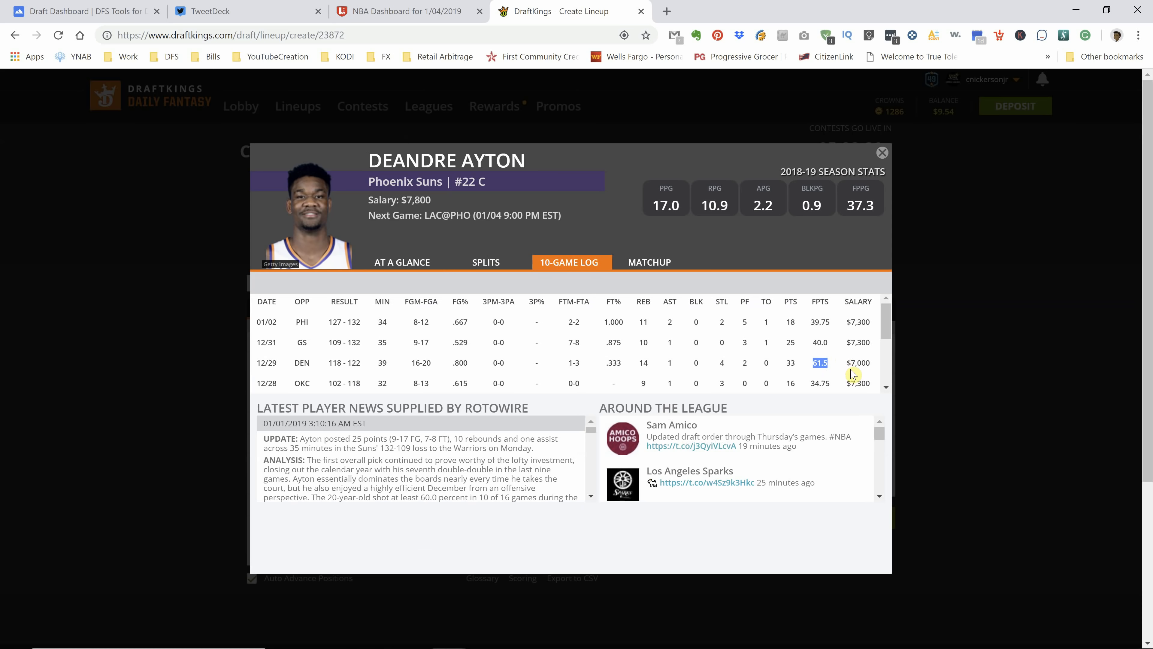
left_click(882, 152)
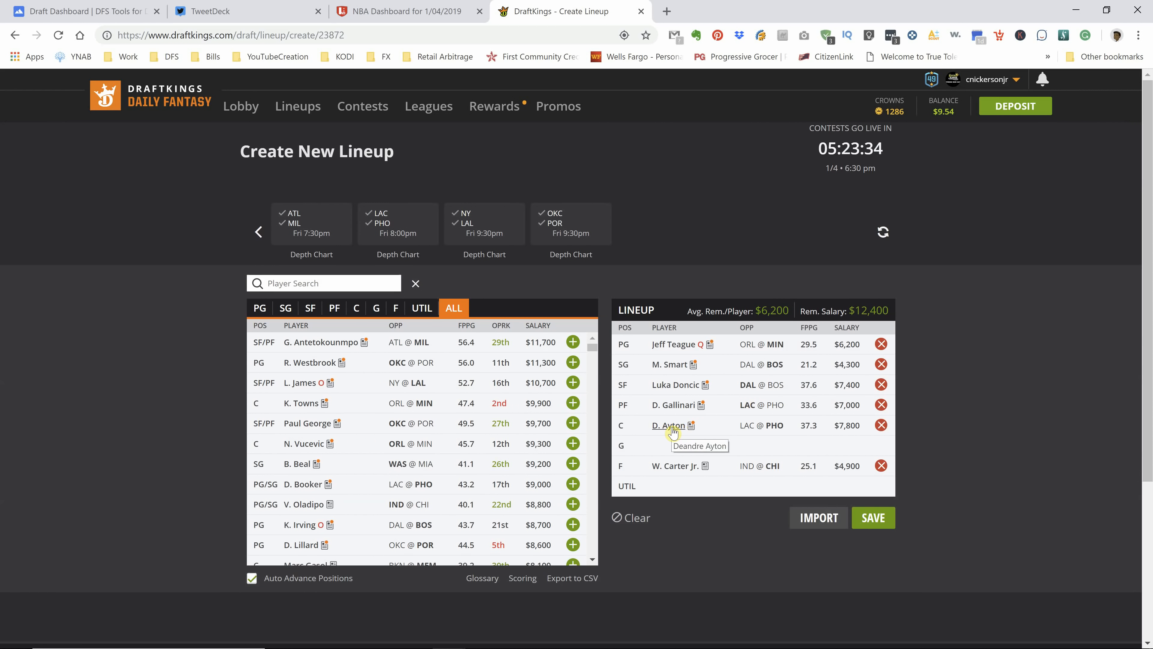
Step: Review W. Carter Jr.'s splits and last ten games, toggling between them, then close his card
left_click(705, 466)
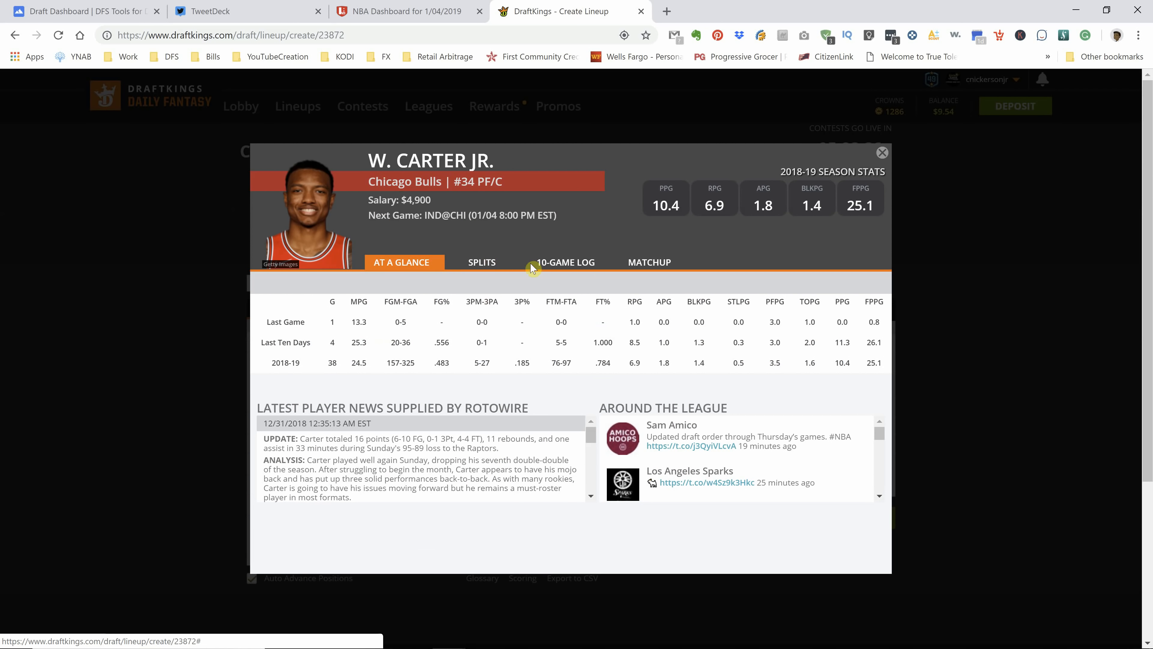
left_click(485, 261)
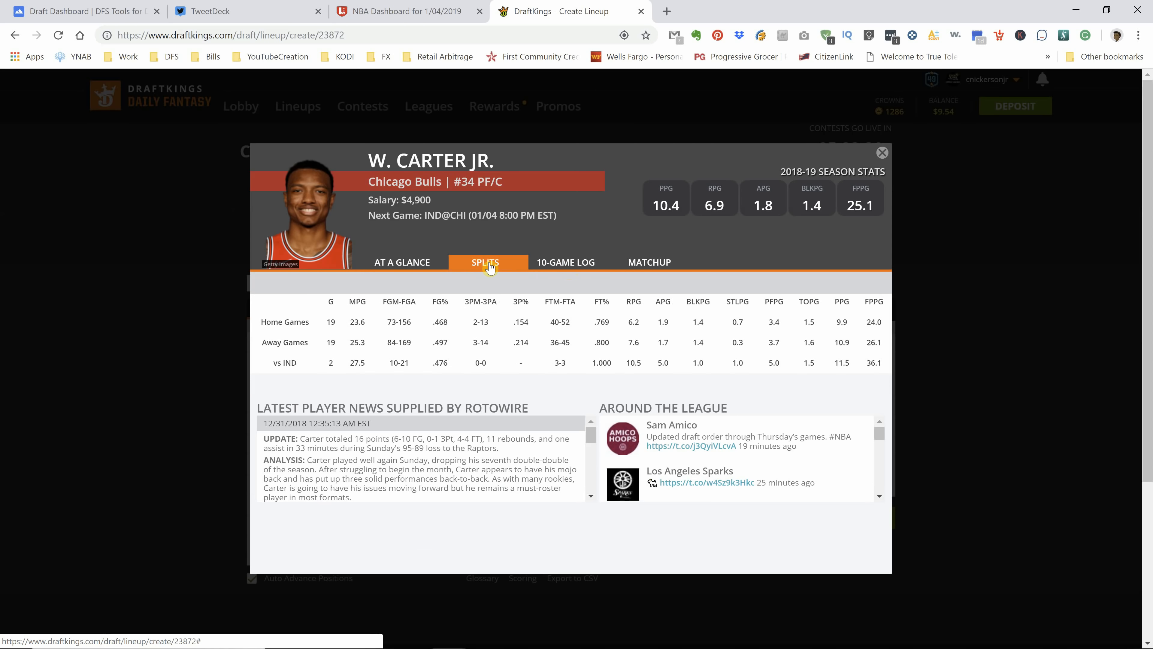
mouse_move(566, 268)
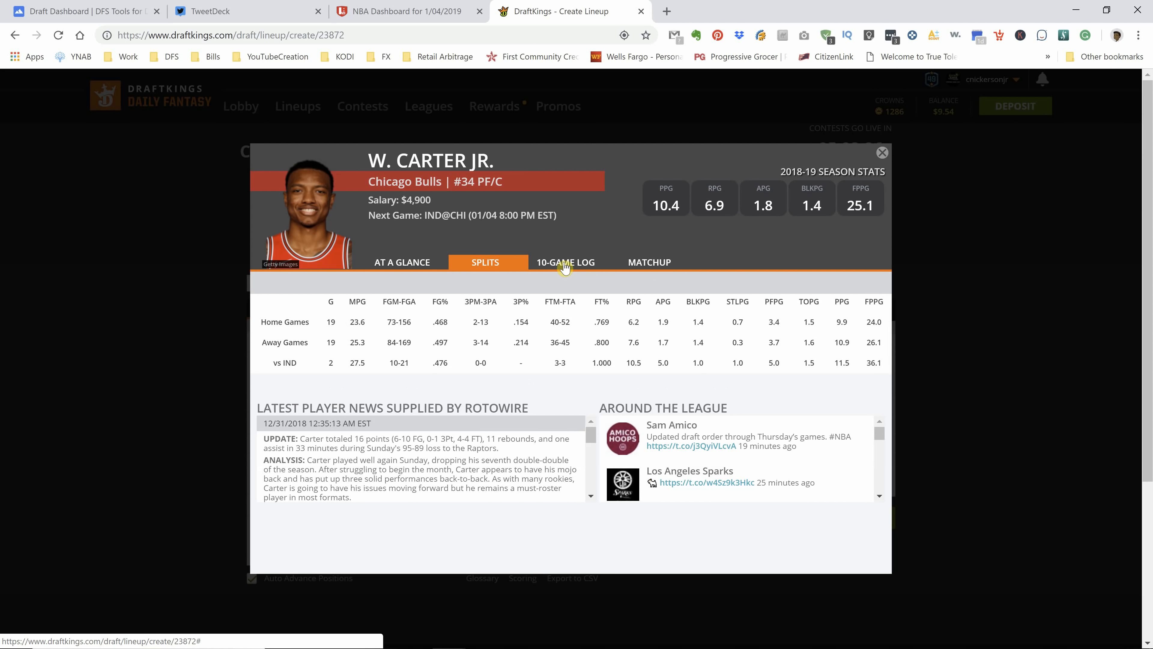
left_click(566, 262)
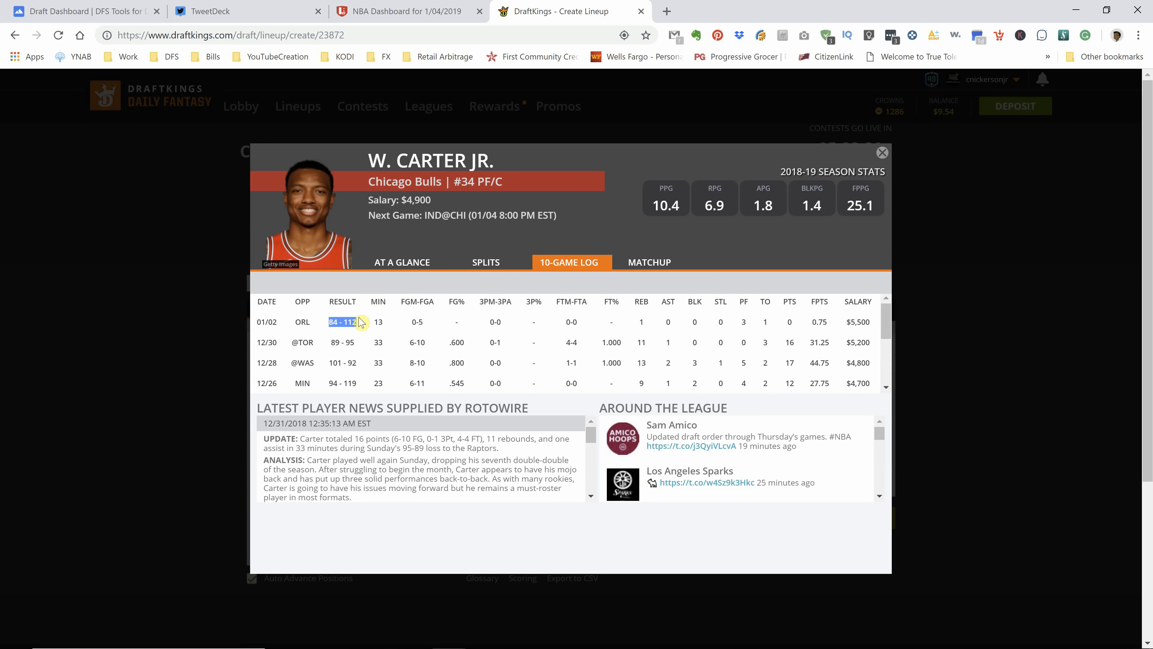
left_click(485, 262)
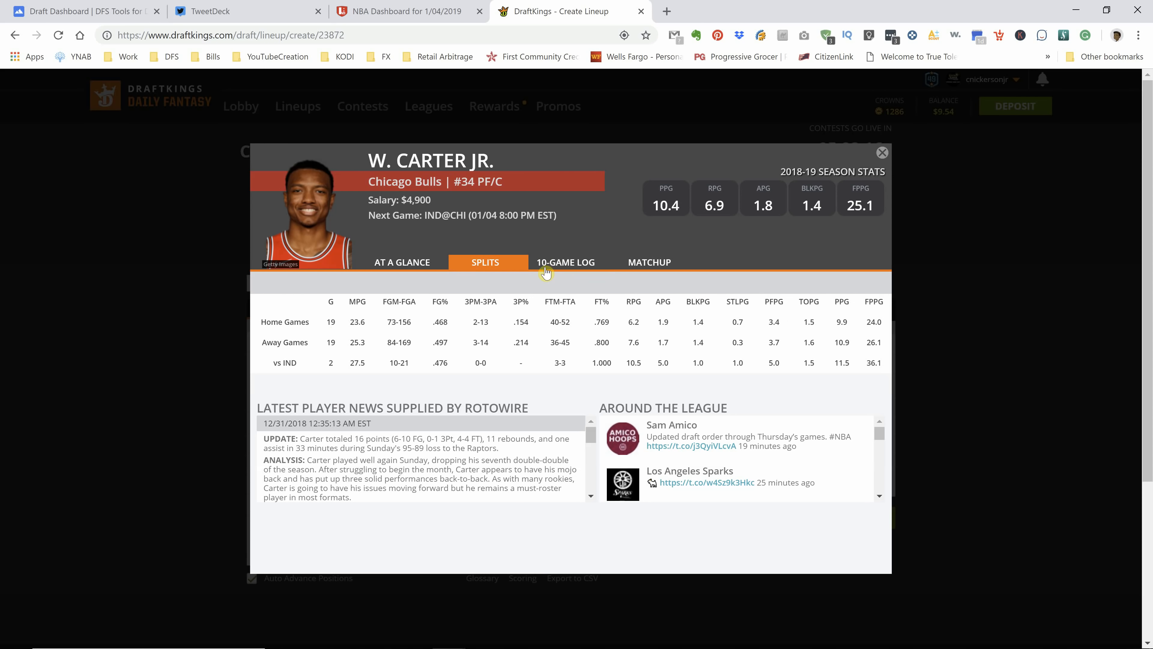
left_click(566, 262)
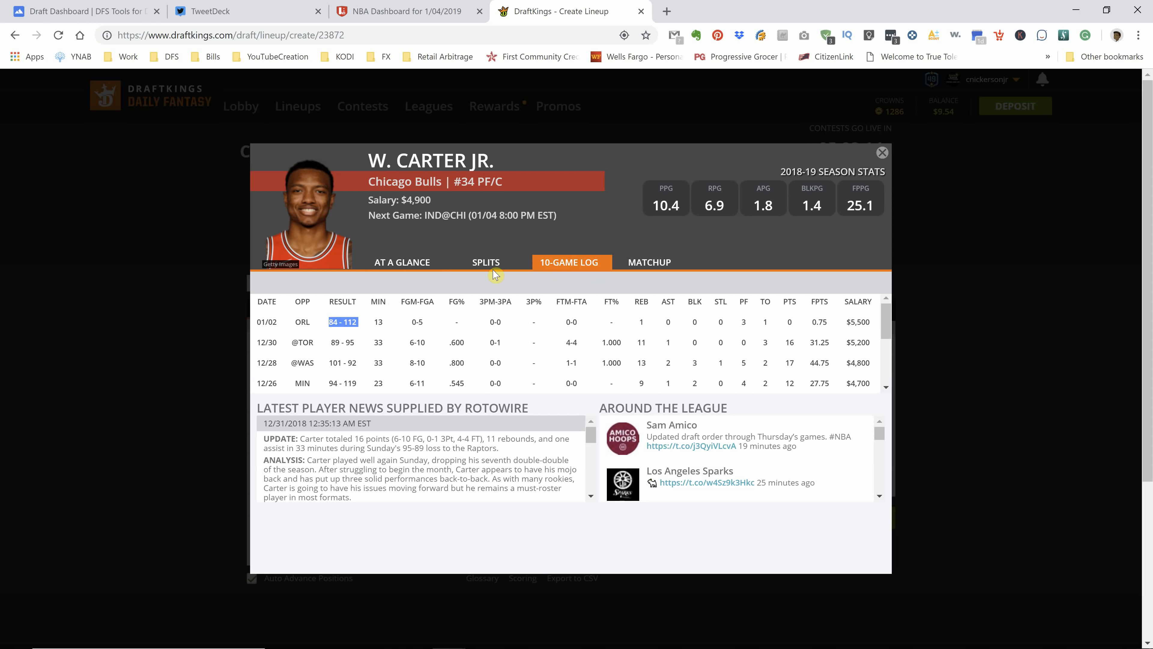
left_click(486, 261)
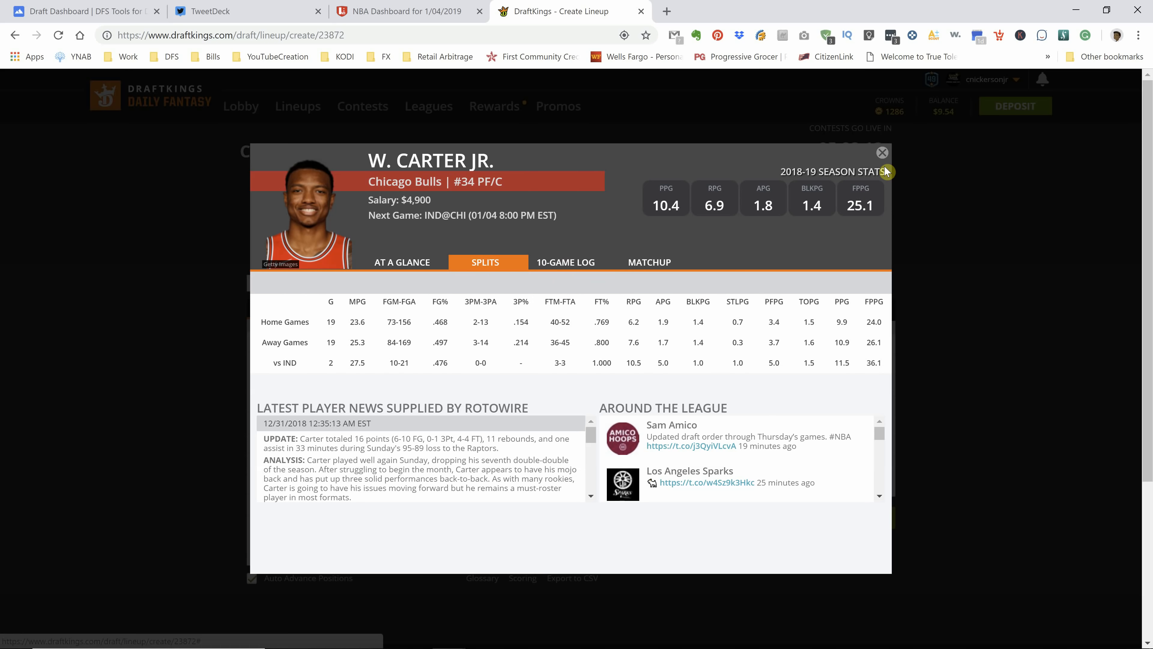
left_click(883, 152)
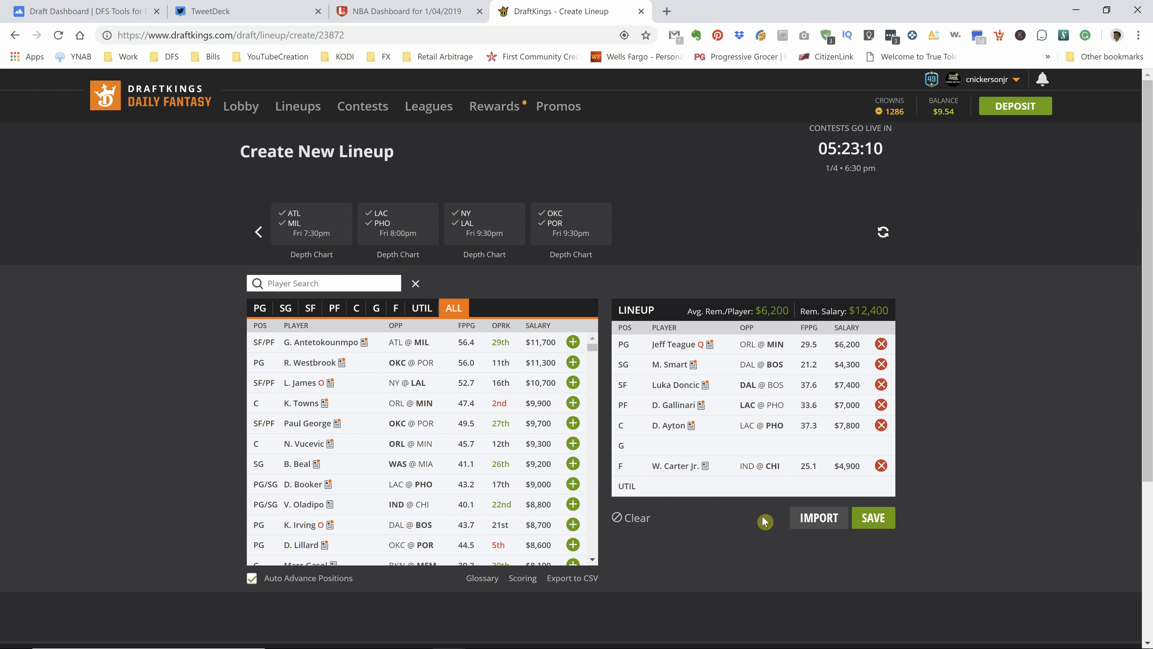
mouse_move(784, 530)
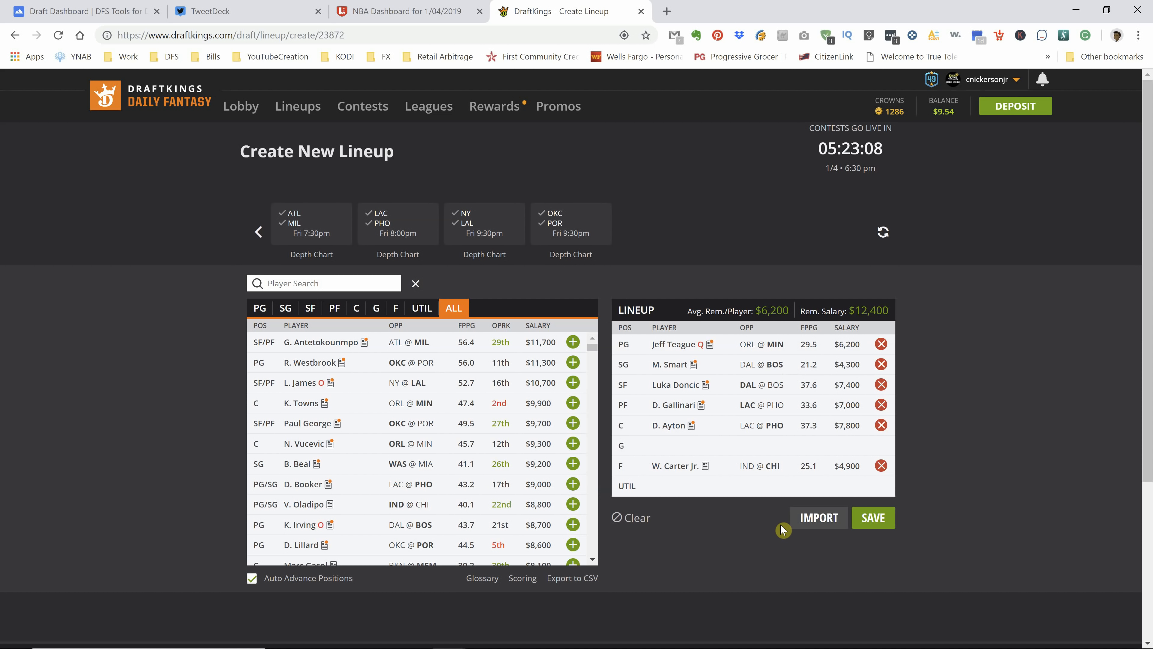
mouse_move(773, 323)
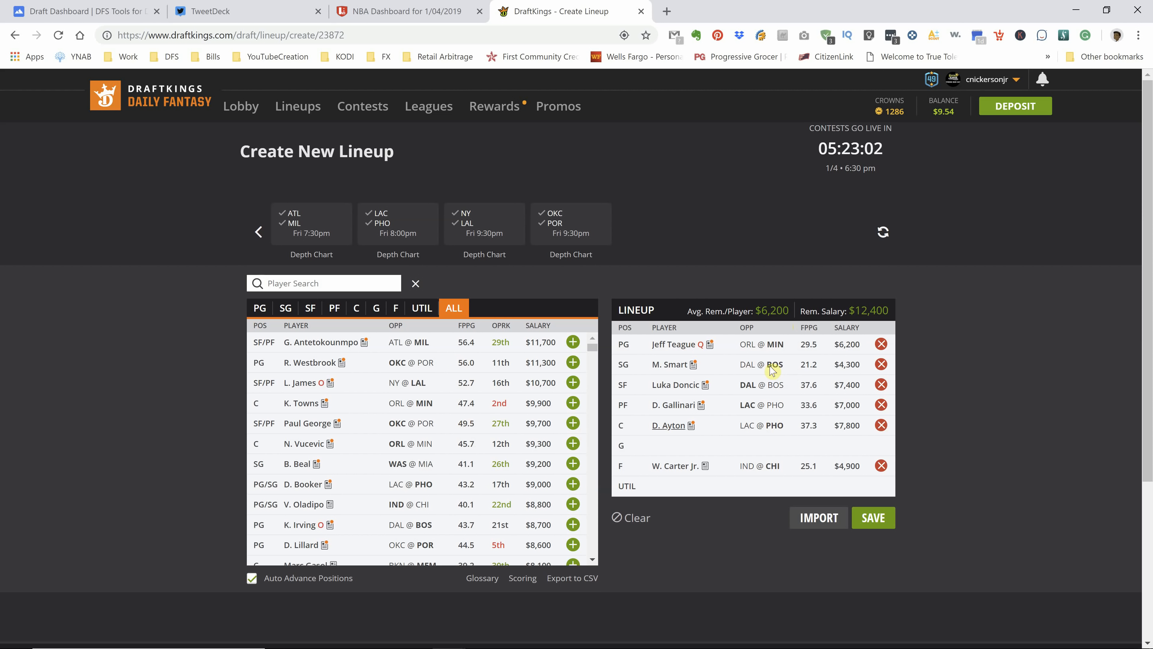
mouse_move(687, 419)
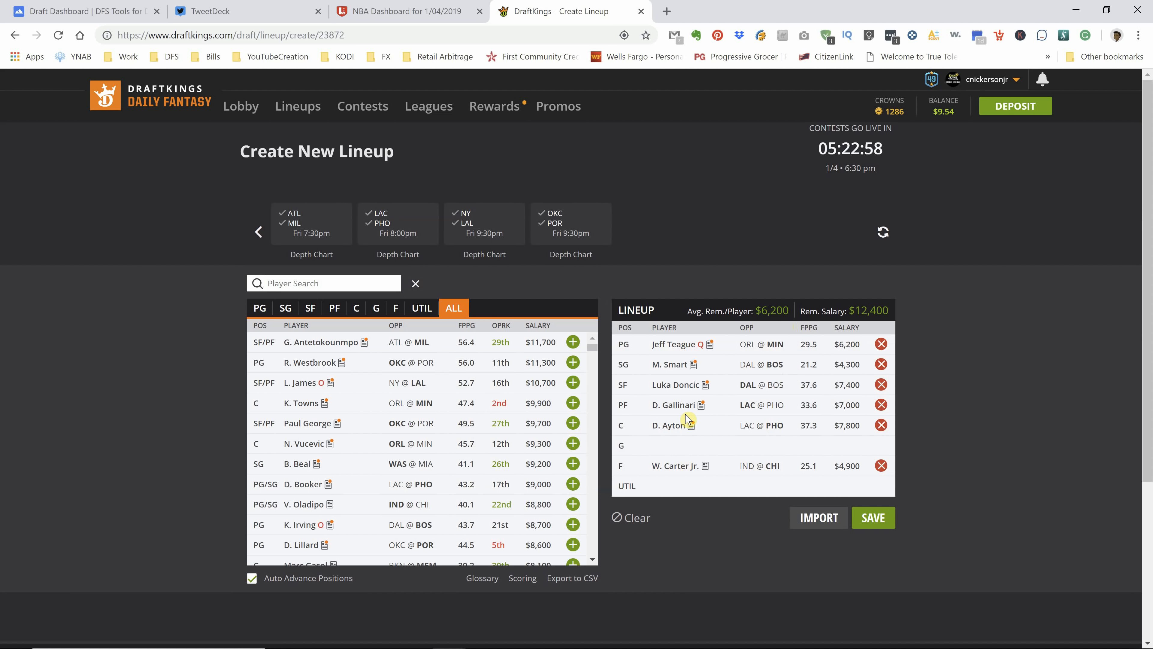
mouse_move(667, 459)
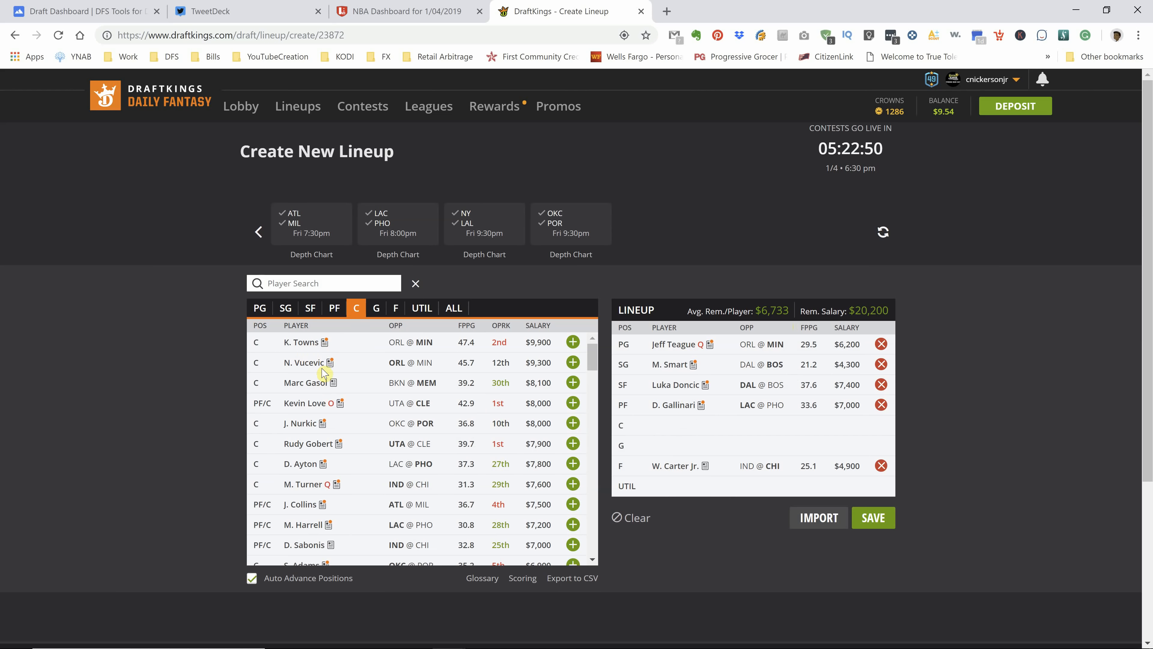
mouse_move(576, 387)
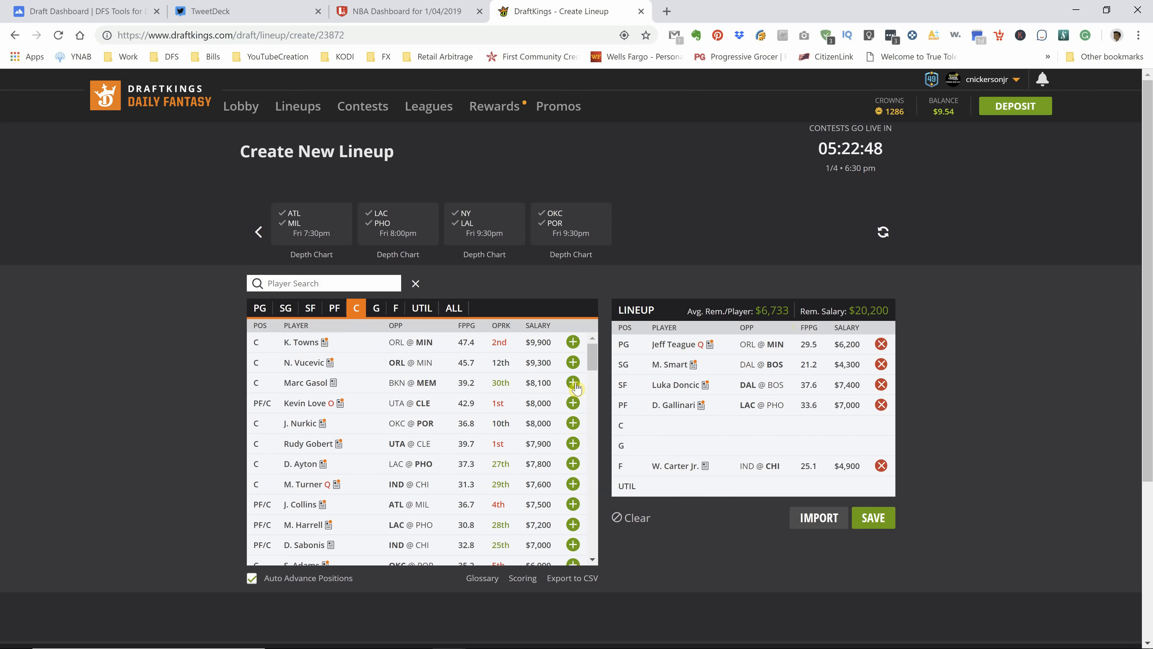
Step: Drop Ayton from center, add R. Westbrook to the UTIL spot, and switch to the Draft Dashboard generator
left_click(573, 382)
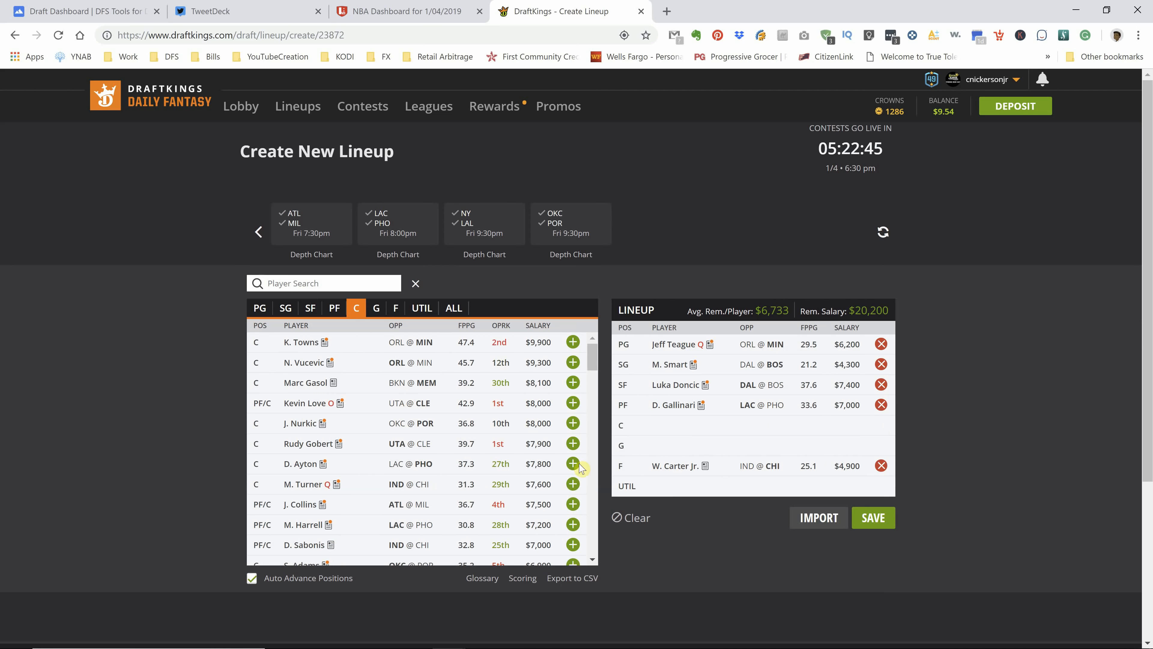
mouse_move(869, 460)
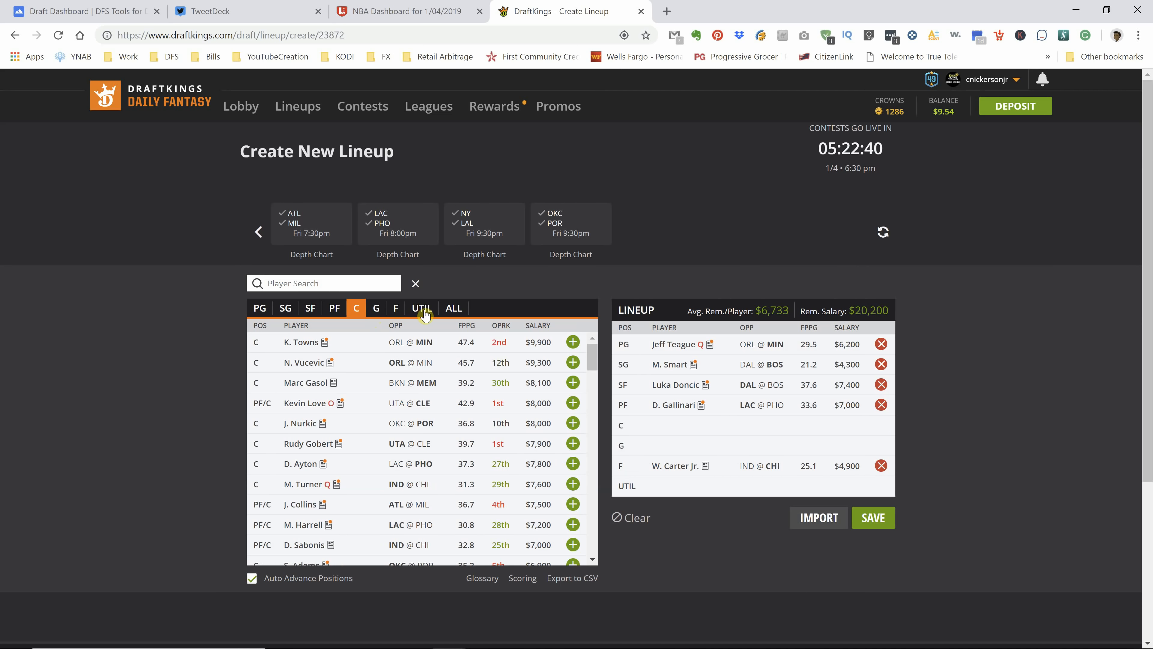
left_click(421, 307)
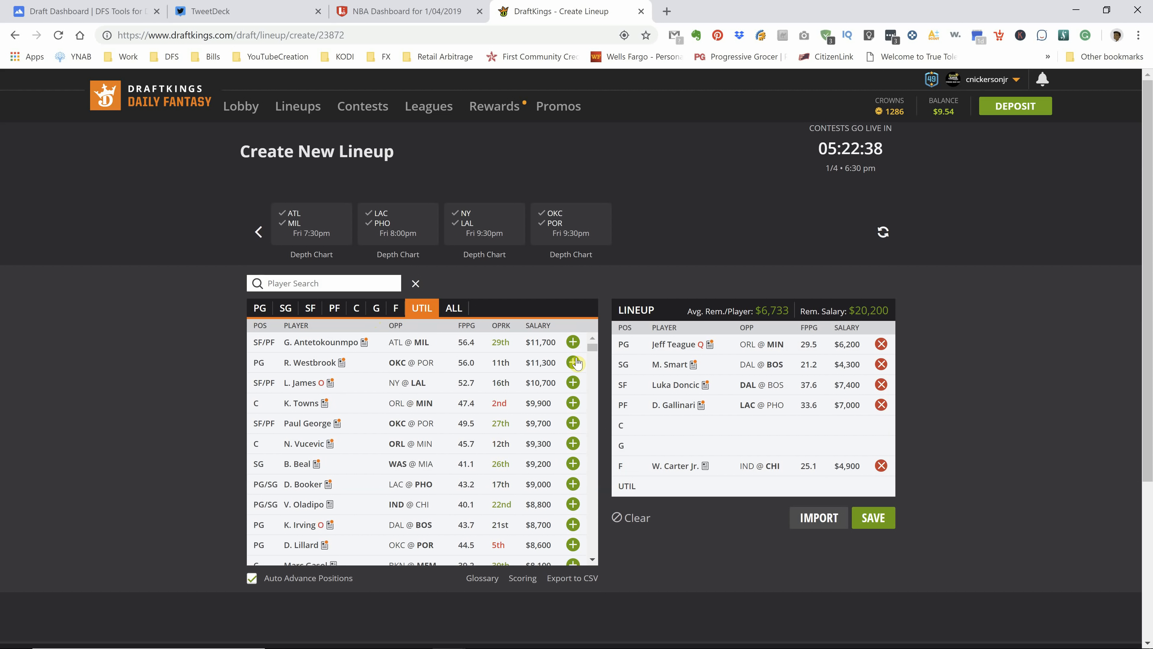
left_click(573, 362)
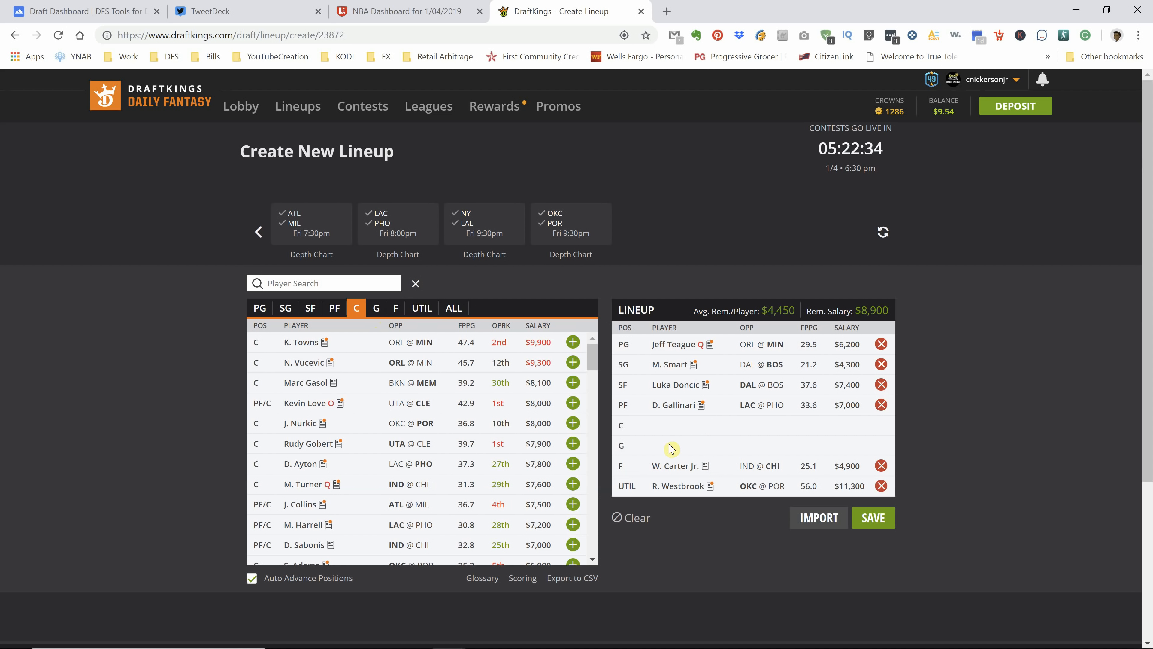
left_click(75, 11)
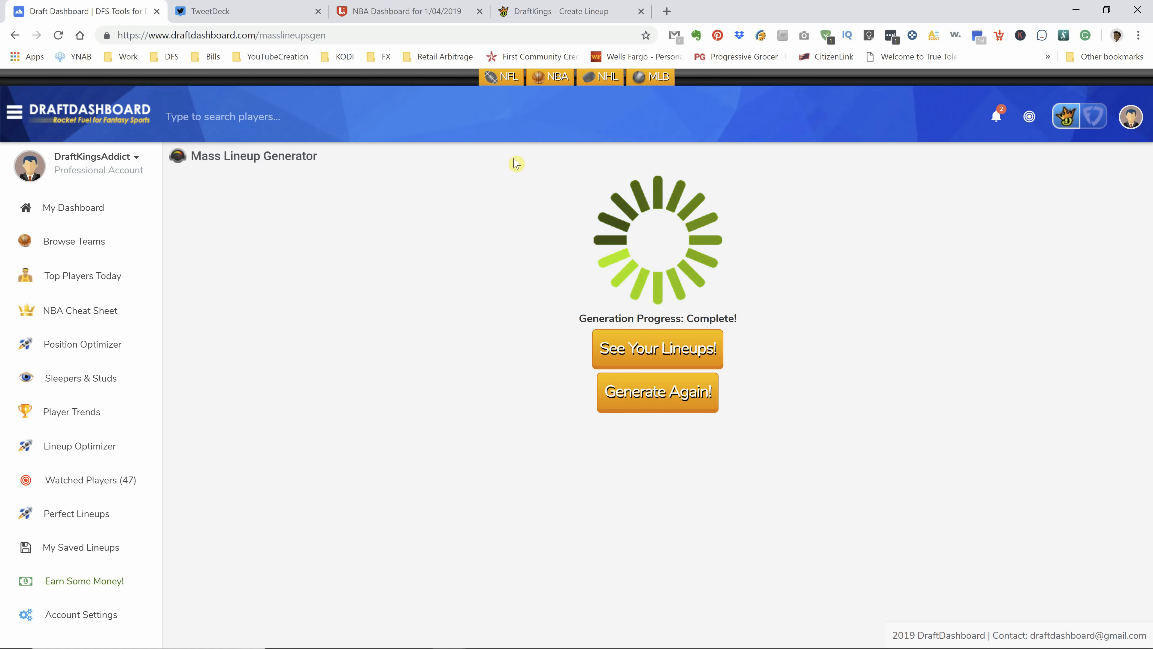
Step: View the freshly generated NBA lineups from the completed 20-lineup run
left_click(690, 360)
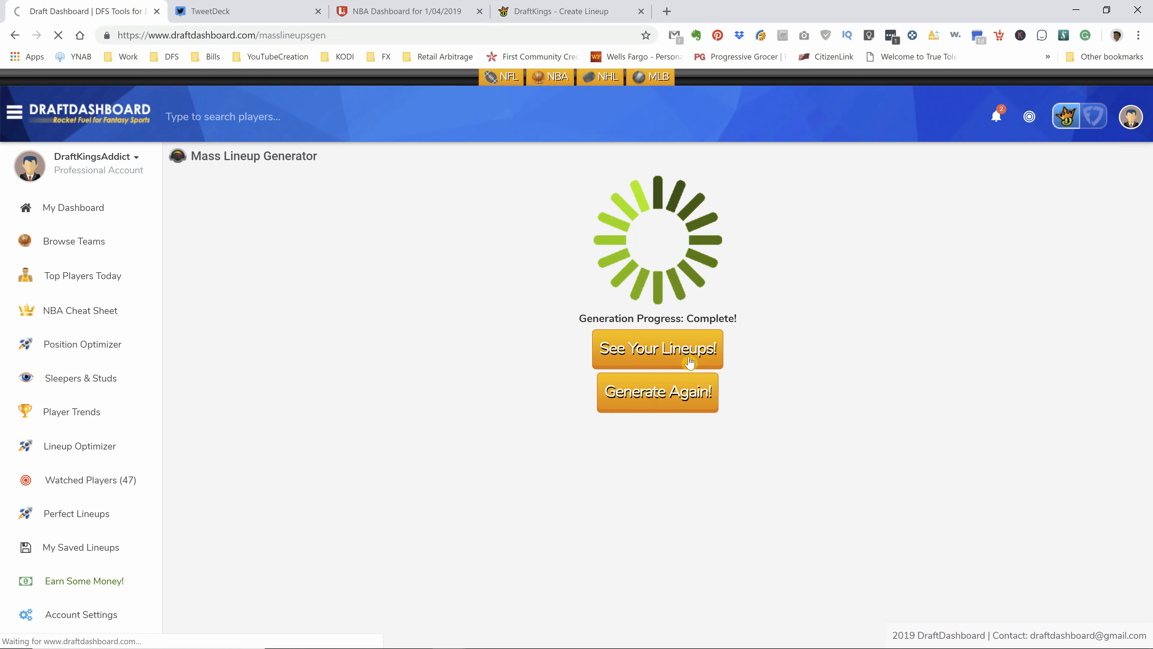
left_click(658, 349)
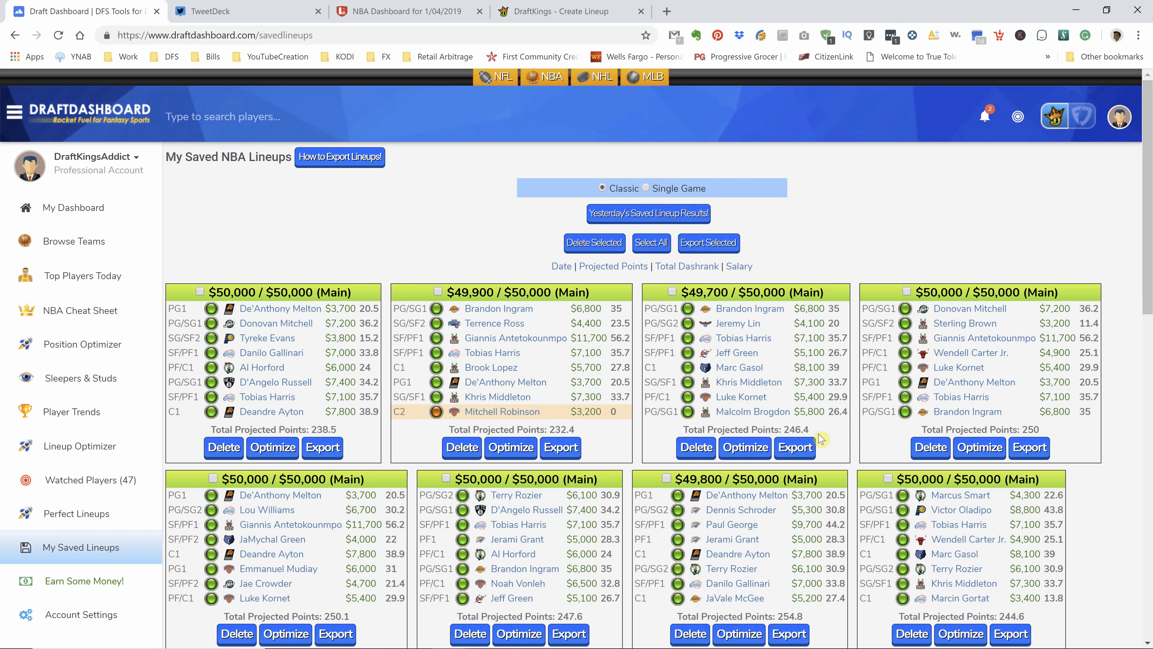
scroll("down", 3)
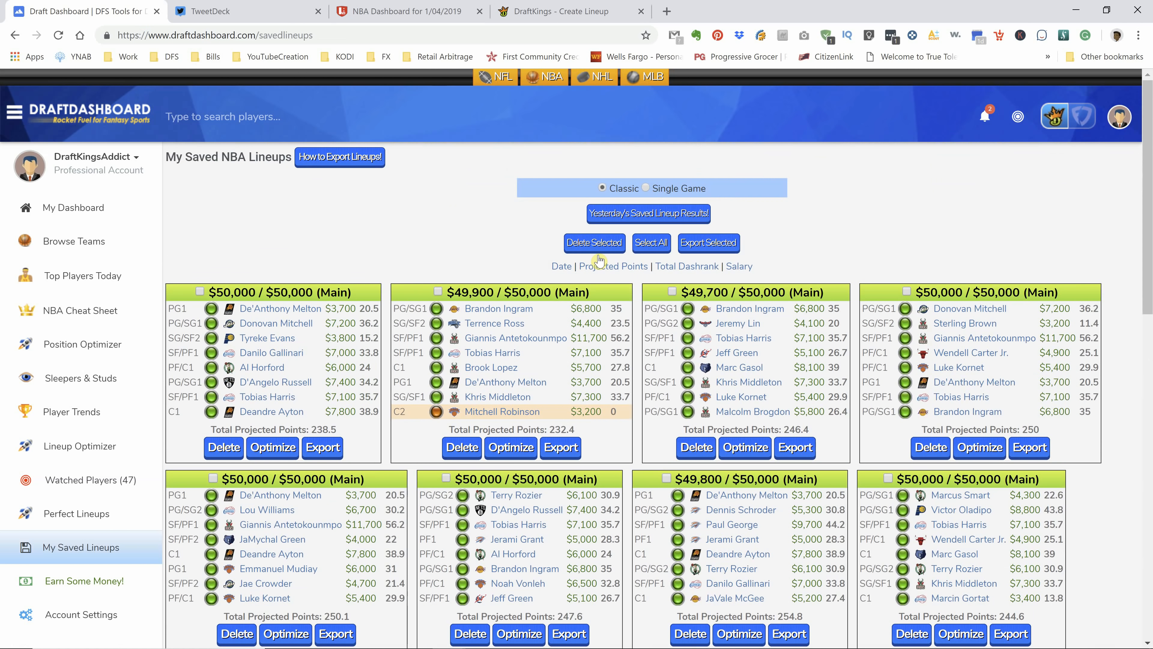
Step: Select all generated lineups, export them as a CSV and return to the DraftKings lineup
left_click(652, 243)
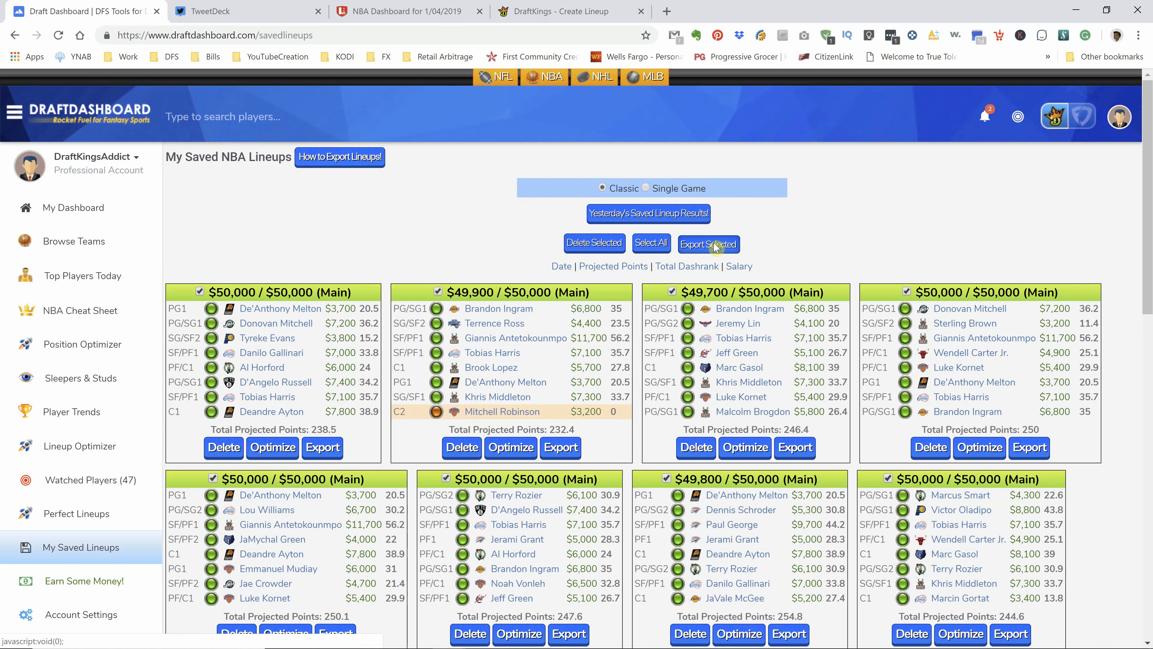
left_click(709, 243)
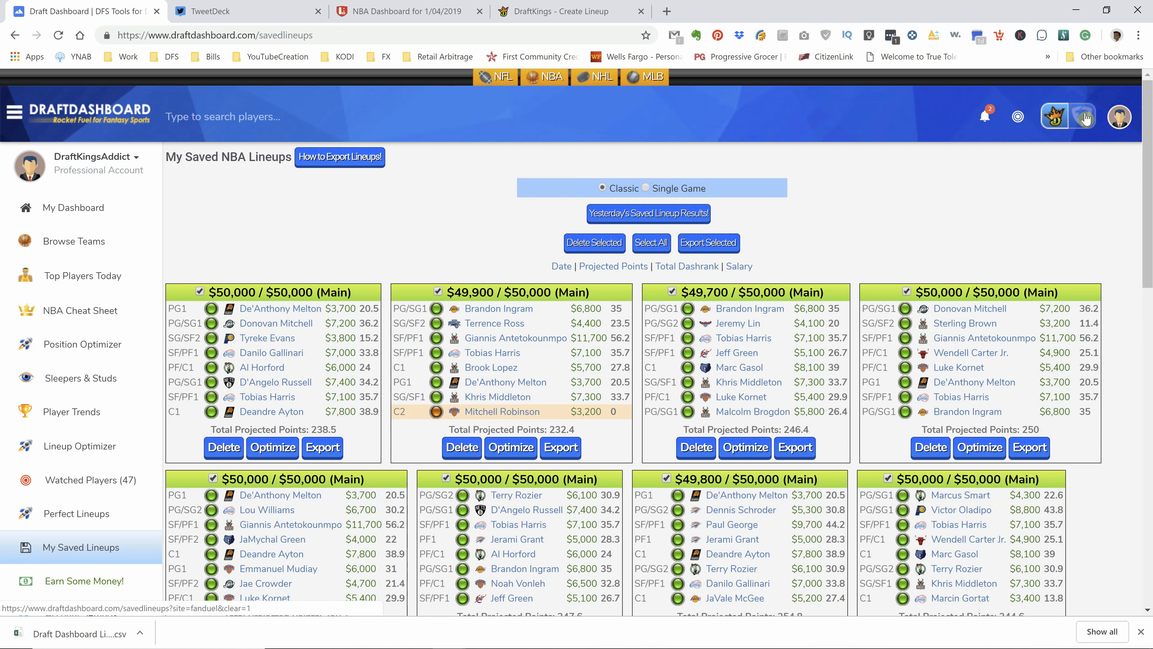
mouse_move(653, 89)
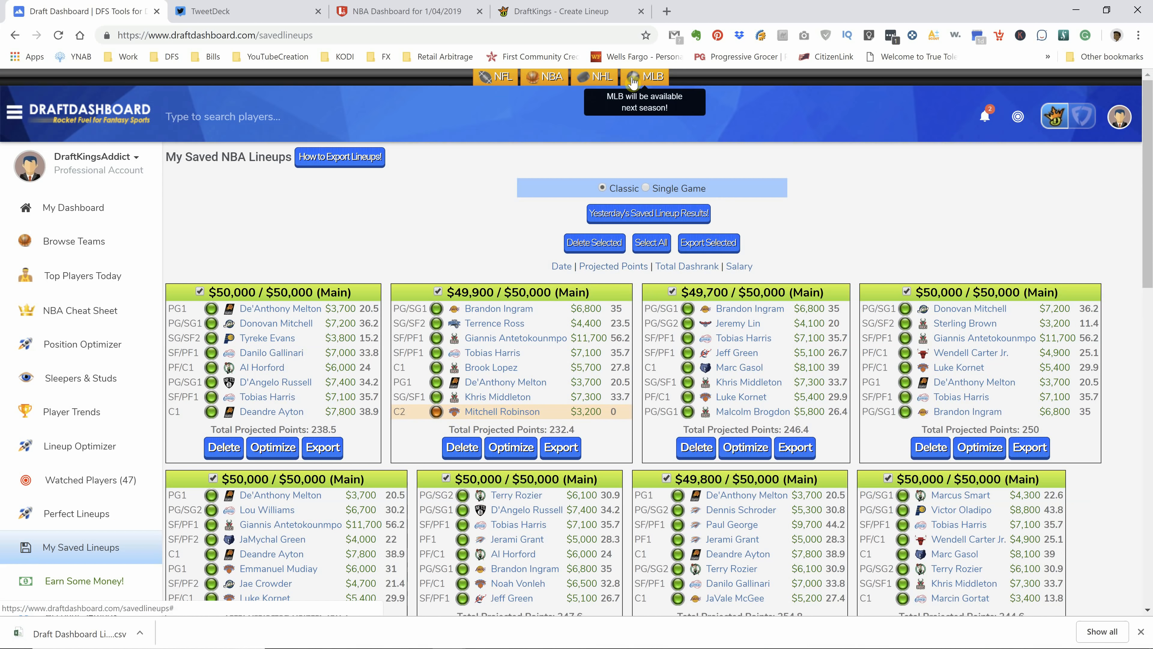
left_click(552, 11)
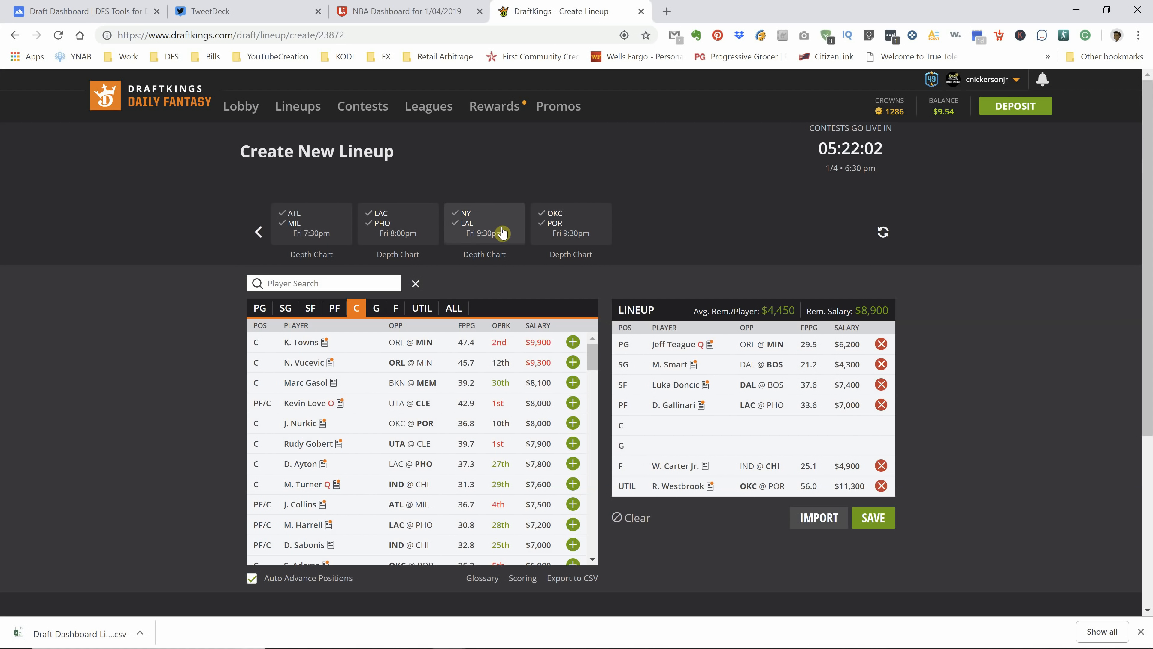